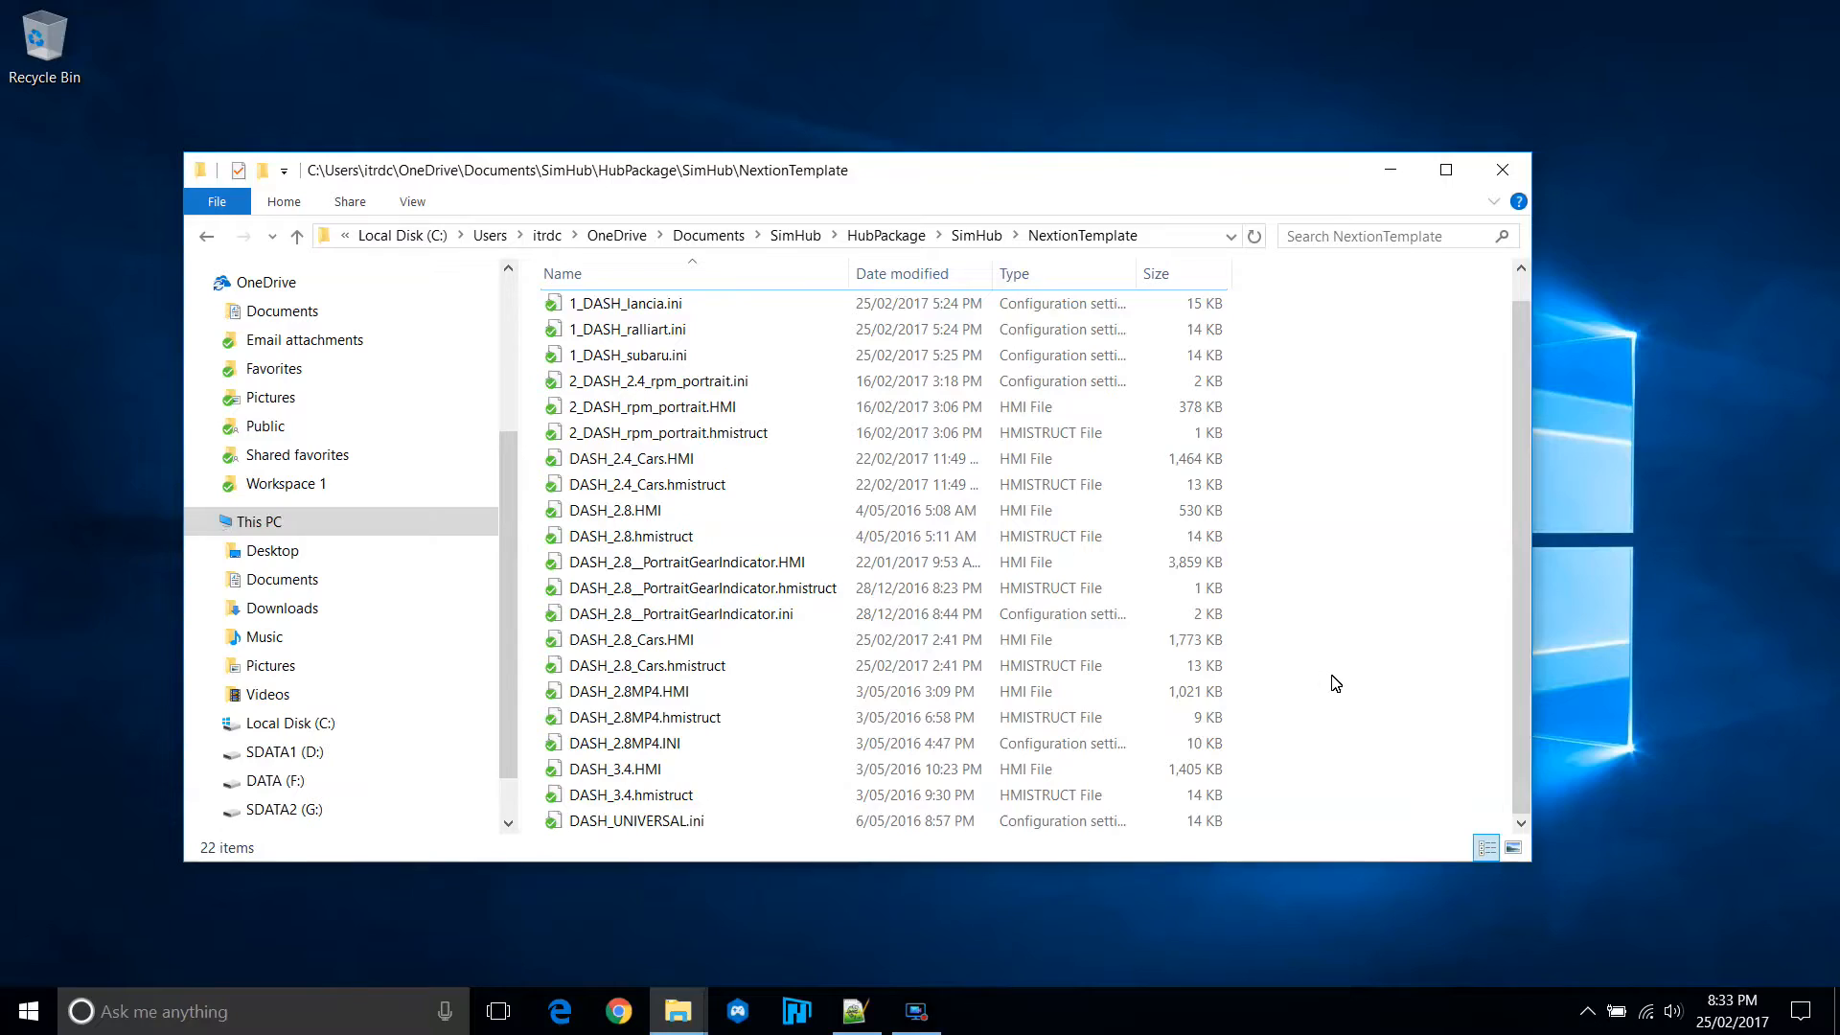
Duplicate DASH_2.8.HMI as Example.HMI and DASH_UNIVERSAL.ini as Example.ini.
left_click(622, 509)
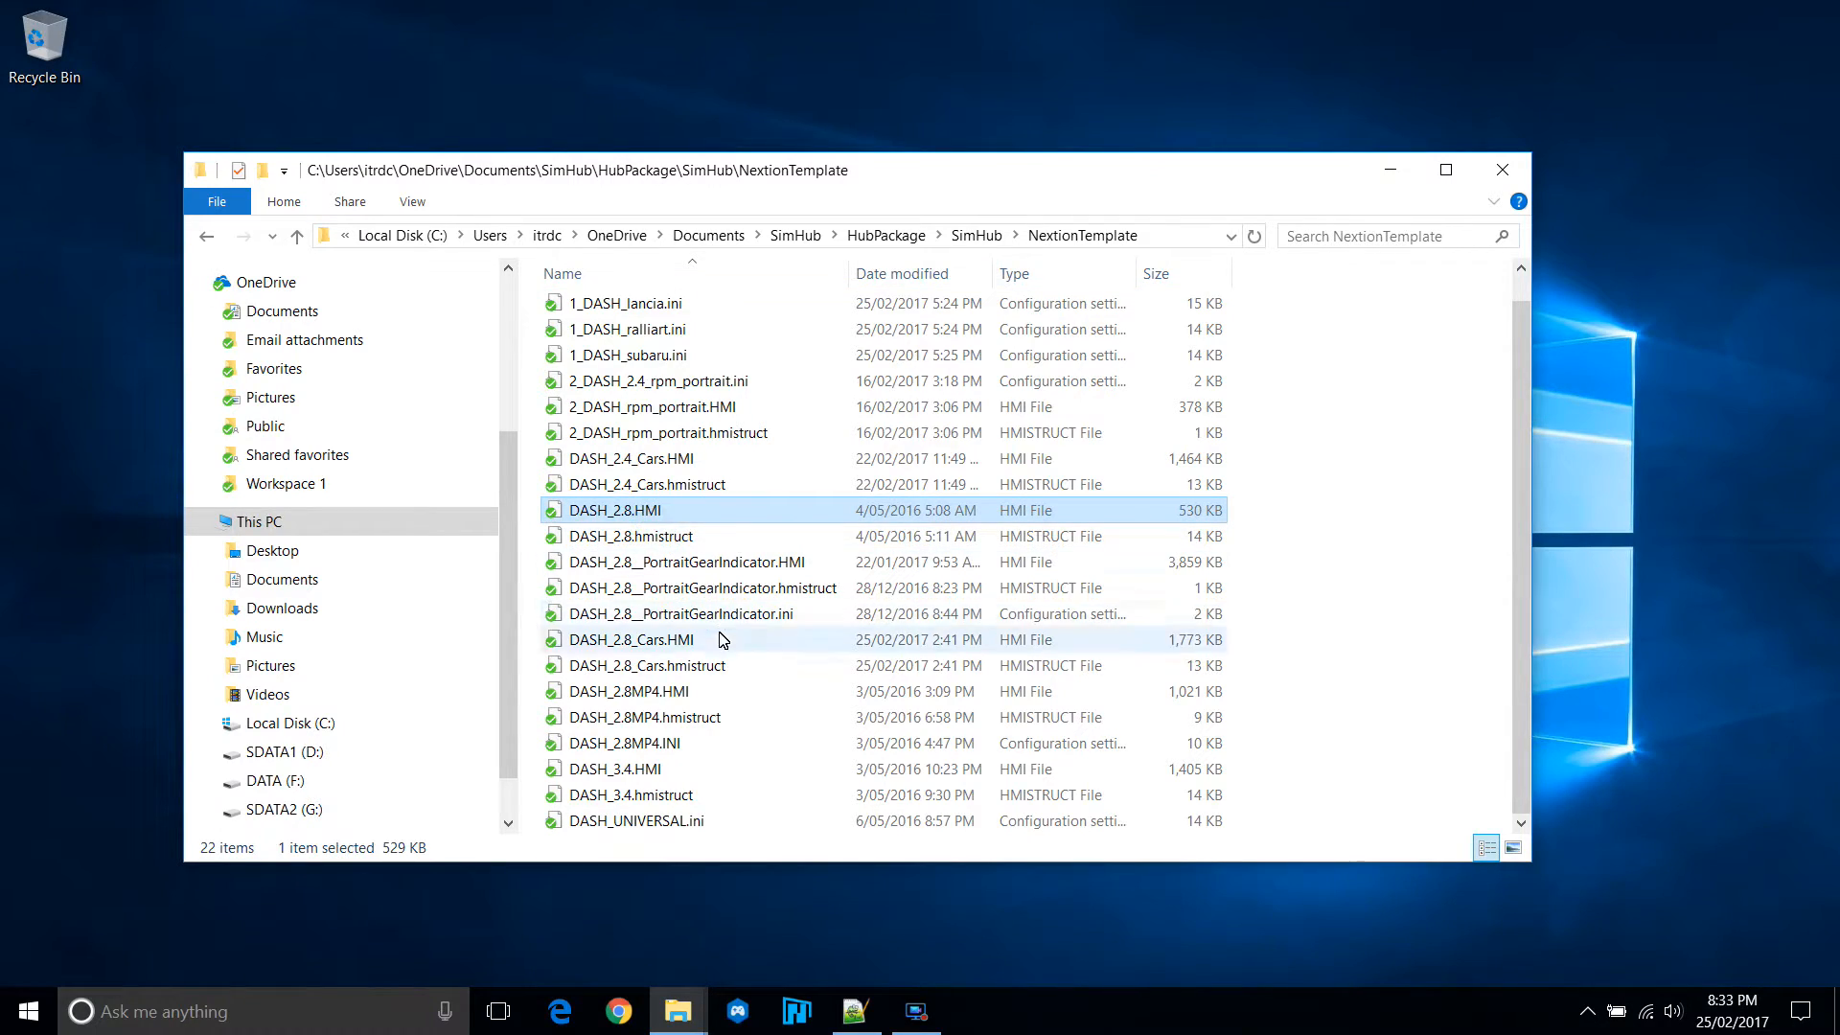
right_click(611, 509)
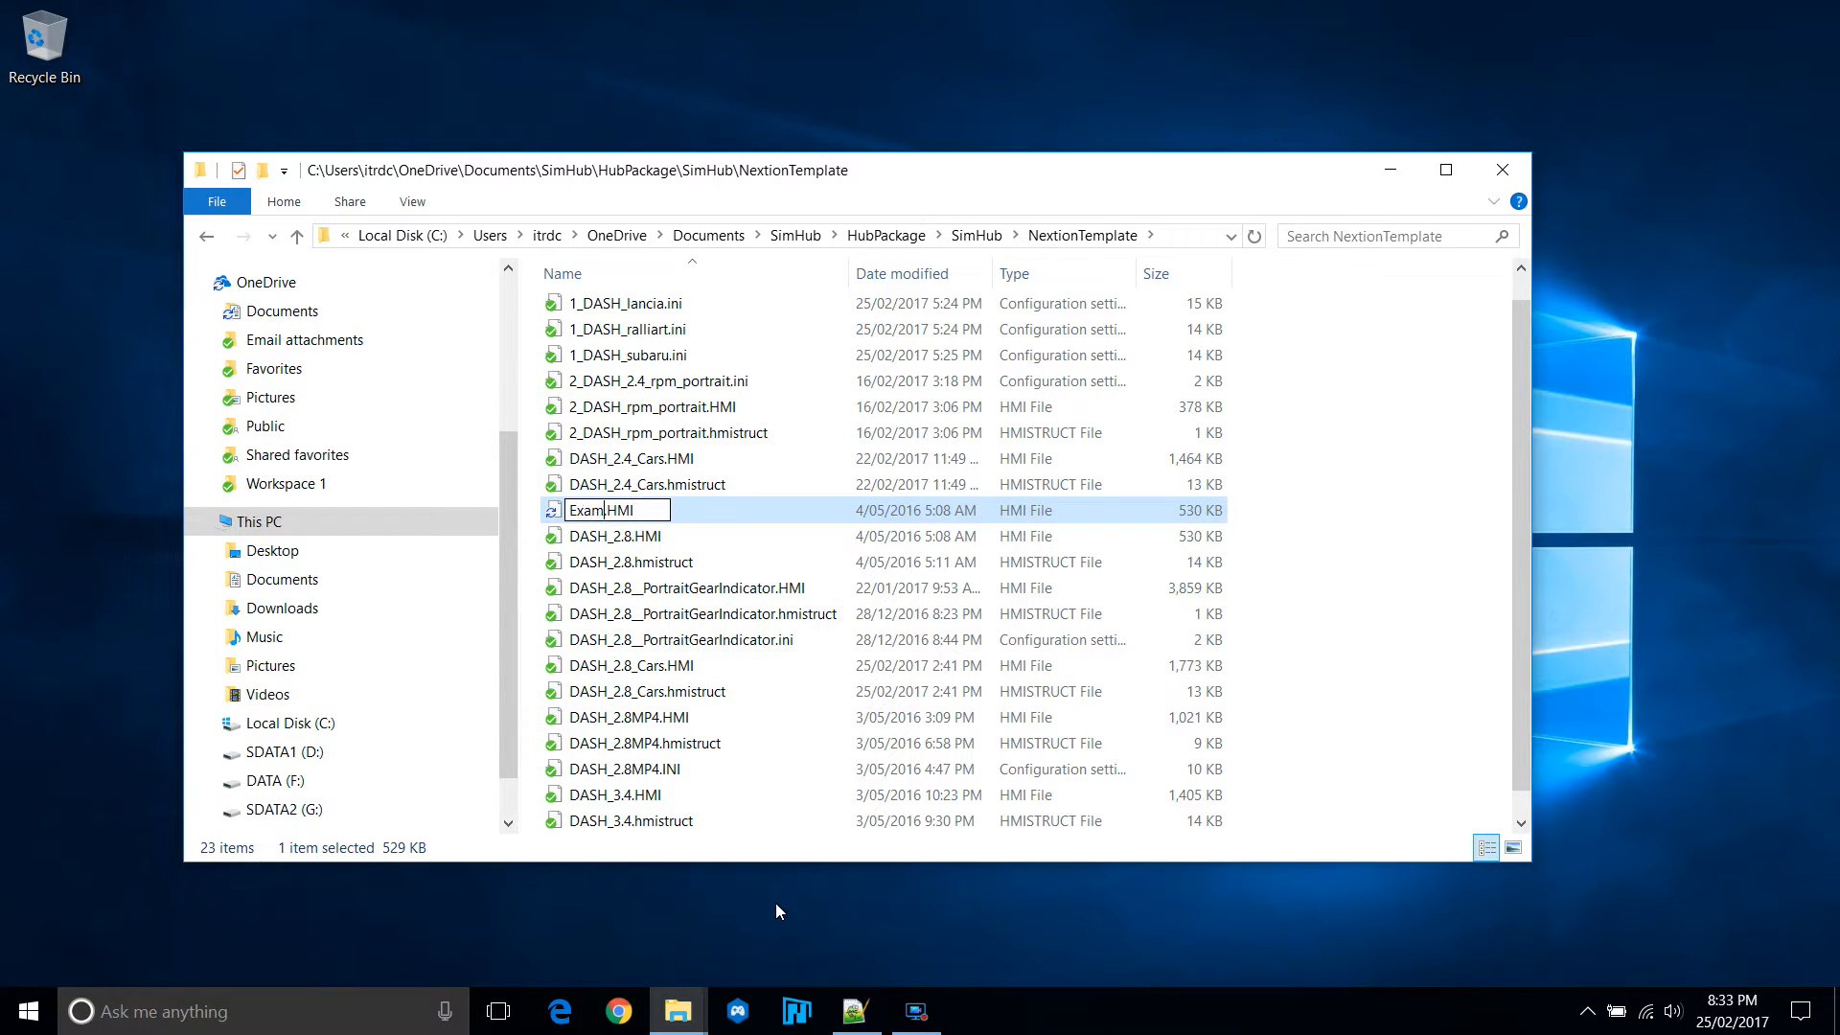
key("Return")
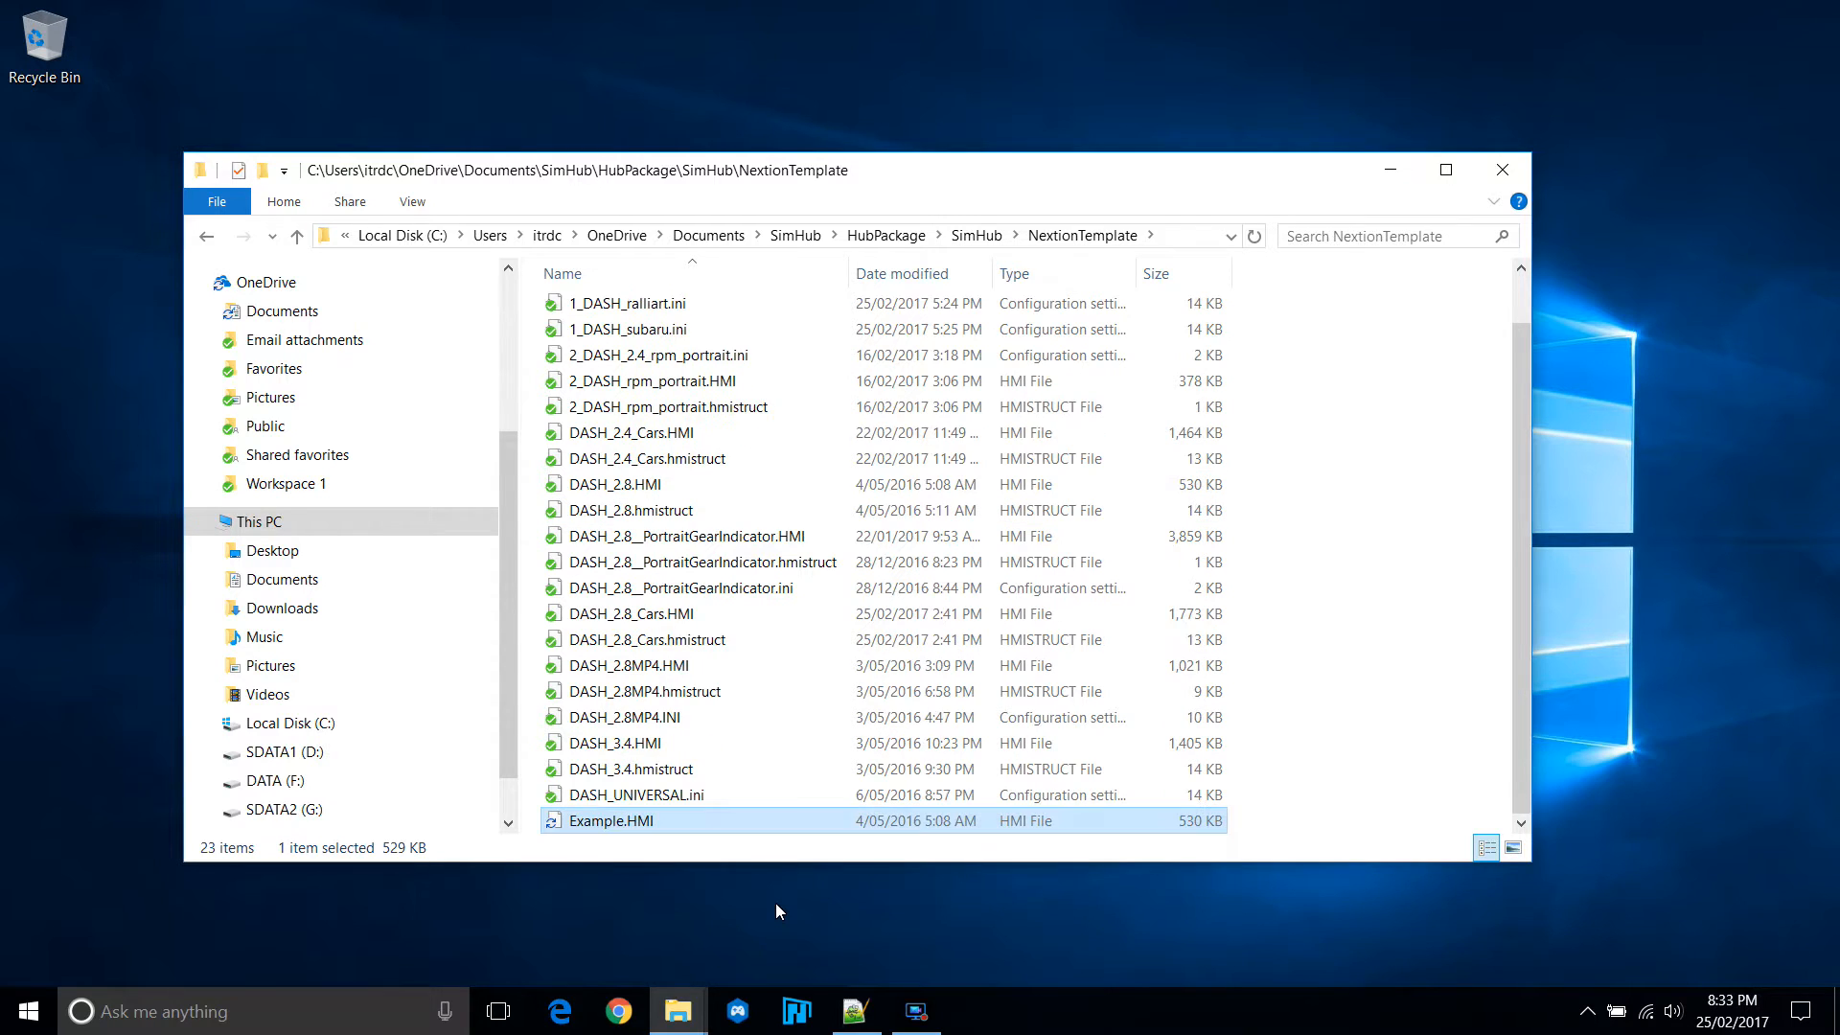
left_click(633, 794)
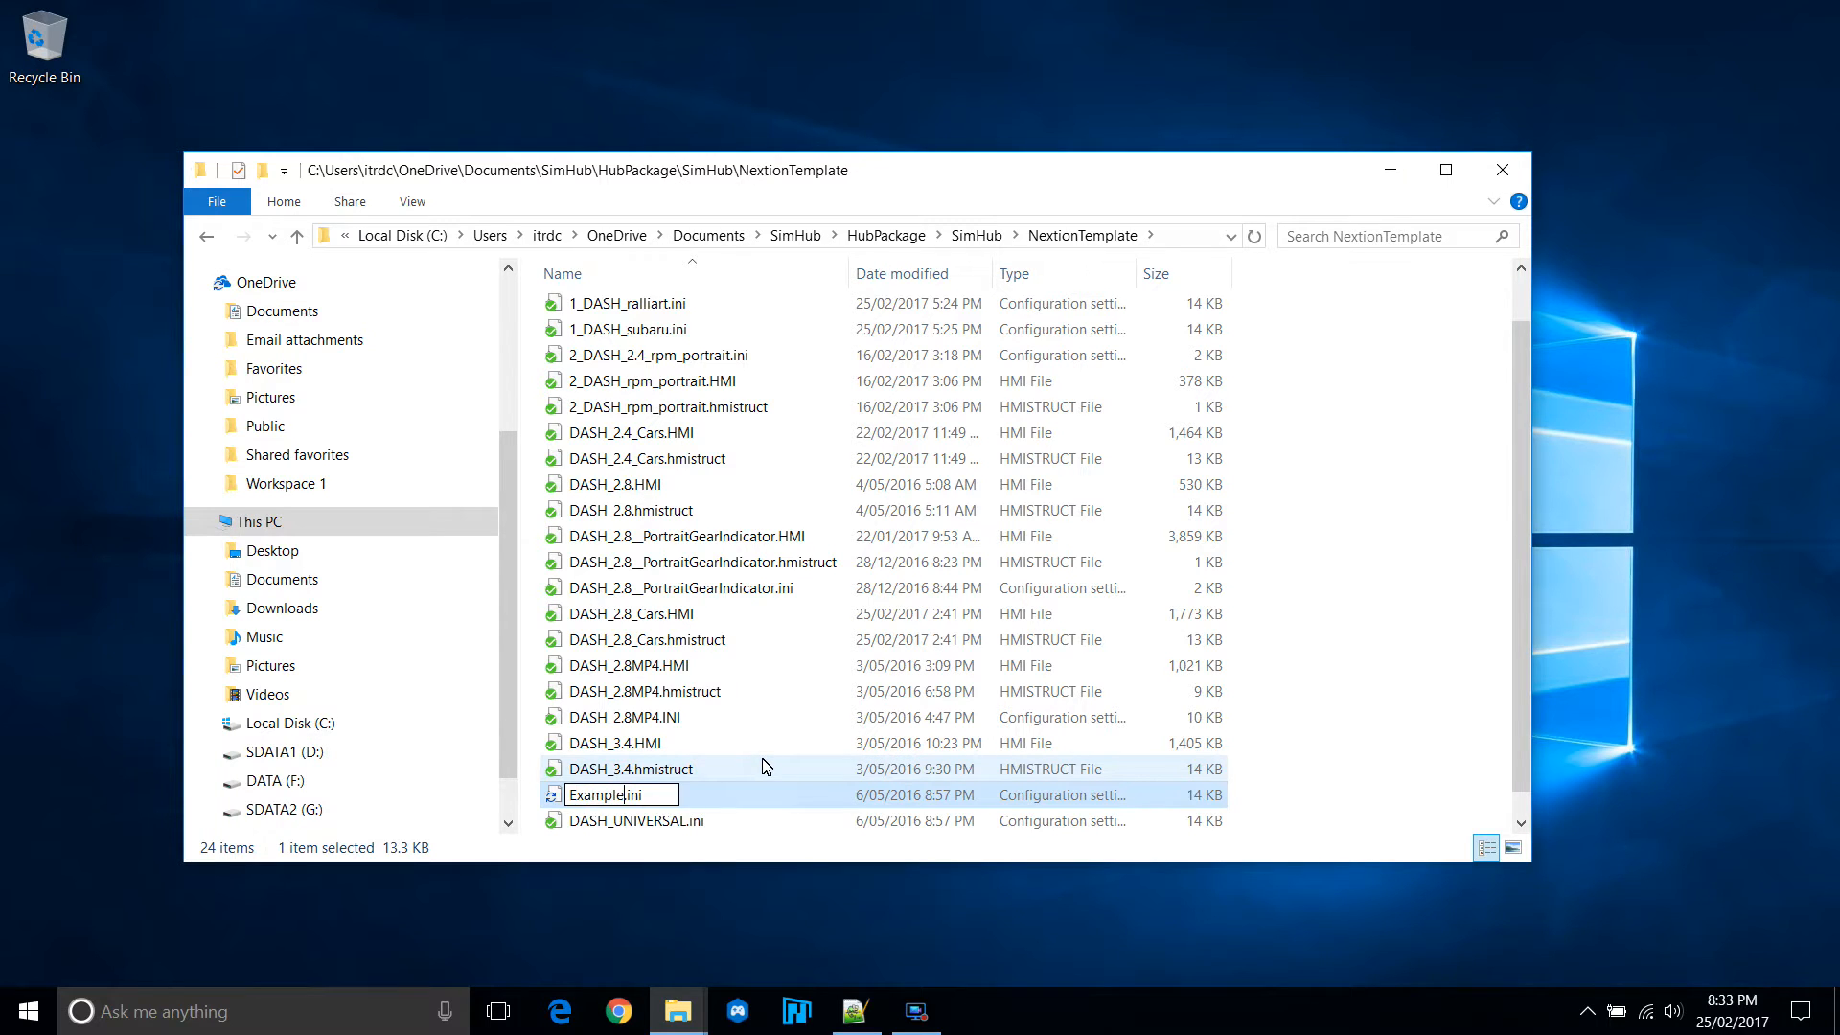
key("Return")
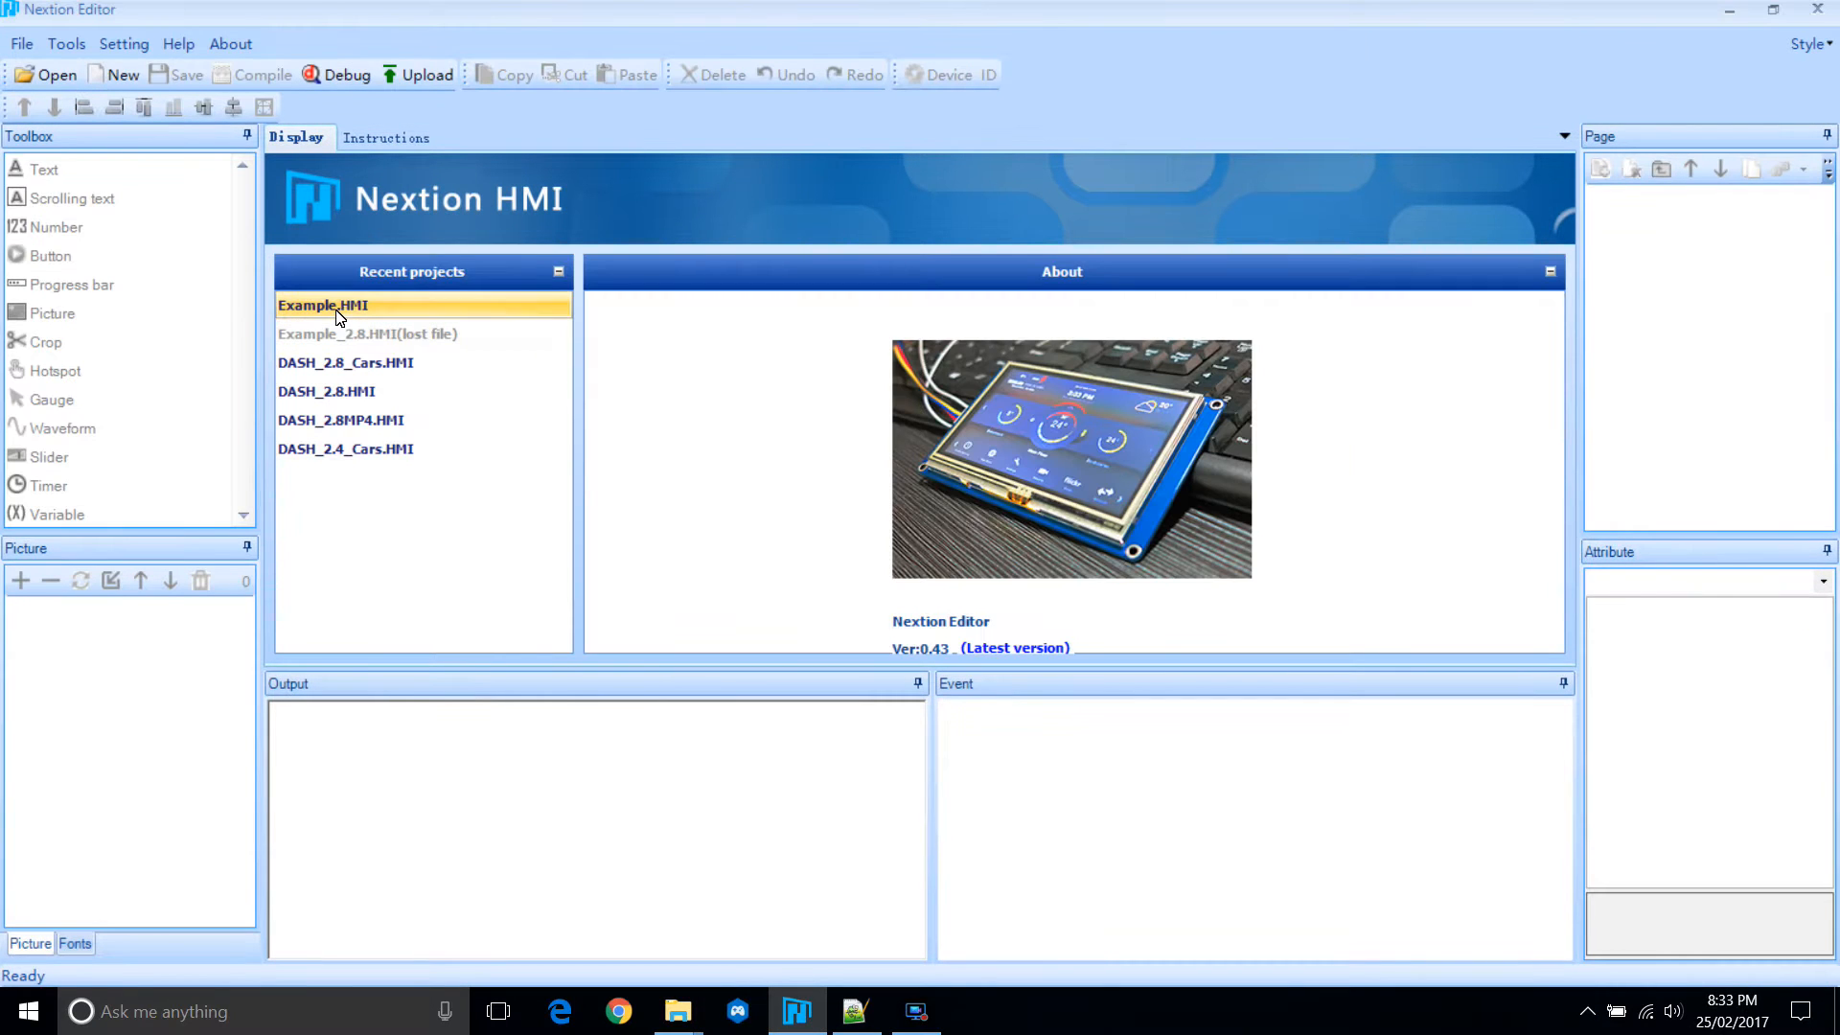
Open Example.HMI and add a new page named analog.
double_click(322, 305)
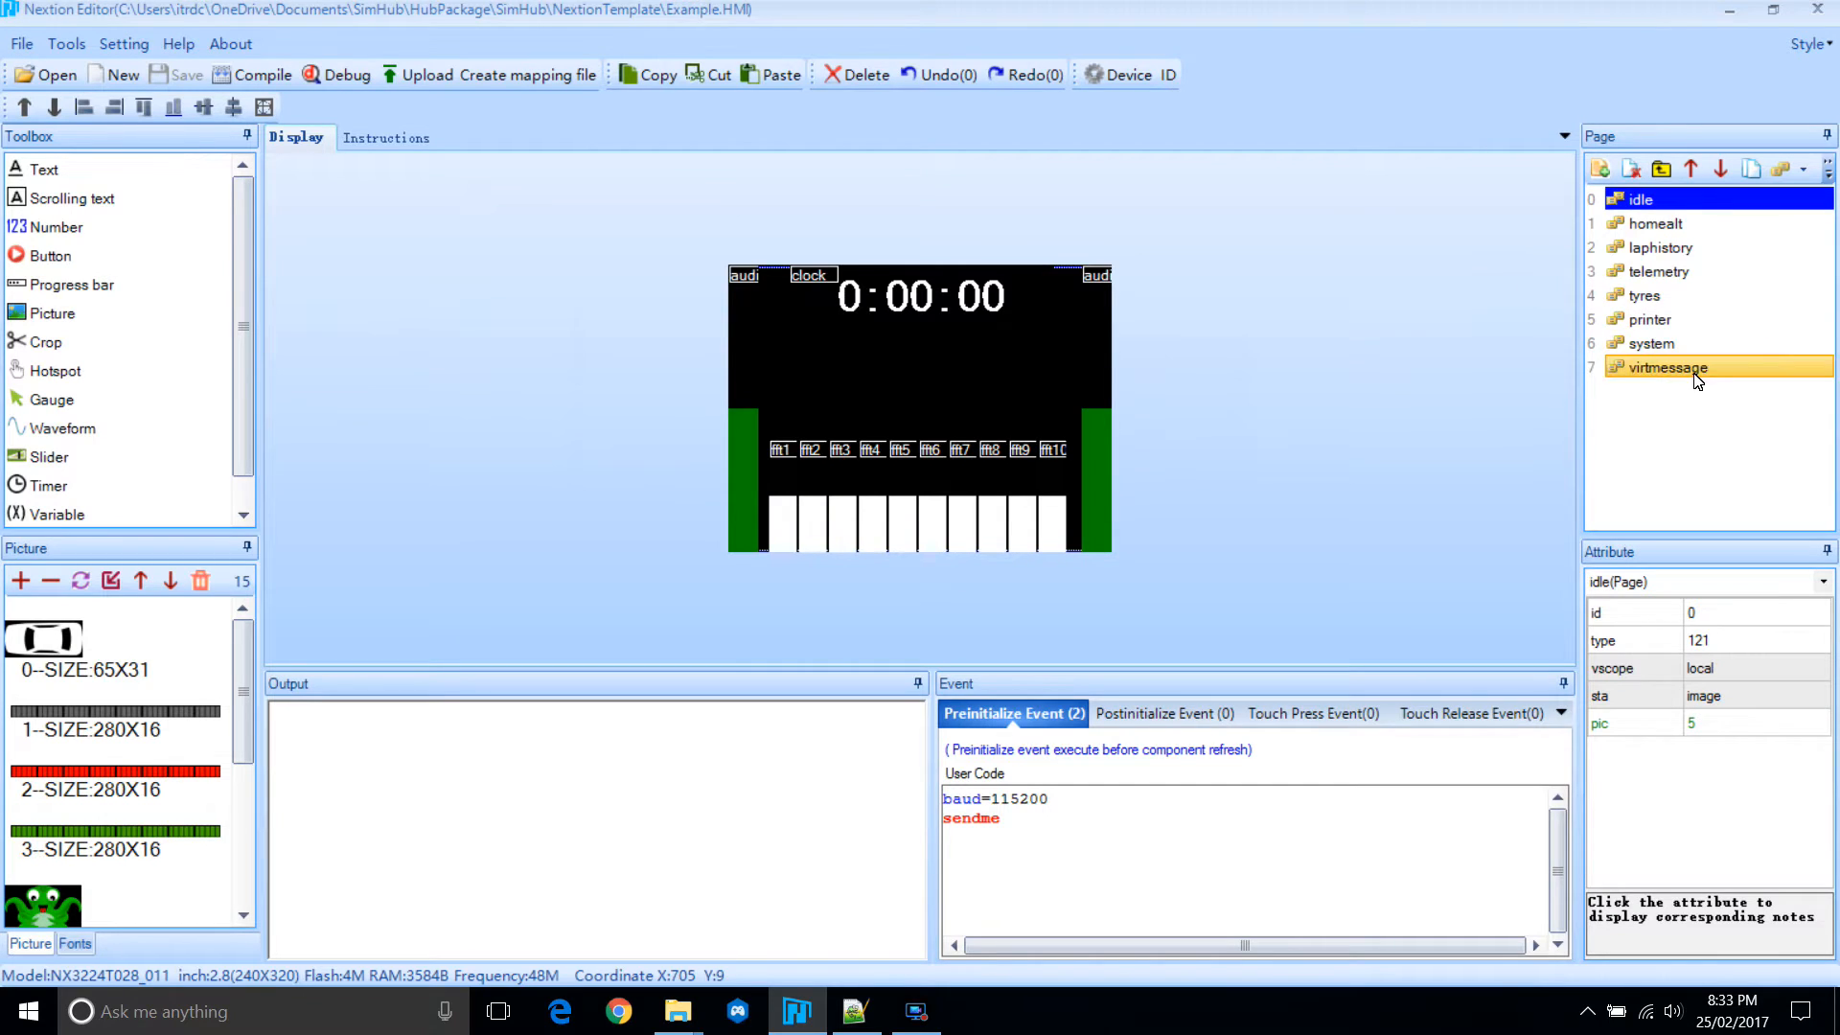
left_click(1653, 224)
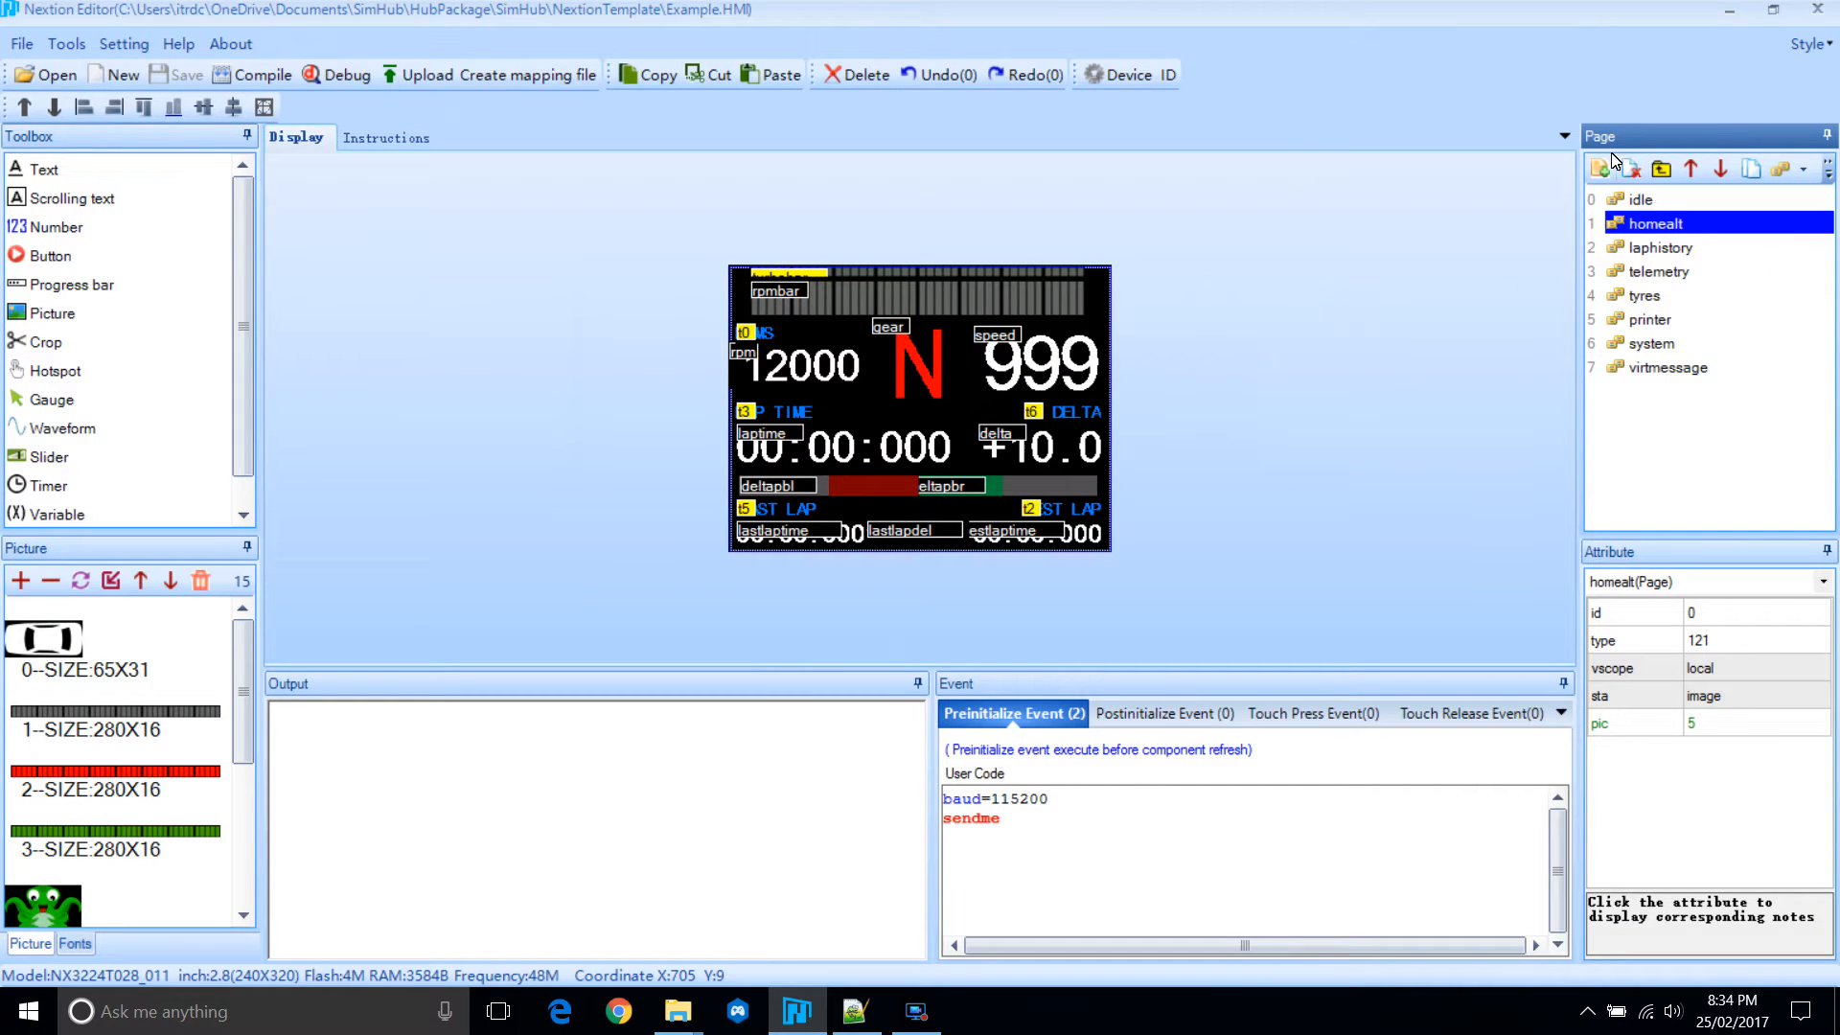
left_click(1600, 167)
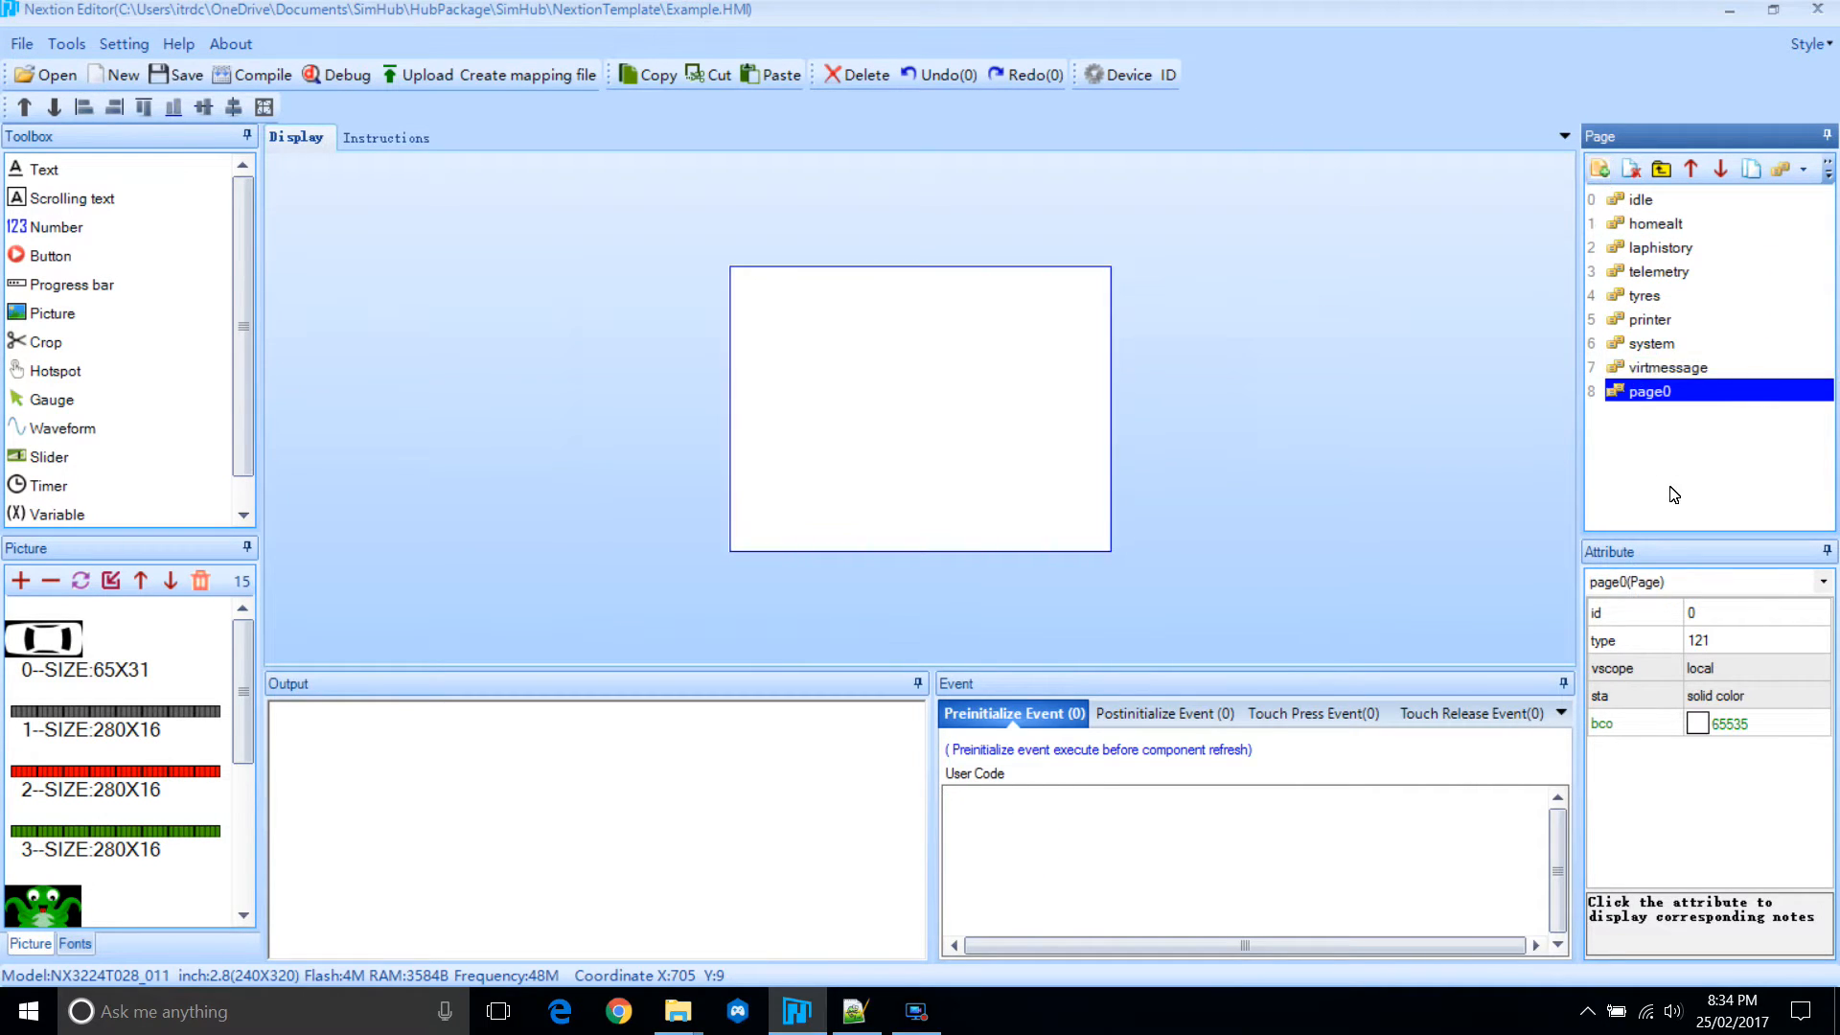
double_click(1652, 390)
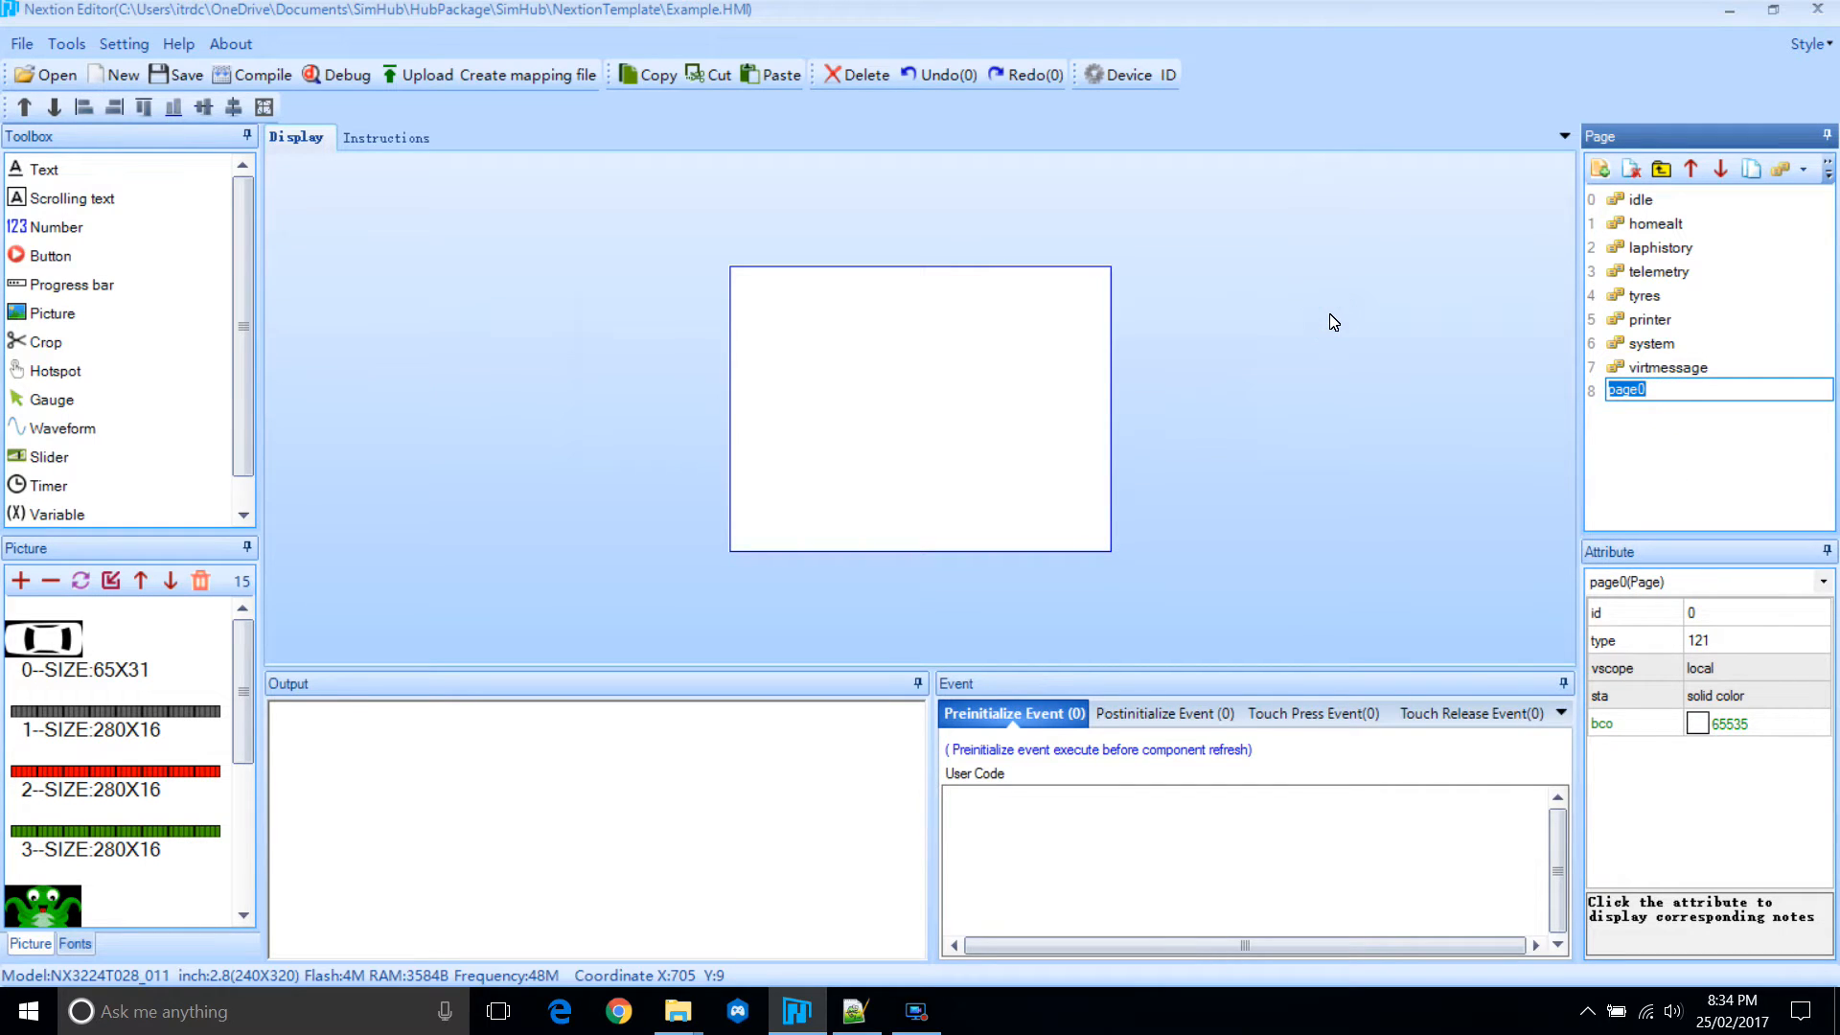
type("analog")
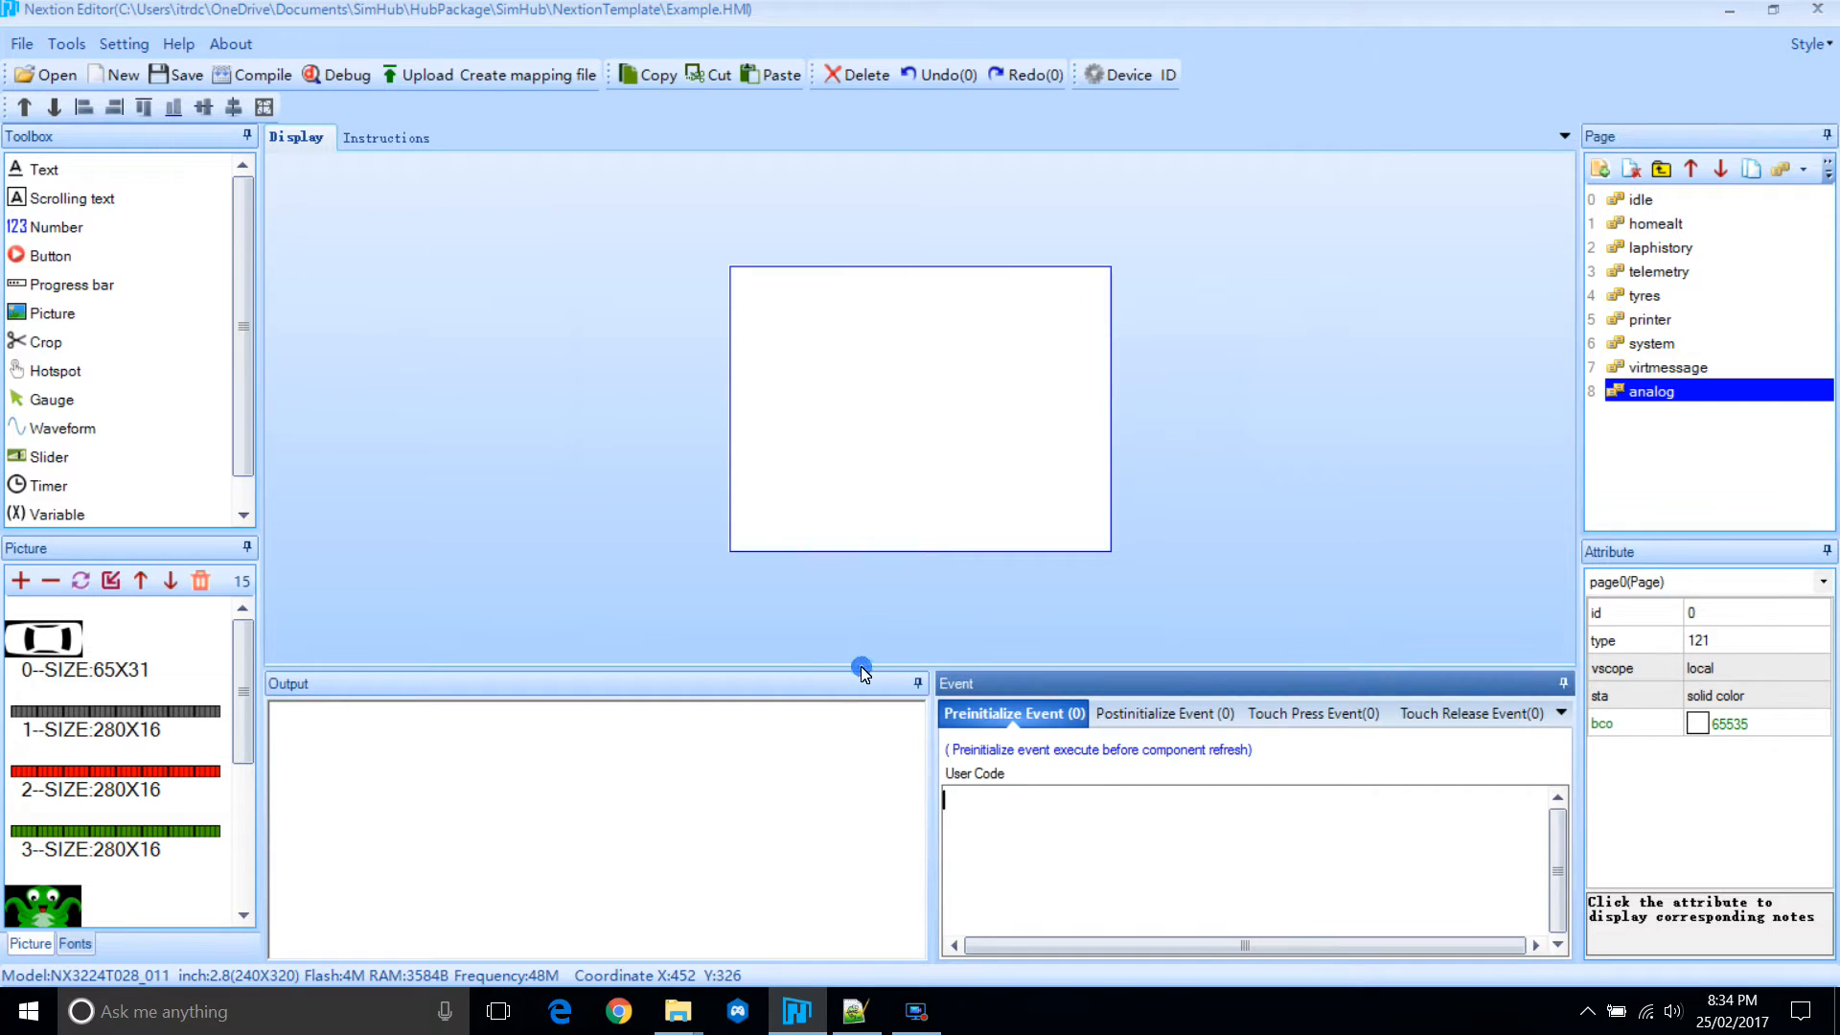
Give the analog page sendme preinitialize code, move it up, and use an image background.
type("sendme")
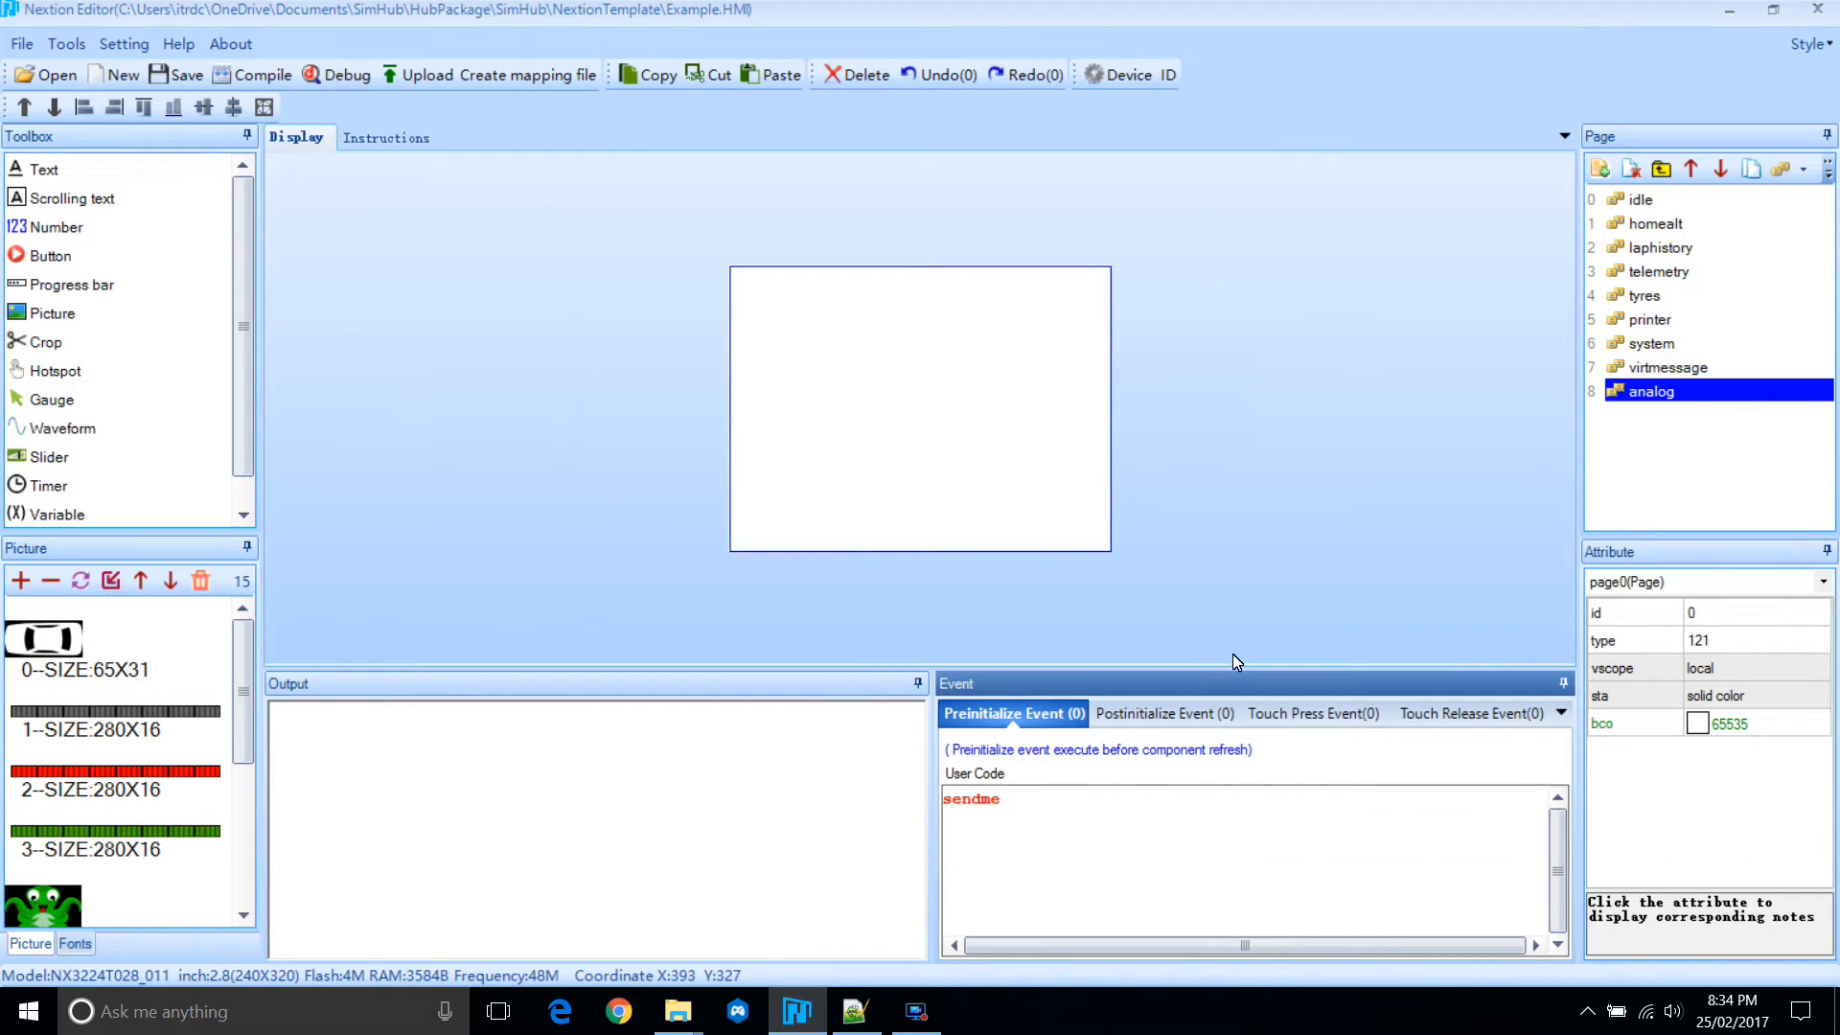
left_click(1693, 167)
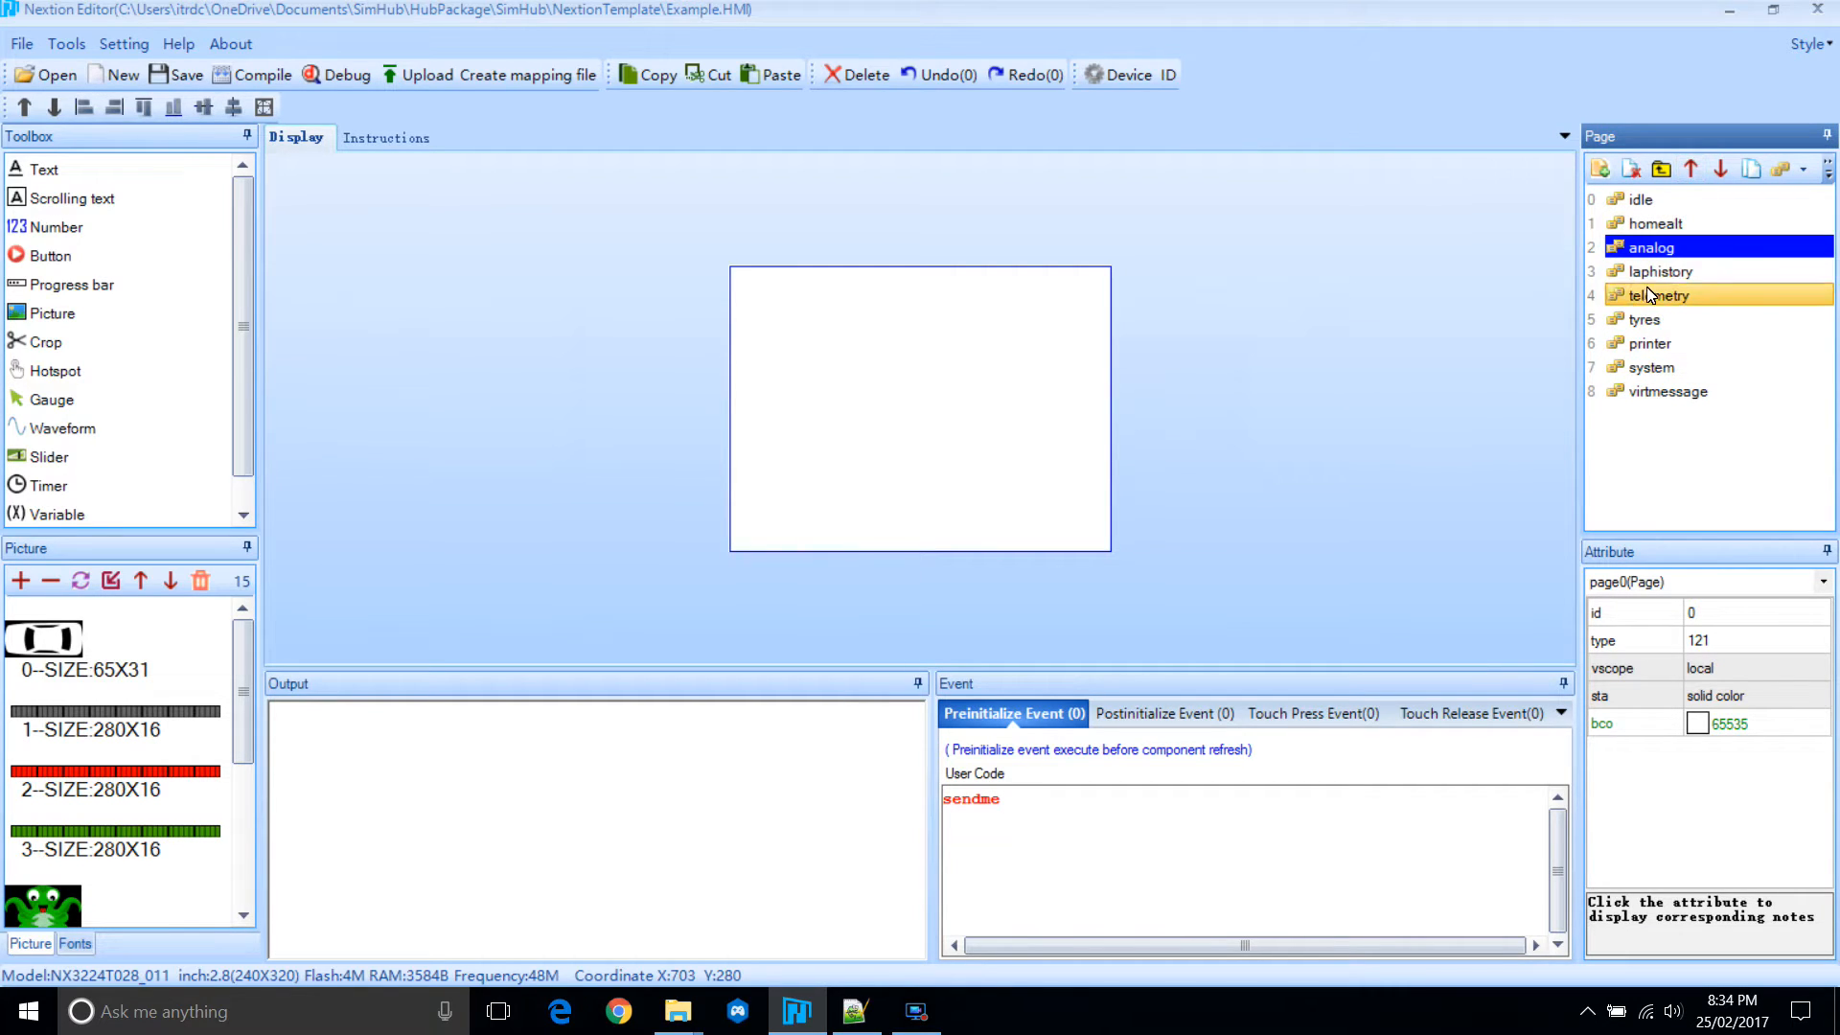
mouse_move(1344, 622)
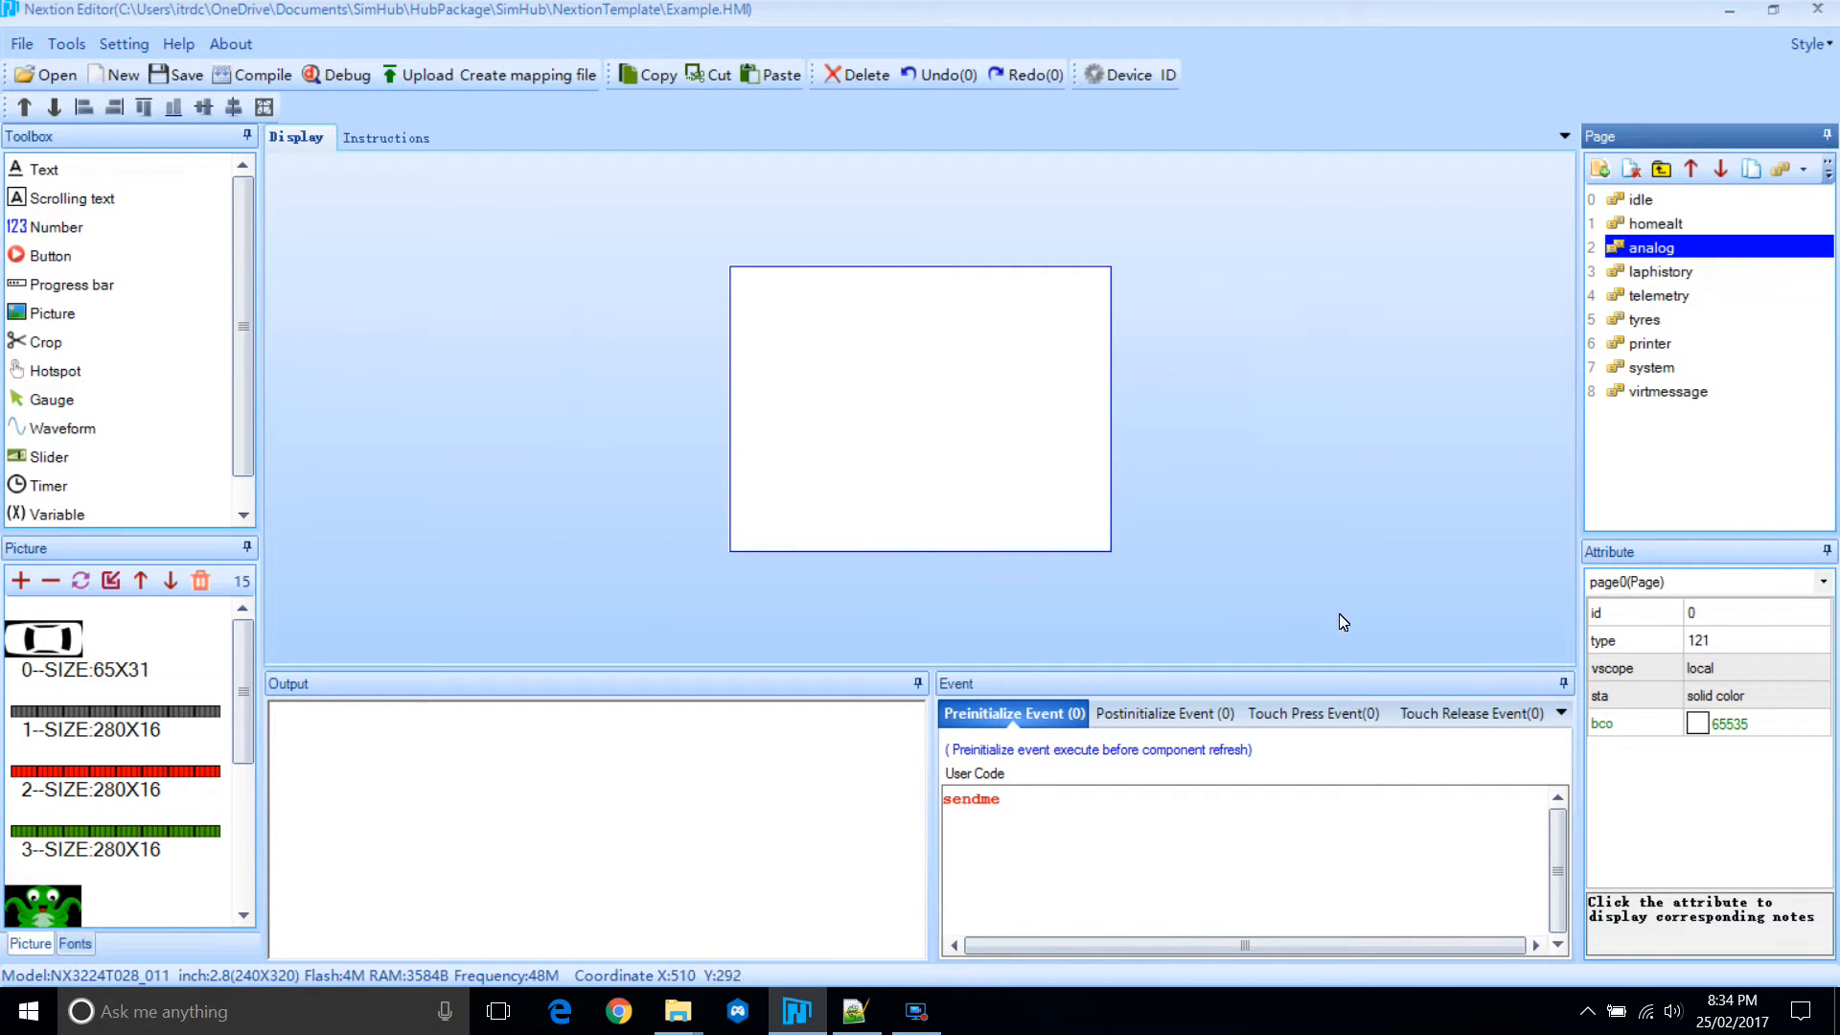
left_click(1748, 693)
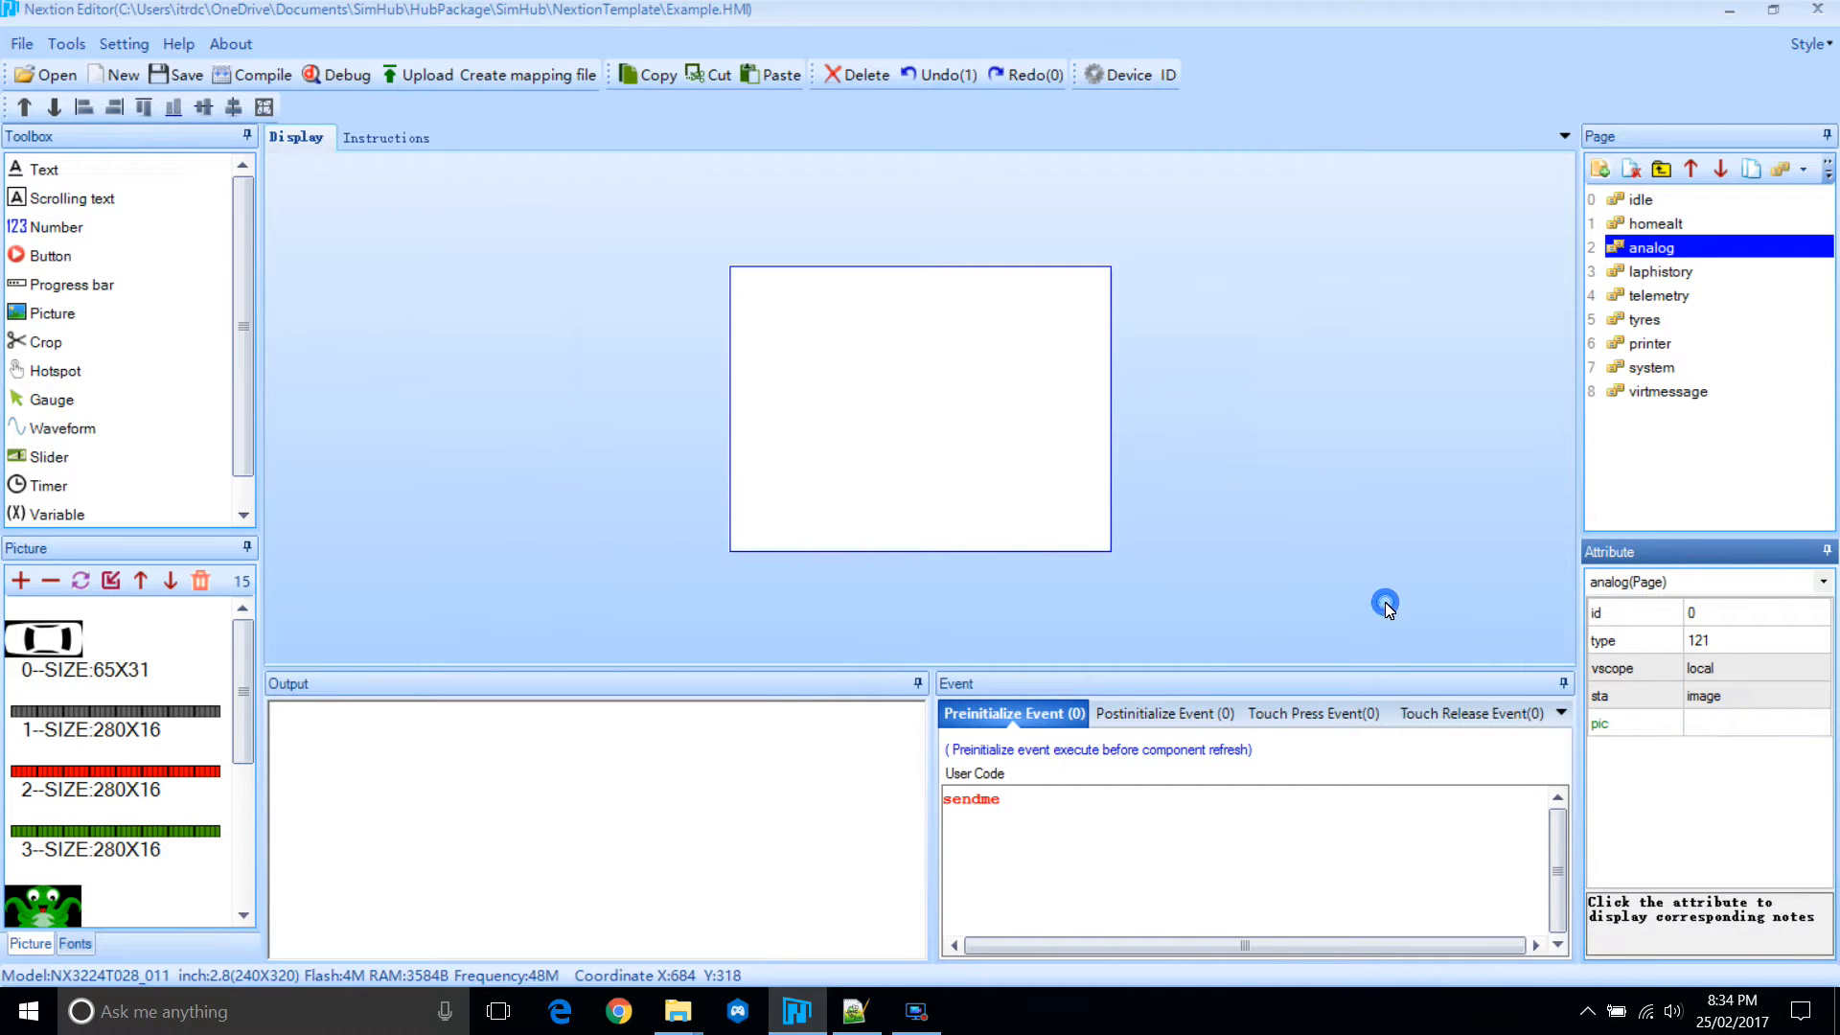
mouse_move(587, 138)
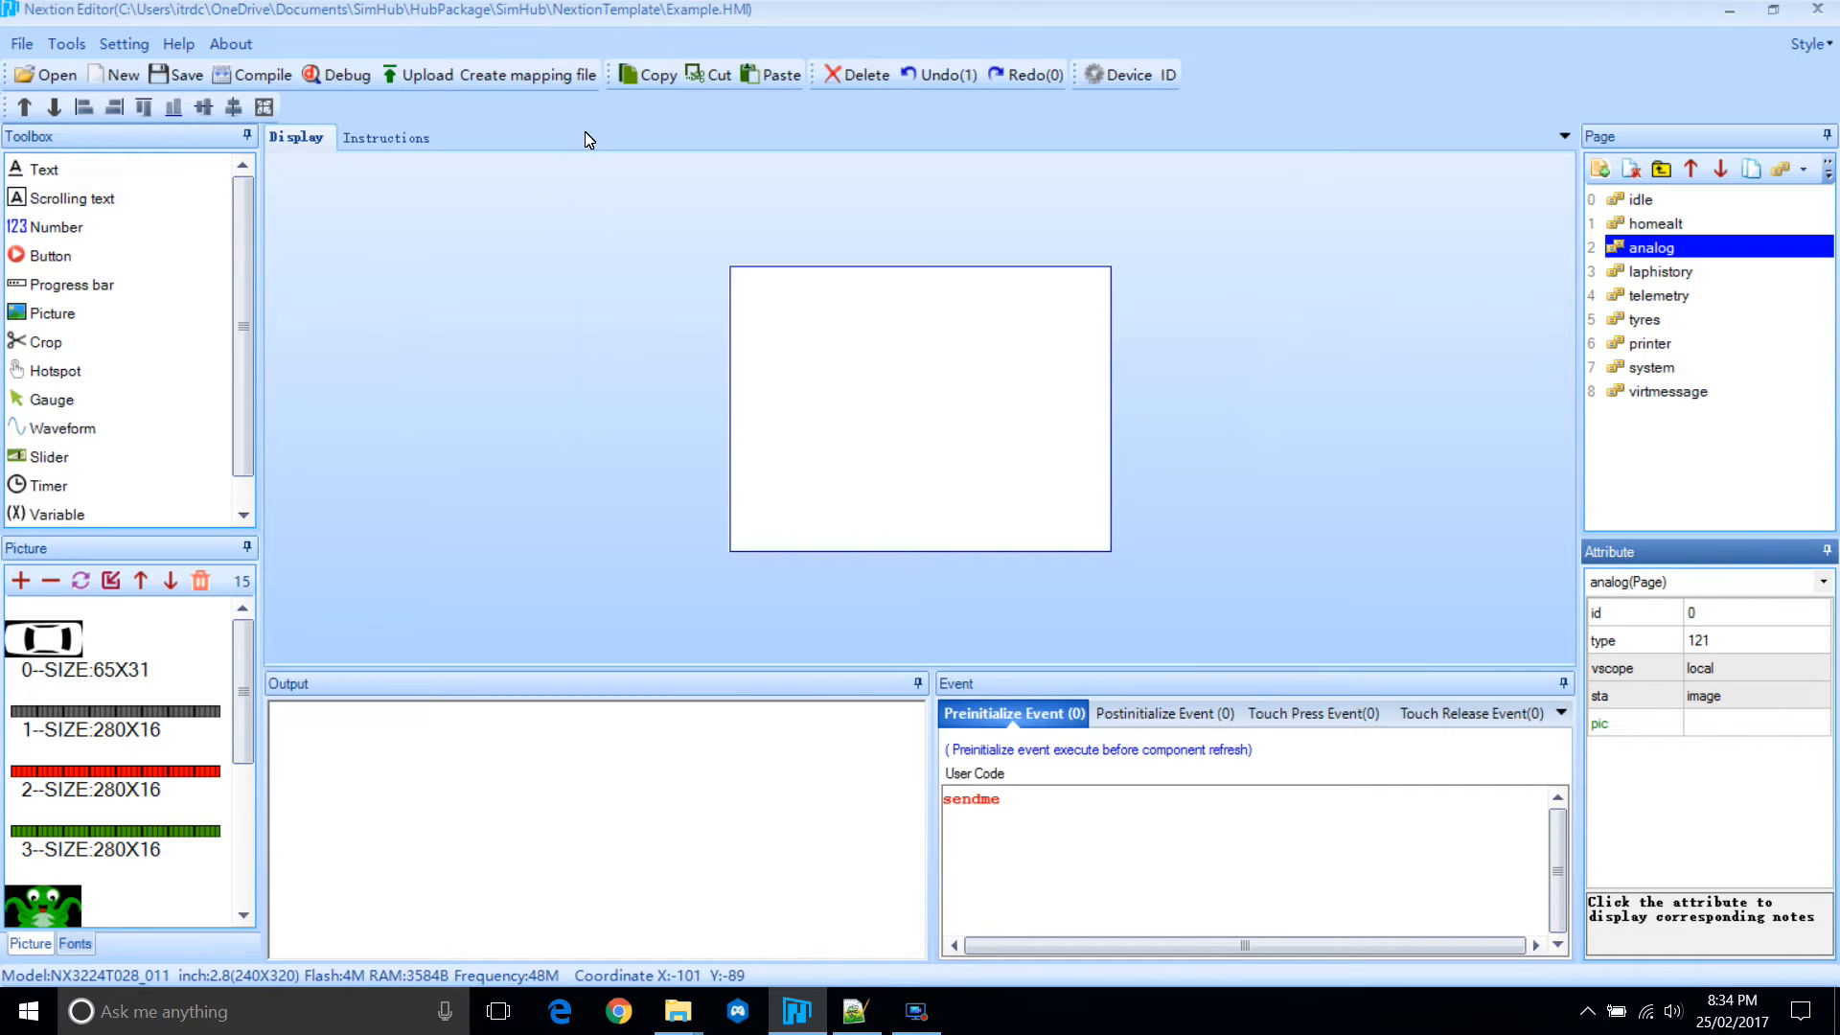
Import two-dials.jpg and set it as the analog page's background picture.
left_click(20, 581)
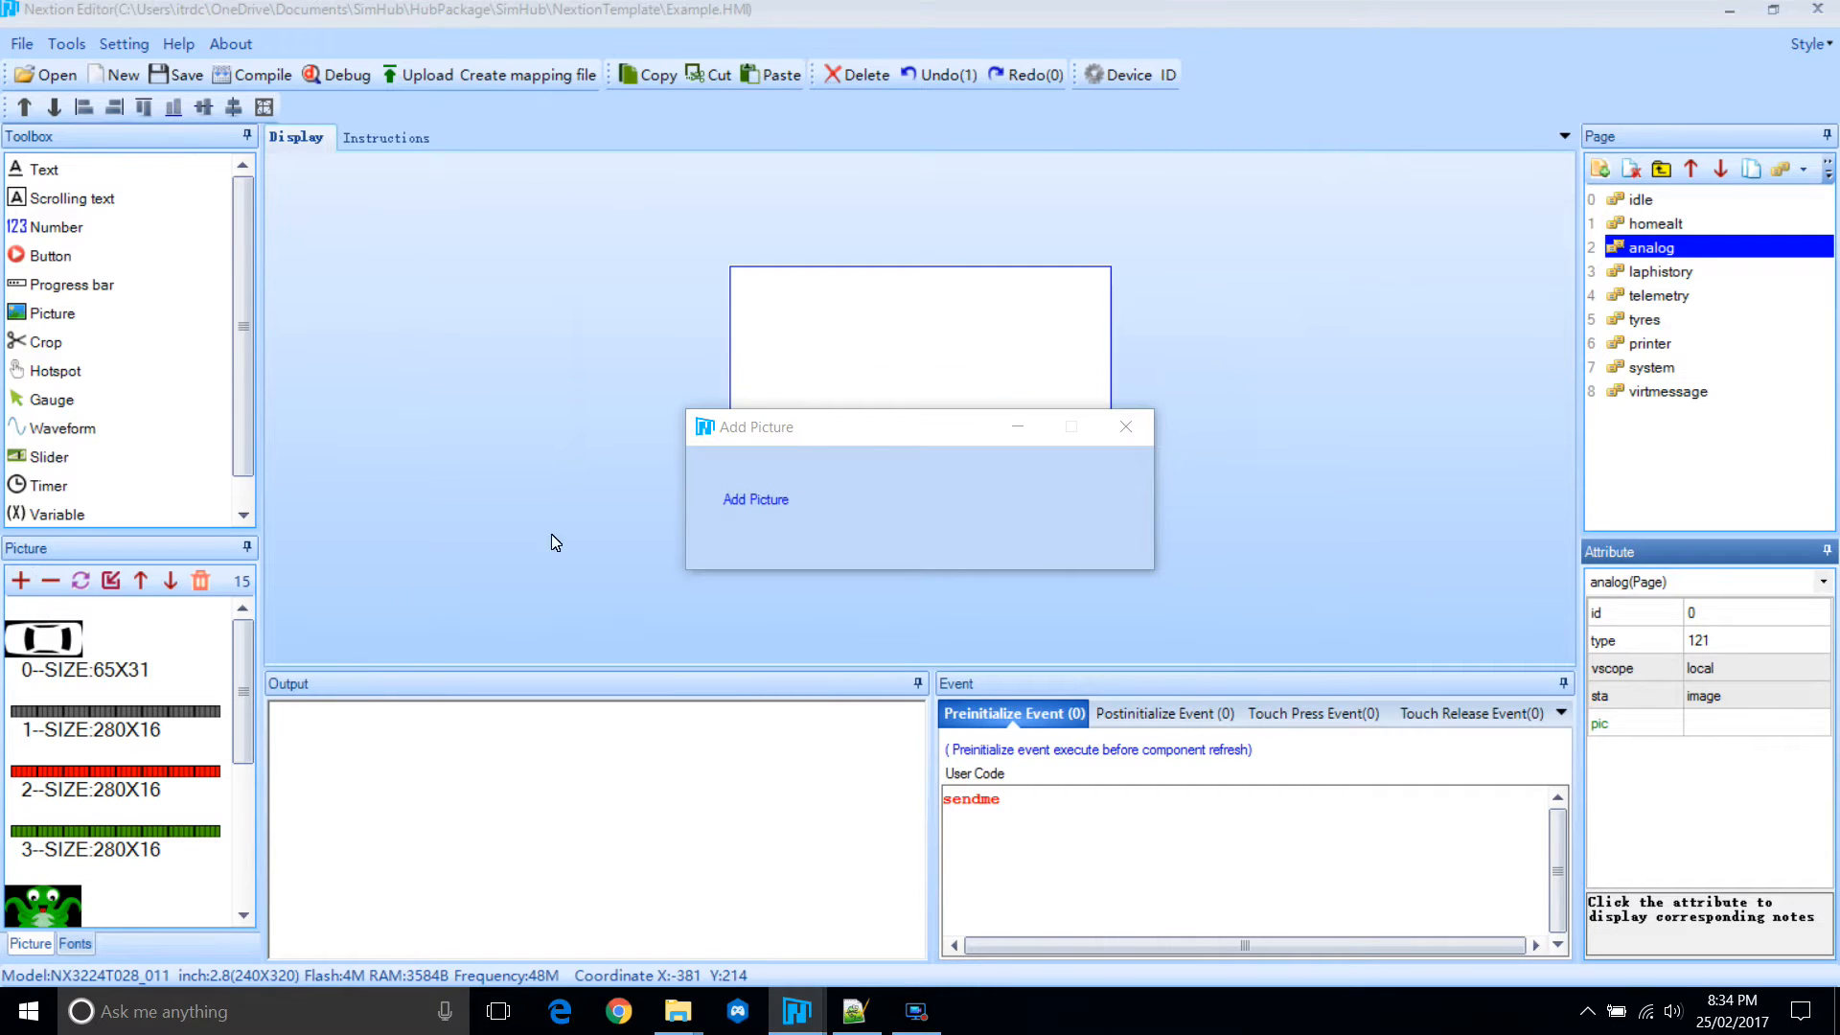
left_click(756, 498)
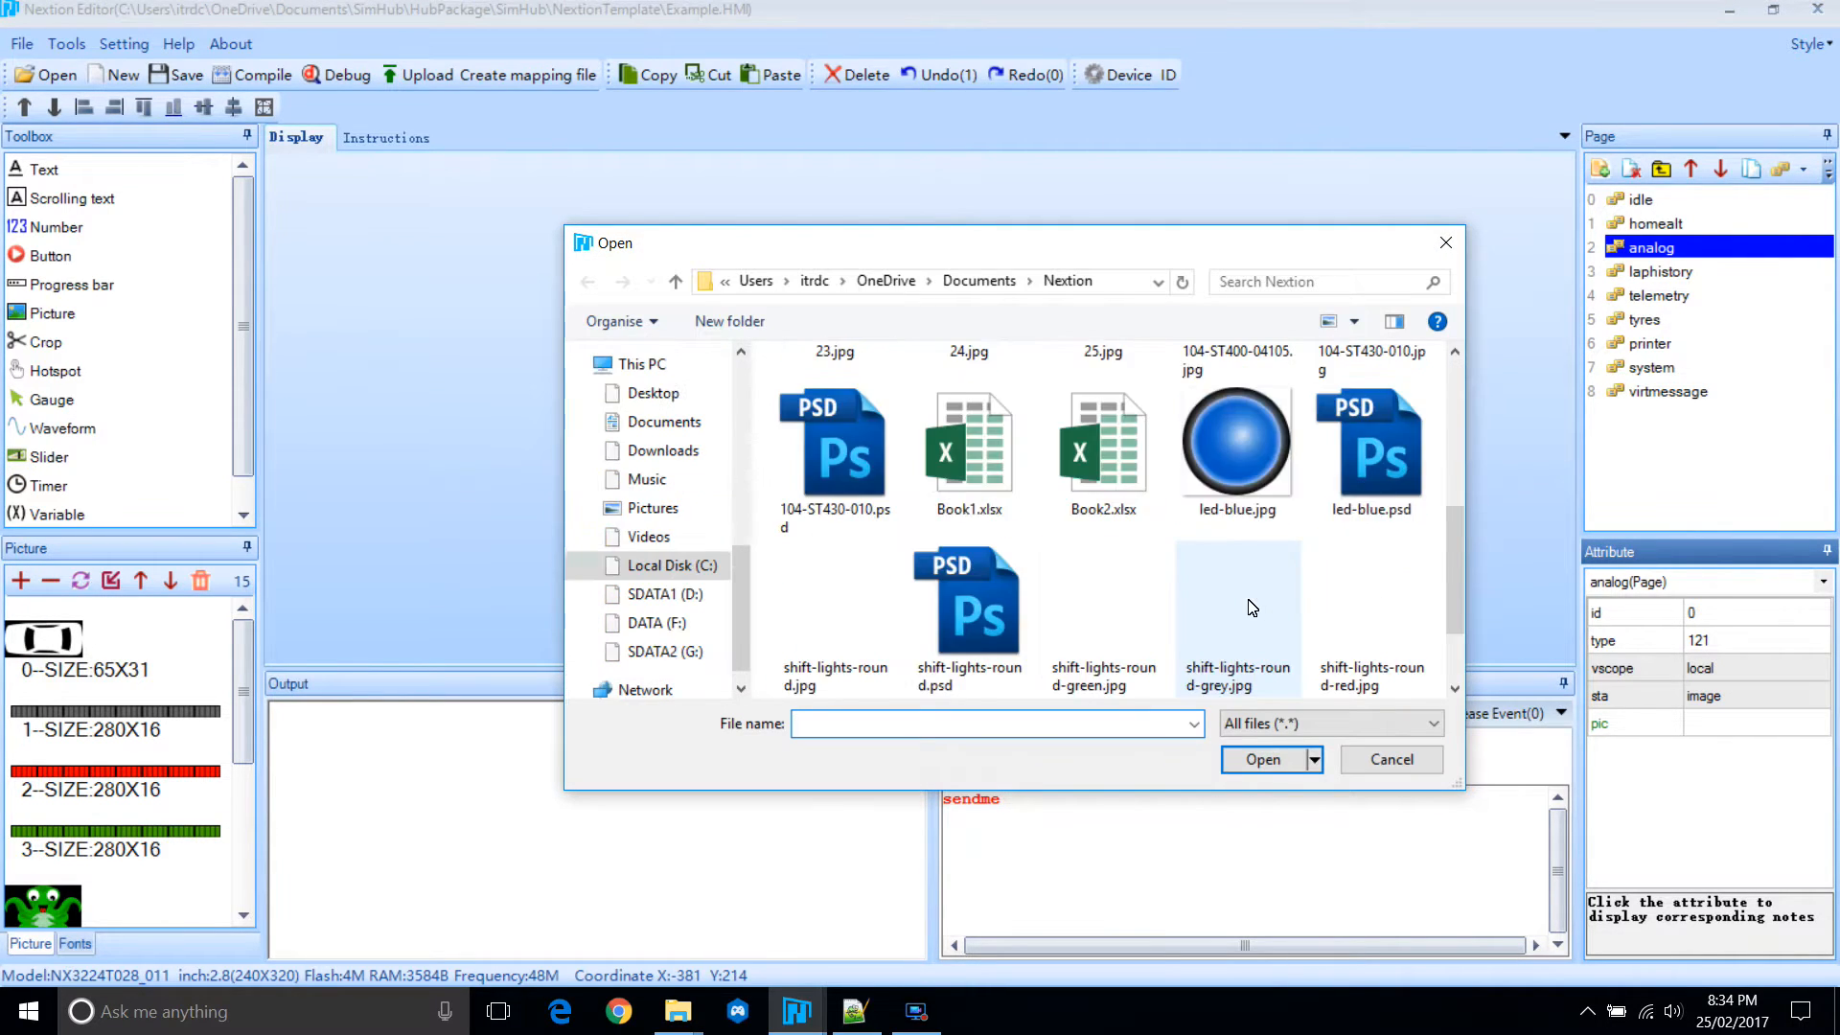
left_click(1236, 616)
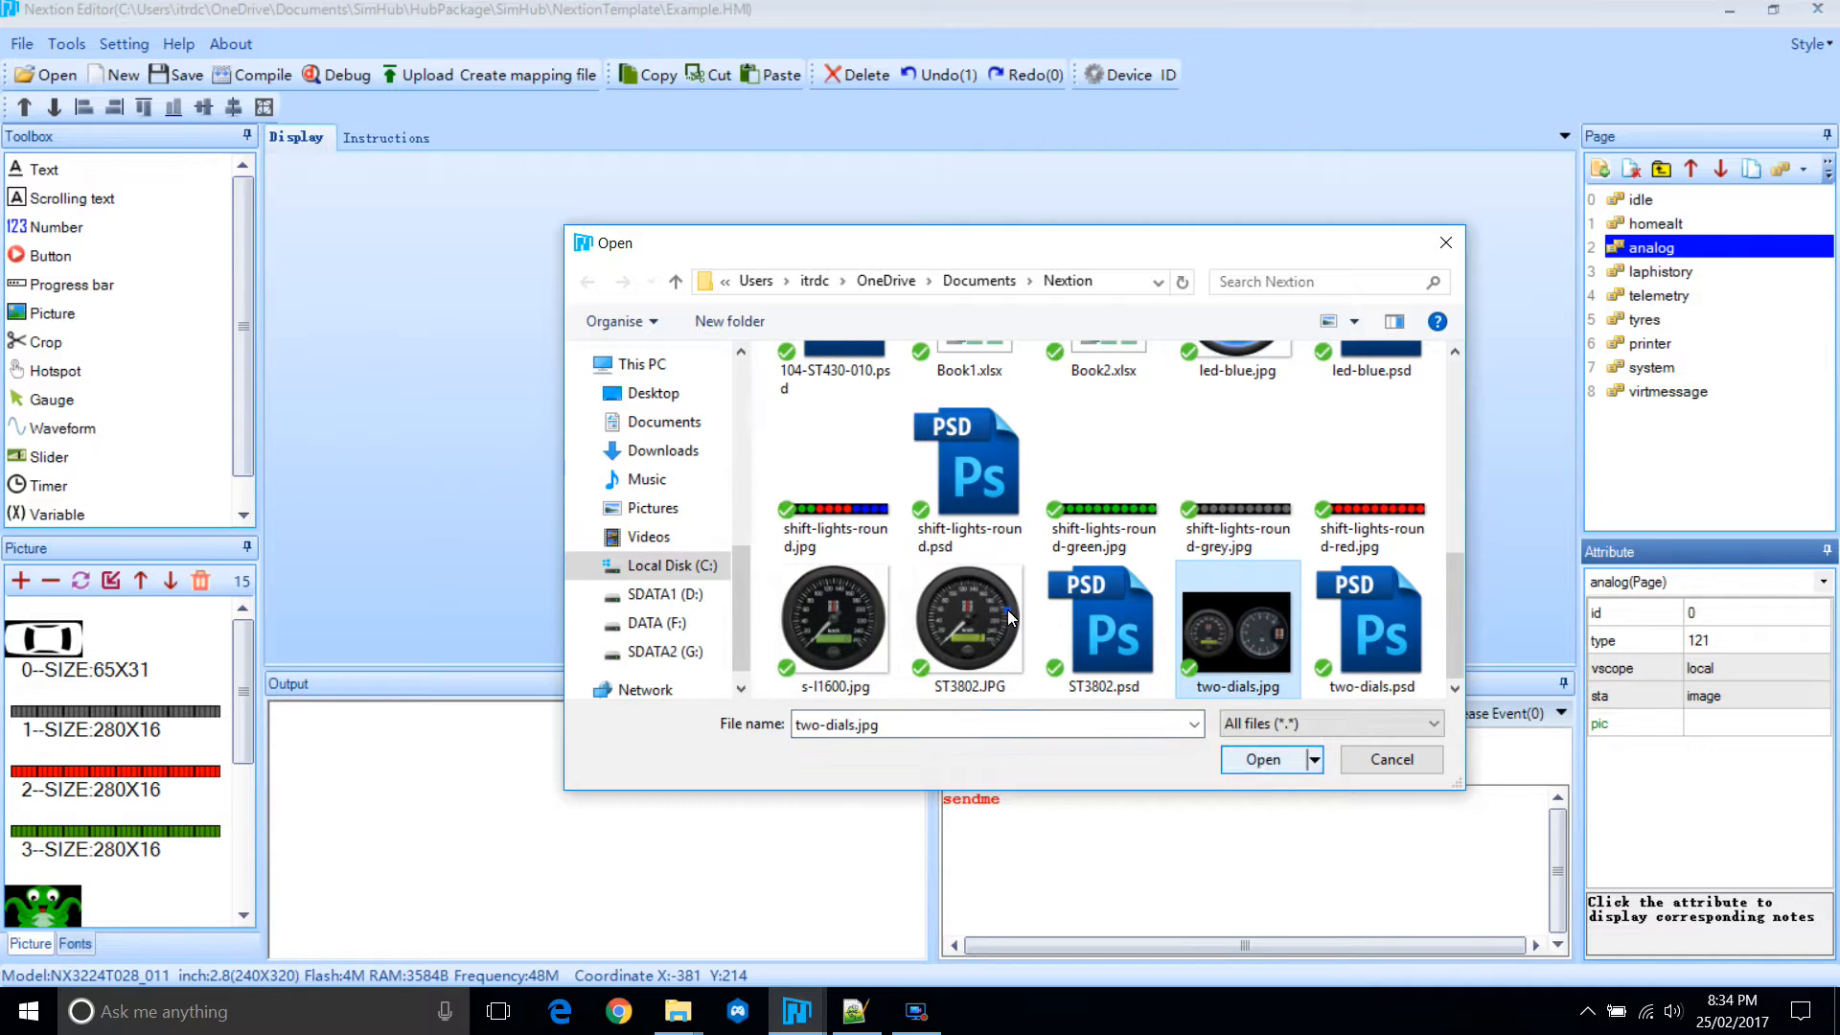
left_click(1263, 759)
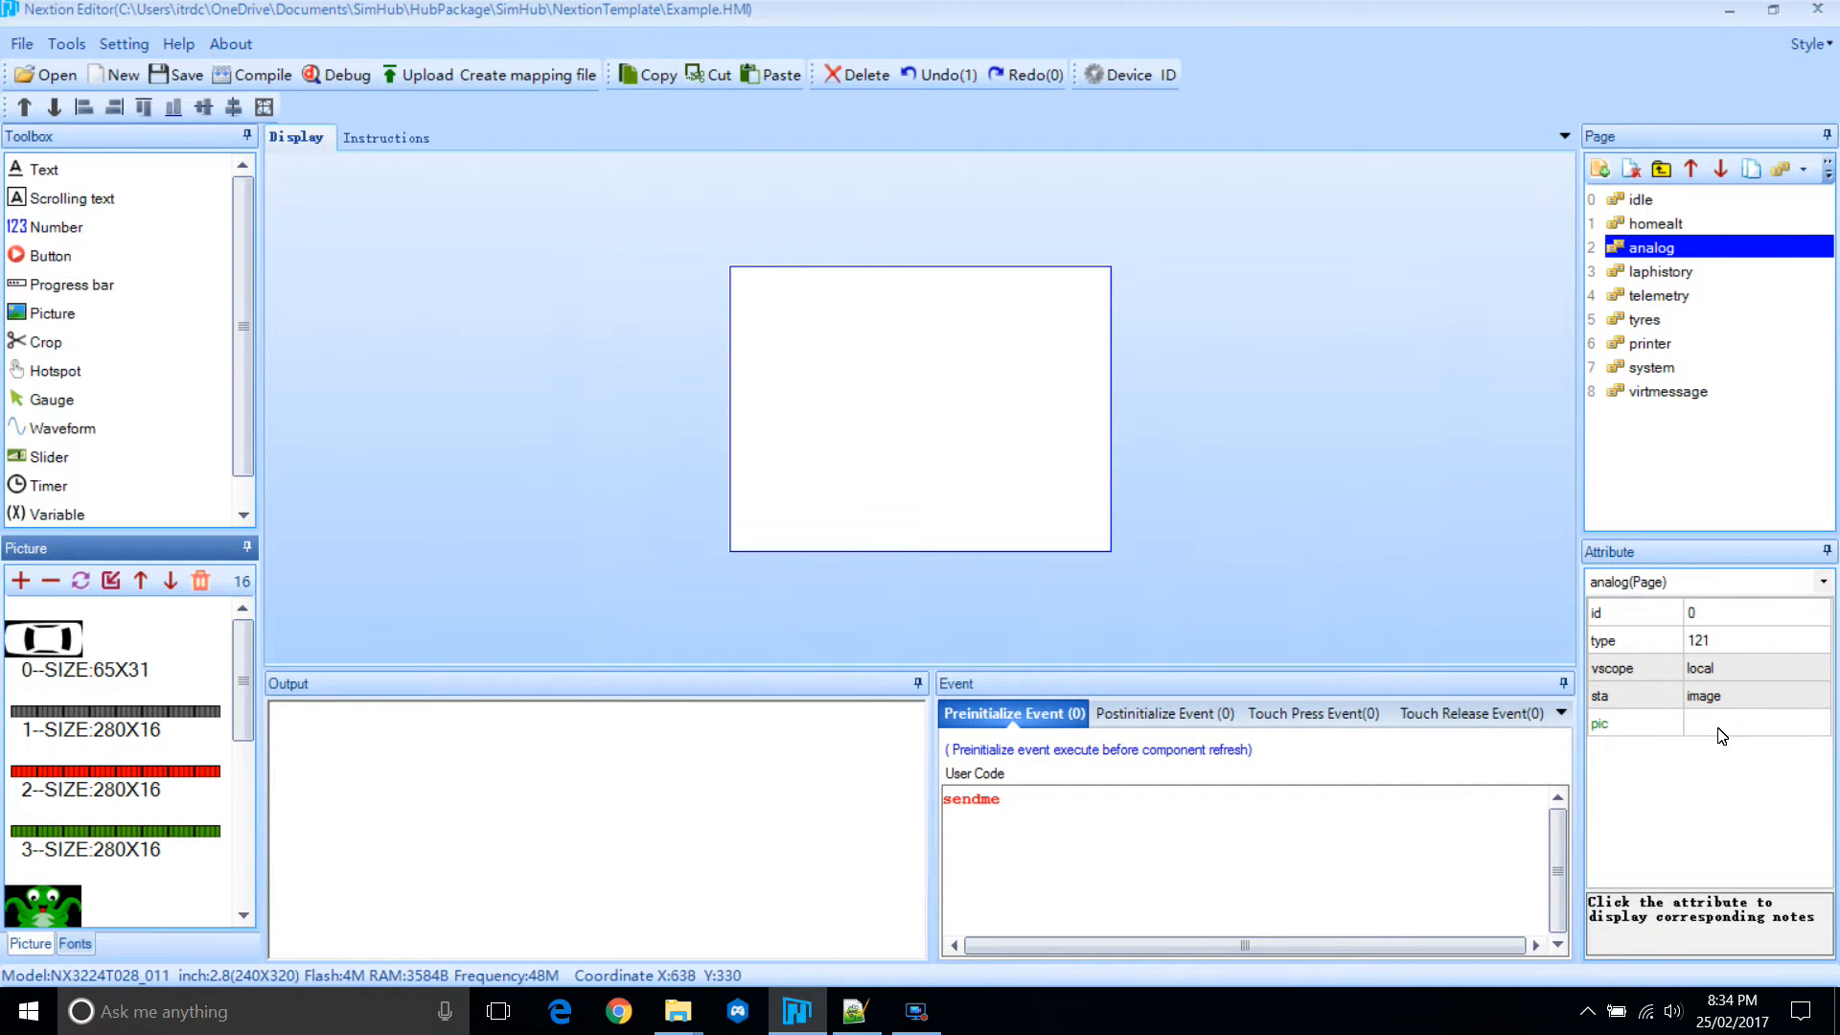
left_click(1756, 722)
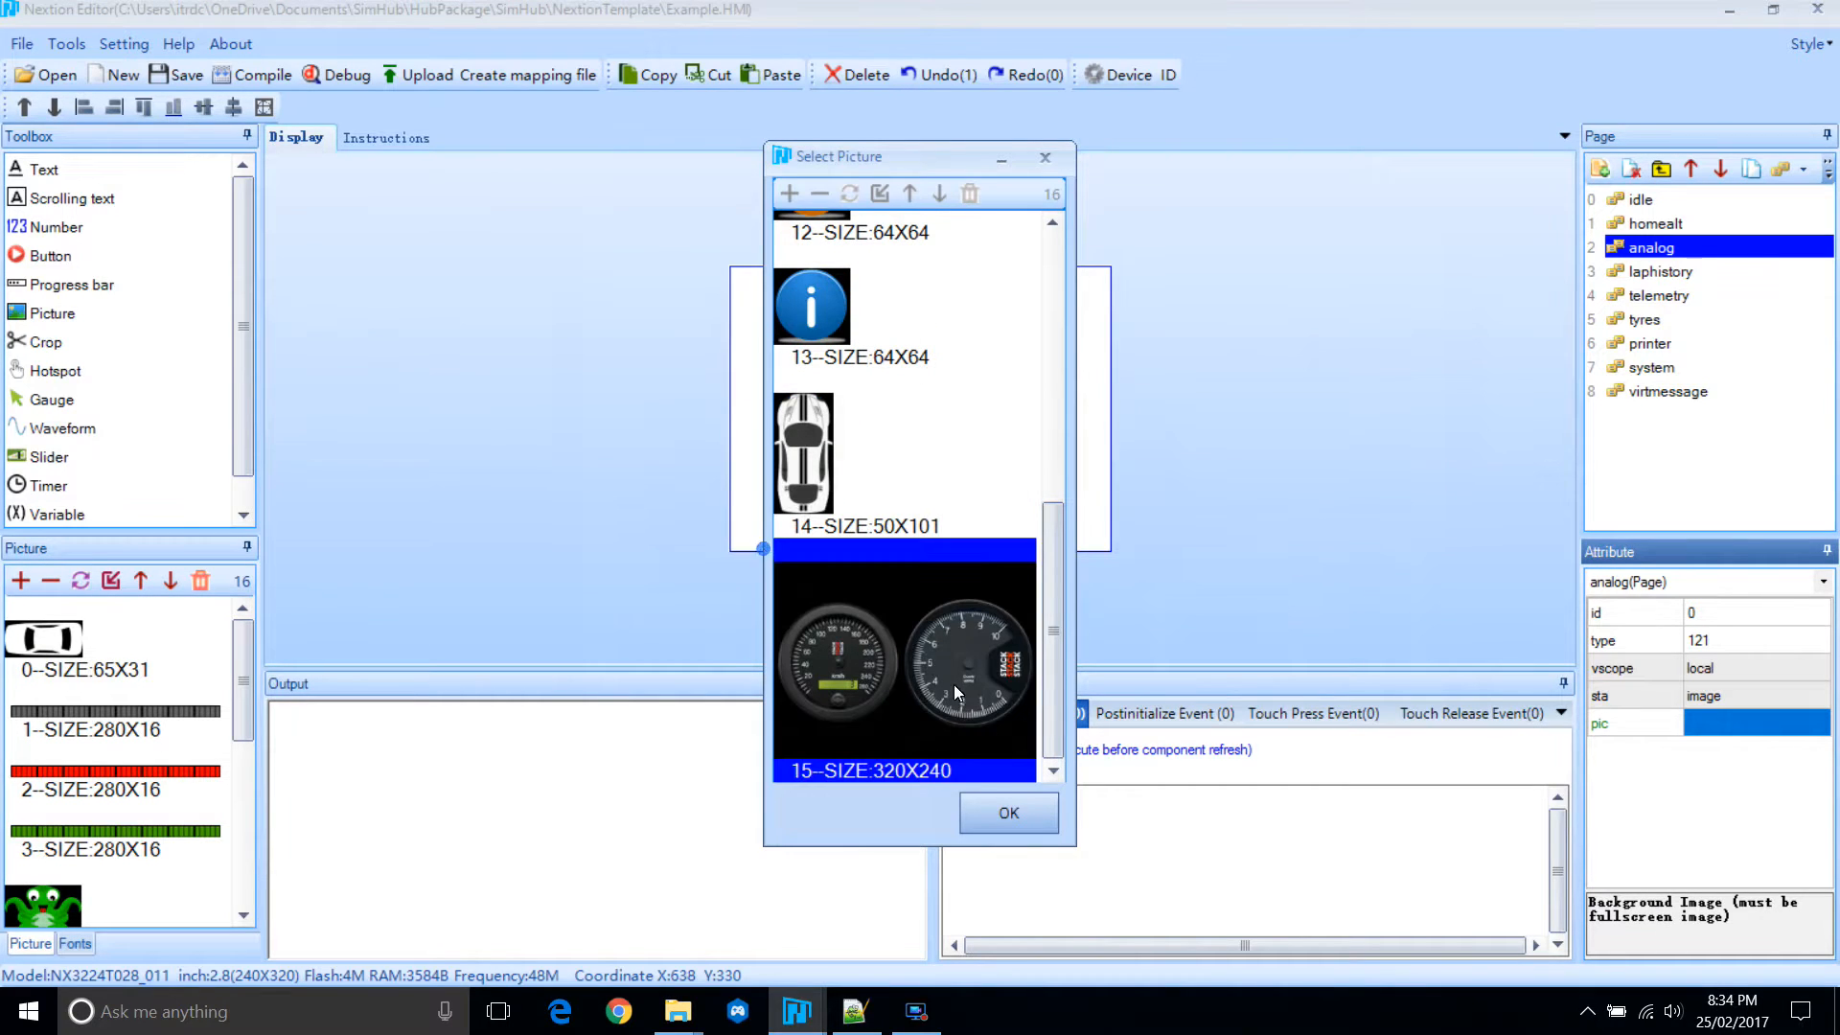
left_click(1007, 812)
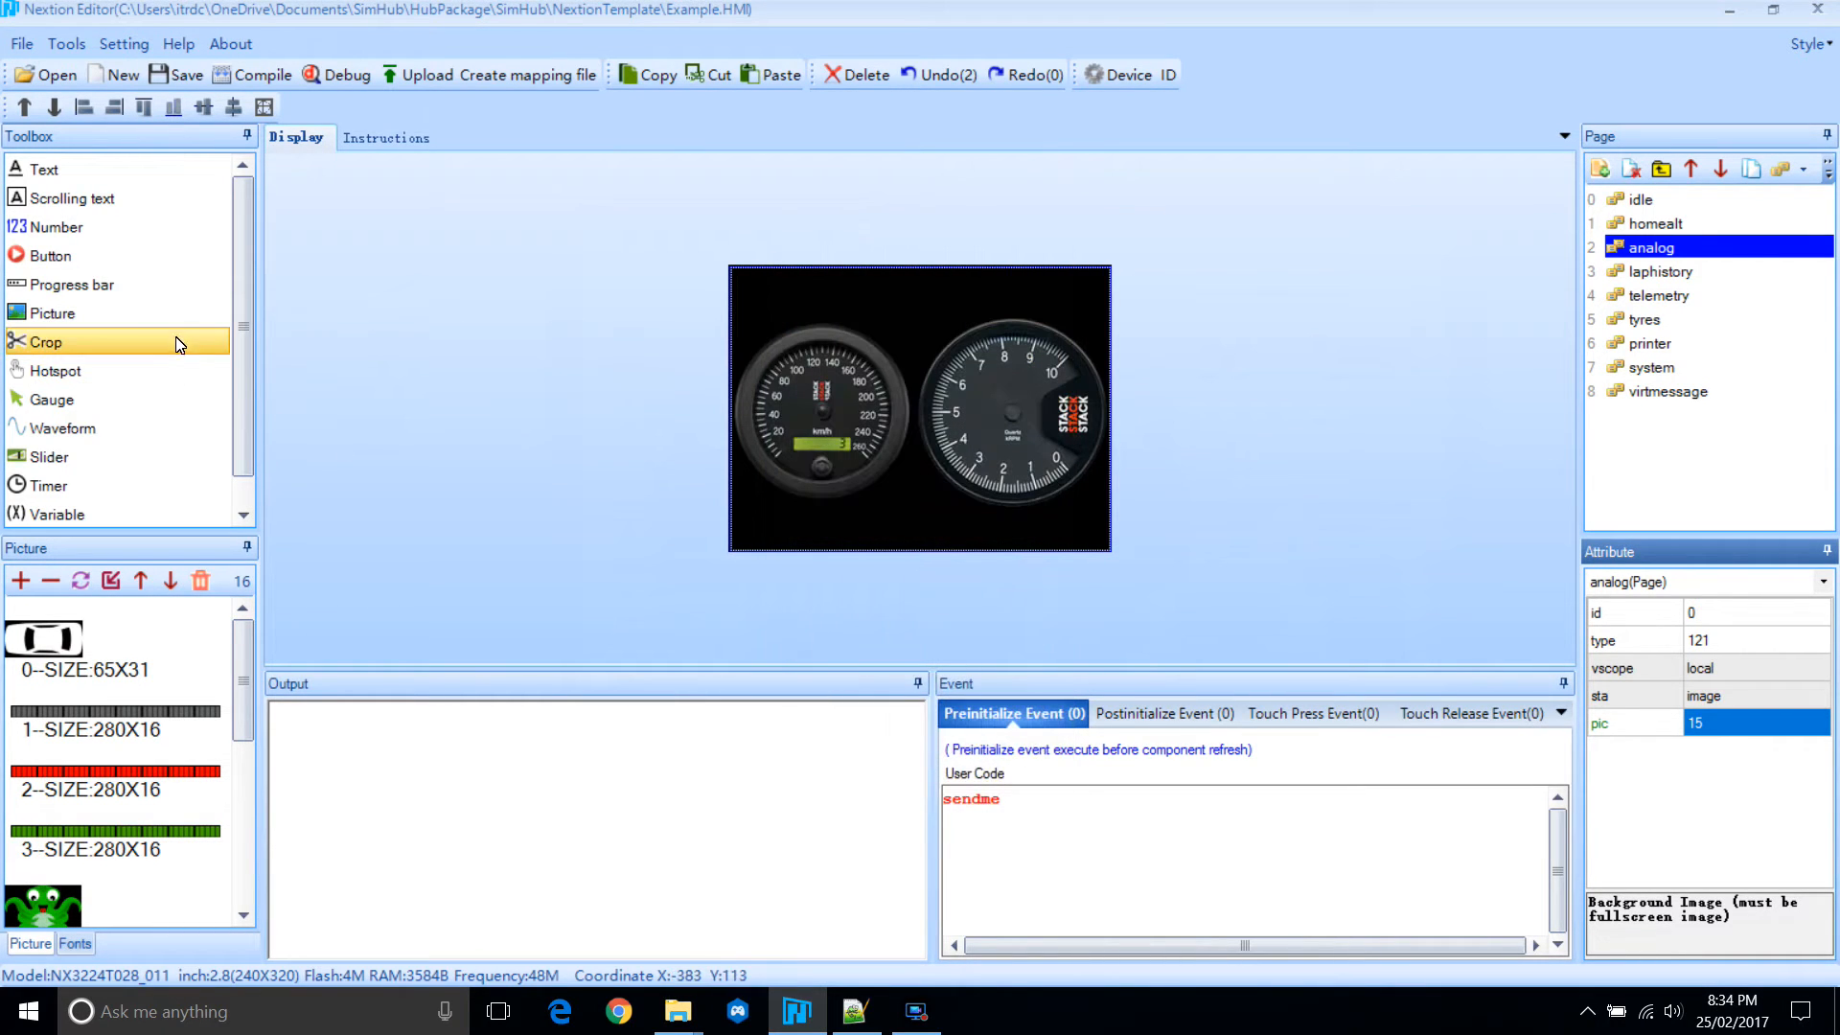
Add a gauge to the analog page and name it speedgauge.
left_click(53, 399)
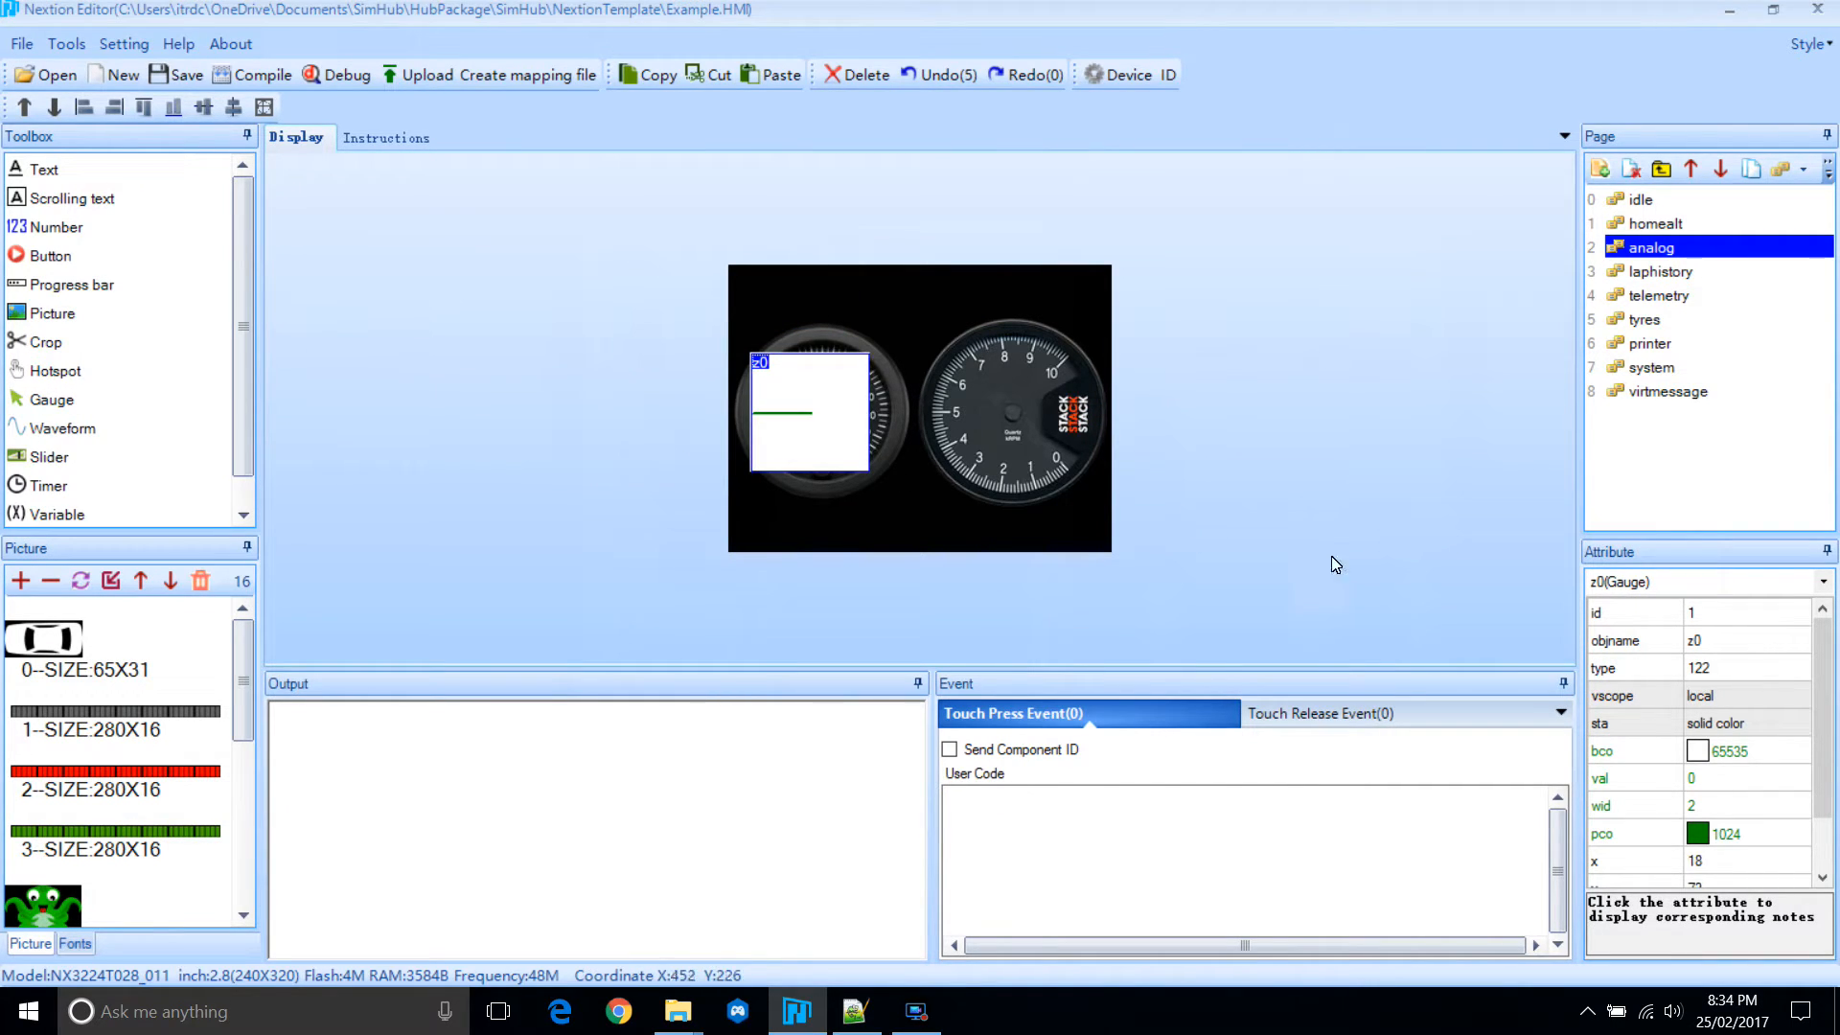
left_click(1801, 694)
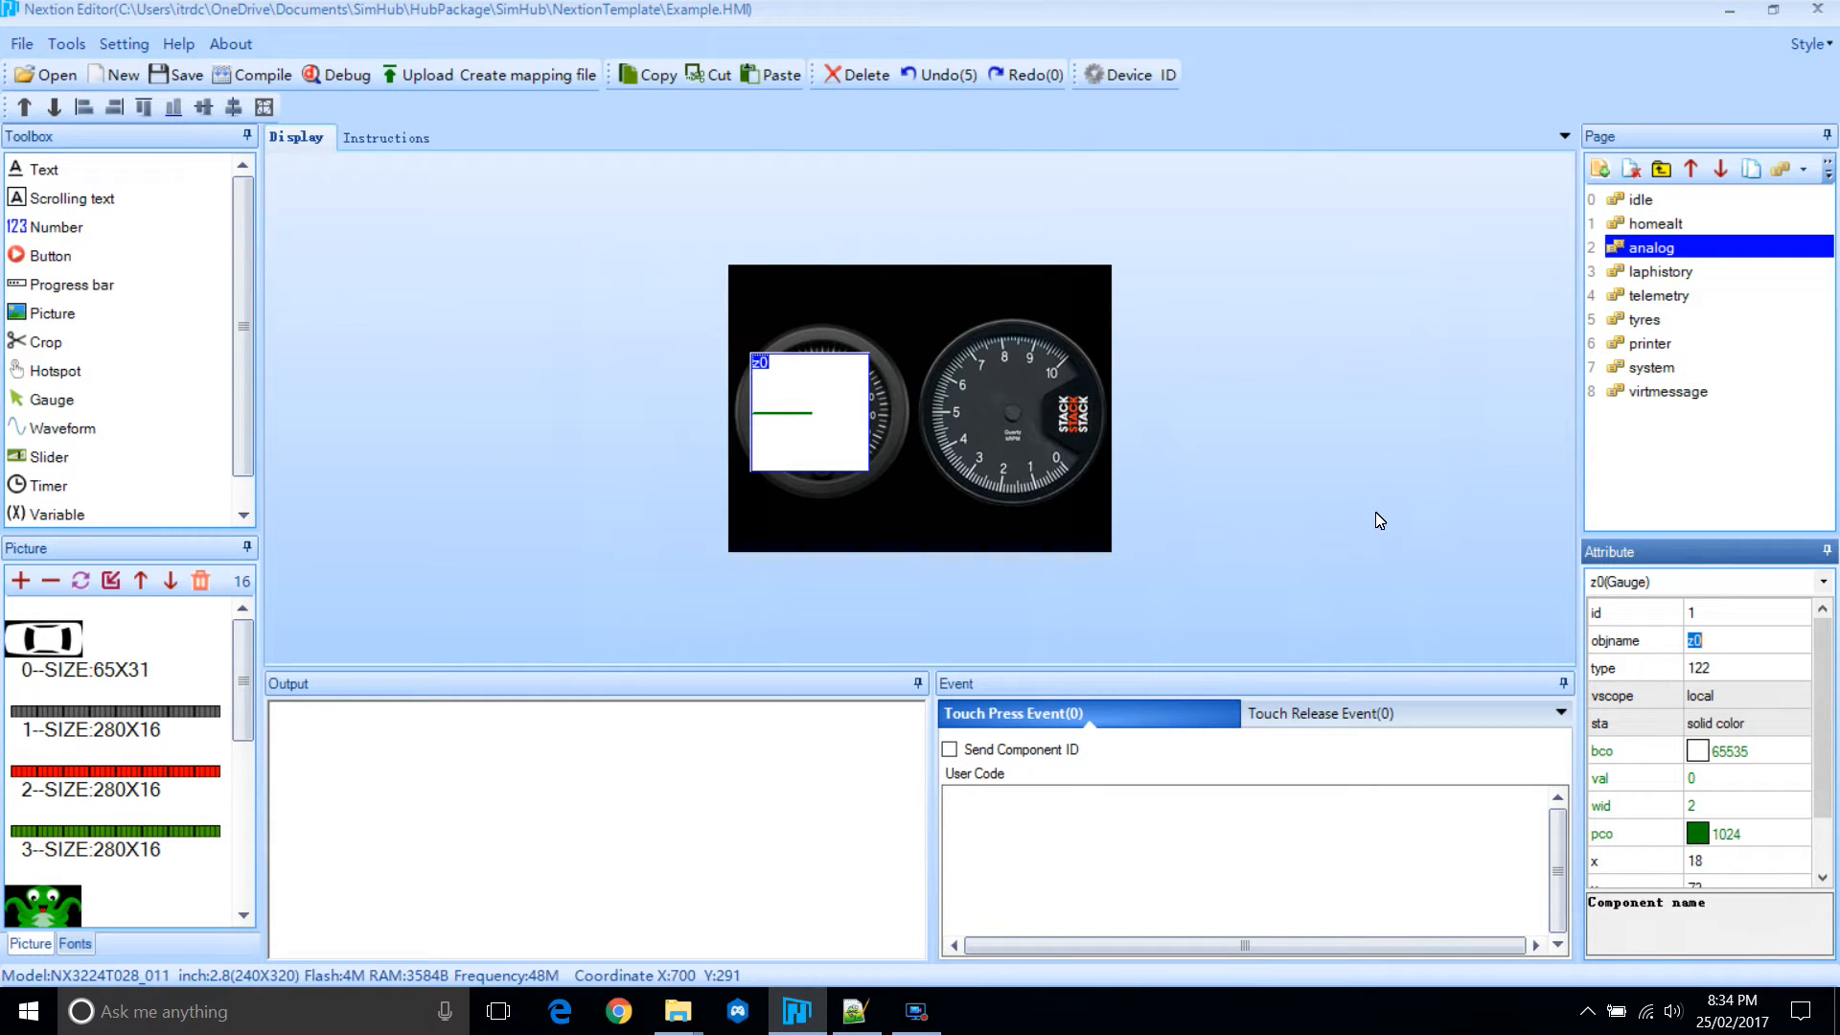
type("speedgaug")
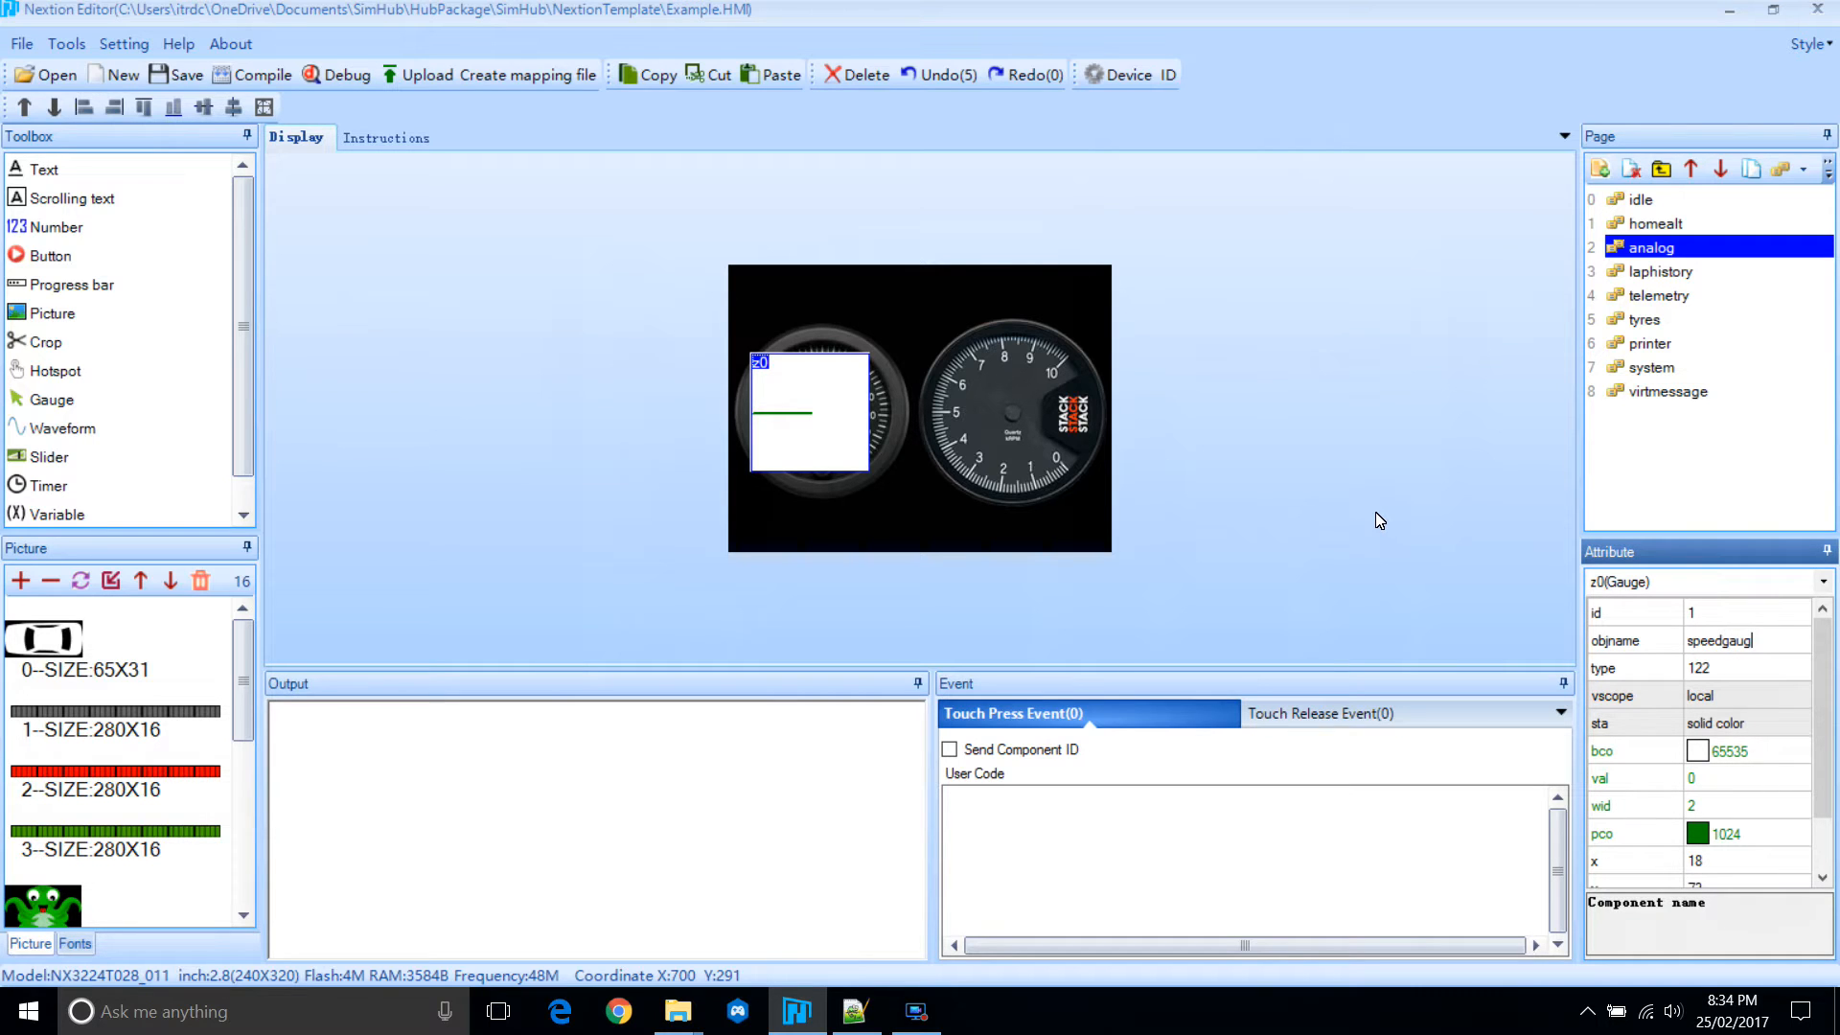
left_click(1800, 751)
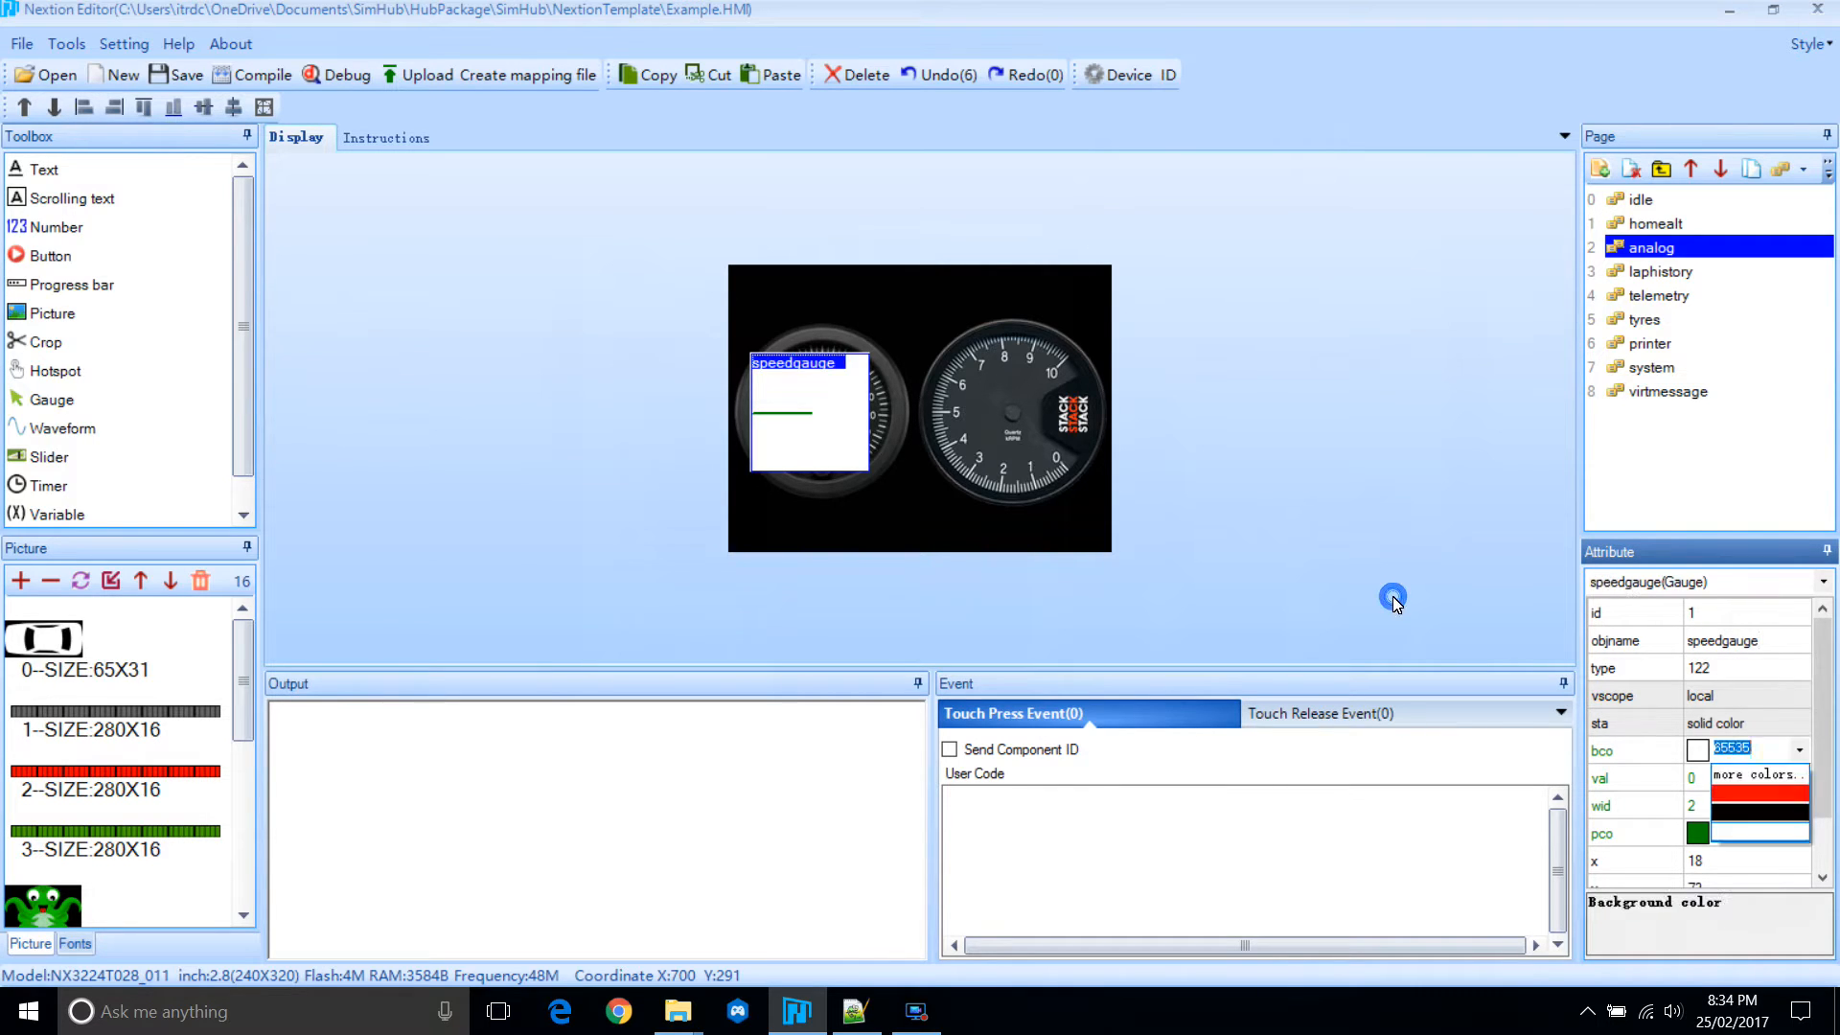
Give speedgauge a cropped two-dials background and a red needle.
left_click(1760, 833)
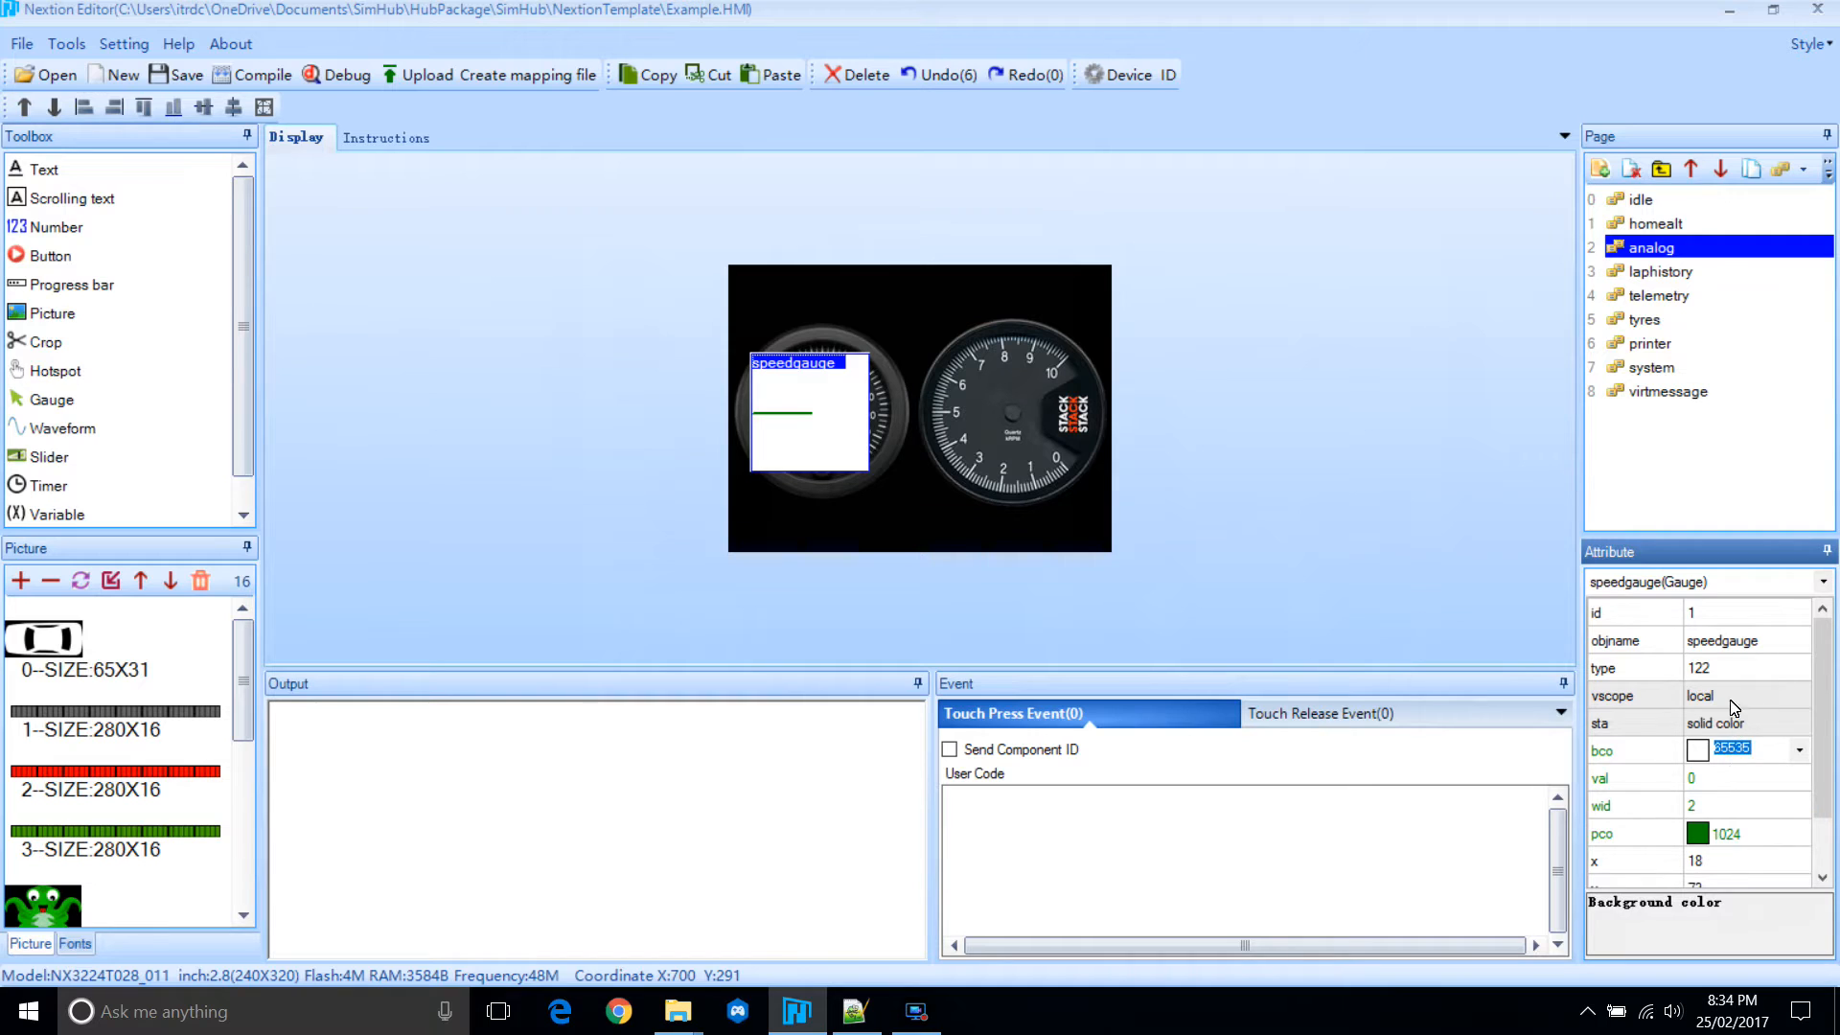
left_click(1747, 695)
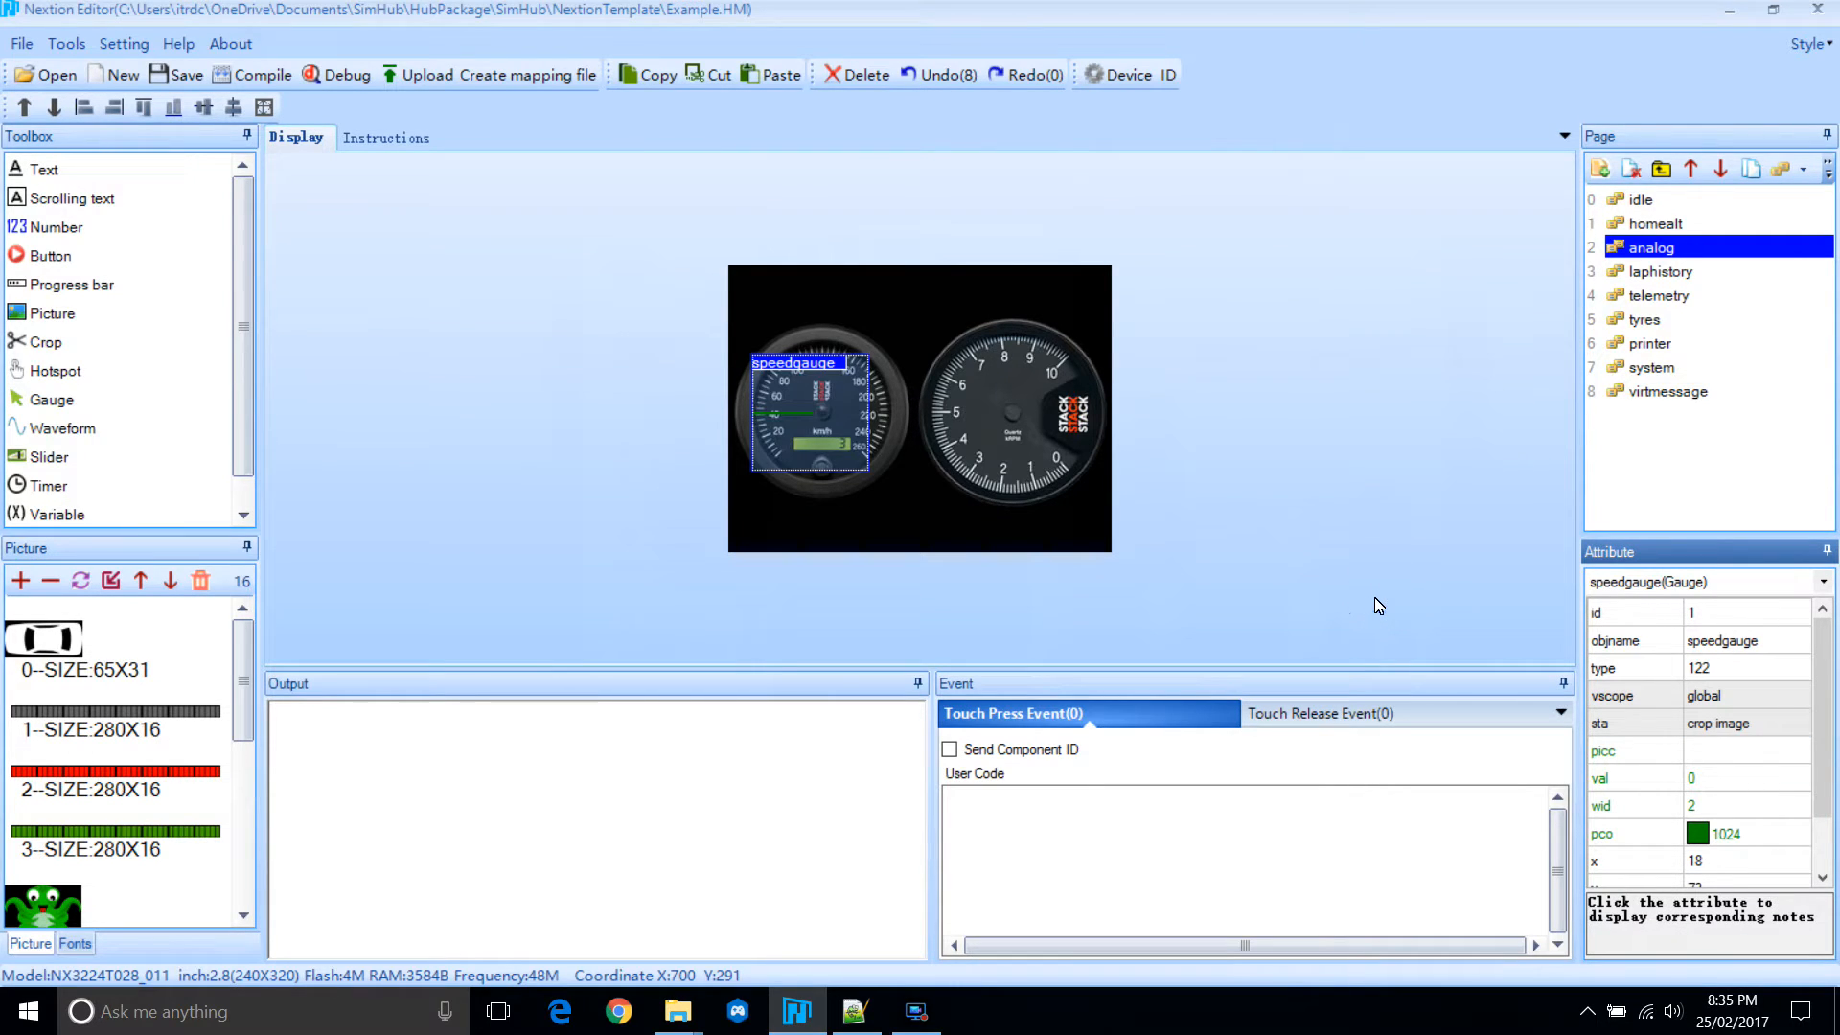
left_click(1746, 750)
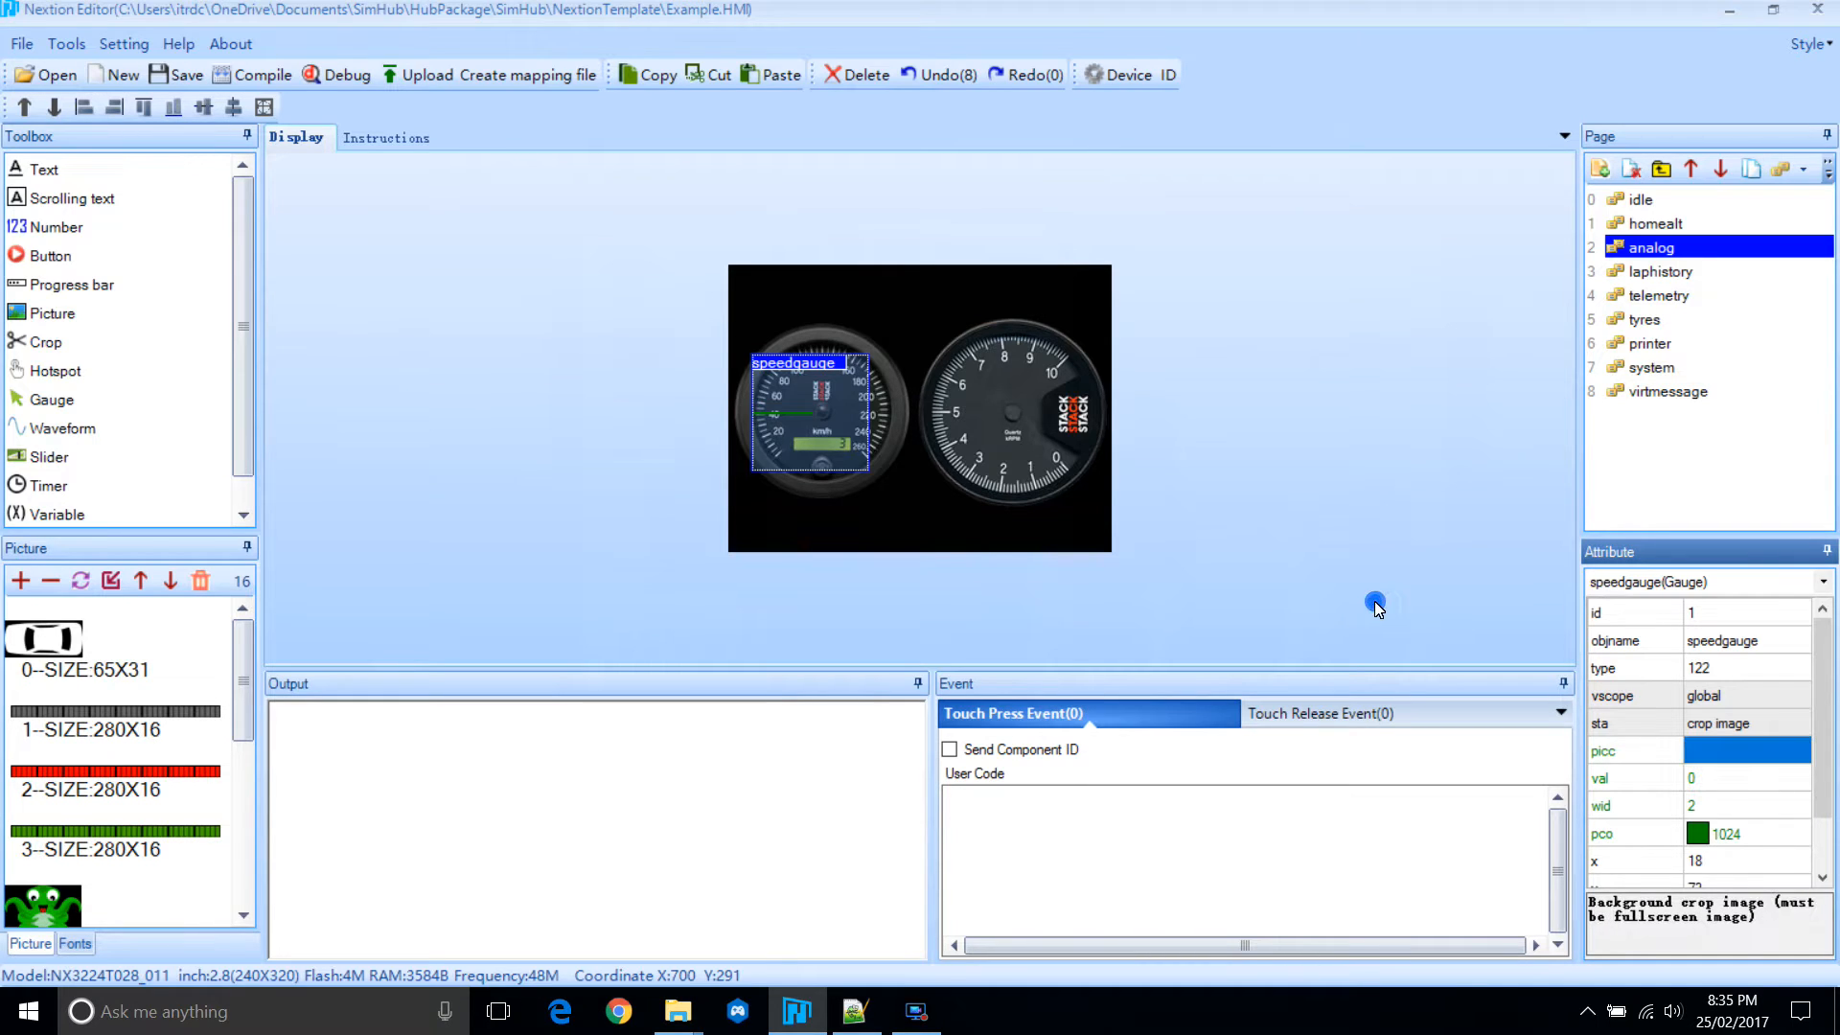
left_click(1746, 749)
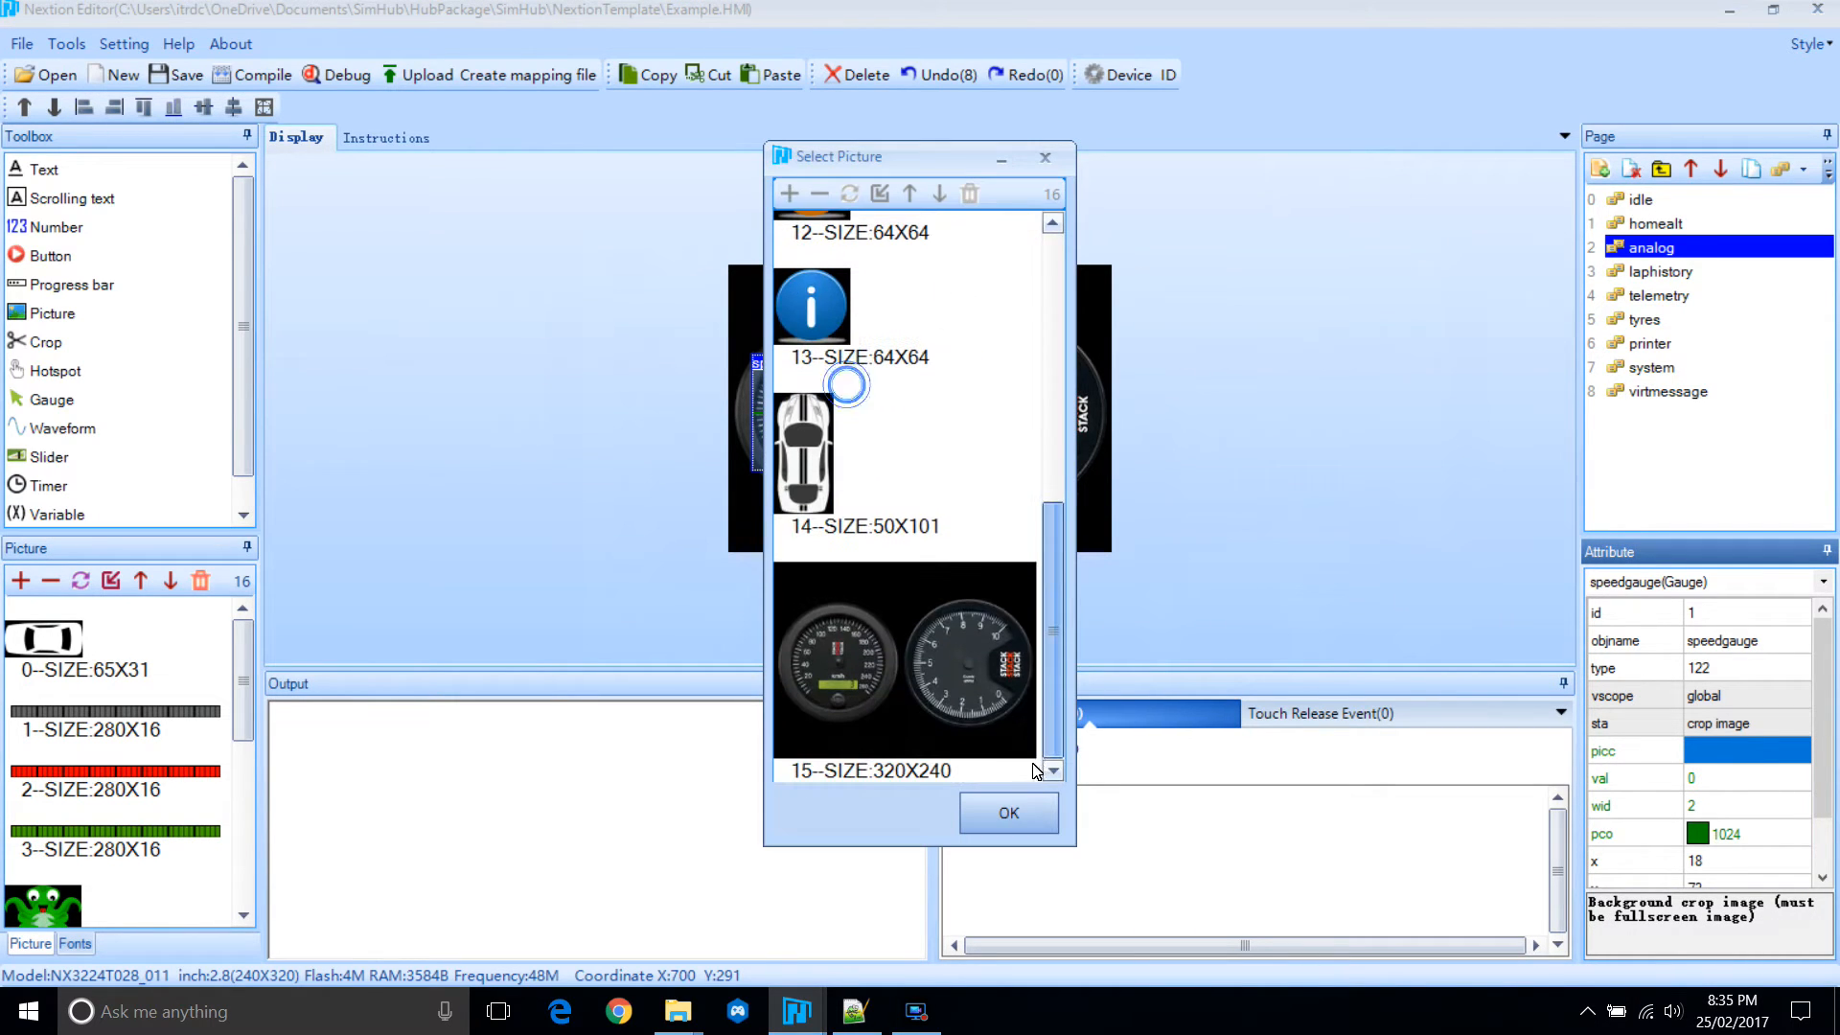
left_click(1007, 811)
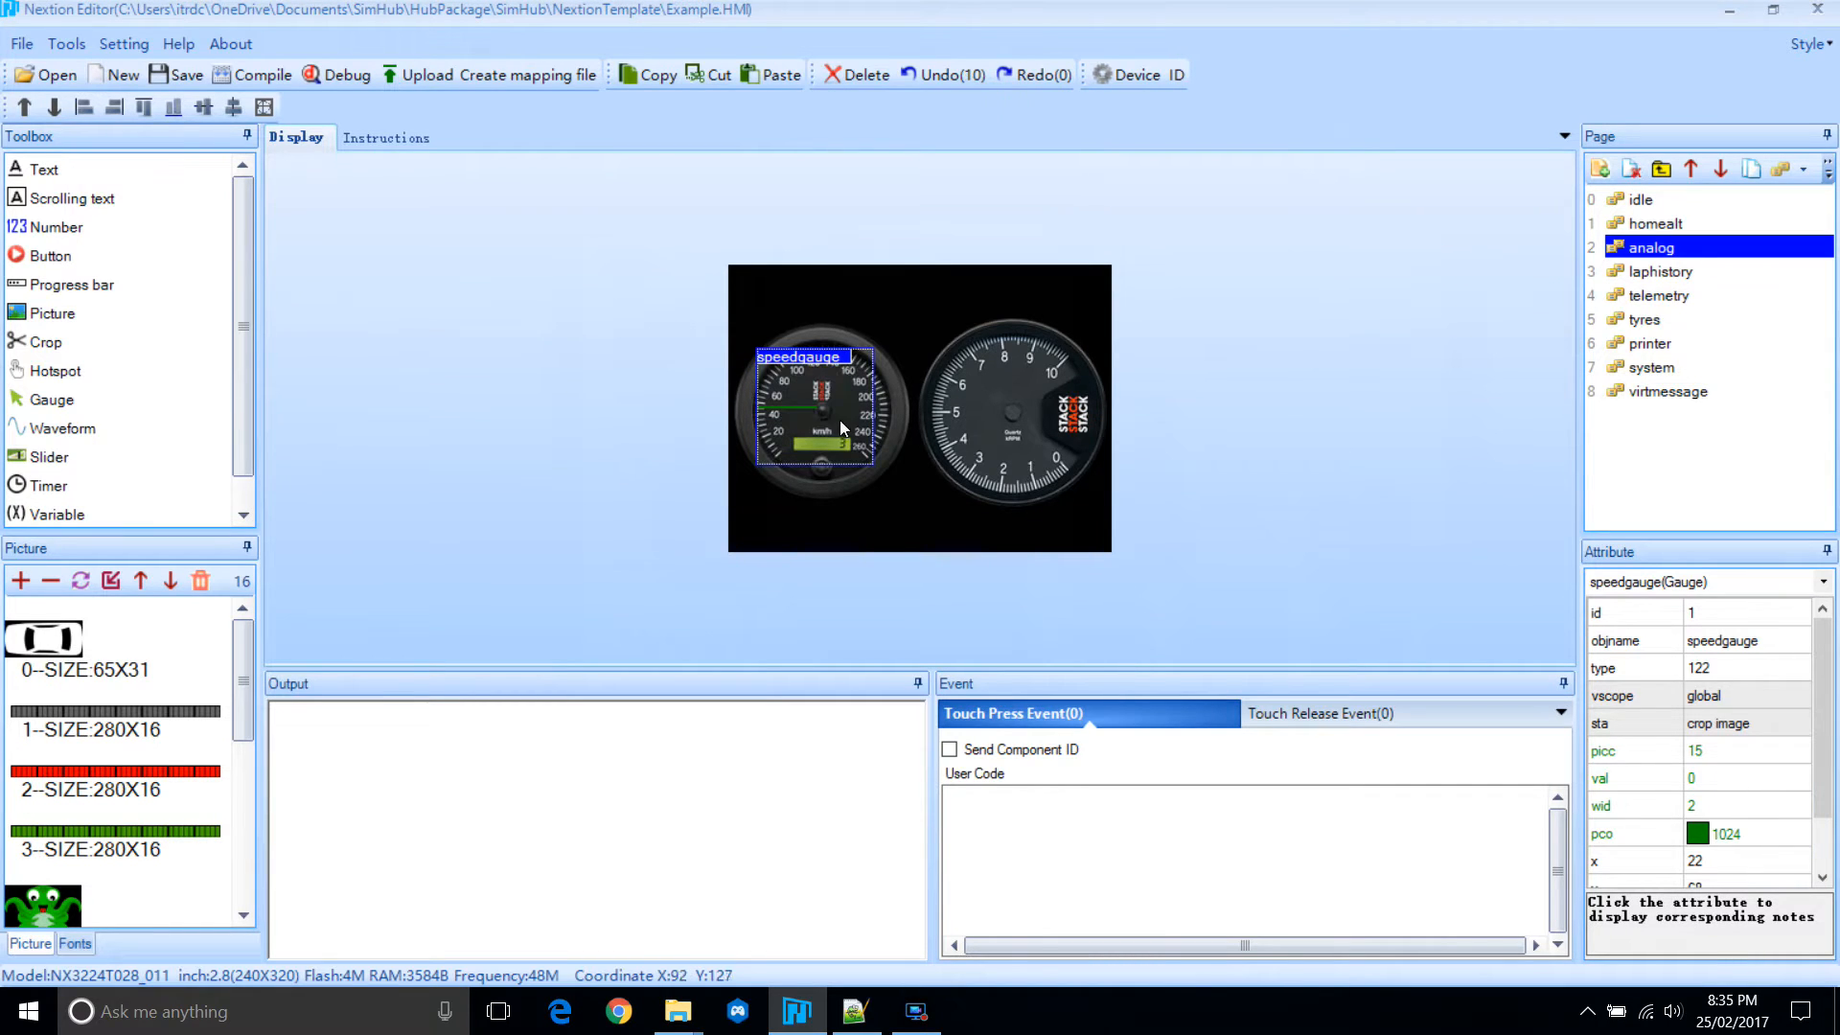
mouse_move(878, 433)
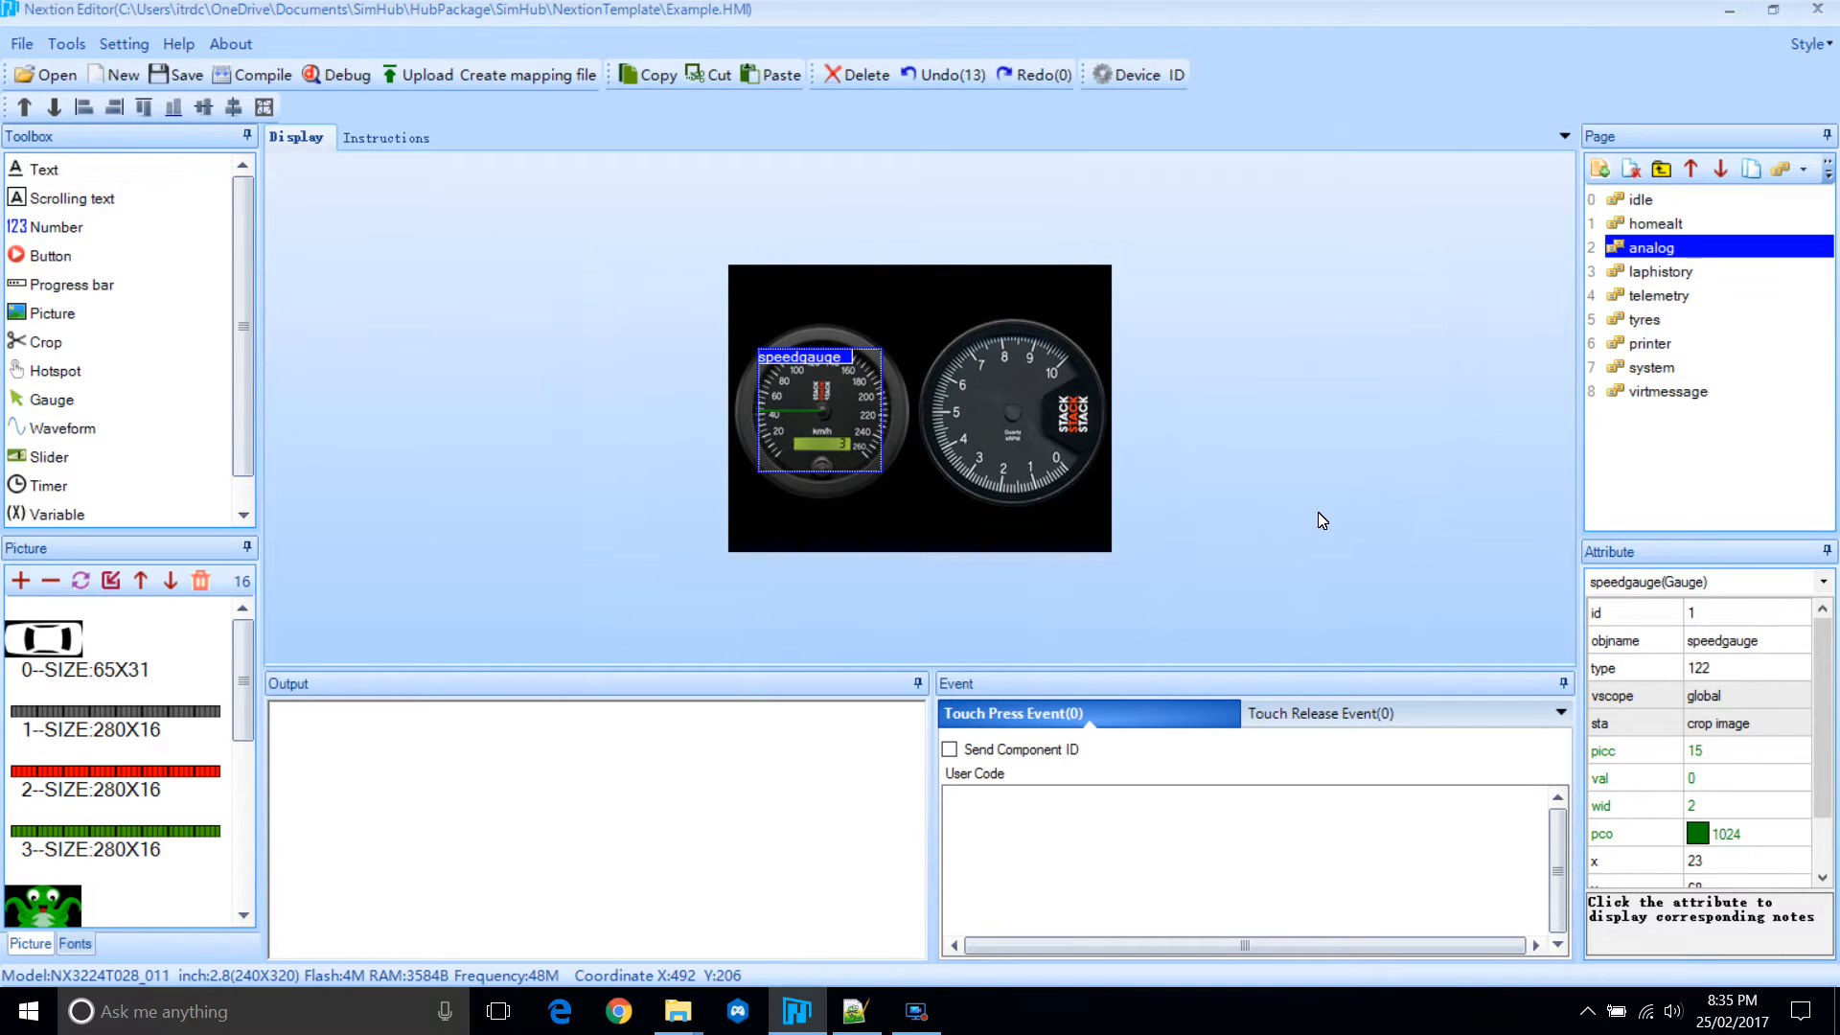
left_click(1800, 833)
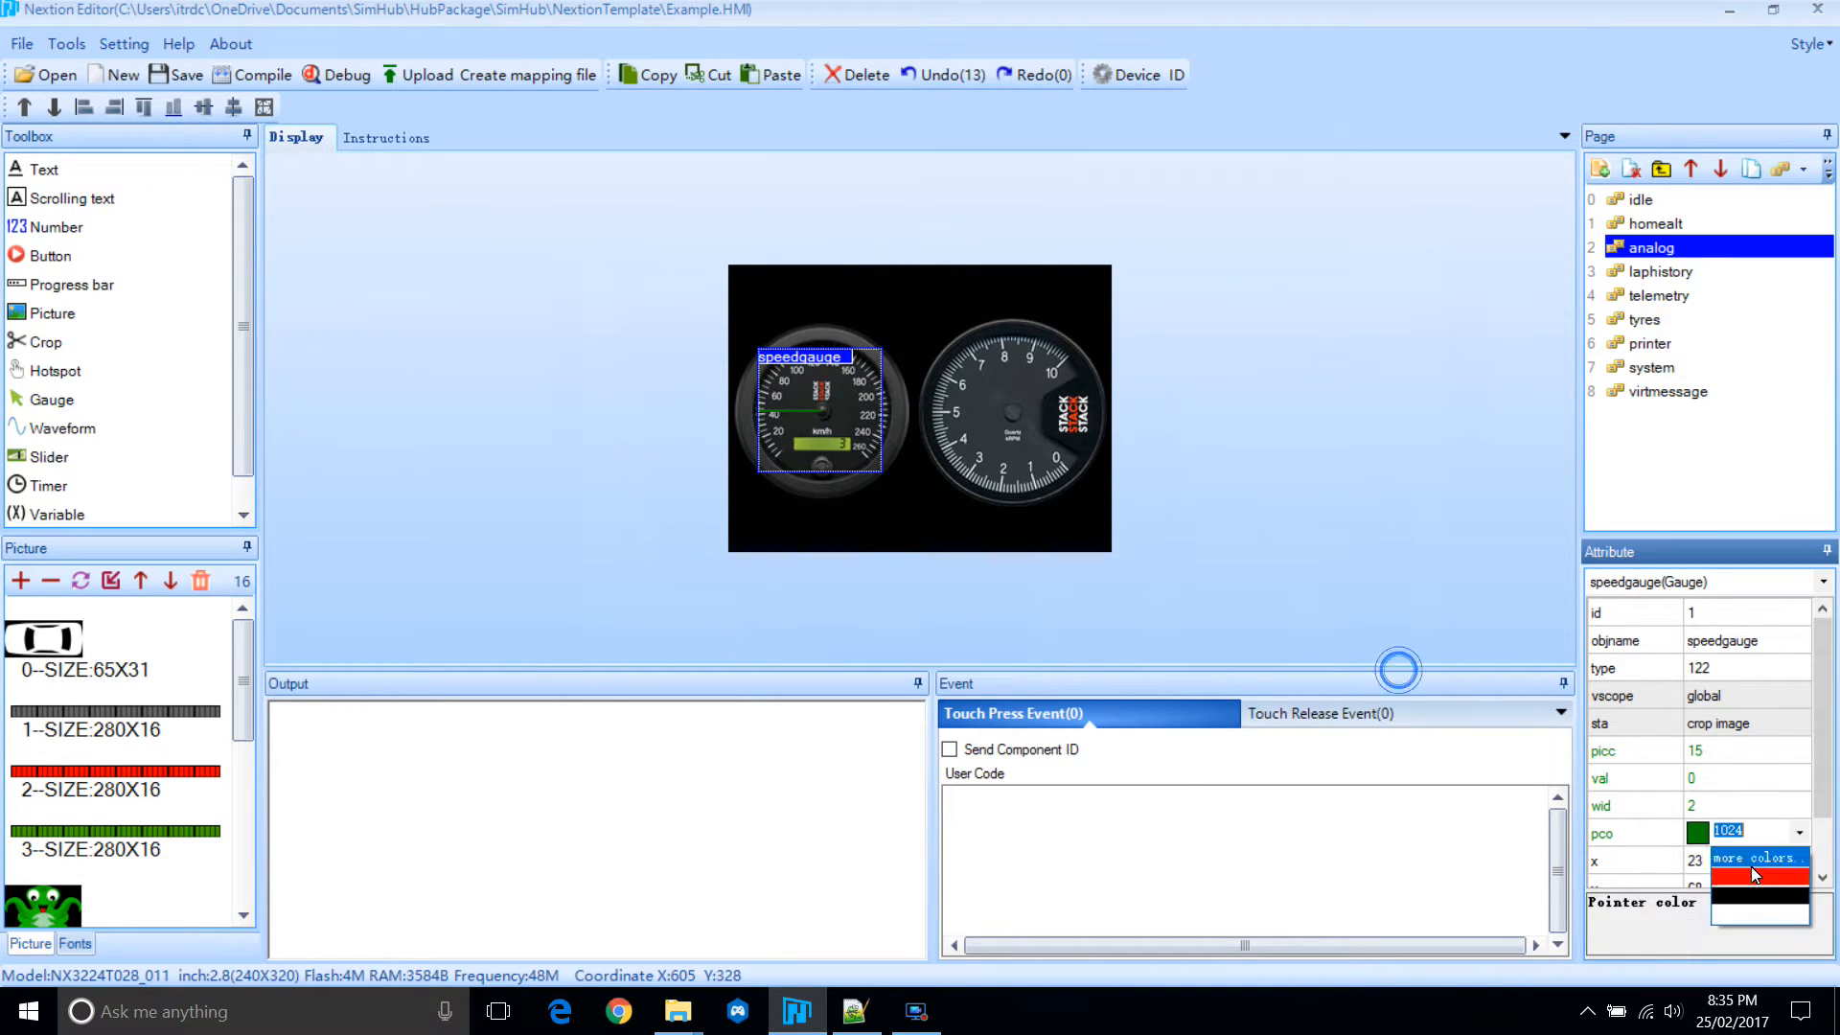
left_click(1758, 873)
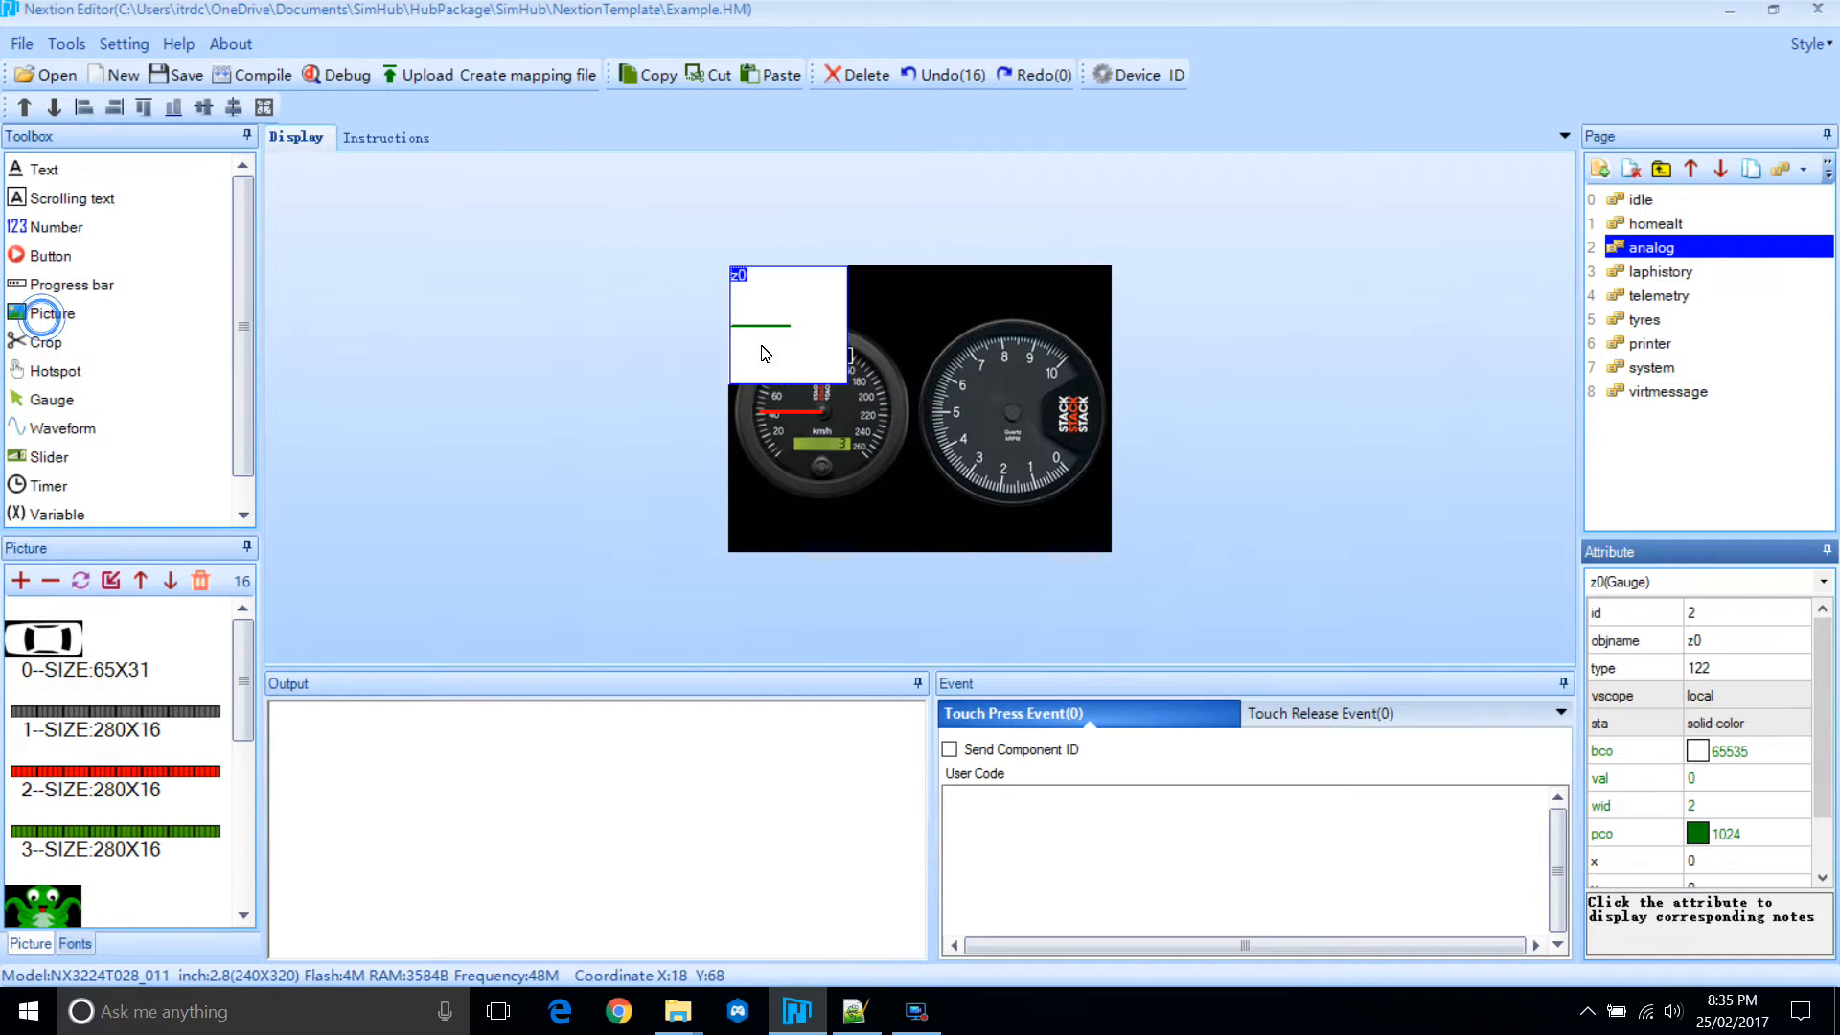
Rename the second gauge rpmgauge and set its scope to global.
left_click(992, 434)
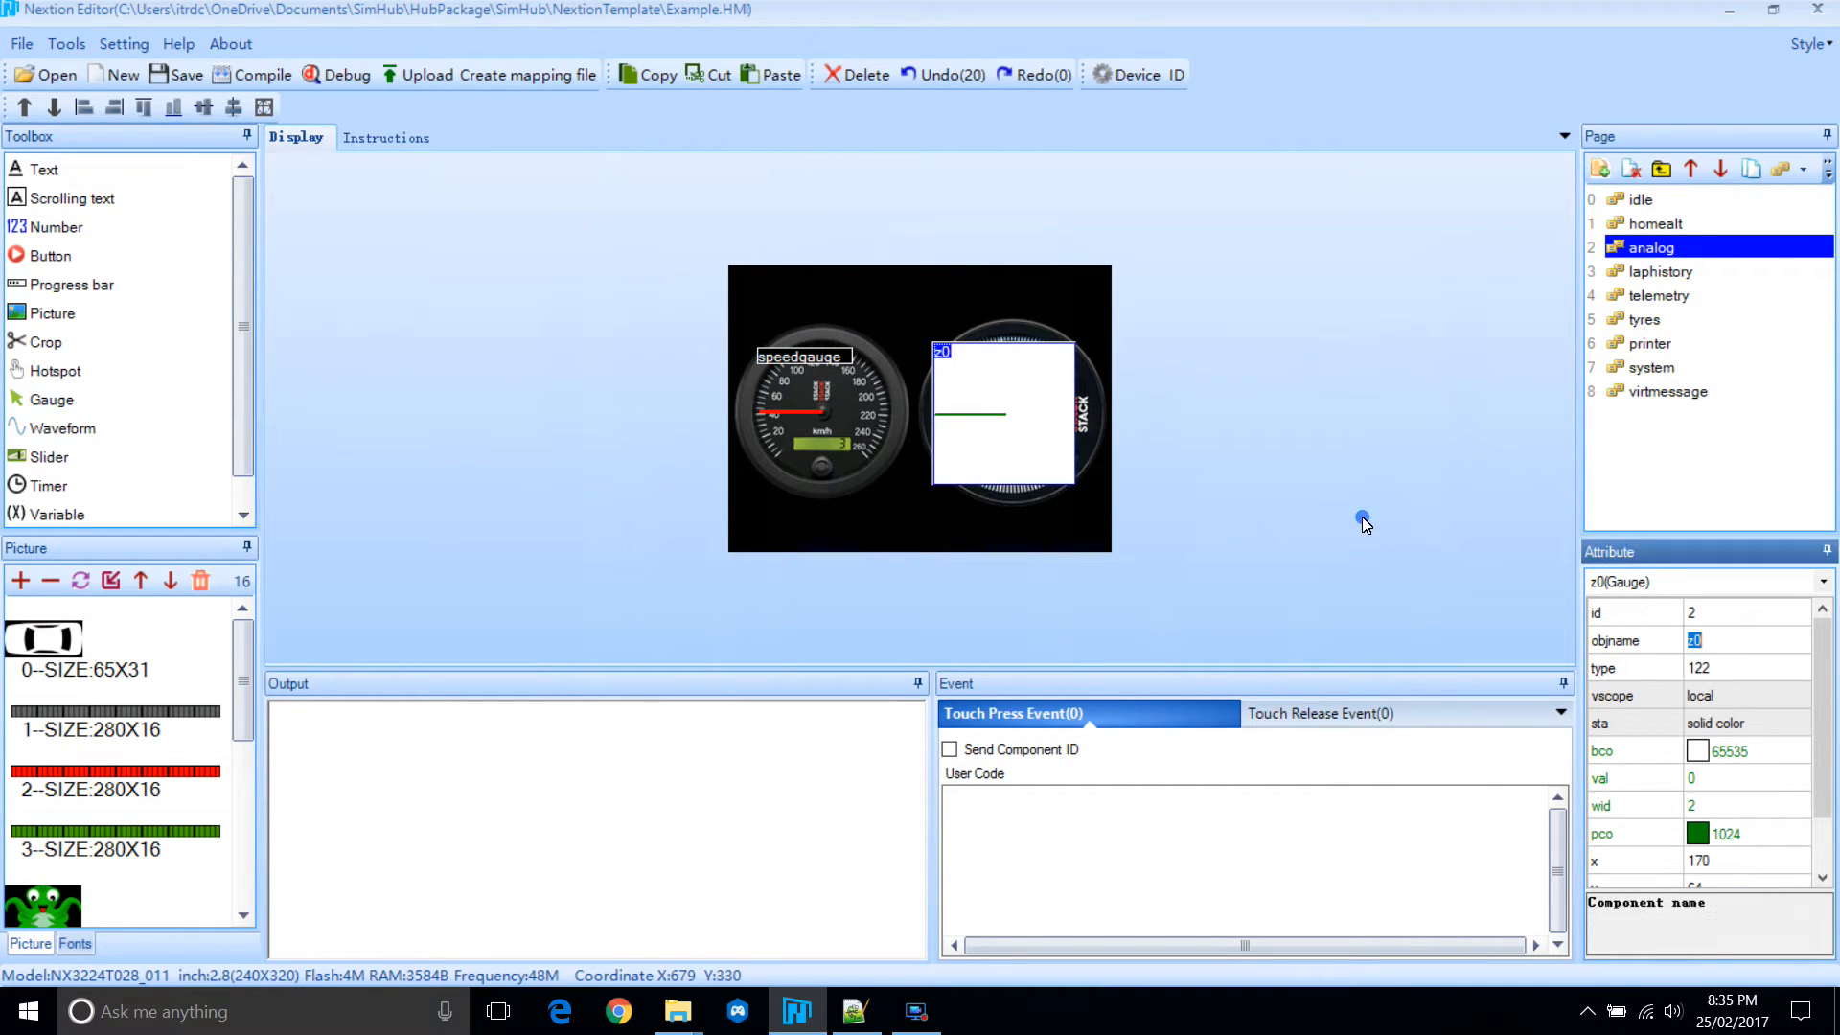
type("rpm")
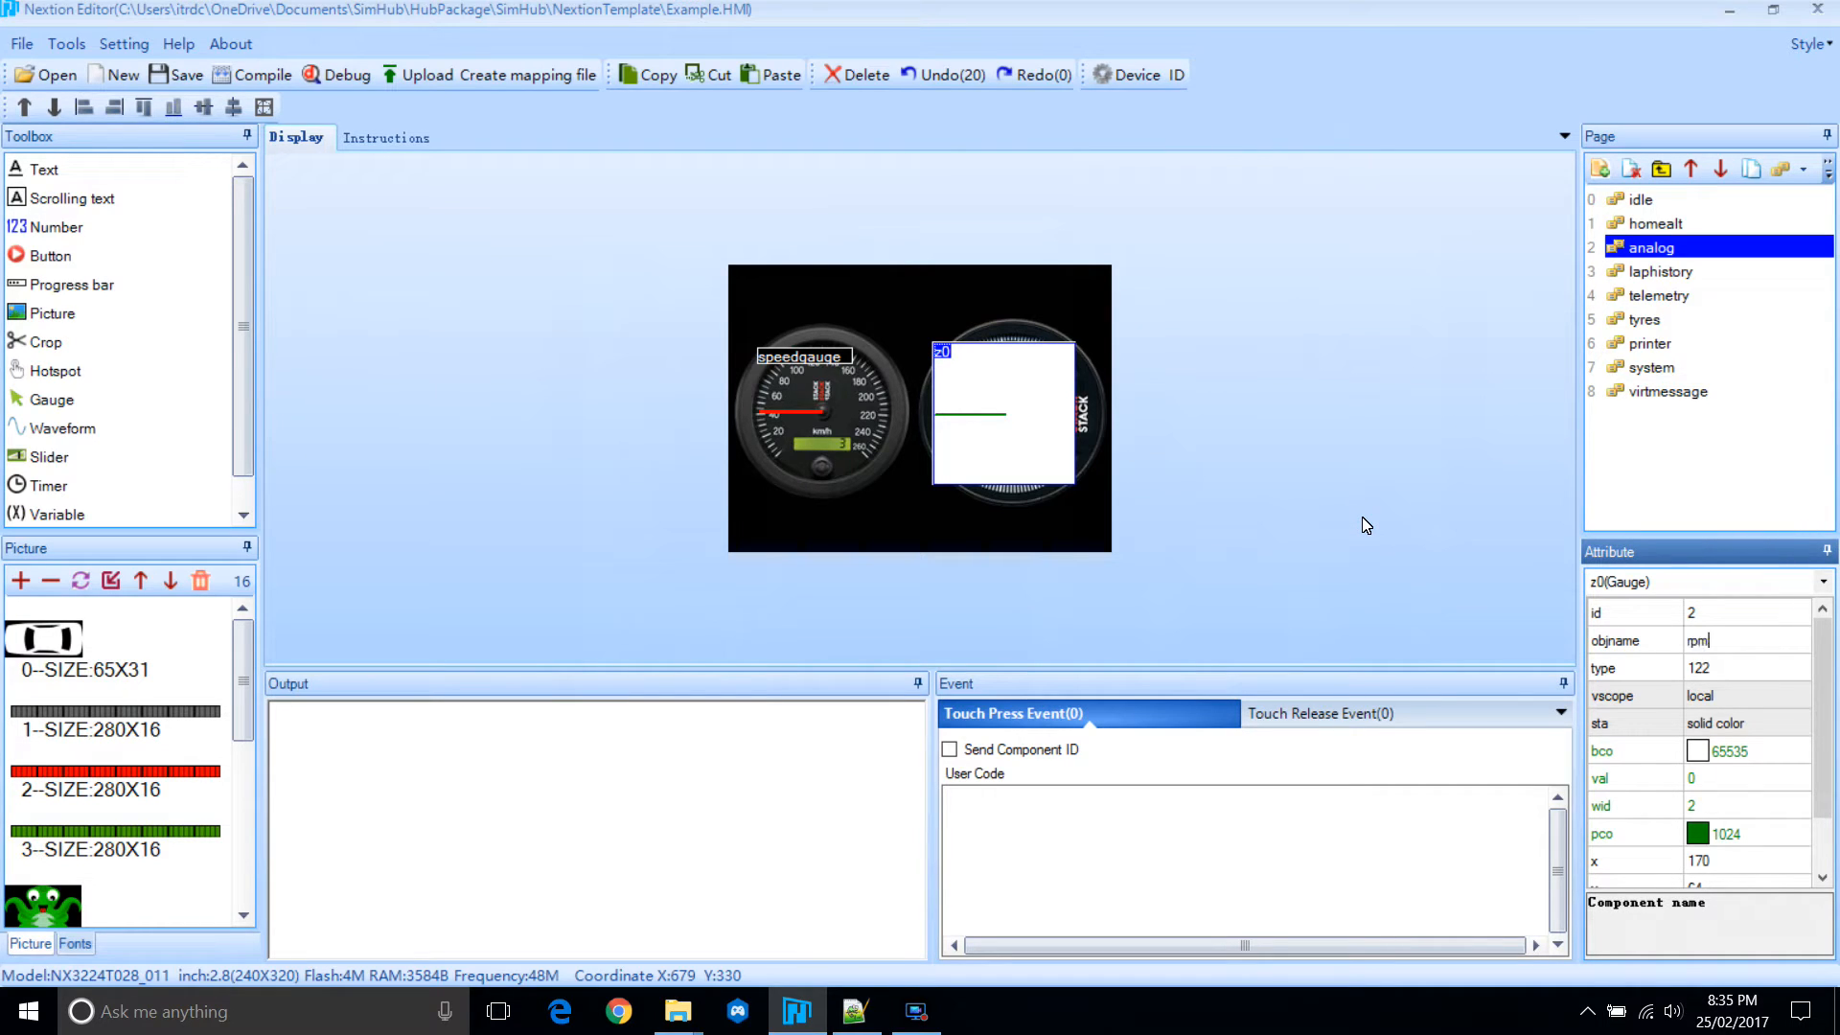
type("gaug")
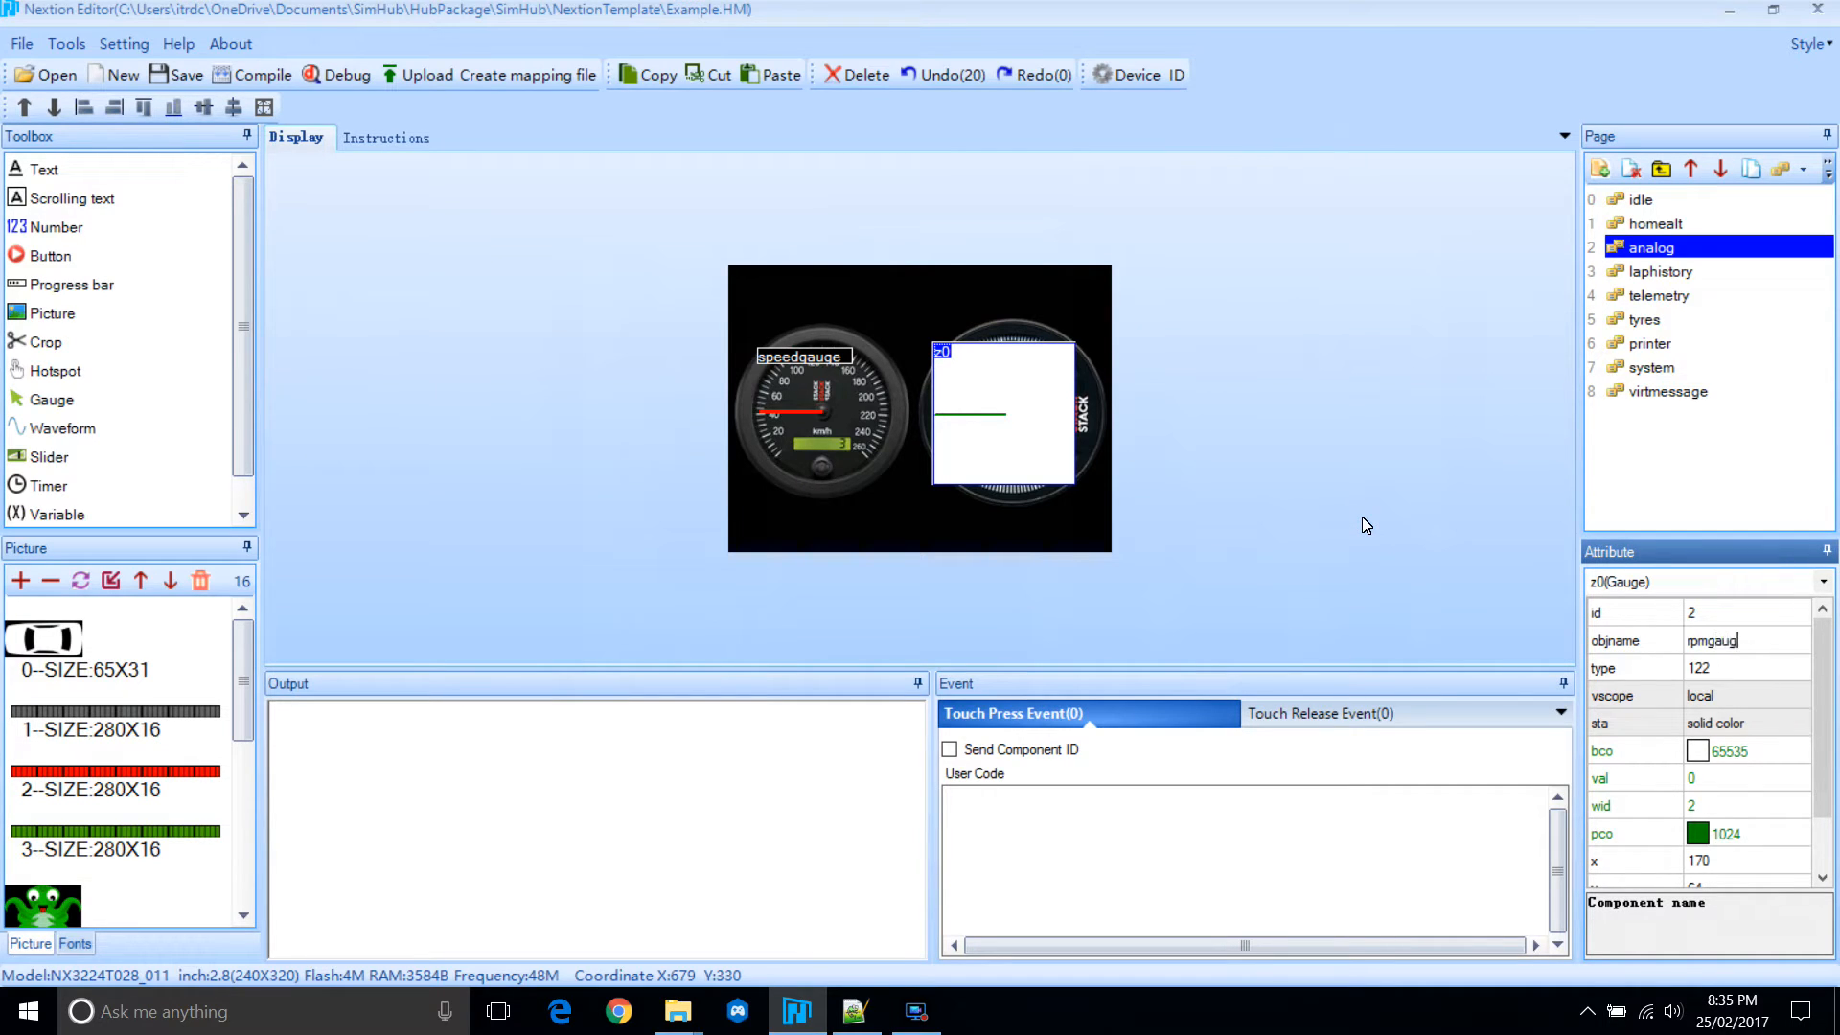
left_click(1805, 694)
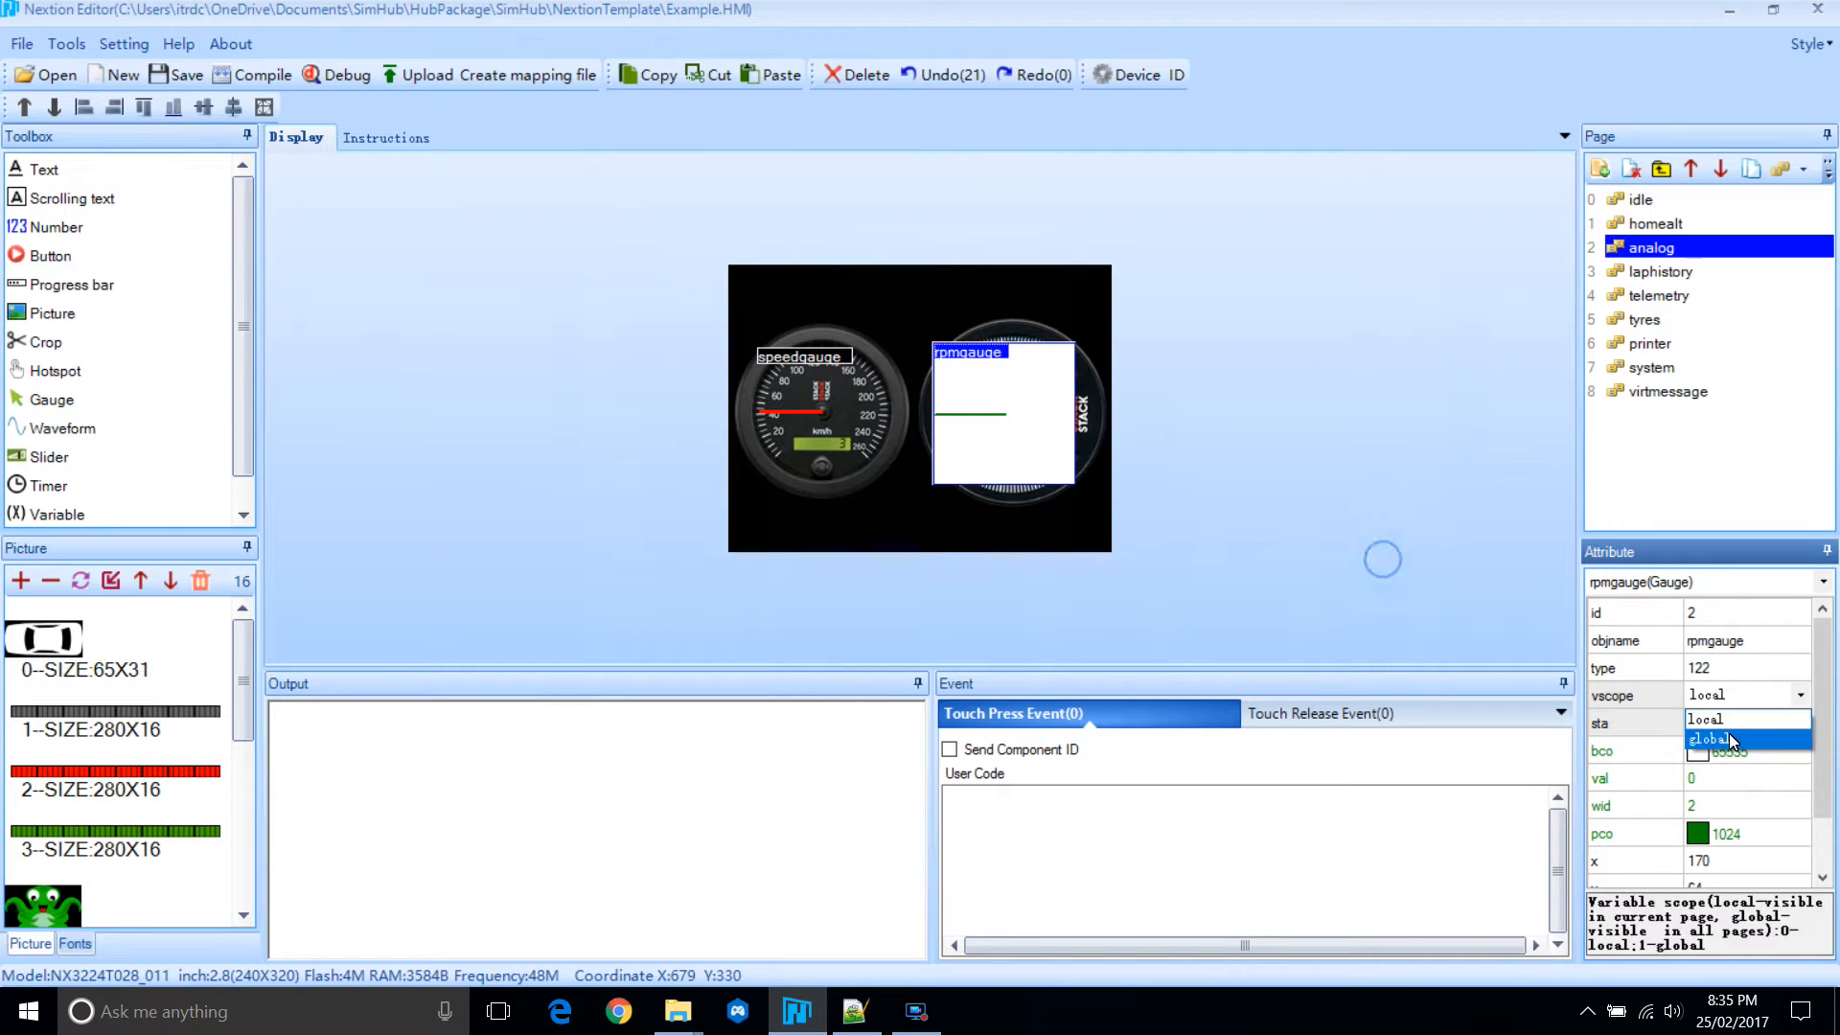
left_click(1713, 739)
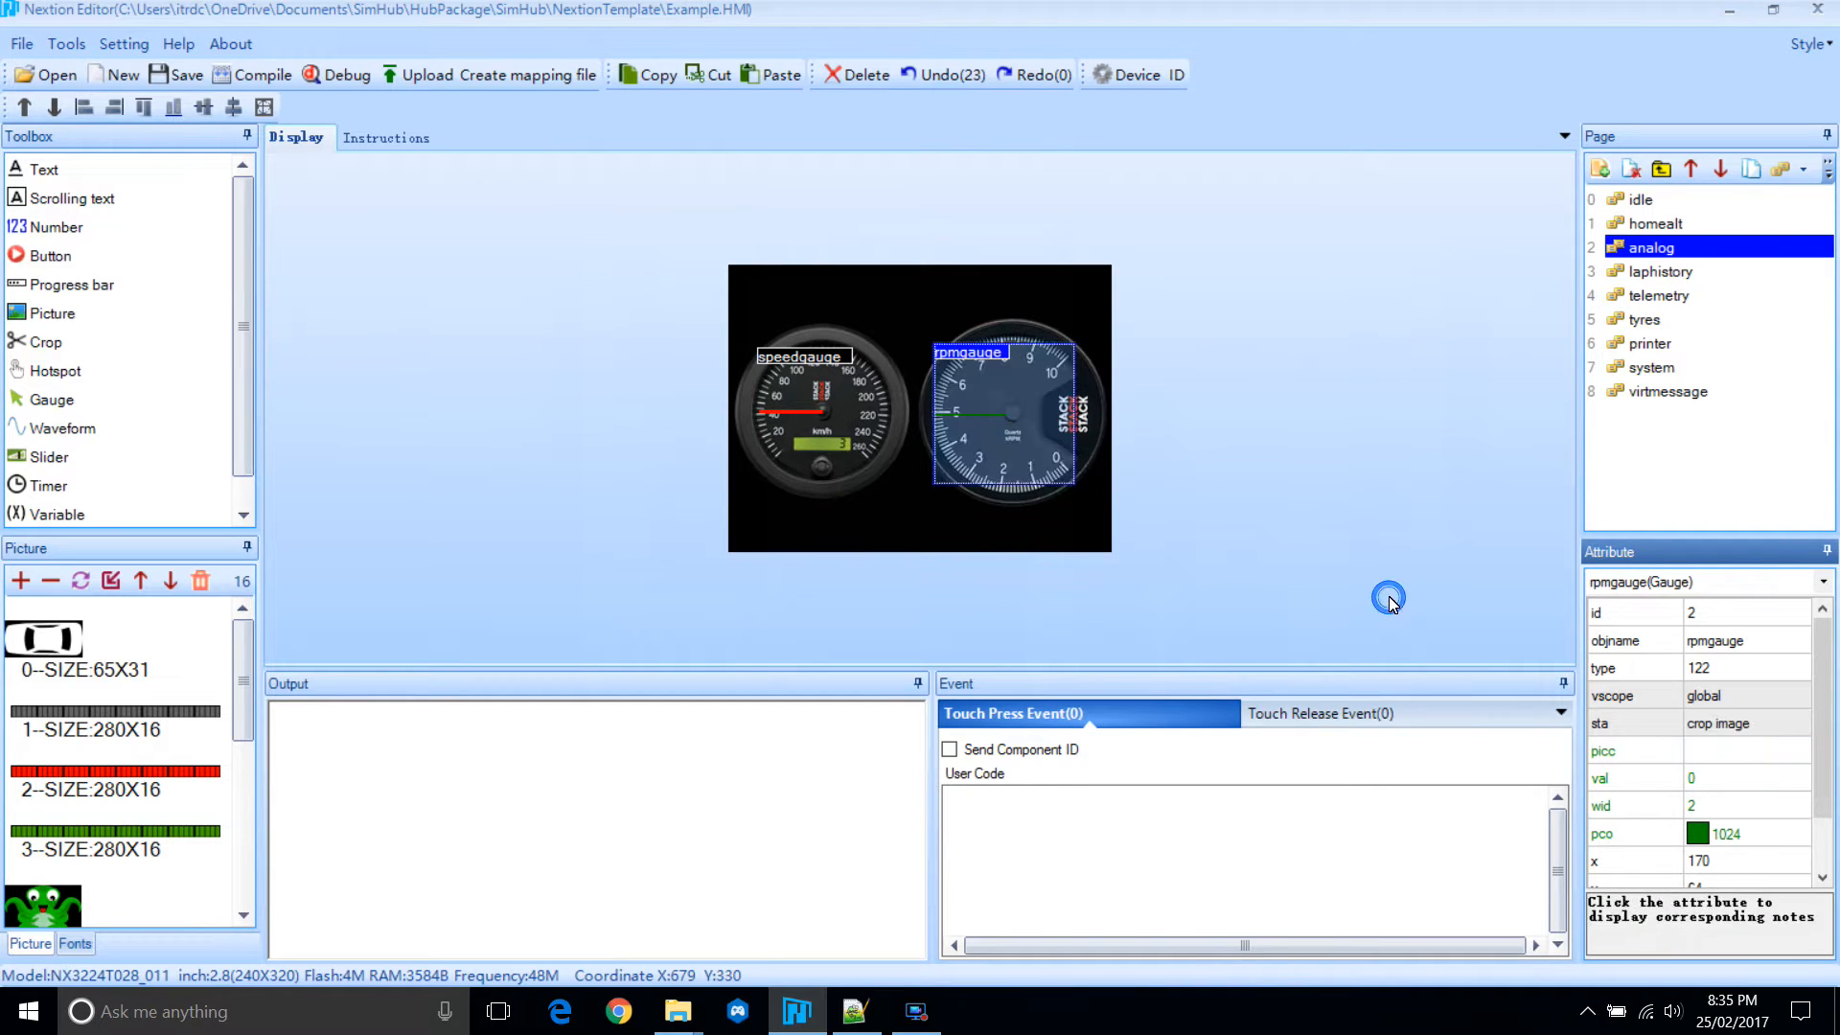
Crop rpmgauge's background from picture 15 and nudge it over the right dial.
left_click(1747, 749)
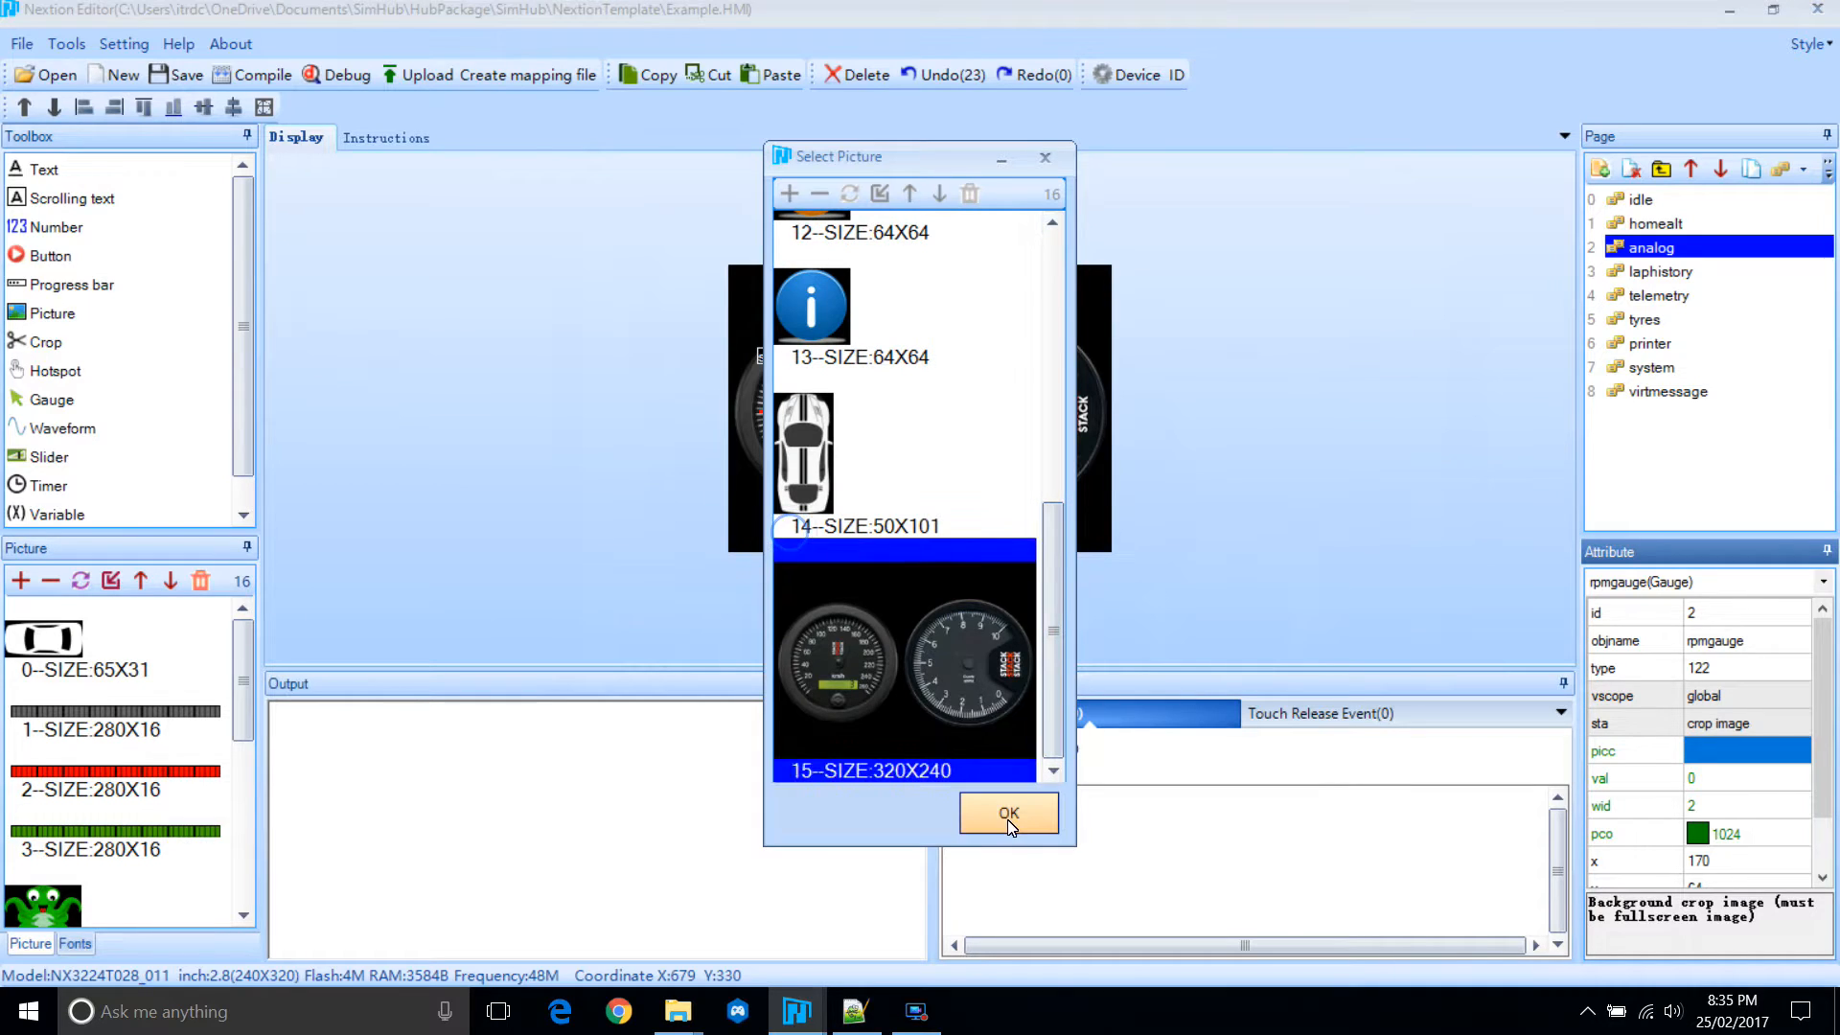
left_click(1007, 814)
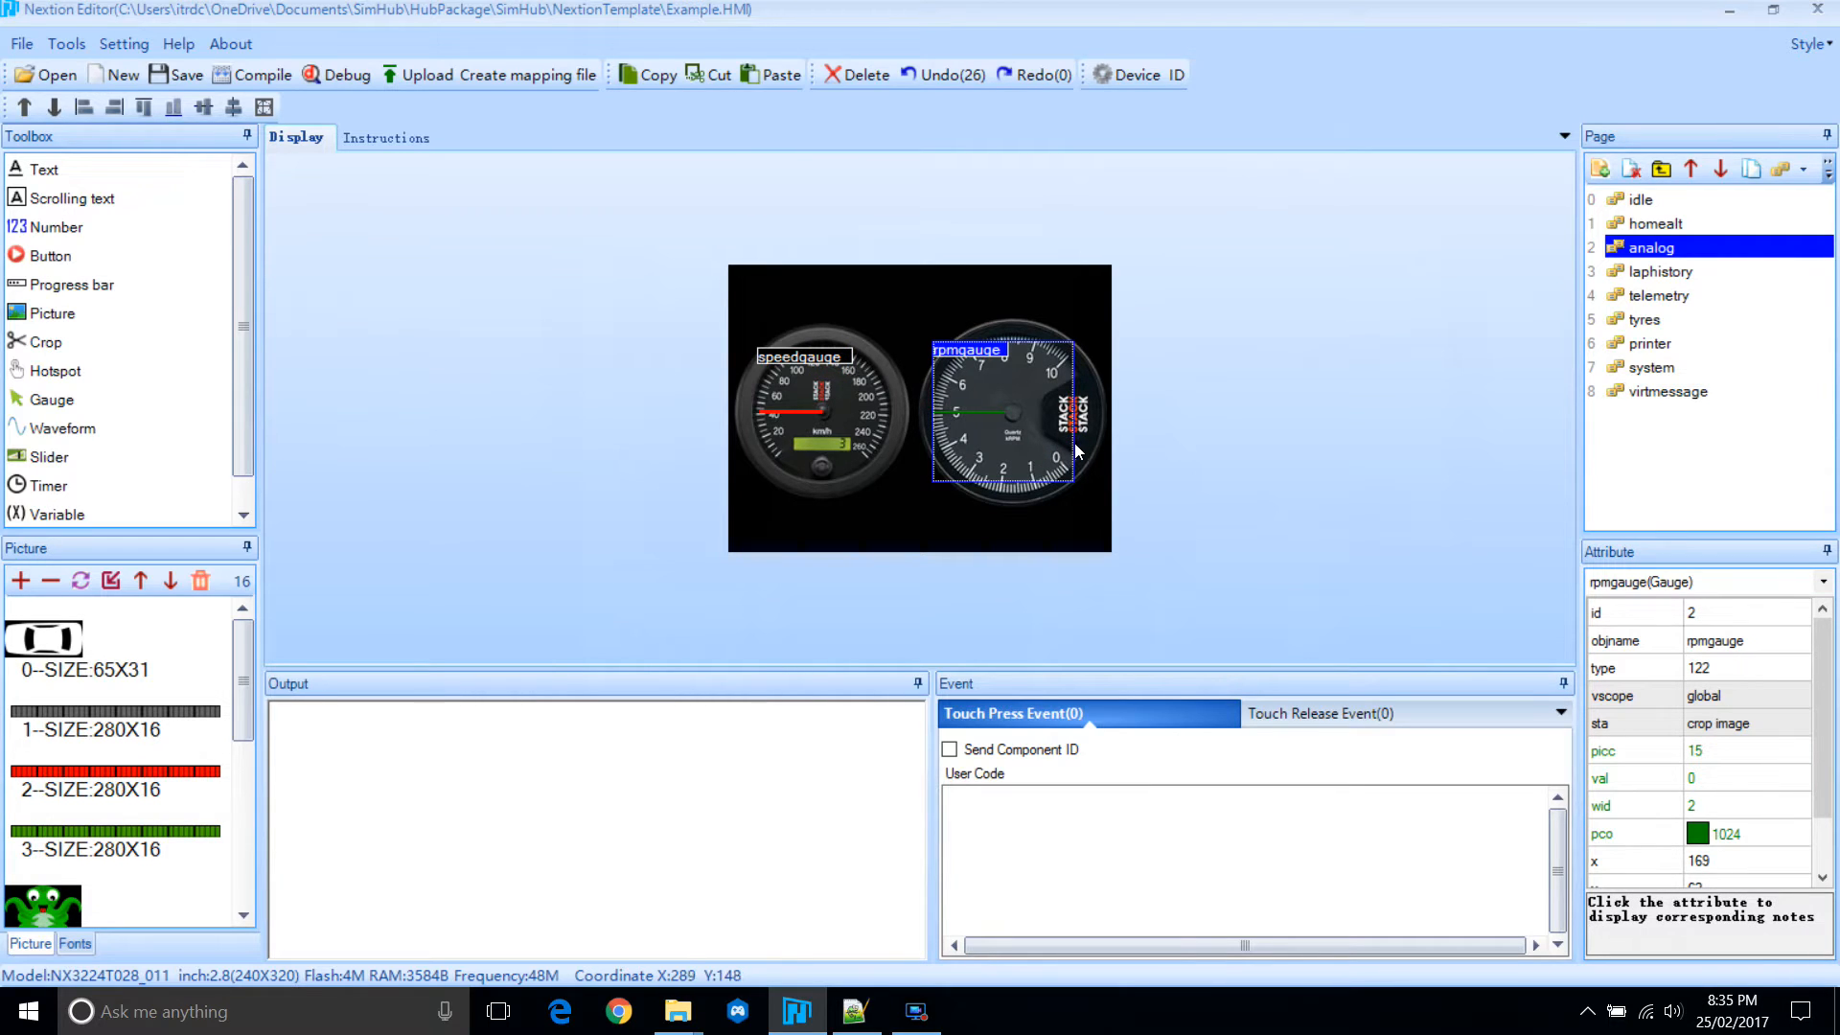
key("ctrl+z")
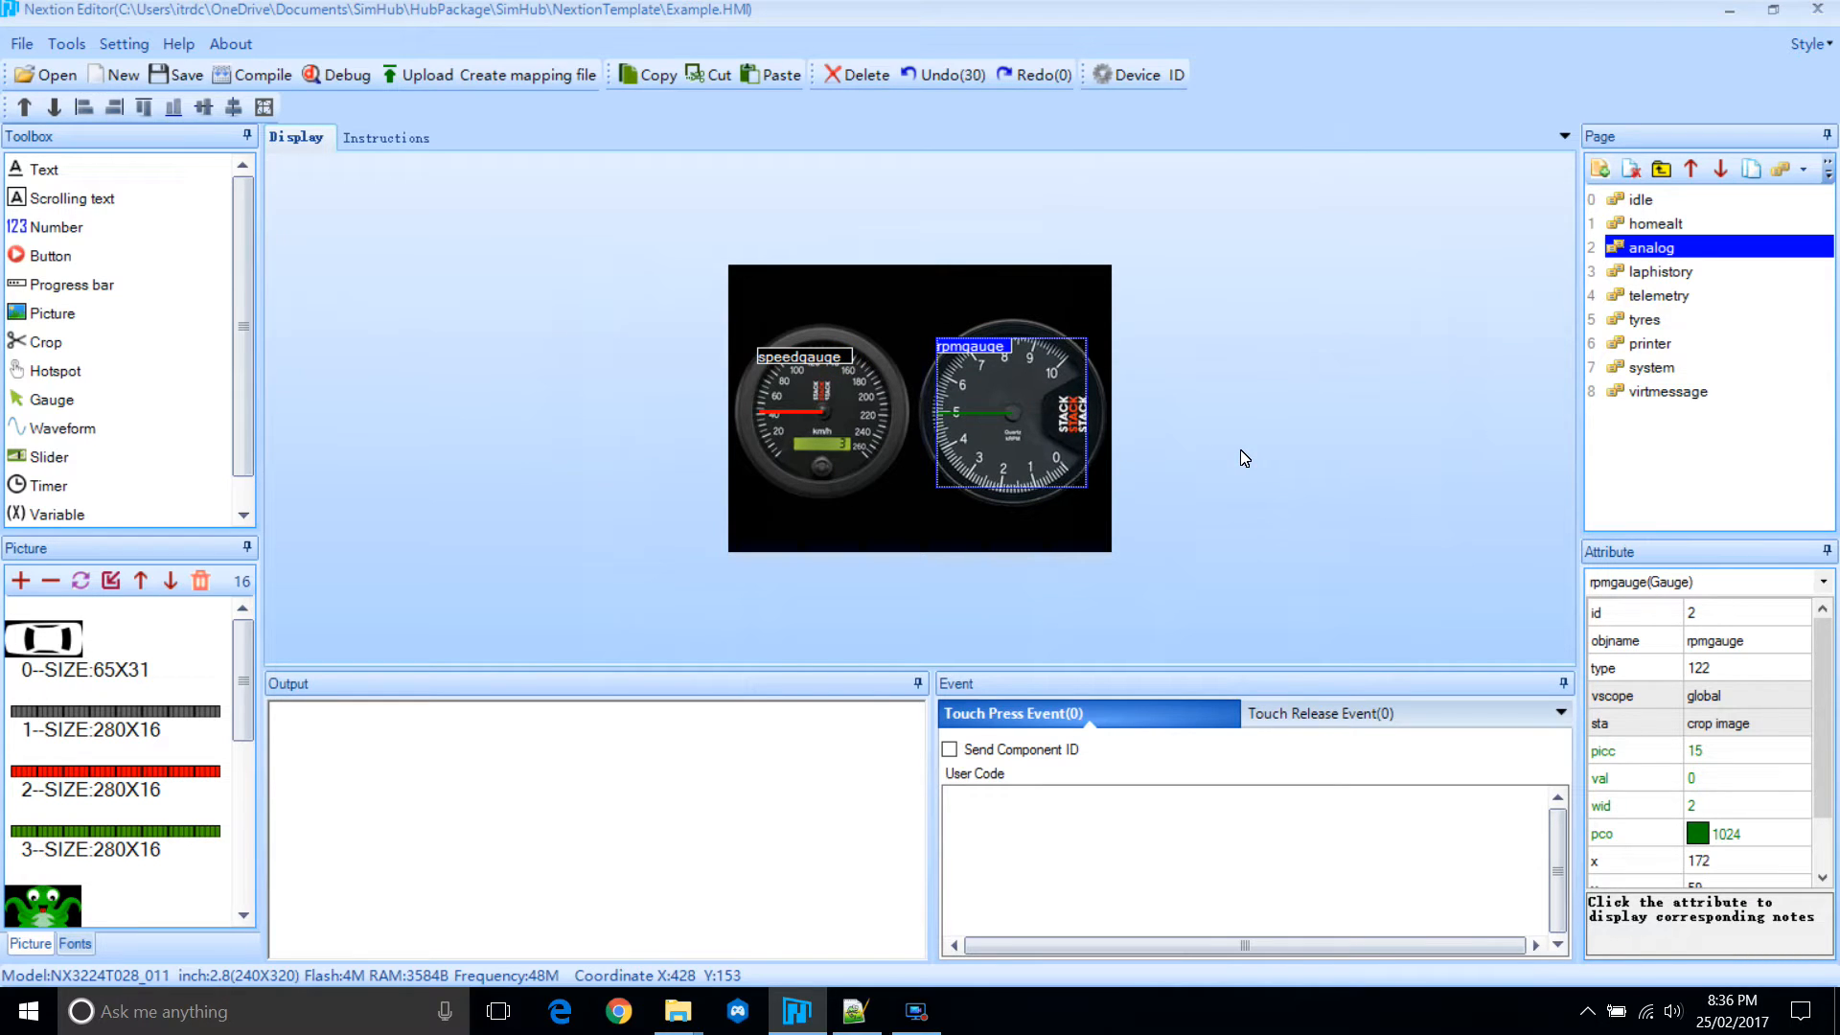
mouse_move(1698, 804)
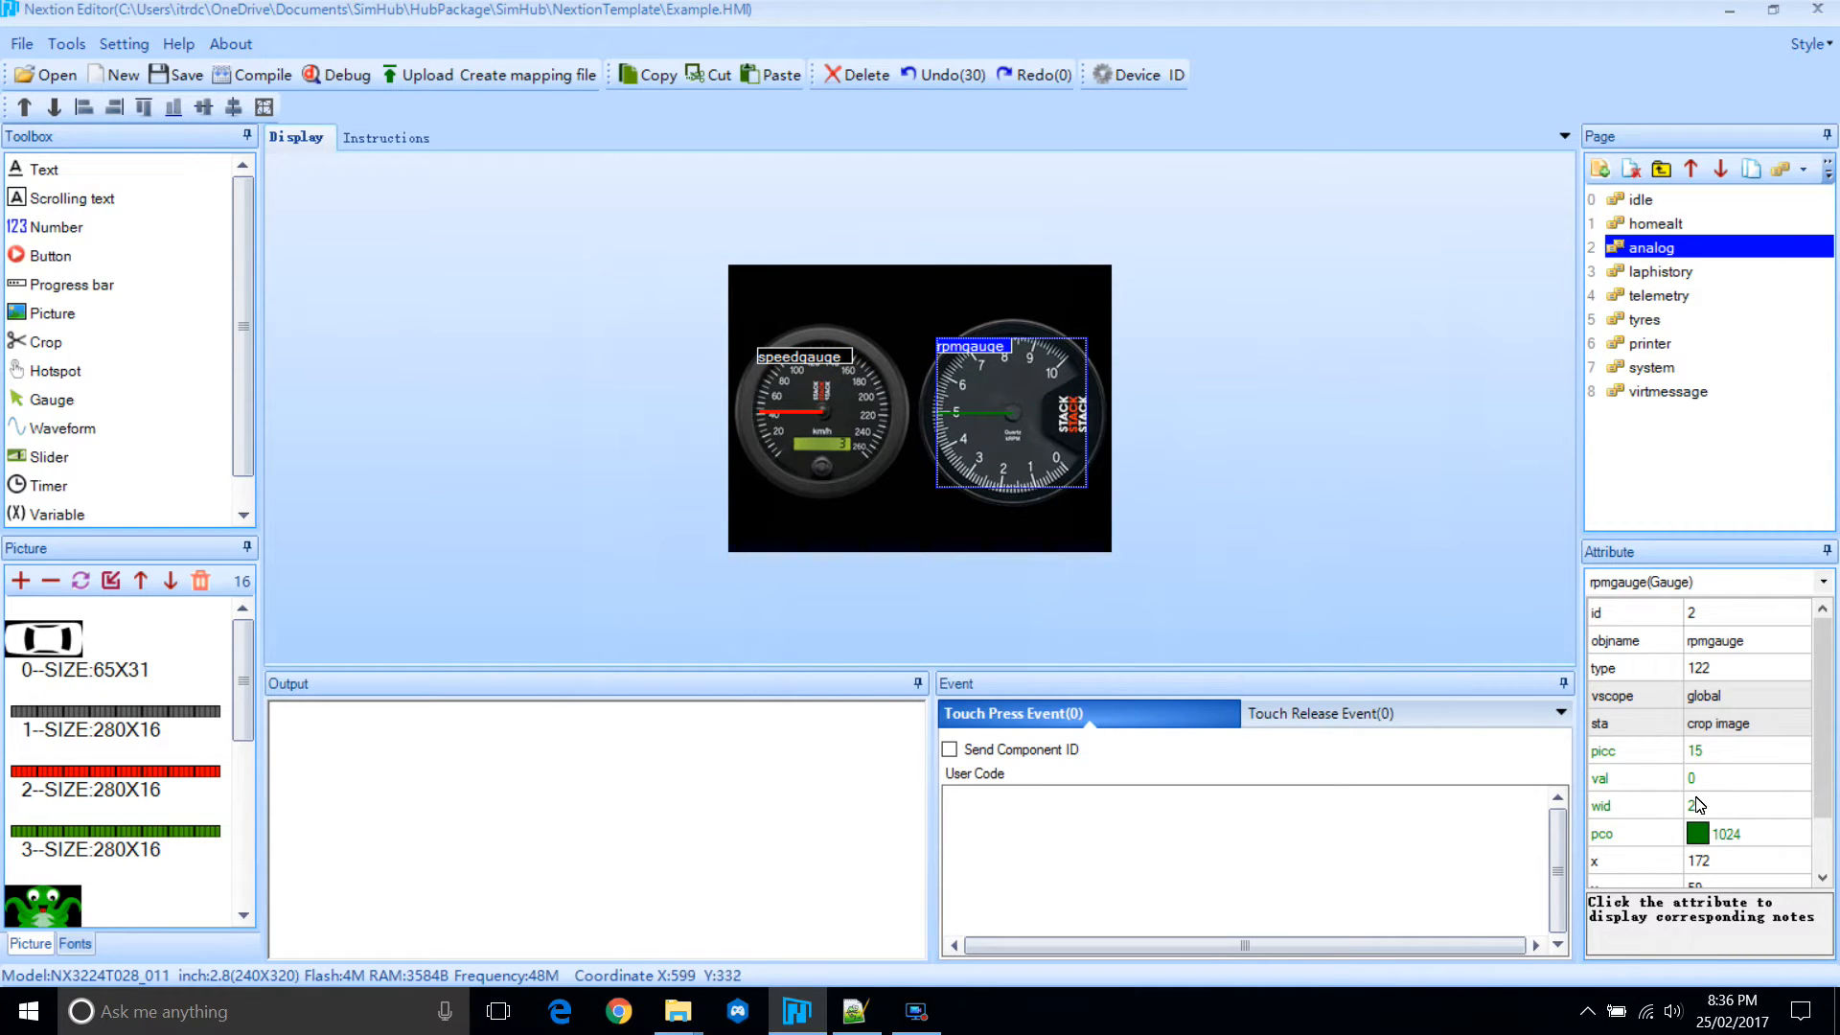
left_click(1747, 833)
type("gear")
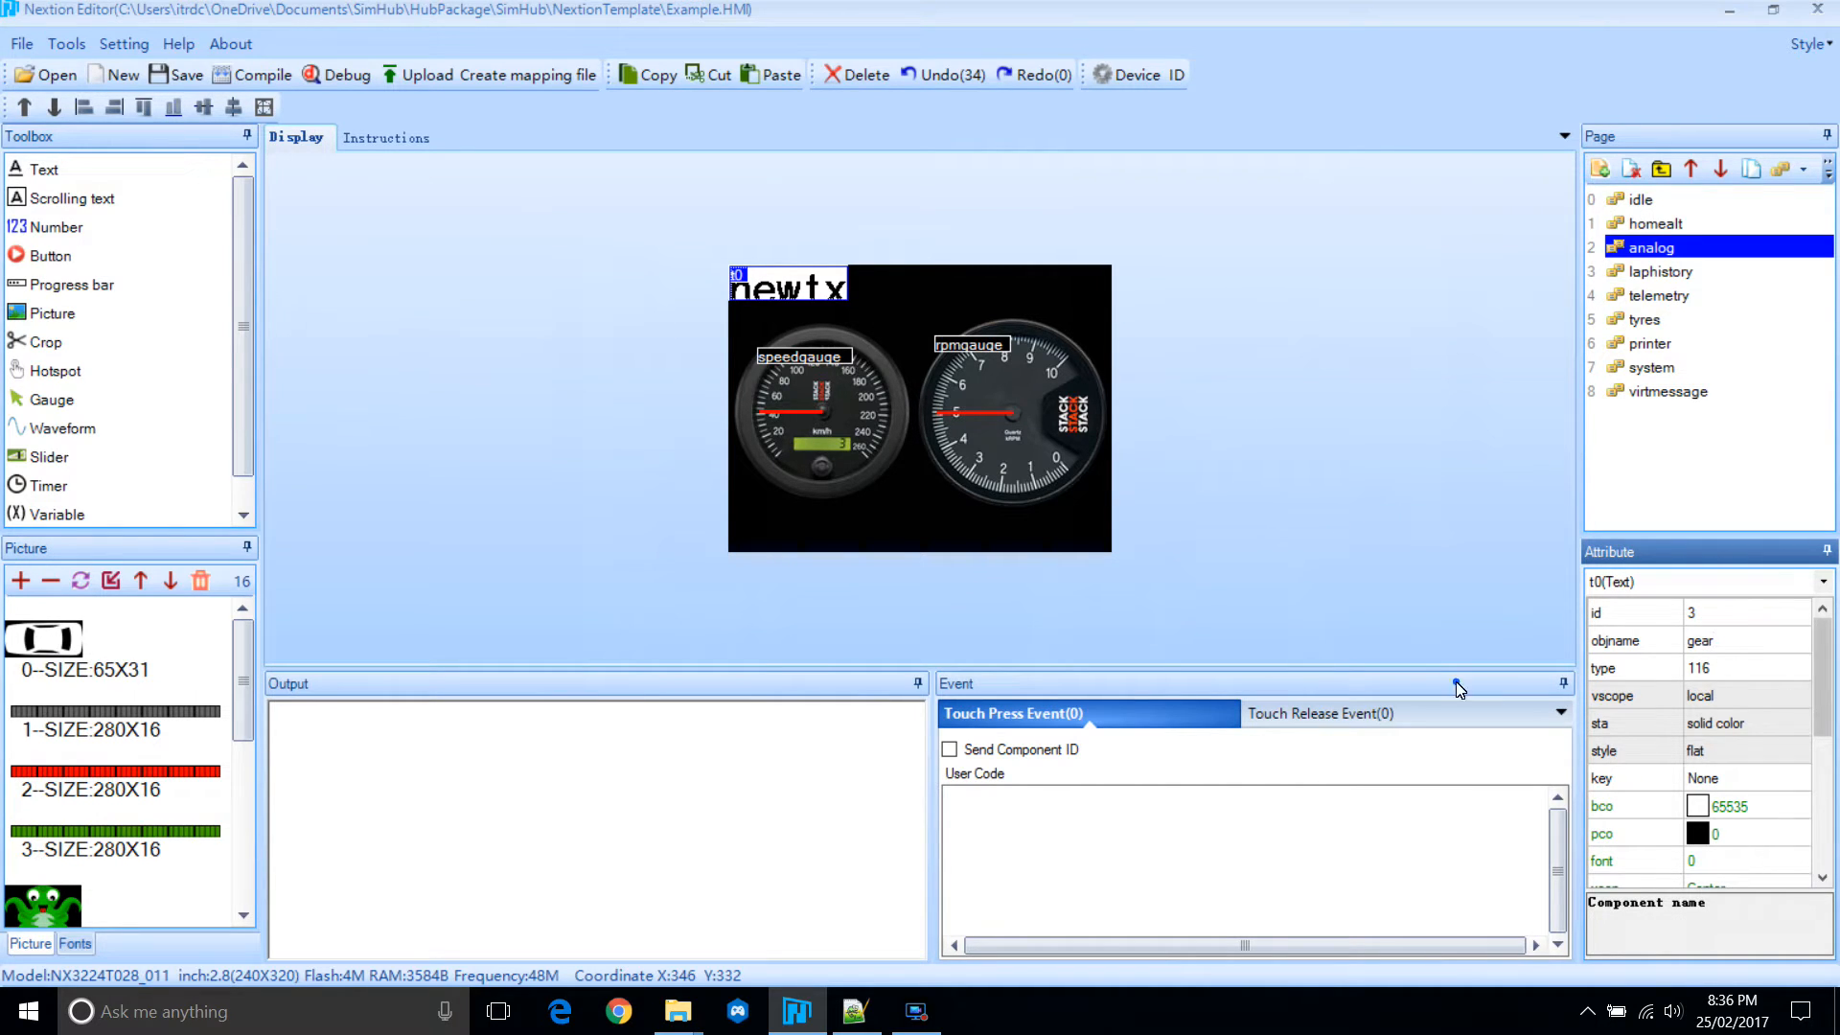
Name the text field gear and show a white N in font 4 on black.
left_click(785, 286)
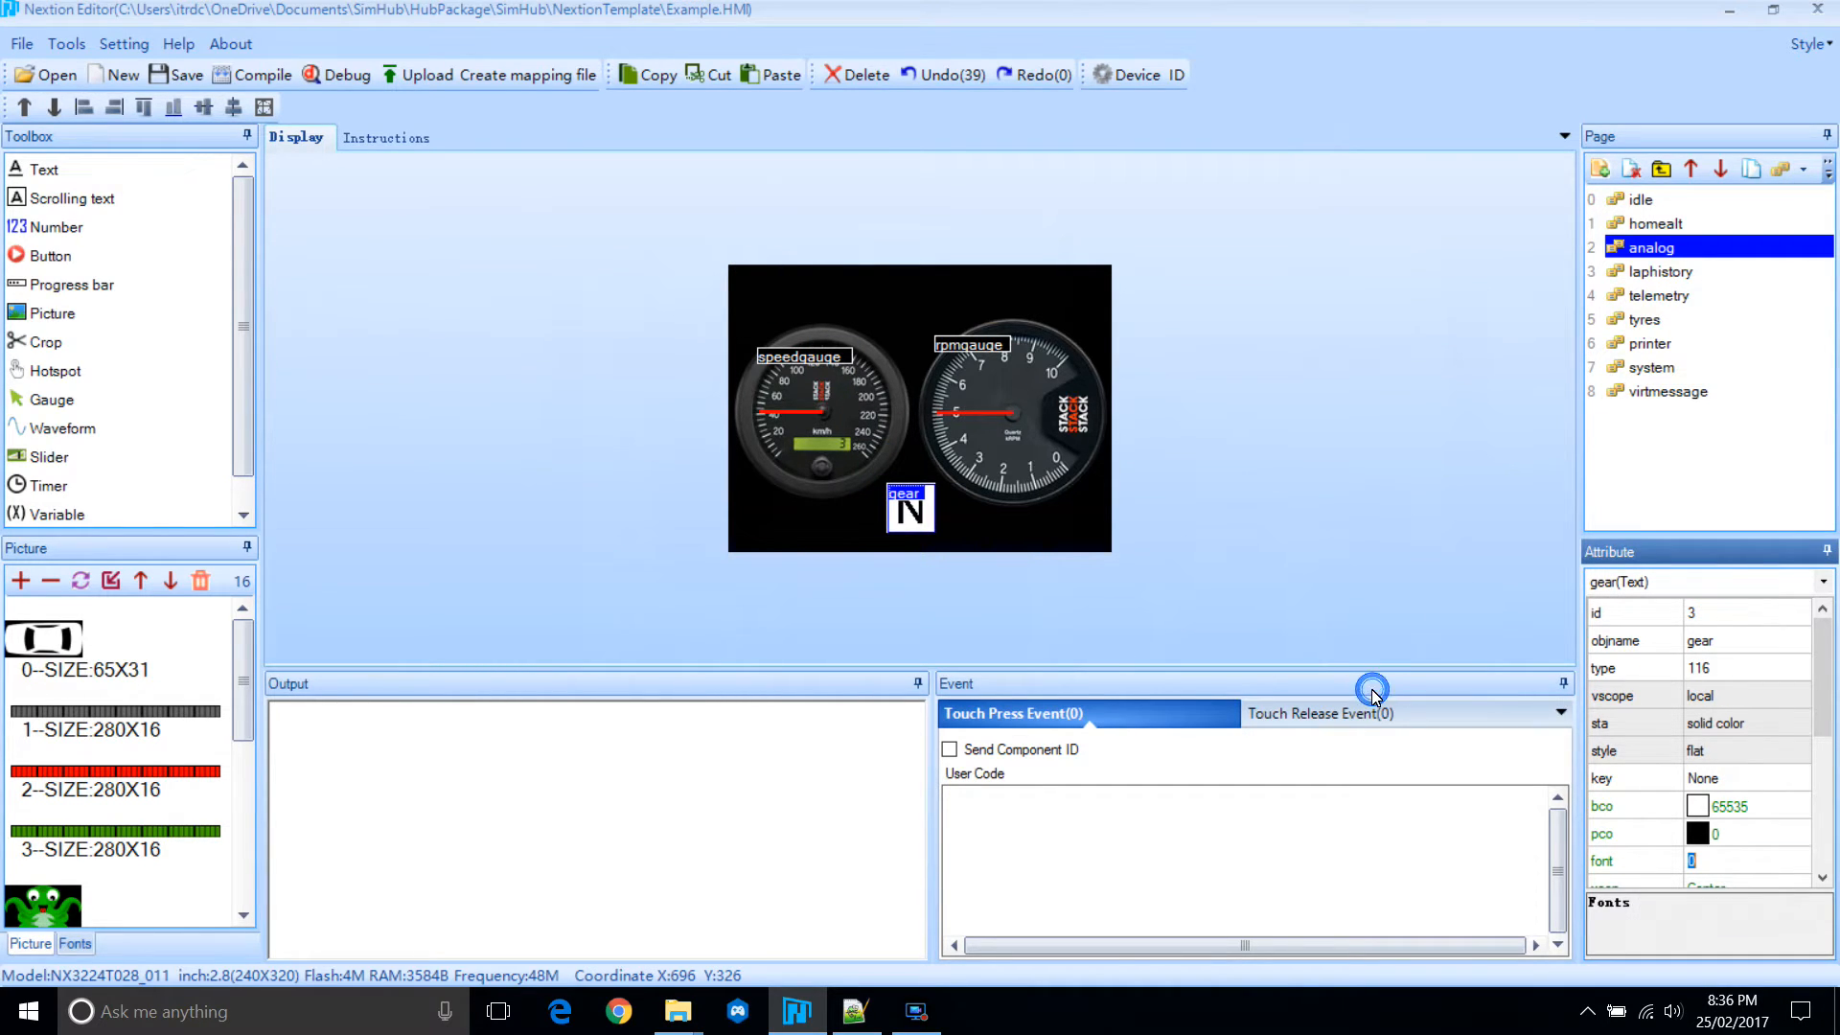
left_click(1797, 833)
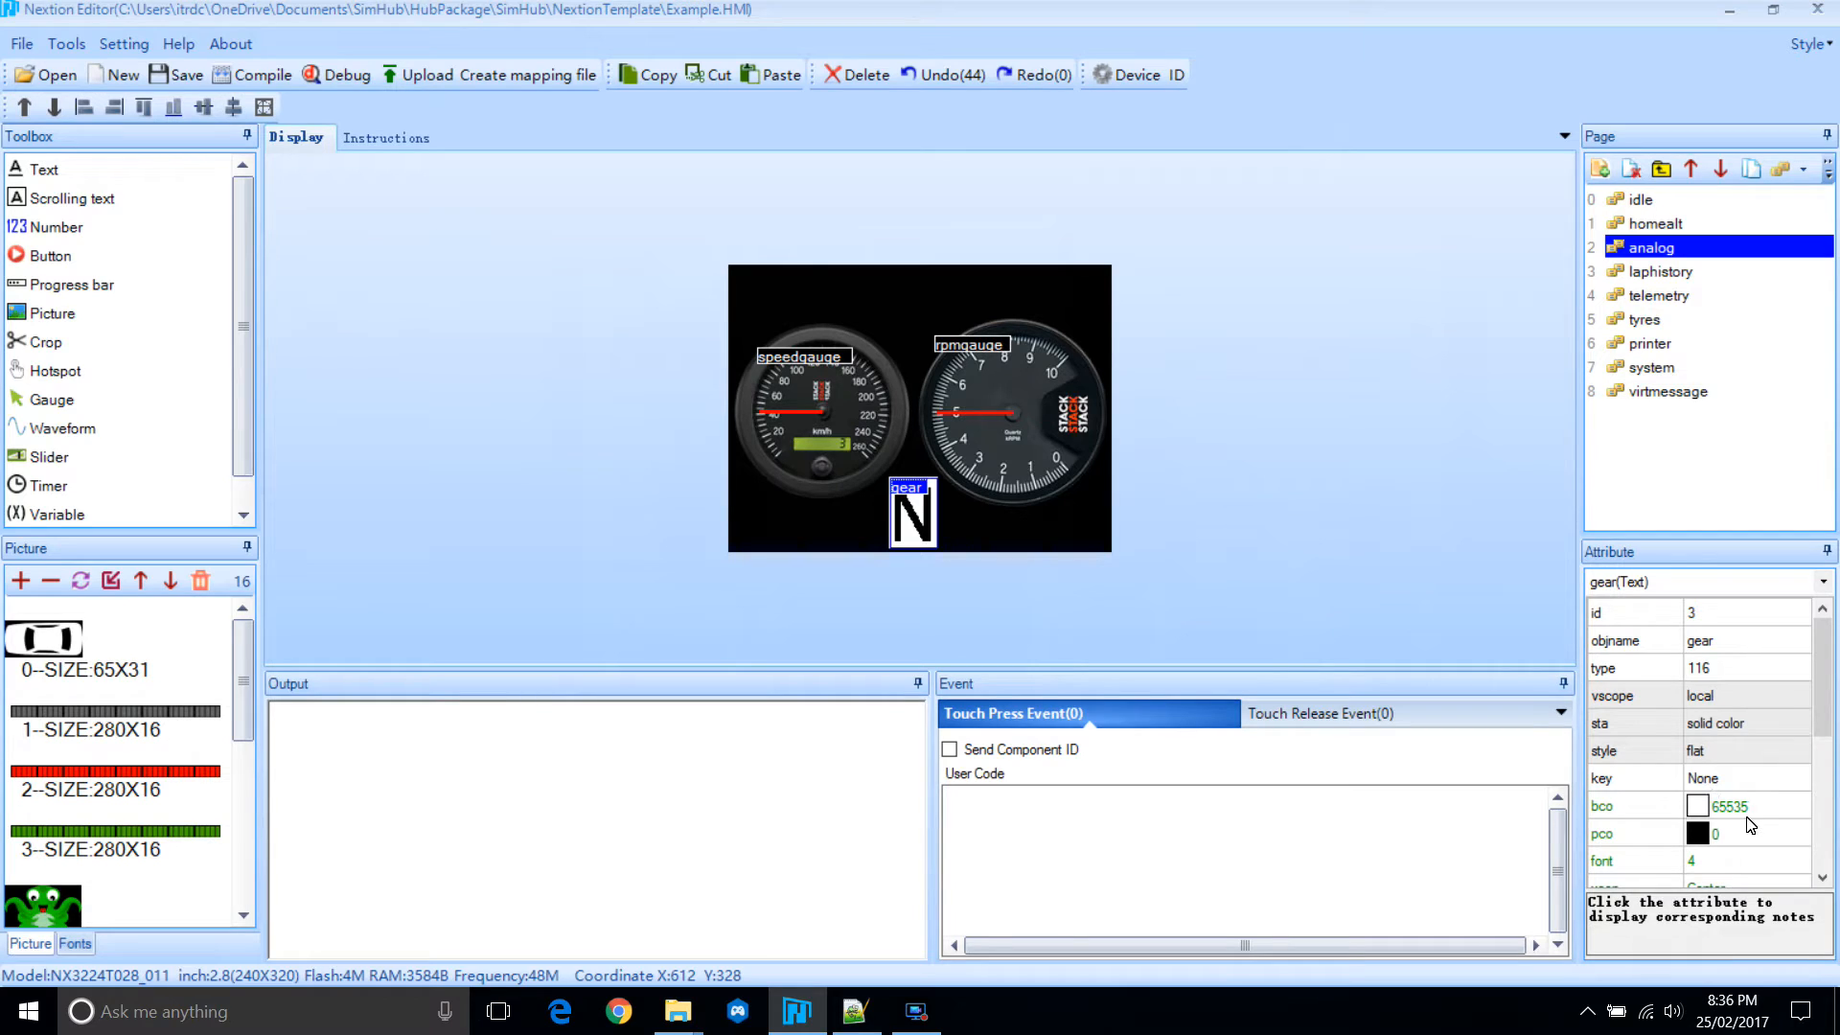
left_click(1747, 806)
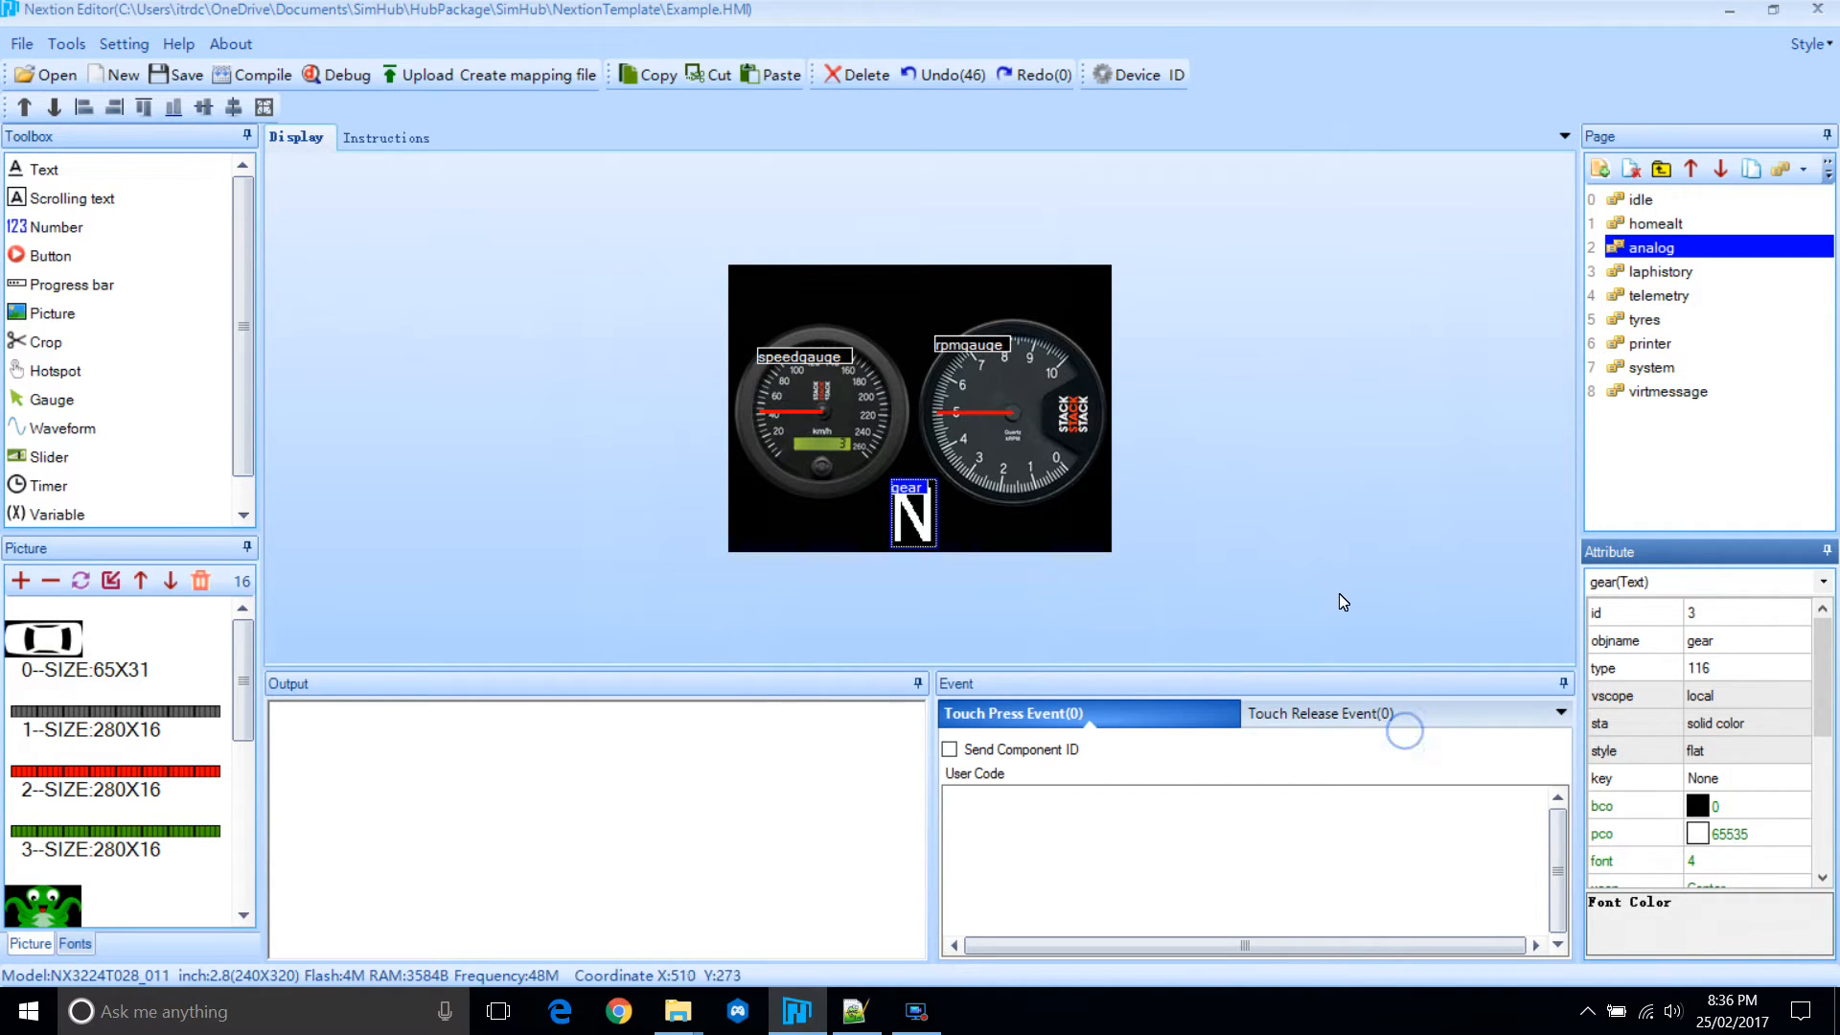
left_click(1259, 506)
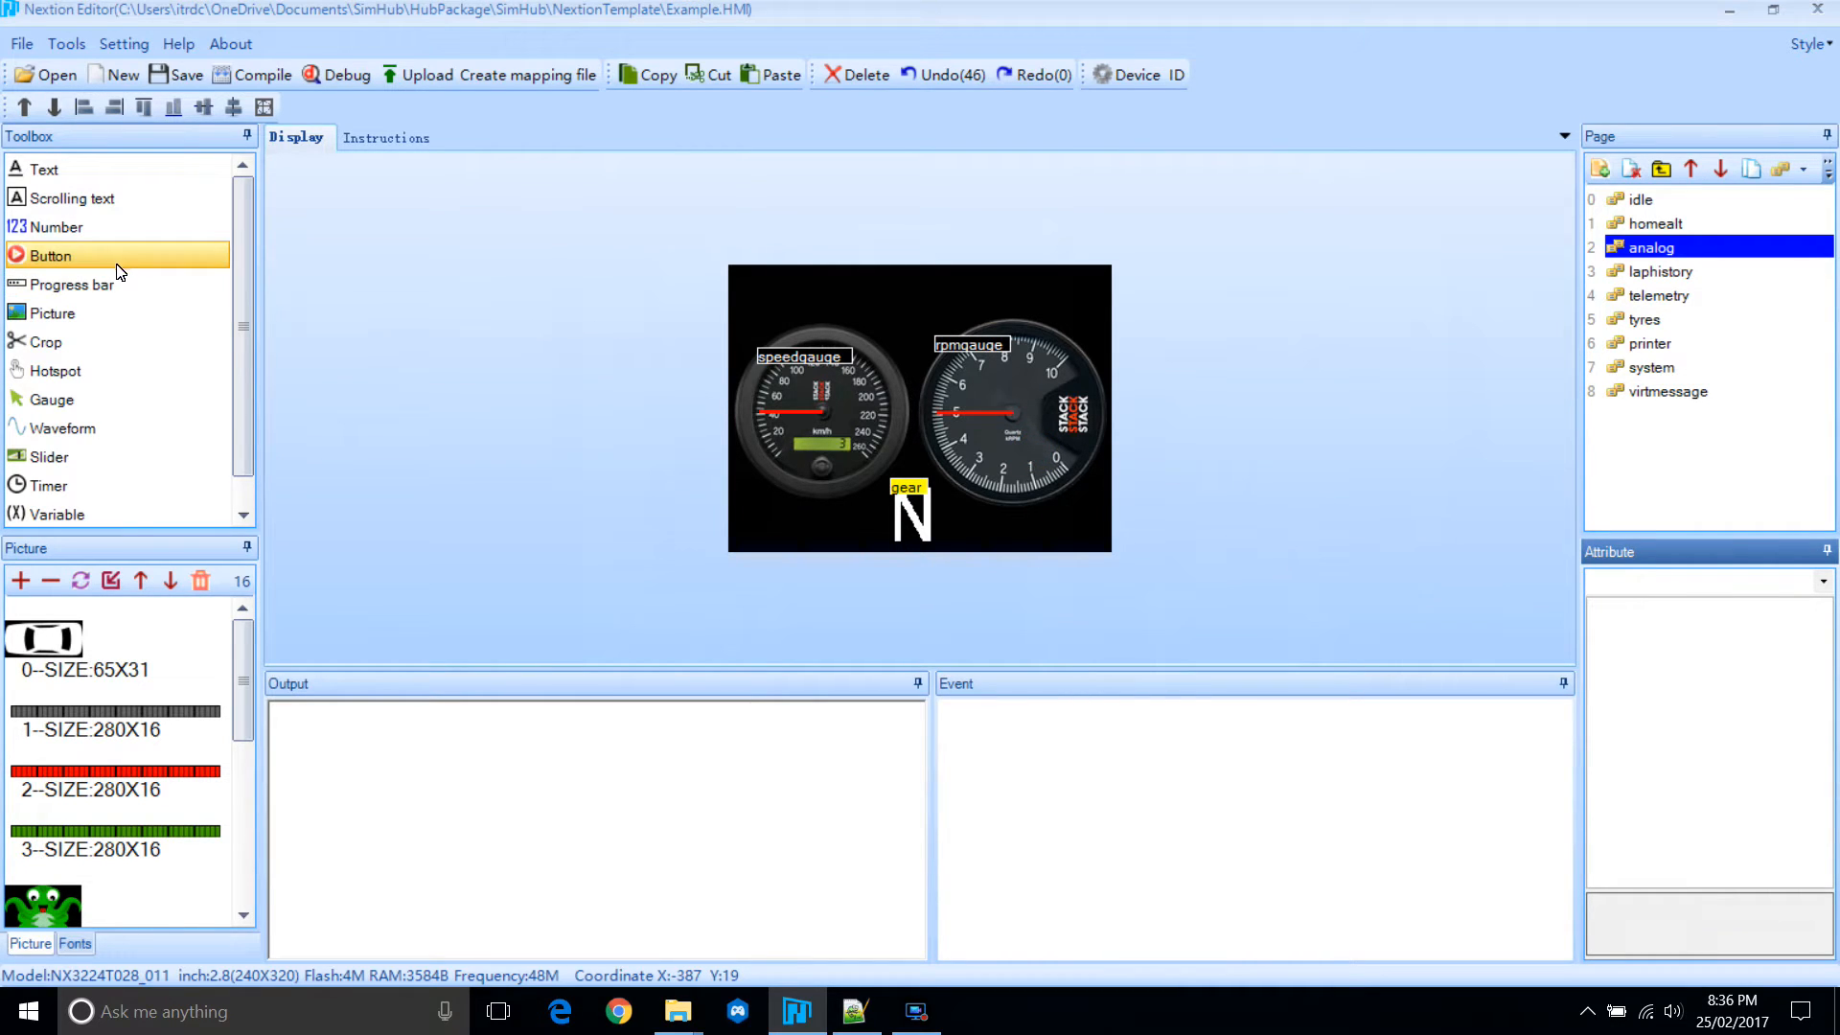
Add progress bar j0 and import the green, grey and red round shift-light images.
left_click(732, 281)
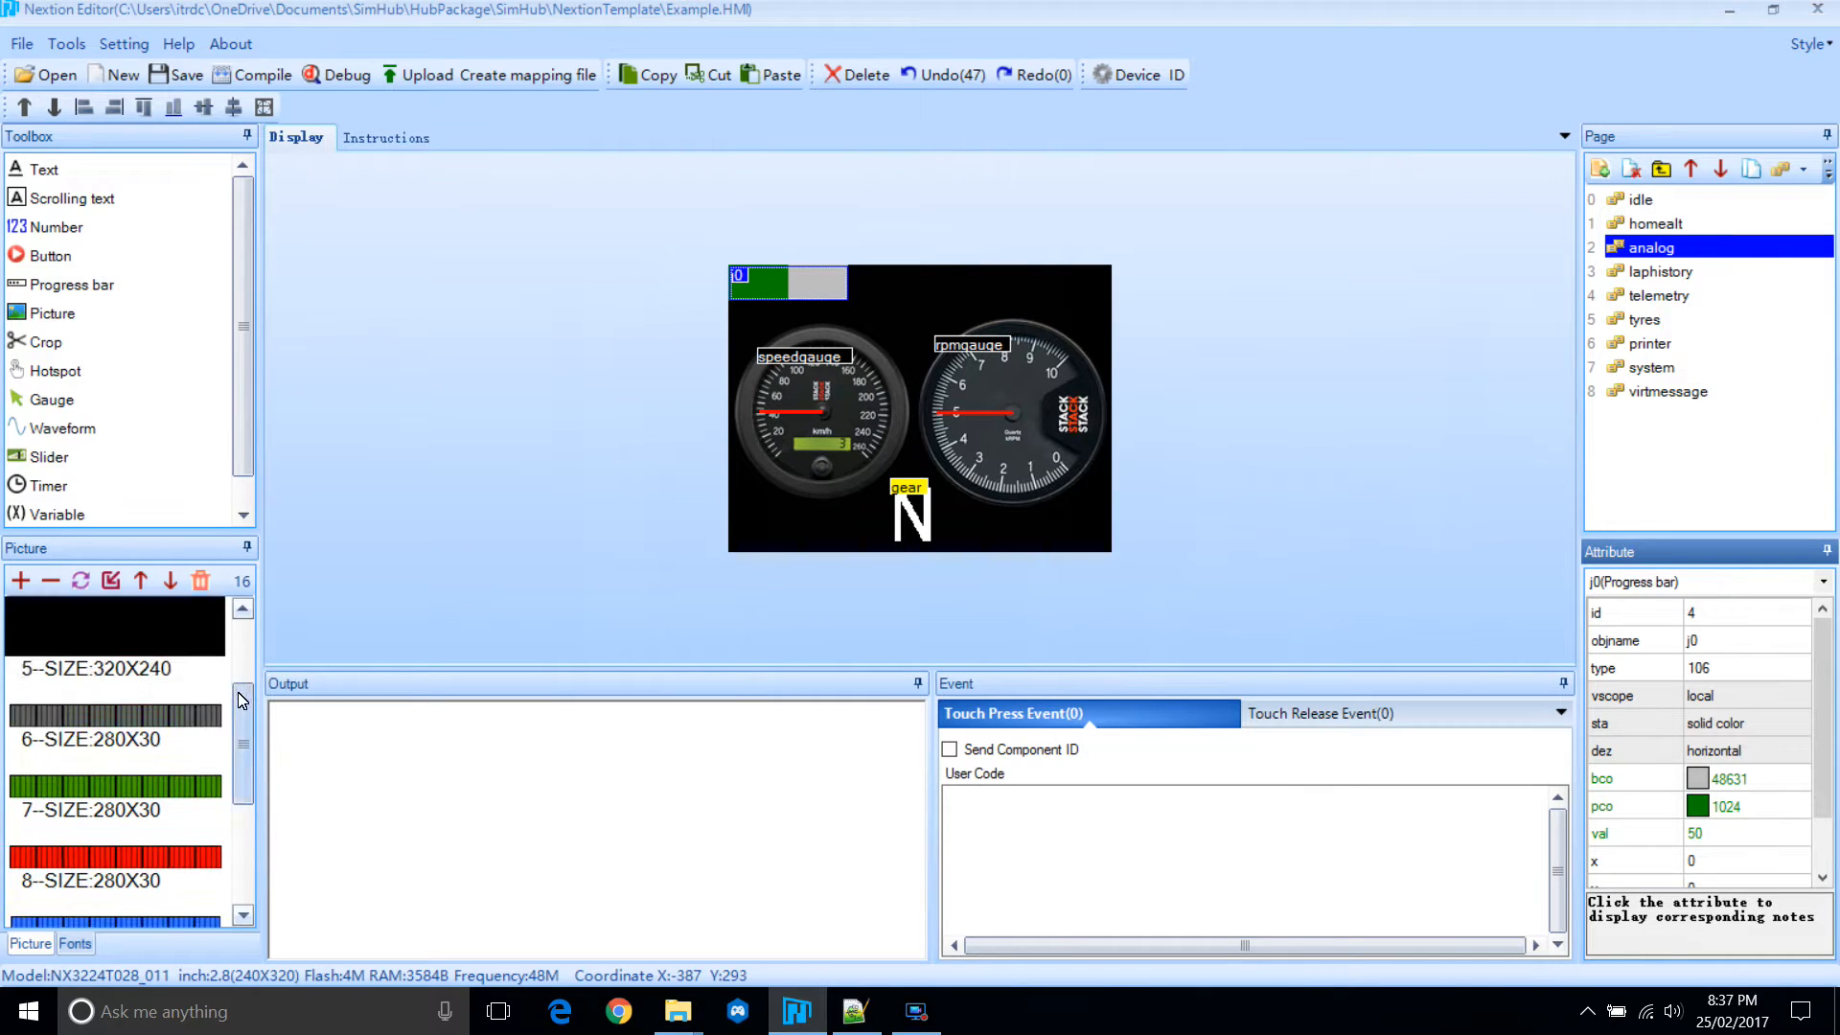
left_click(20, 579)
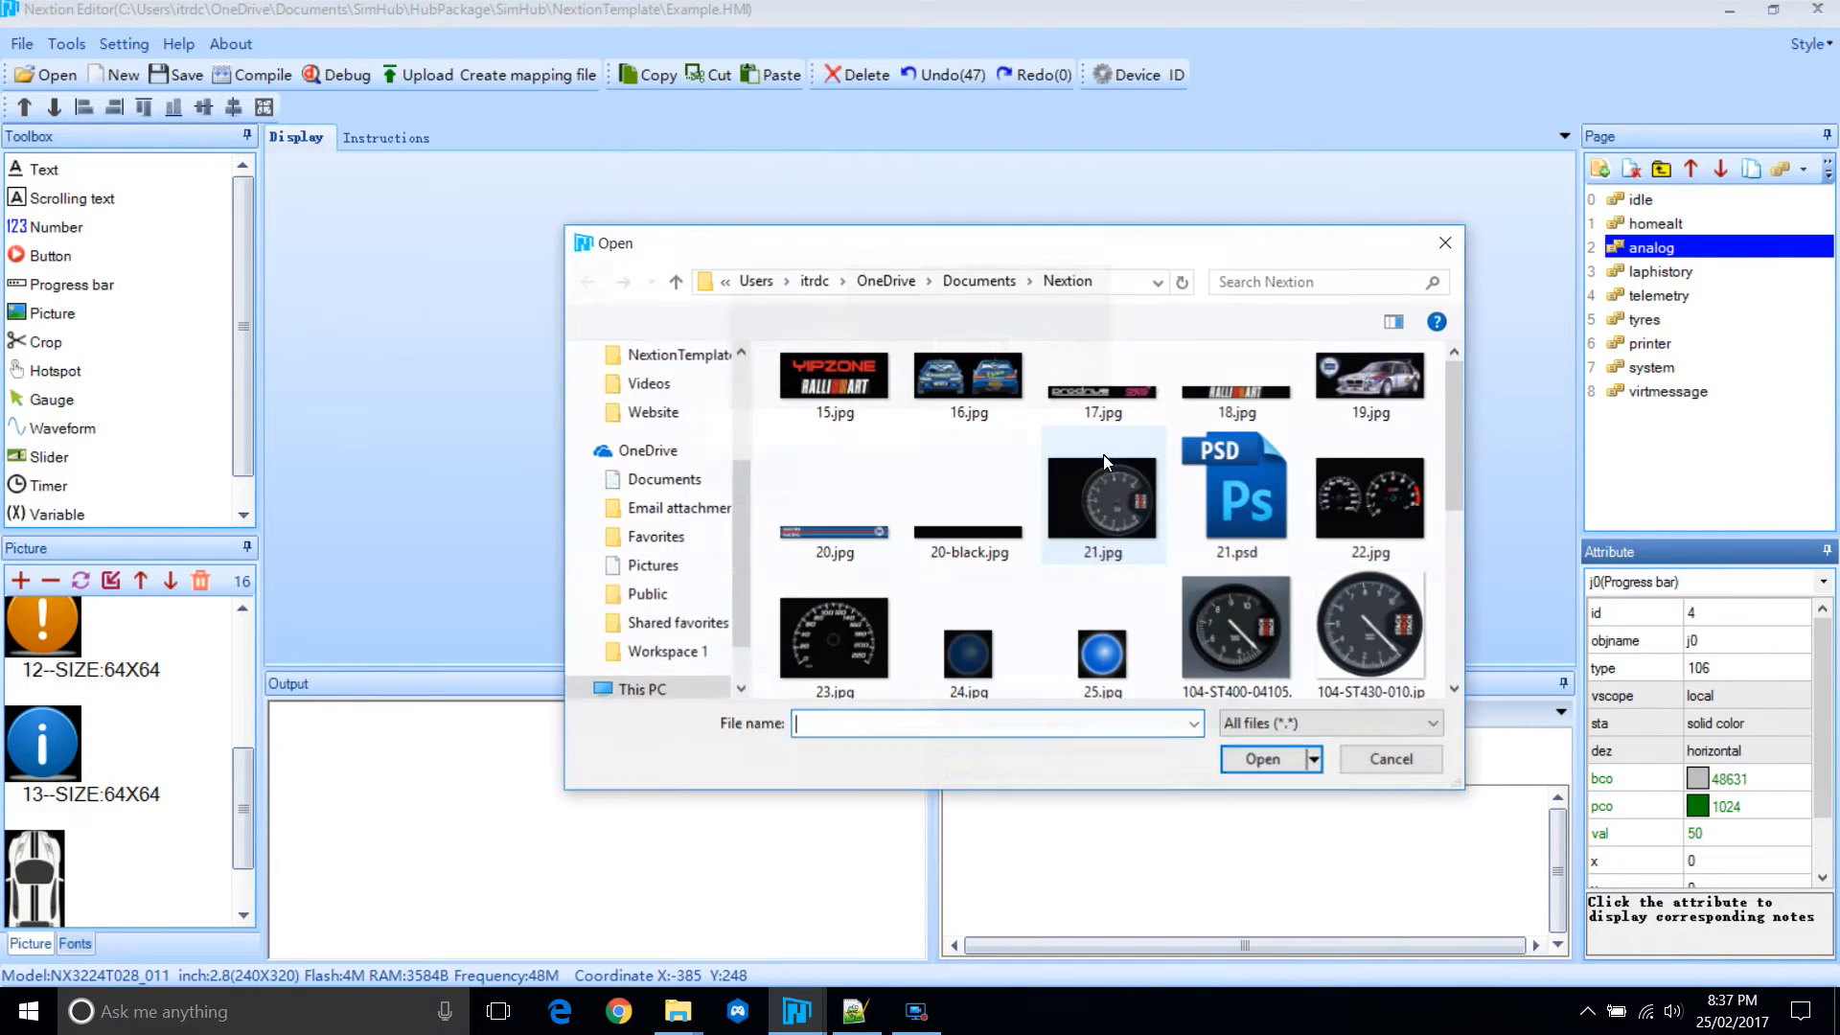
left_click(1101, 481)
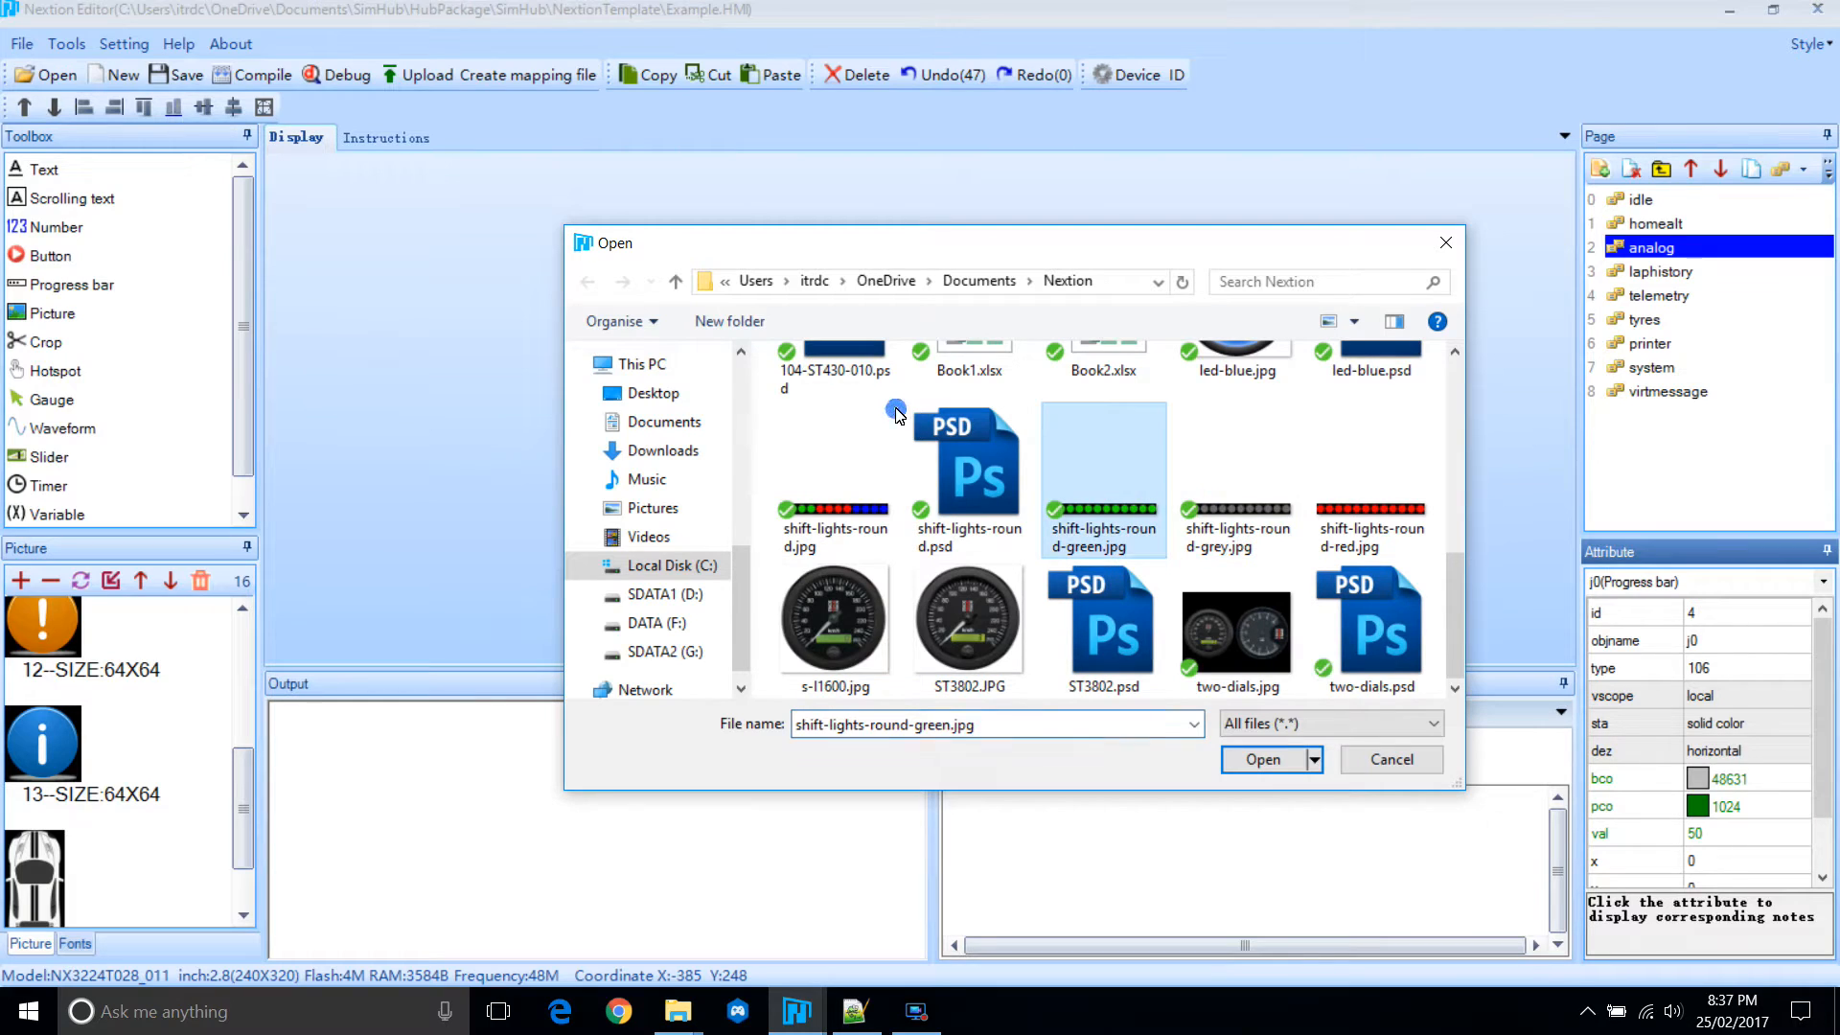
left_click(1369, 479)
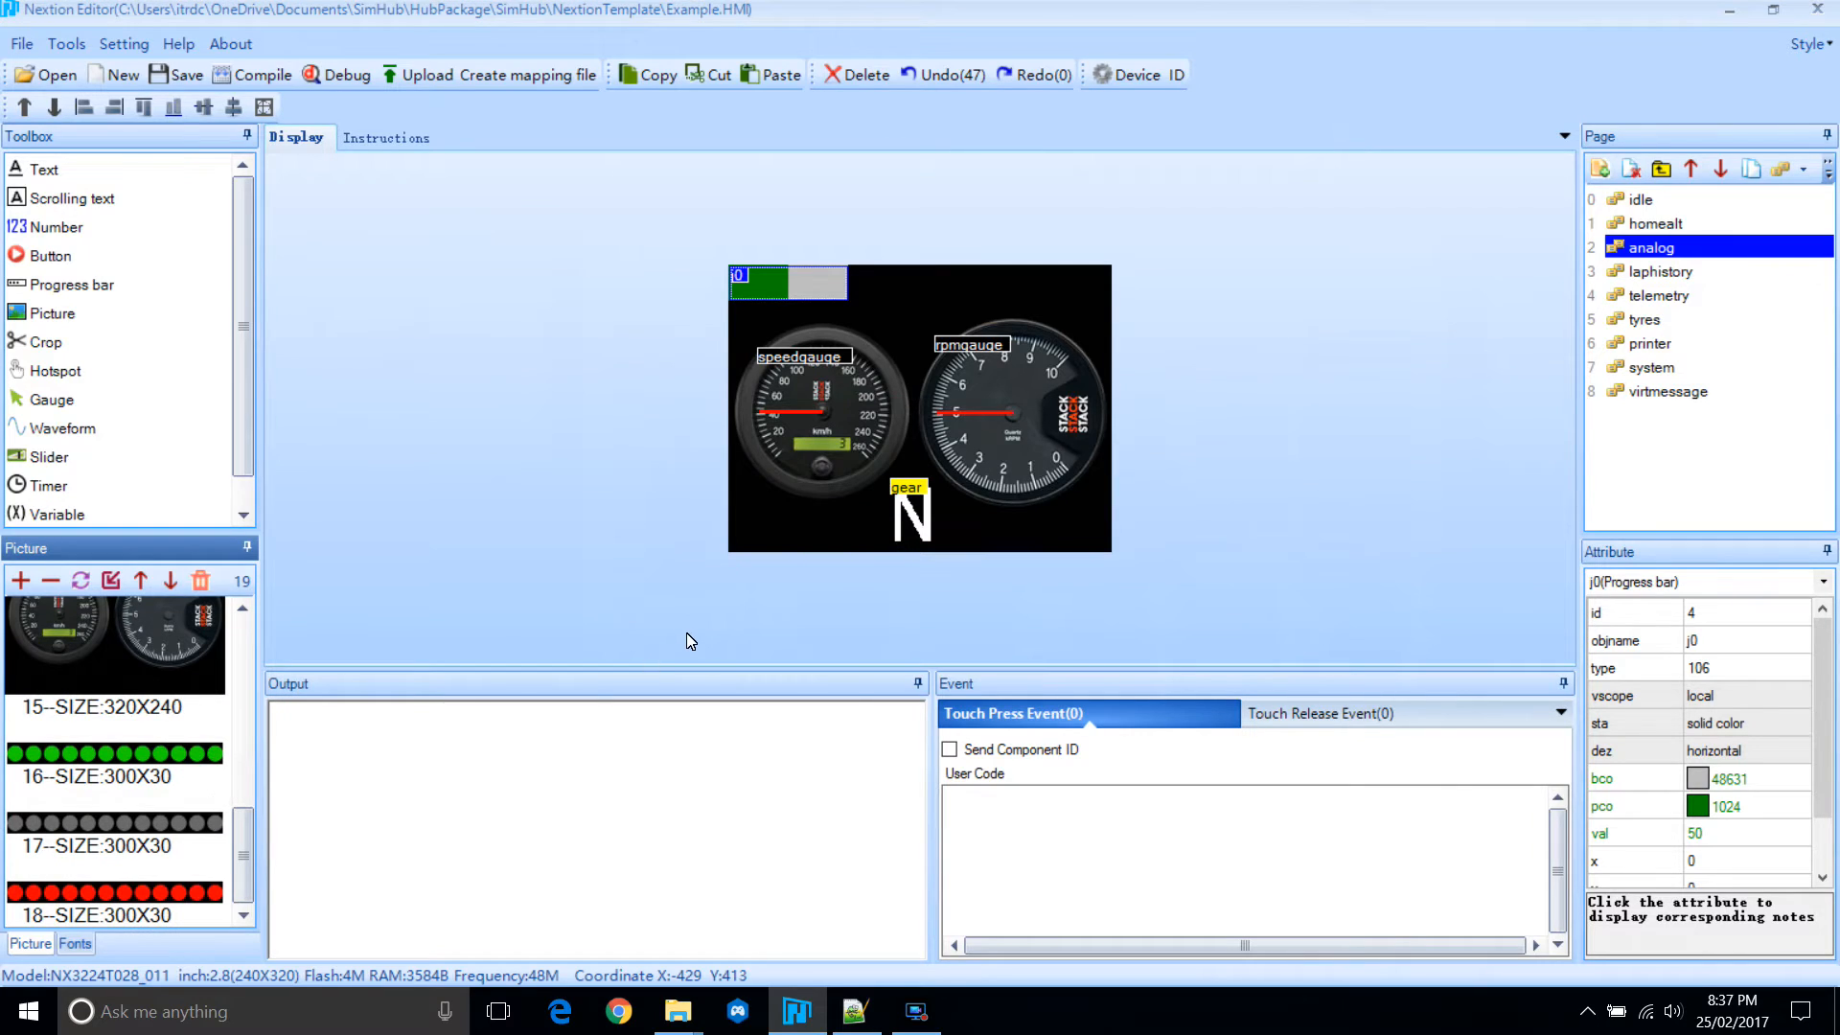
mouse_move(1682, 720)
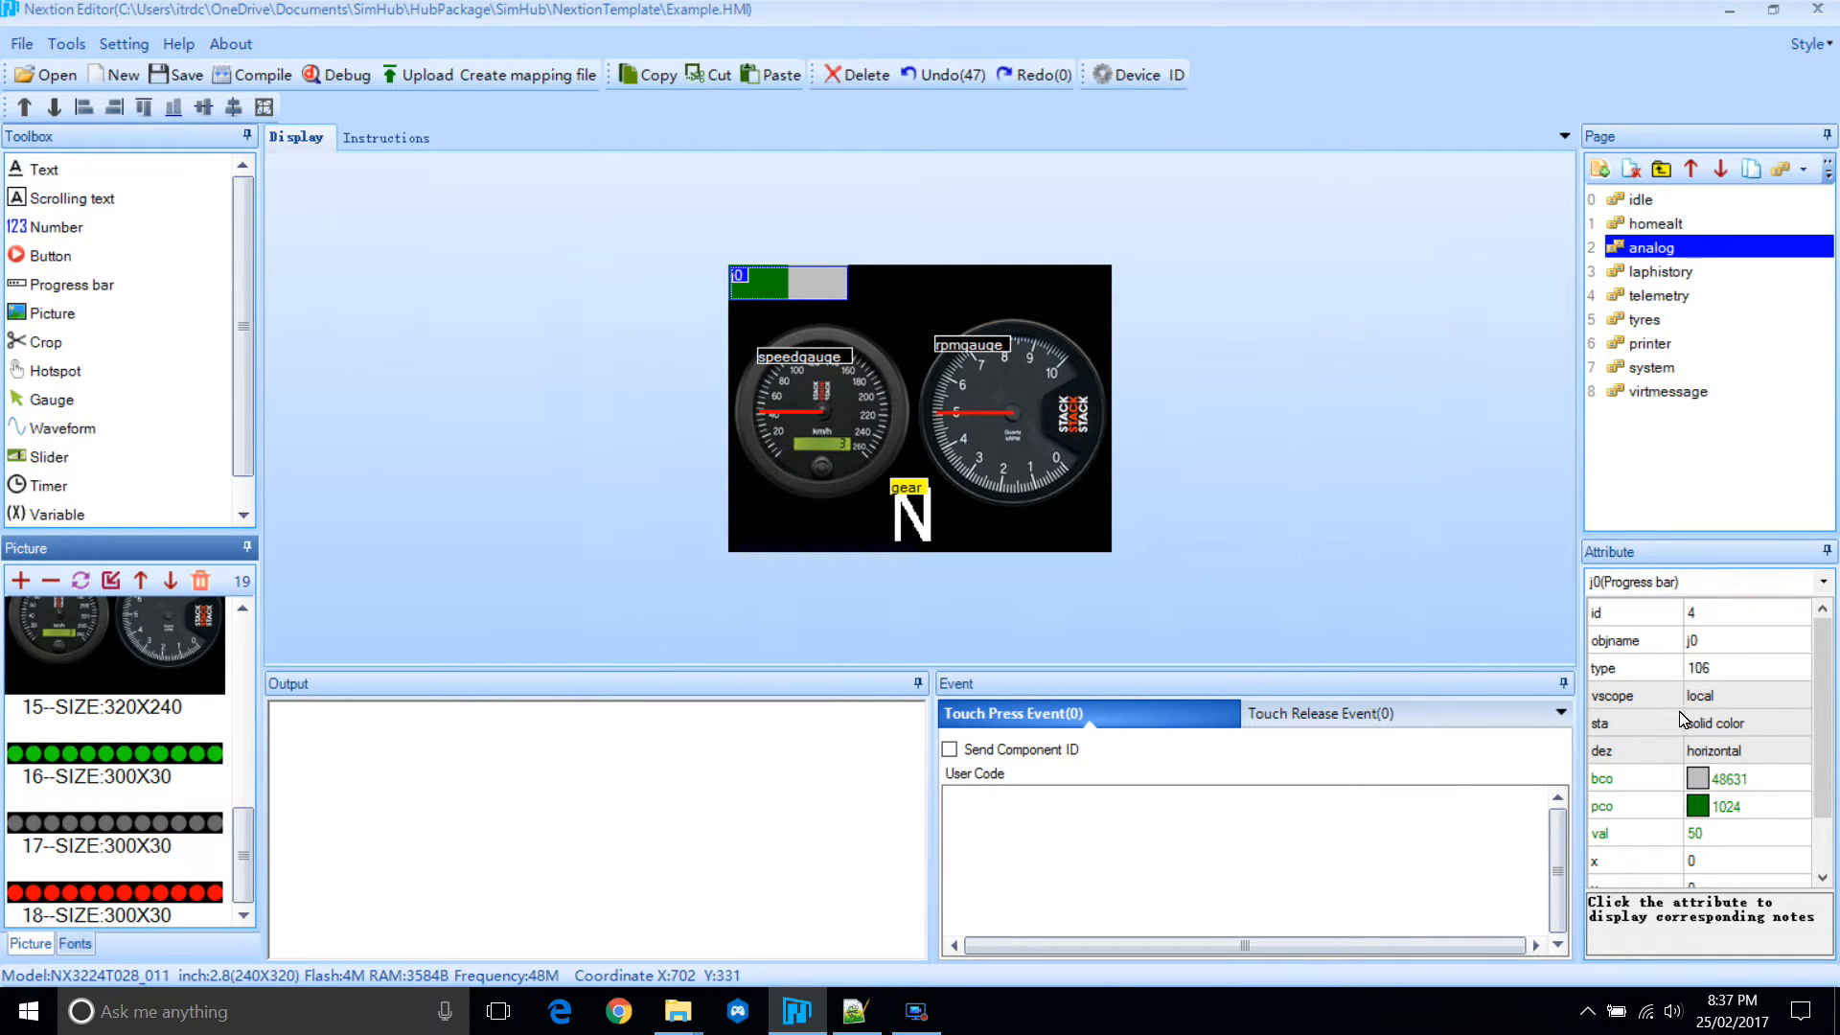
Rename the progress bar rpmbarround and switch it to image mode.
left_click(1746, 641)
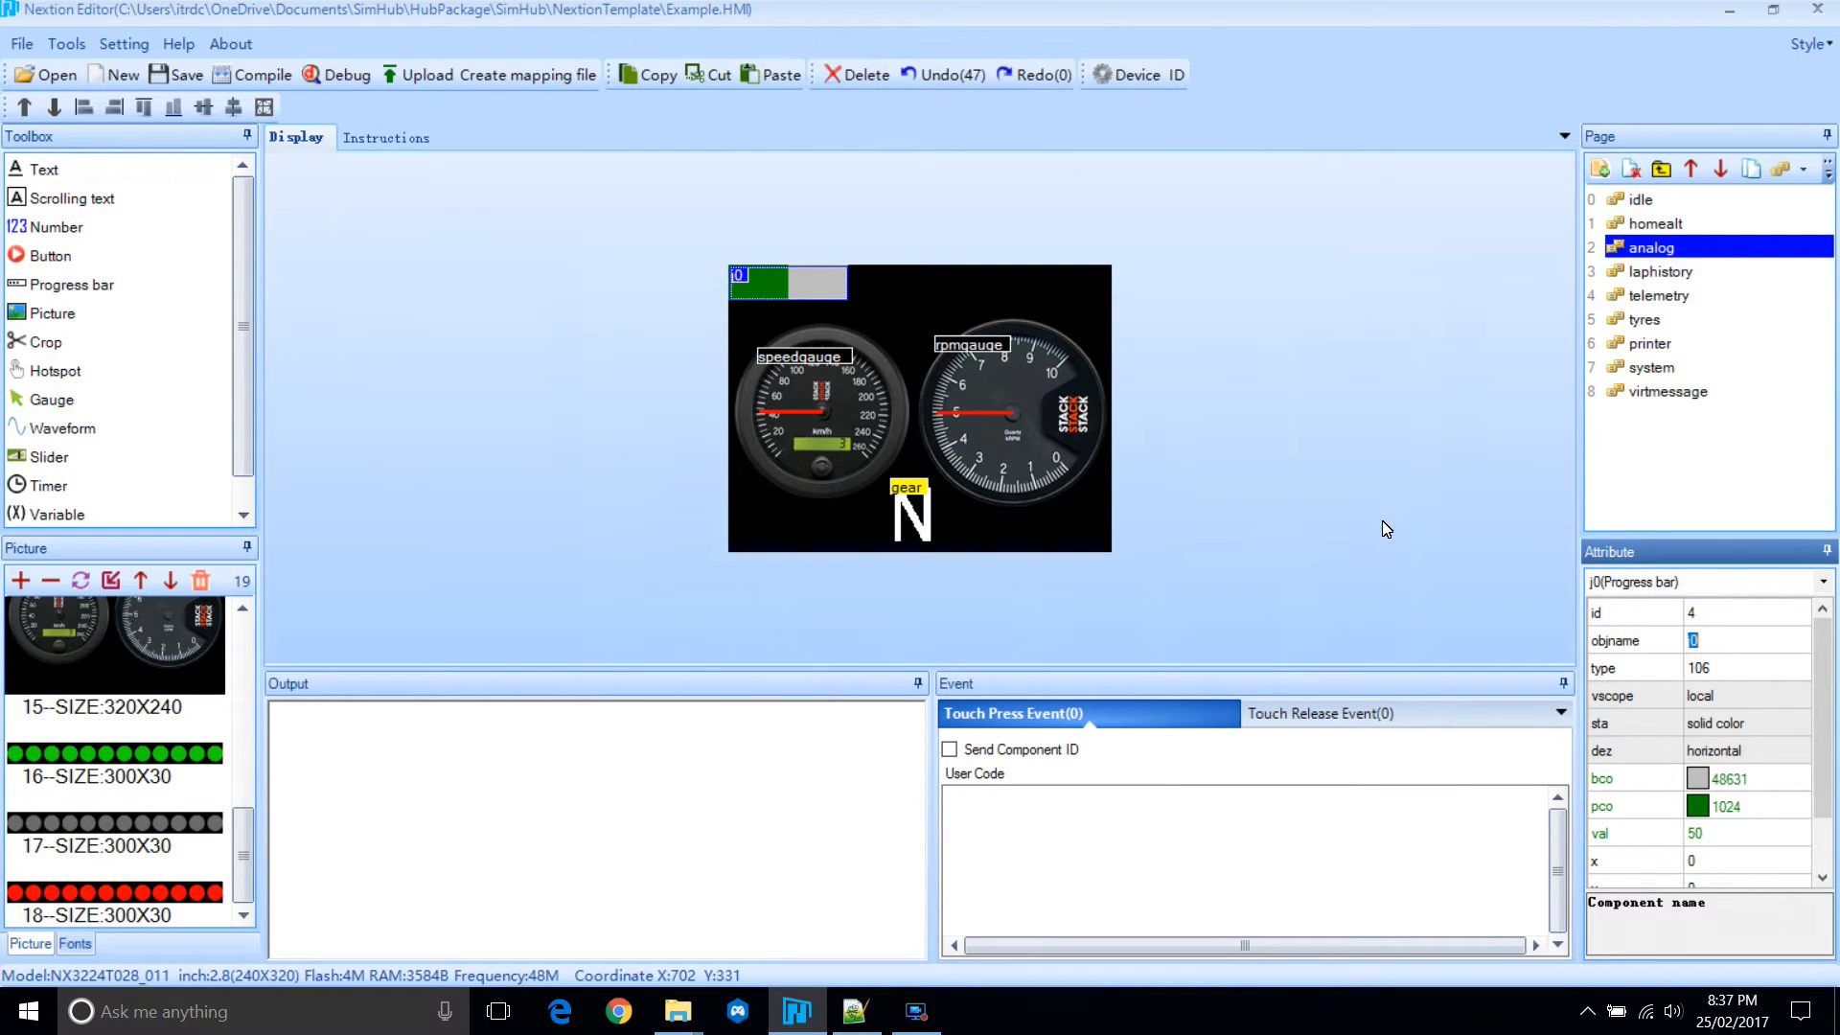
type("rpm")
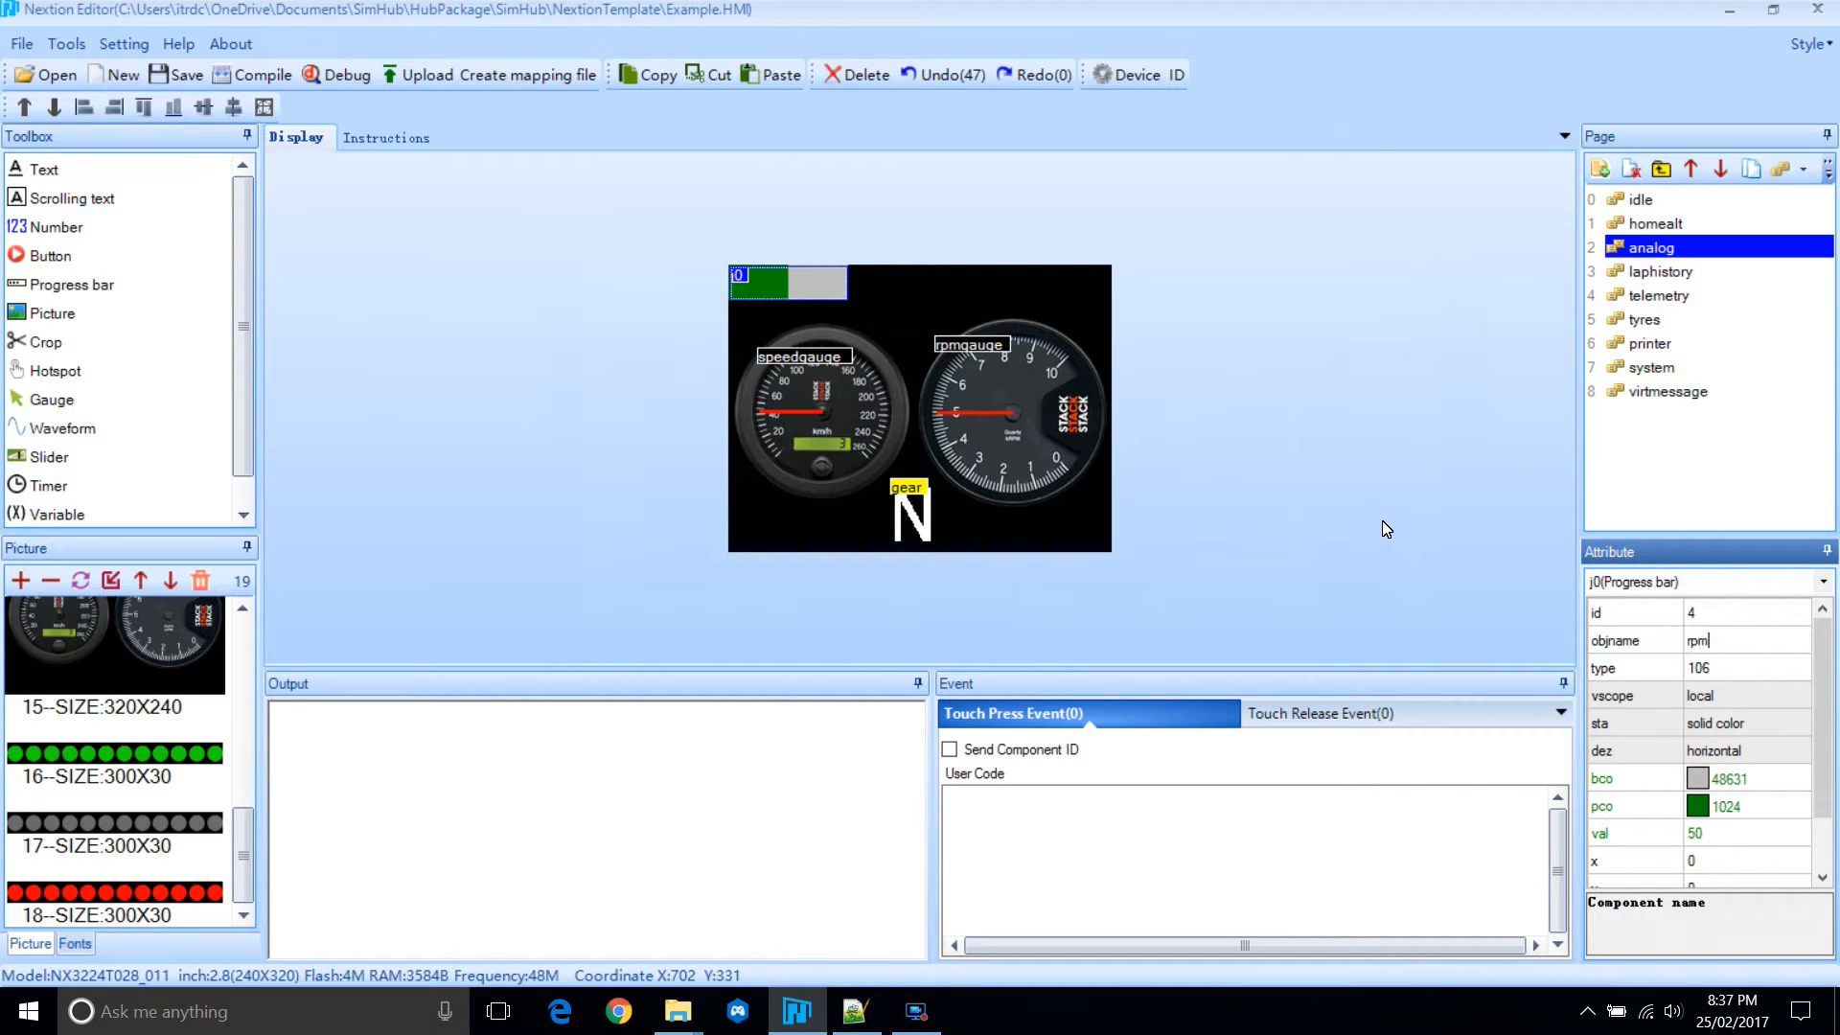
type("rpmbarround")
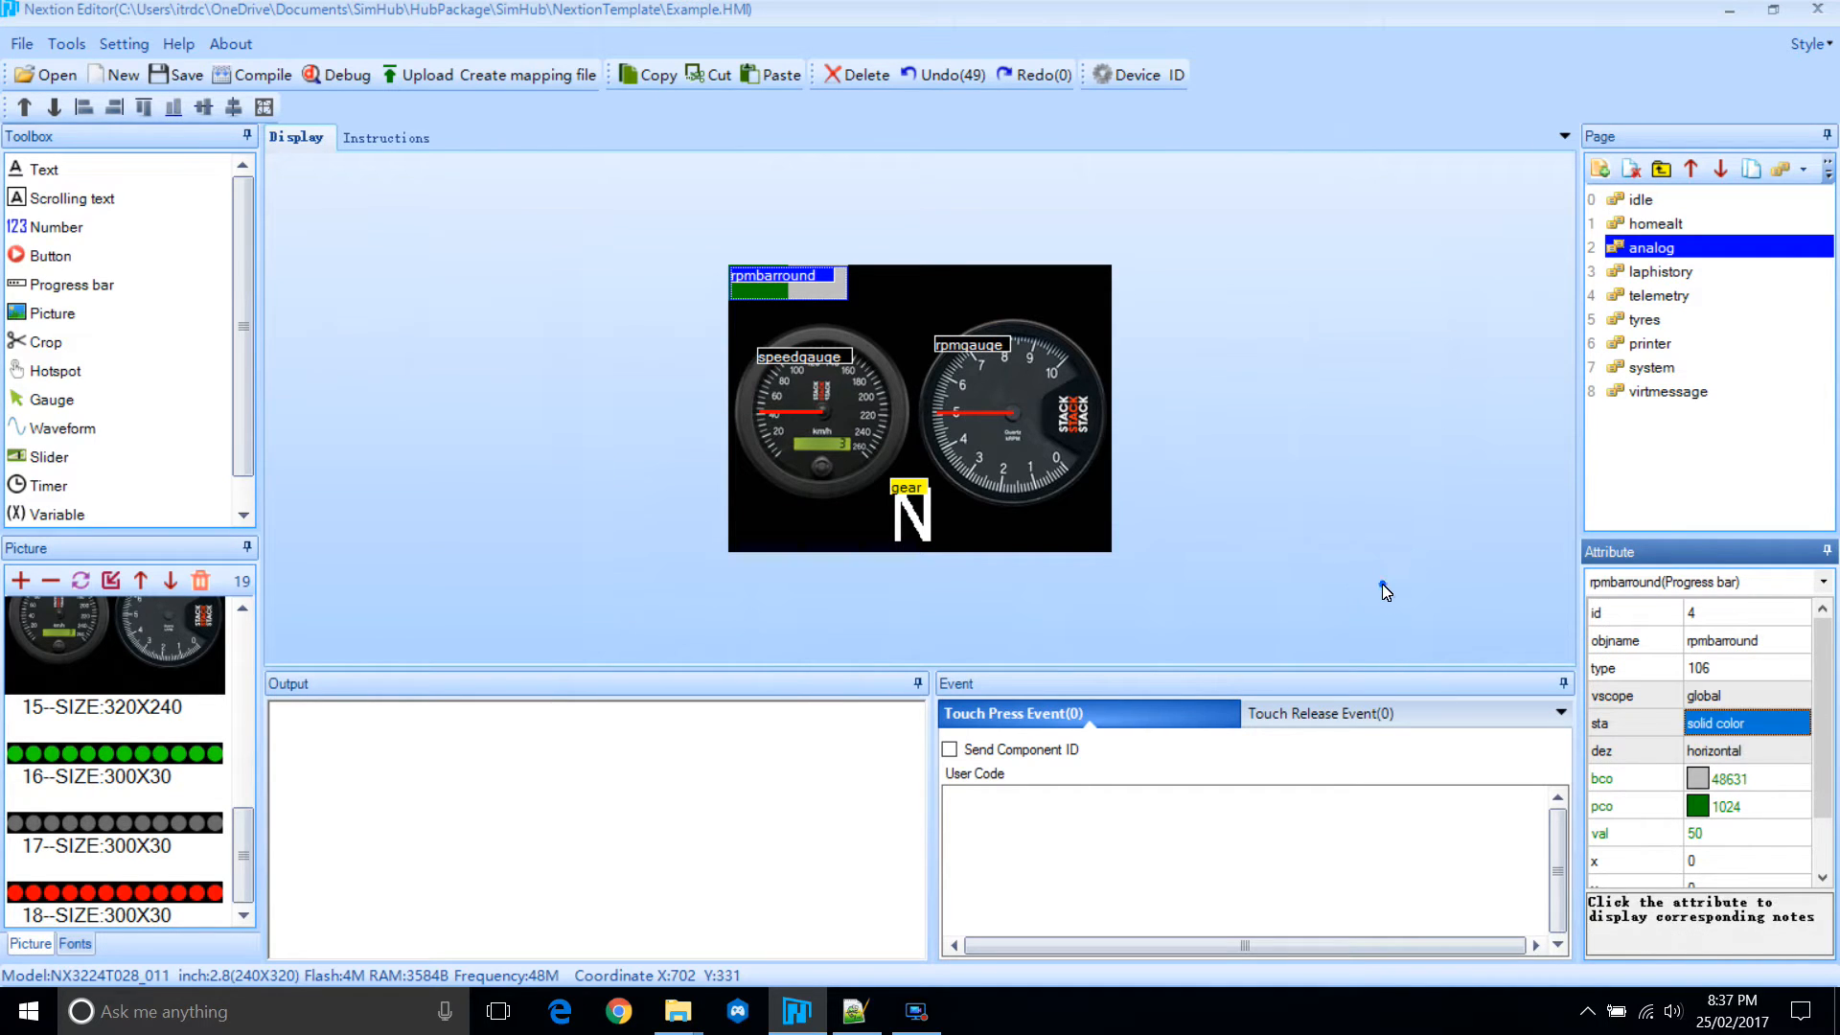
left_click(1745, 722)
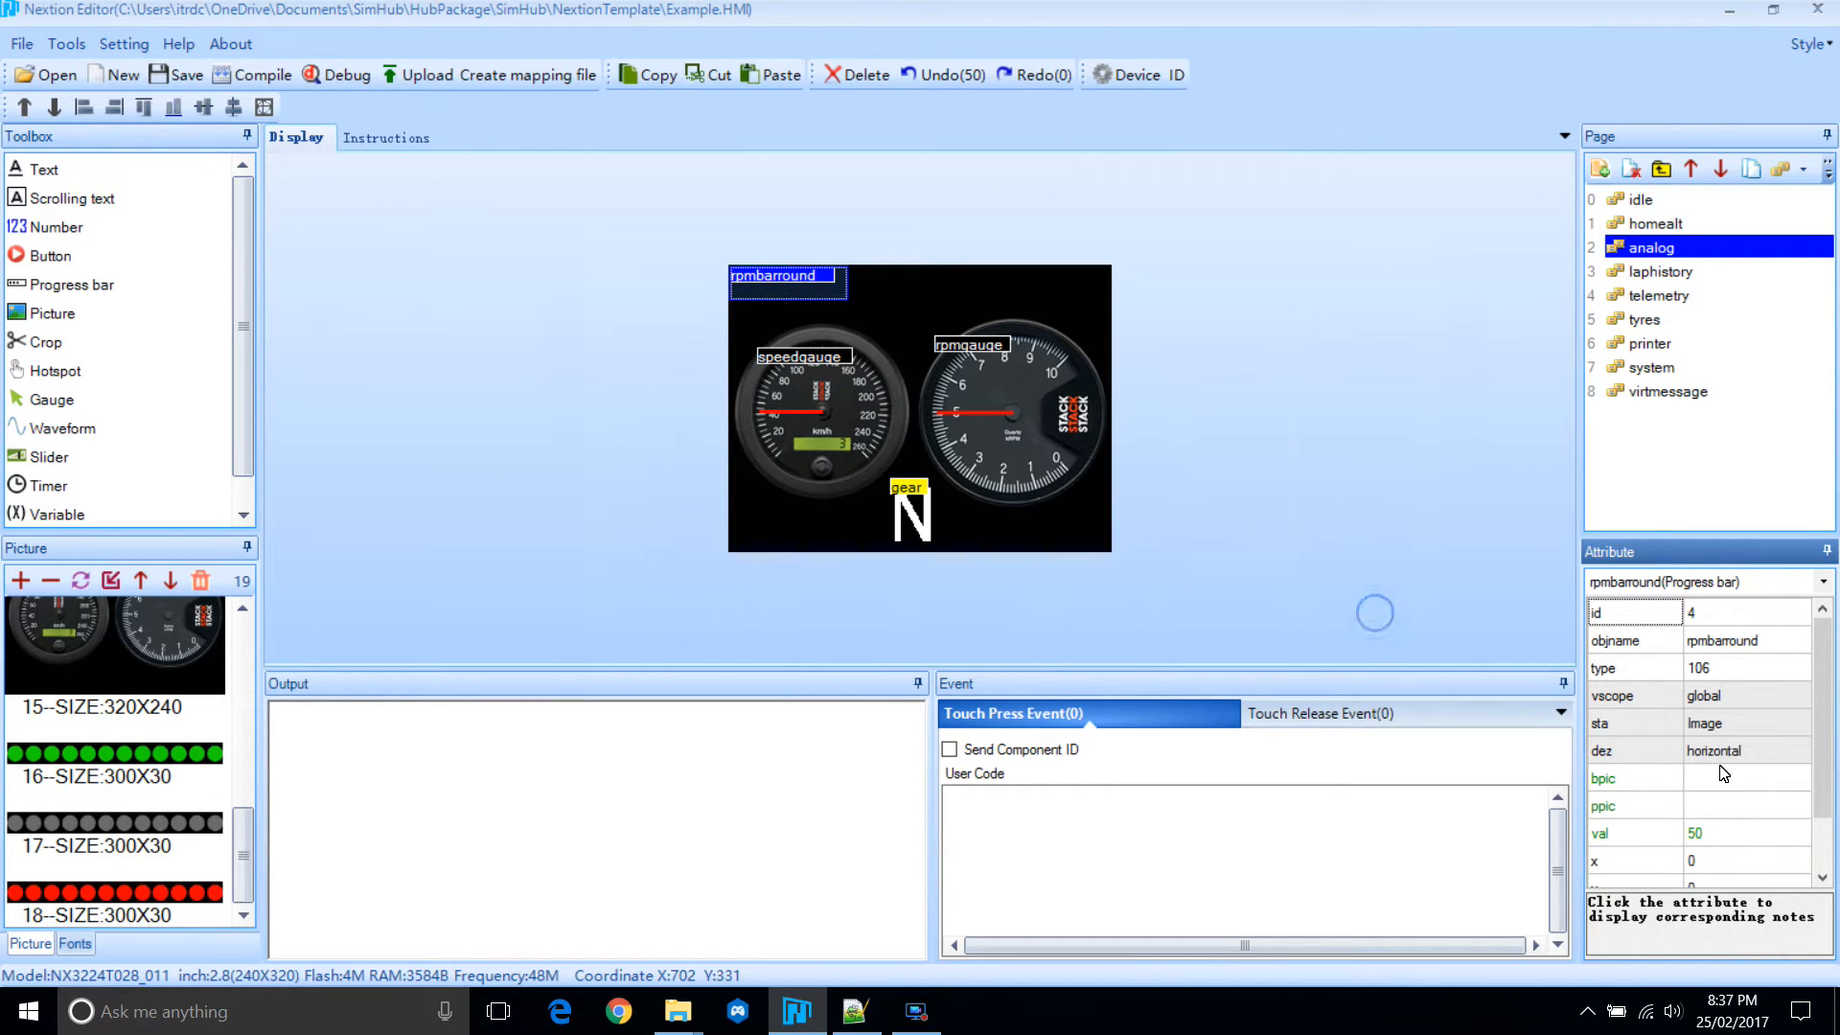
Use grey round lights as the bar background and green round lights as its fill.
left_click(1747, 778)
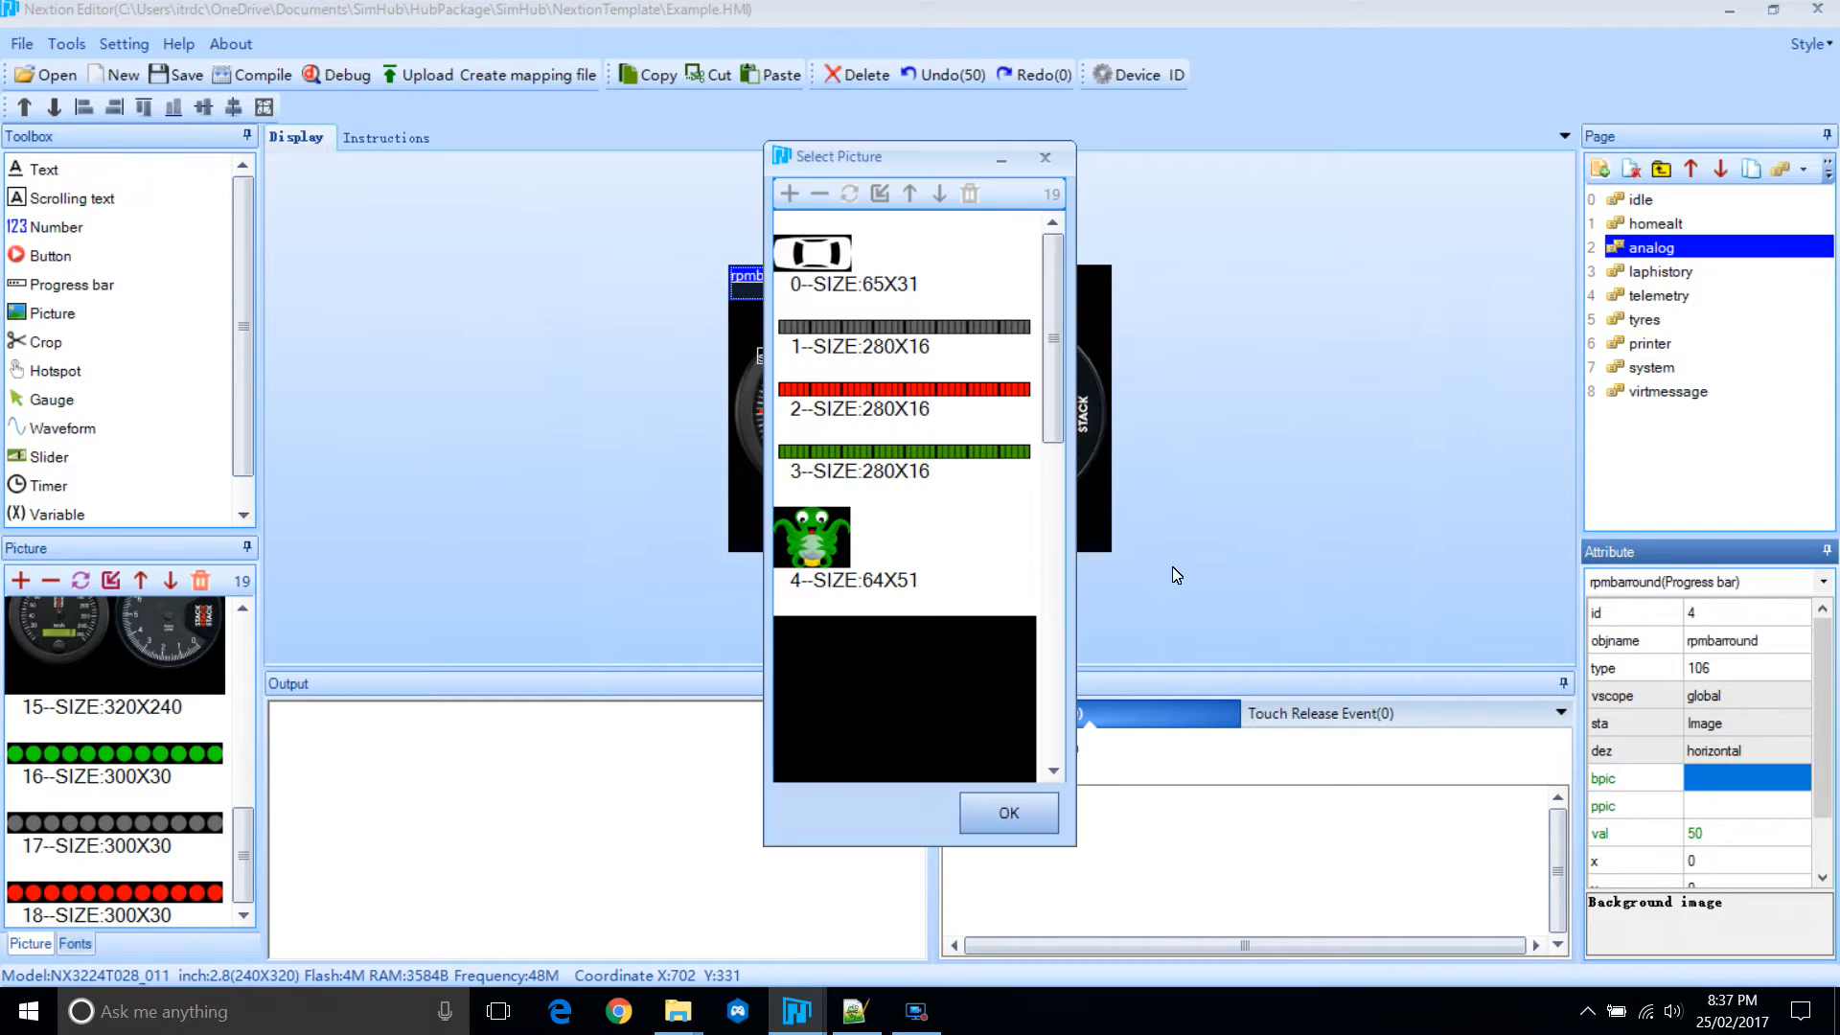
scroll("down", 3)
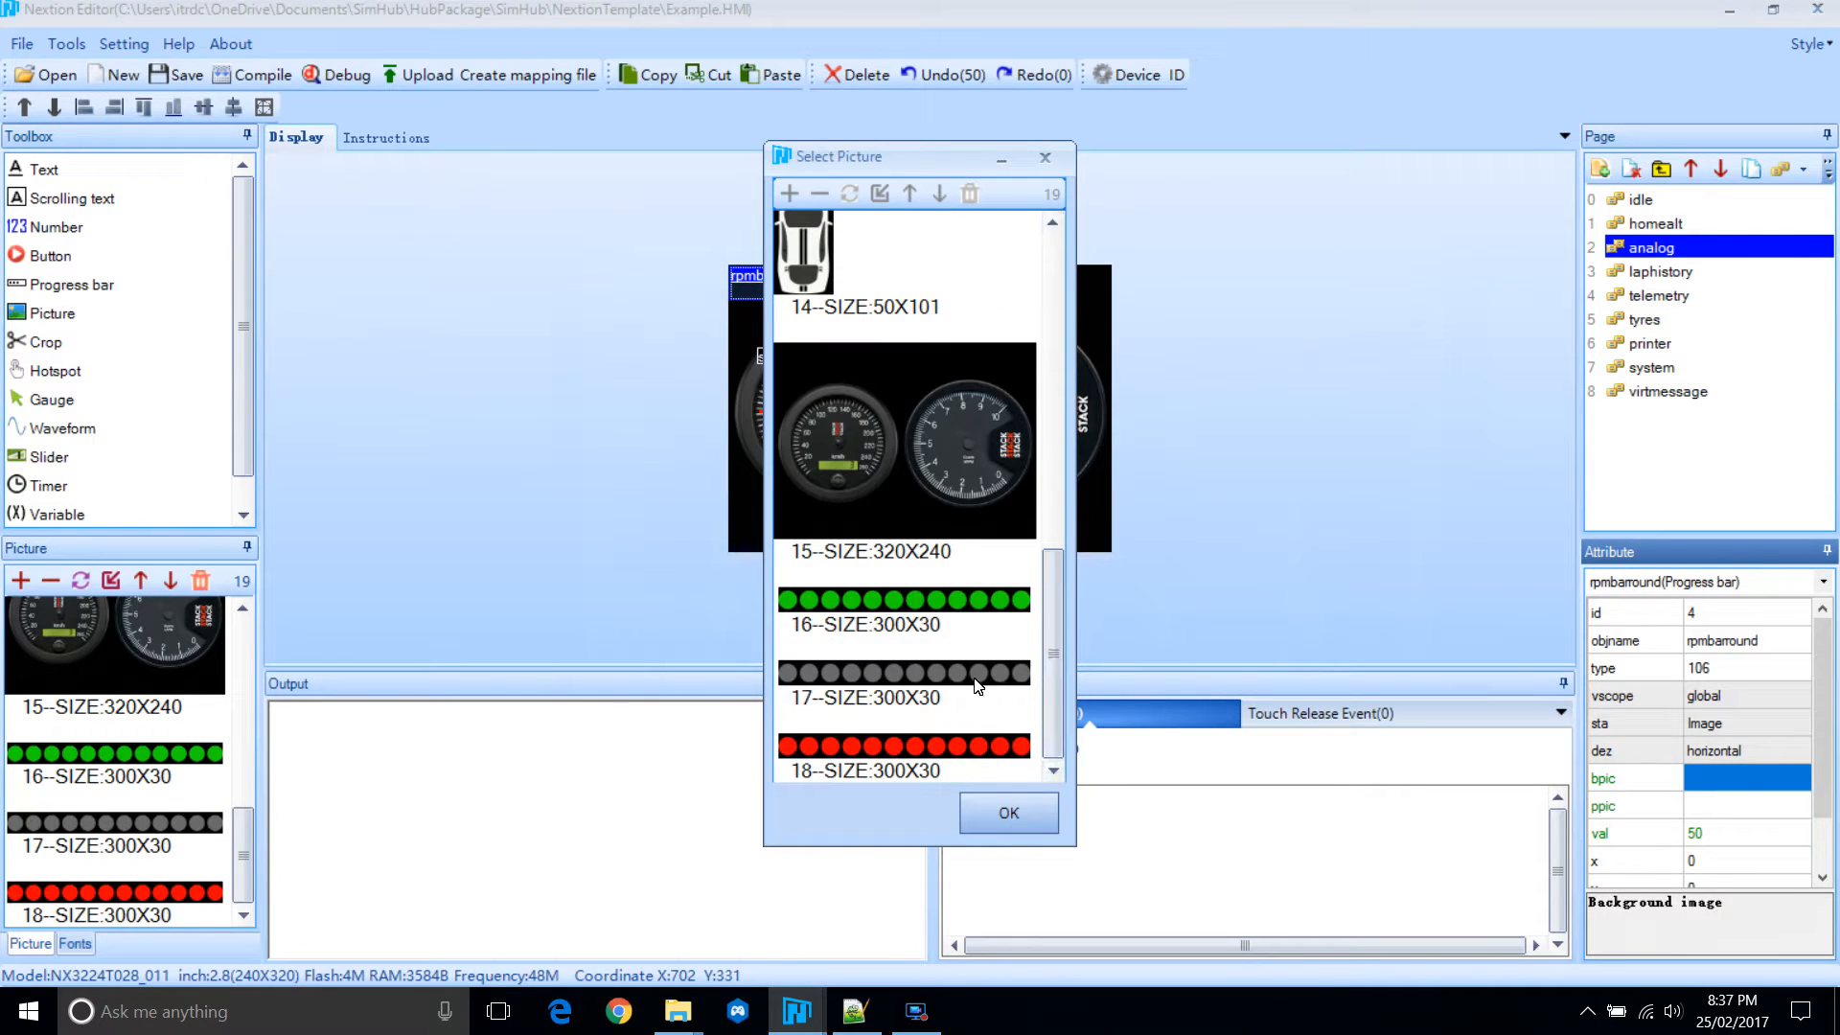
left_click(1007, 811)
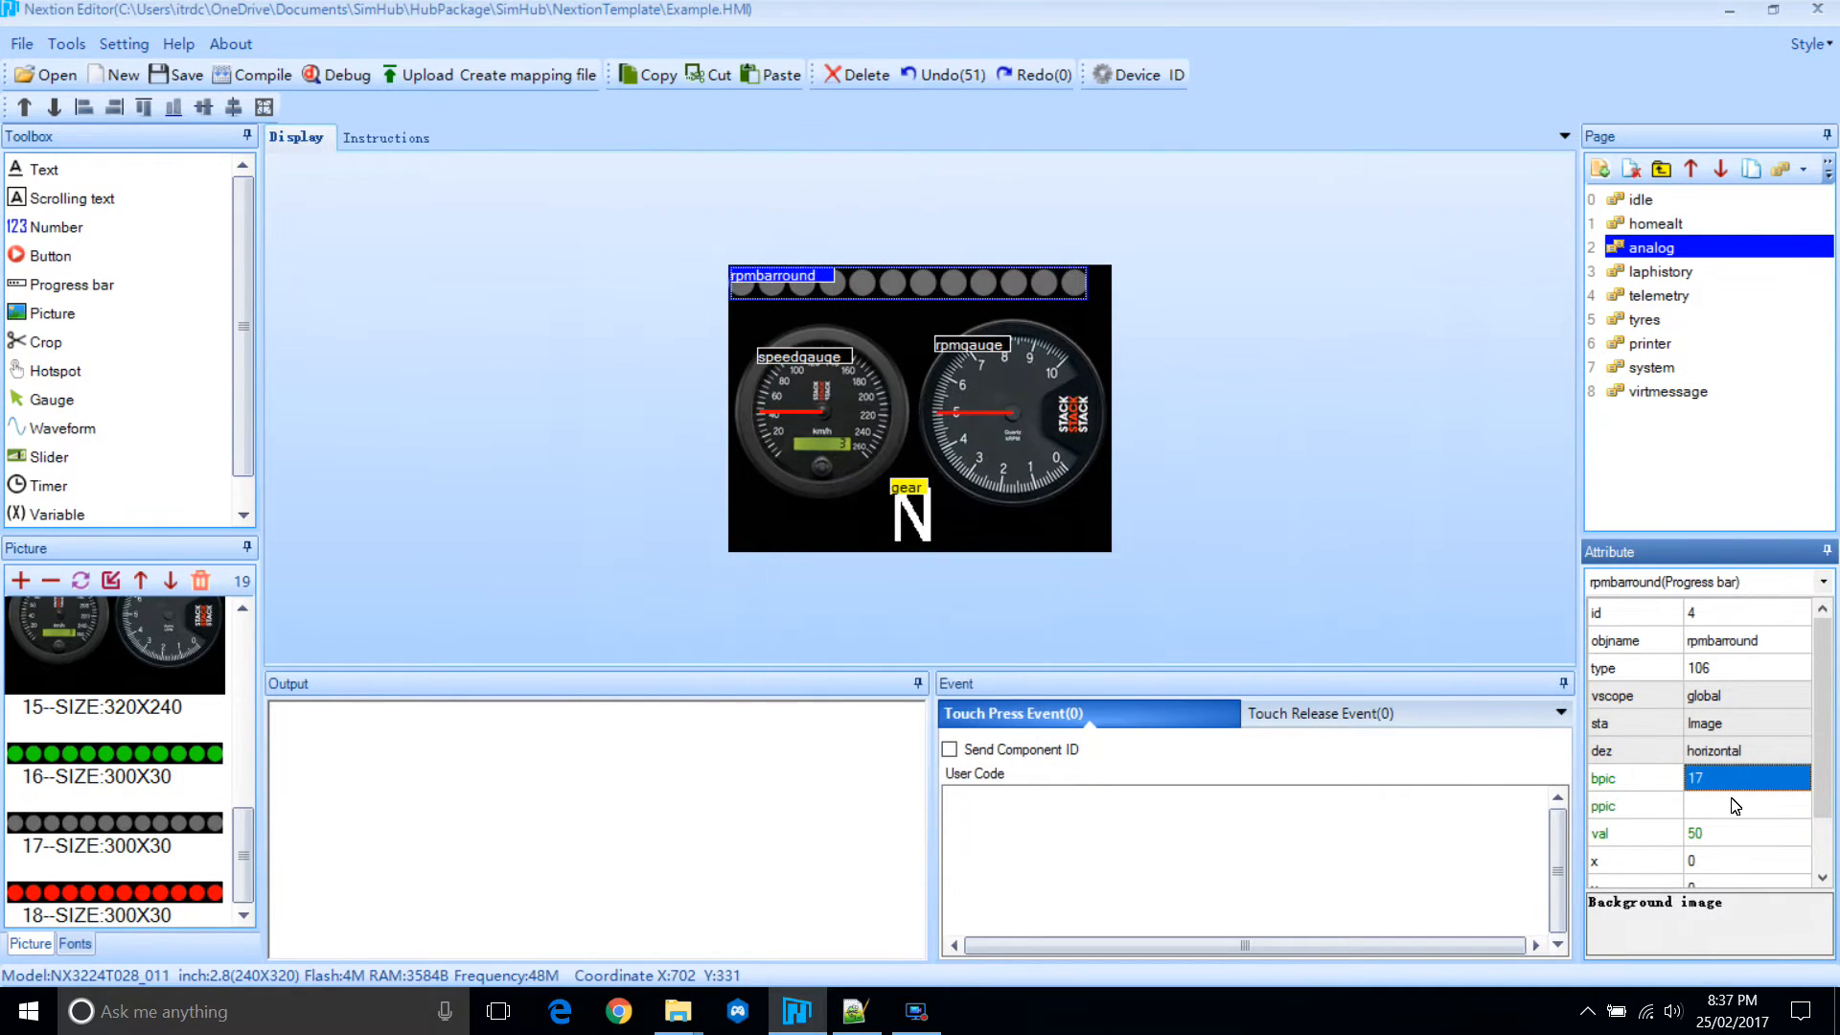
left_click(1747, 806)
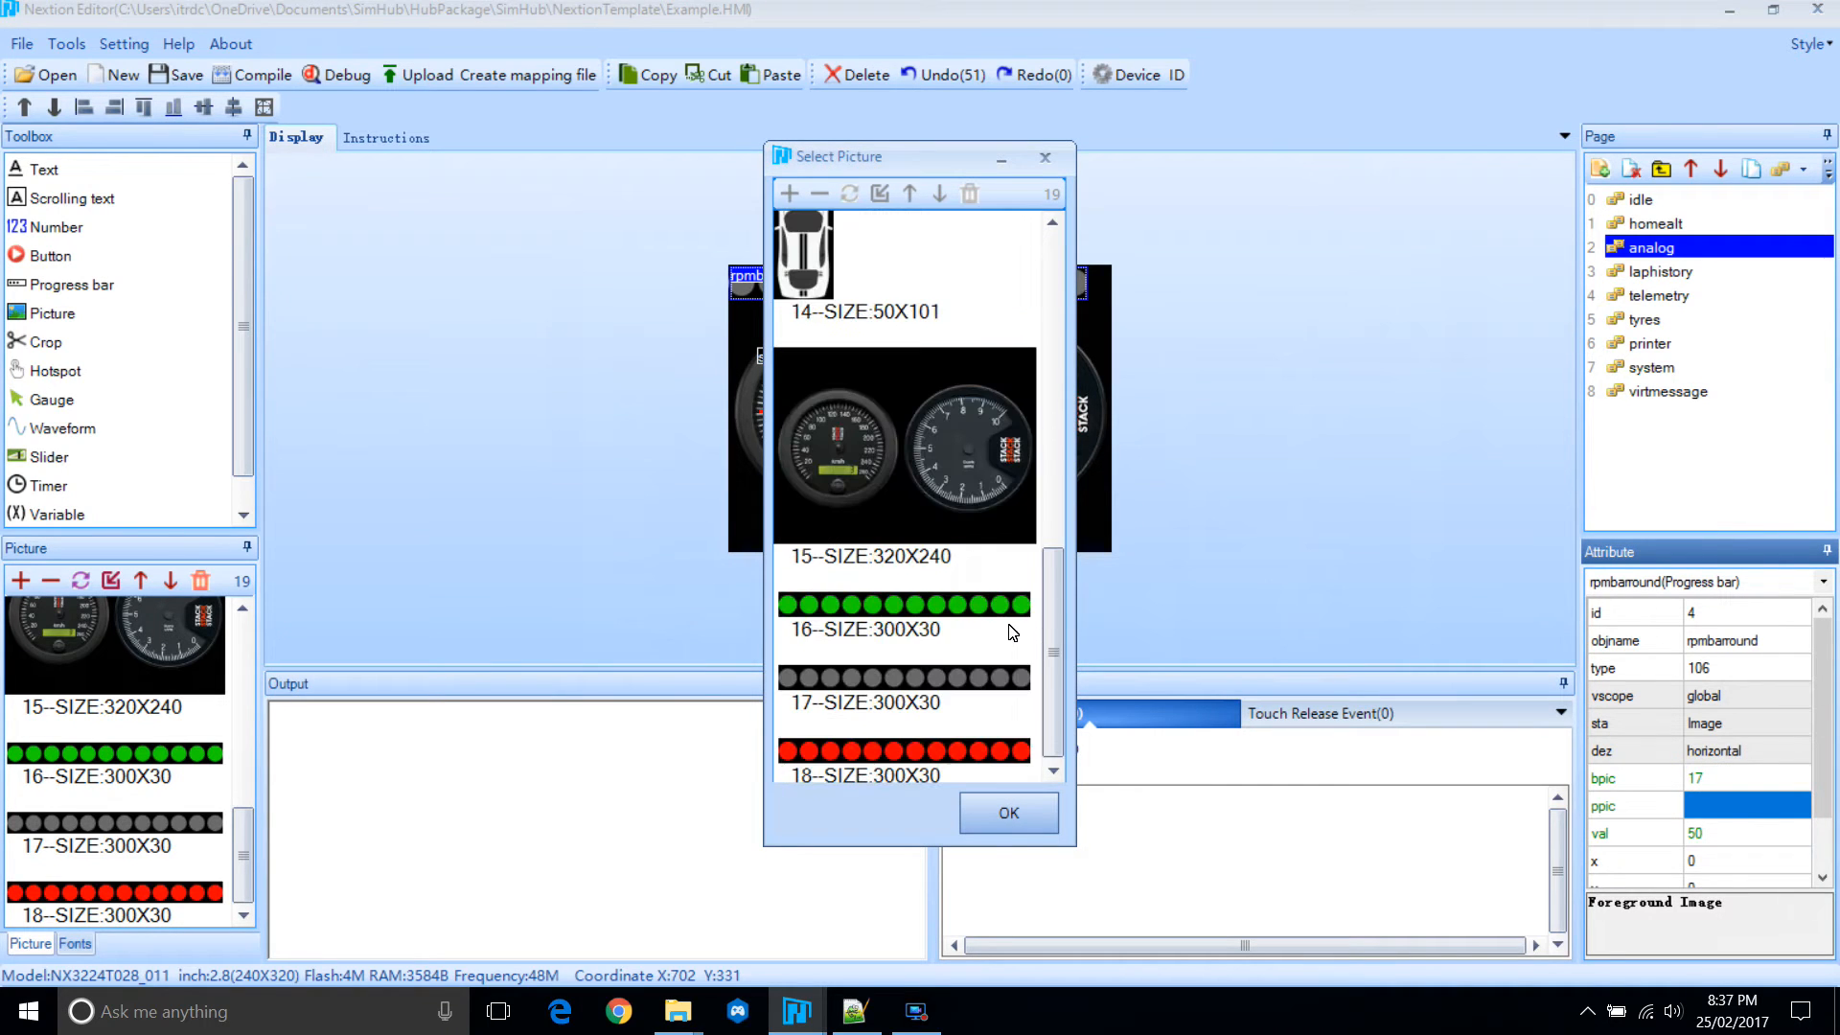
left_click(904, 599)
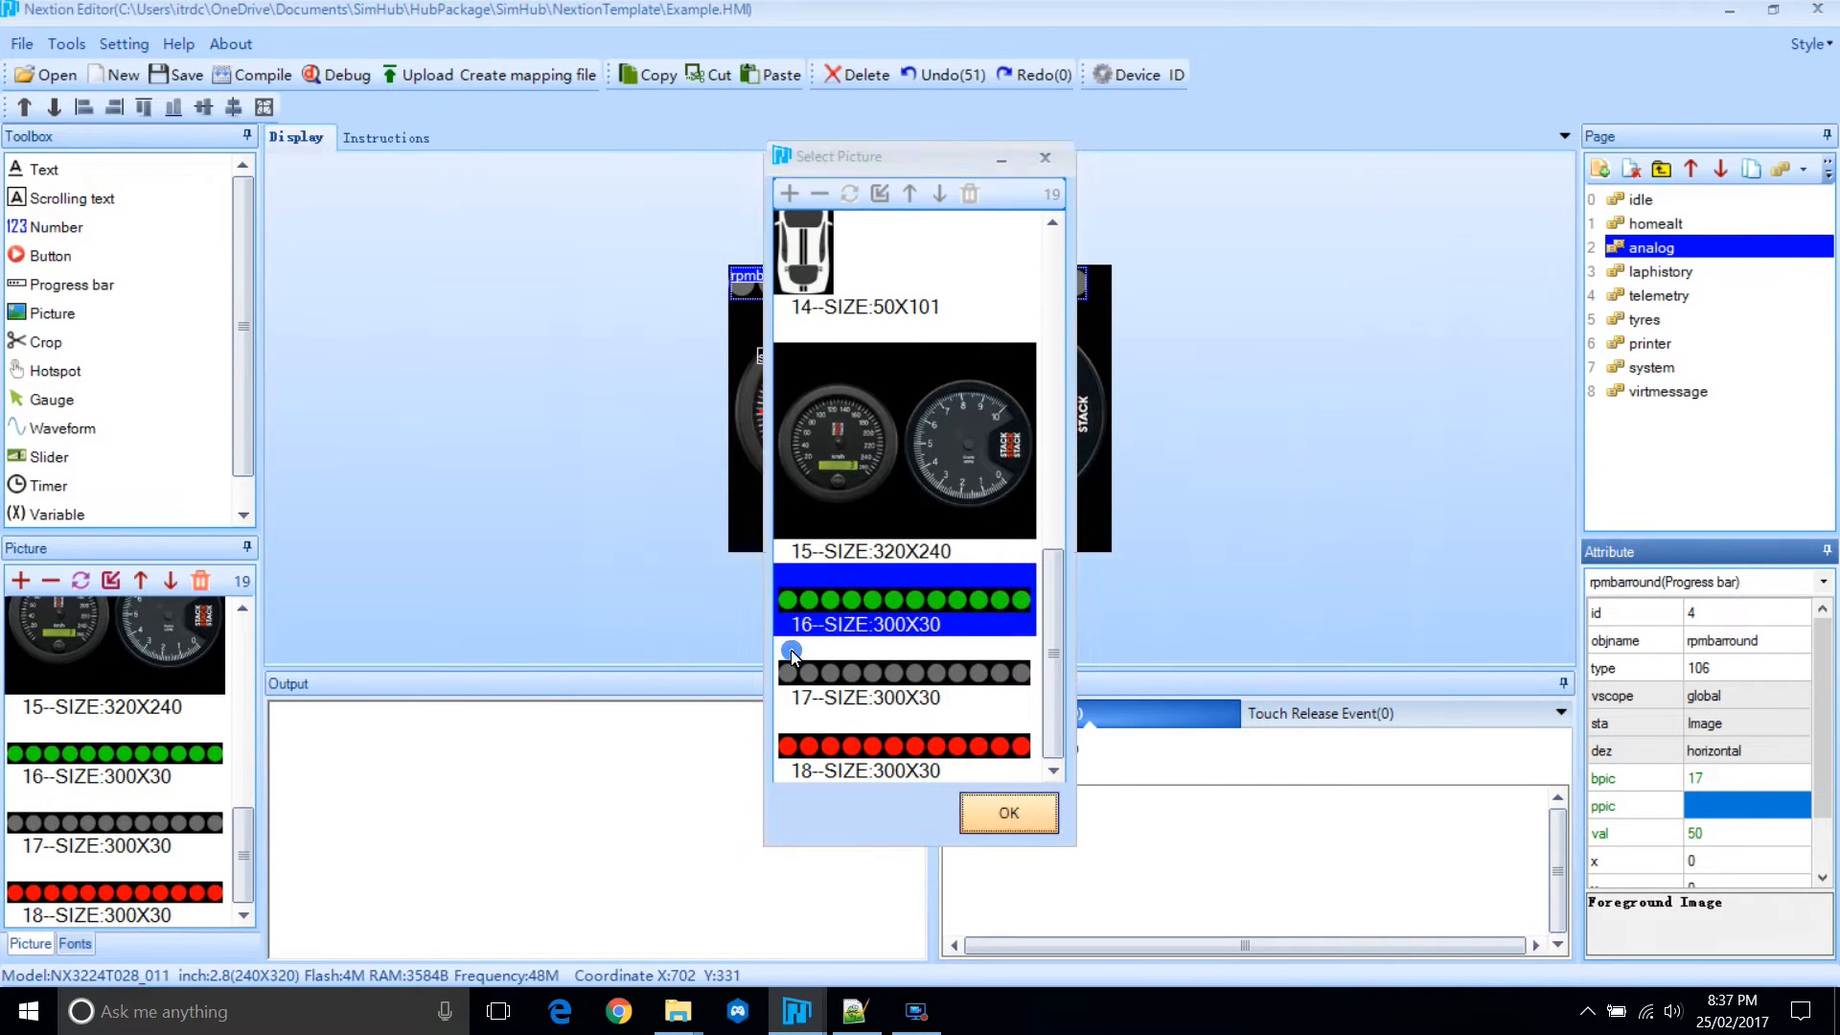
left_click(1007, 812)
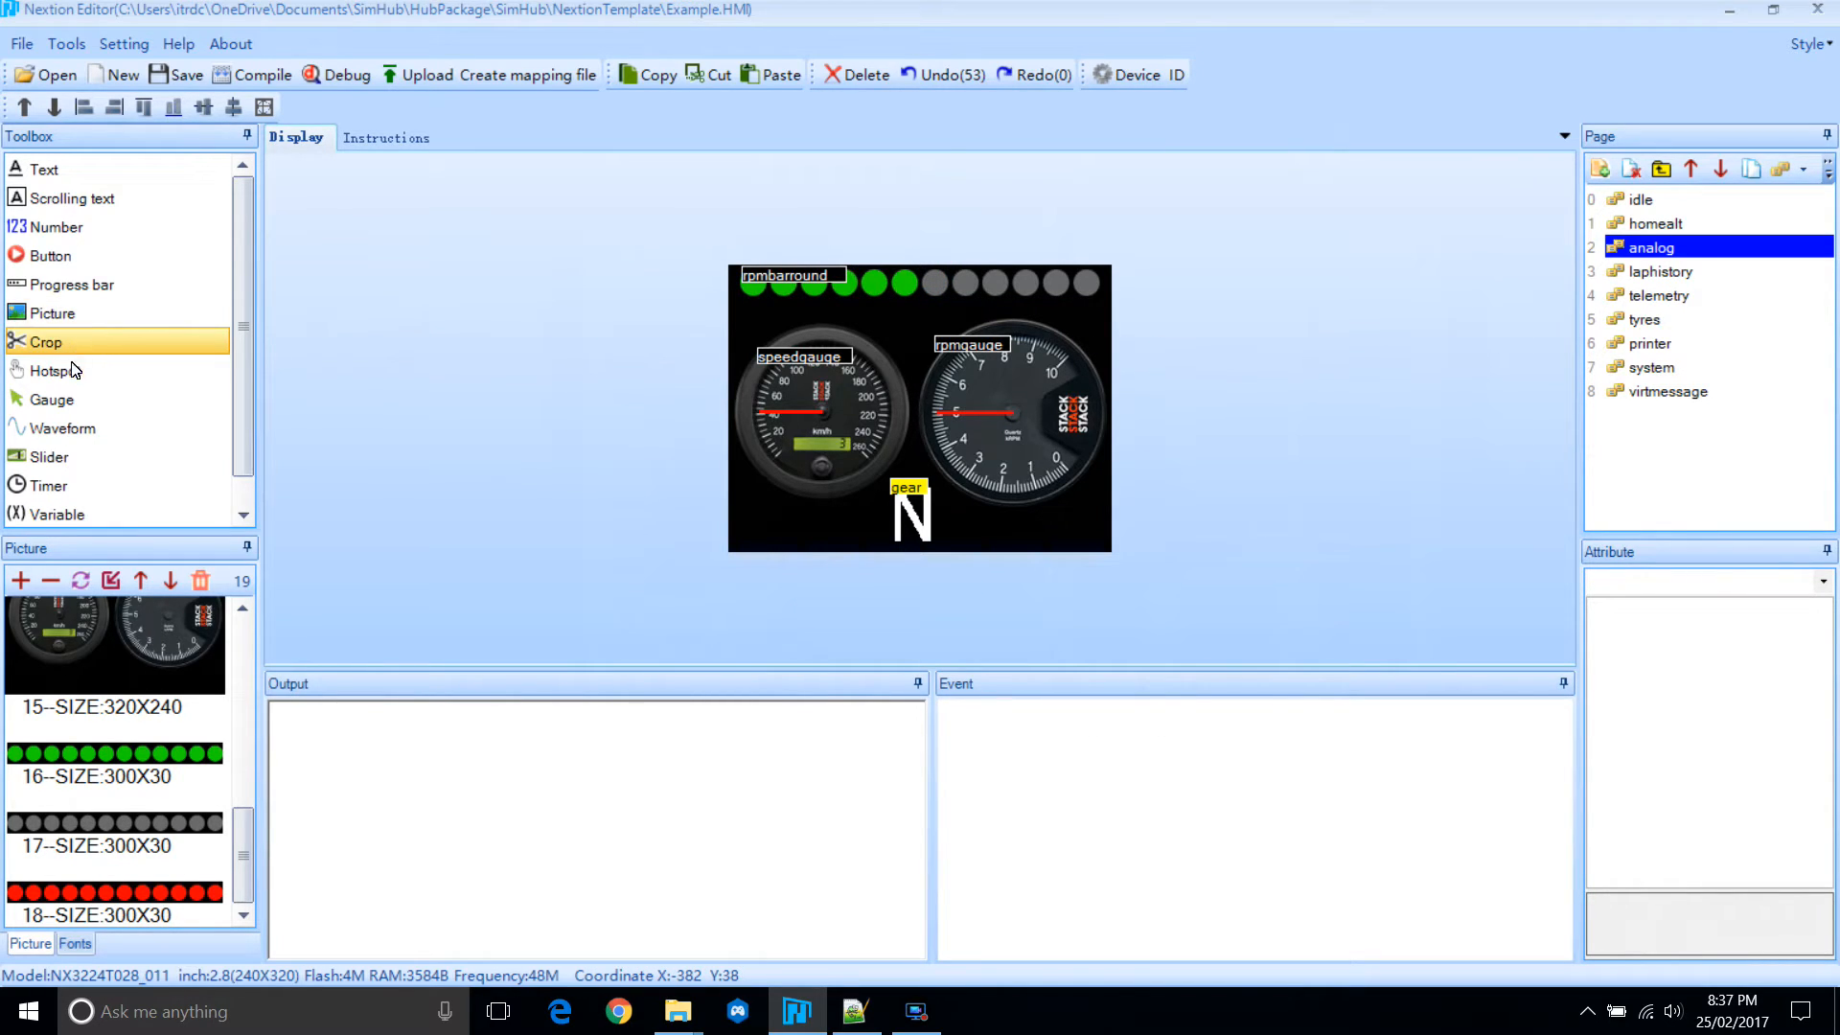
mouse_move(145, 340)
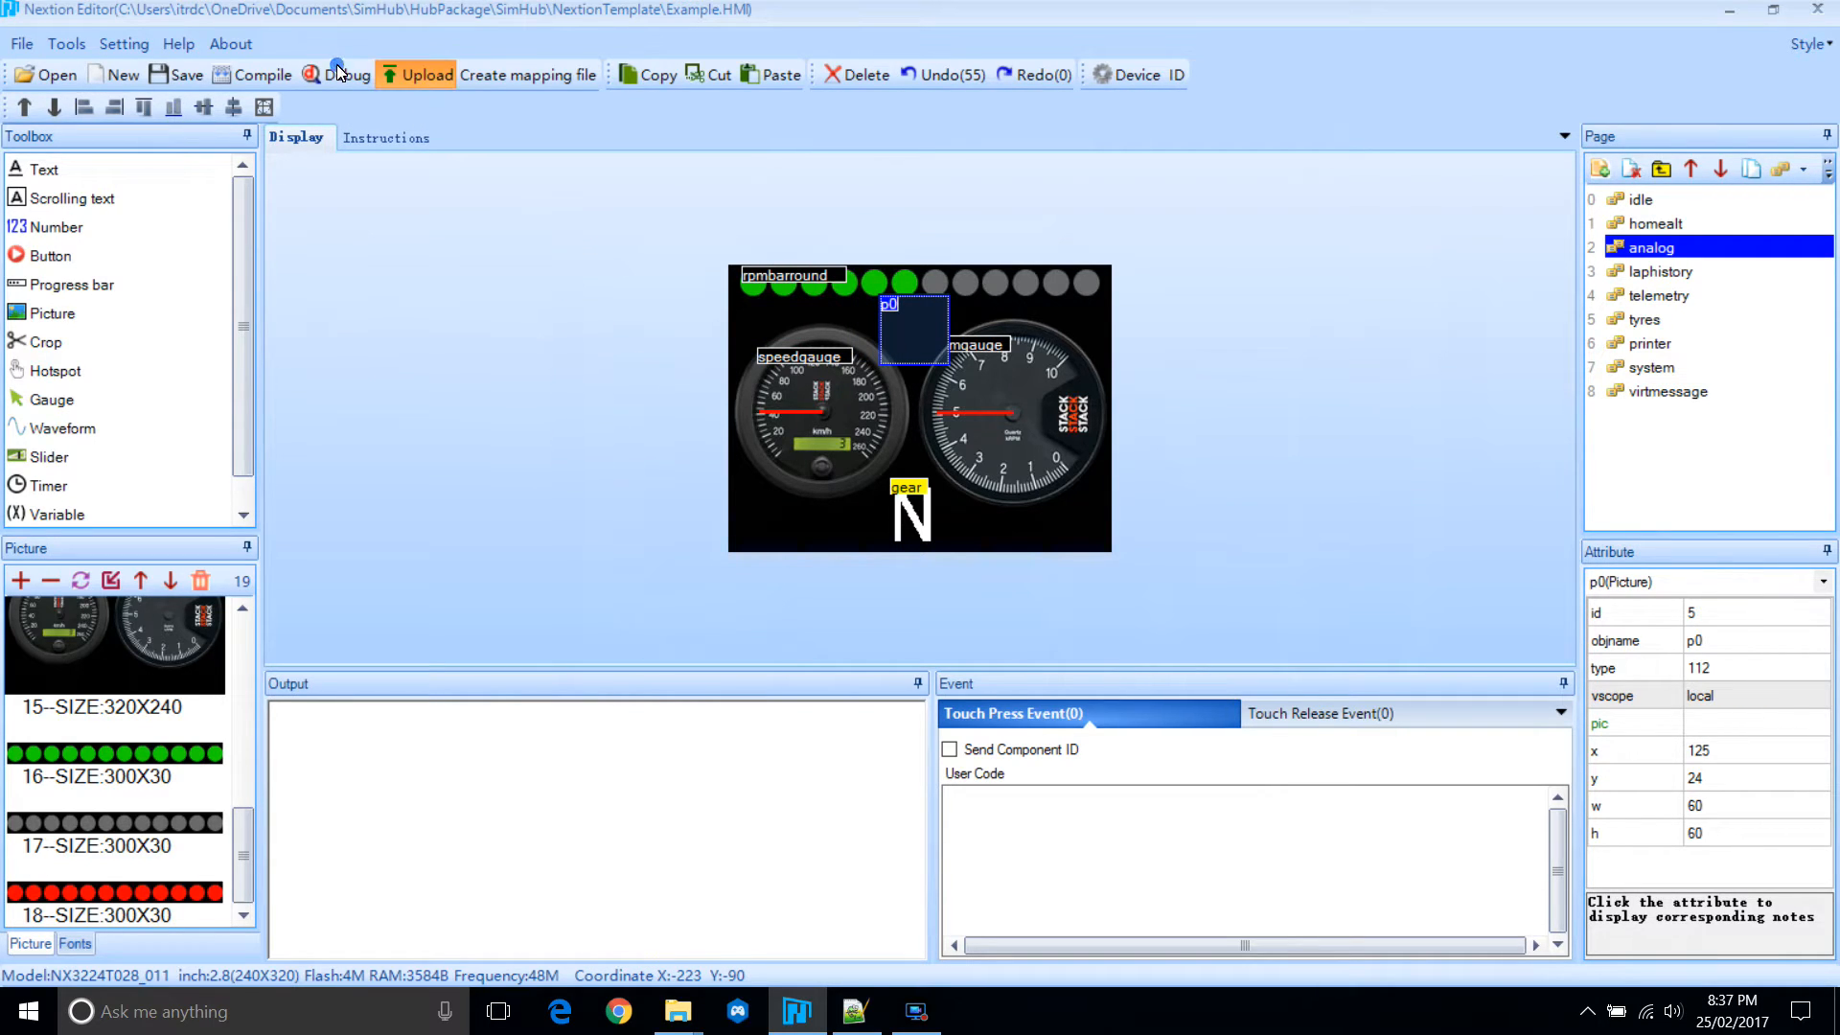
Import the two blue LED images 24.jpg and 25.jpg.
left_click(20, 579)
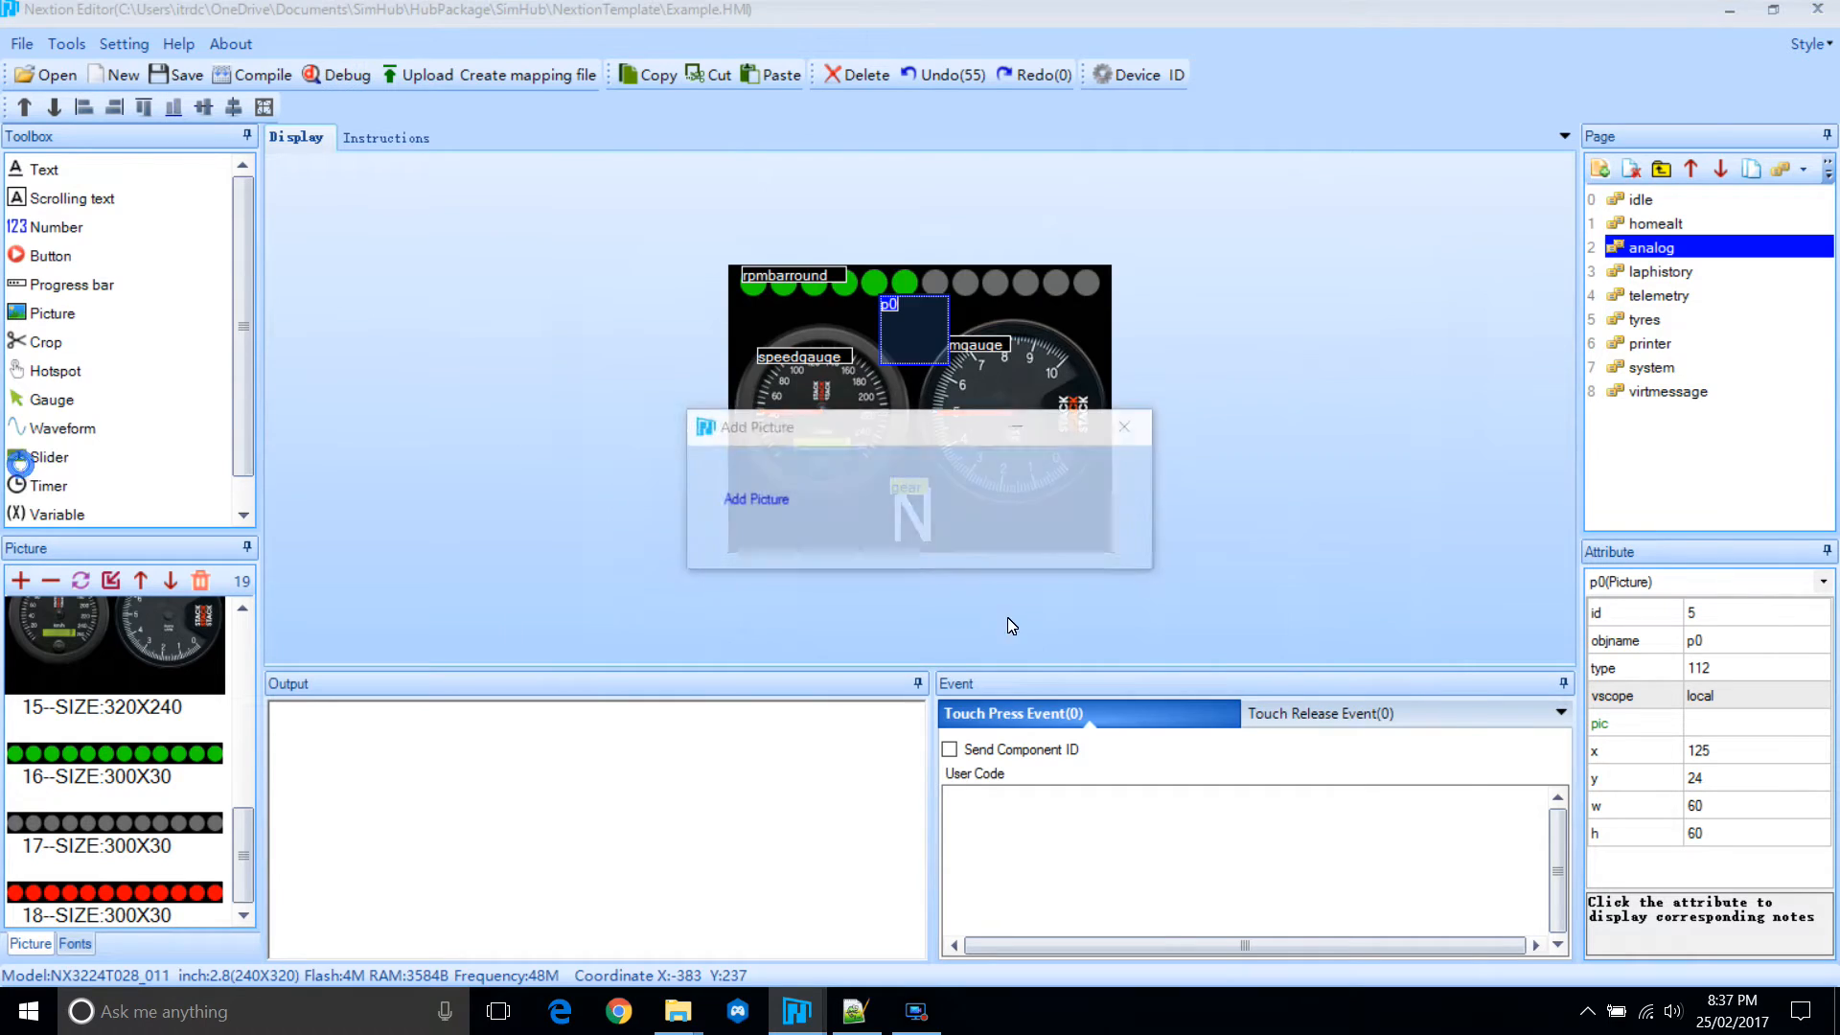
left_click(756, 498)
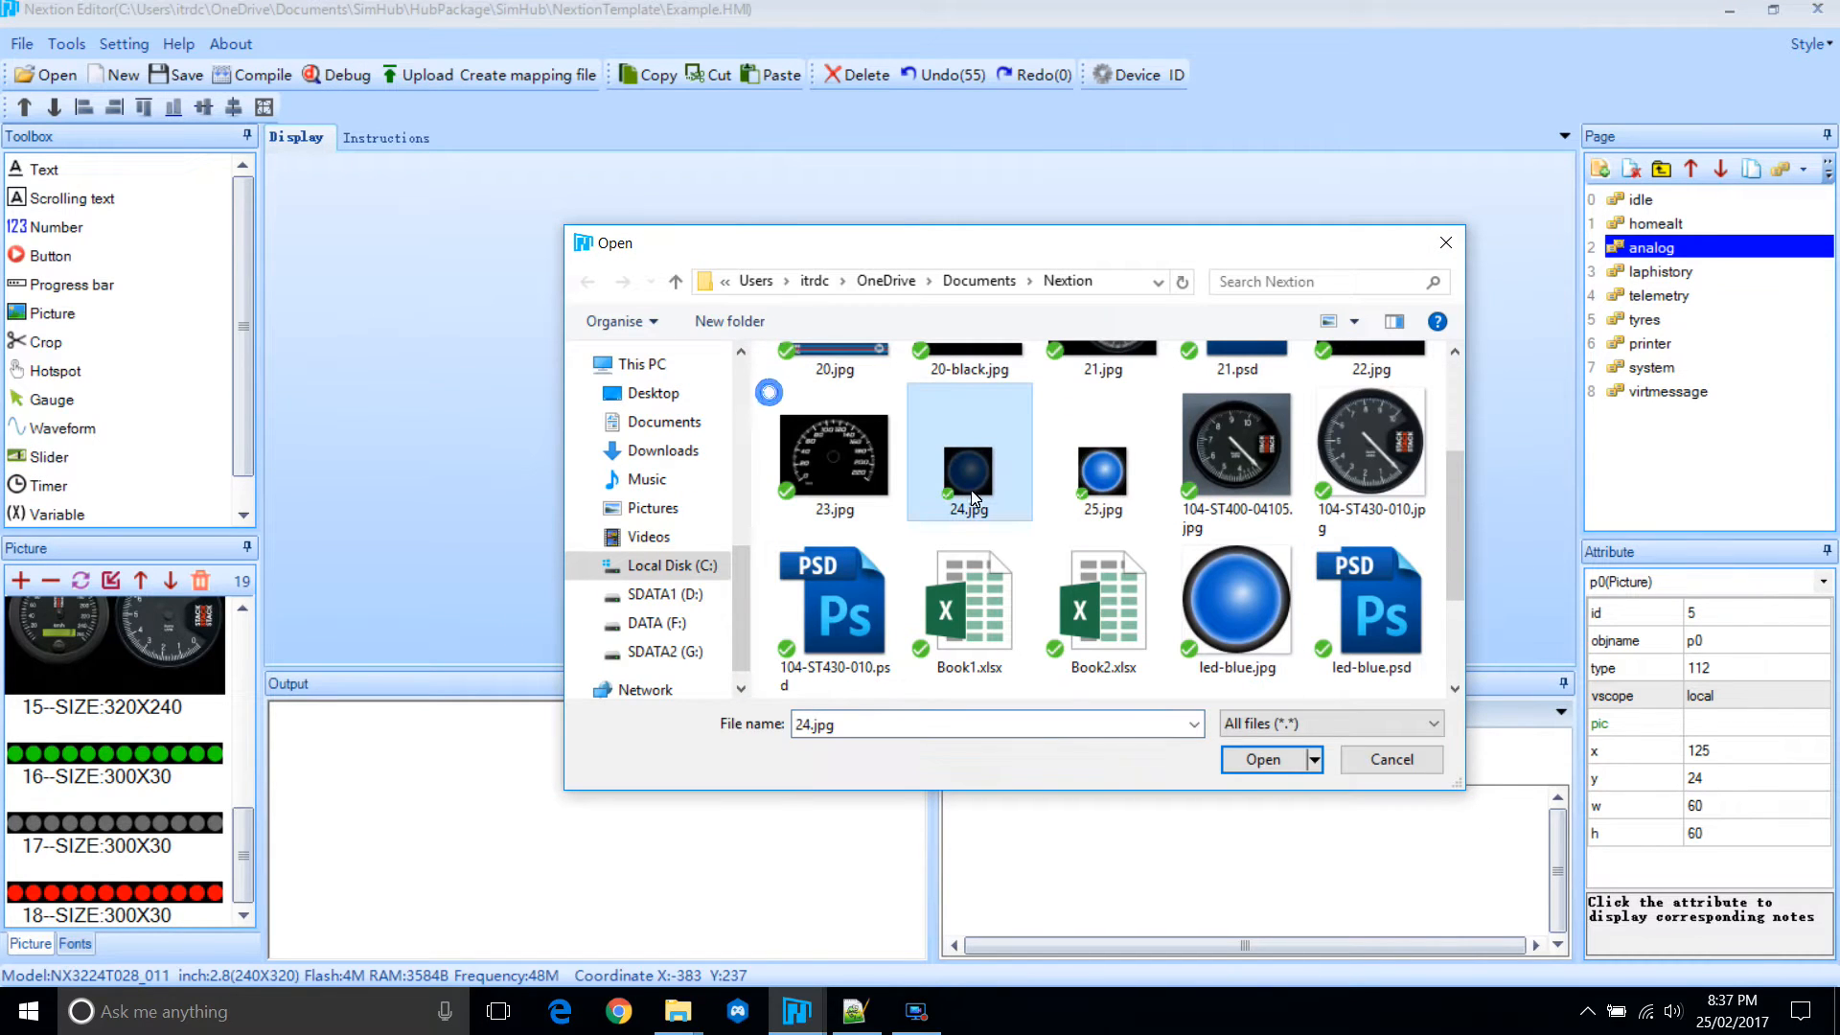
left_click(1263, 759)
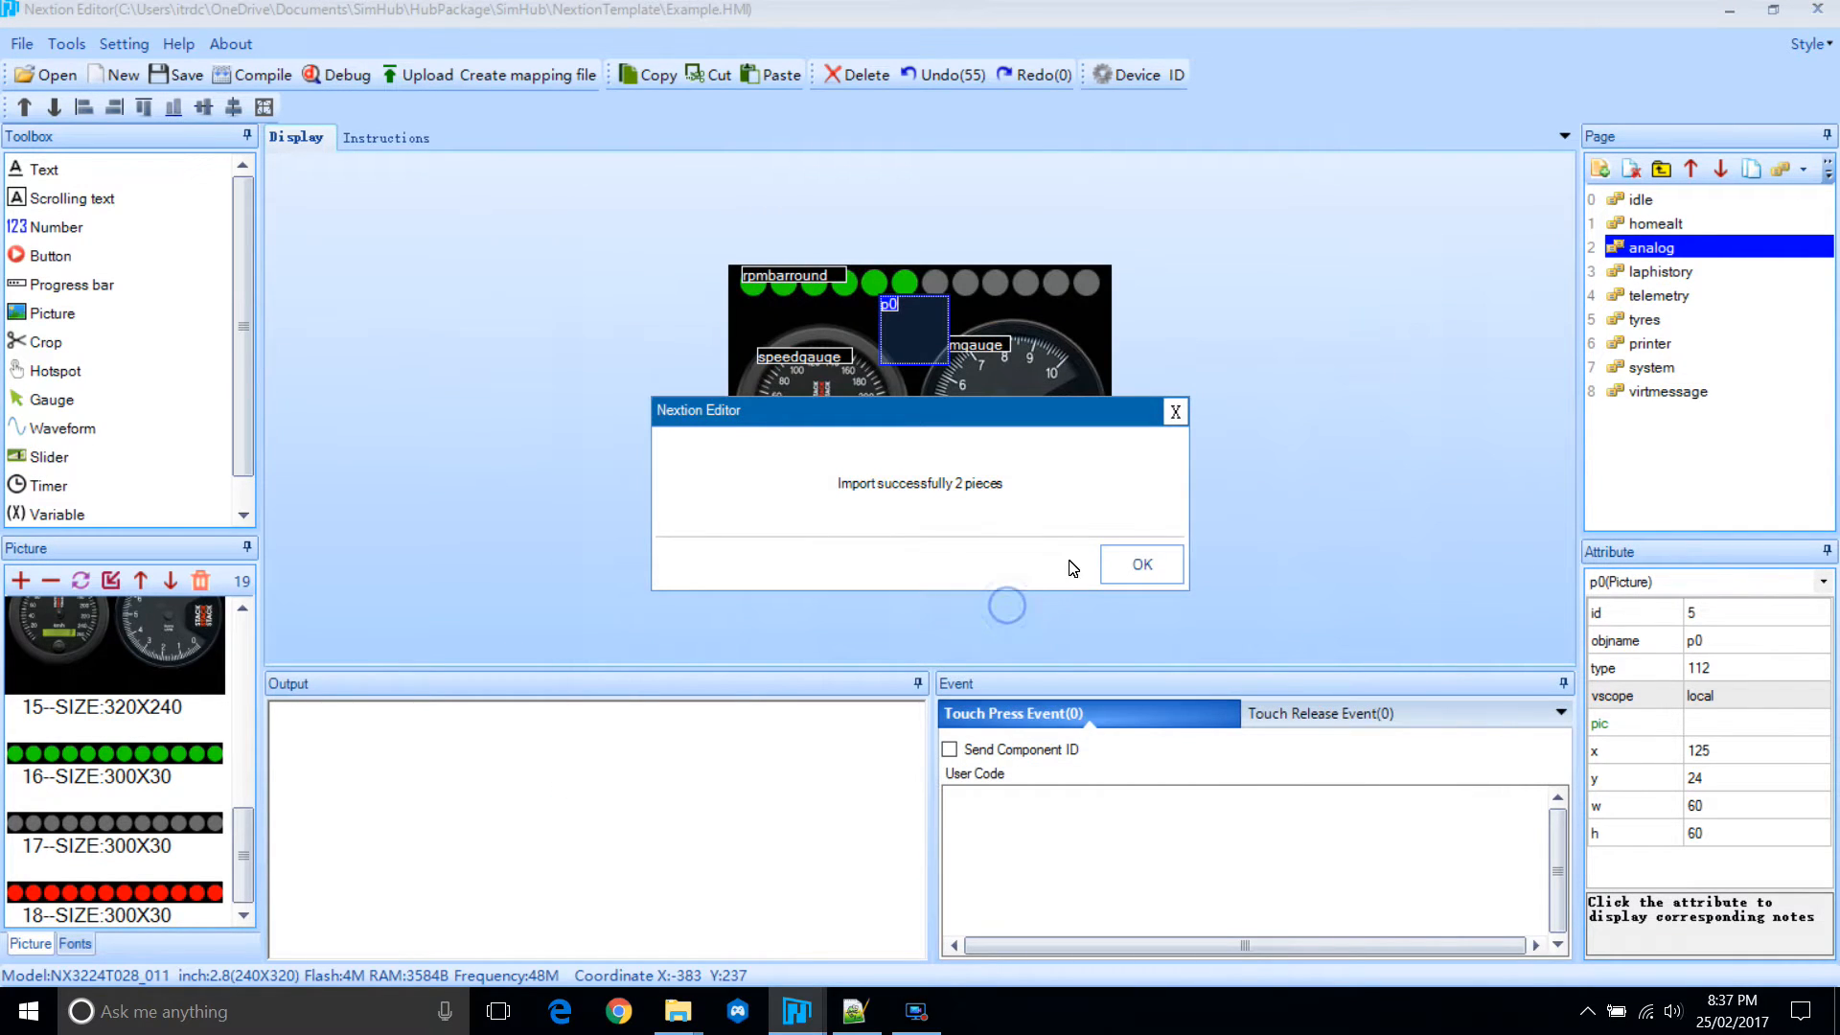
left_click(1140, 565)
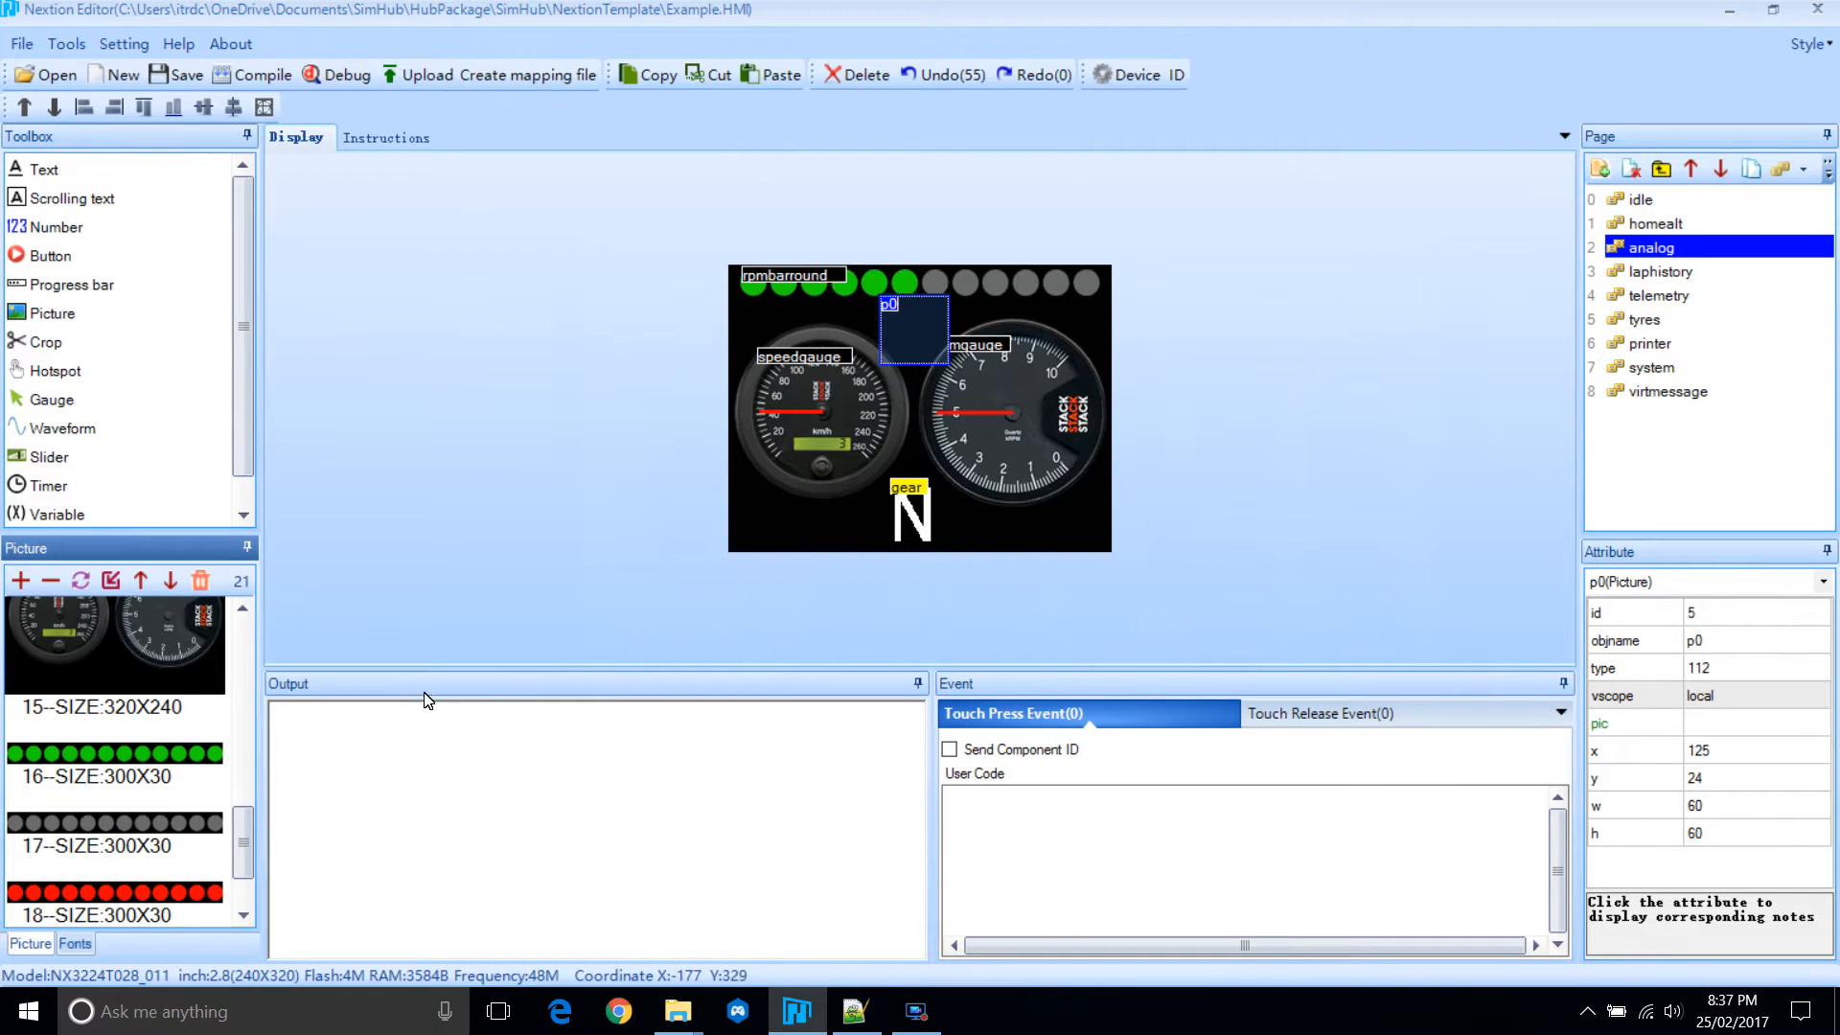
Show the dark blue LED (image 19) in picture component p0.
scroll("down", 3)
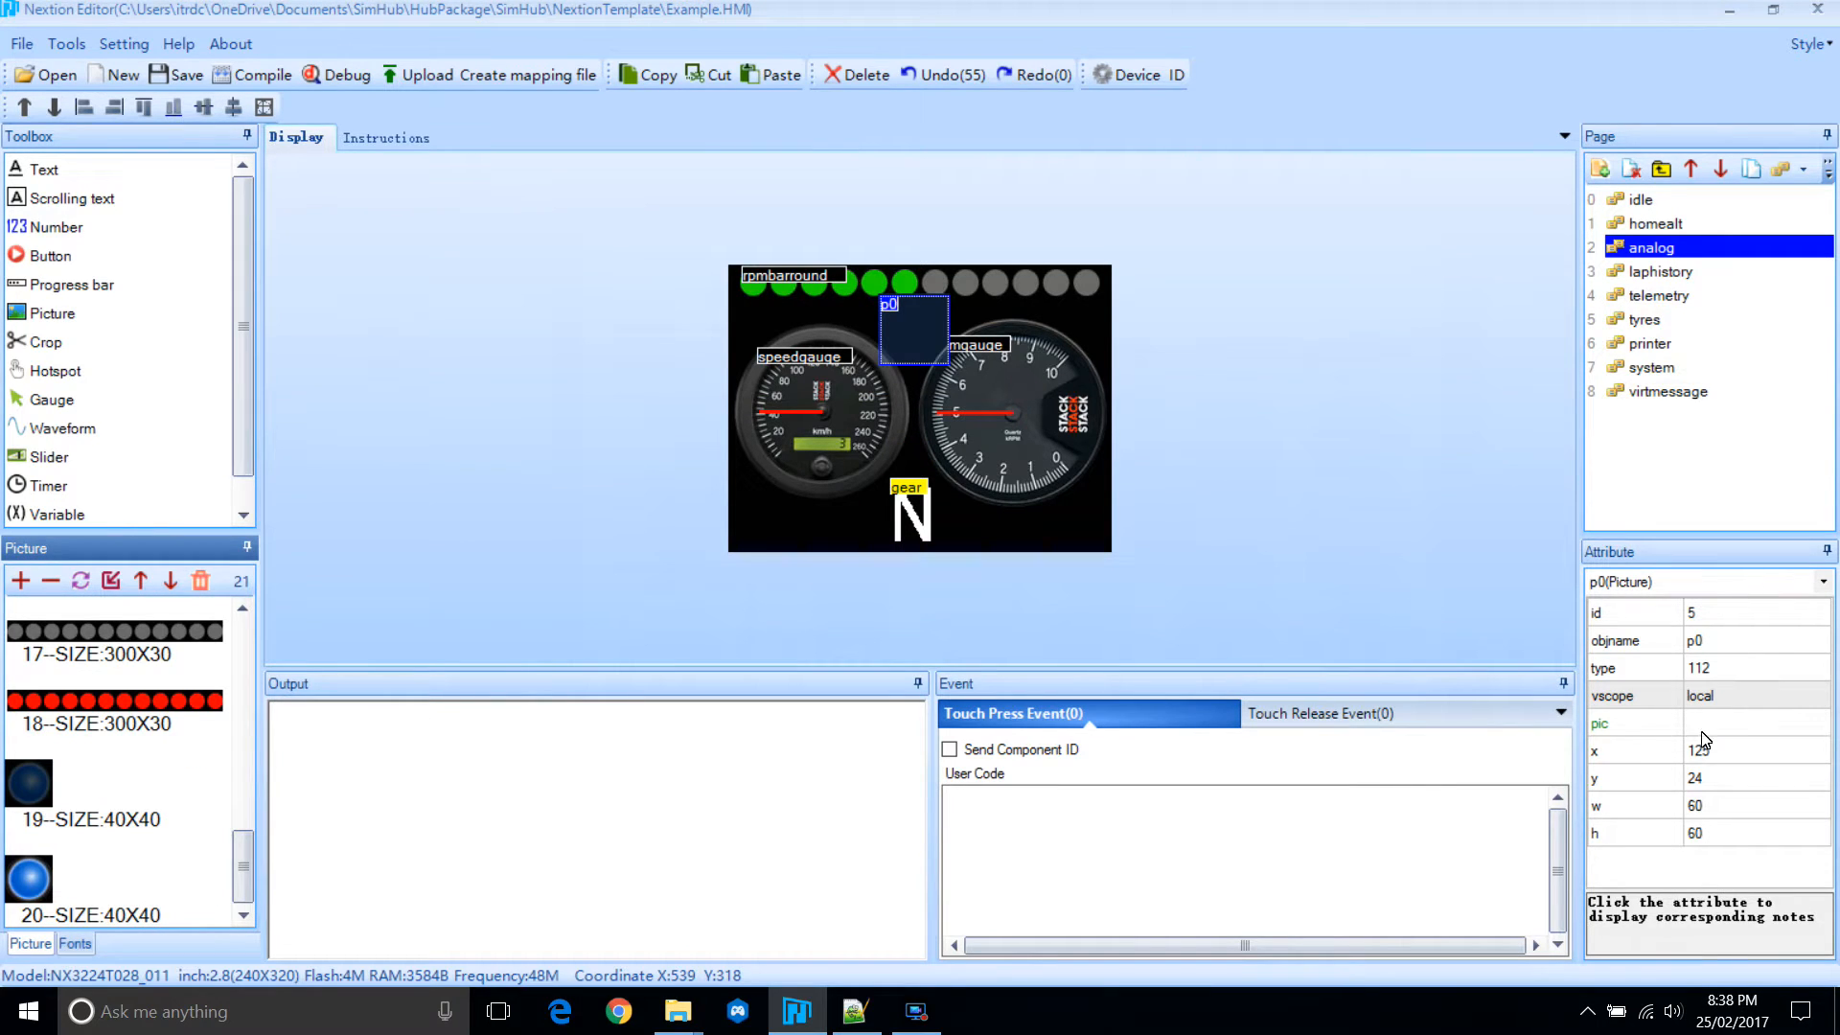
left_click(1755, 725)
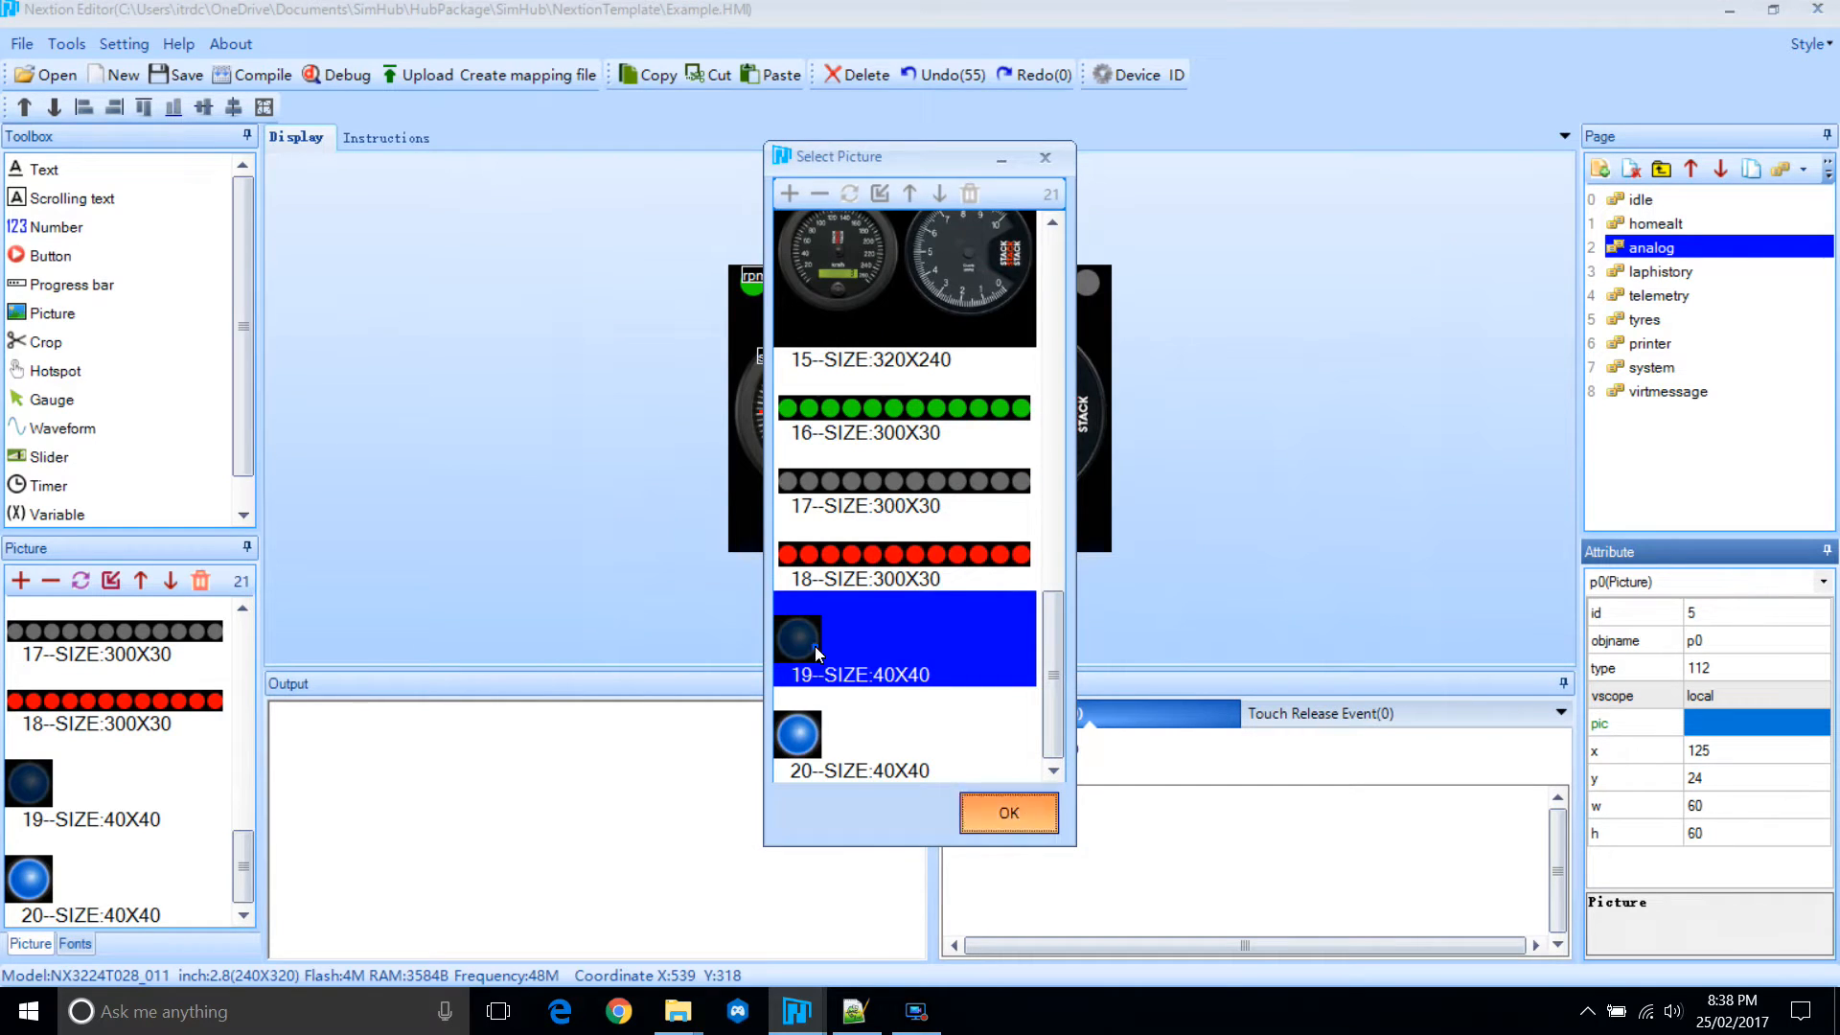
left_click(1007, 812)
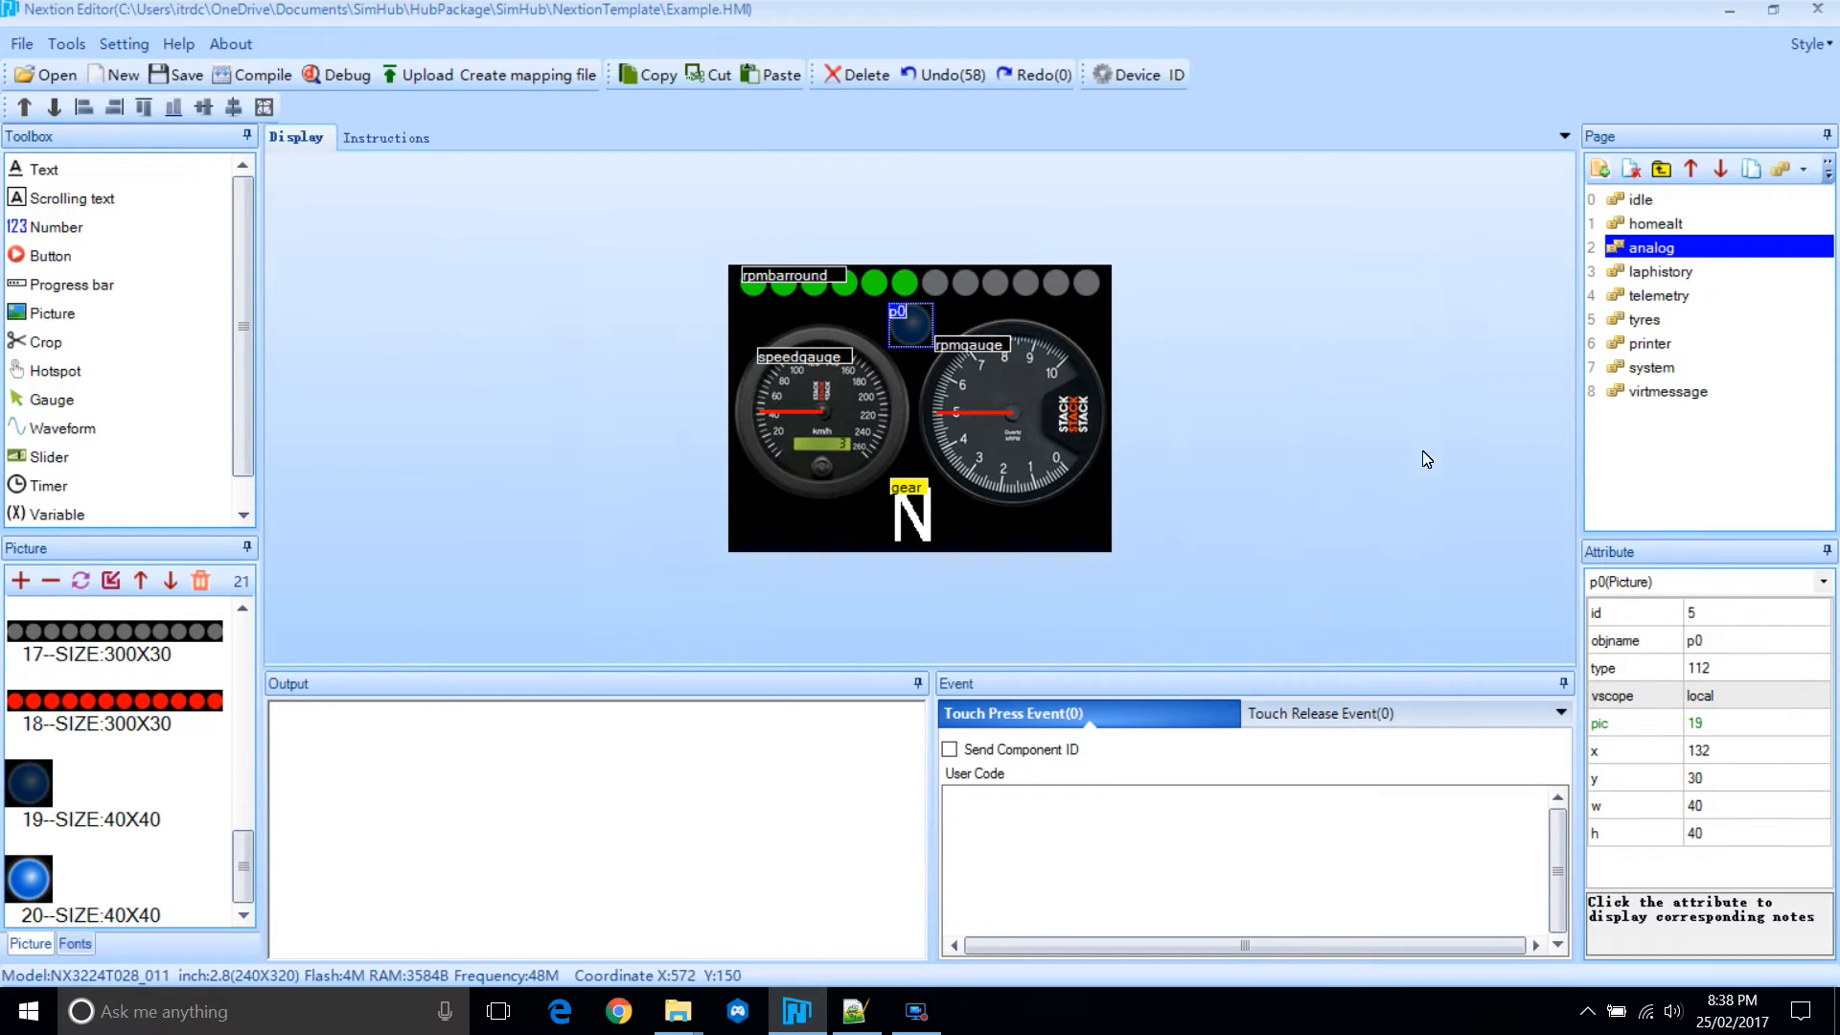
Set the LED picture's objname to shiftlight and its vscope to global.
left_click(1696, 640)
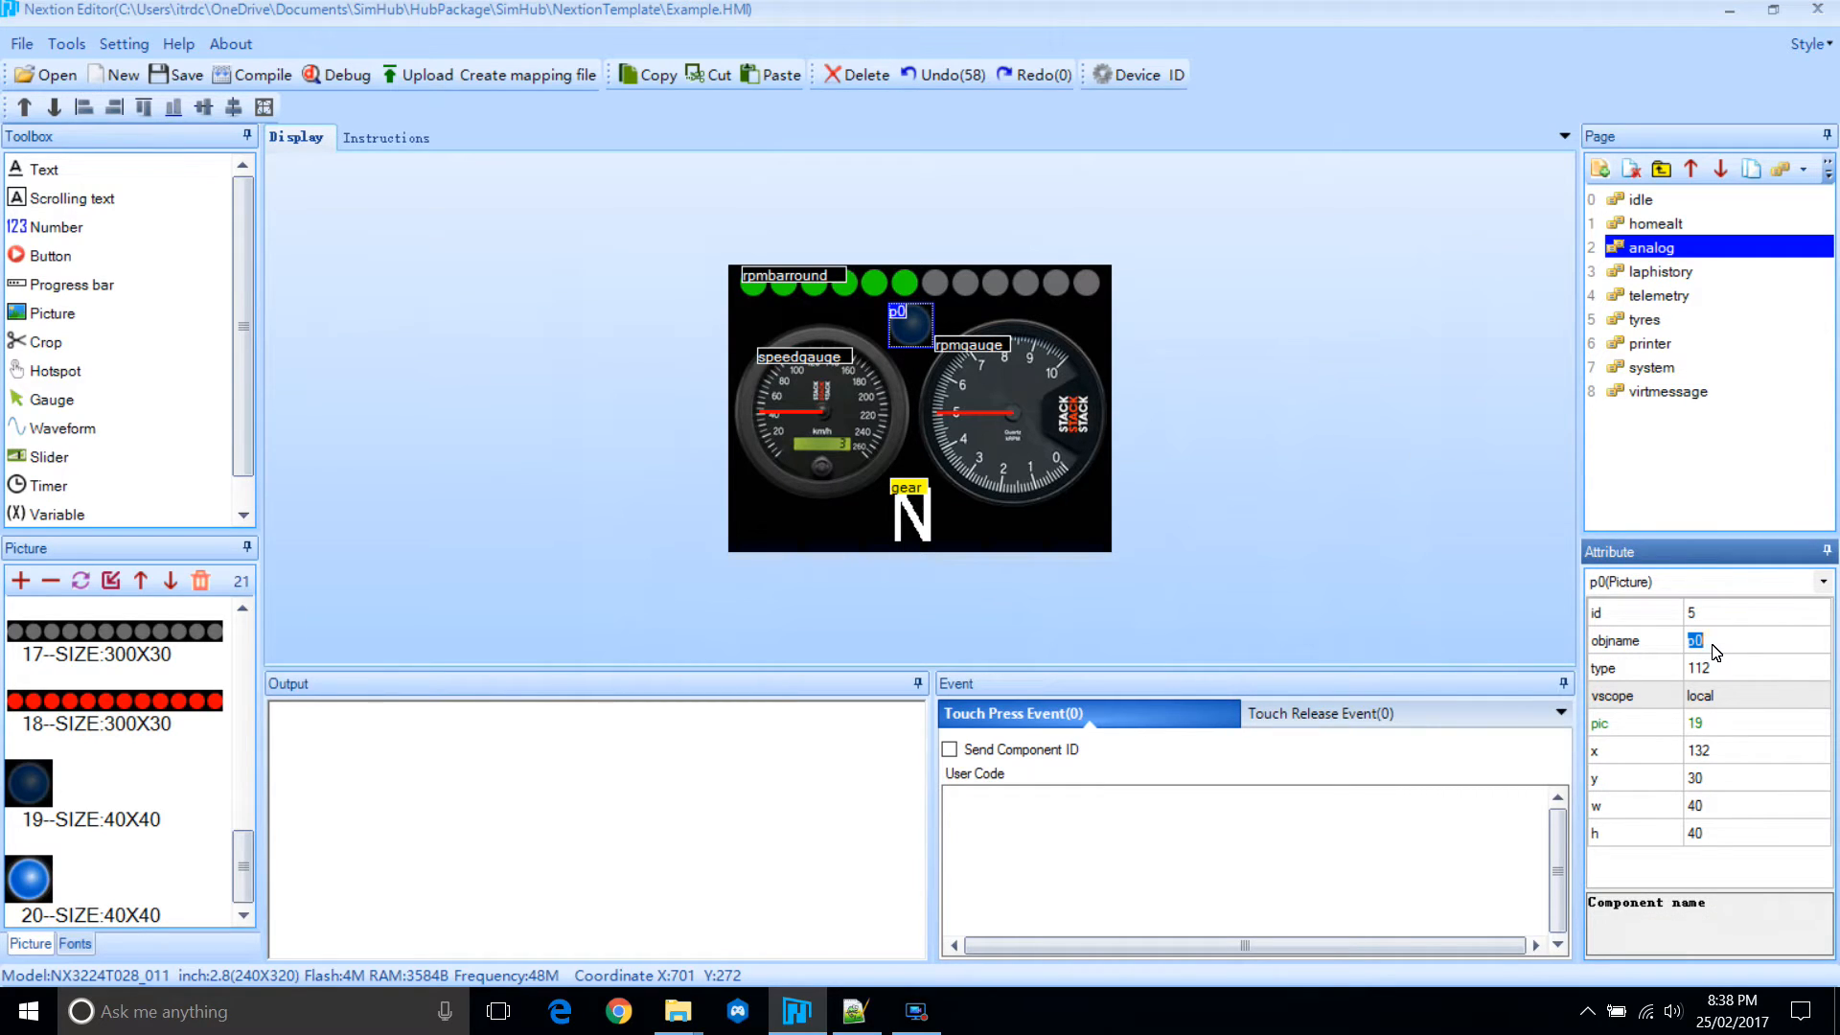
type("shiftlight")
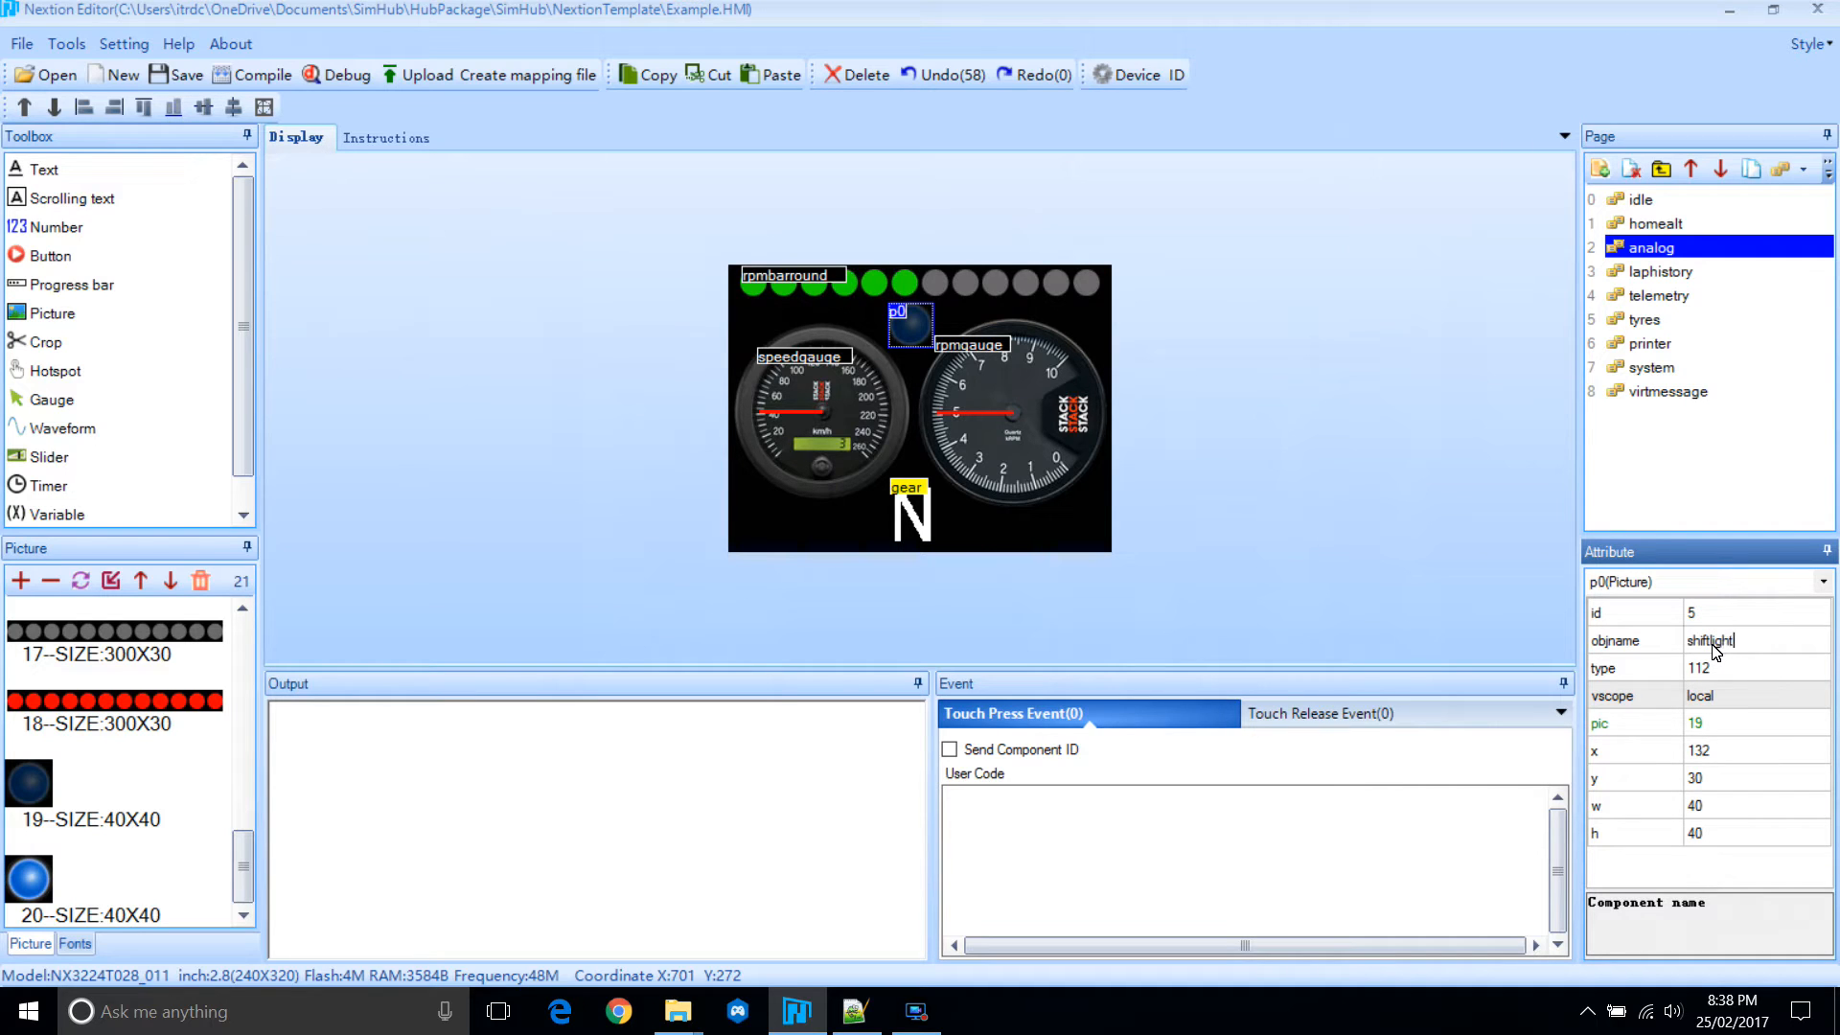
left_click(1818, 694)
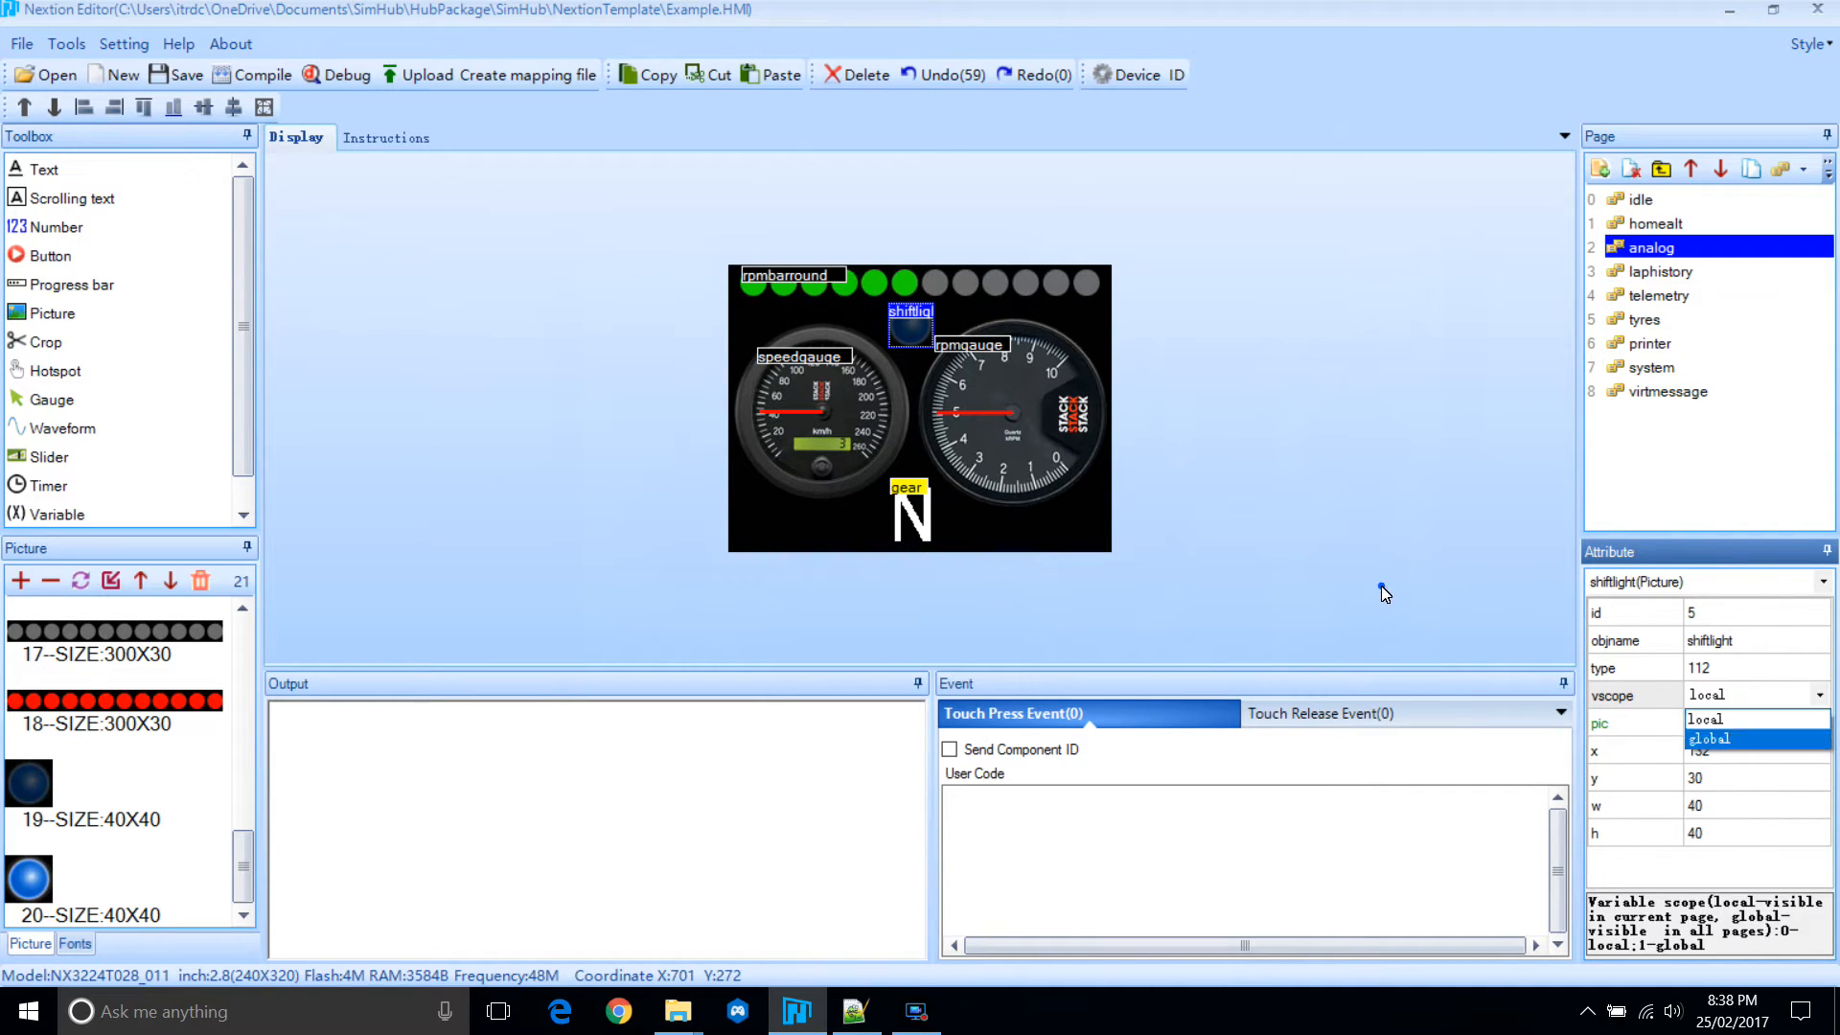
left_click(1709, 739)
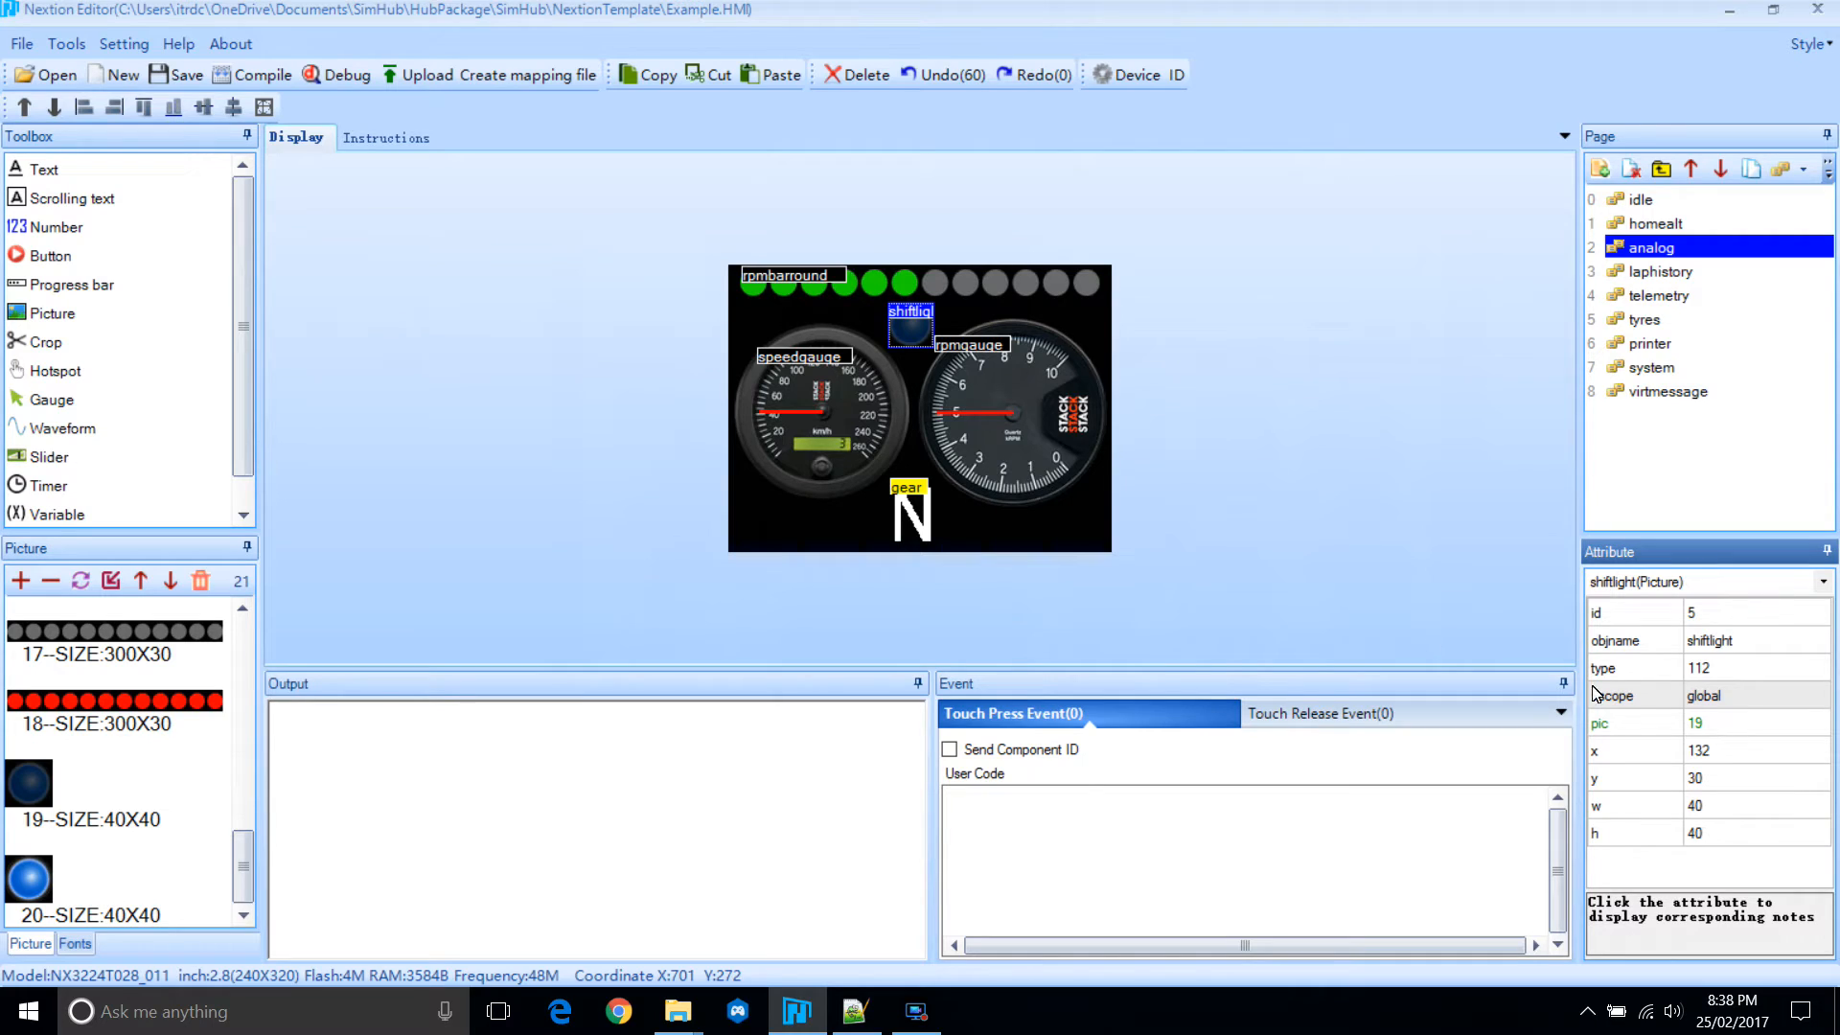
left_click(1294, 597)
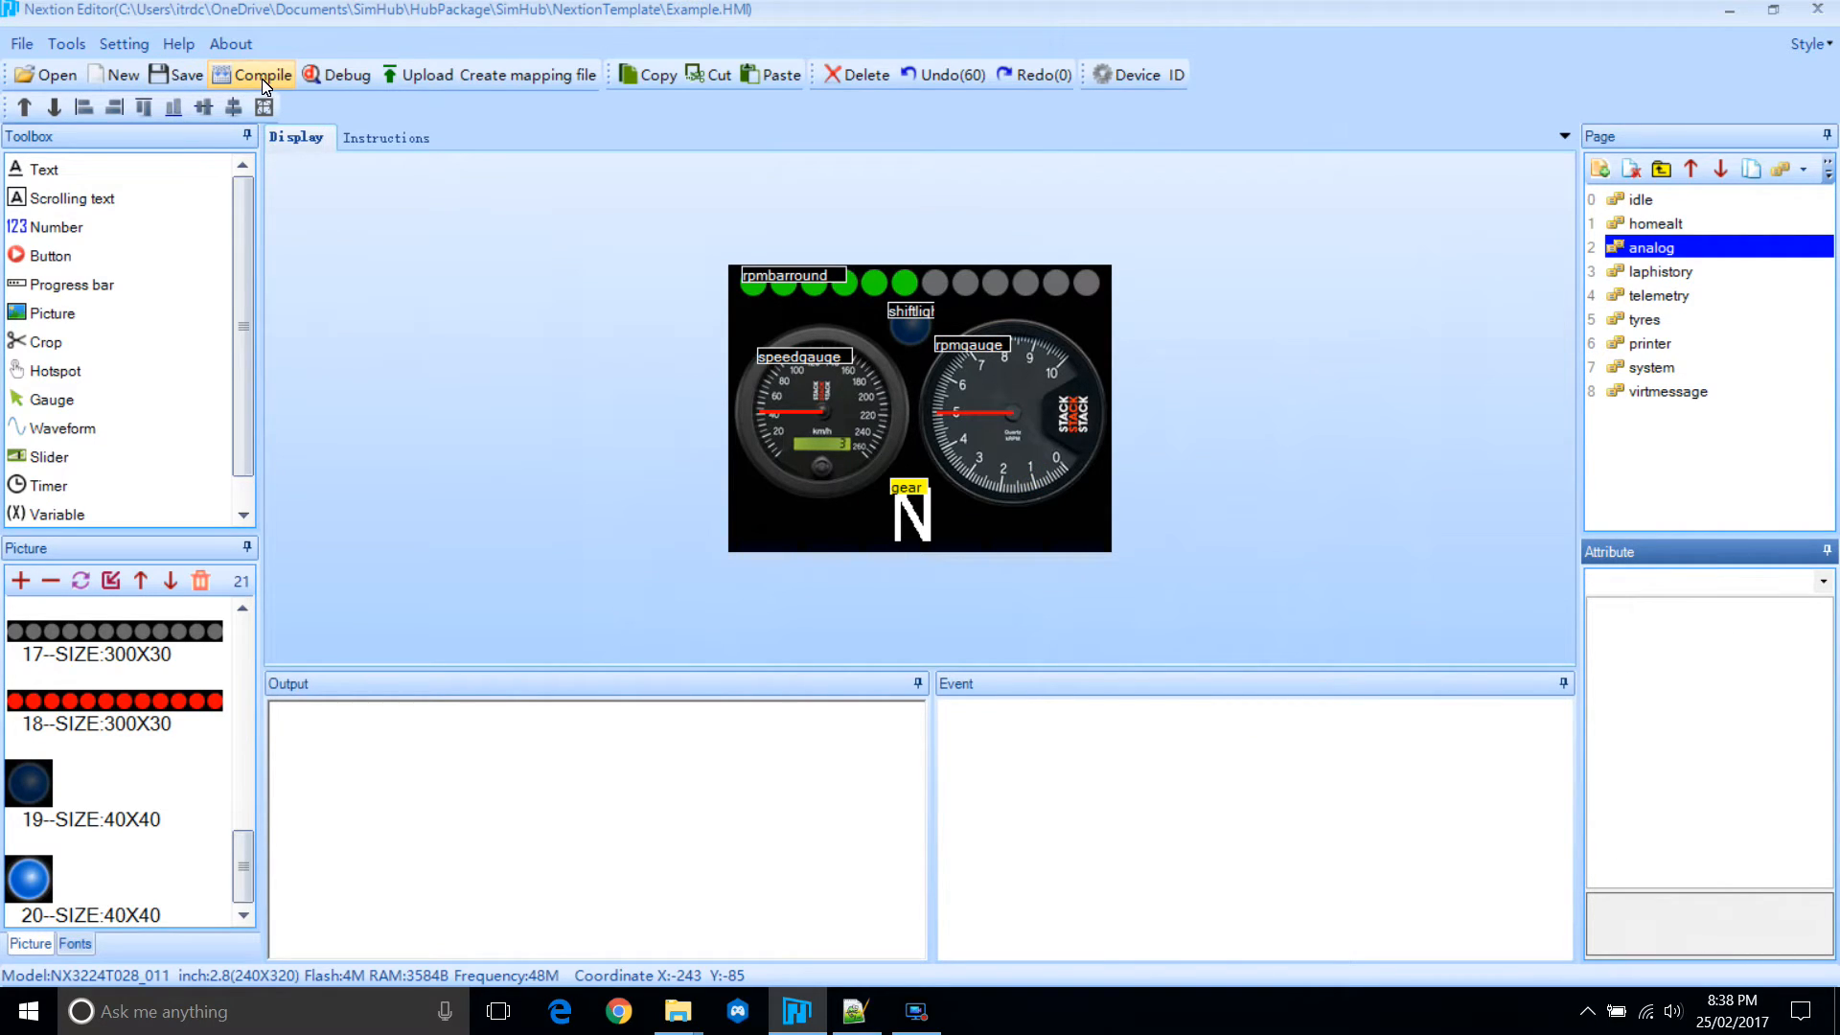
Compile the dashboard, accept format conversion, and switch the device to Enhanced NX3224K028_011.
left_click(263, 74)
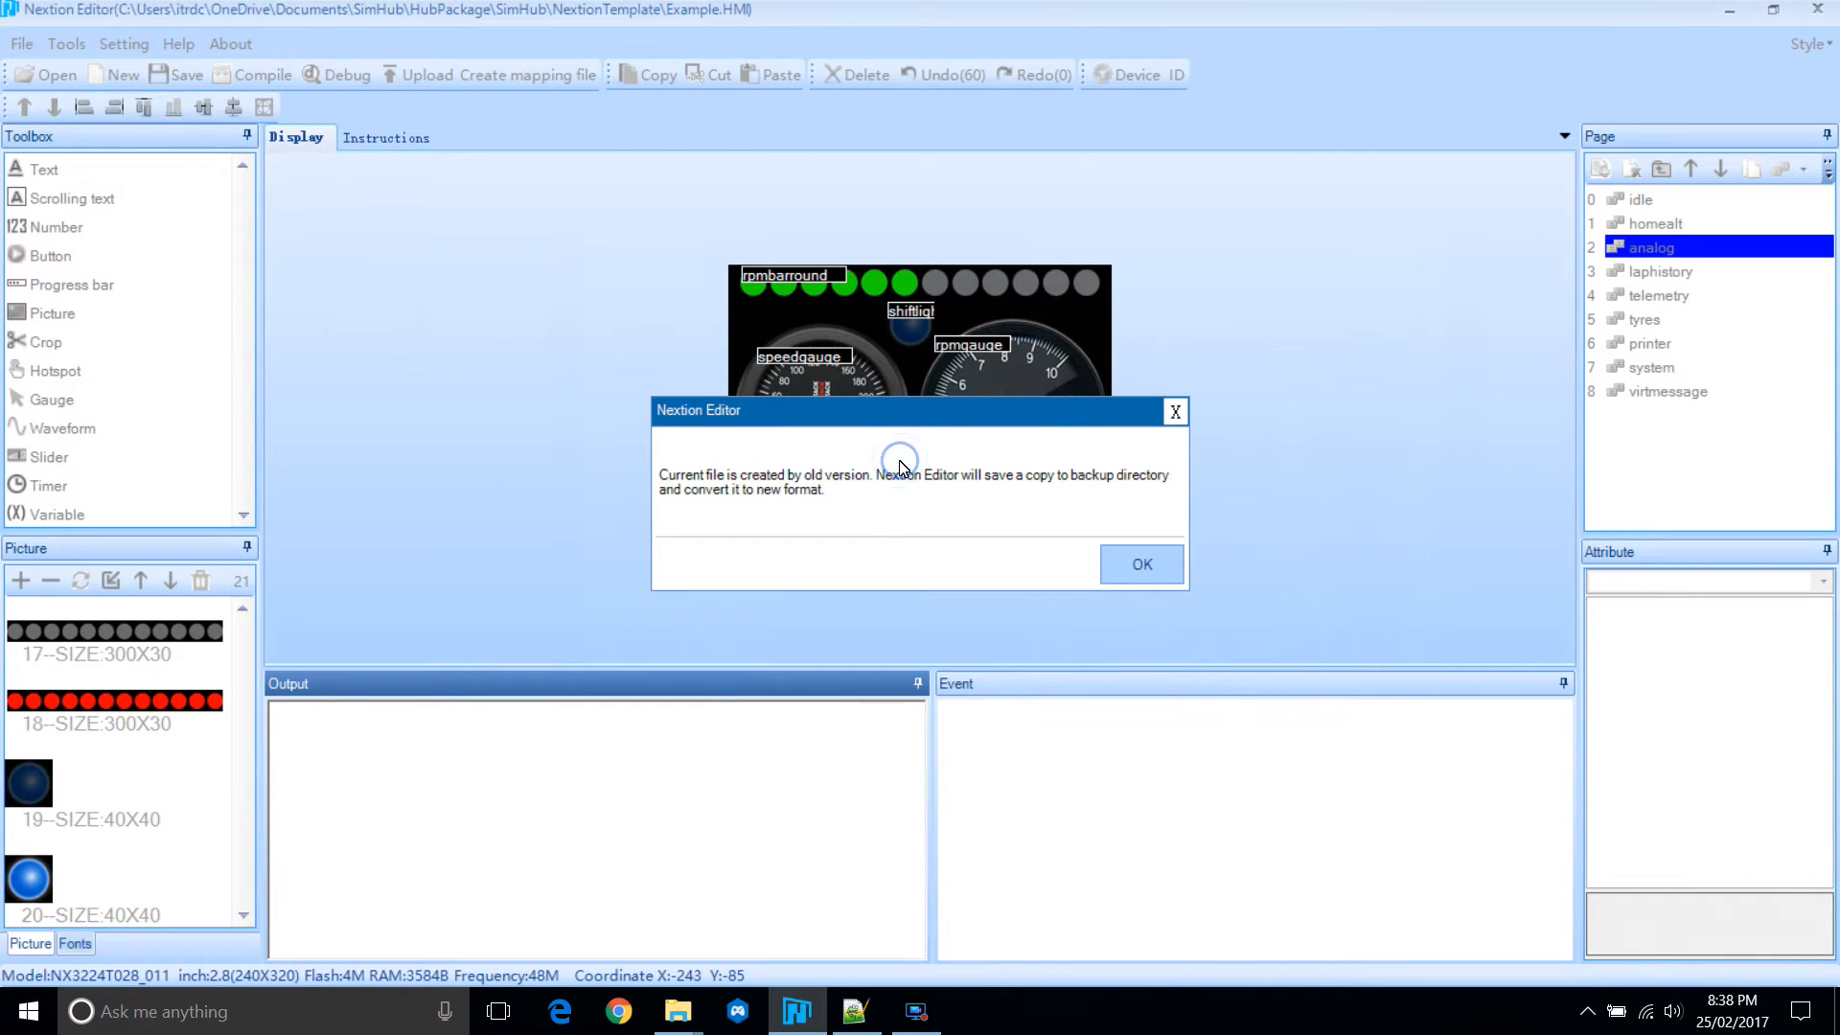
left_click(1139, 565)
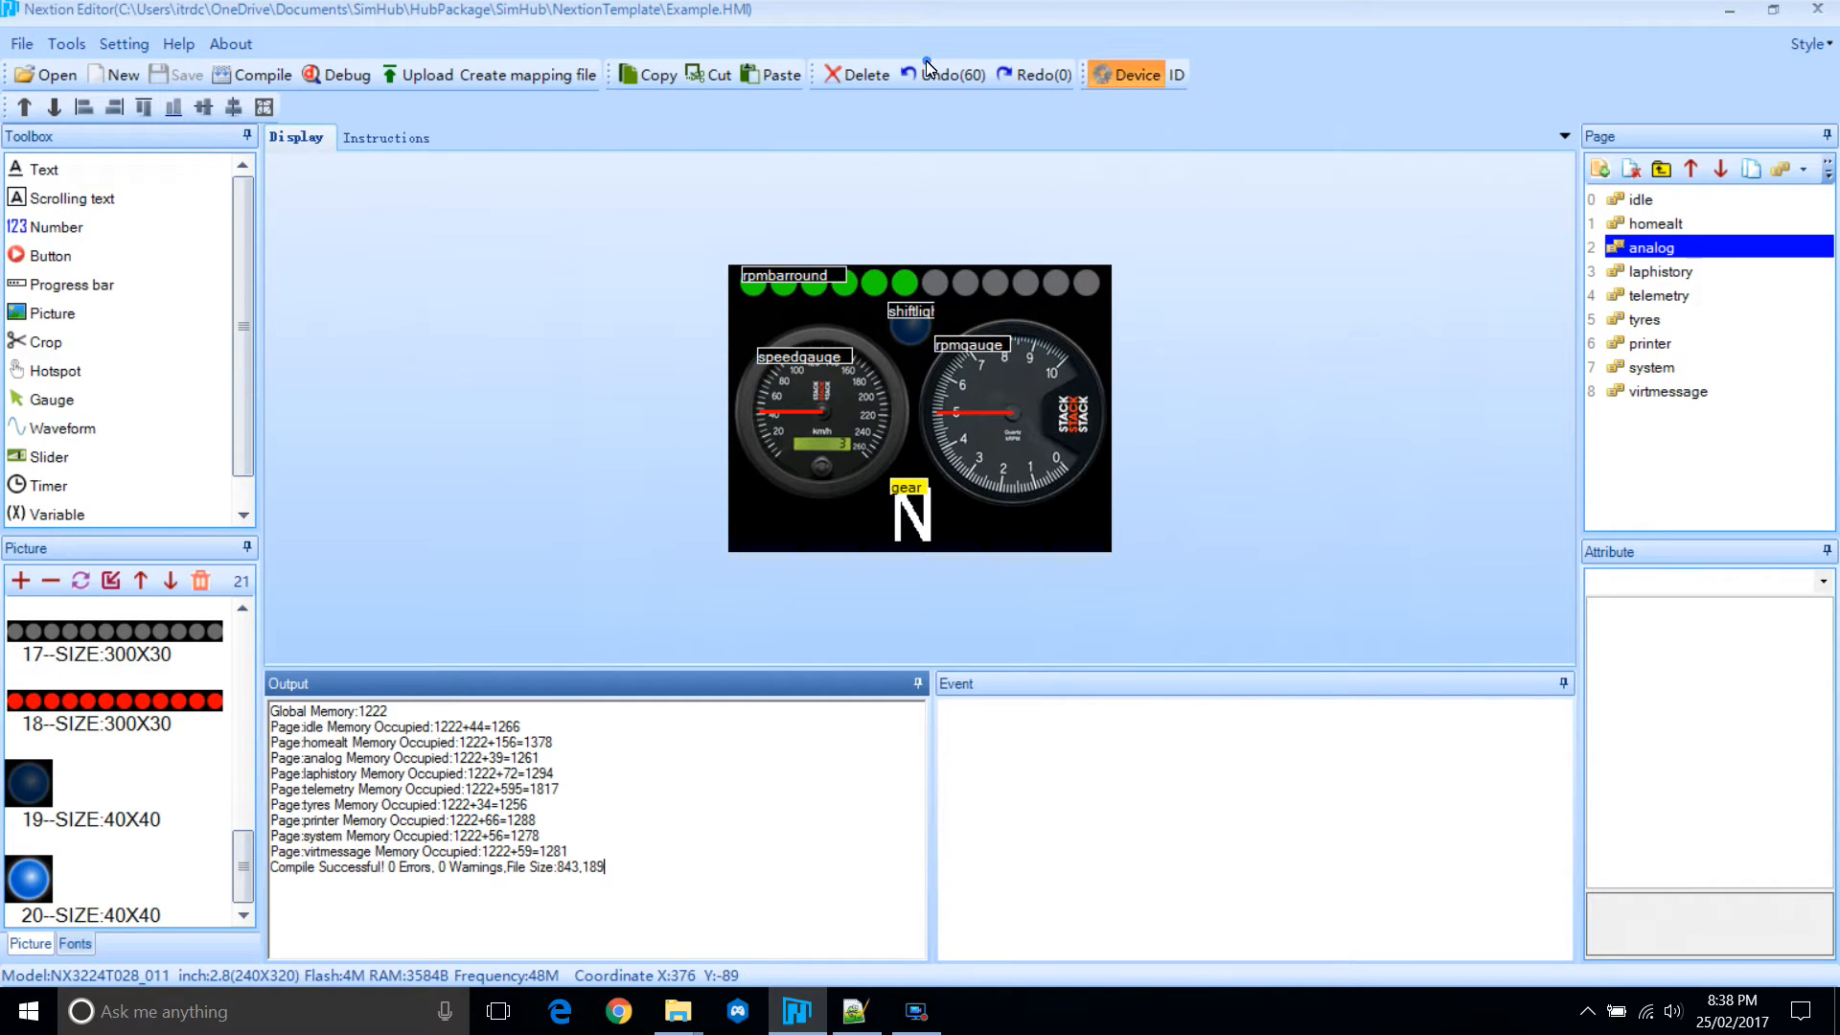
left_click(1133, 74)
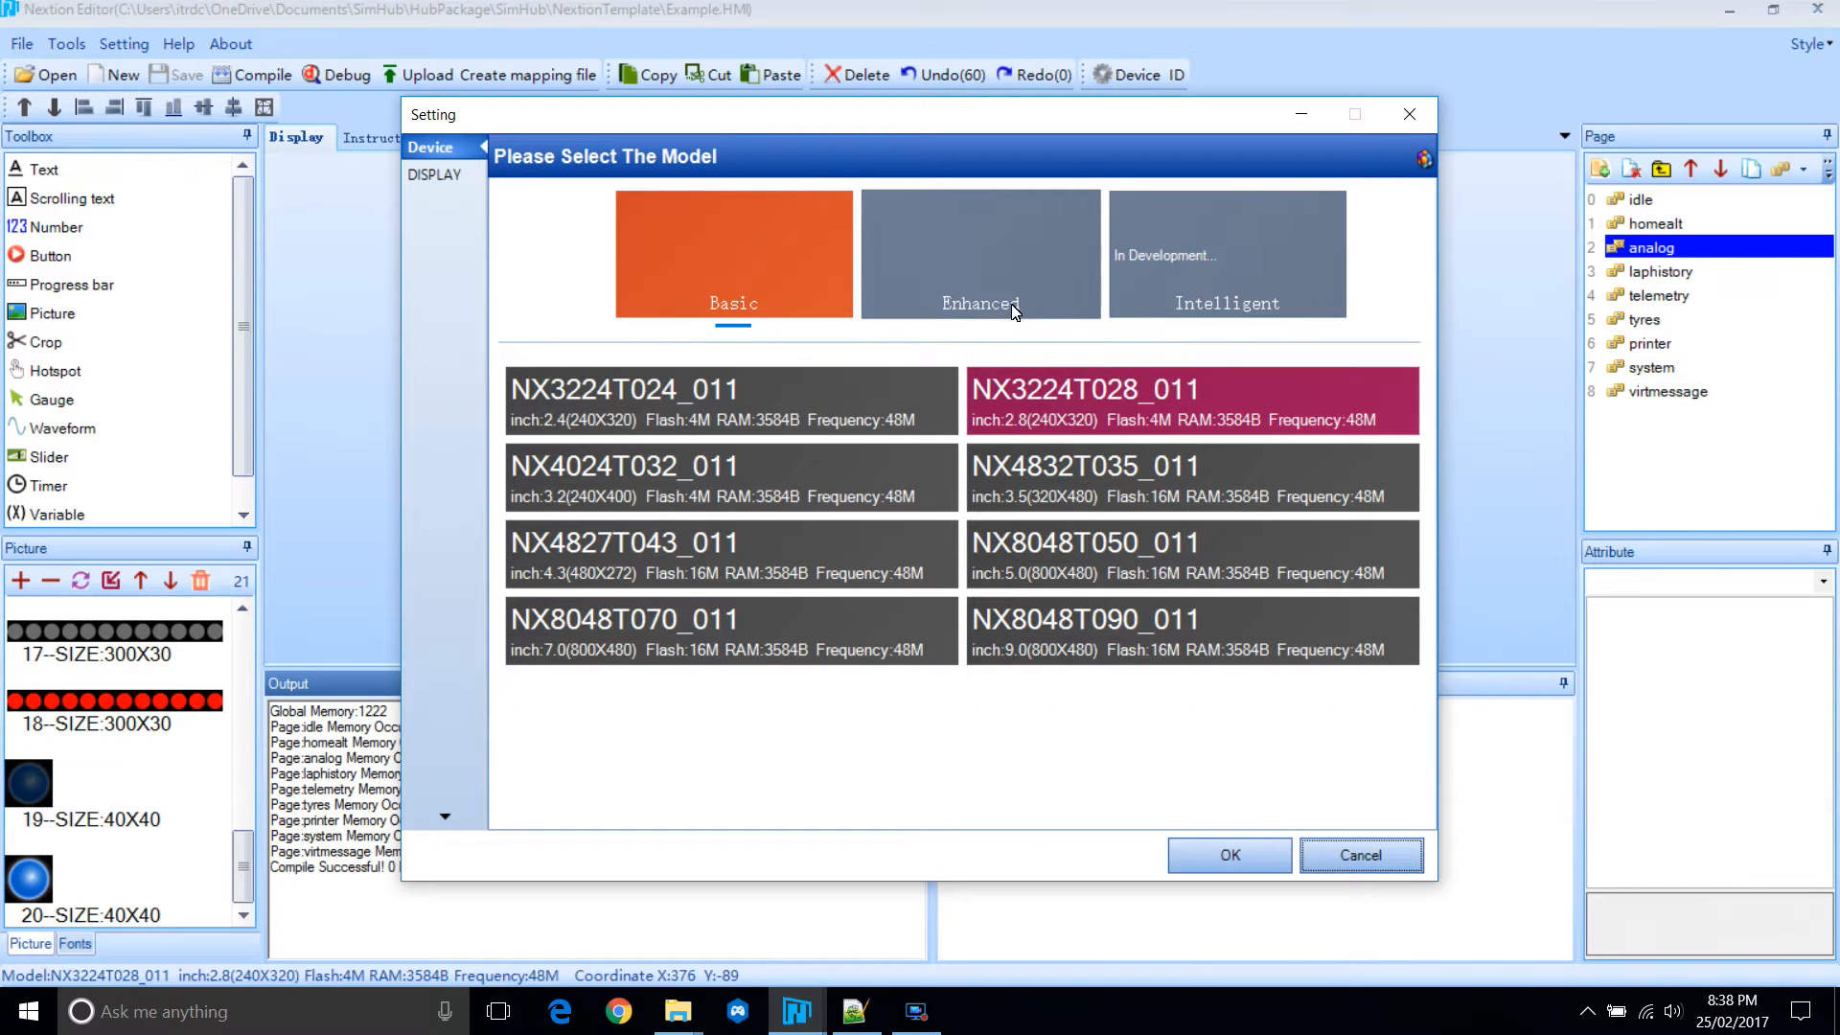
left_click(979, 255)
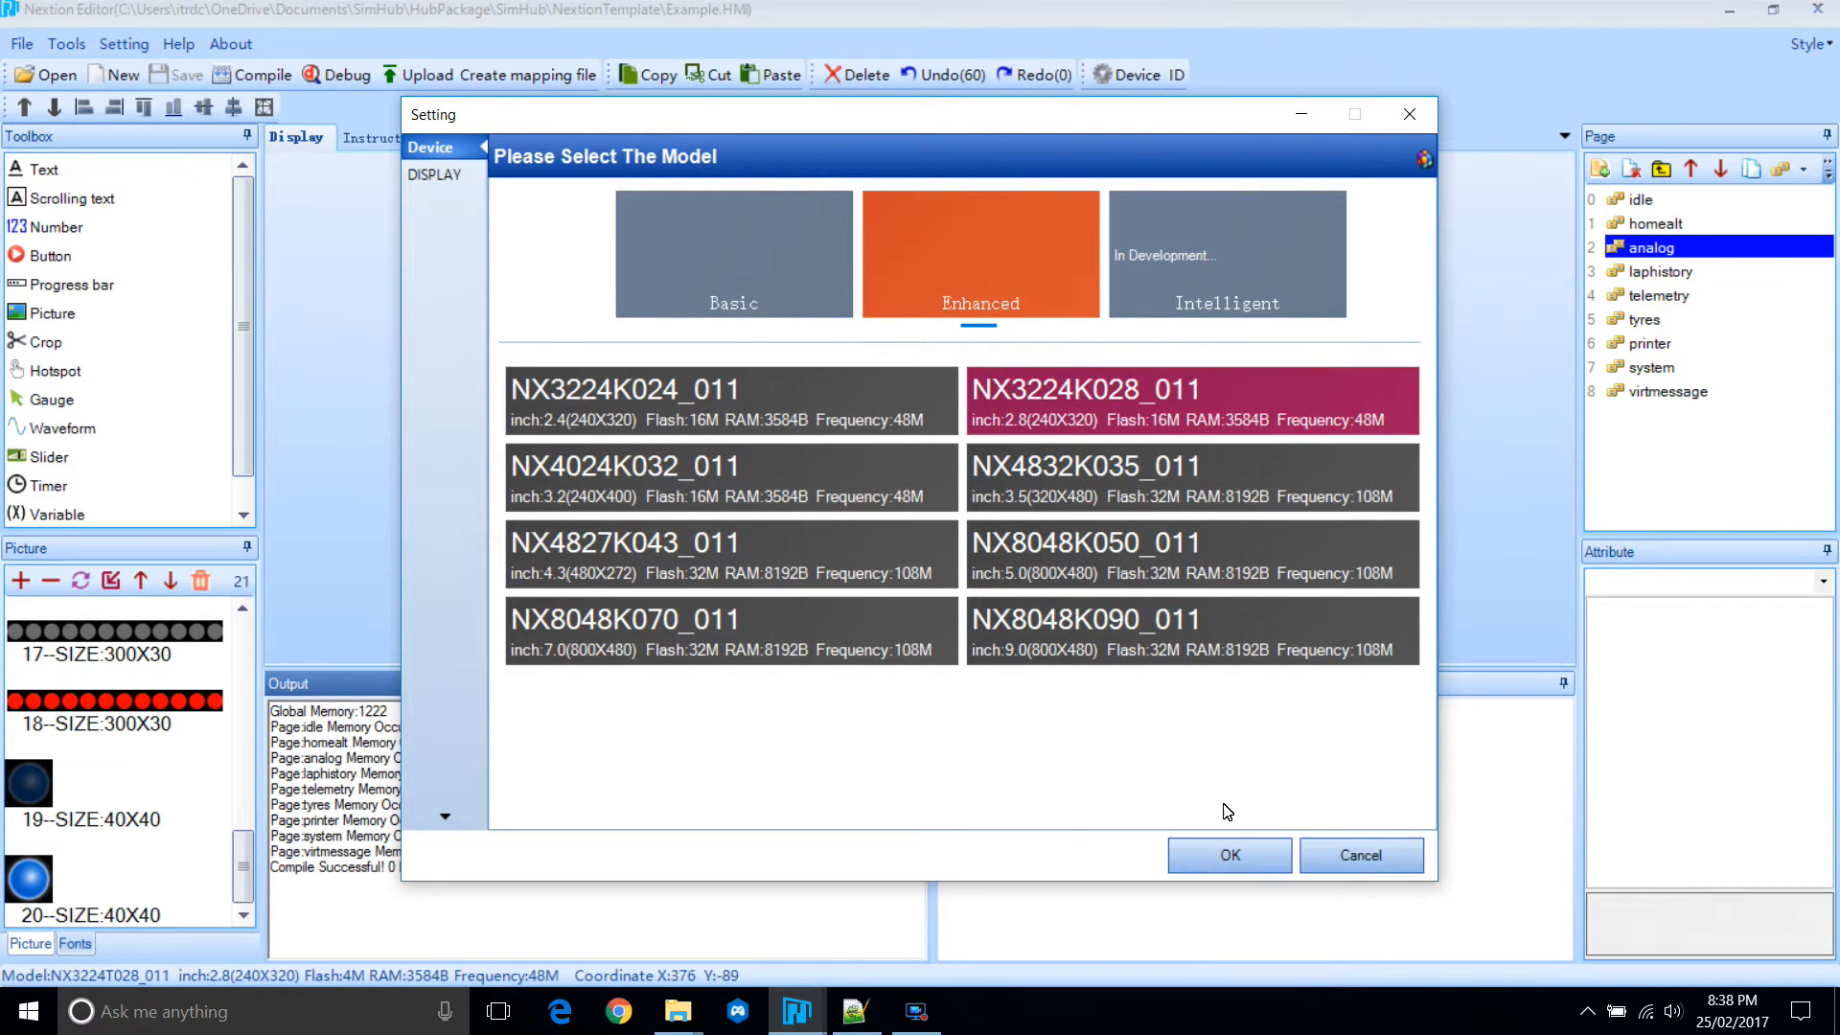
left_click(1228, 854)
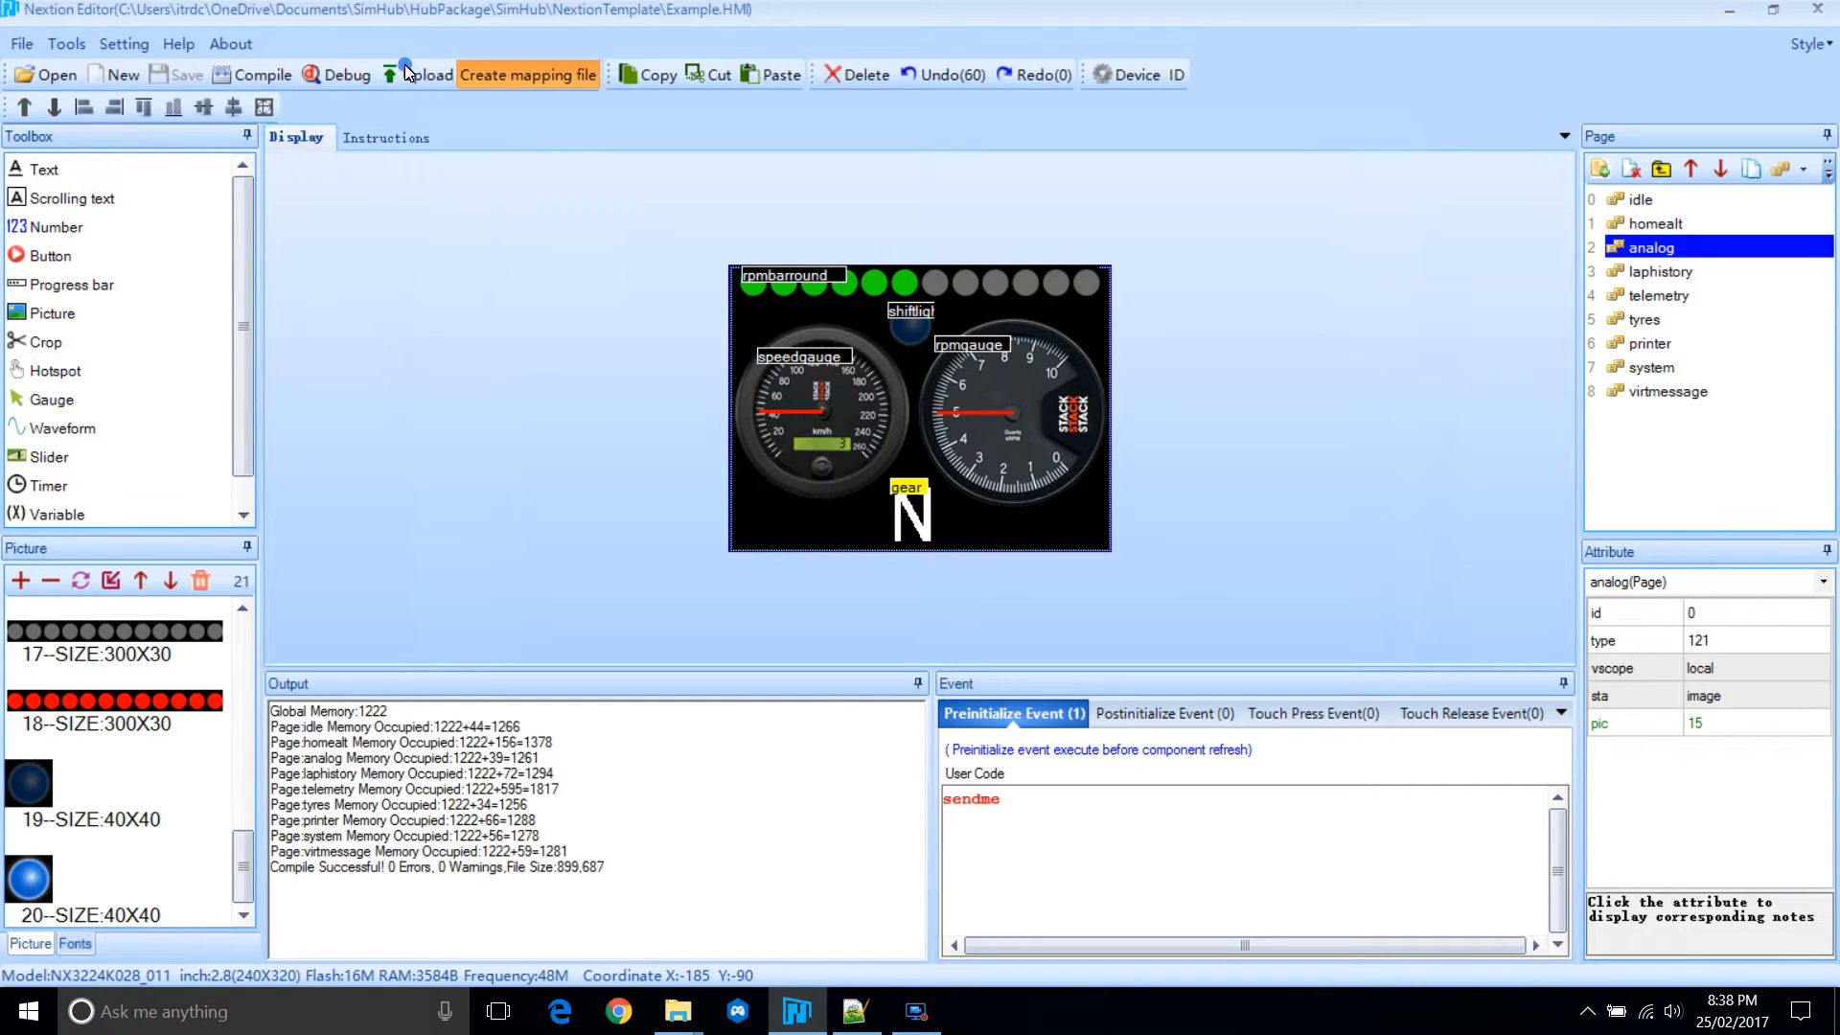
Create the Example.hmistruct mapping file and dismiss the saved-path message.
left_click(527, 74)
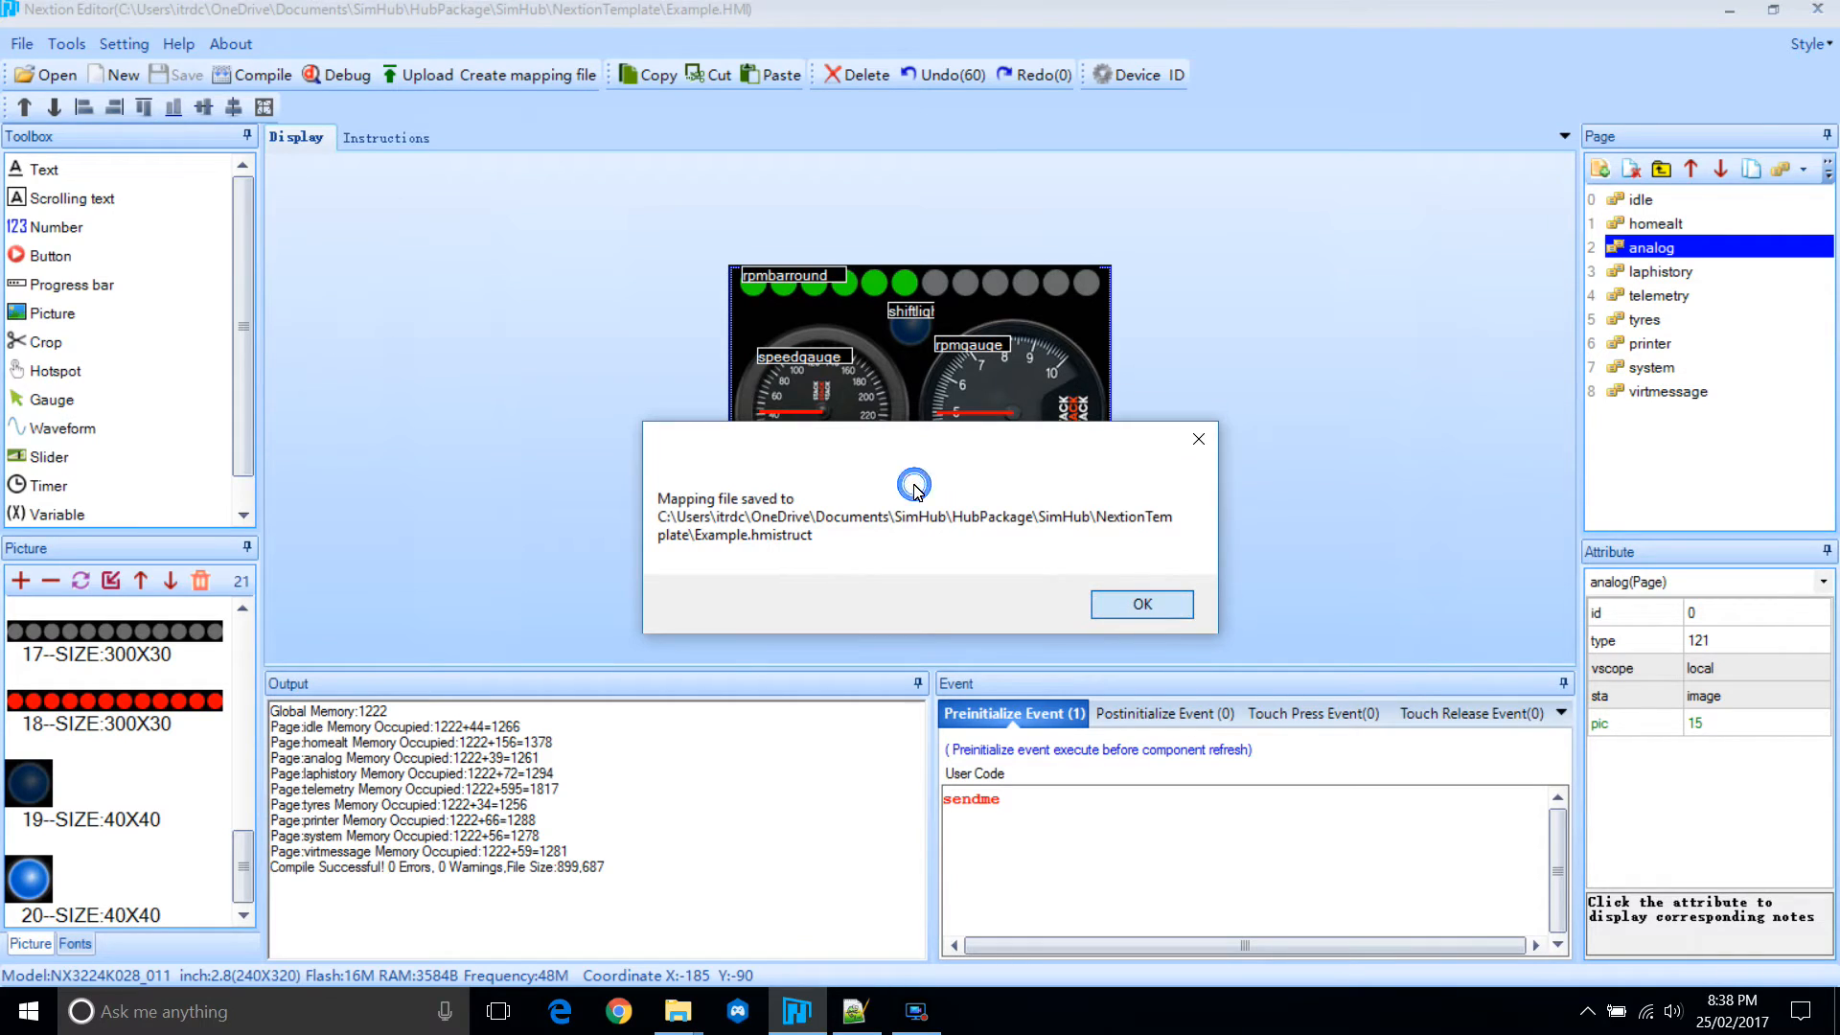
left_click(1140, 603)
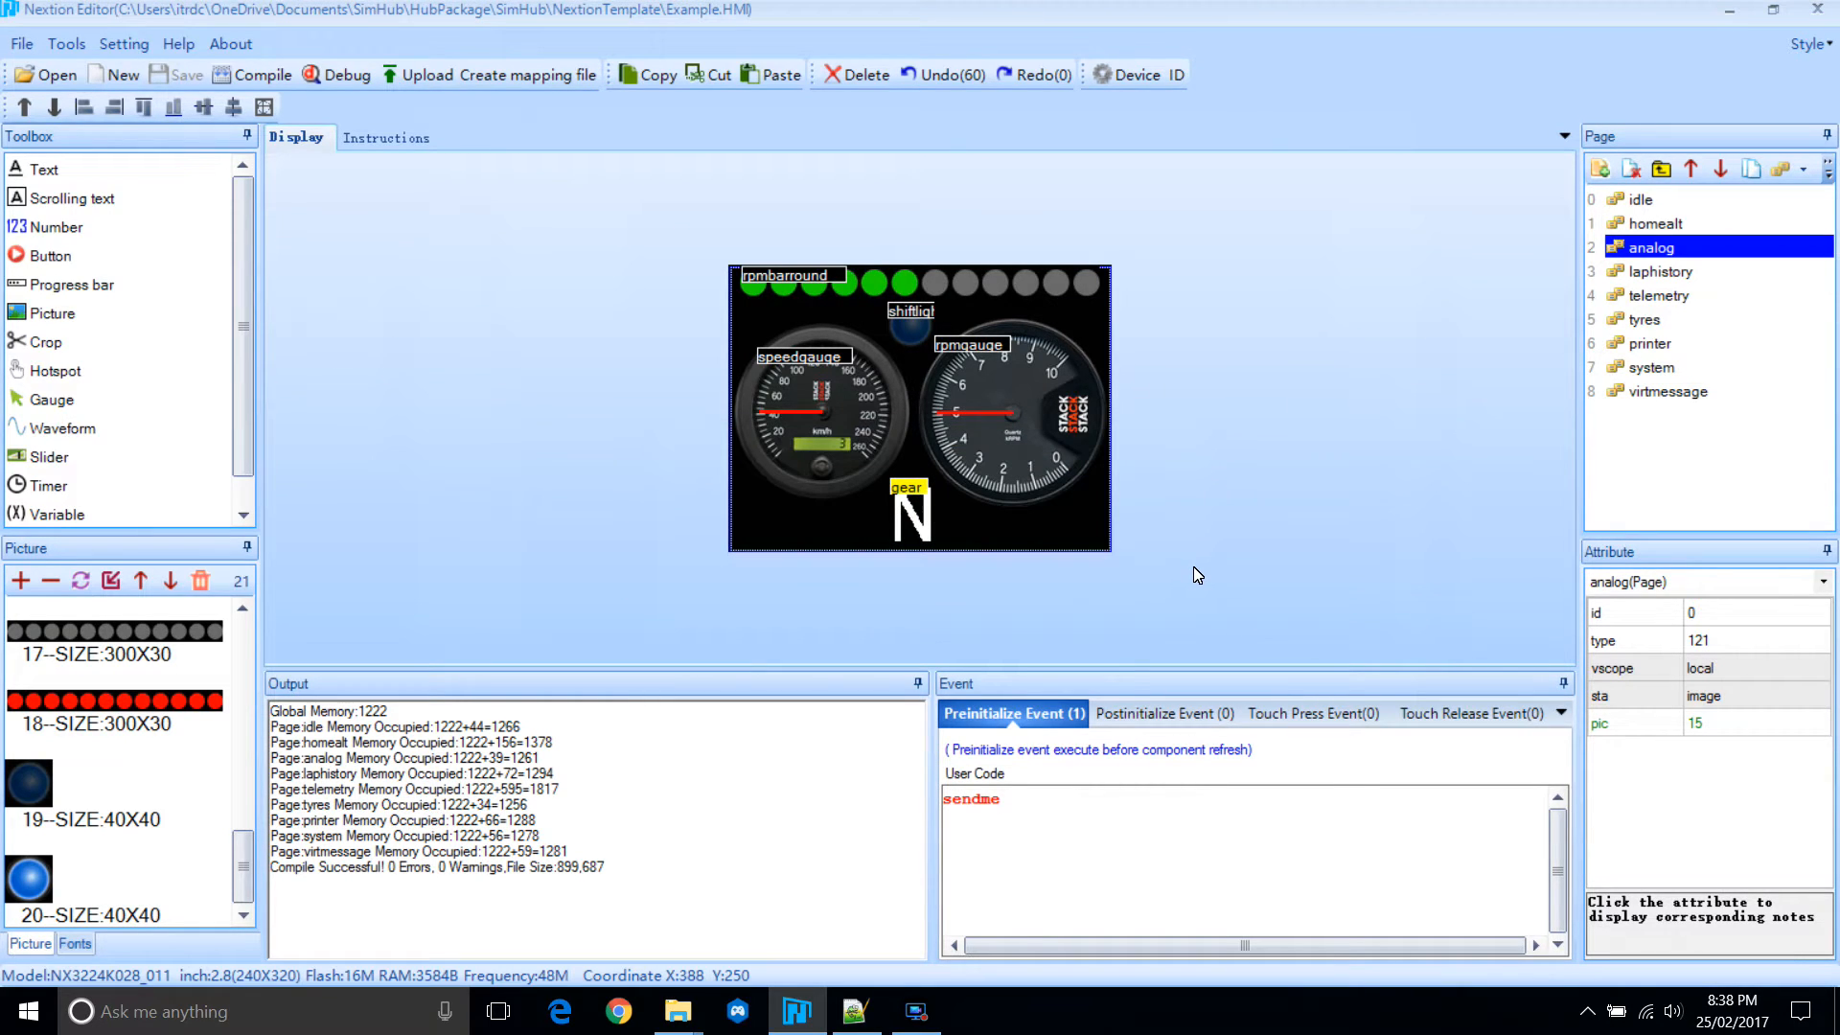
left_click(955, 458)
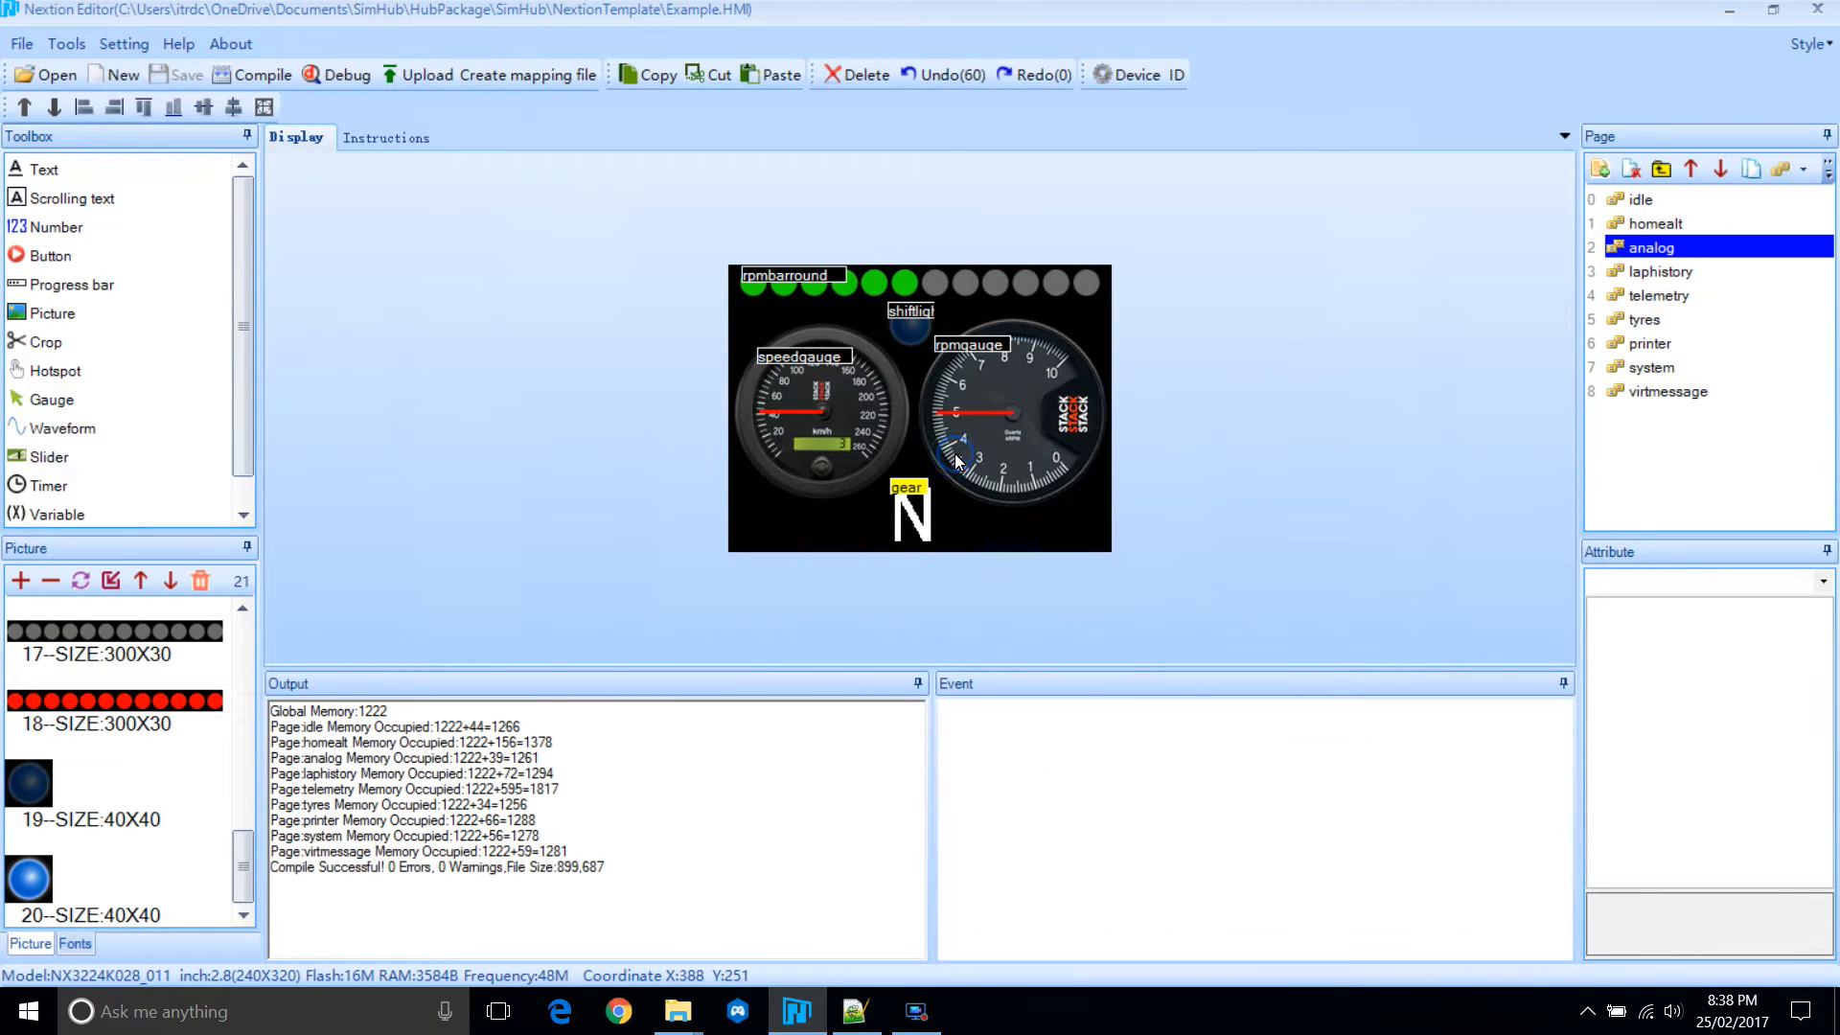
mouse_move(337, 73)
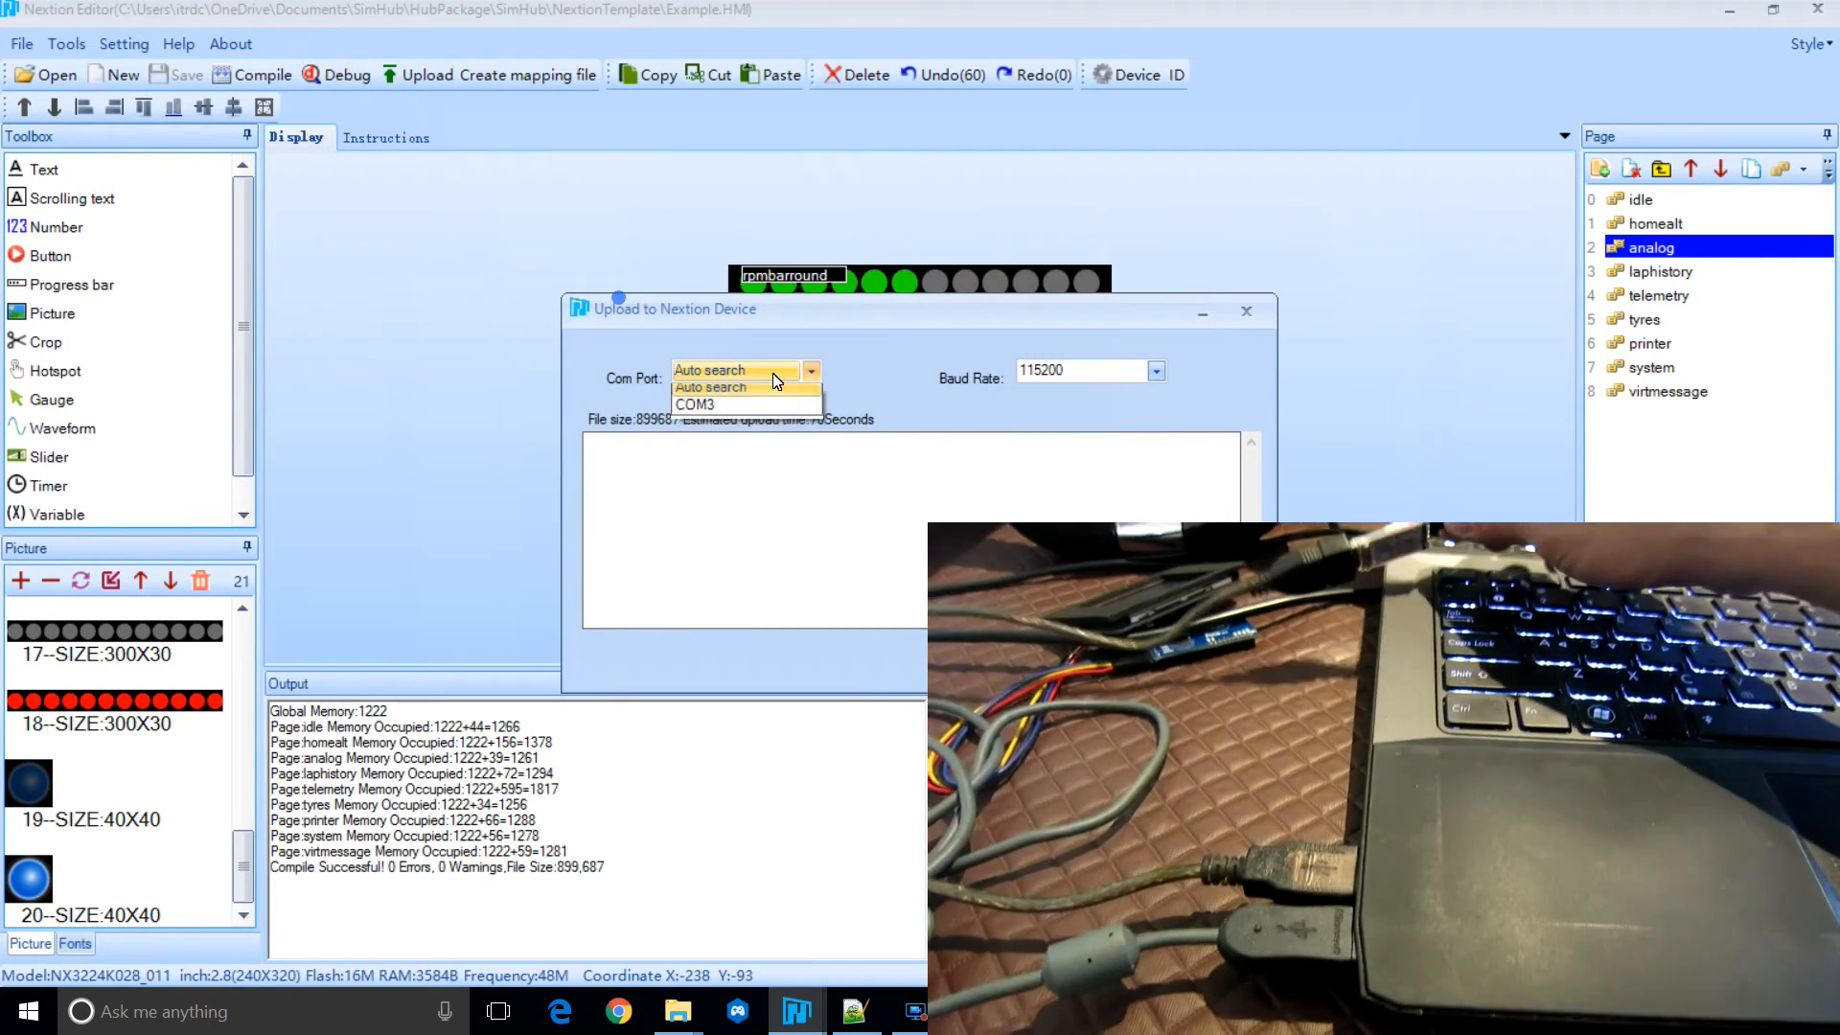
Upload the dashboard to the display over COM3, then bring up File Explorer.
left_click(695, 403)
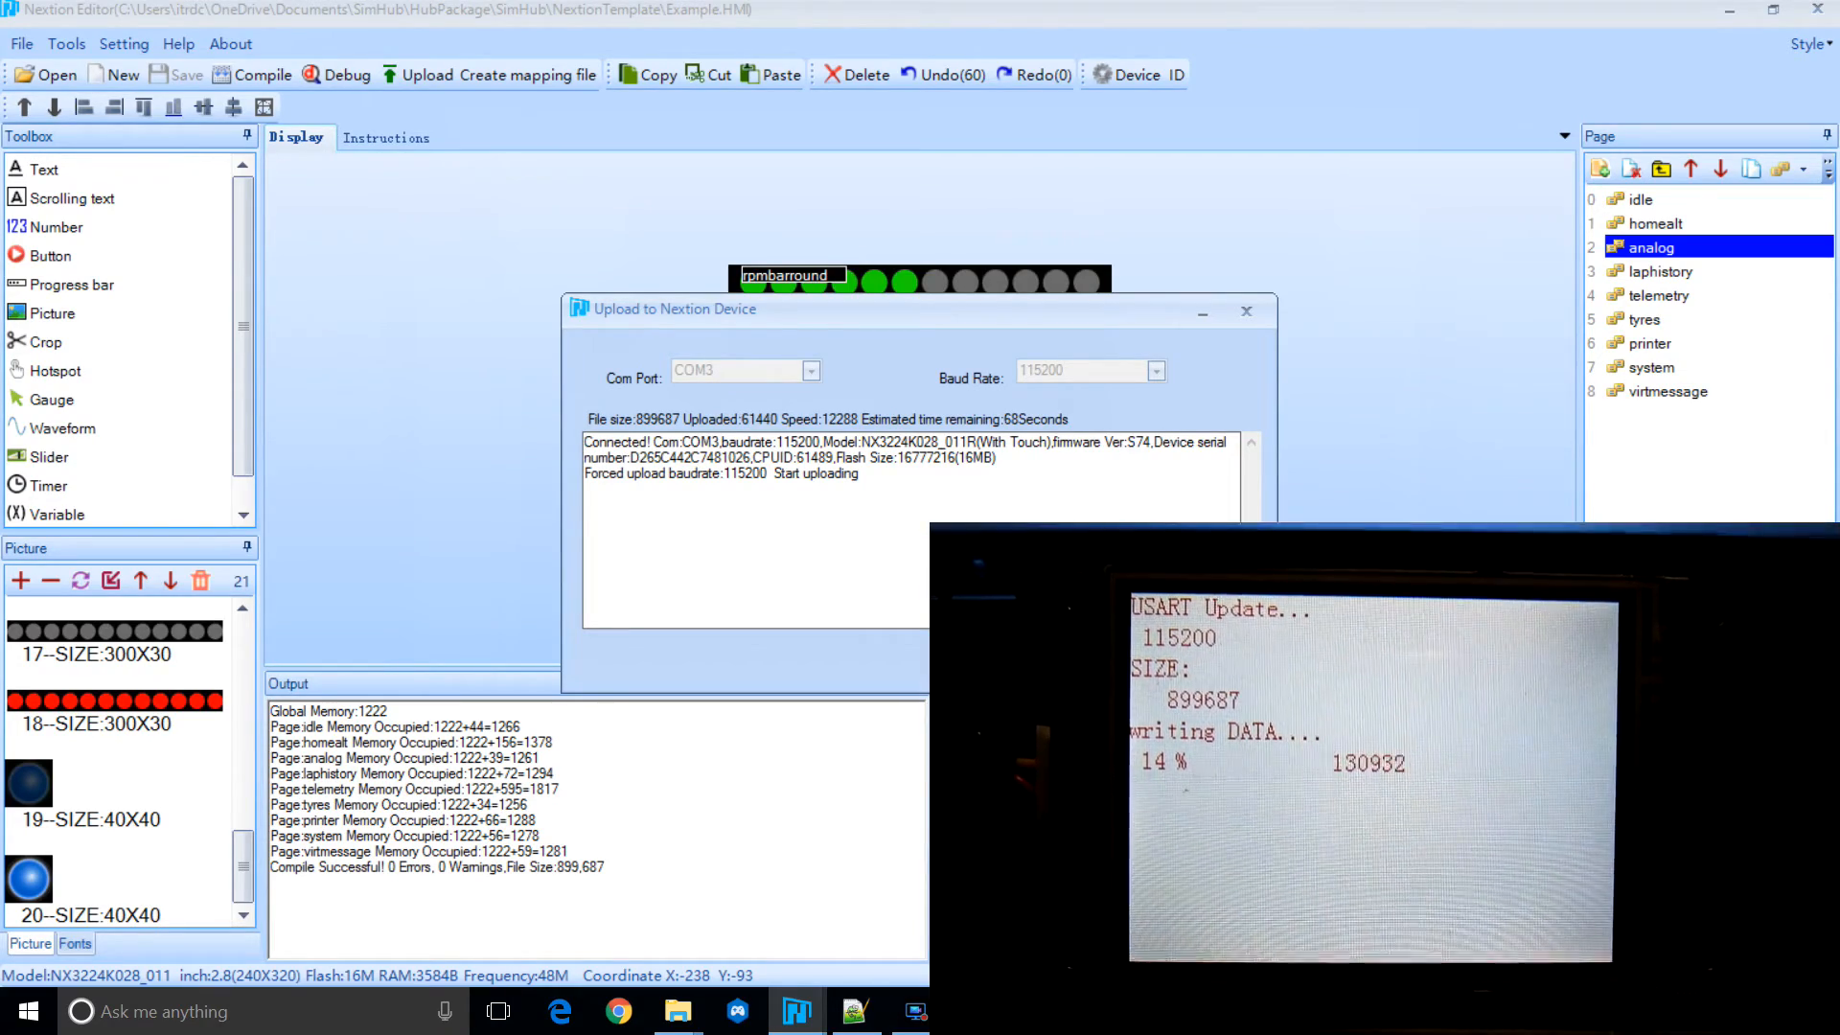
left_click(675, 1010)
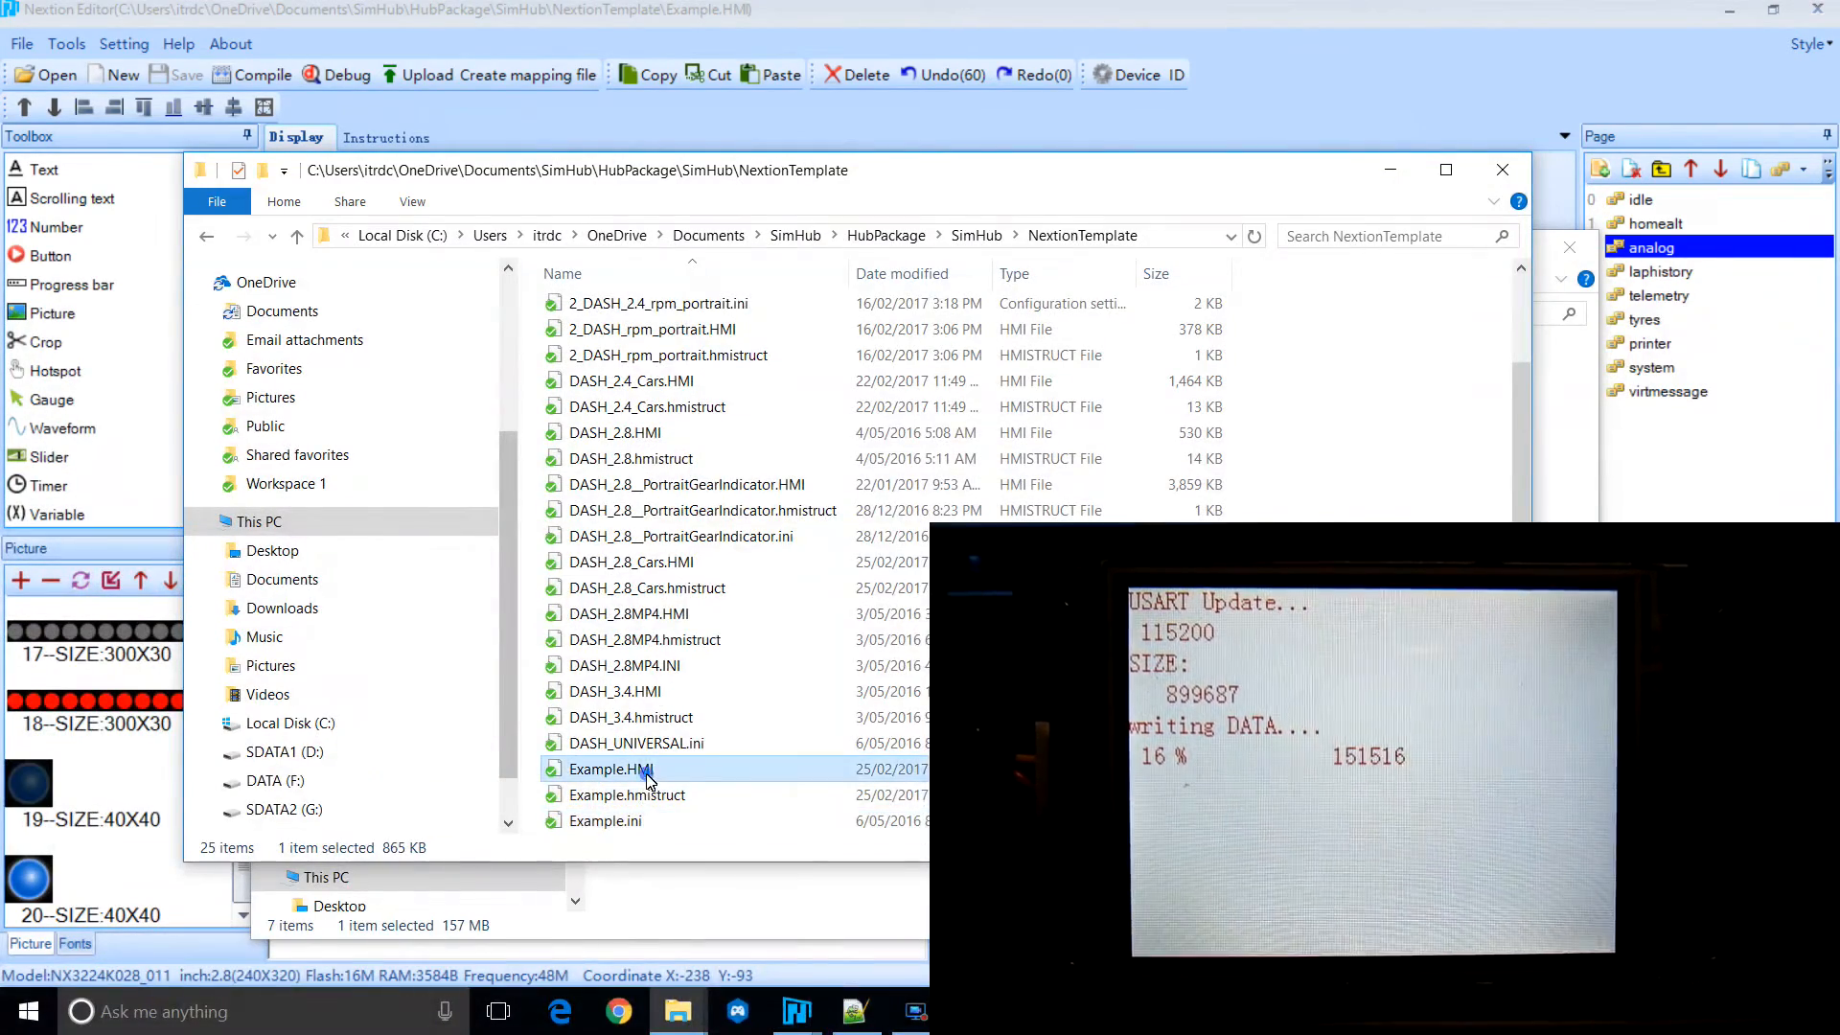
Open Example.hmistruct in Notepad++, review the rpmgauge and other components, then right-click Example.ini.
right_click(628, 795)
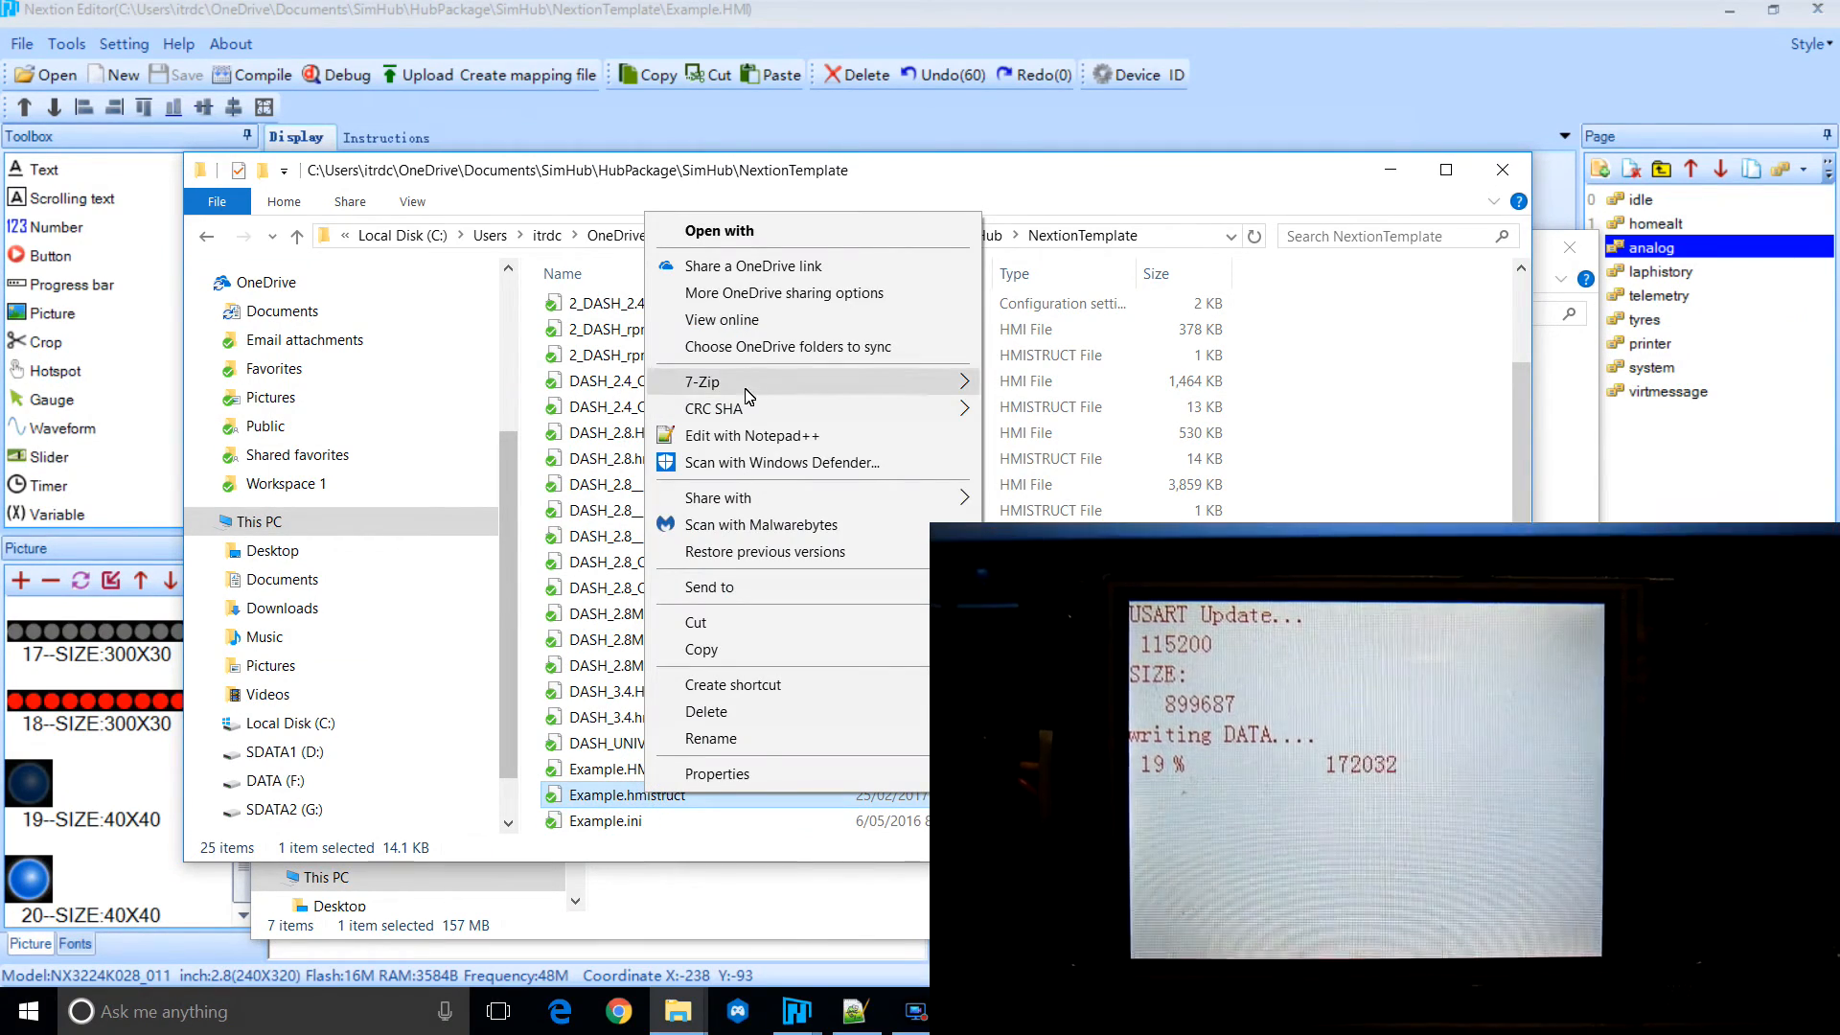
left_click(752, 435)
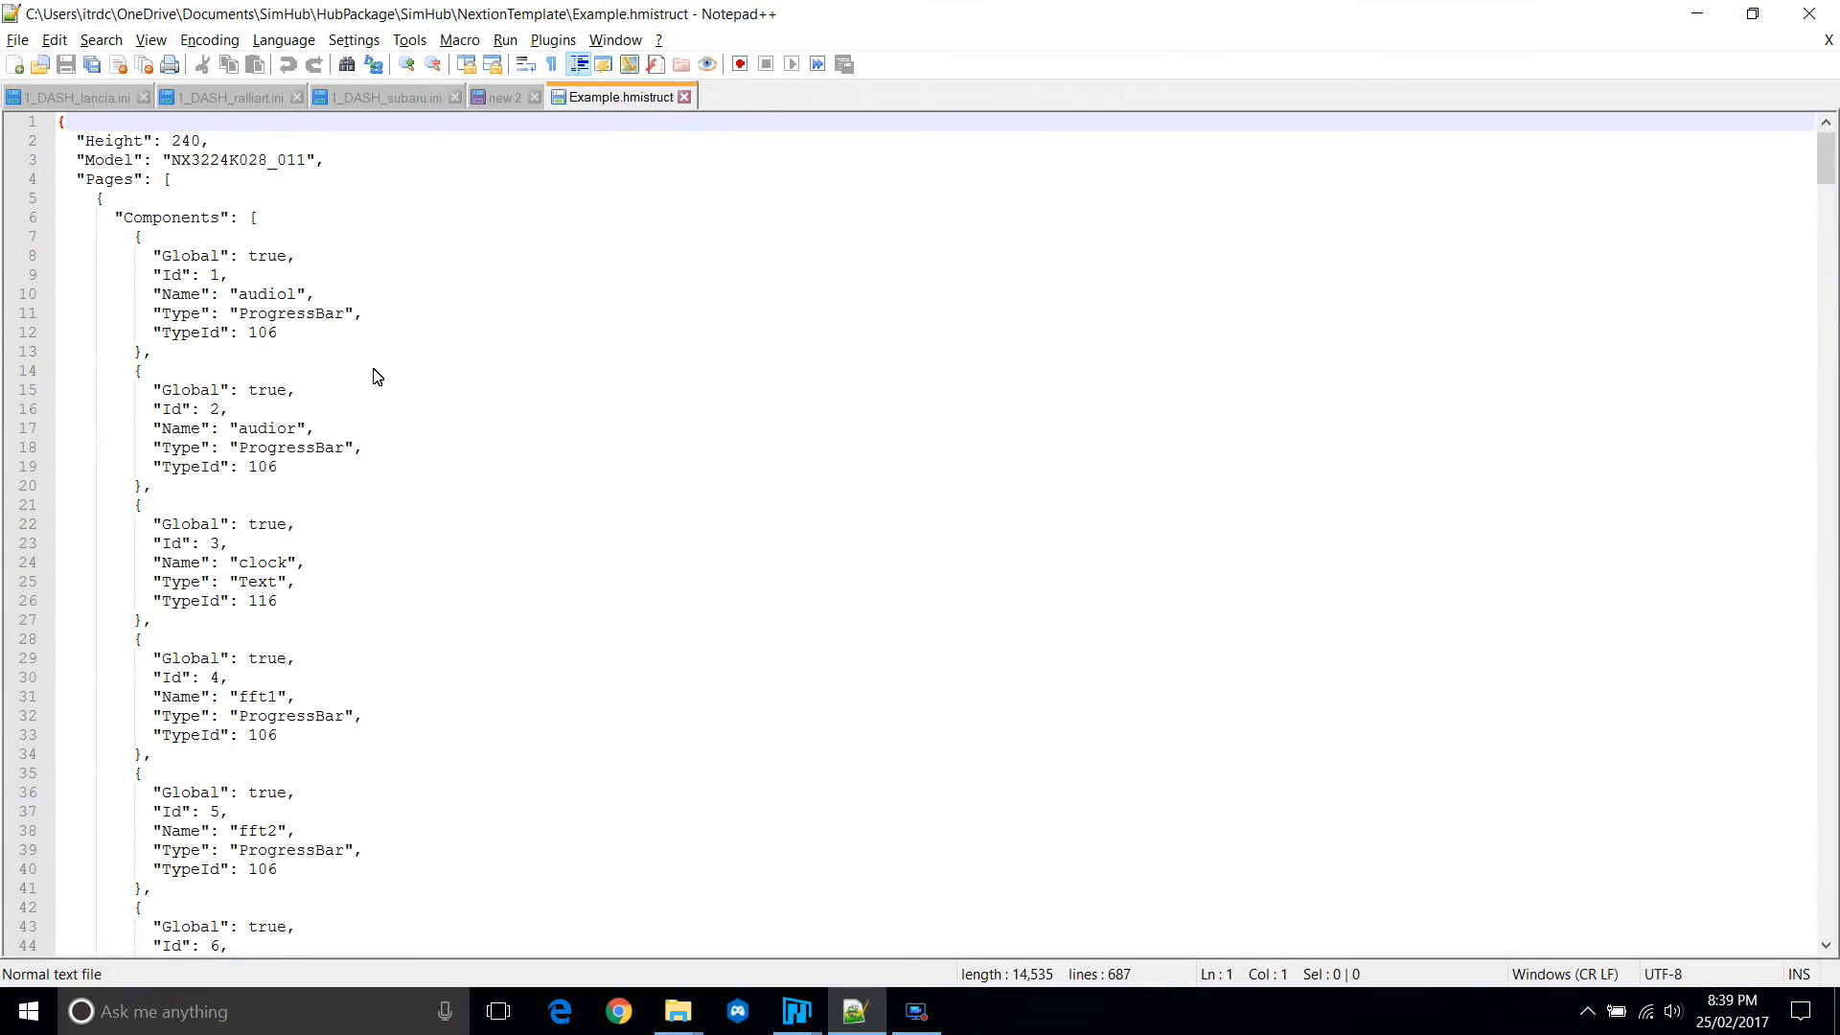
scroll("down", 3)
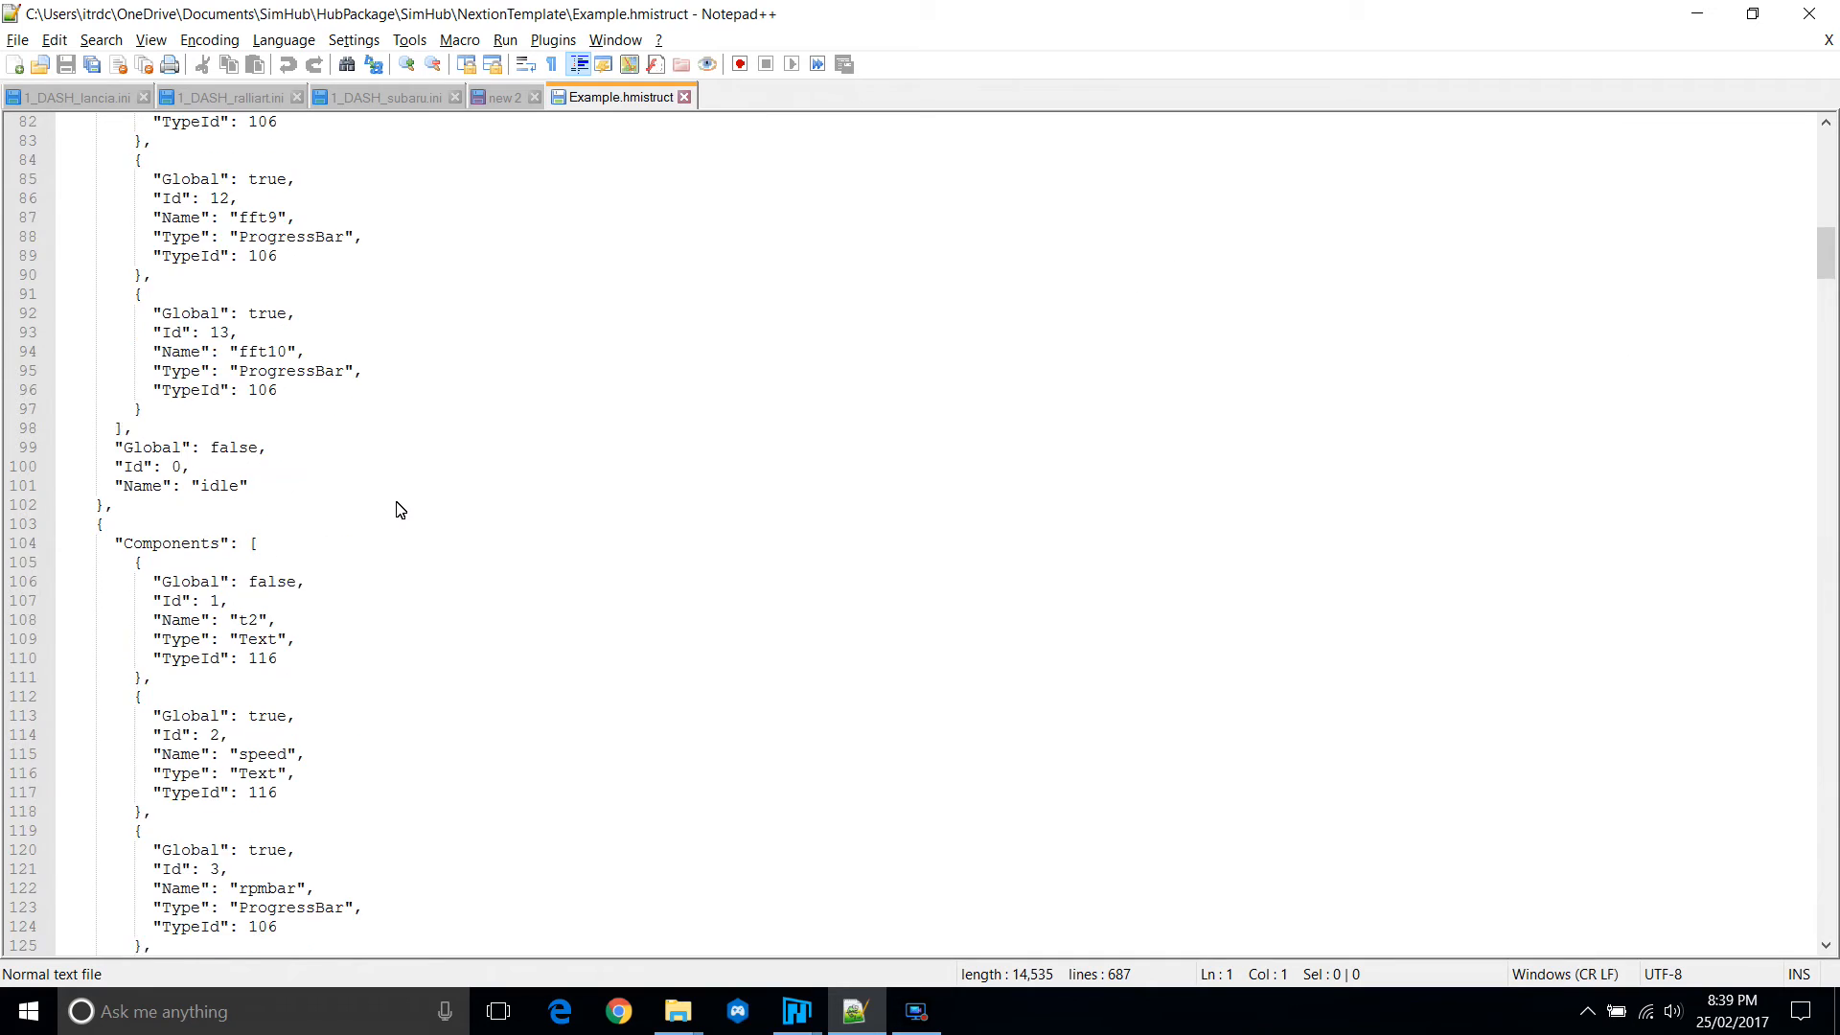
scroll("down", 3)
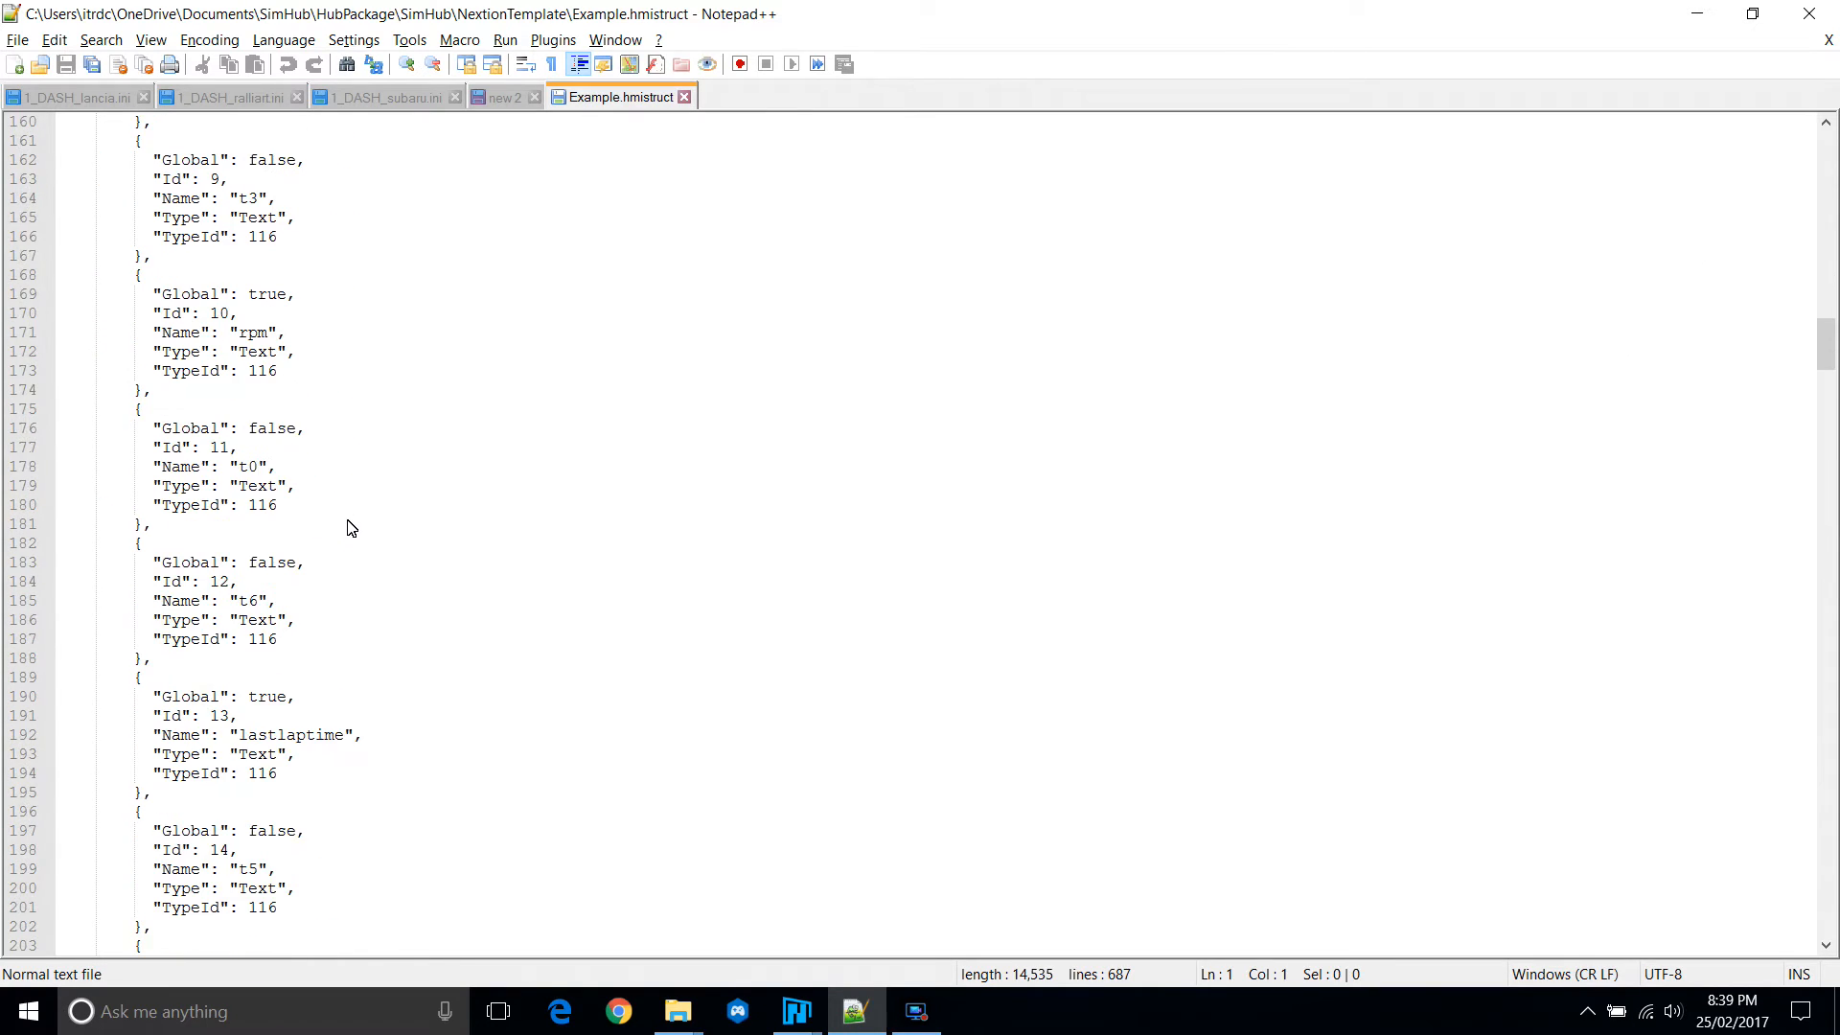
scroll("down", 3)
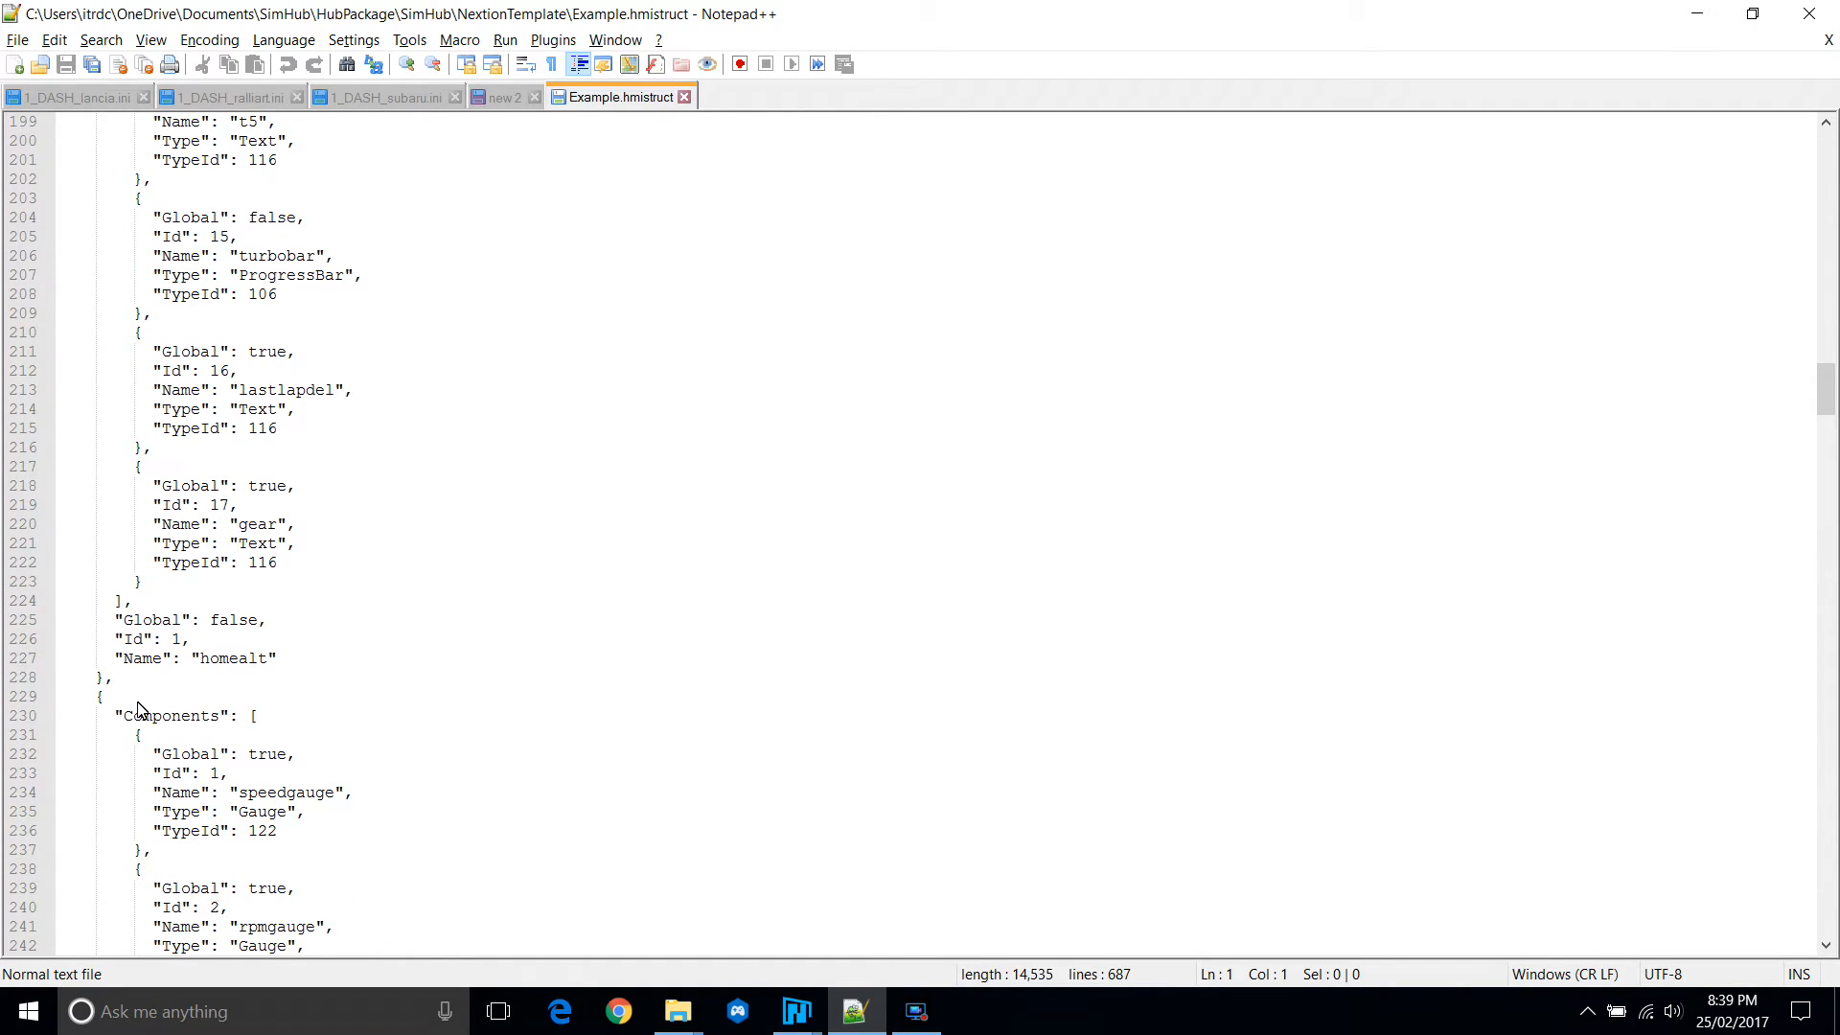
left_click(273, 754)
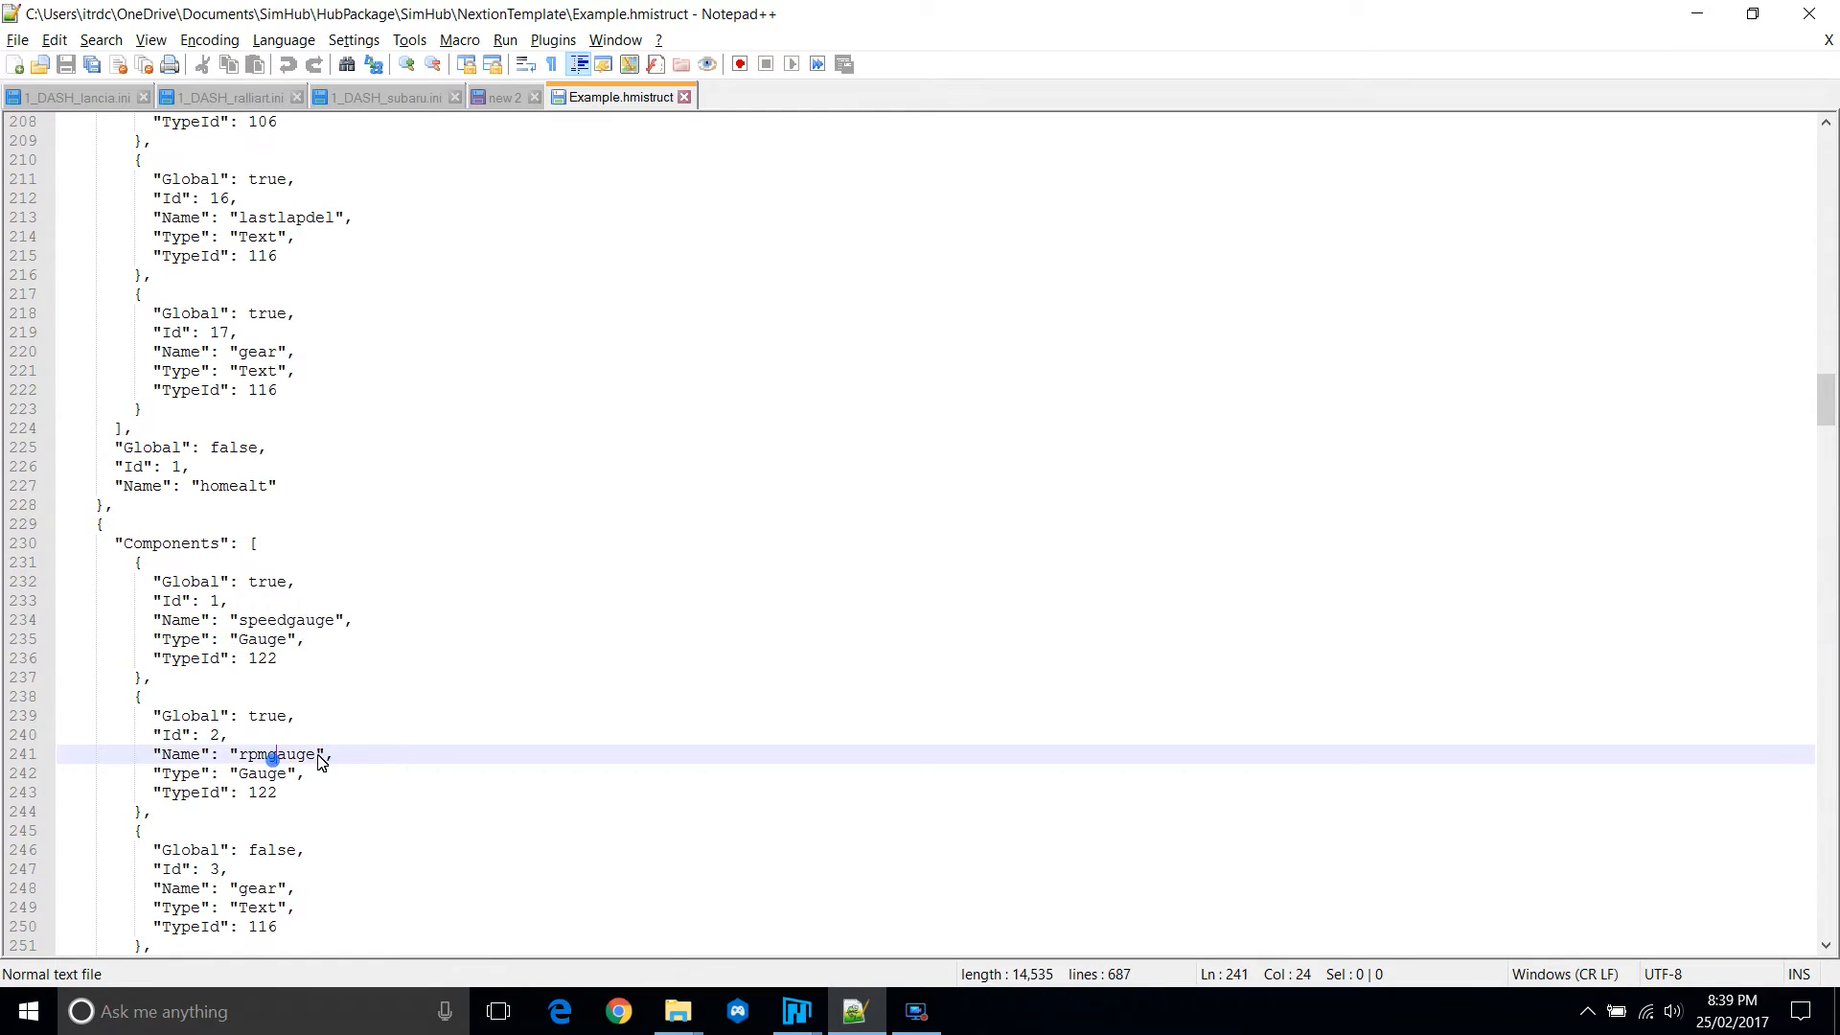
scroll("down", 3)
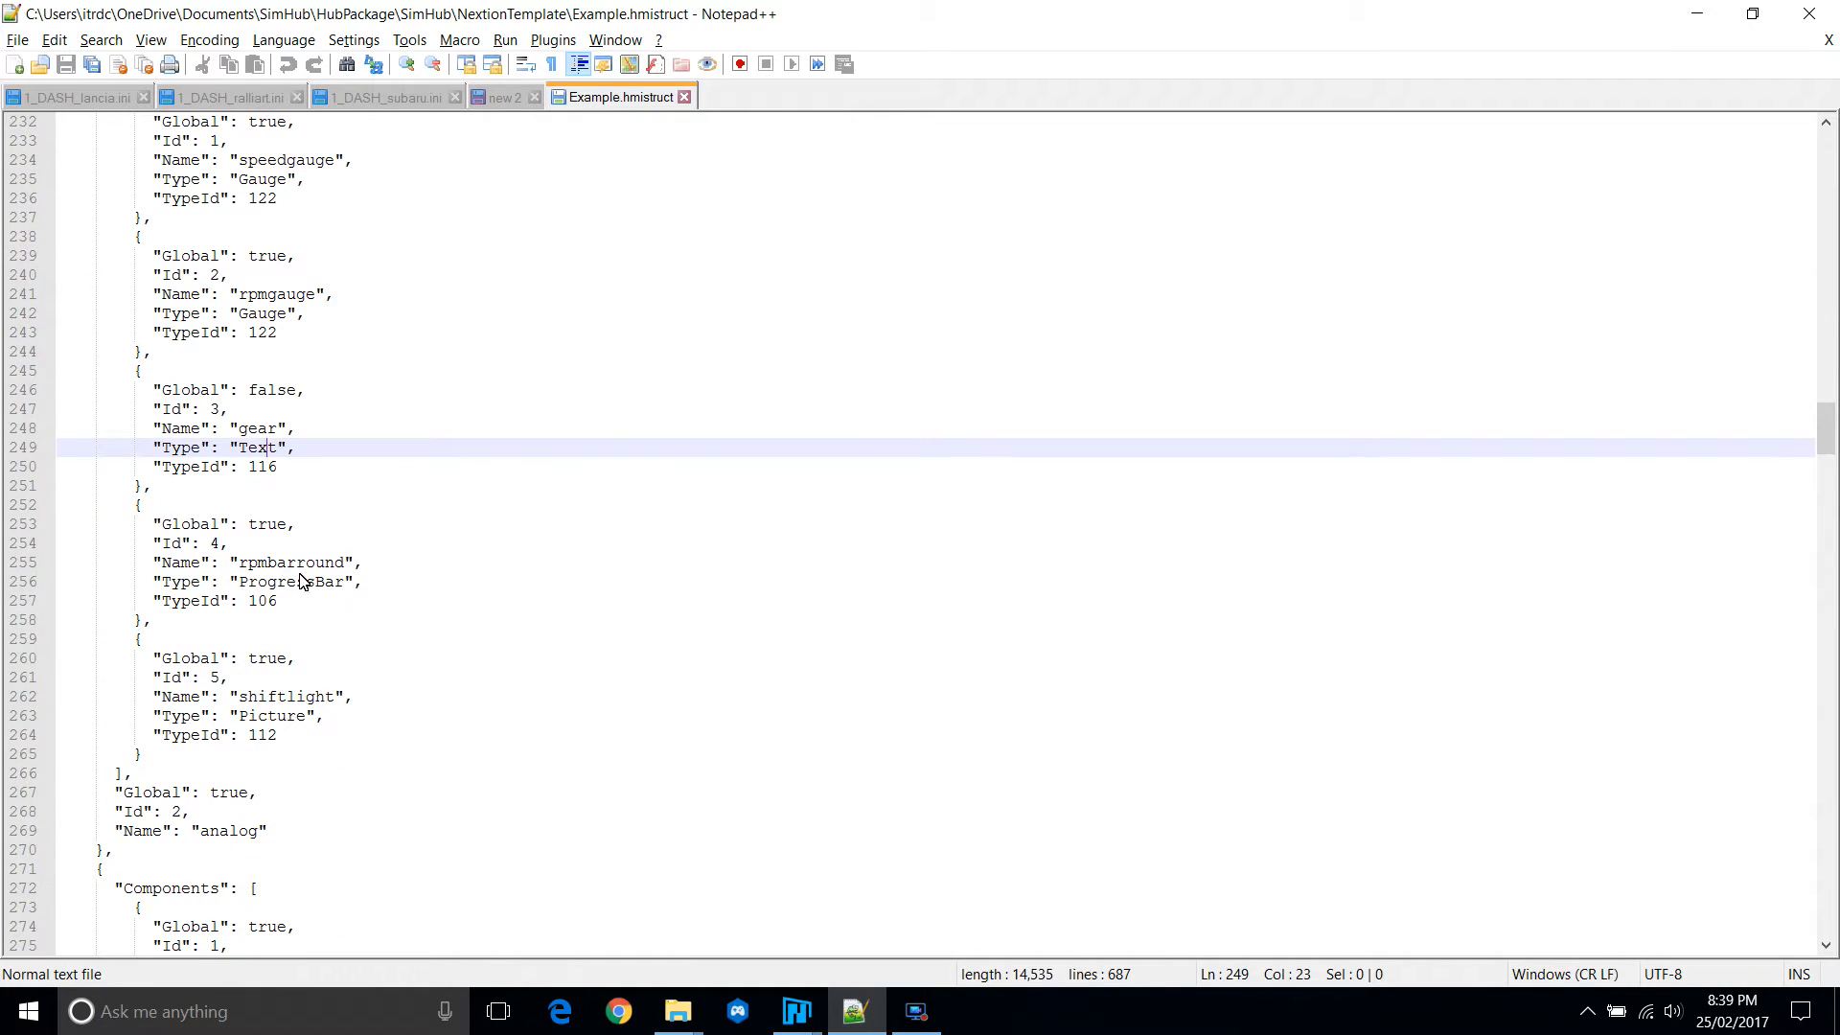
scroll("down", 3)
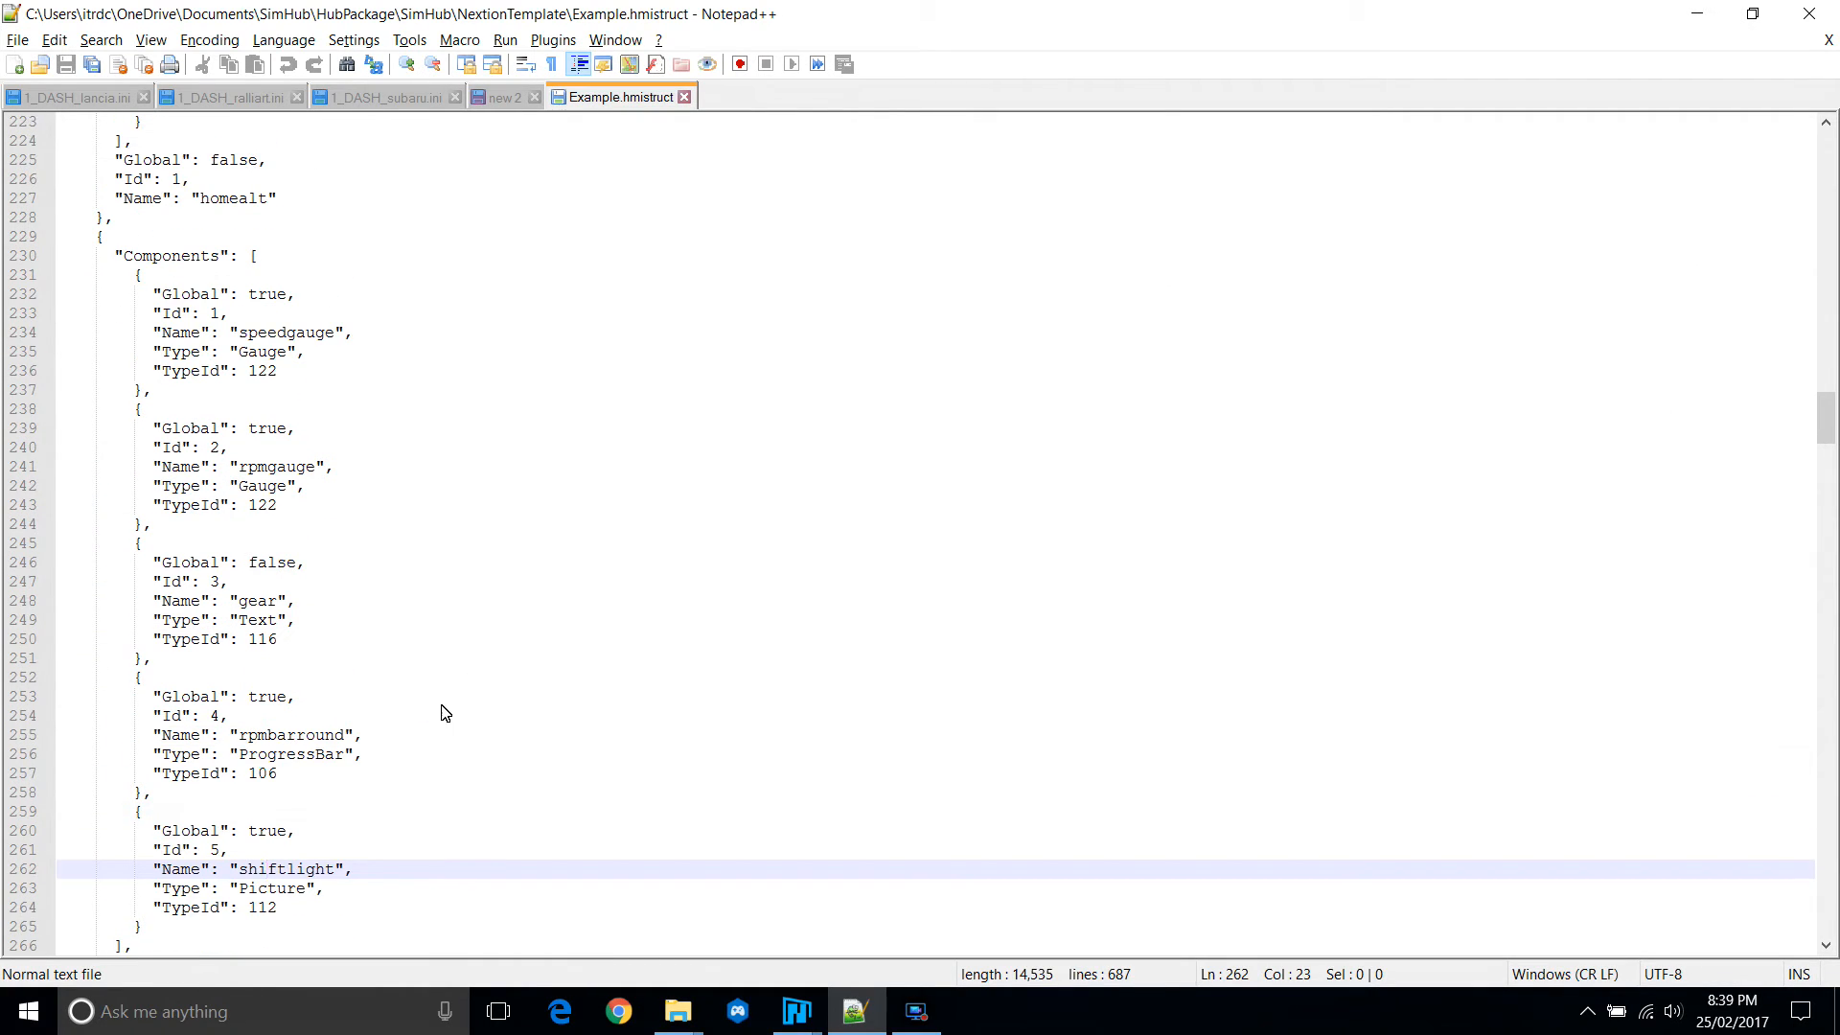
mouse_move(677, 1010)
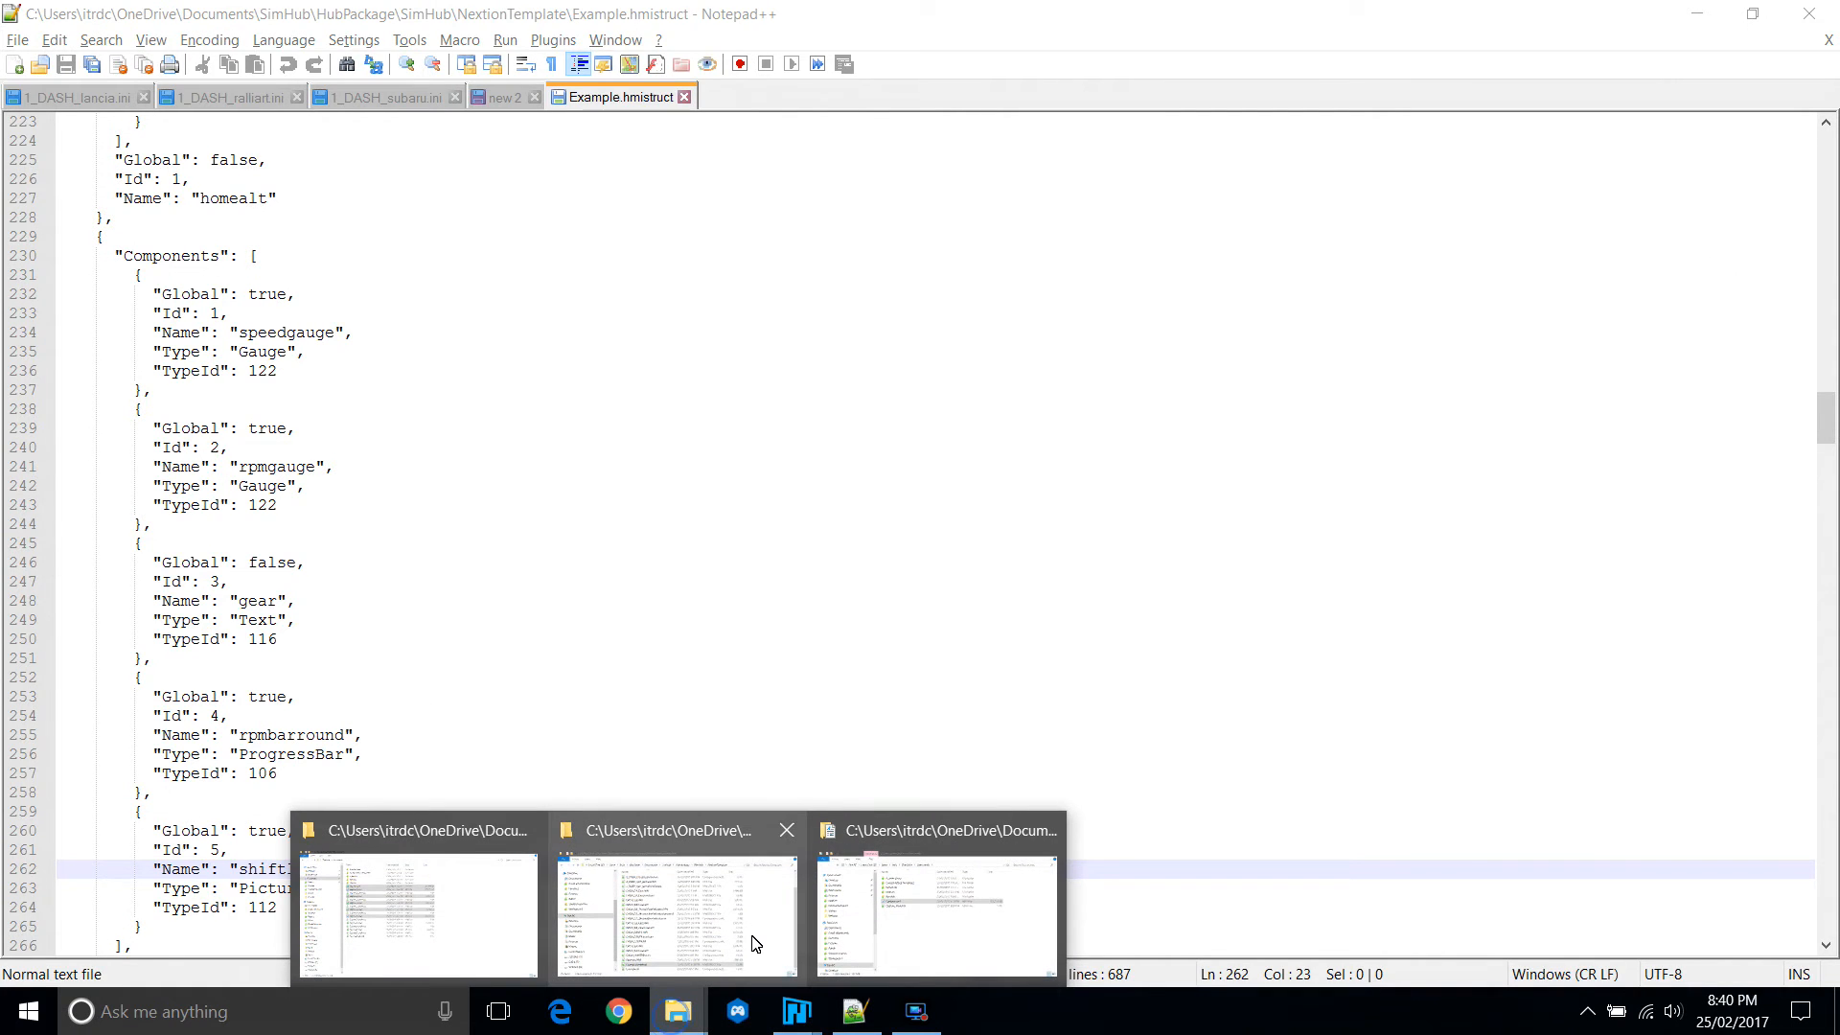
right_click(610, 821)
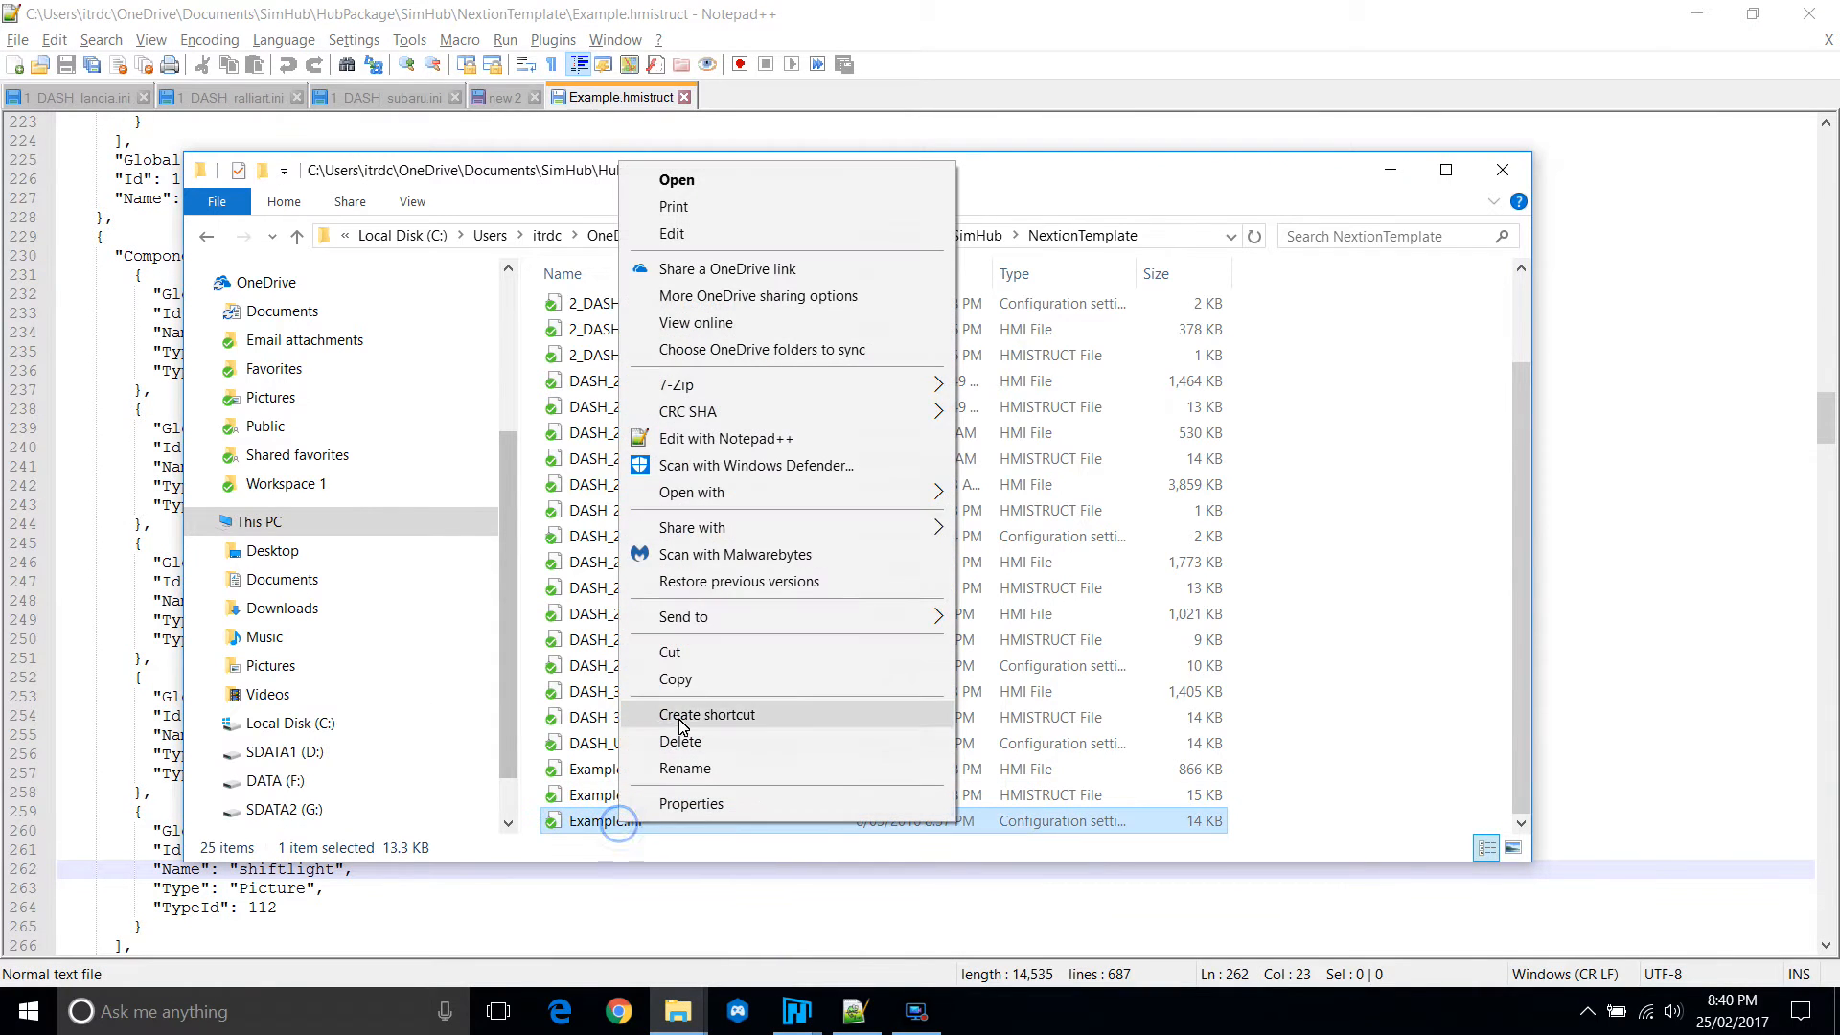
Open Example.ini in Notepad++ and add analog=idle,ingame under [pagesroles].
left_click(725, 438)
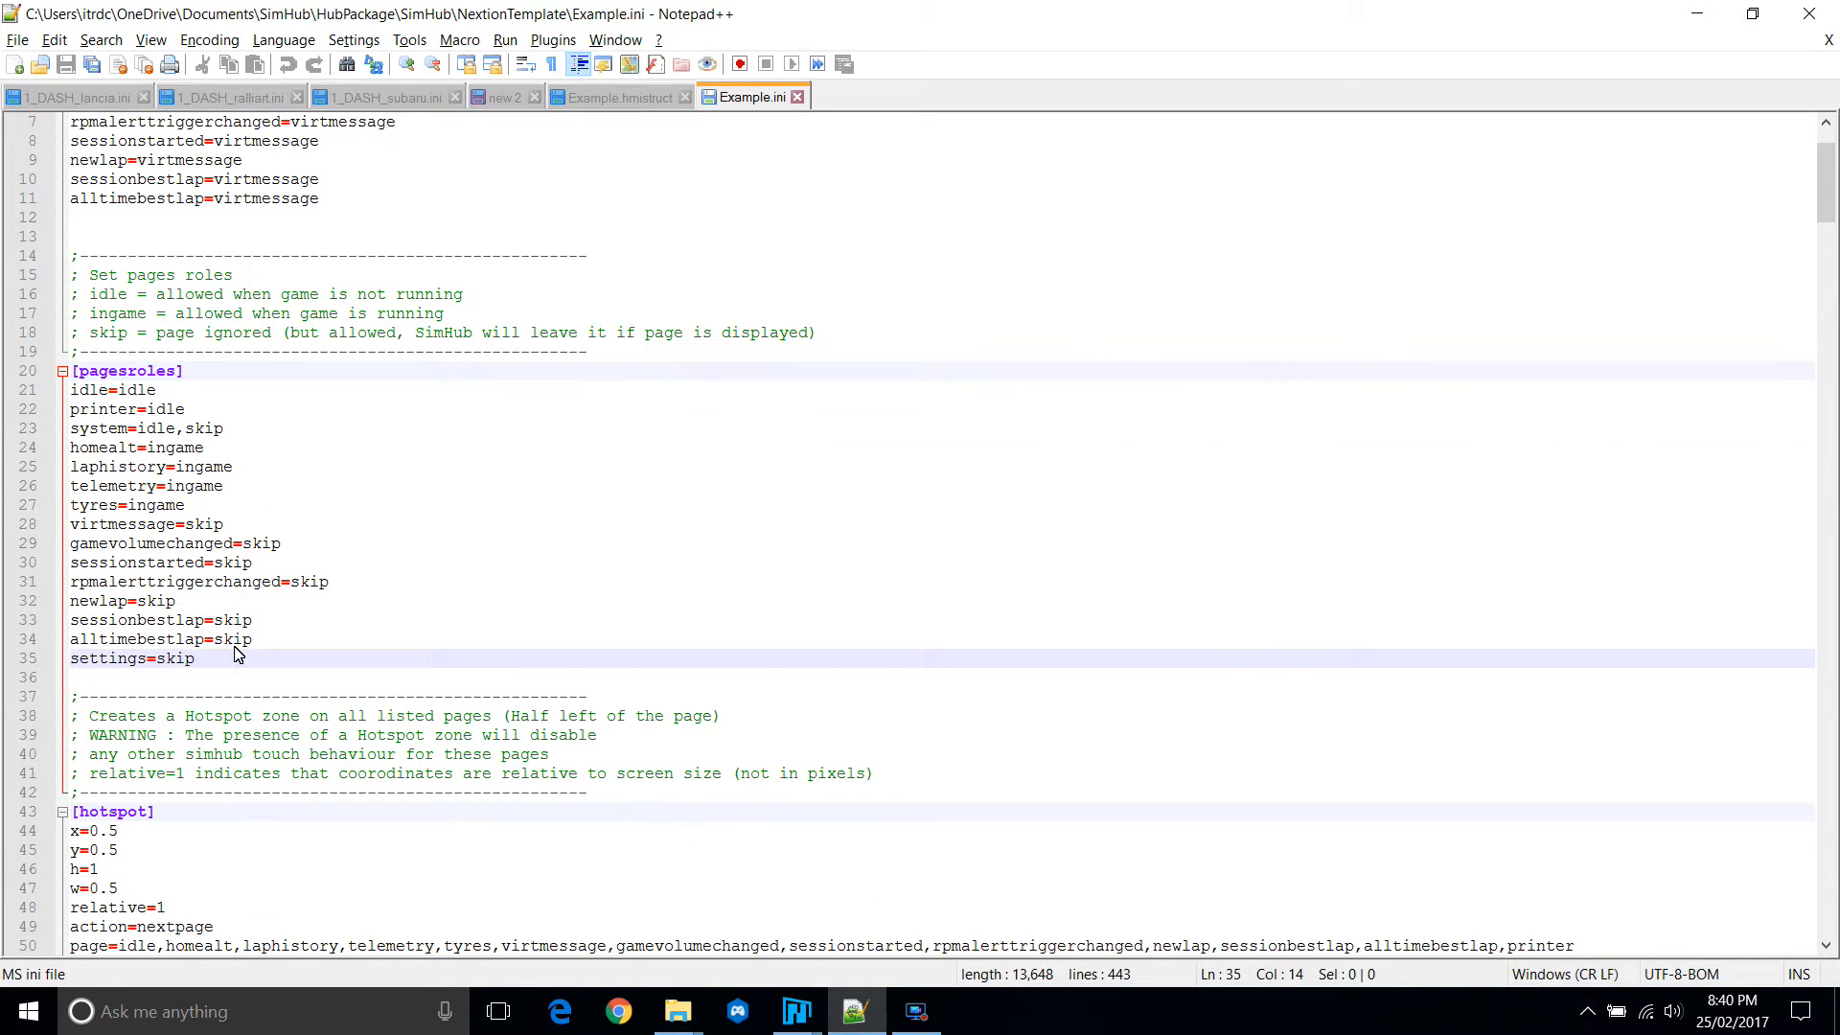
type("analog")
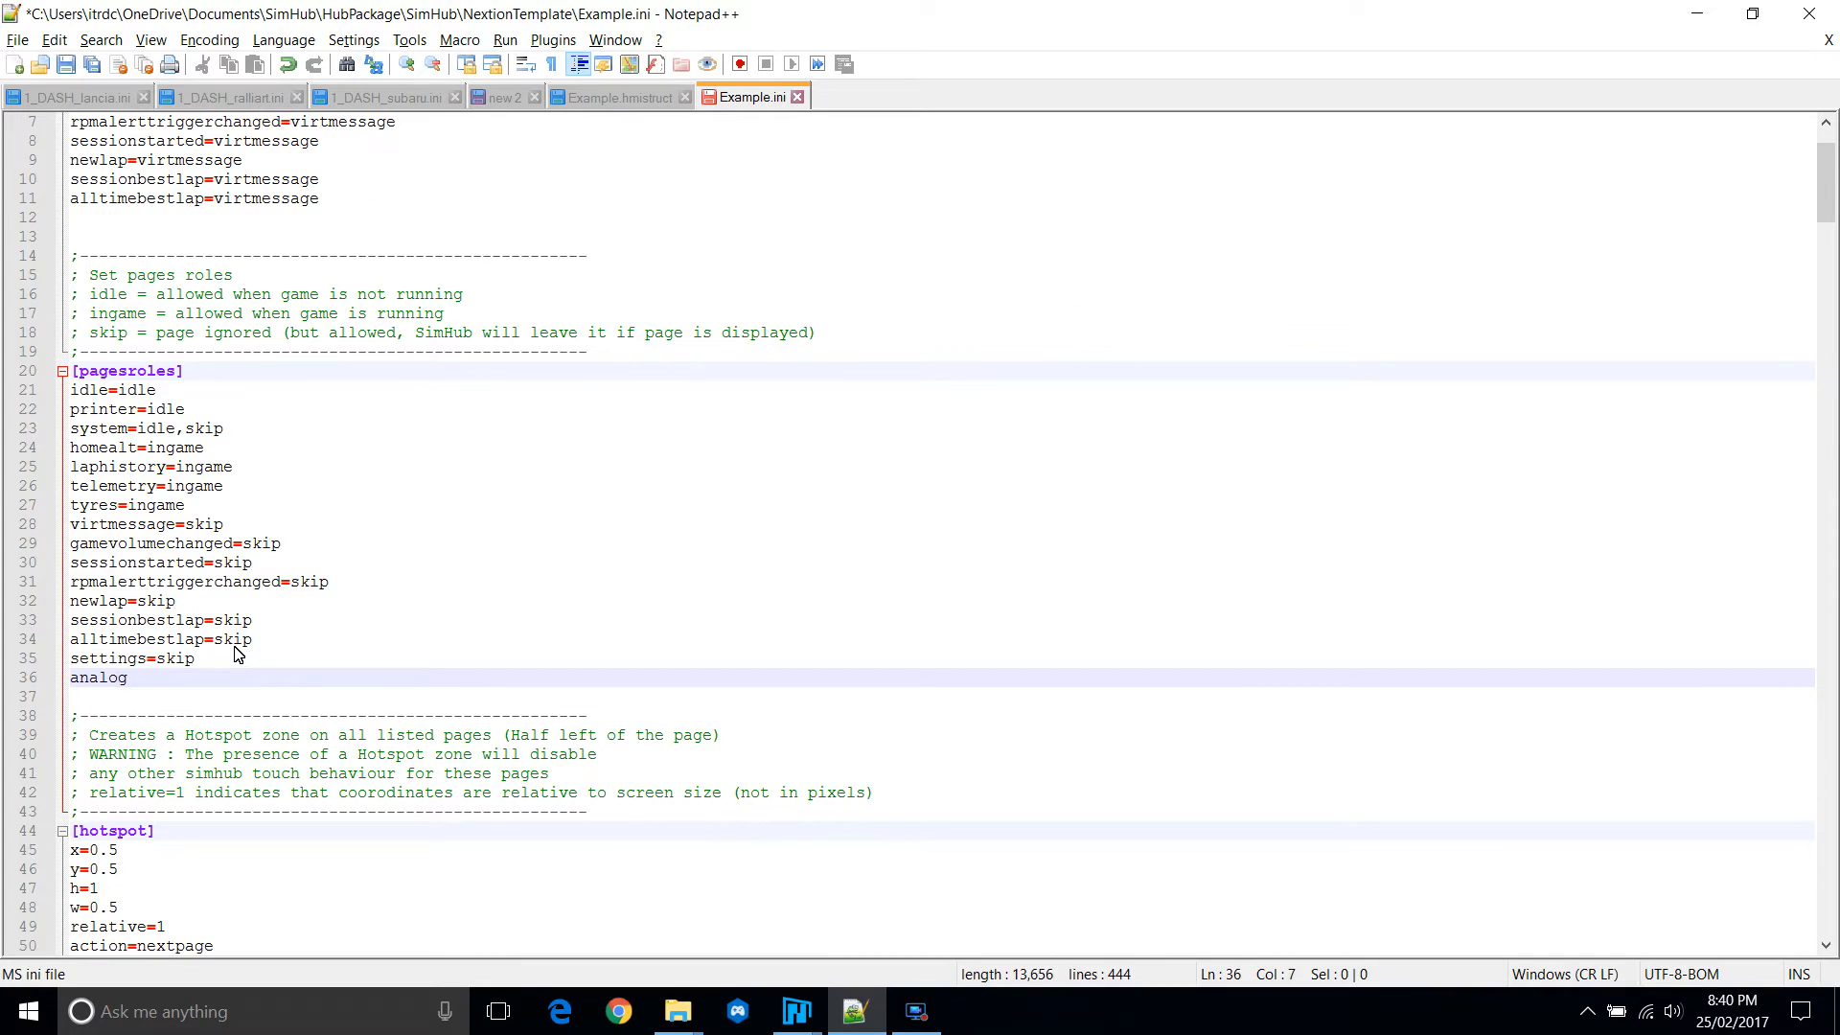
type("=")
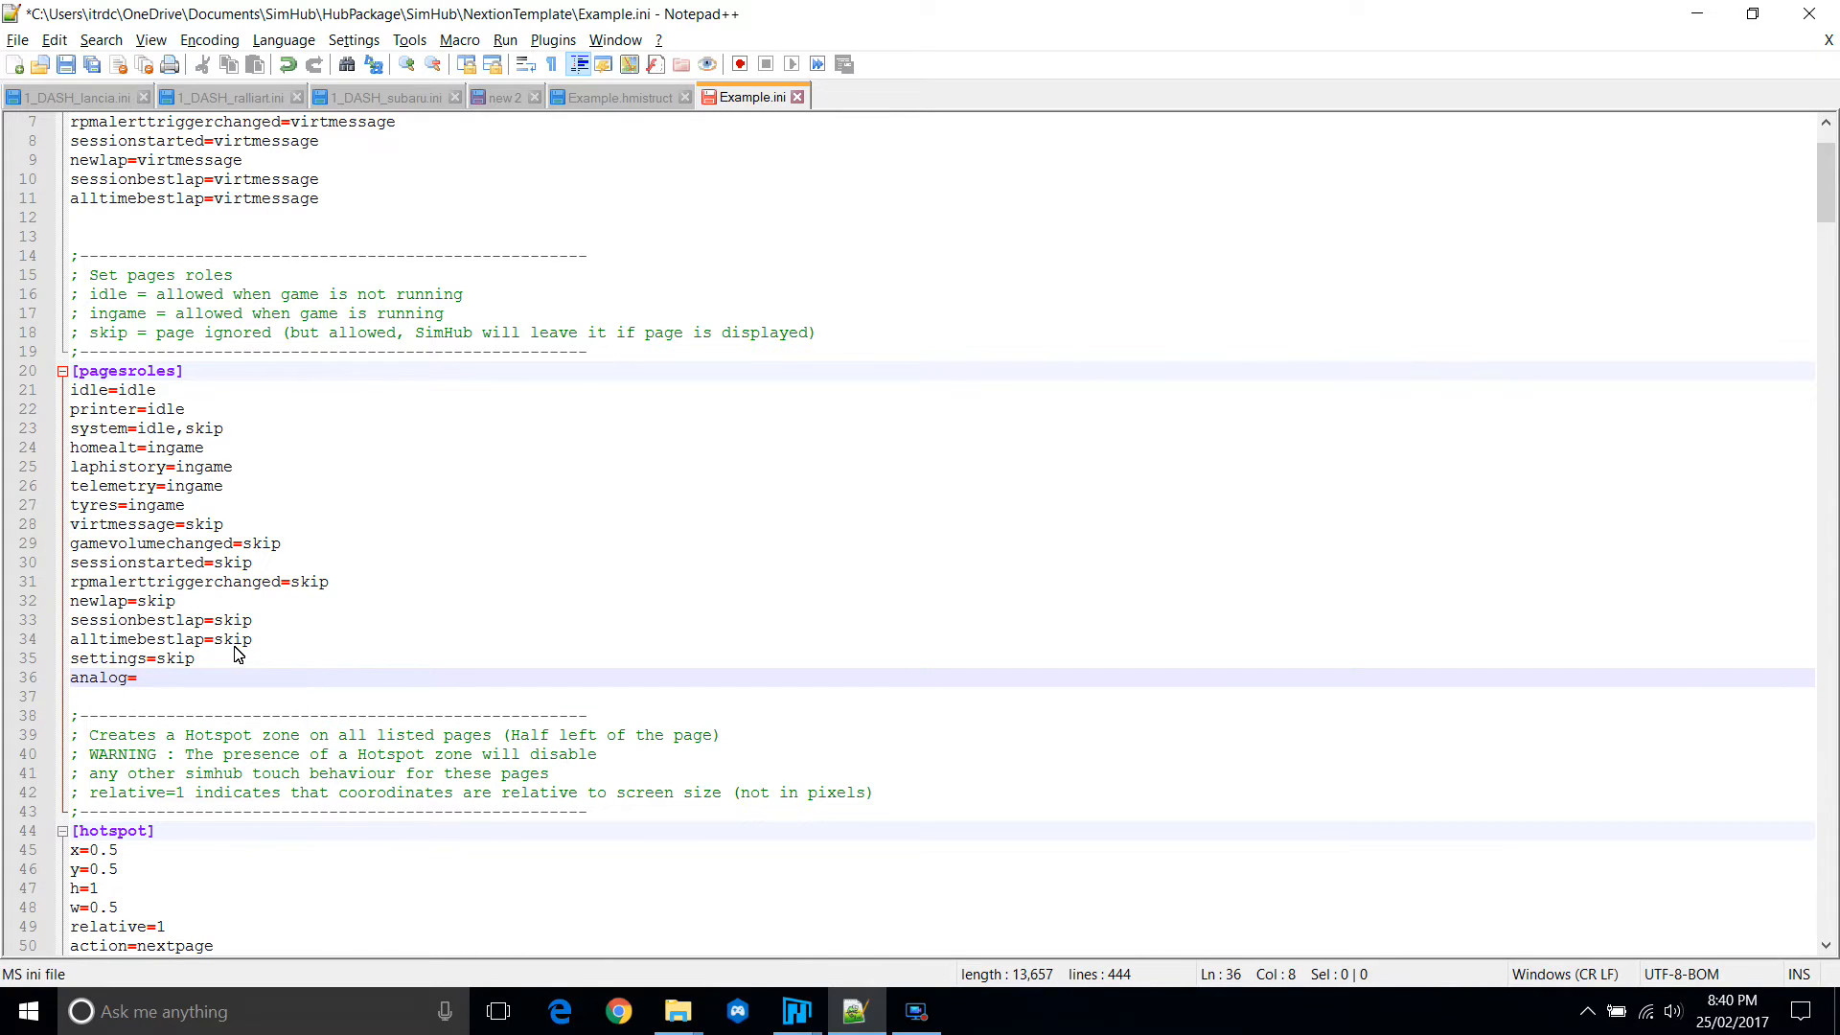
type("idle,")
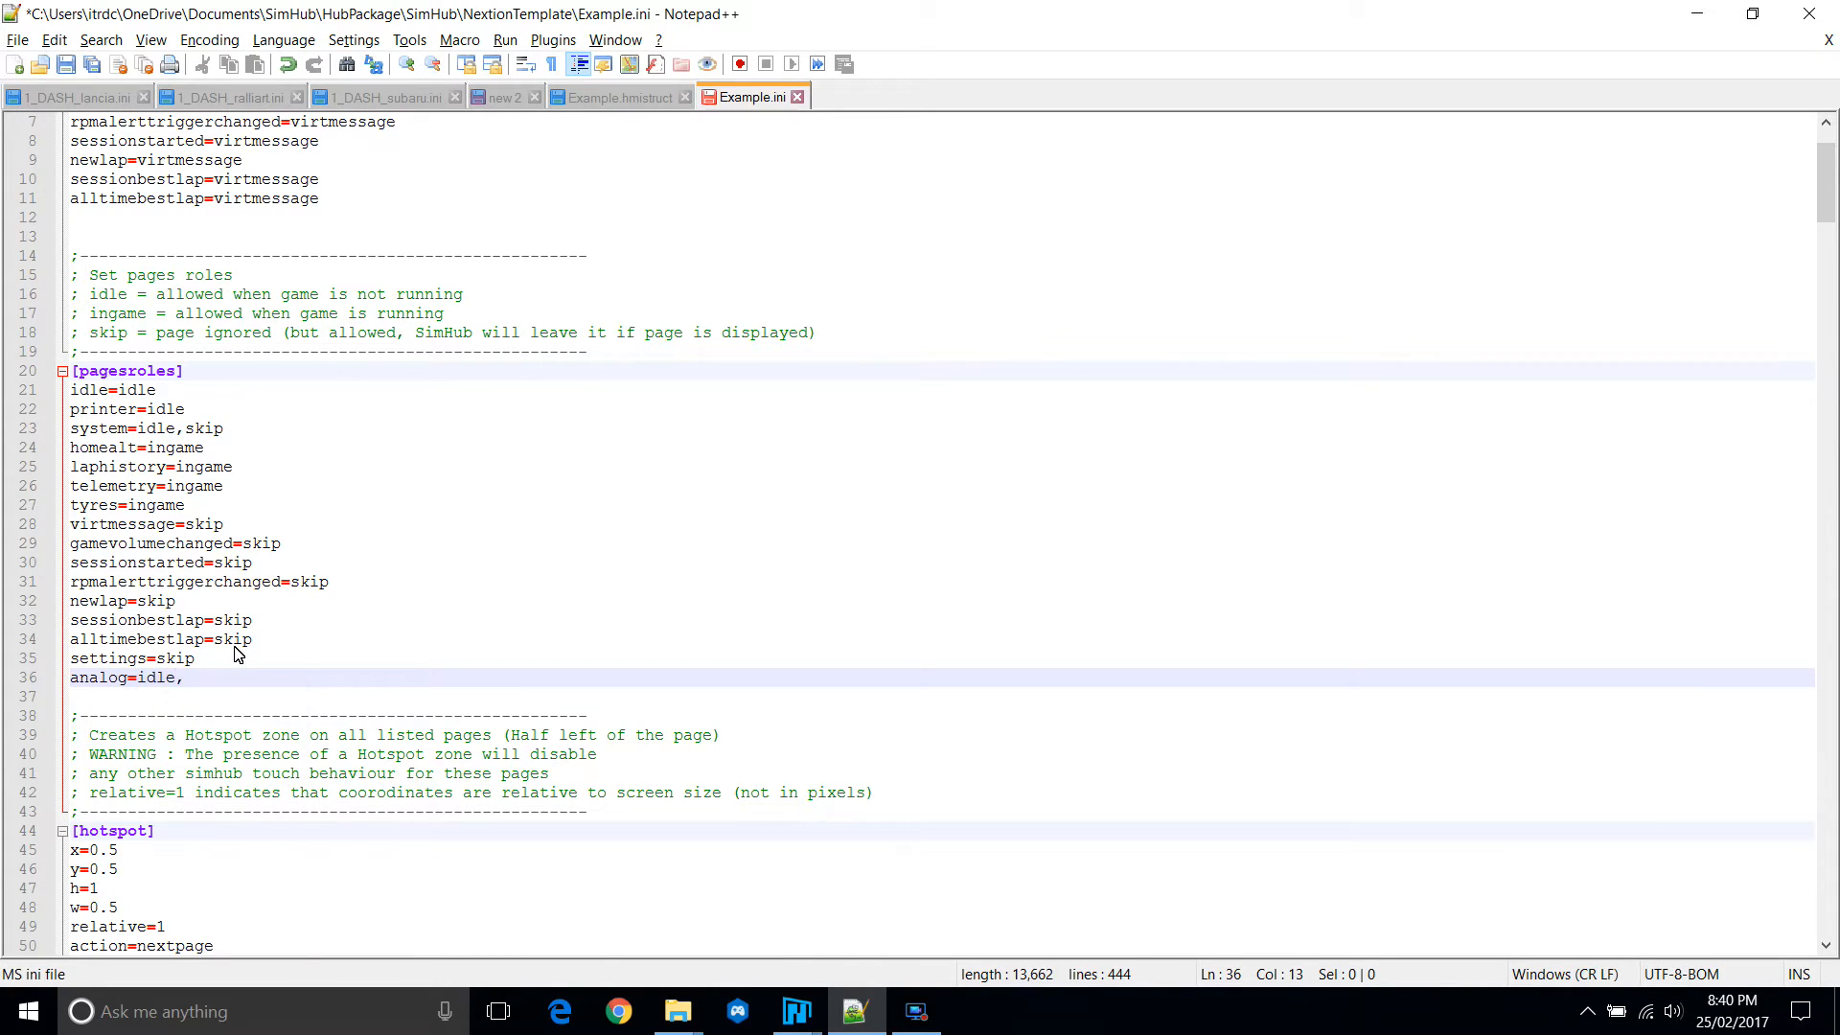
type("ingame")
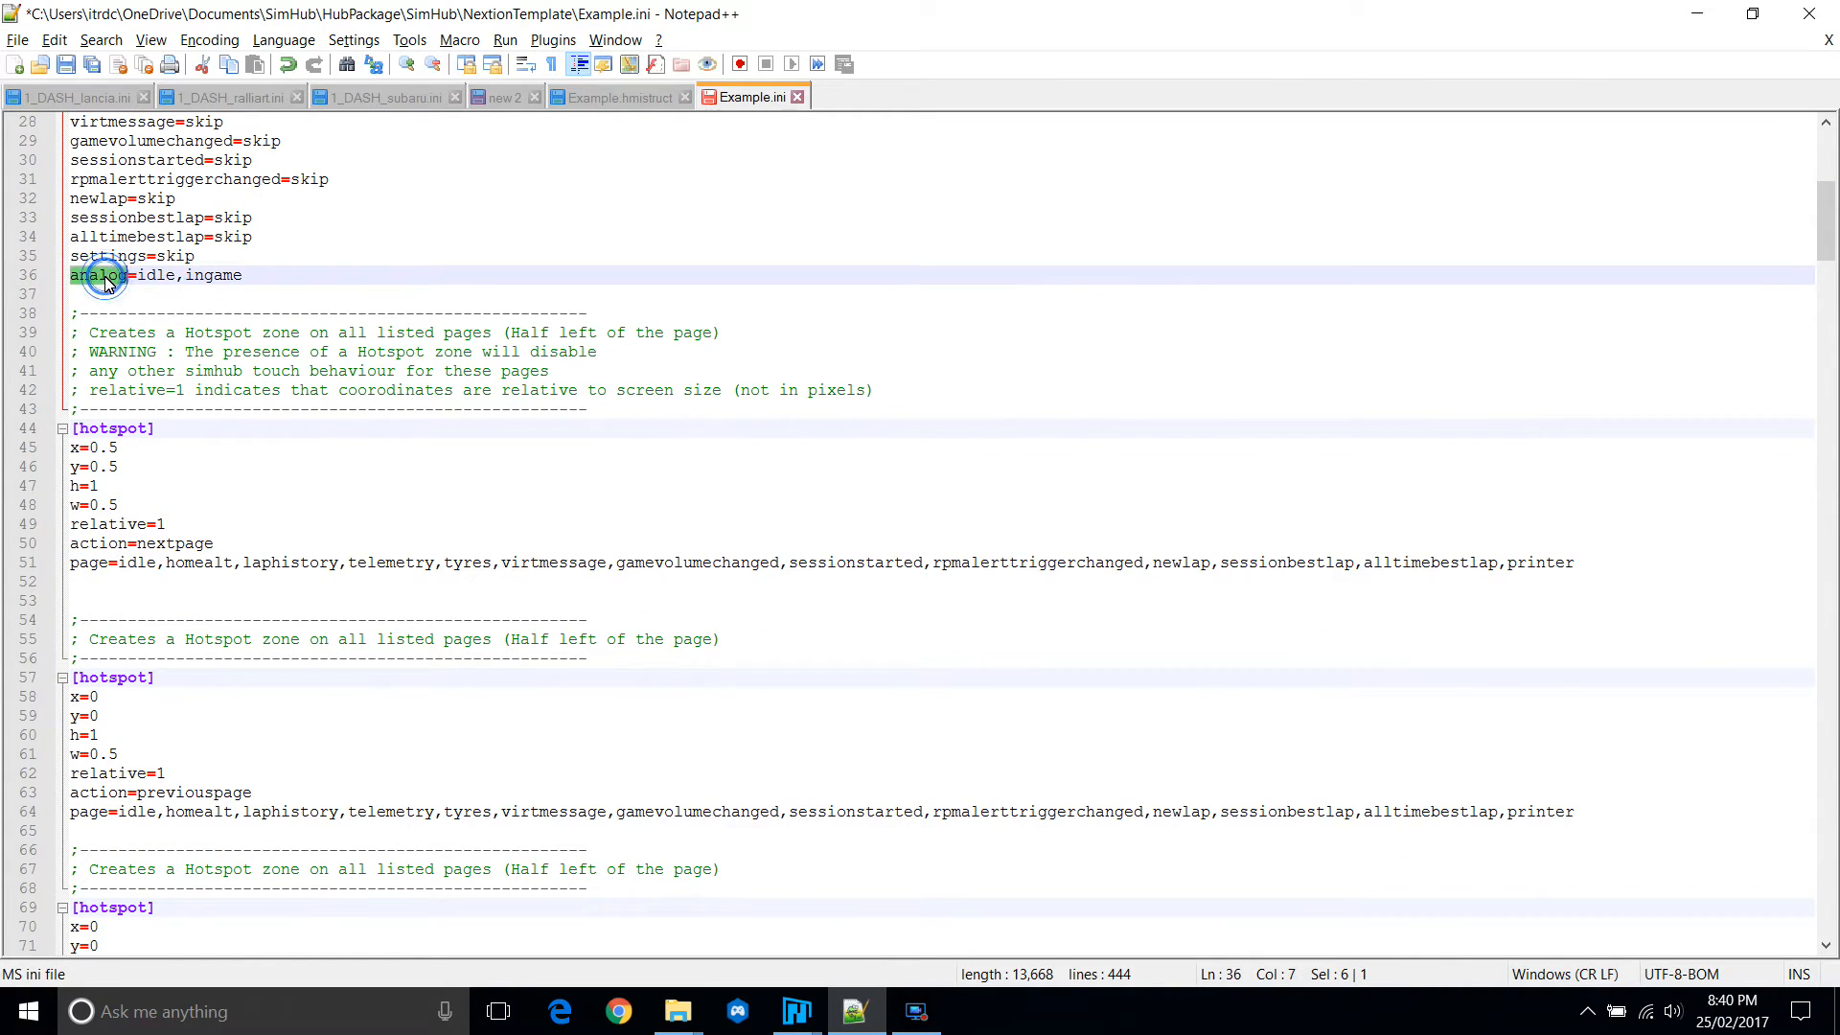
Copy 'analog' and add it after homealt in each hotspot page= list.
scroll("down", 3)
type(",analog")
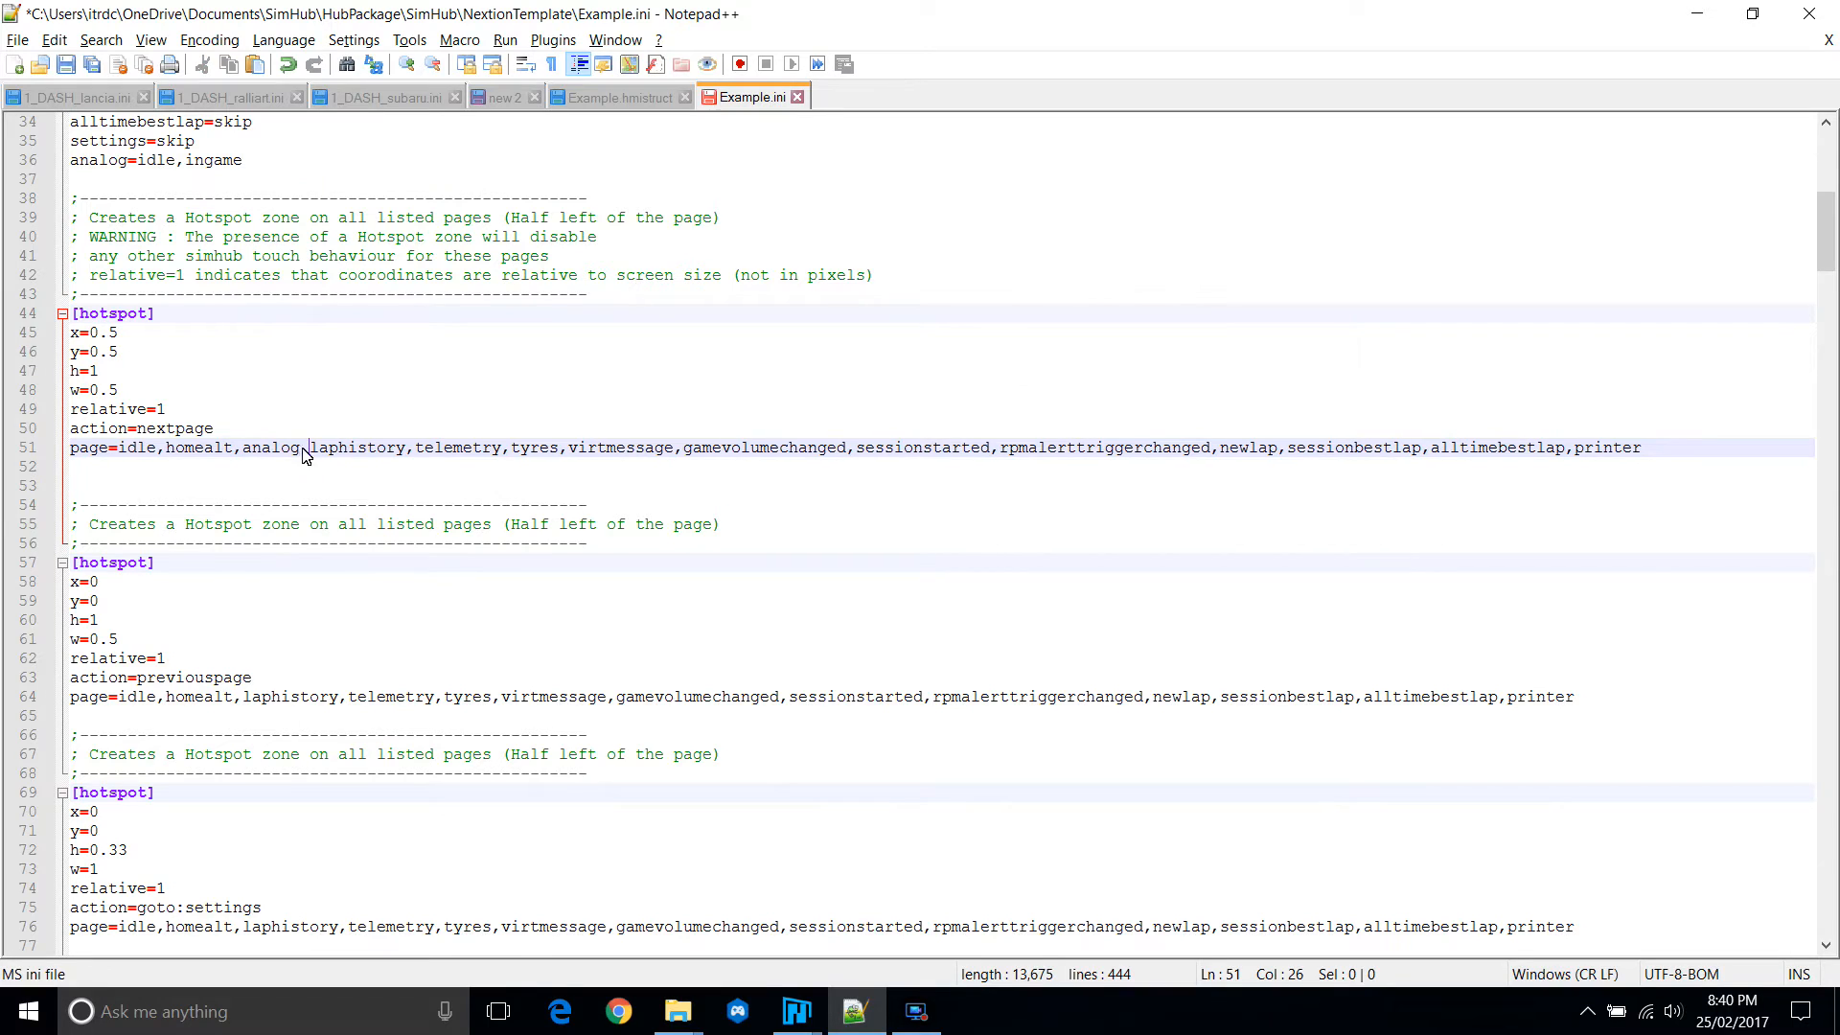
double_click(271, 447)
type(",analog")
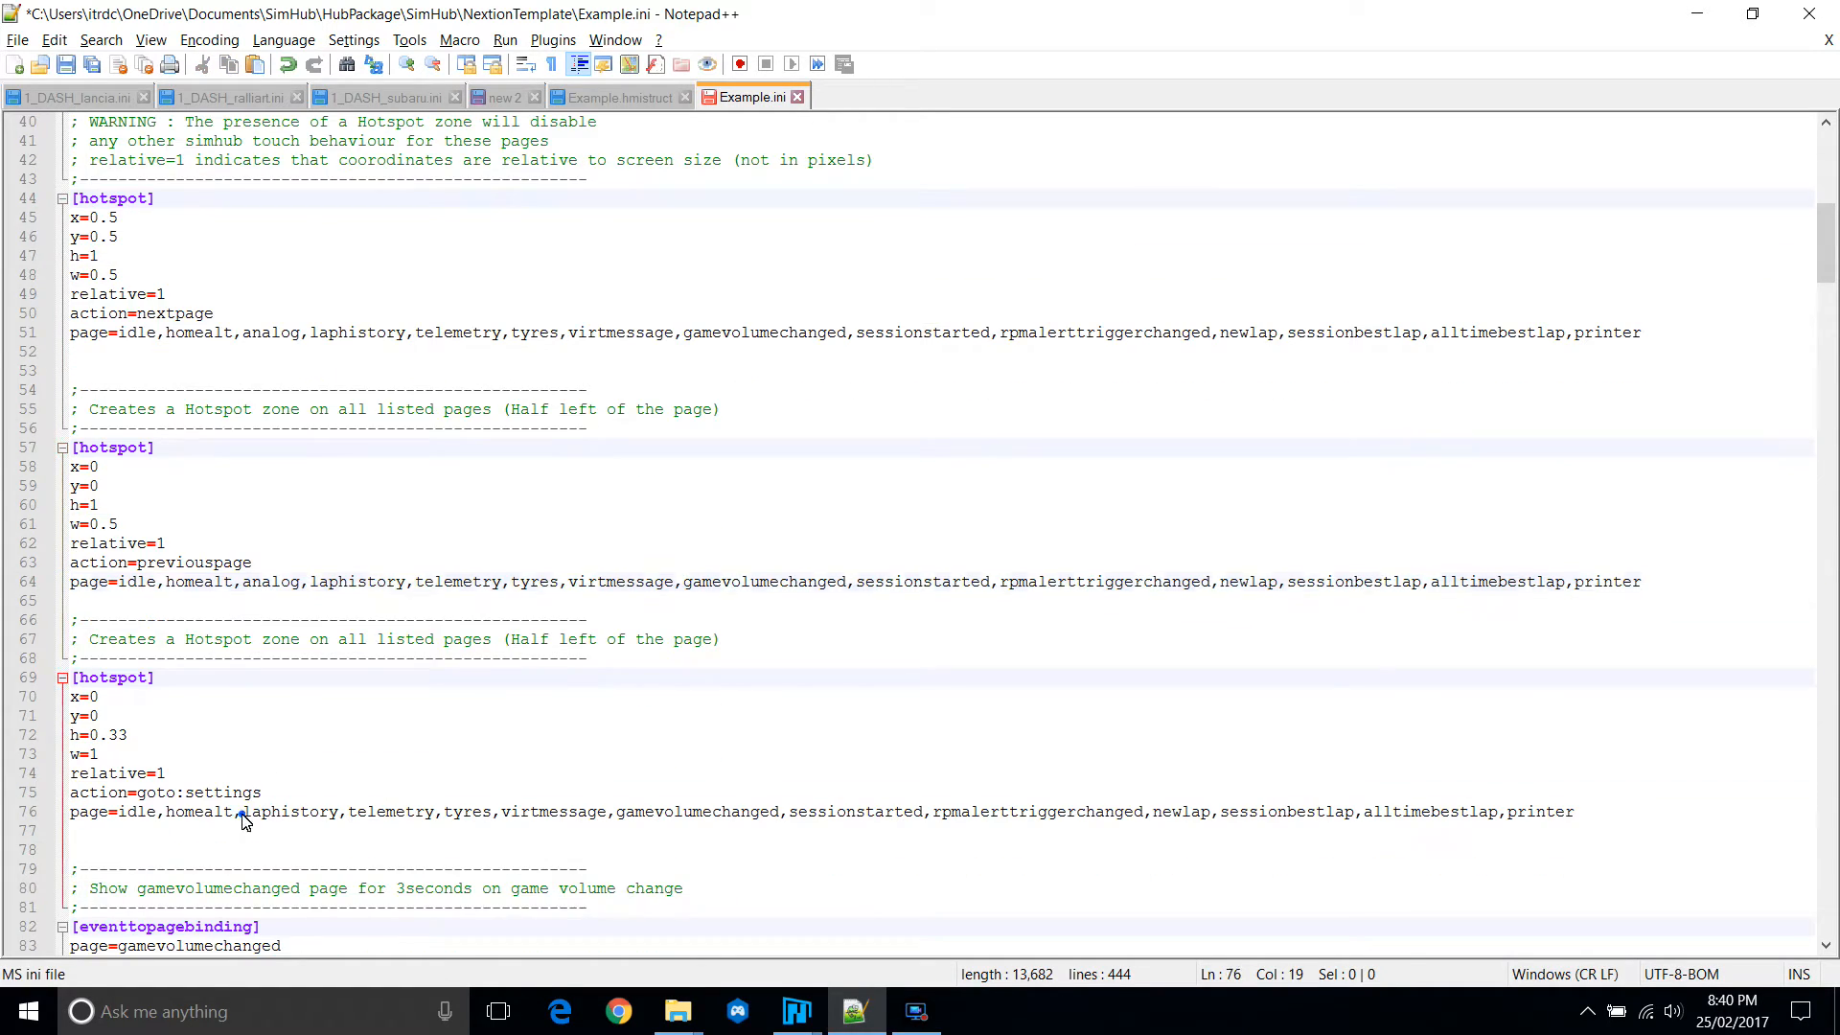
scroll("down", 3)
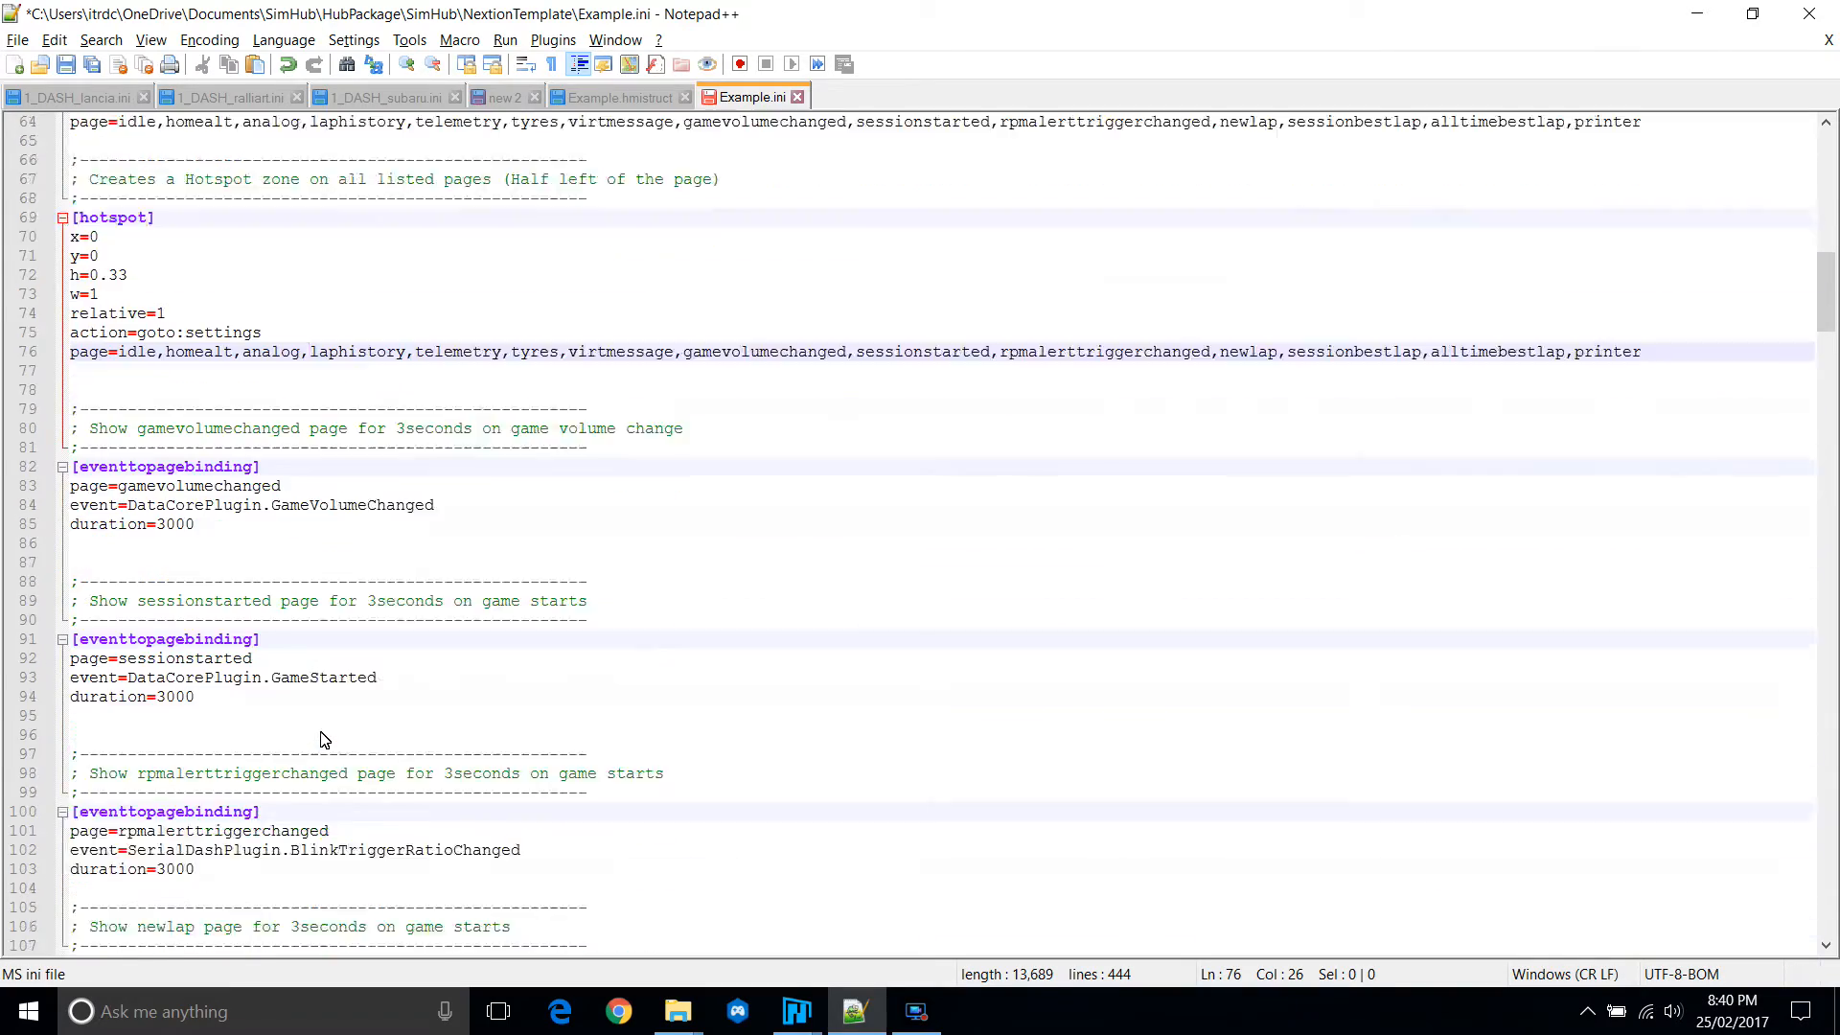
scroll("down", 3)
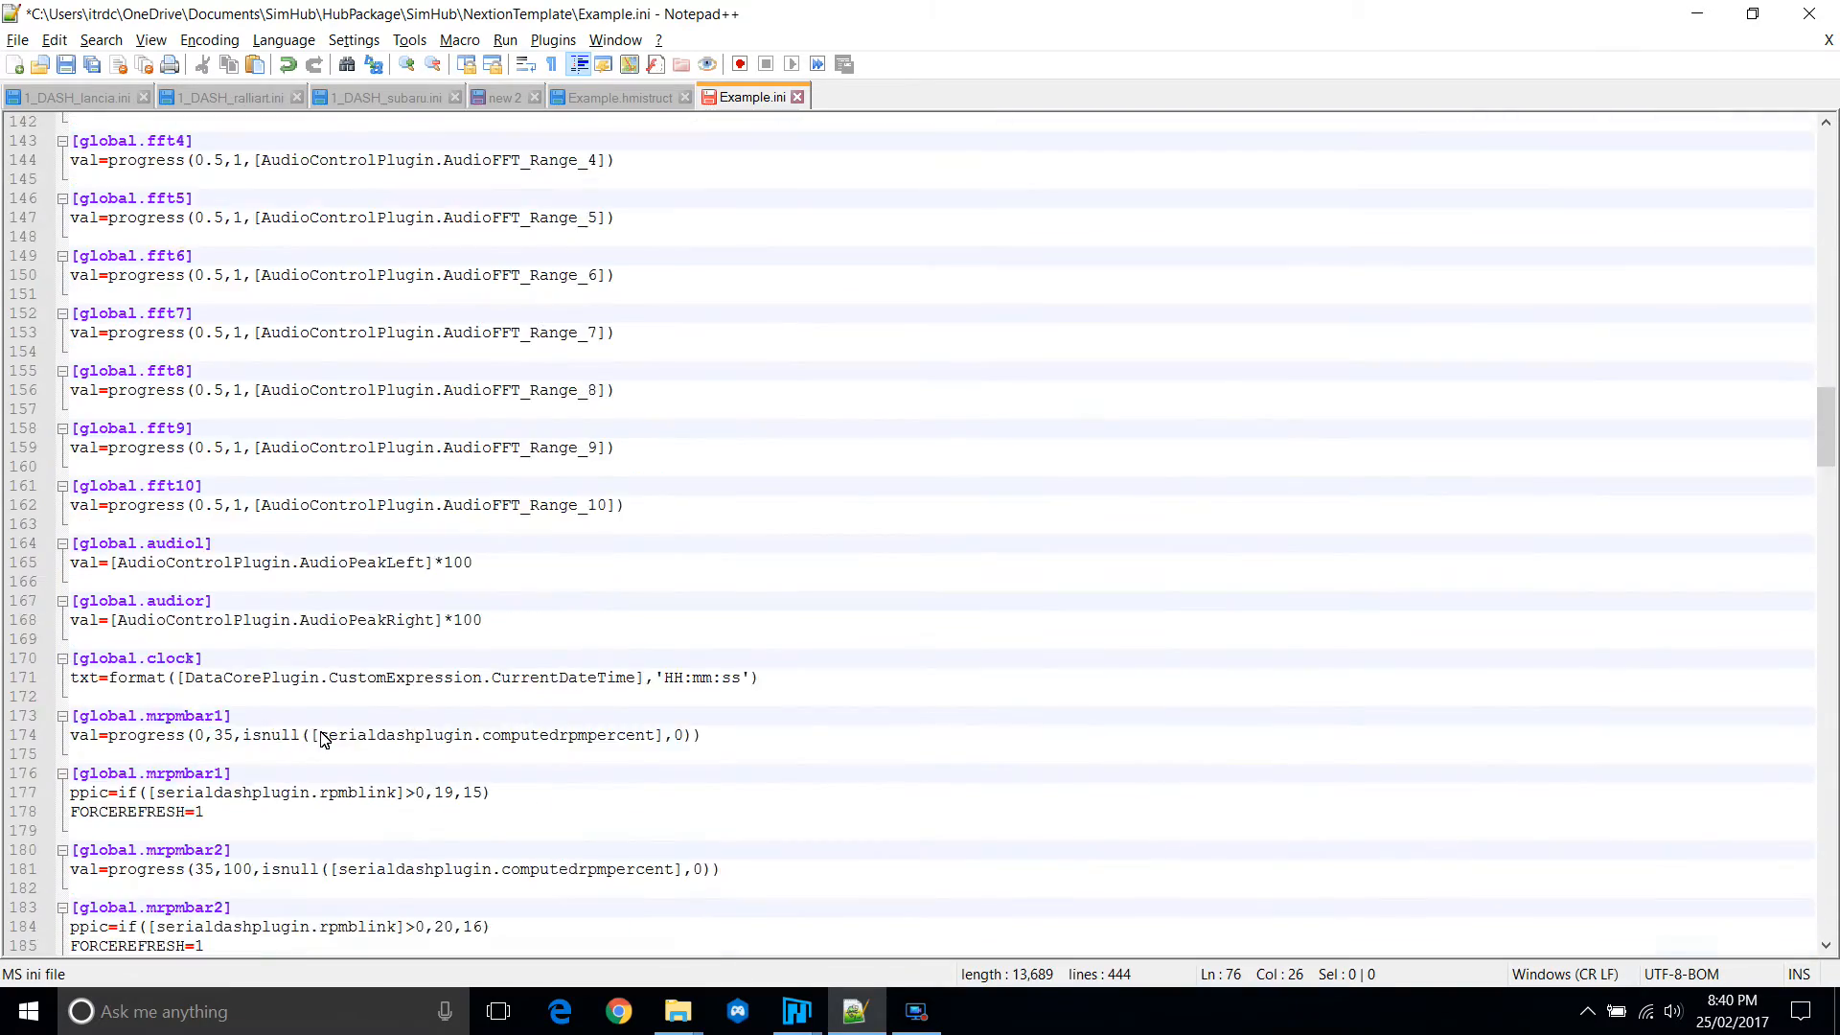
scroll("down", 3)
type("[")
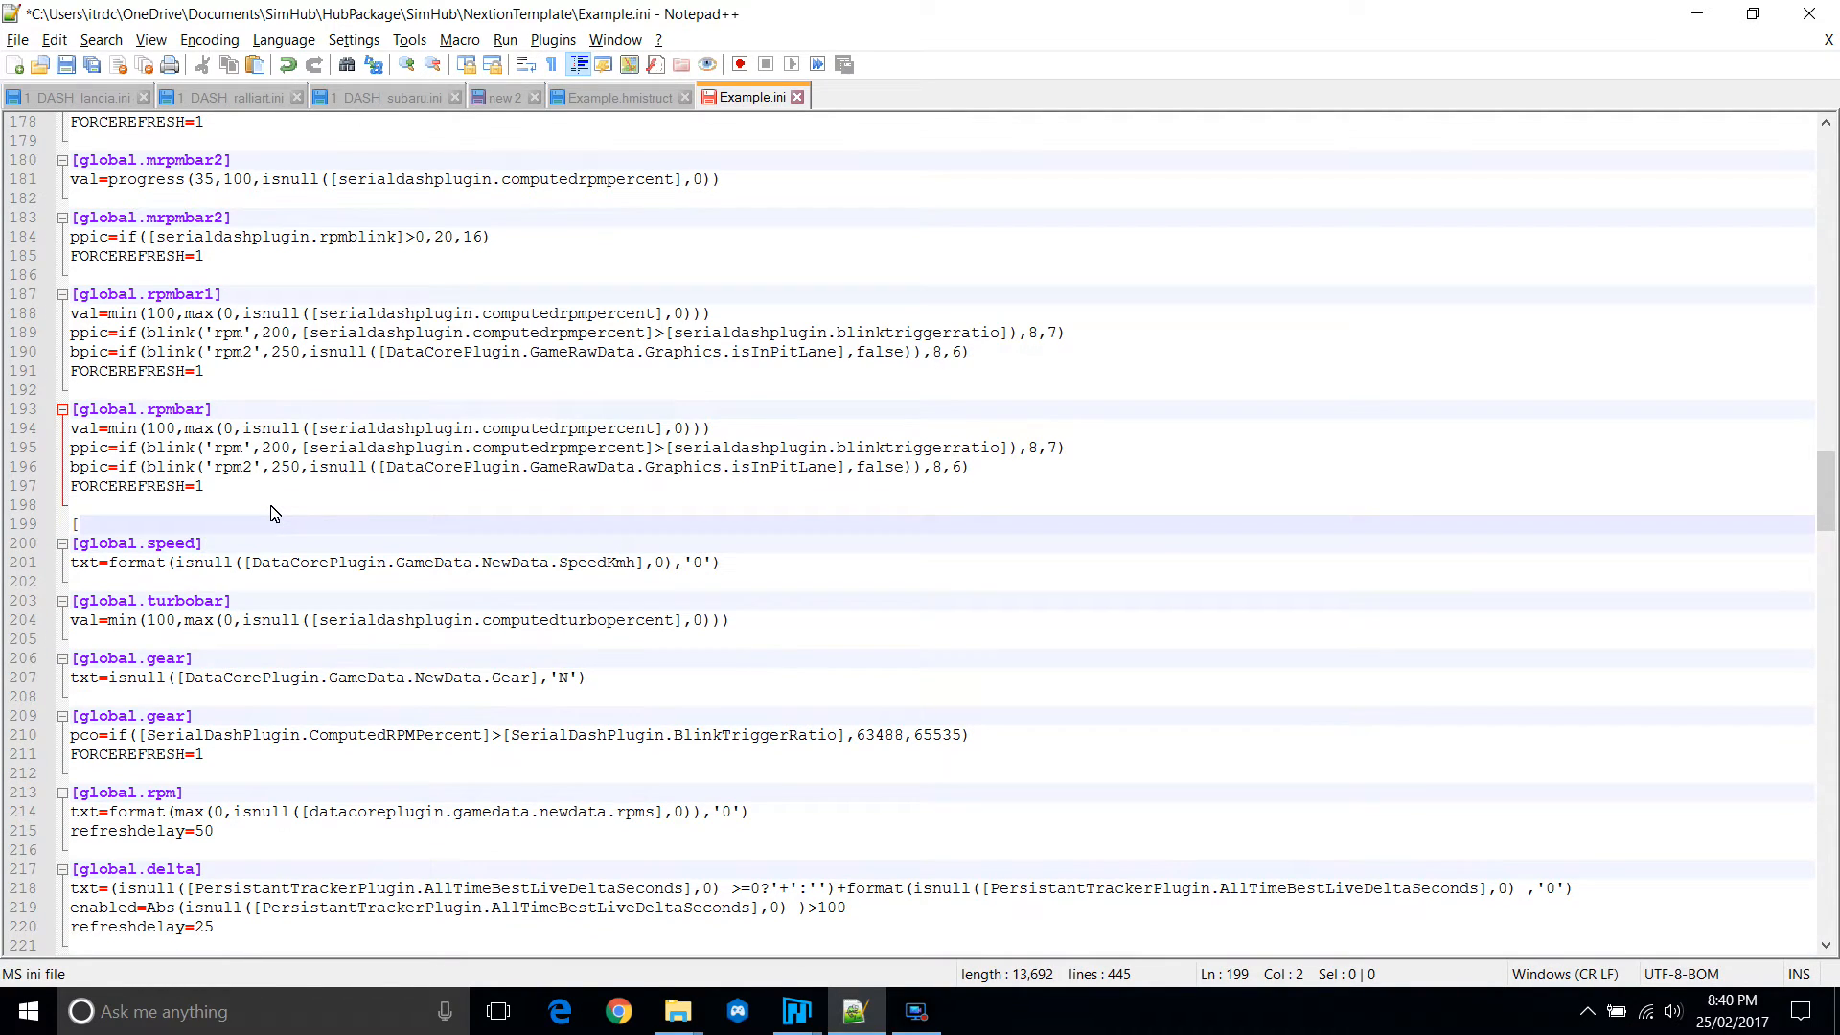
Add a [global.shiftlight] section header to Example.ini.
type("global.")
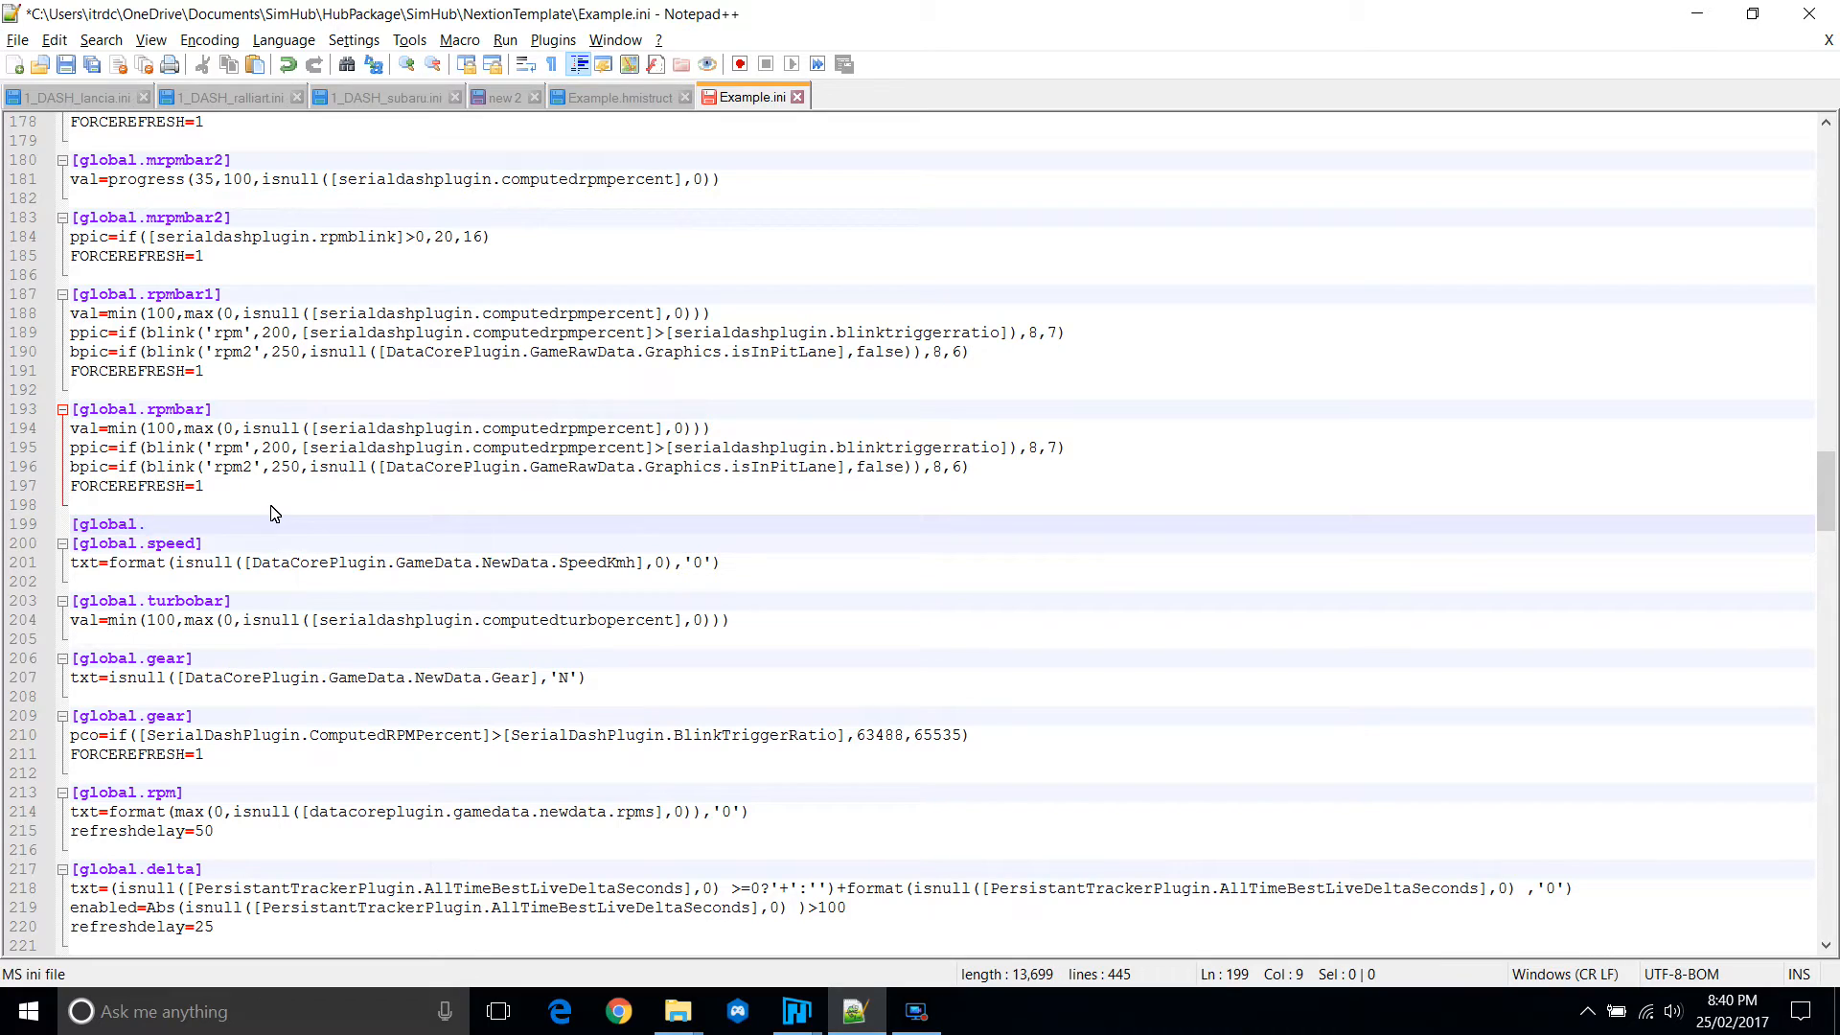
type("shift")
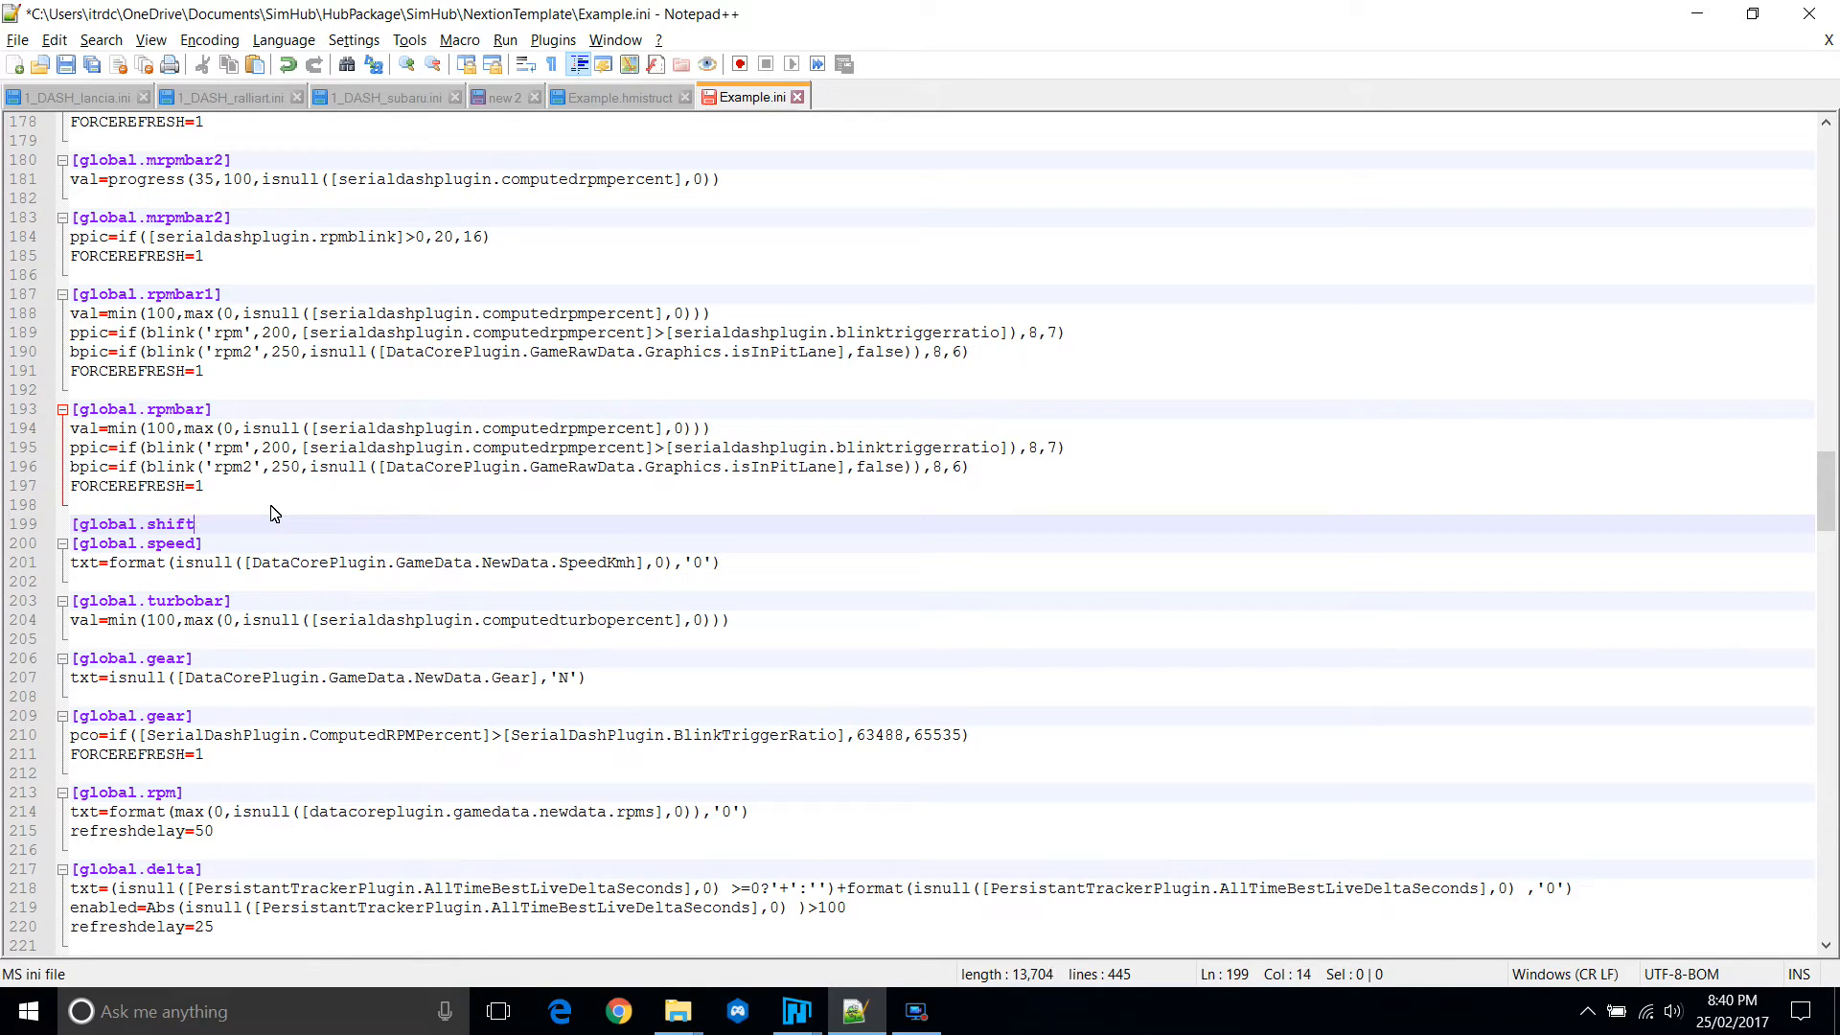
type("light")
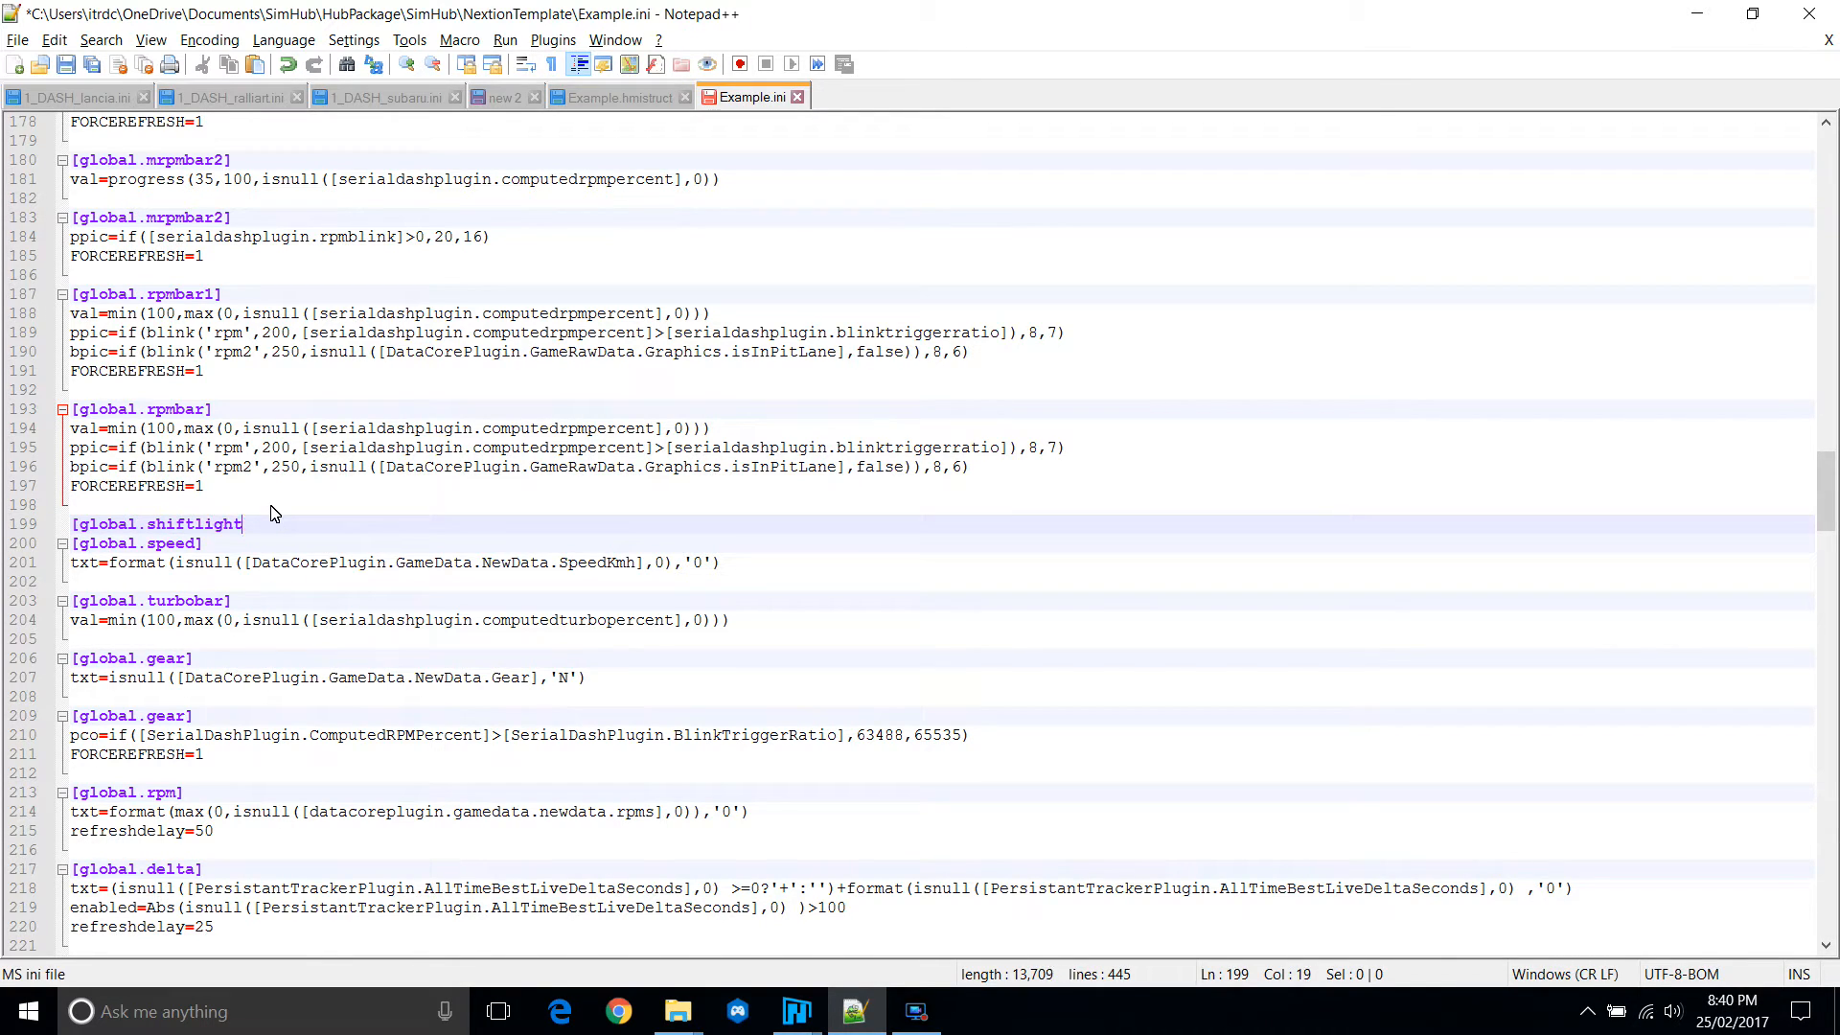
key("Enter")
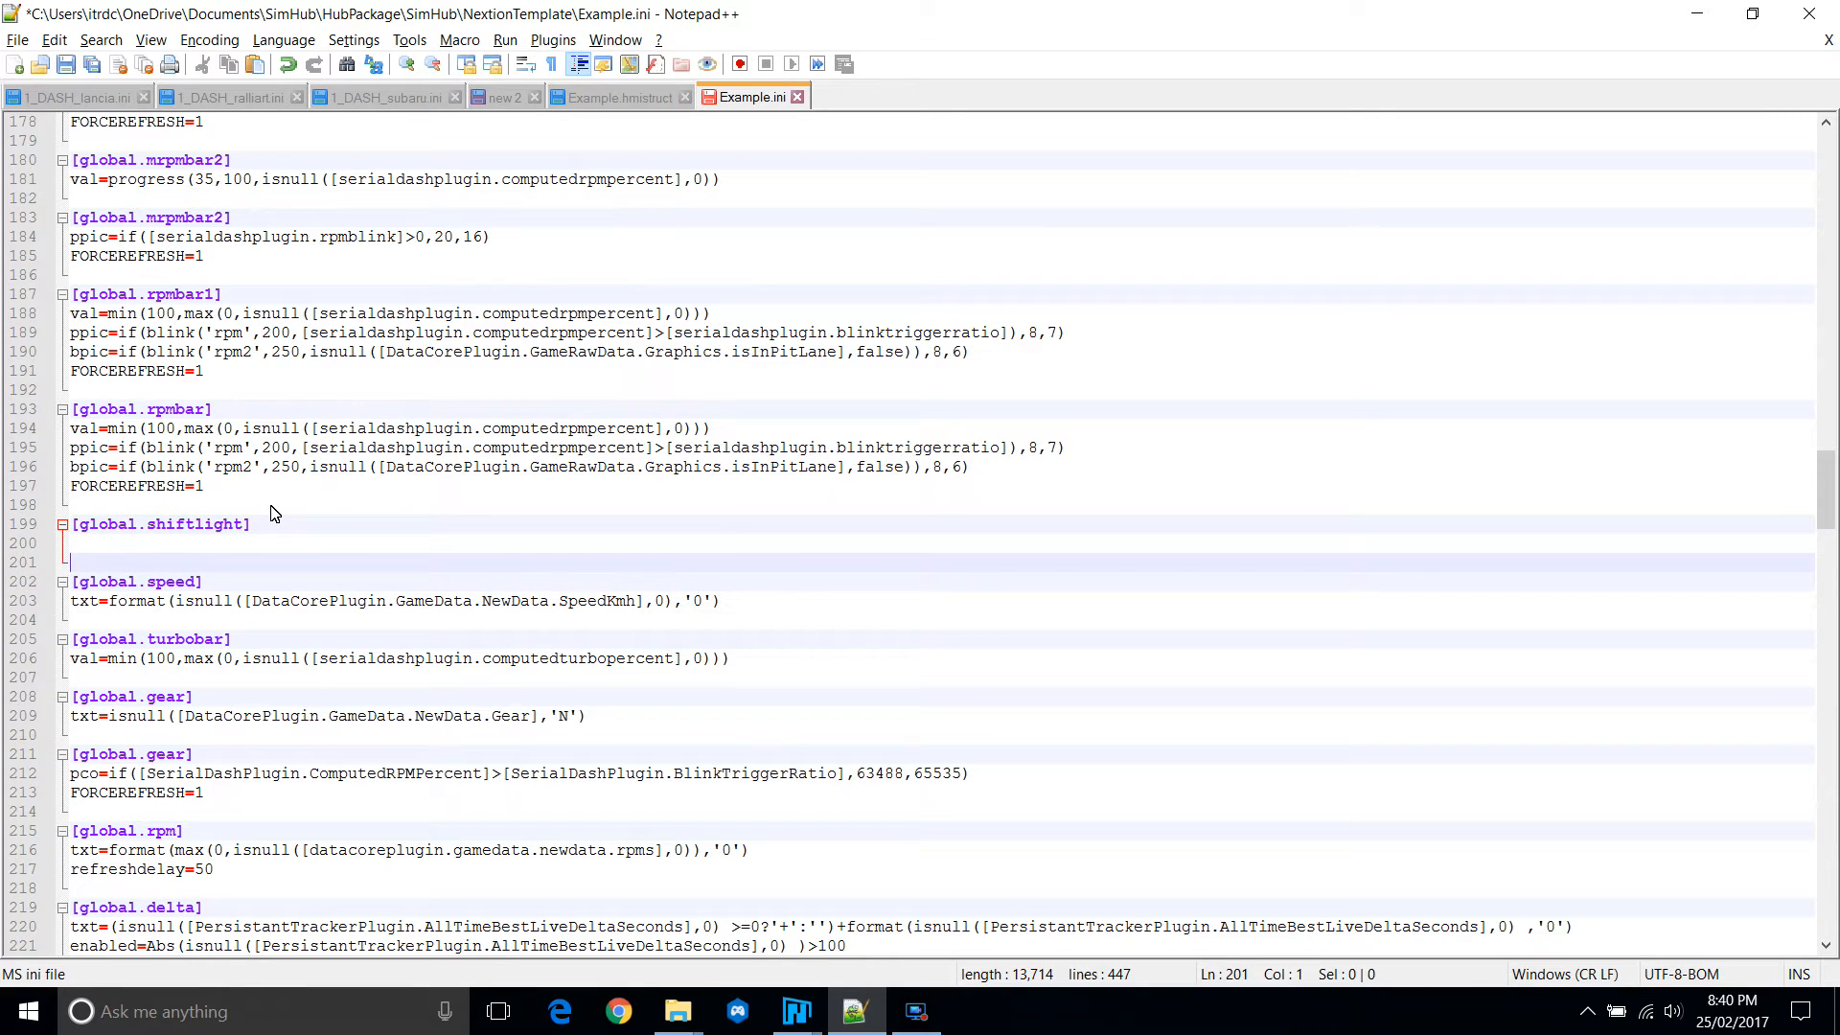
Copy the mrpmbar2 blink and FORCEREFRESH lines, changing ppic to pic with pictures 20 and 16.
scroll("down", 3)
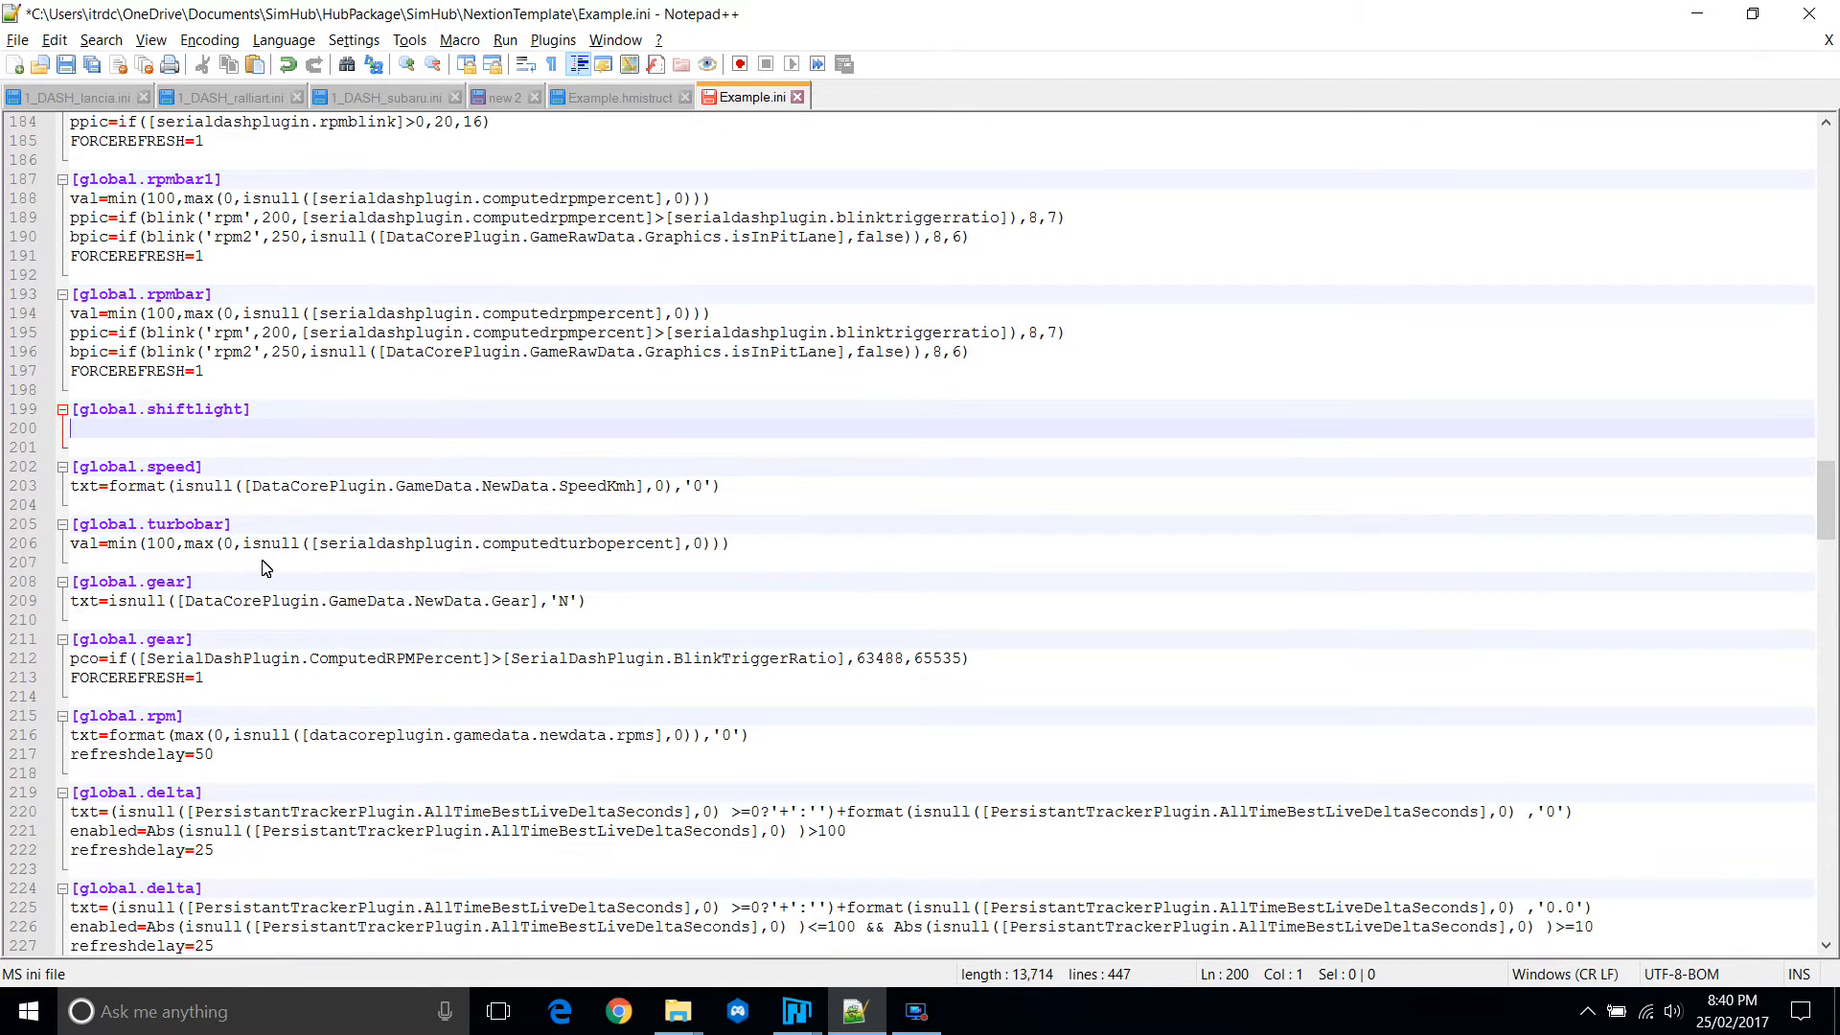
mouse_move(370, 715)
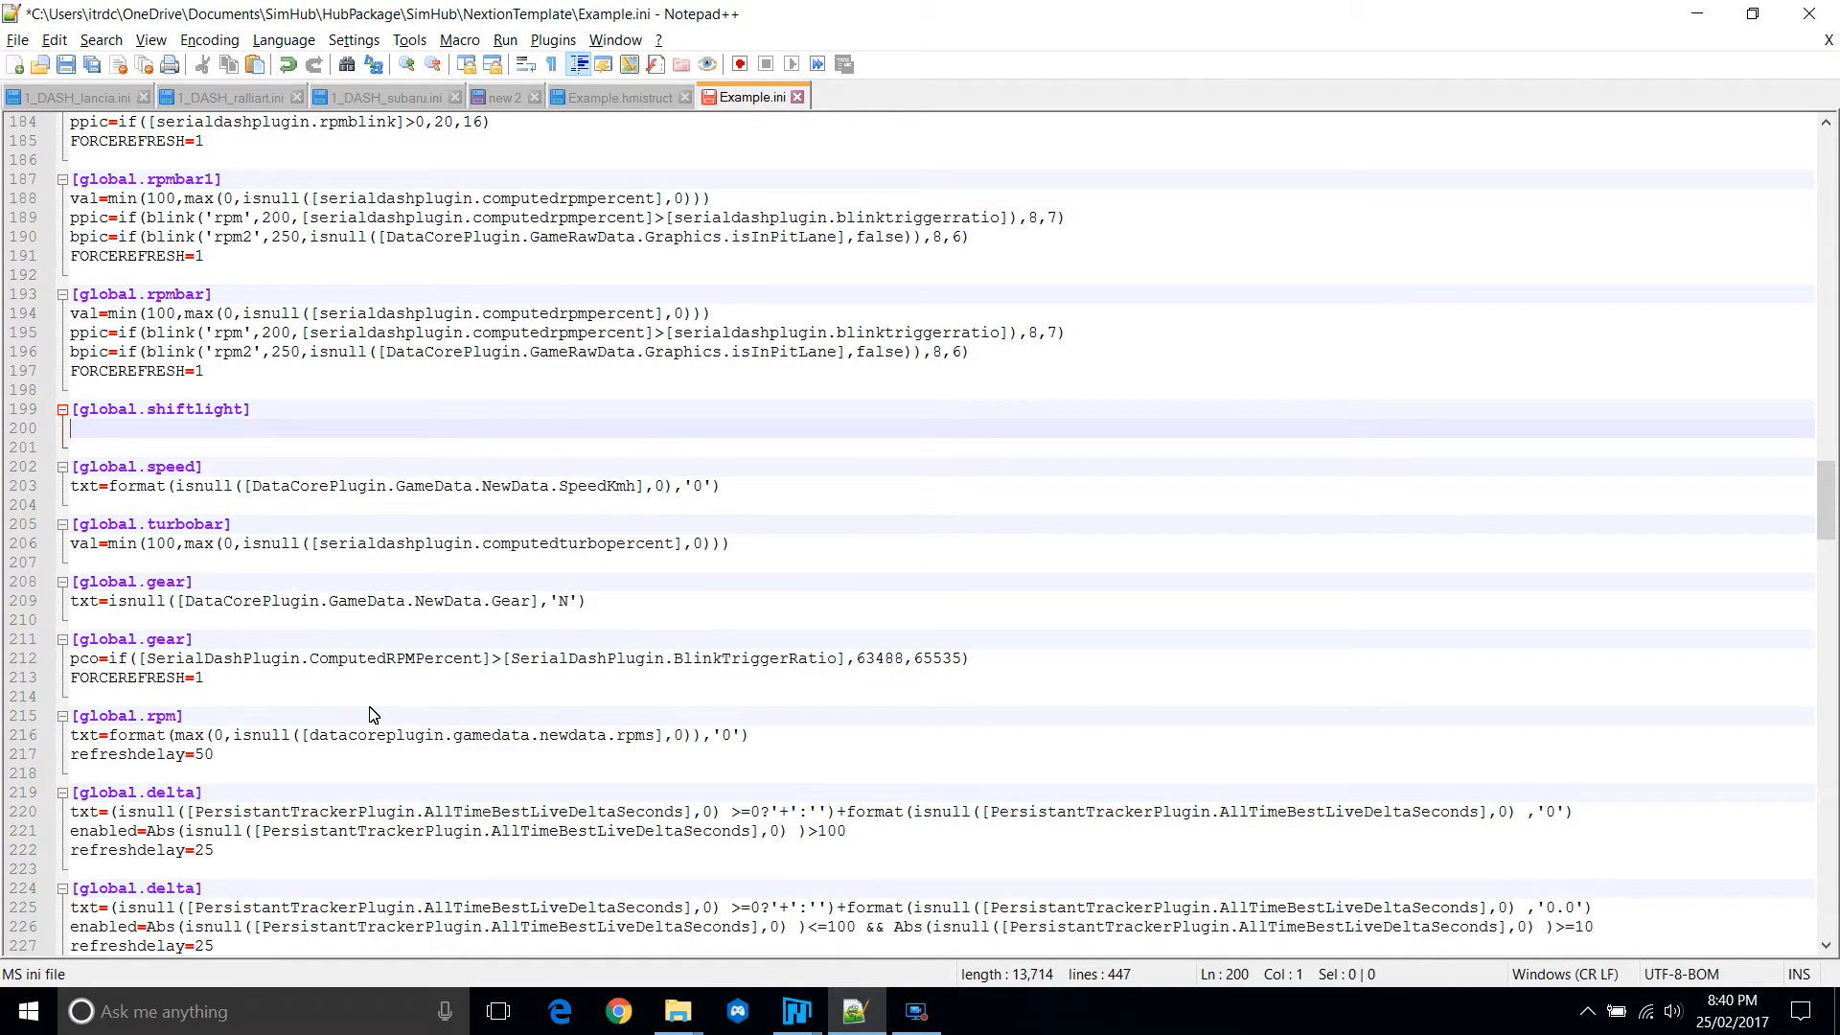
scroll("up", 3)
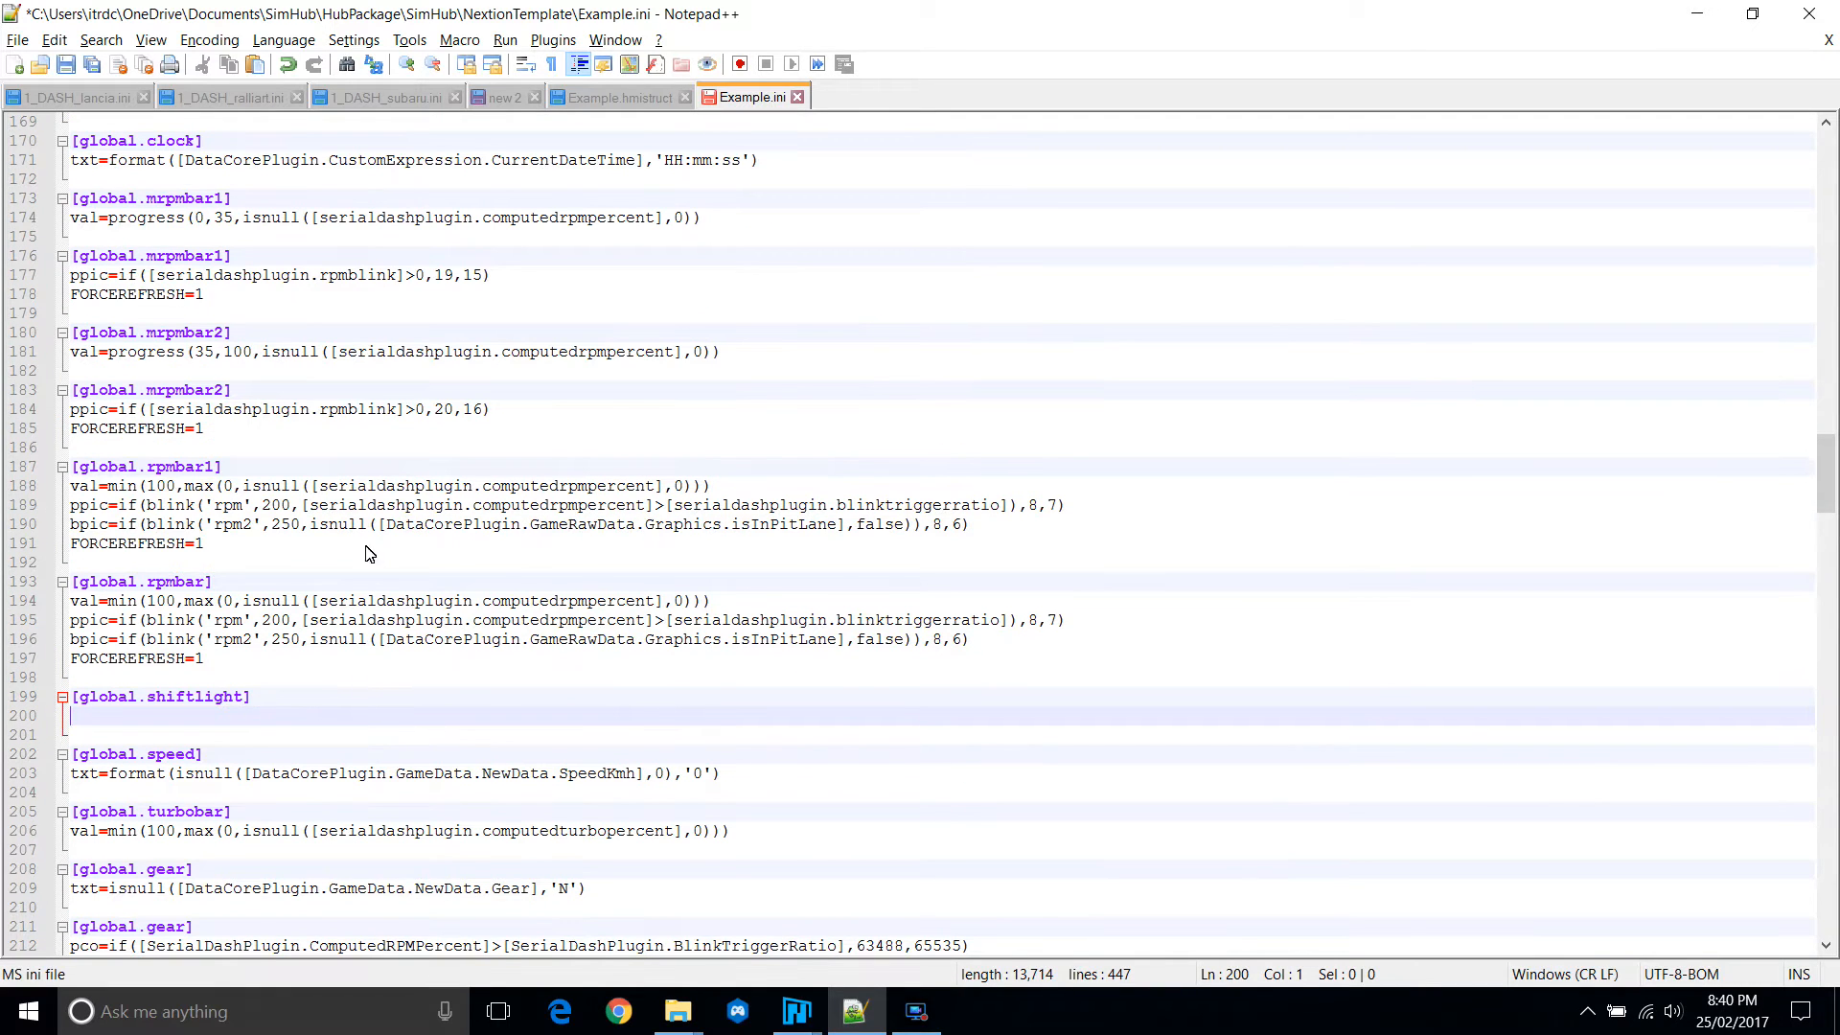
left_click(356, 408)
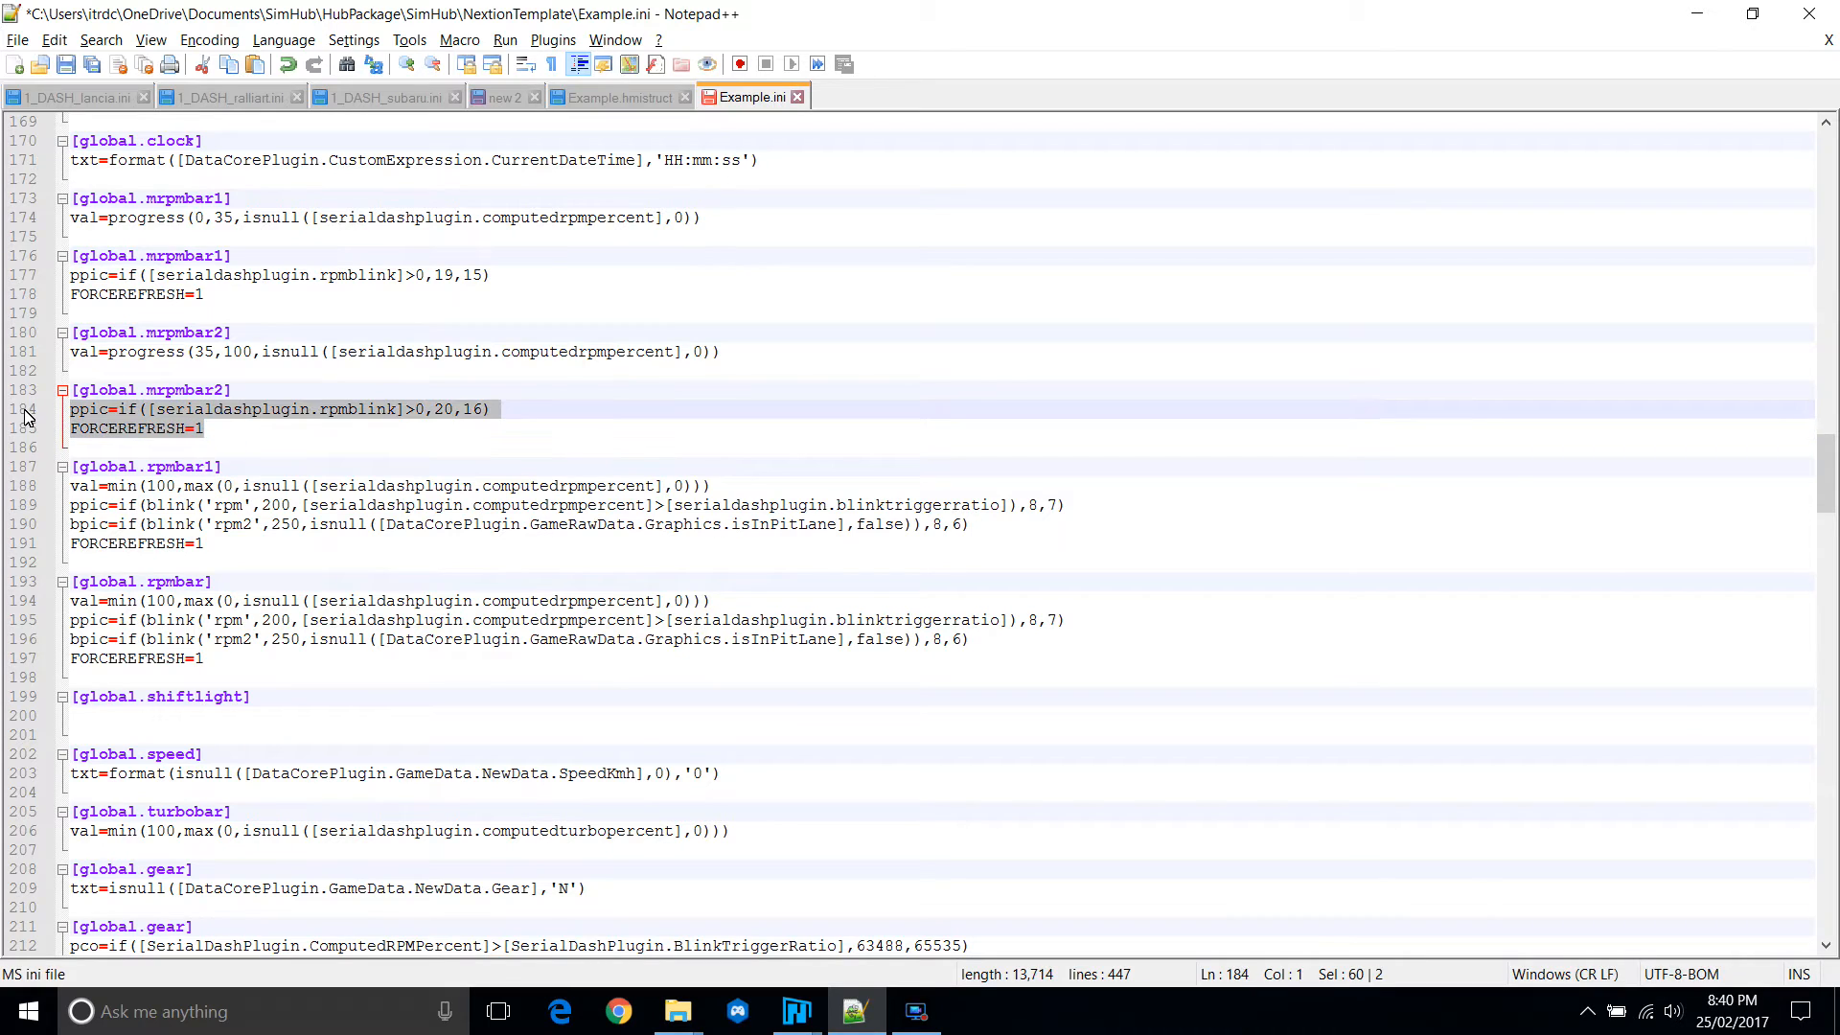
mouse_move(223, 458)
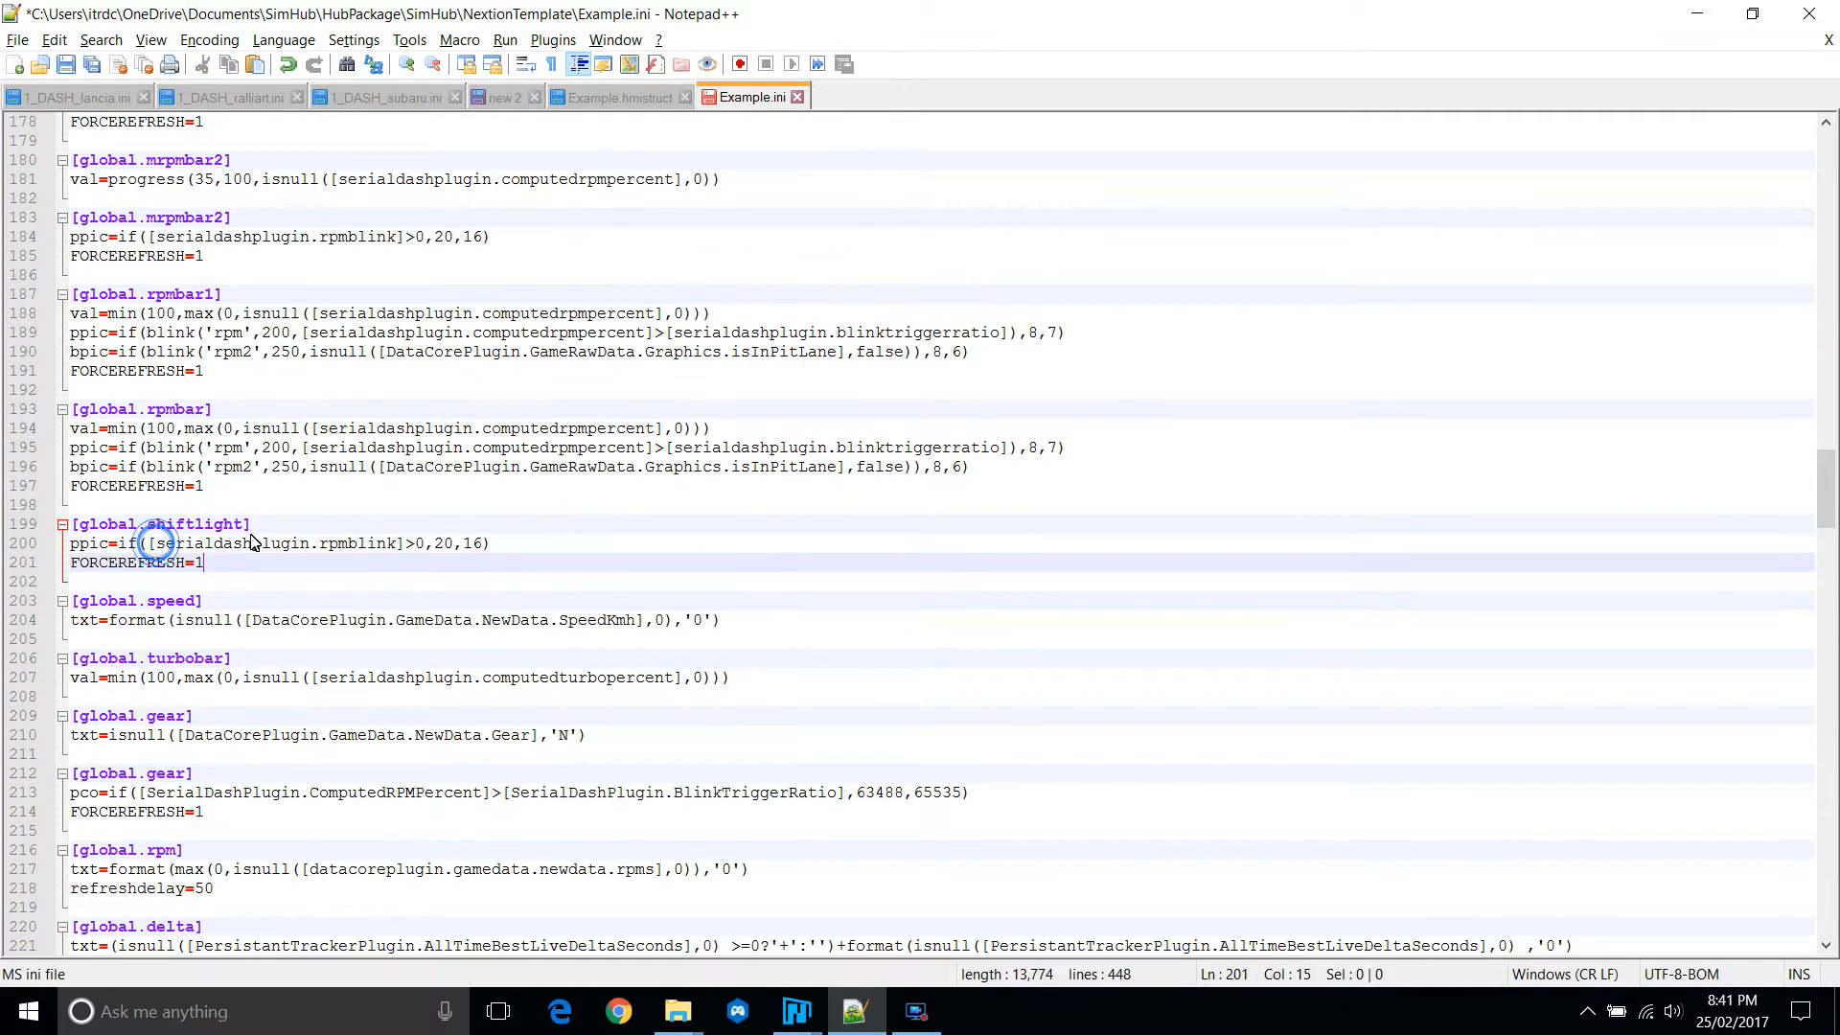
mouse_move(346, 552)
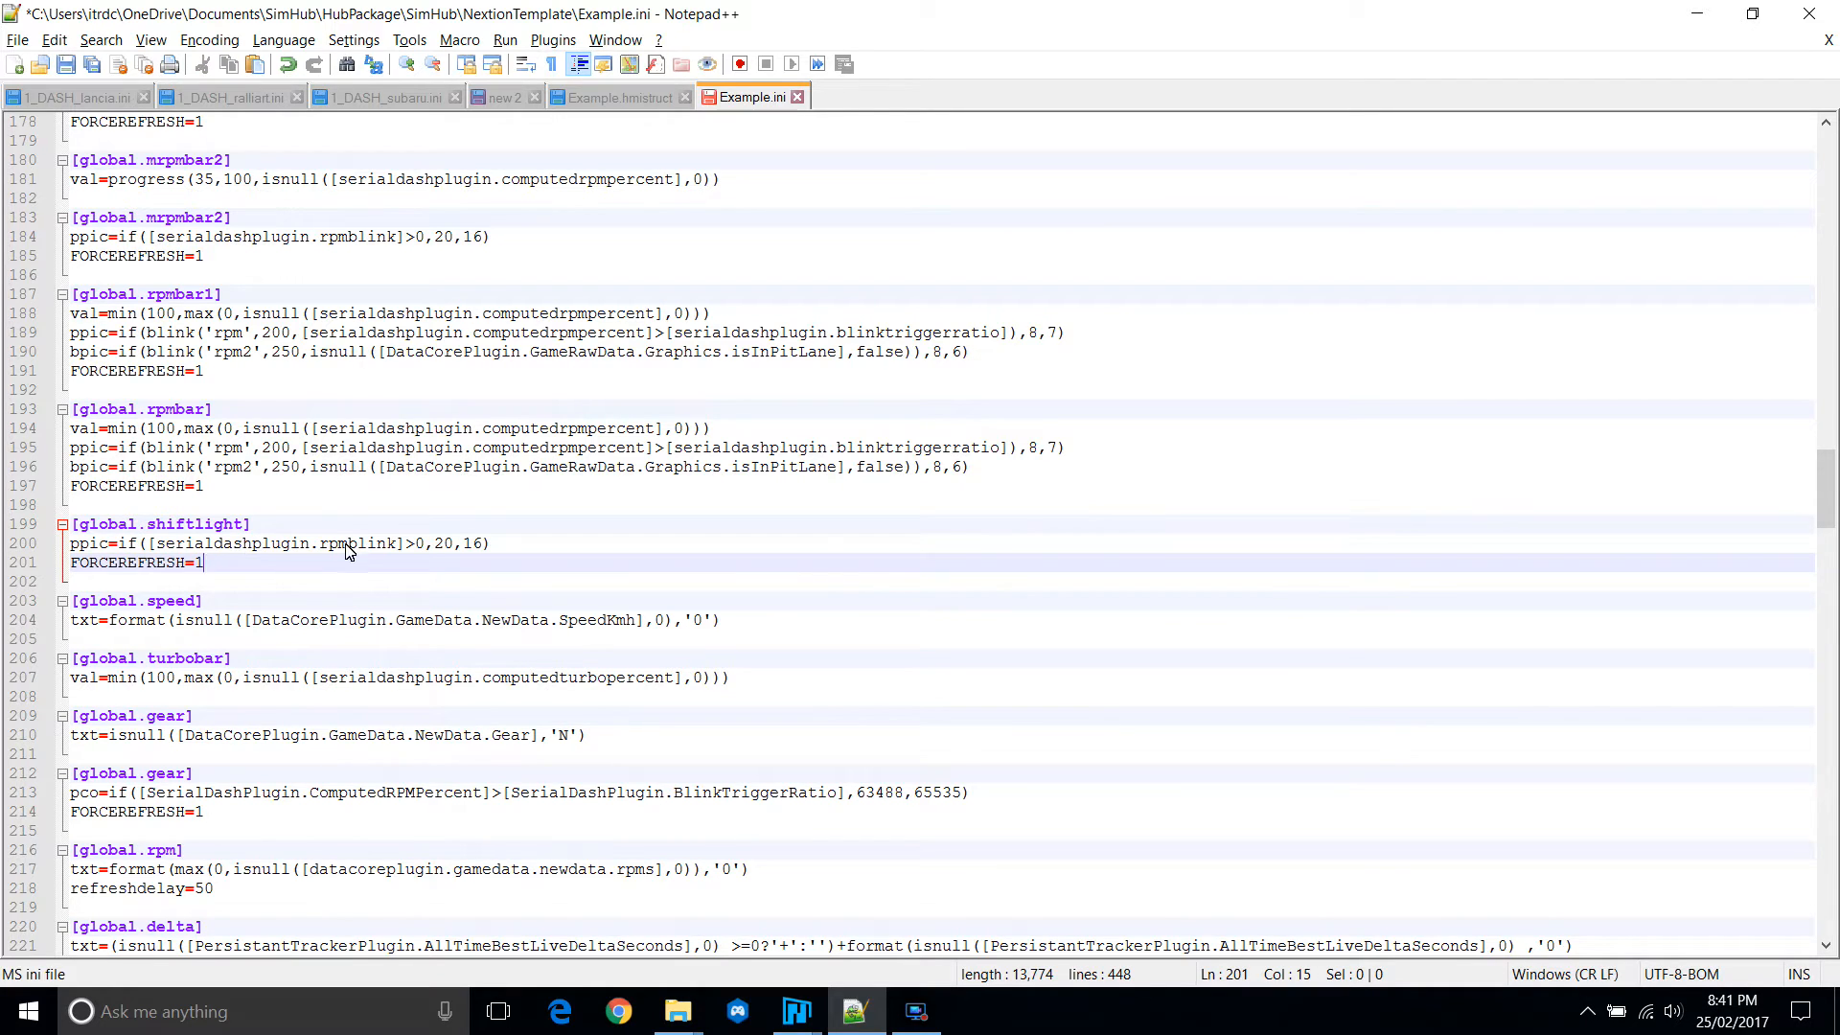
left_click(172, 543)
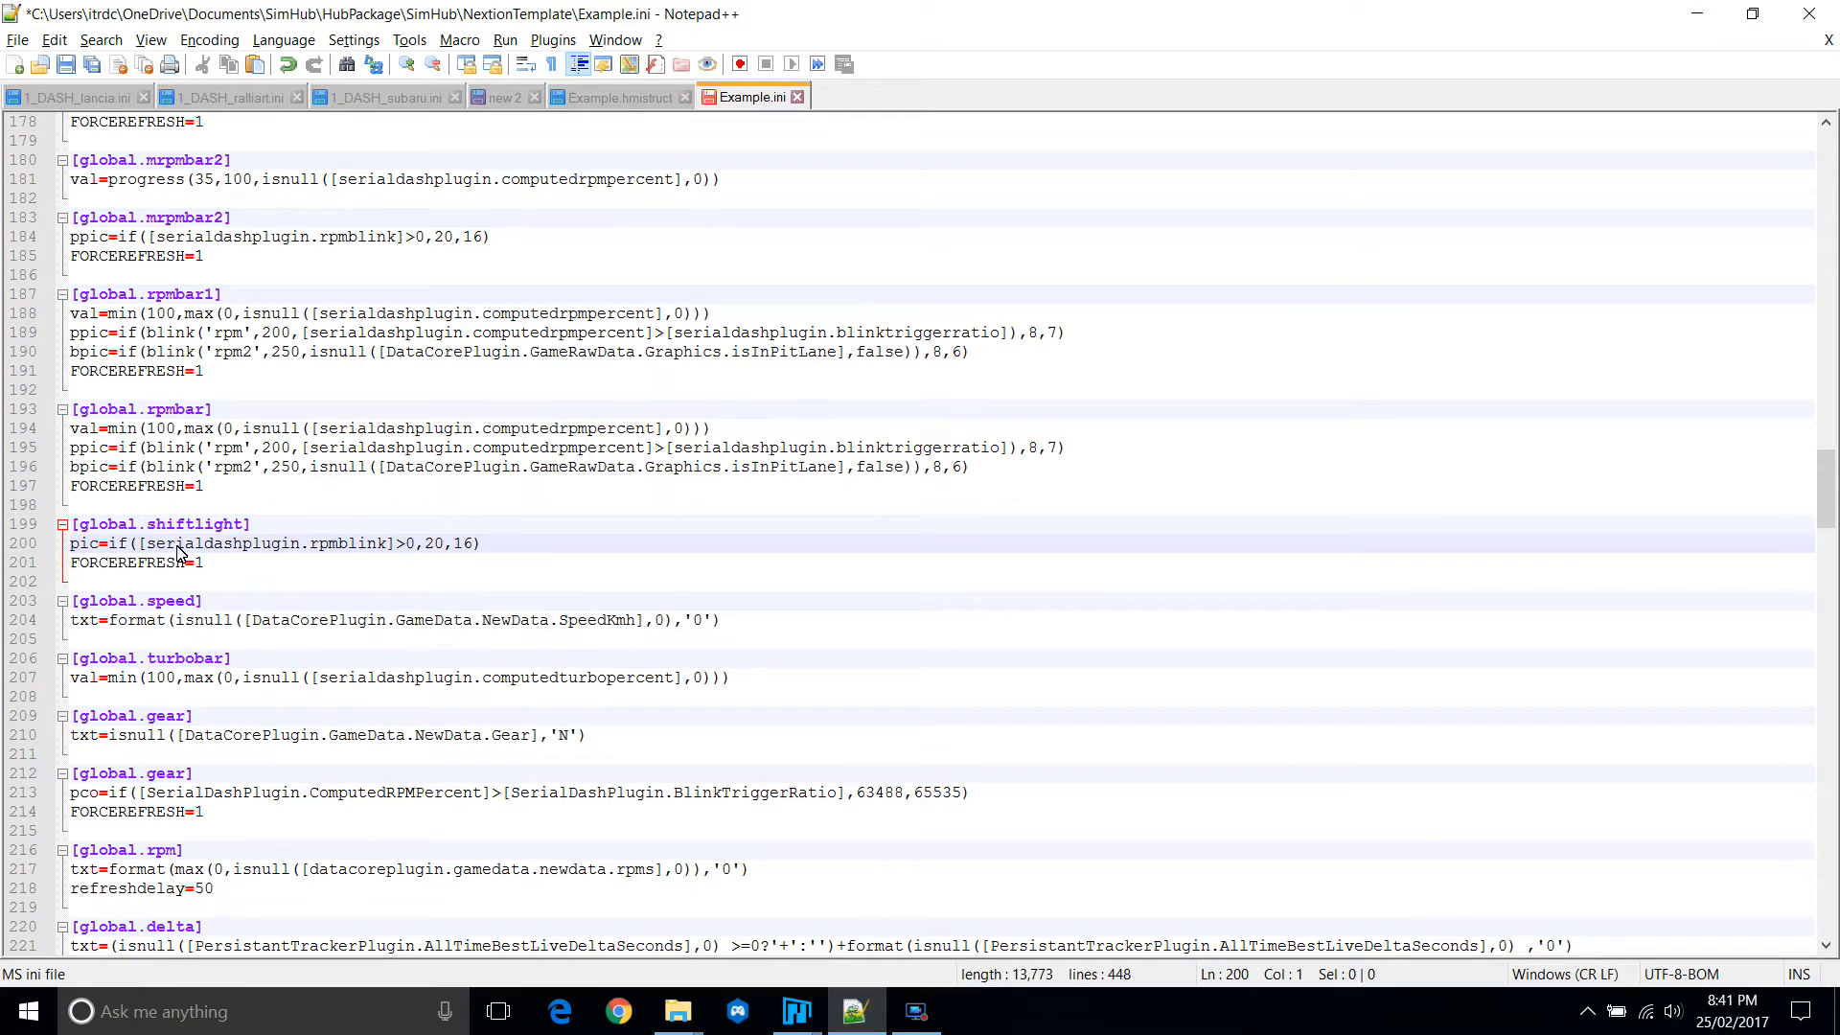
mouse_move(433, 570)
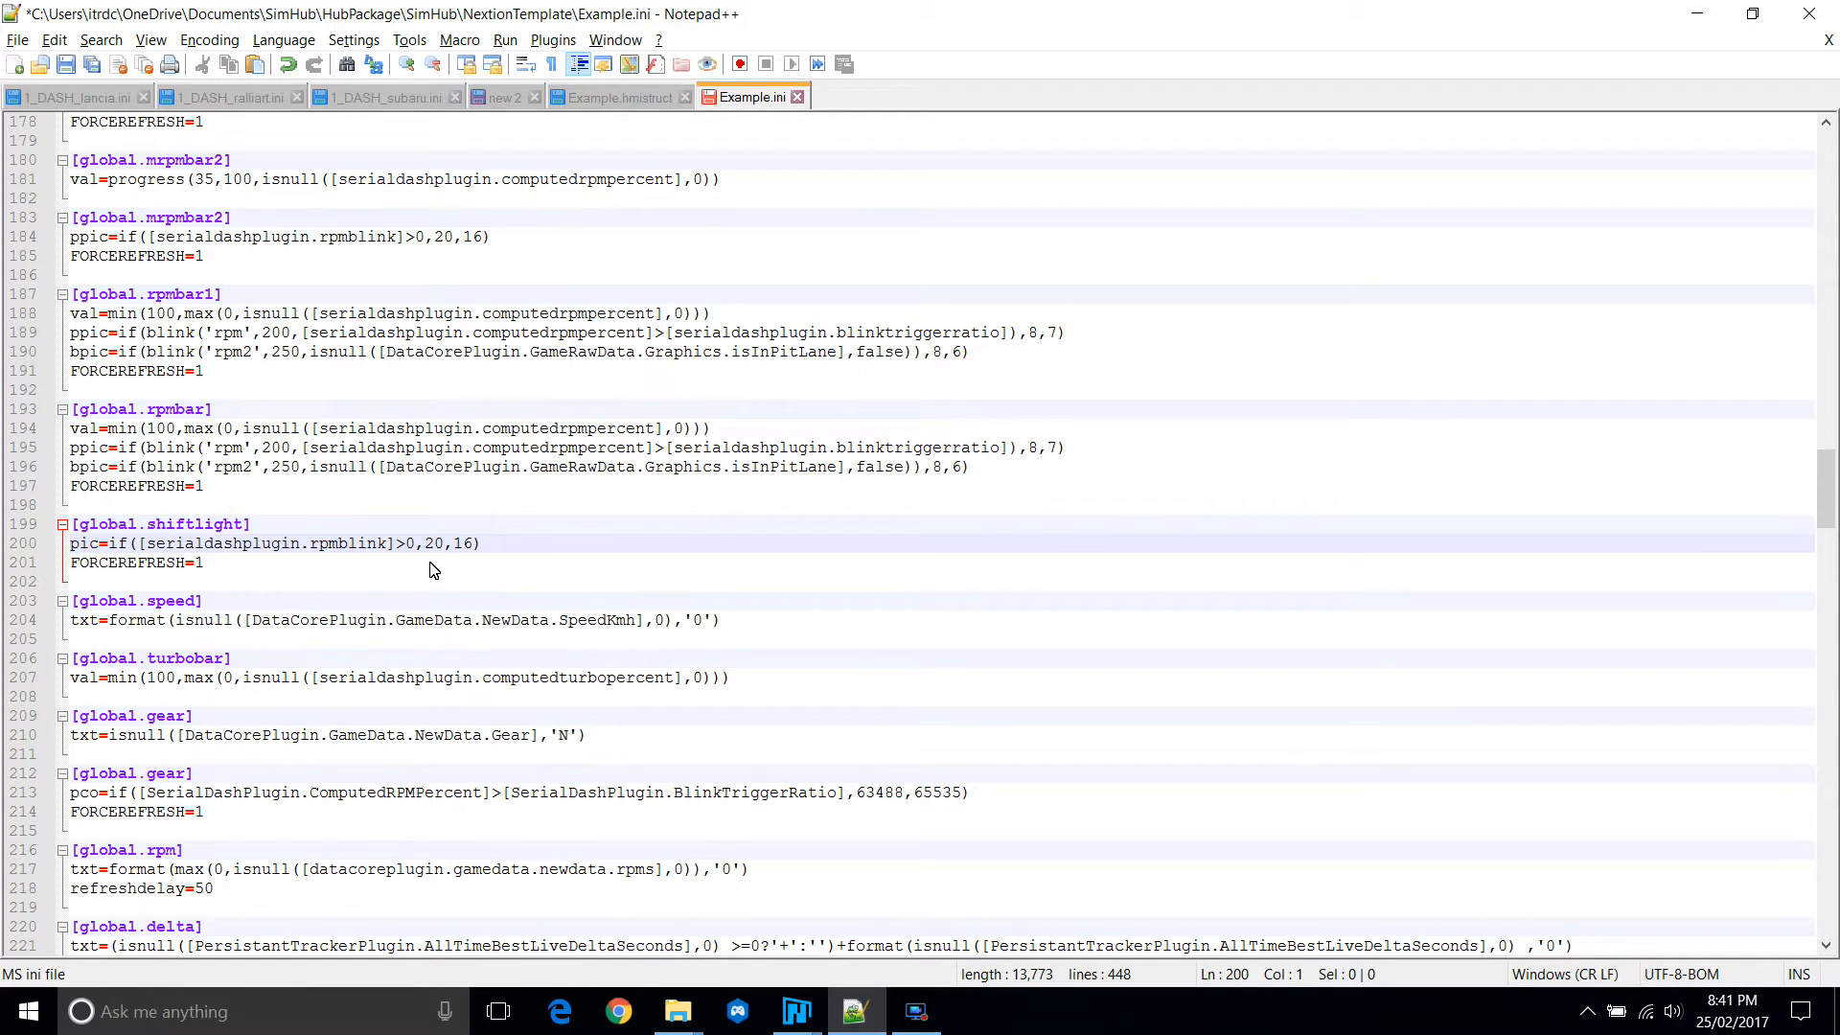
left_click(419, 543)
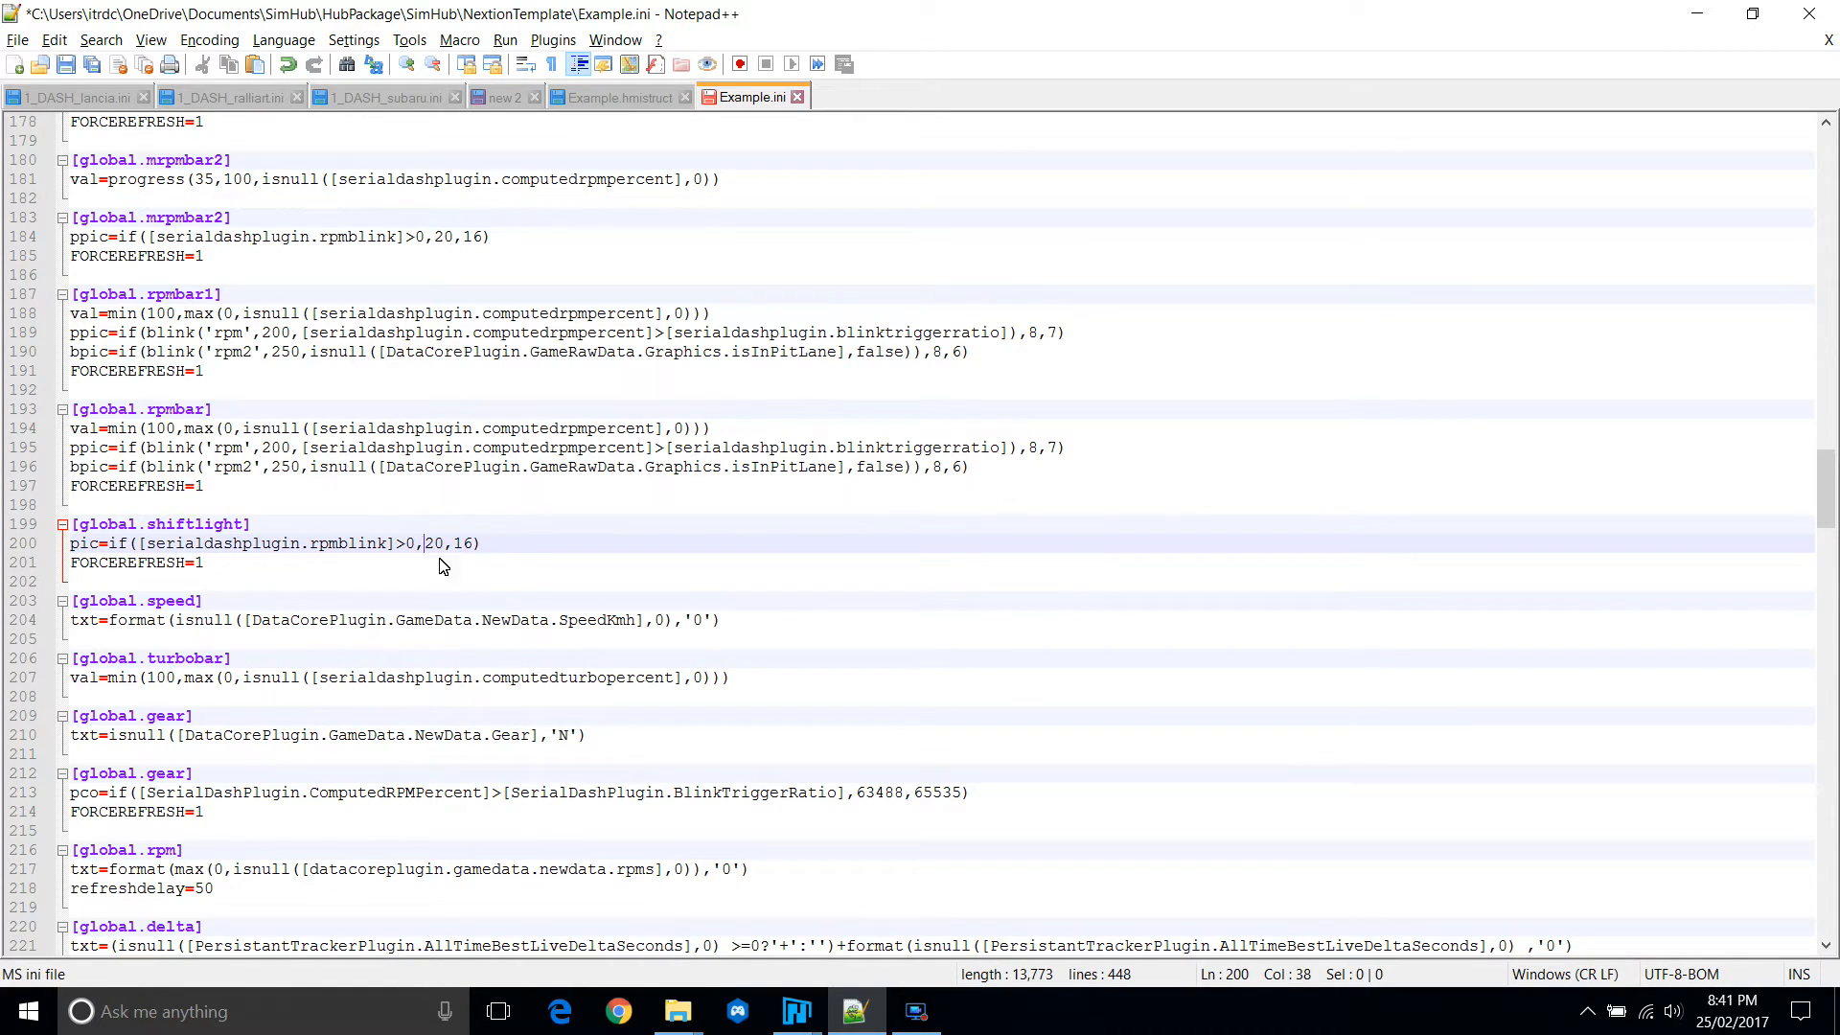
mouse_move(795, 1010)
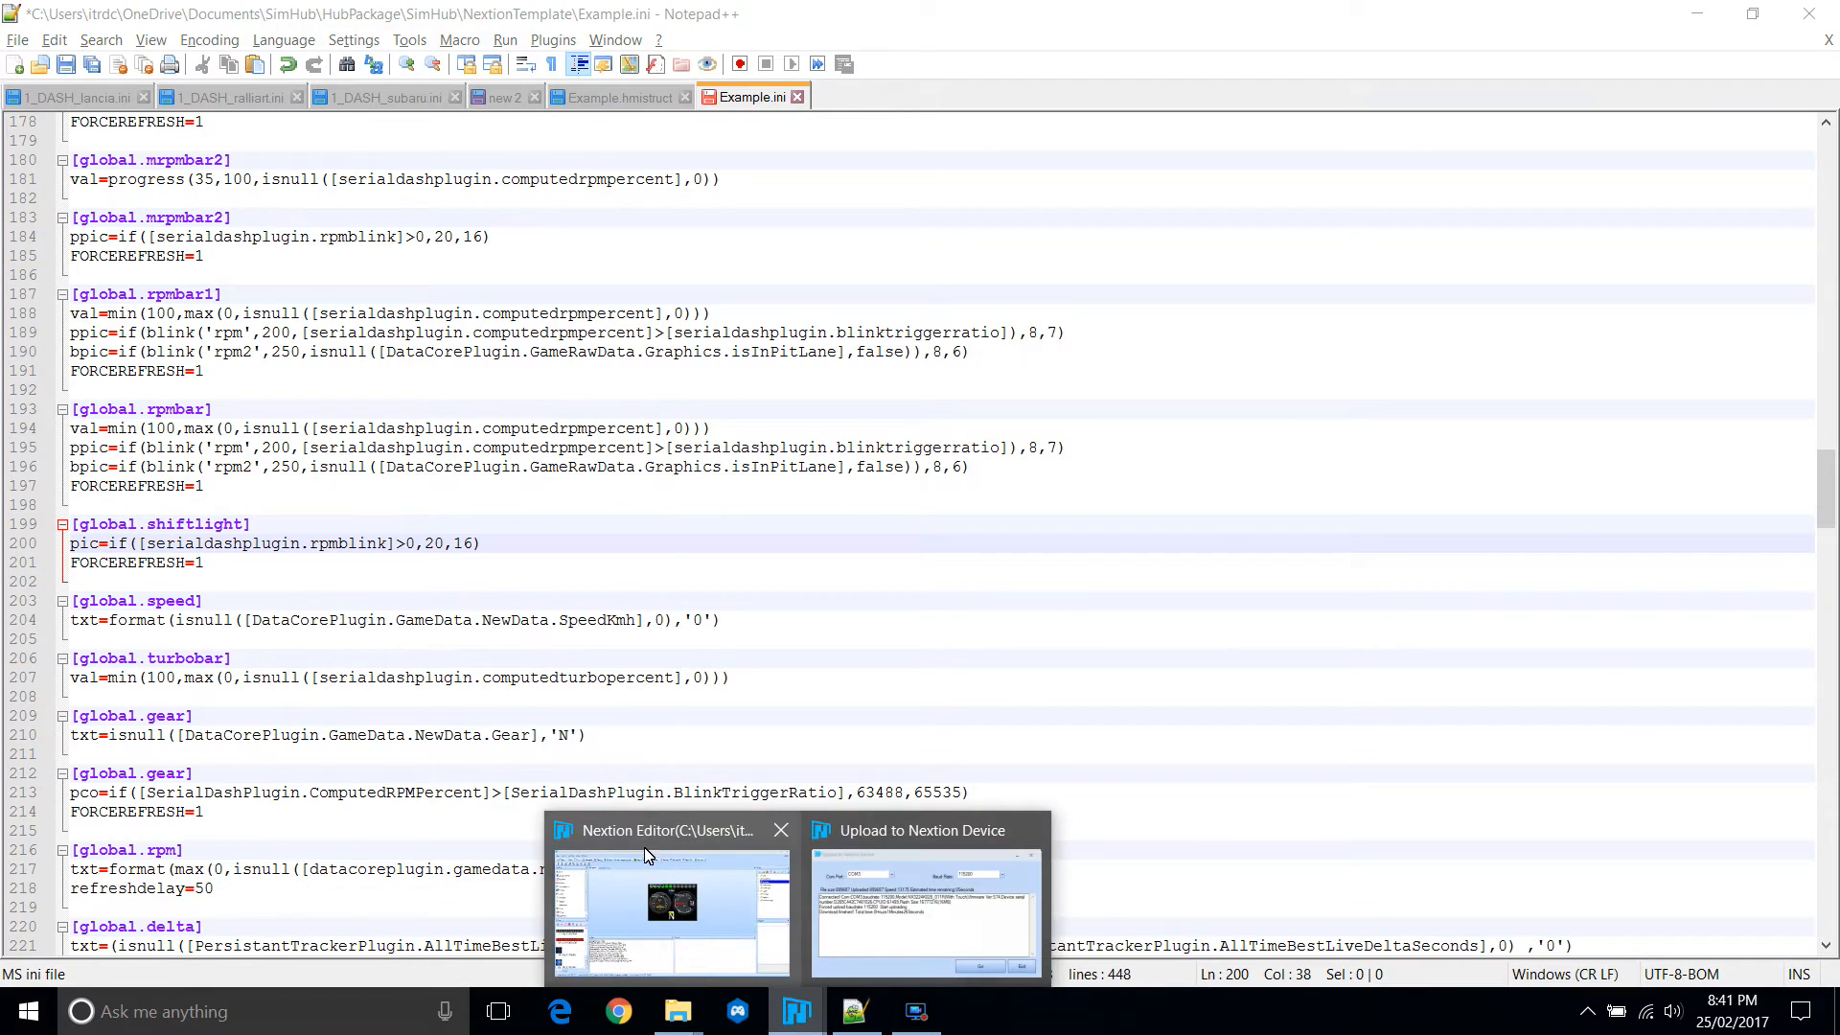
left_click(671, 910)
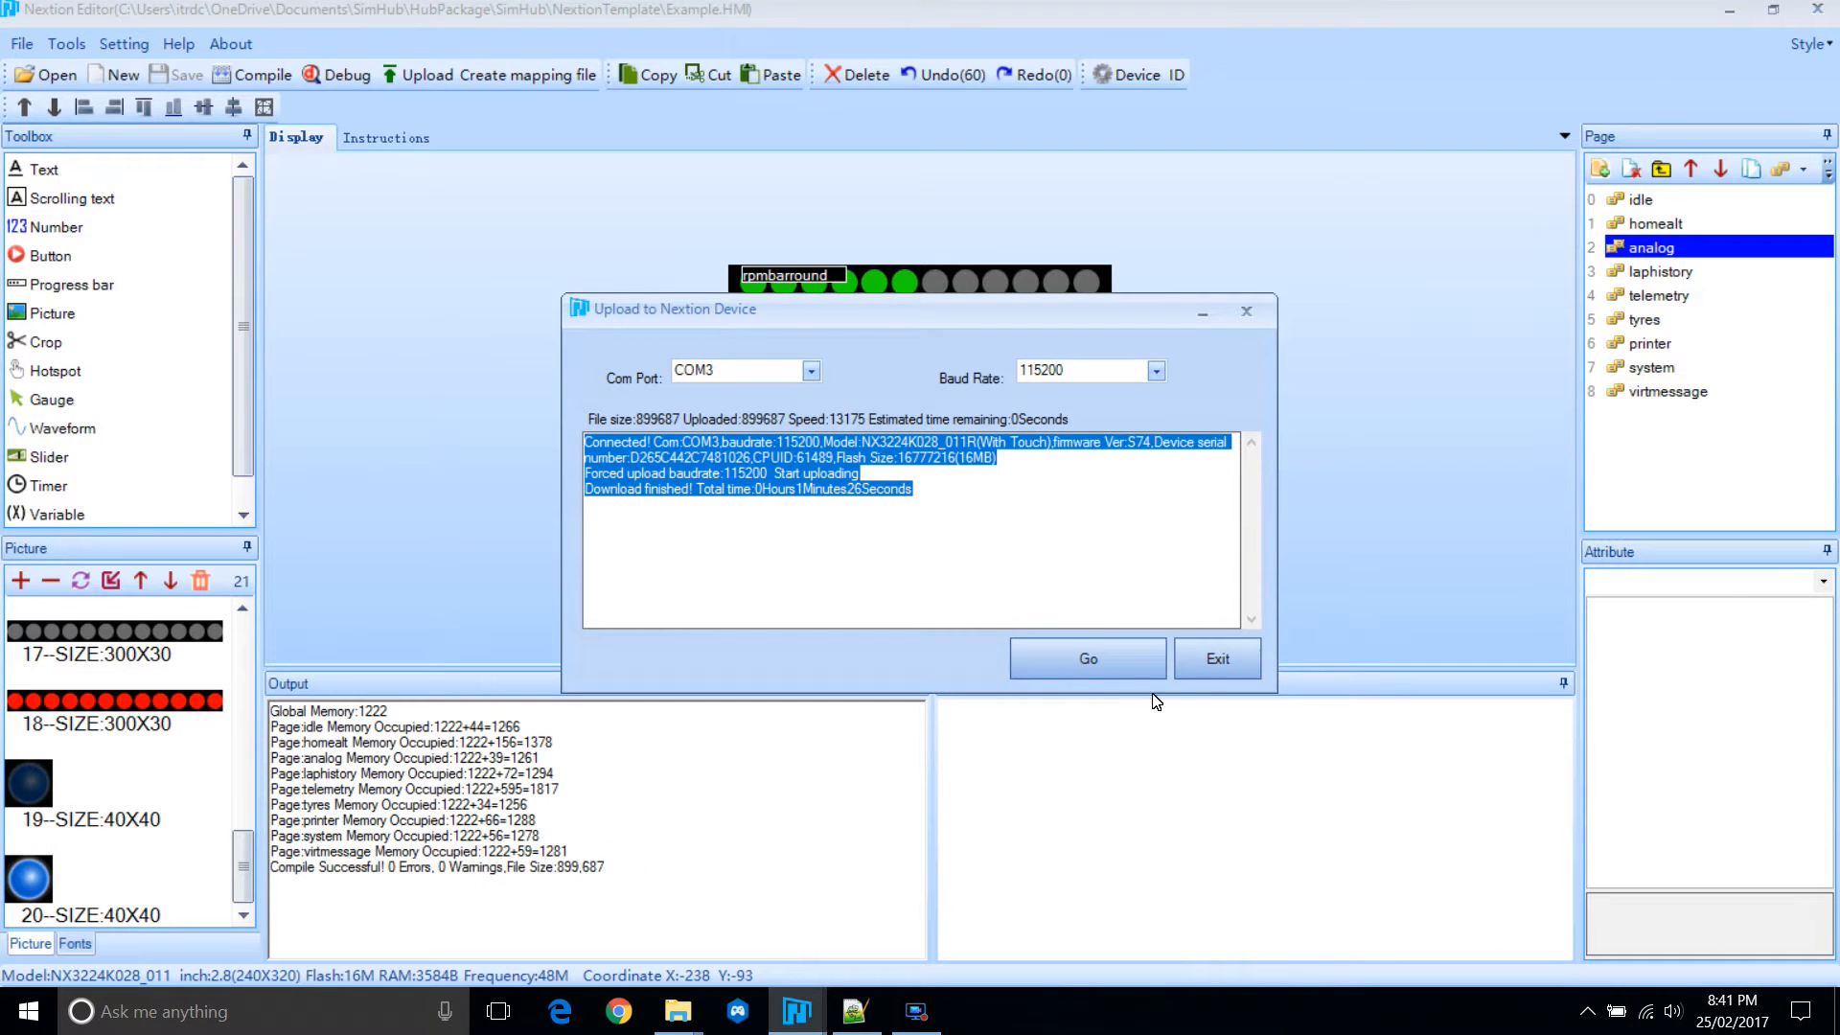
left_click(1217, 659)
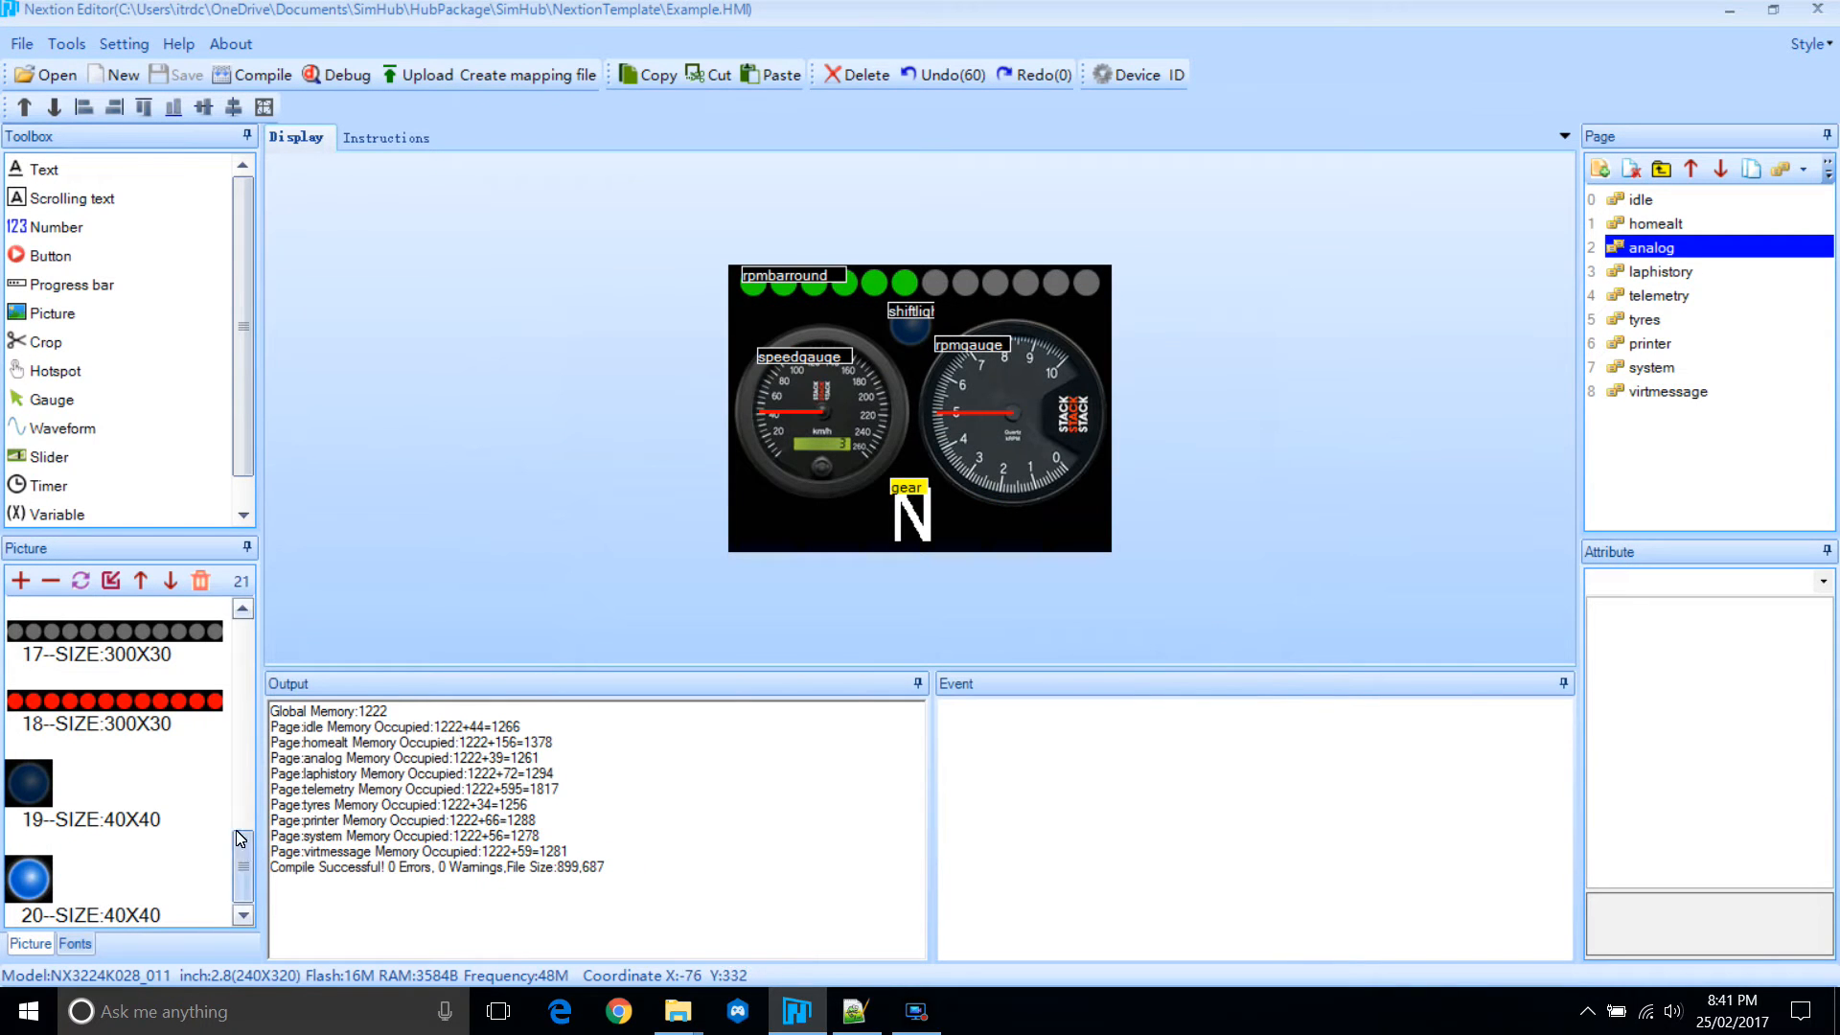
left_click(114, 784)
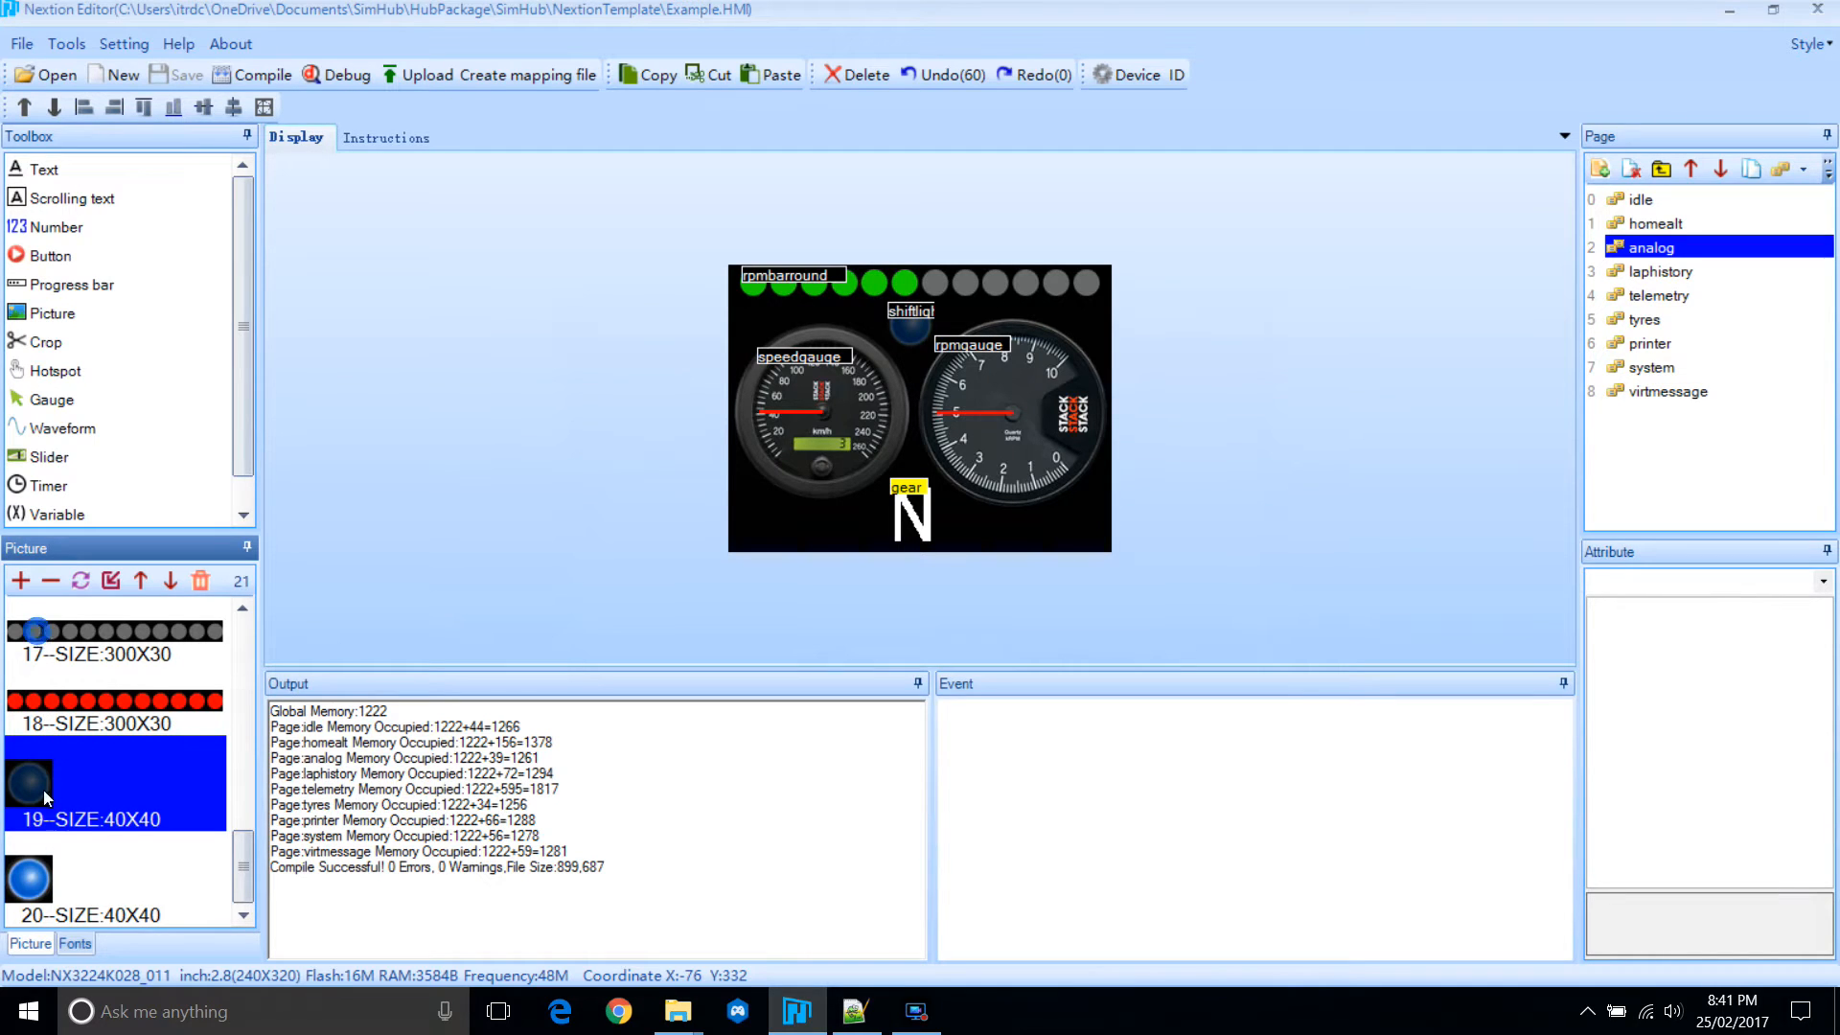
left_click(114, 879)
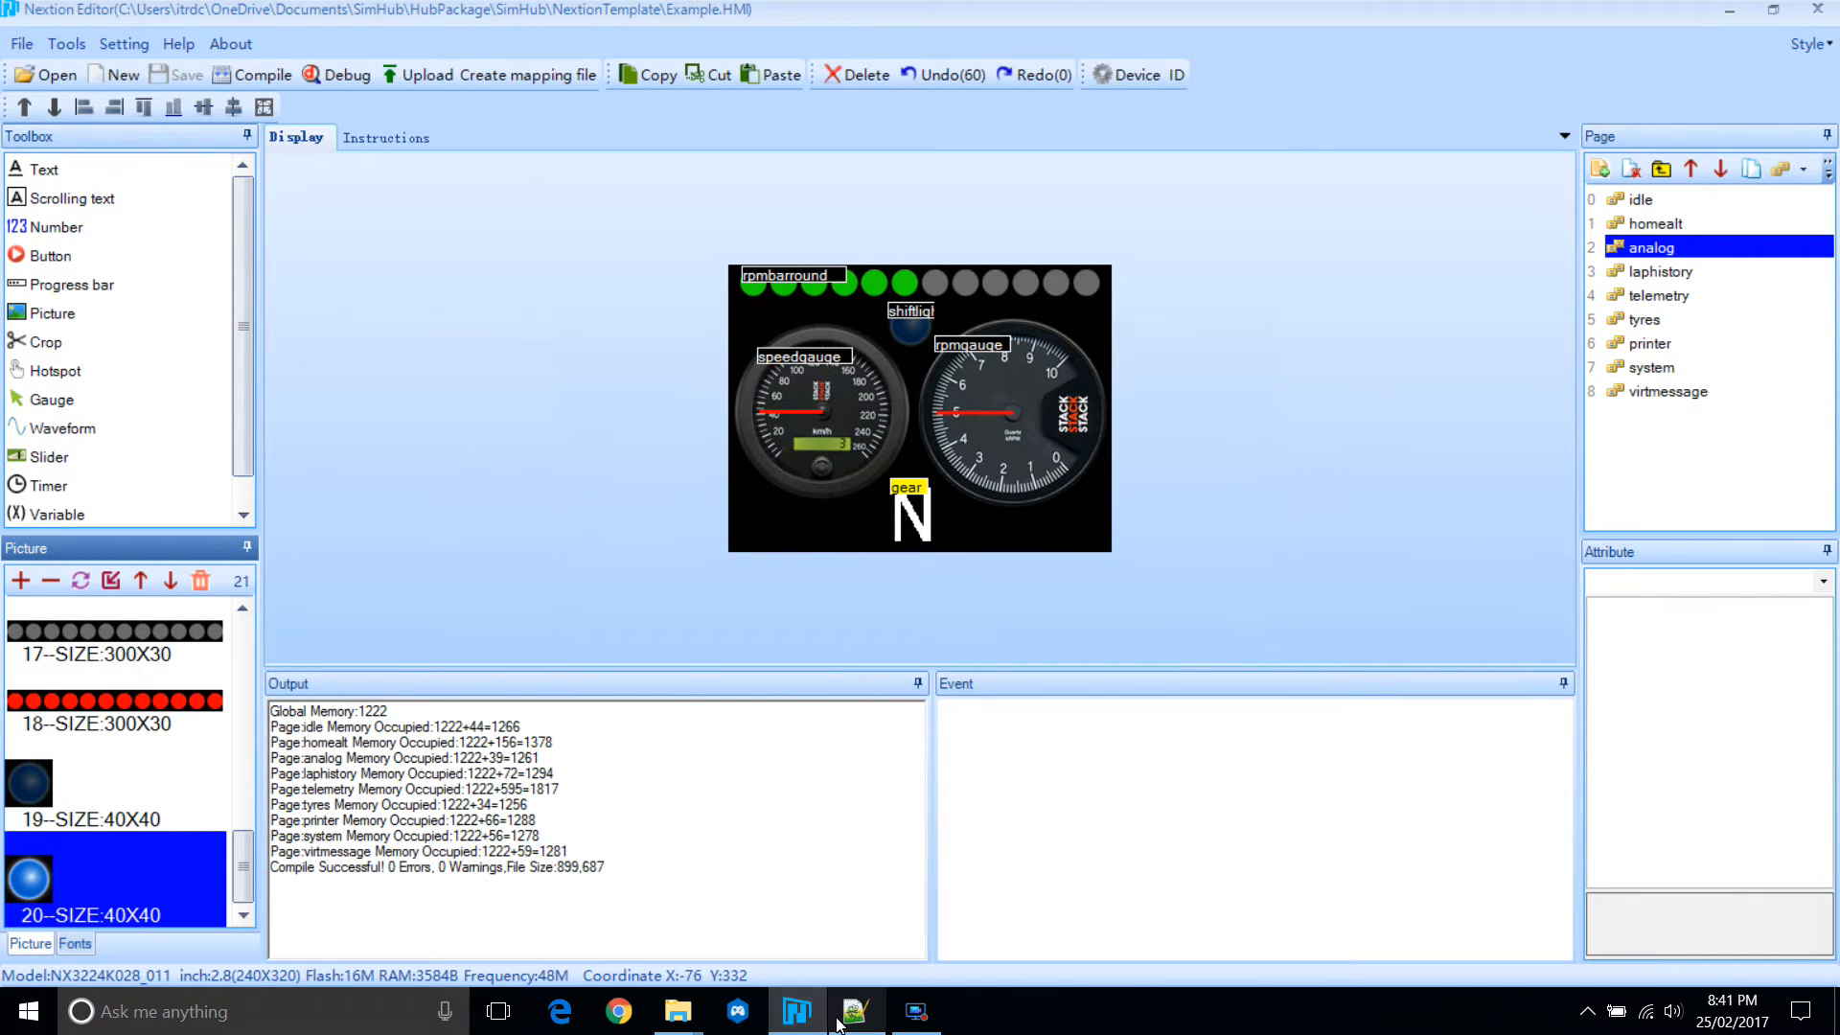
left_click(854, 1010)
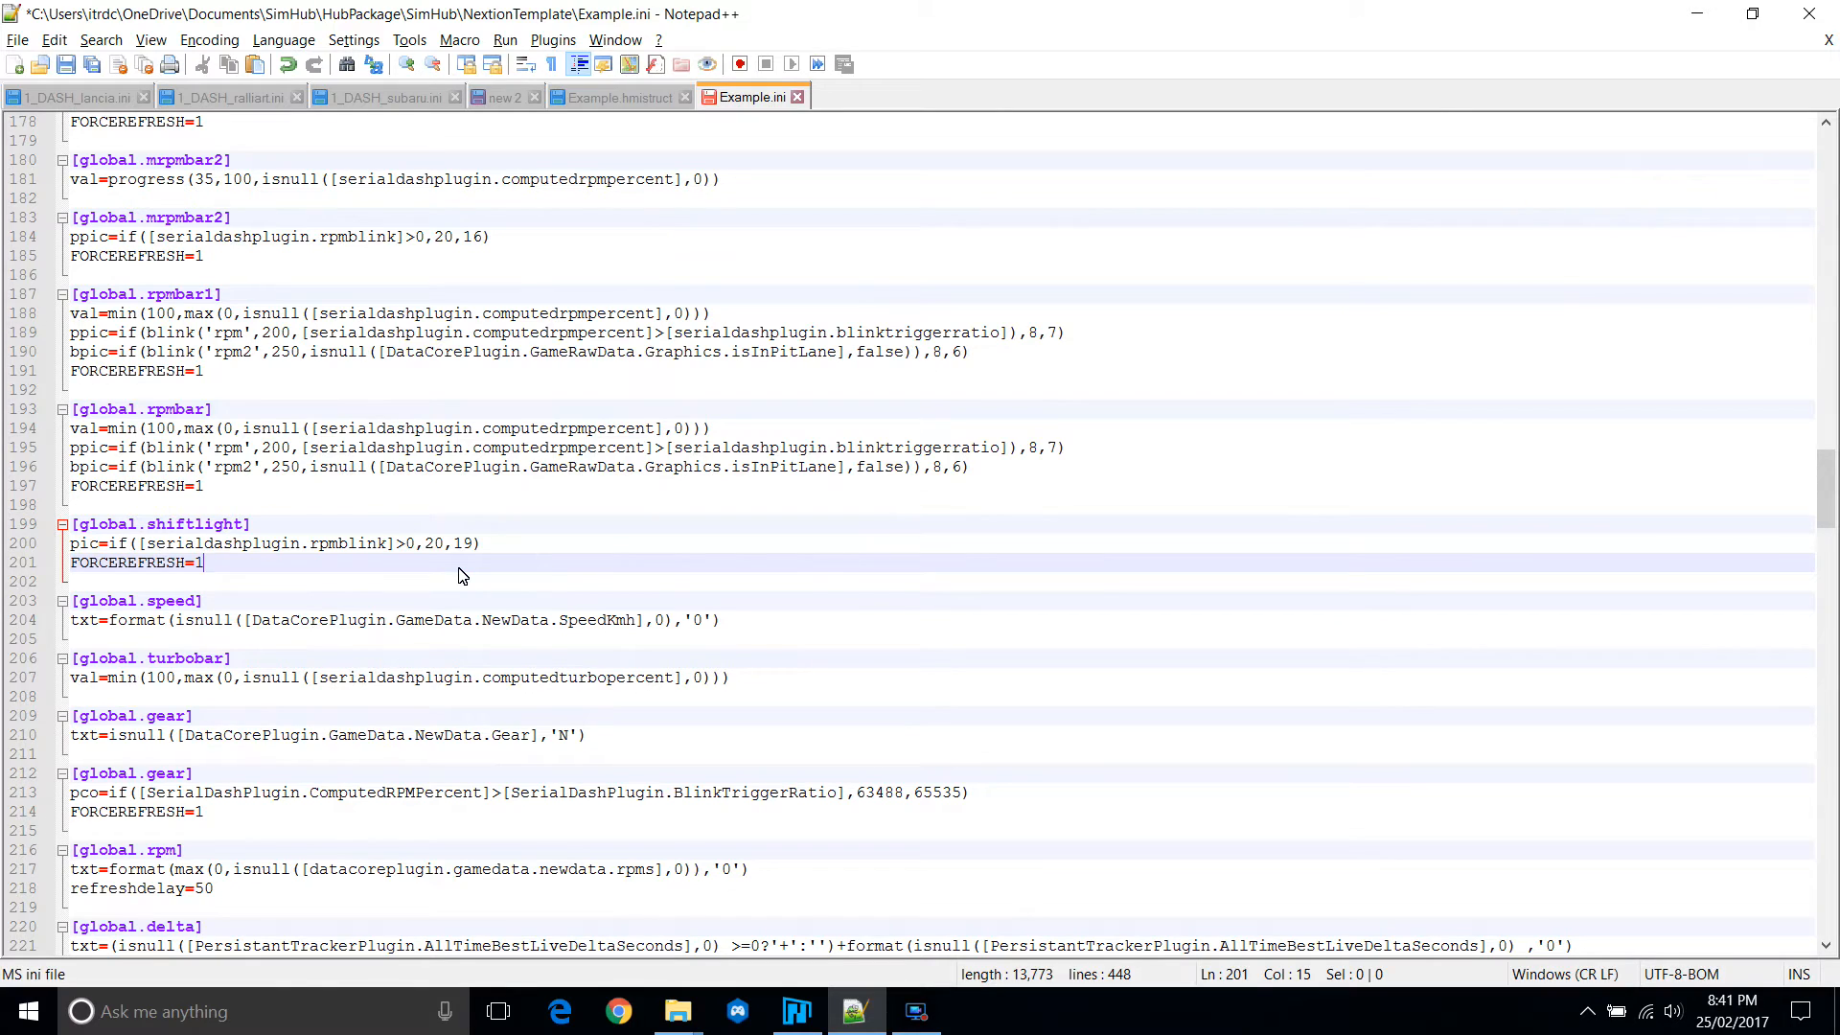
mouse_move(630, 115)
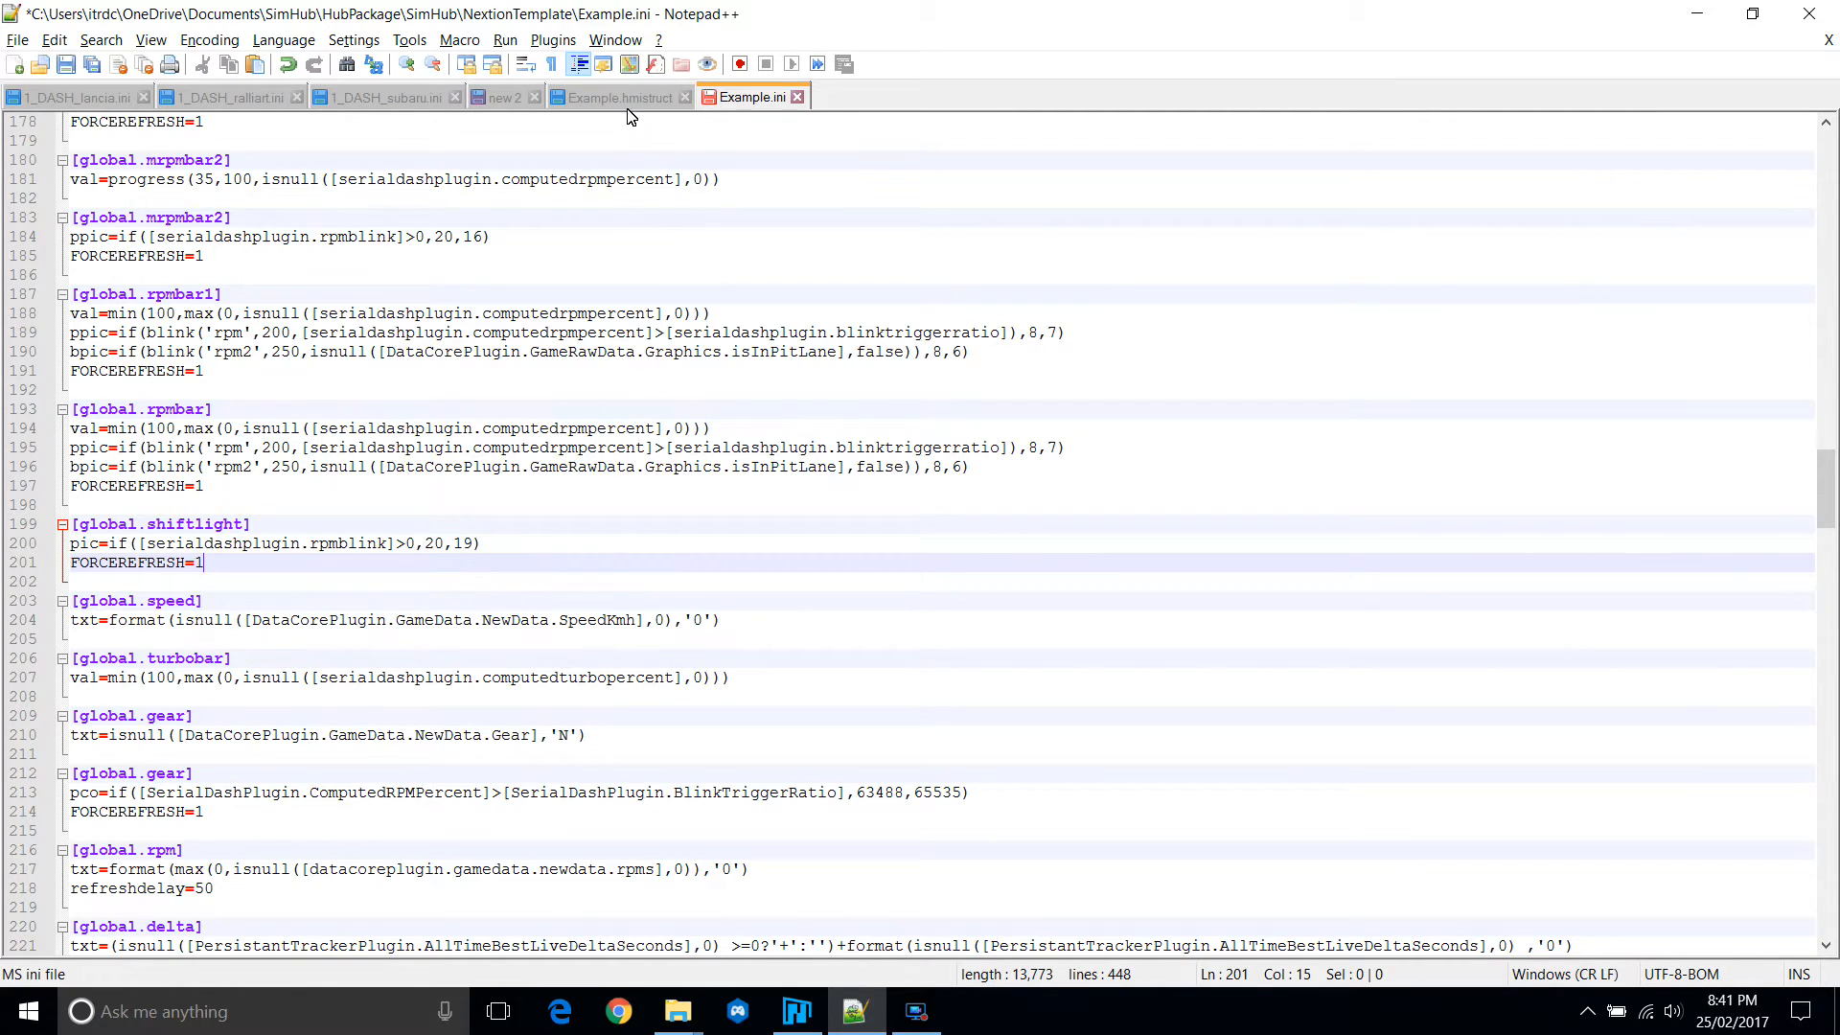
Check the rpmbarround name in Example.hmistruct and start a [global.rpmbarround] section in Example.ini.
left_click(620, 96)
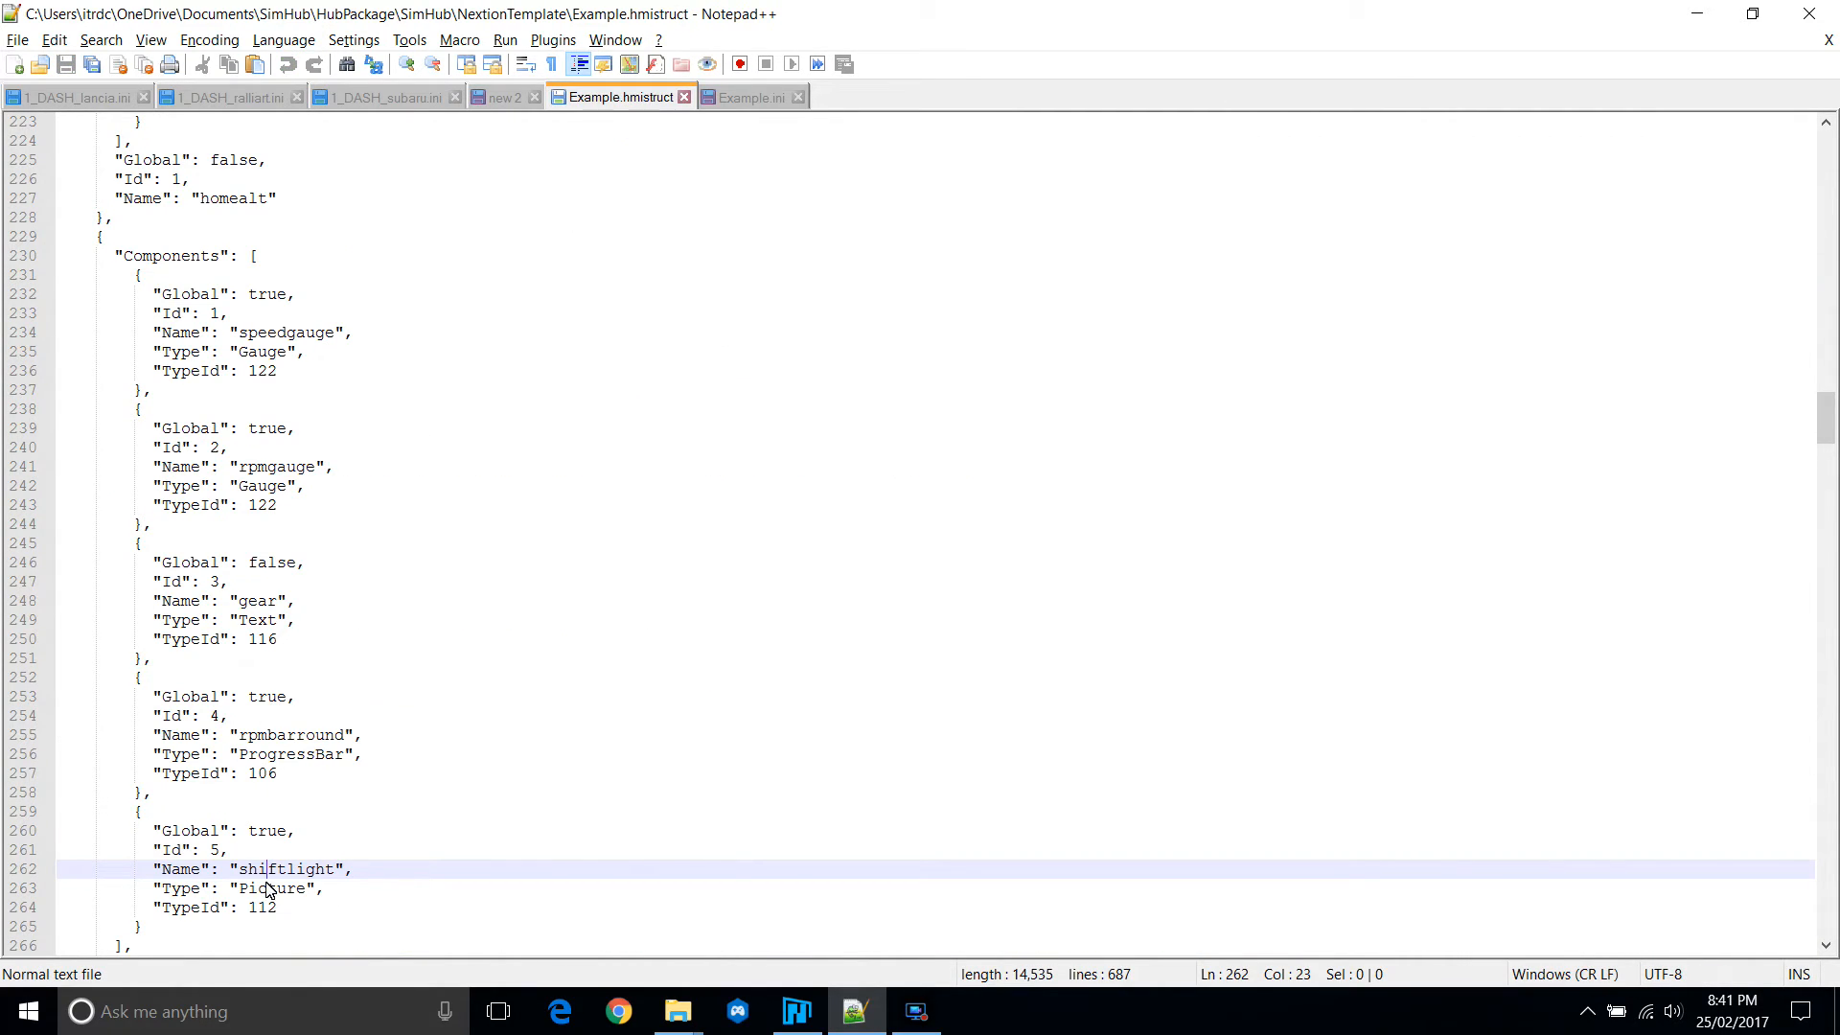
left_click(270, 735)
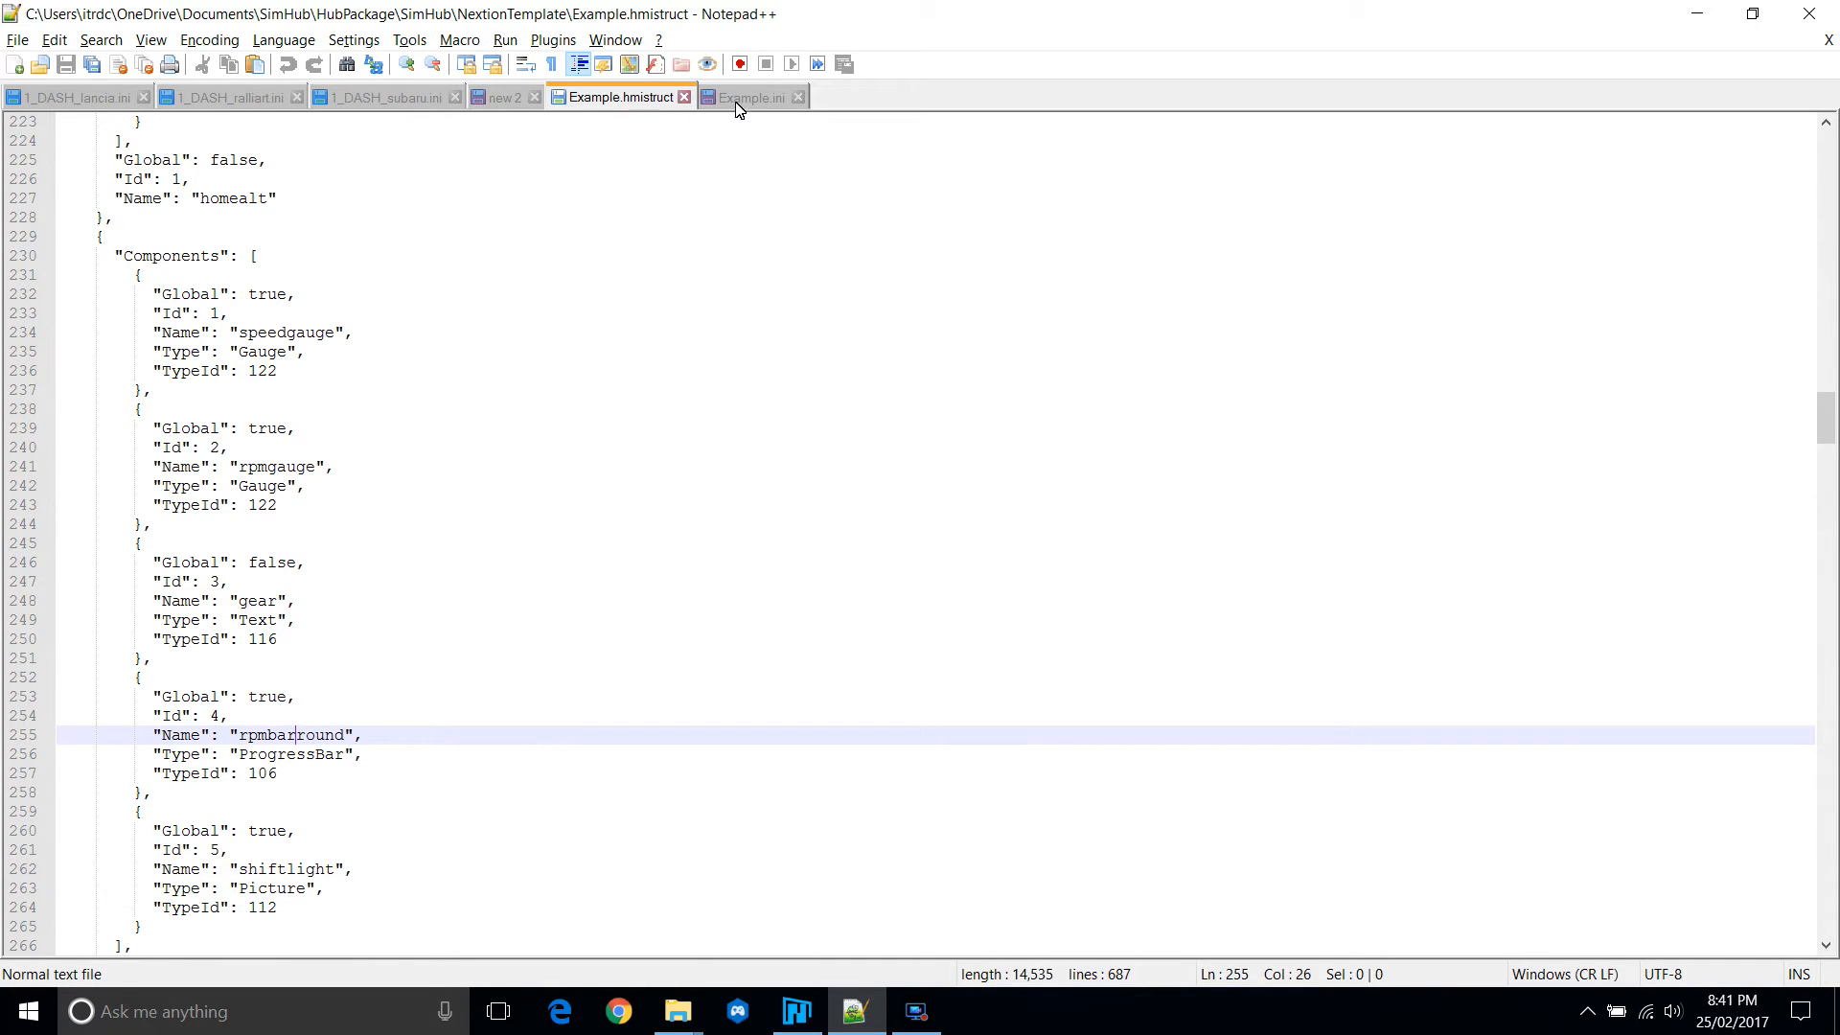
left_click(751, 95)
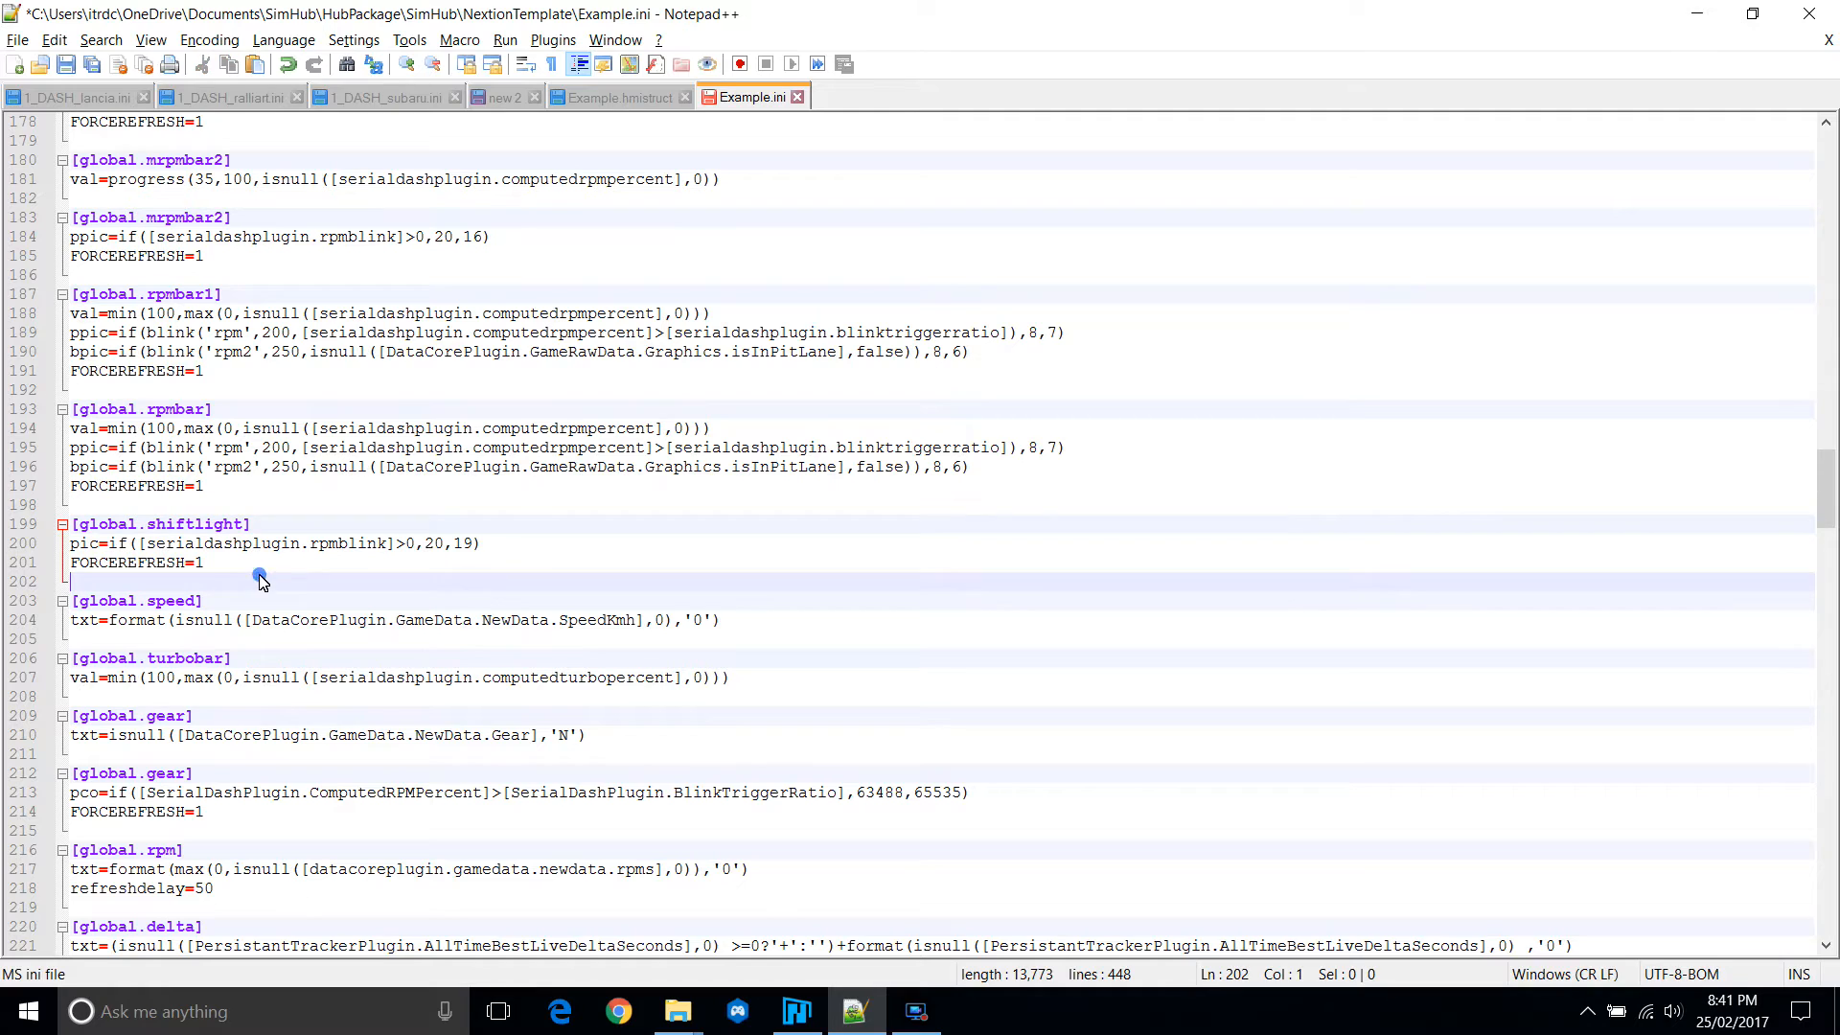
type("[global.shiftlight]")
type("val=")
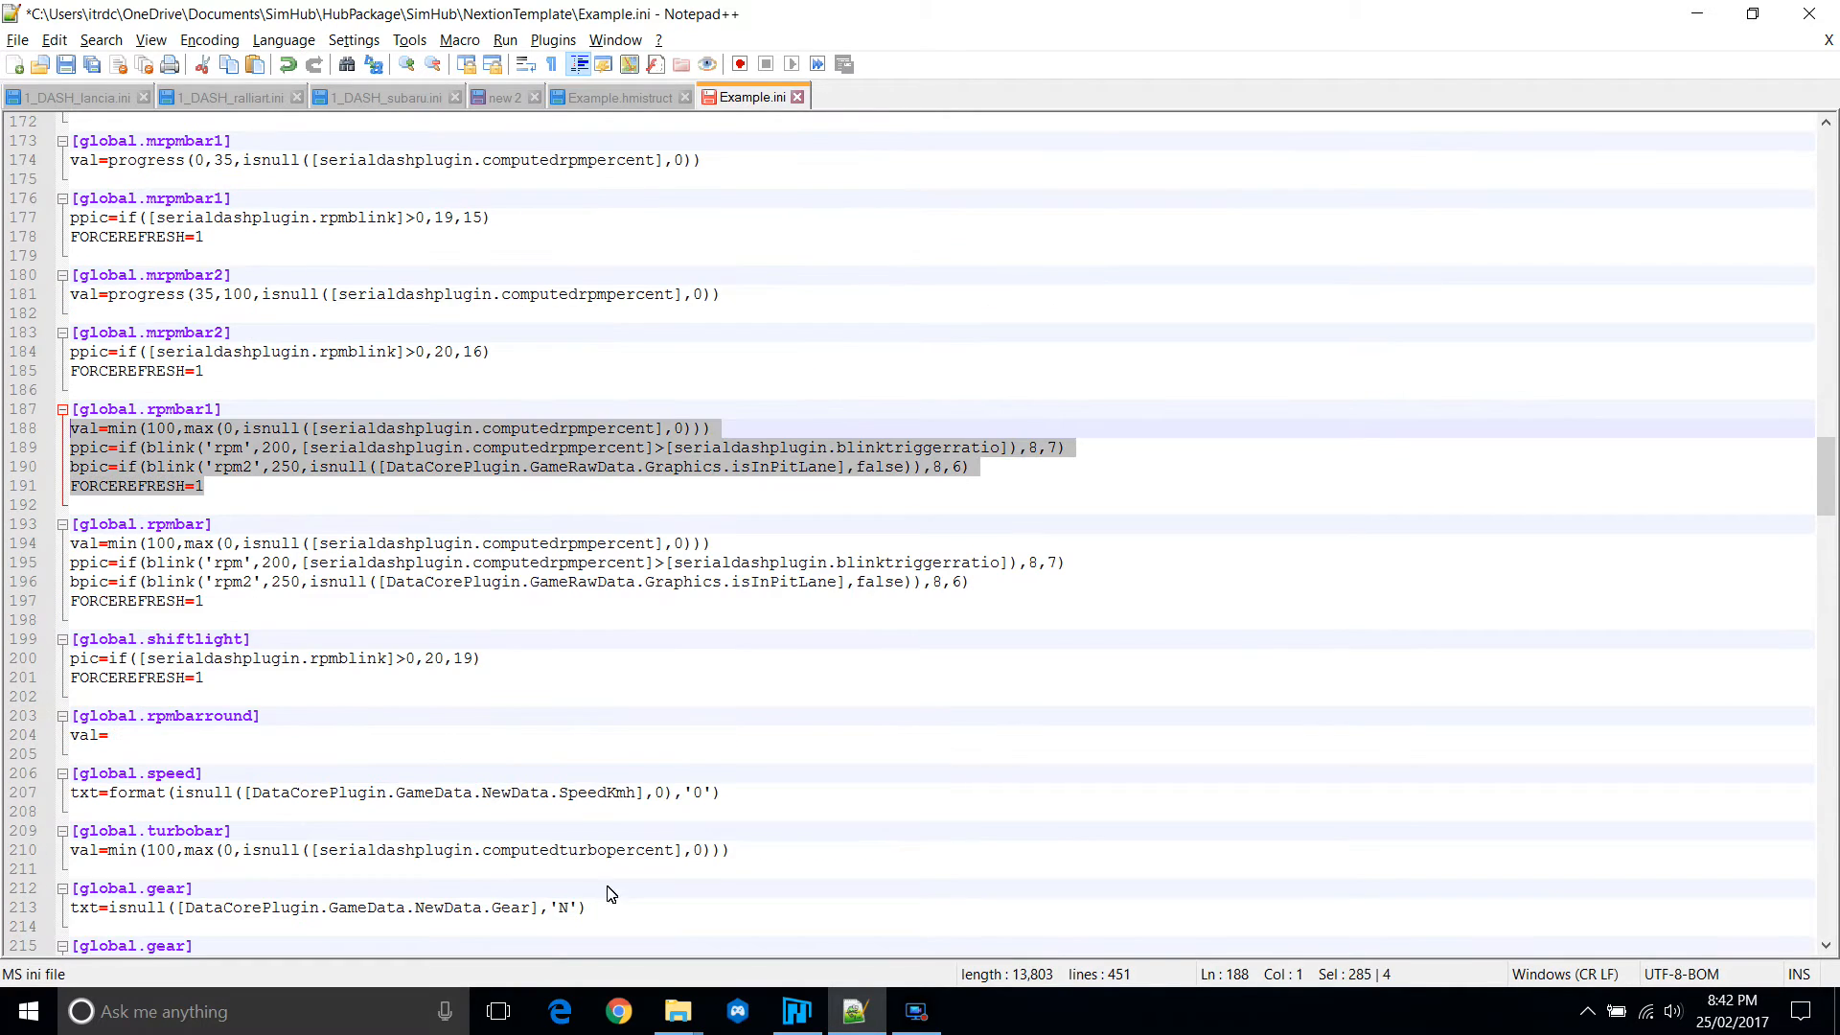
left_click(796, 1010)
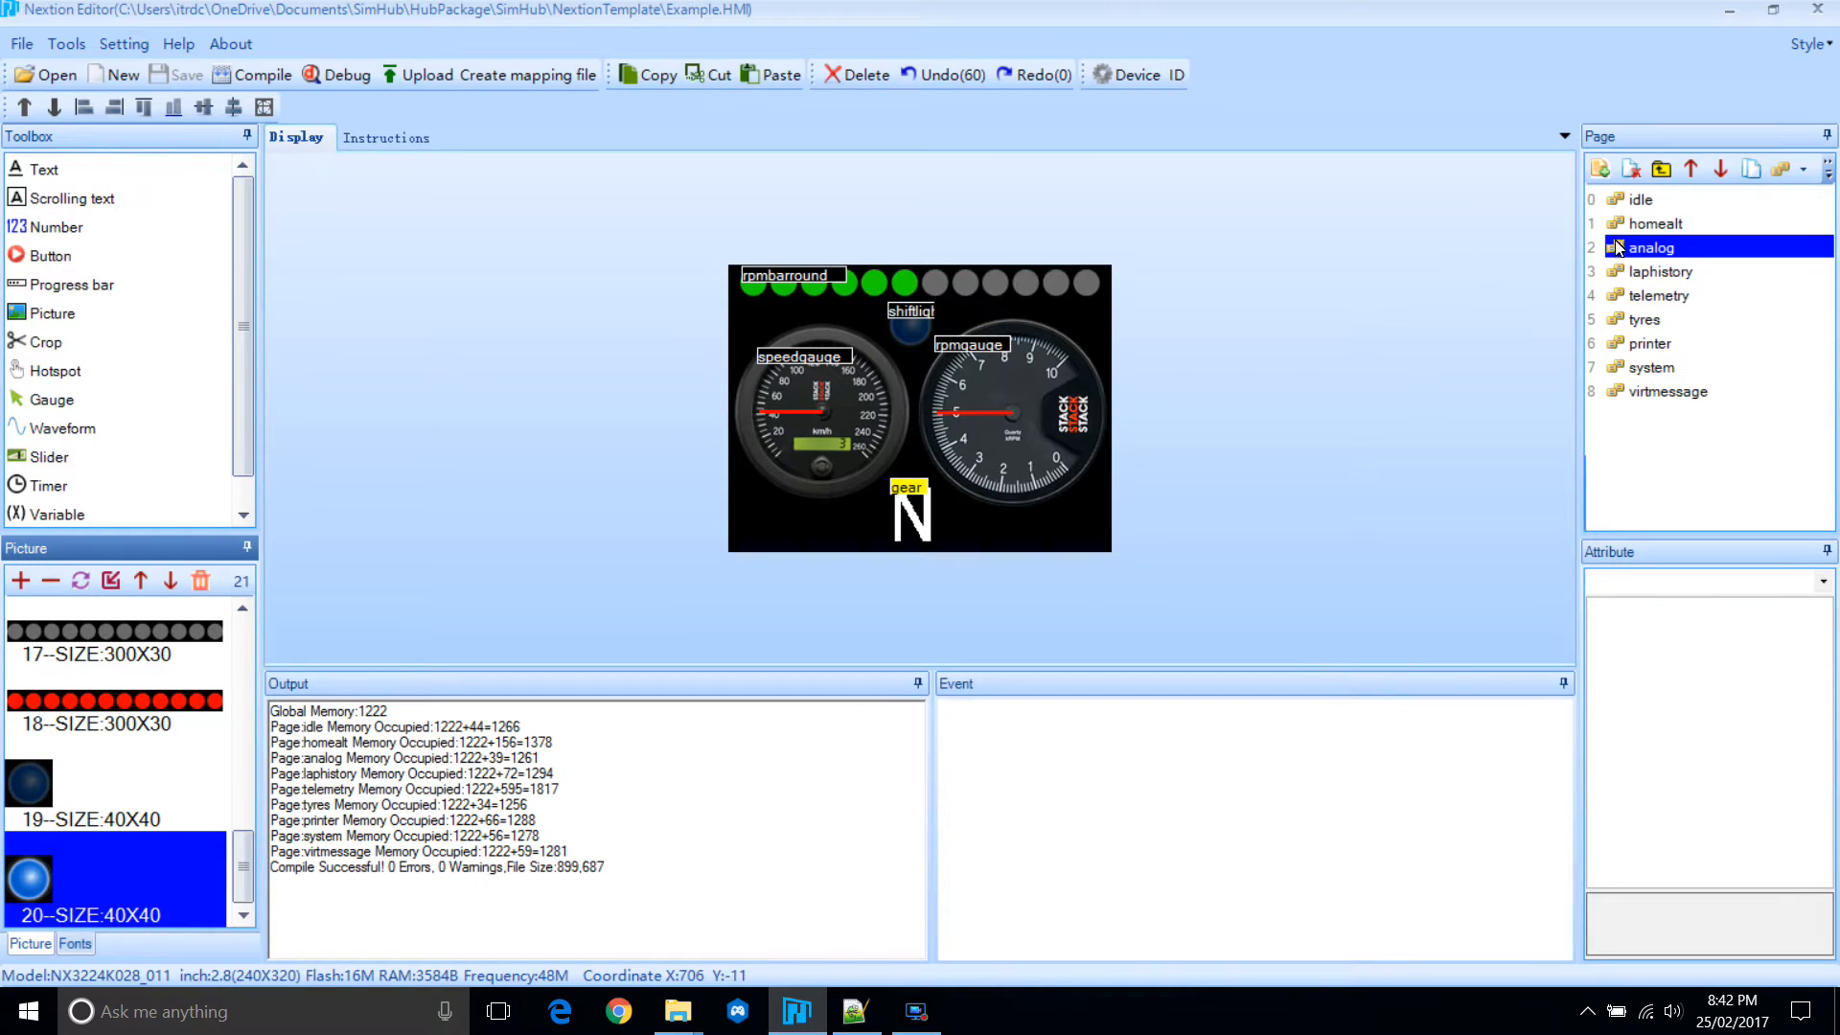
Check the homealt rpm bar in Nextion and begin the rpmbarround formulas in Example.ini.
left_click(1655, 223)
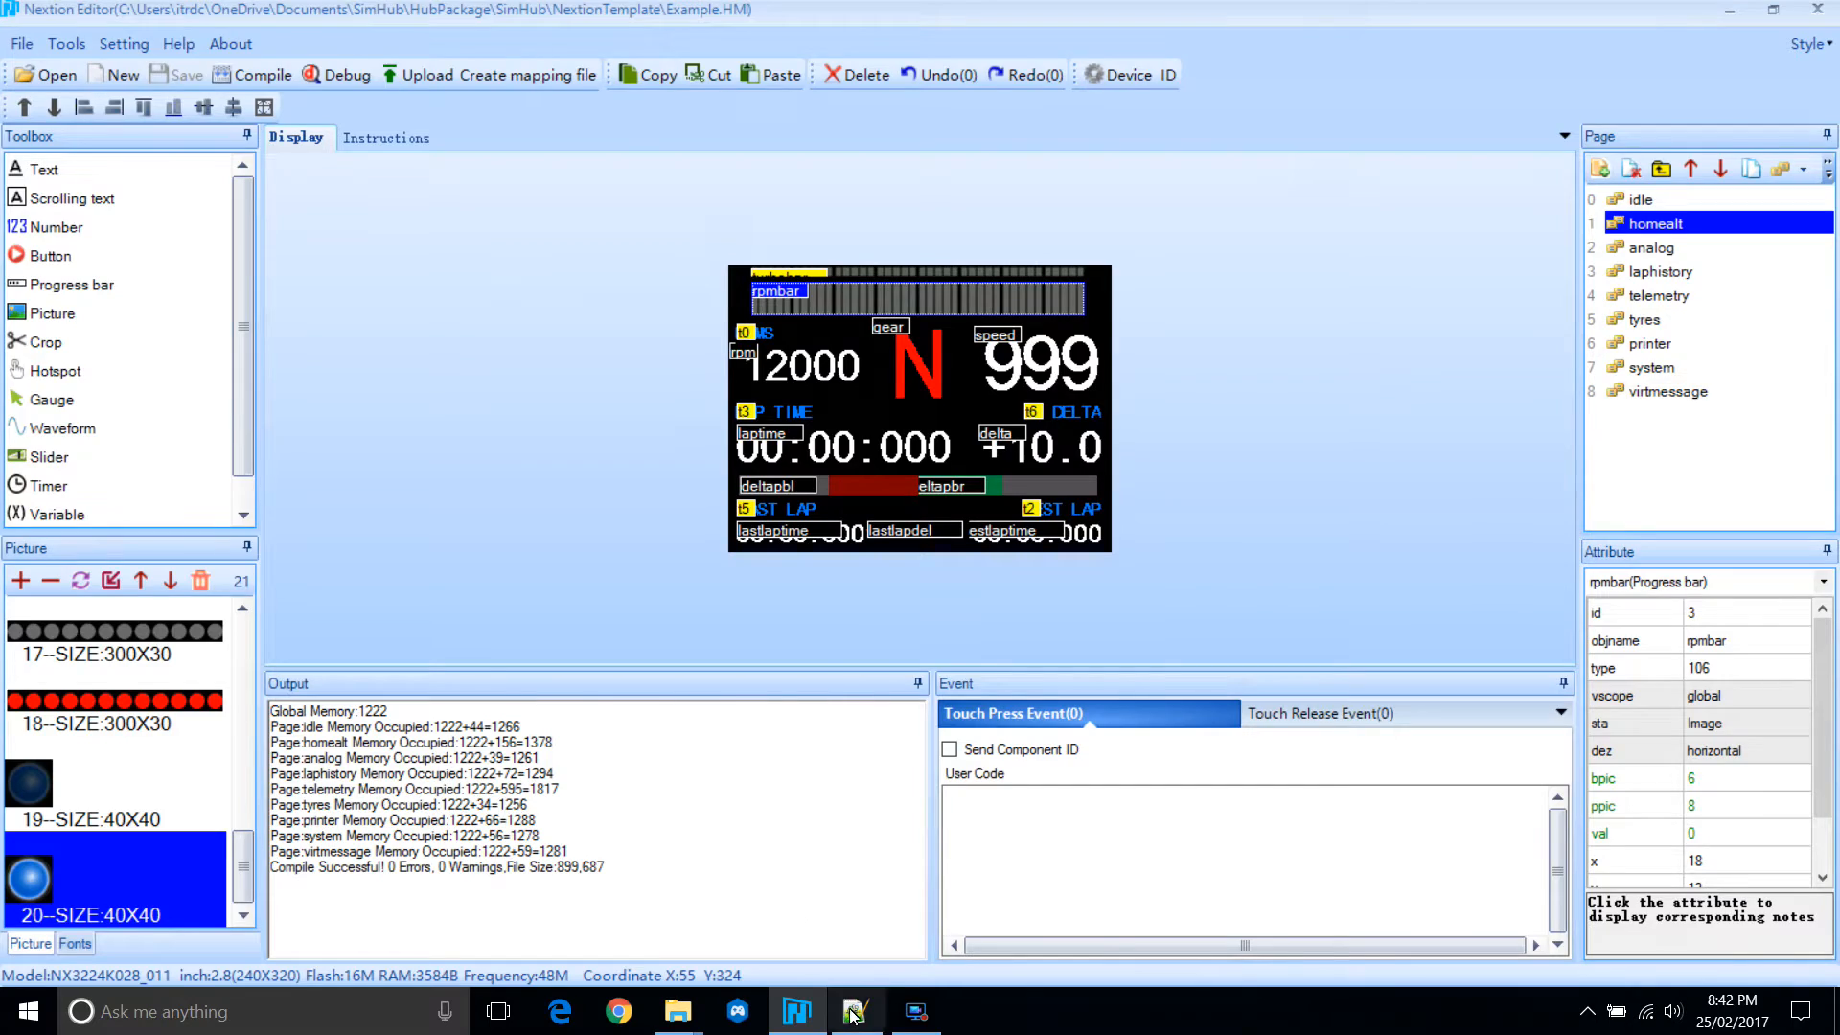
left_click(856, 1010)
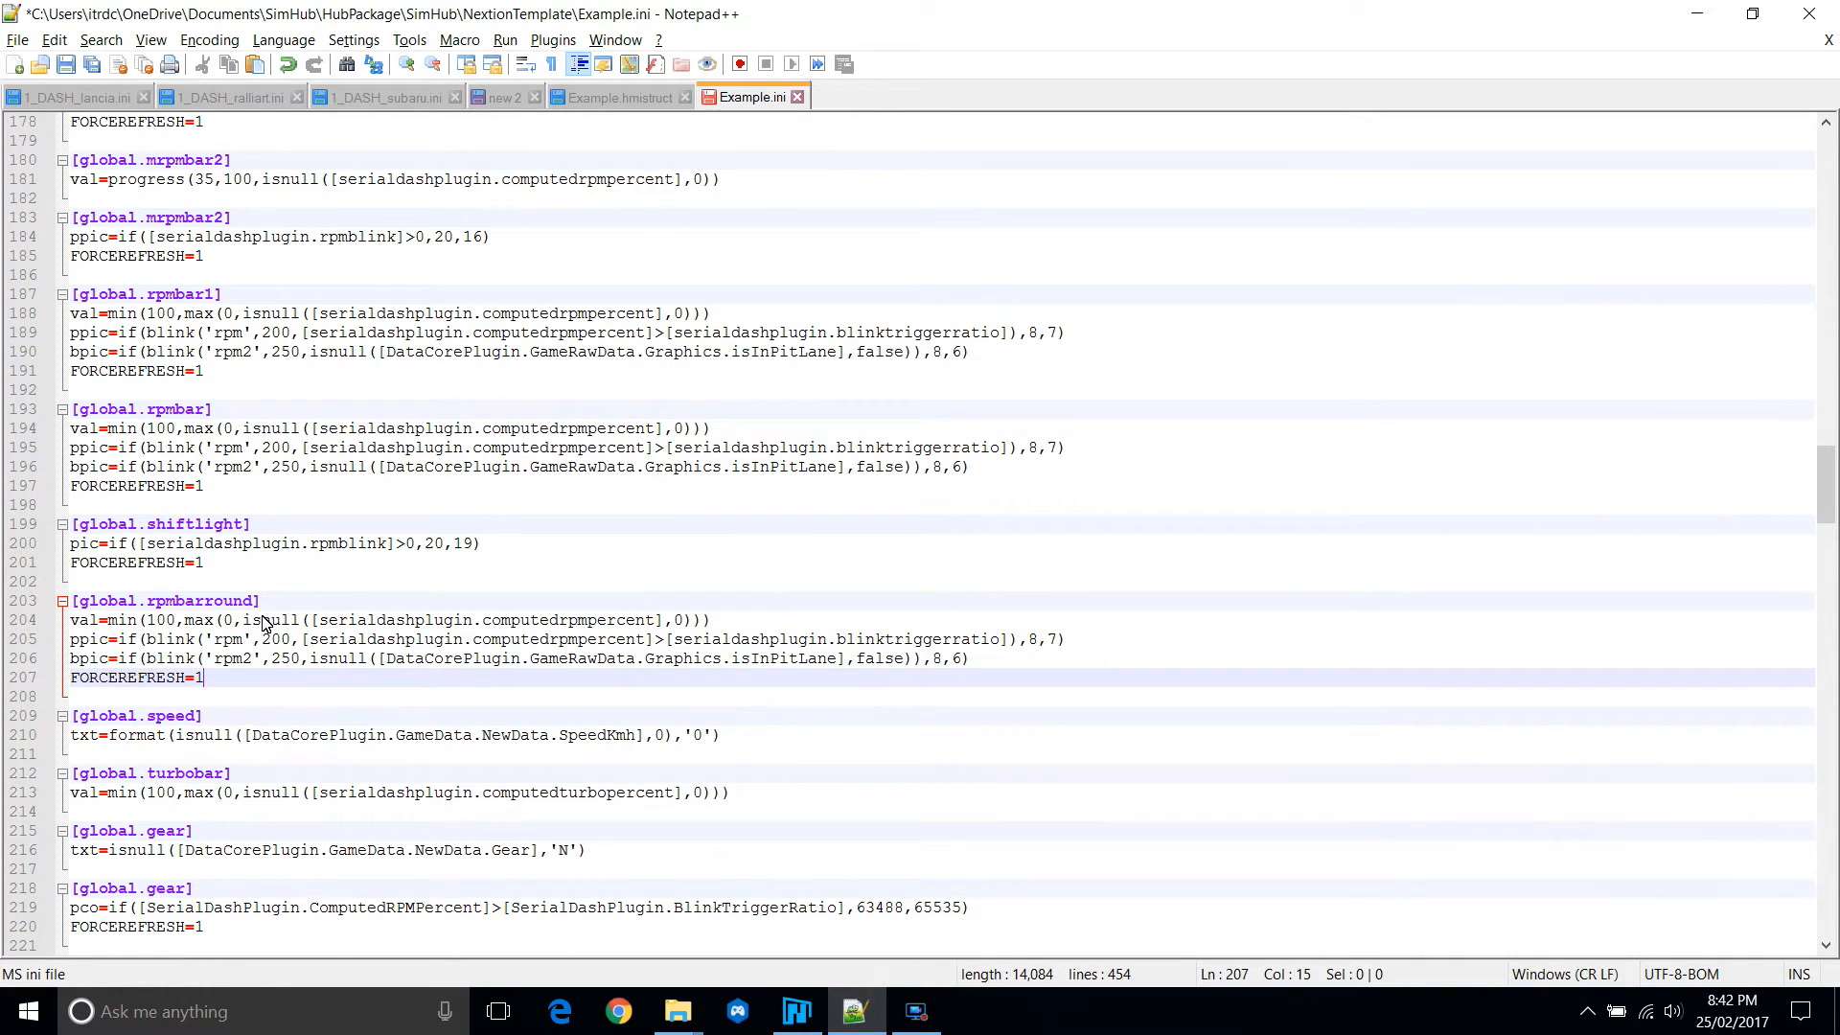
left_click(998, 638)
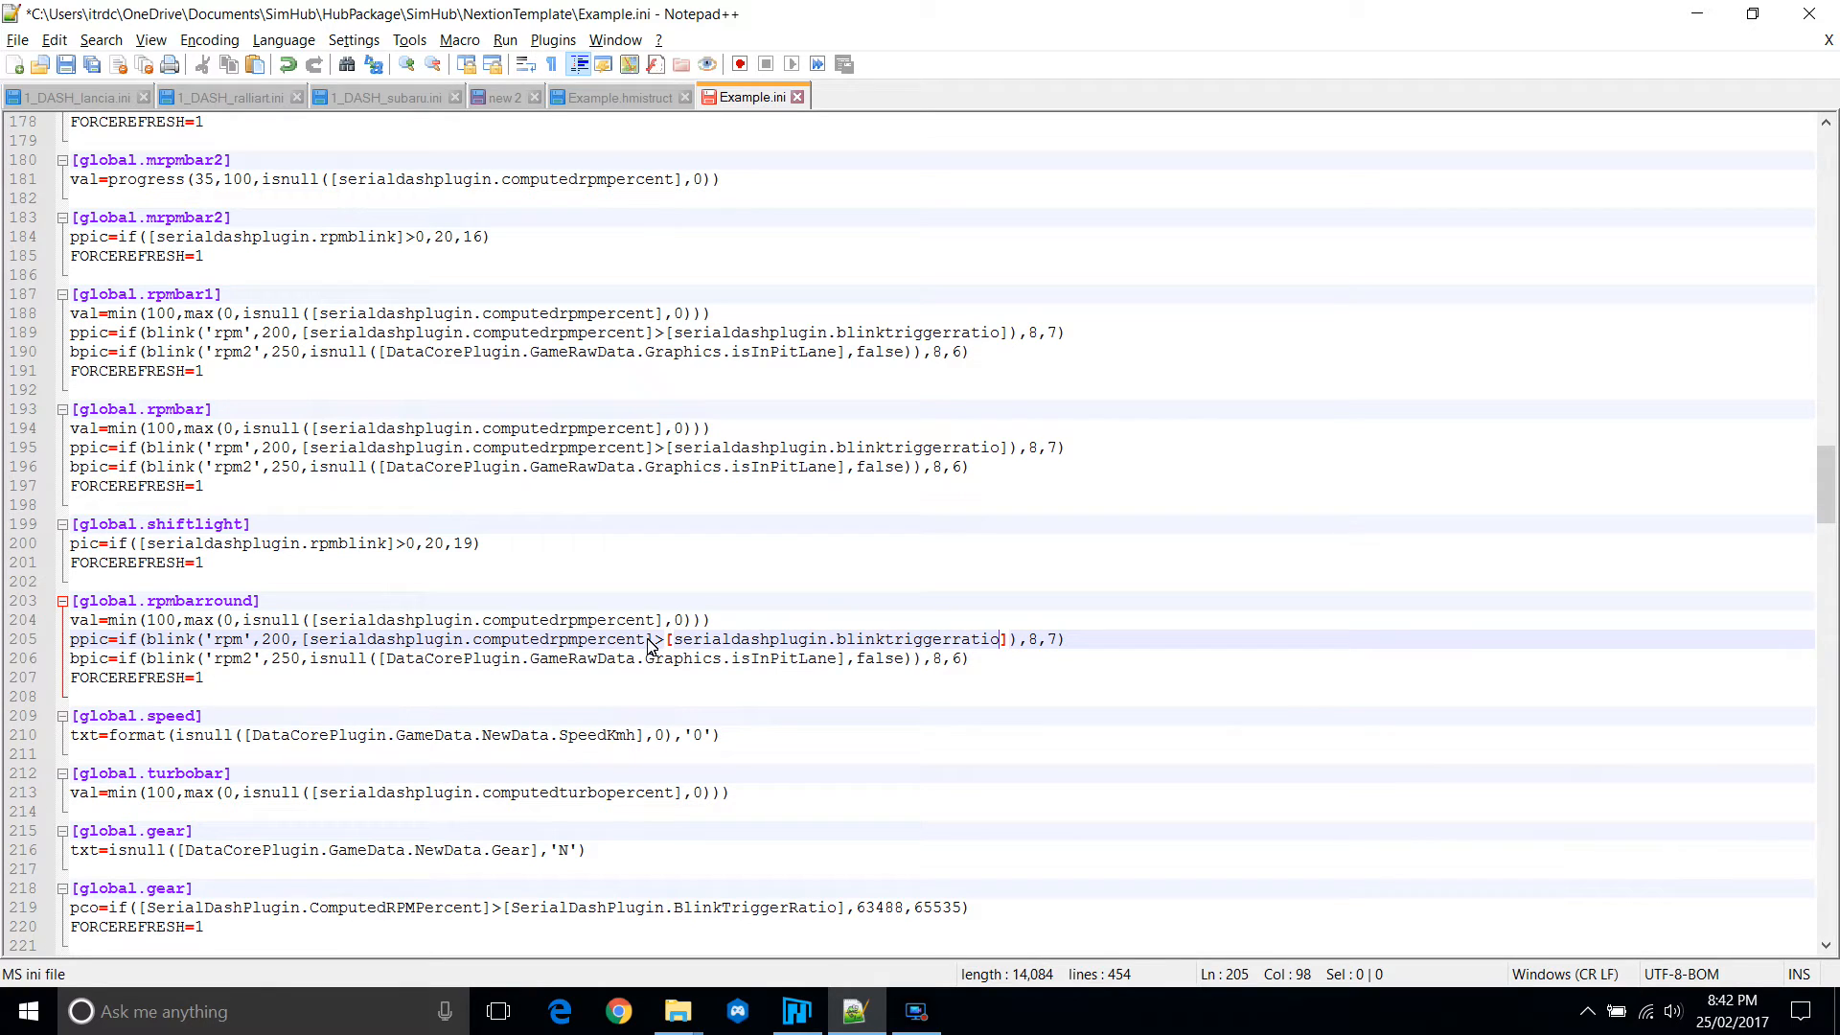
mouse_move(1049, 671)
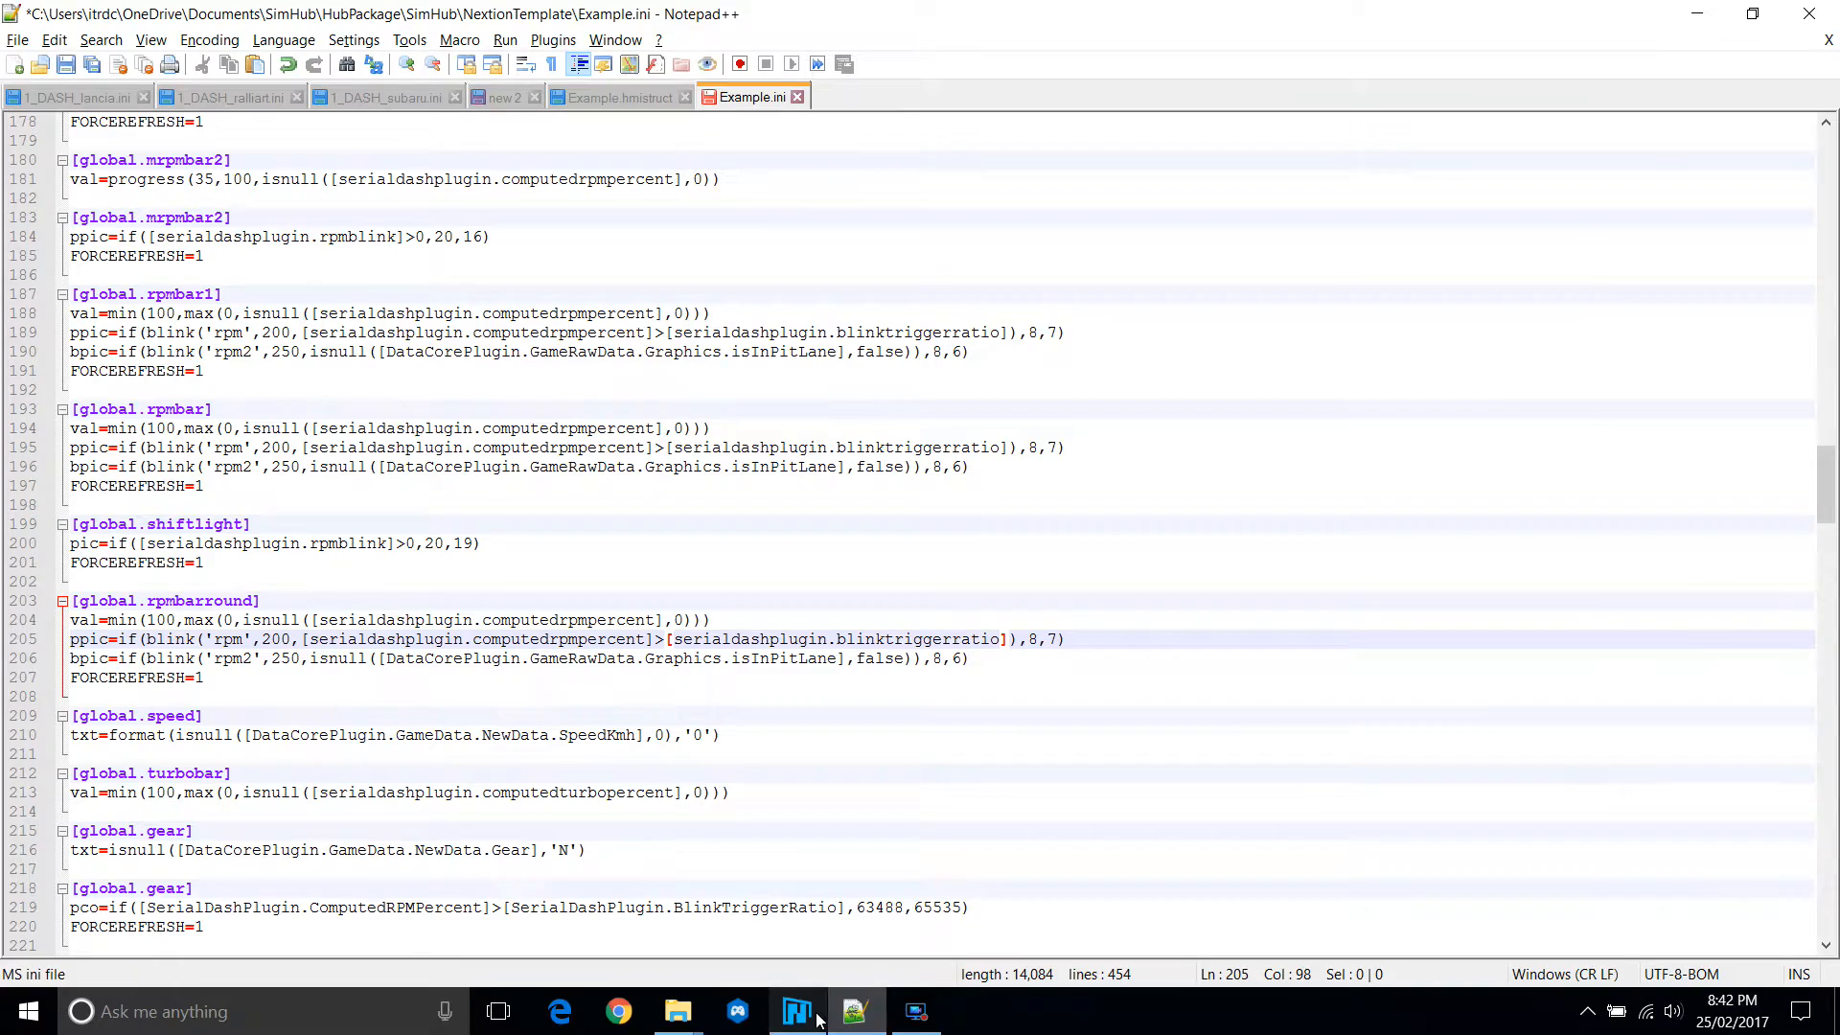
Change the ppic pictures to 18,16 and bpic to 18,17 using Nextion's picture list.
left_click(797, 1010)
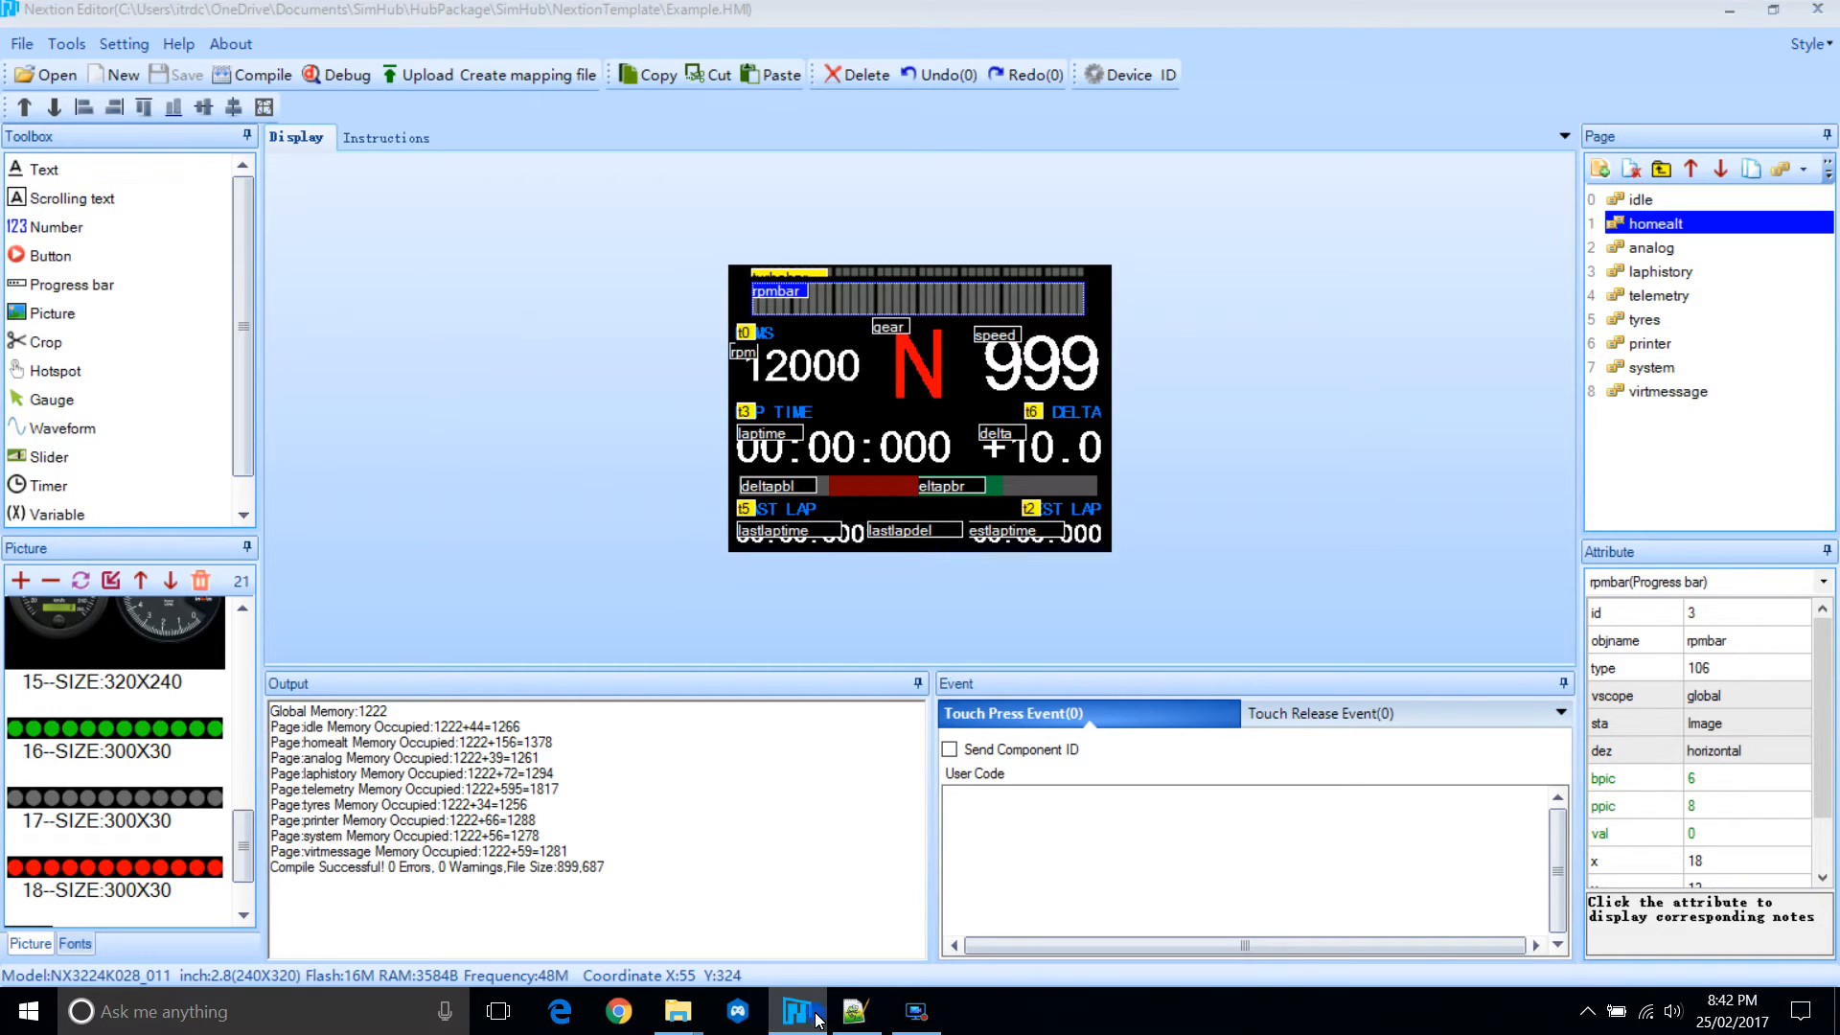
left_click(854, 1010)
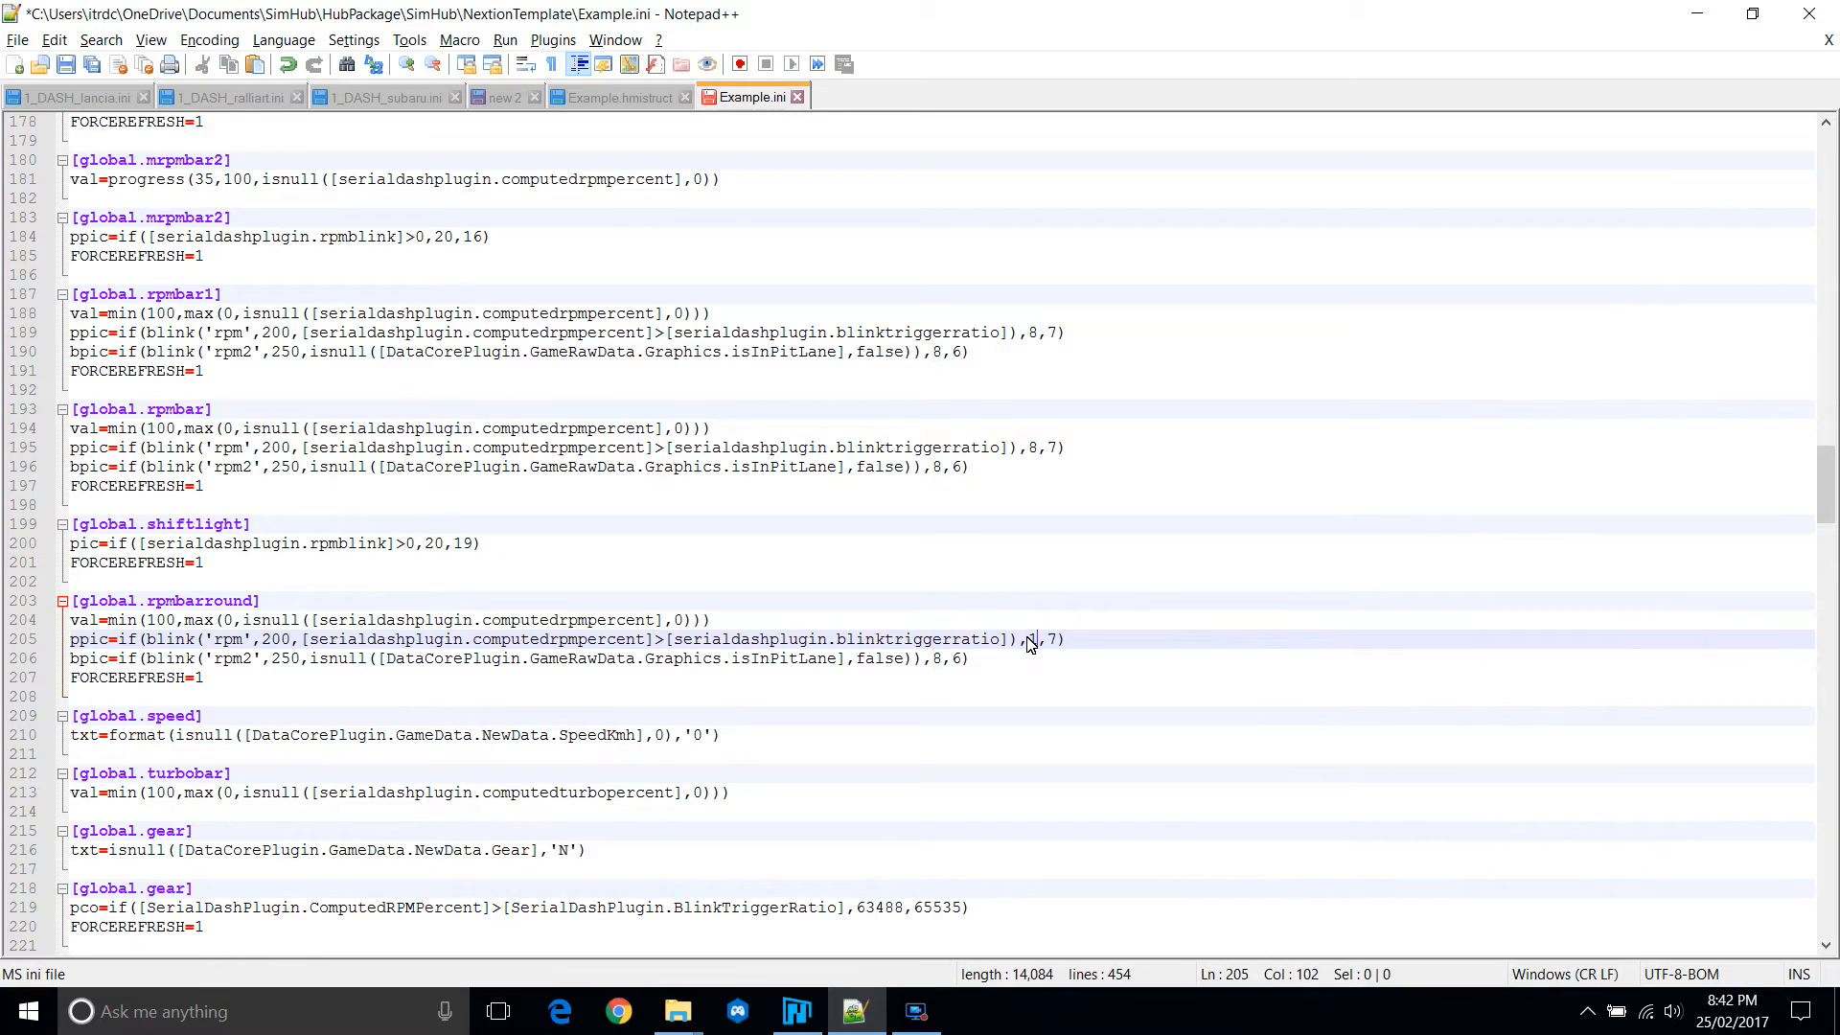
left_click(796, 1010)
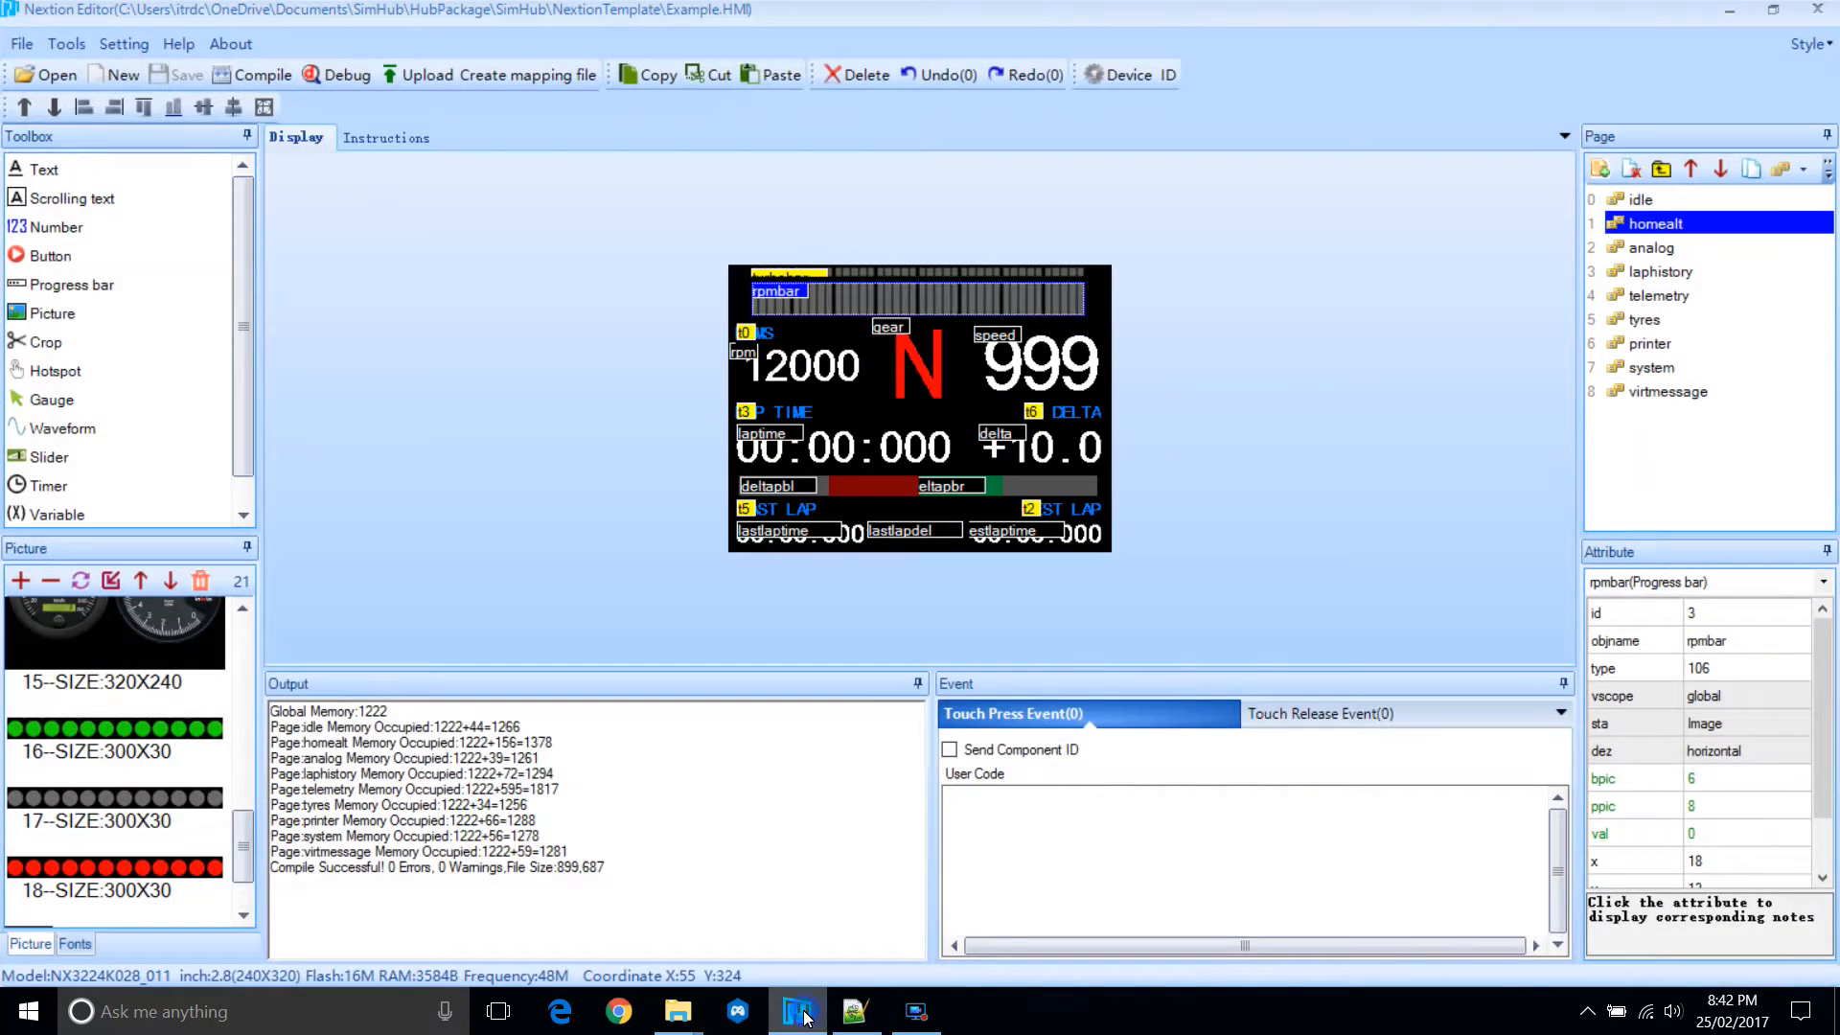
left_click(853, 1010)
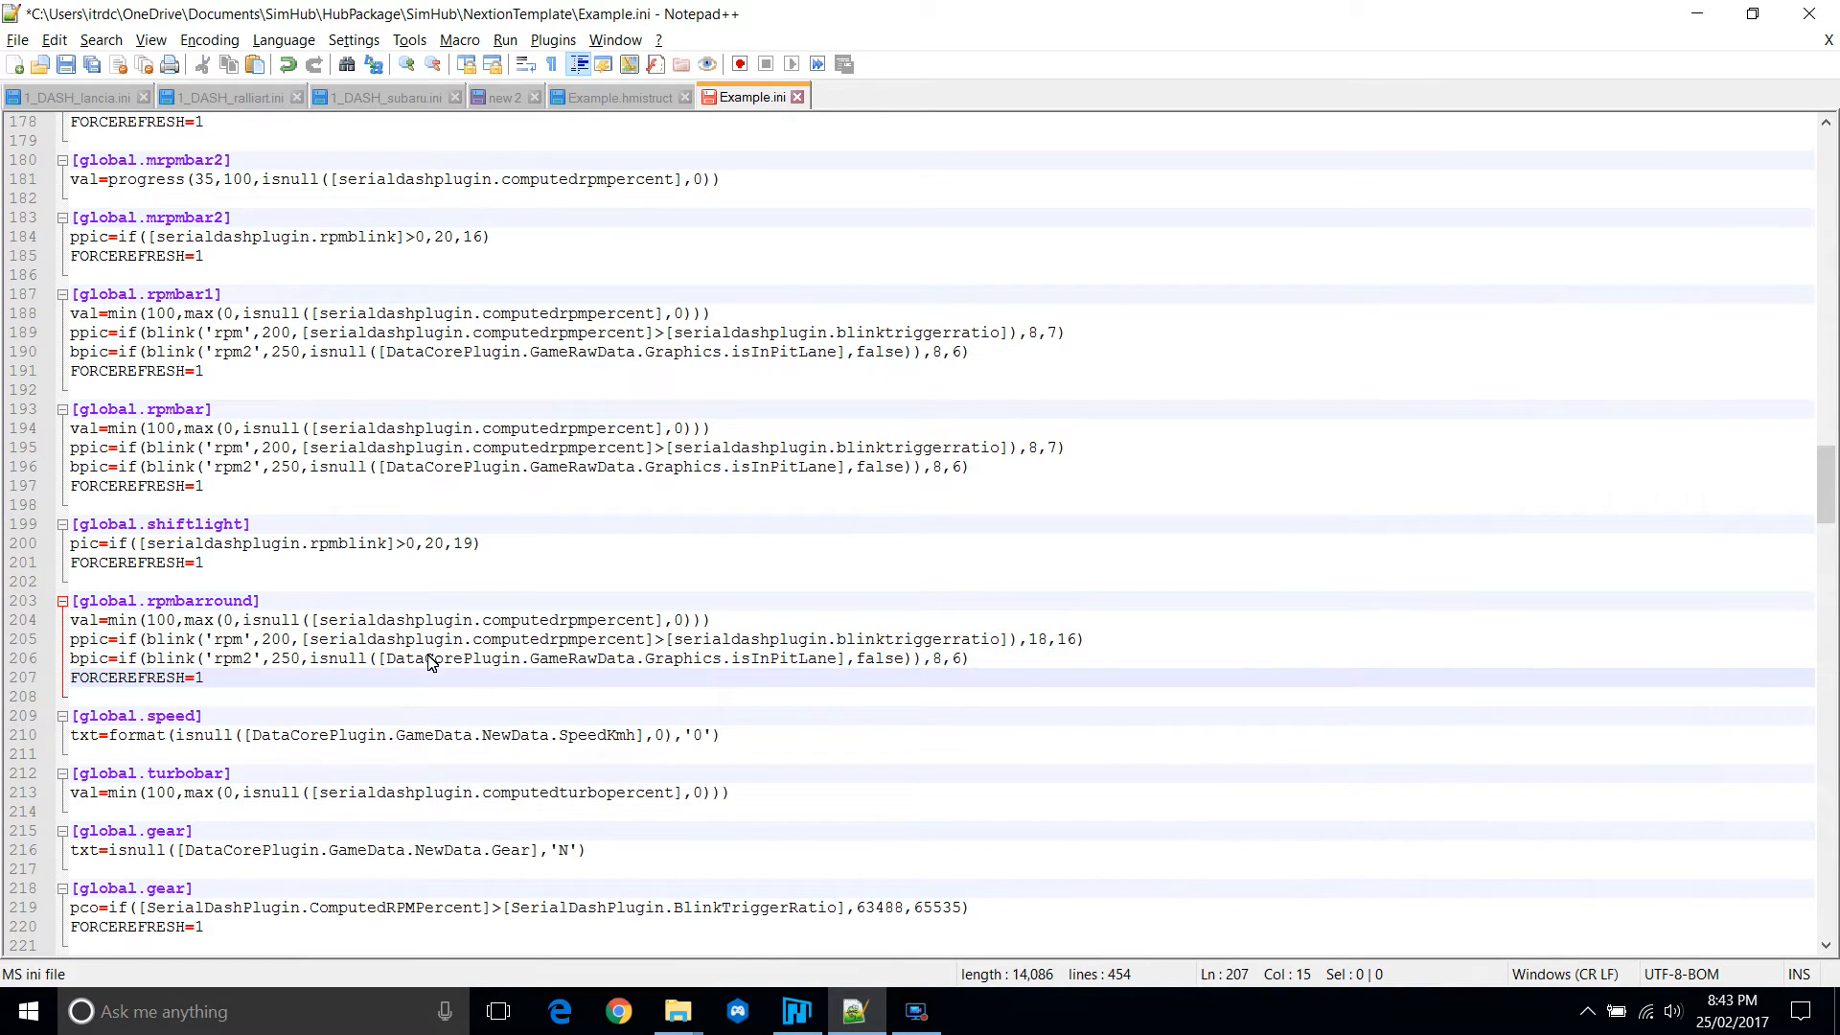
left_click(936, 658)
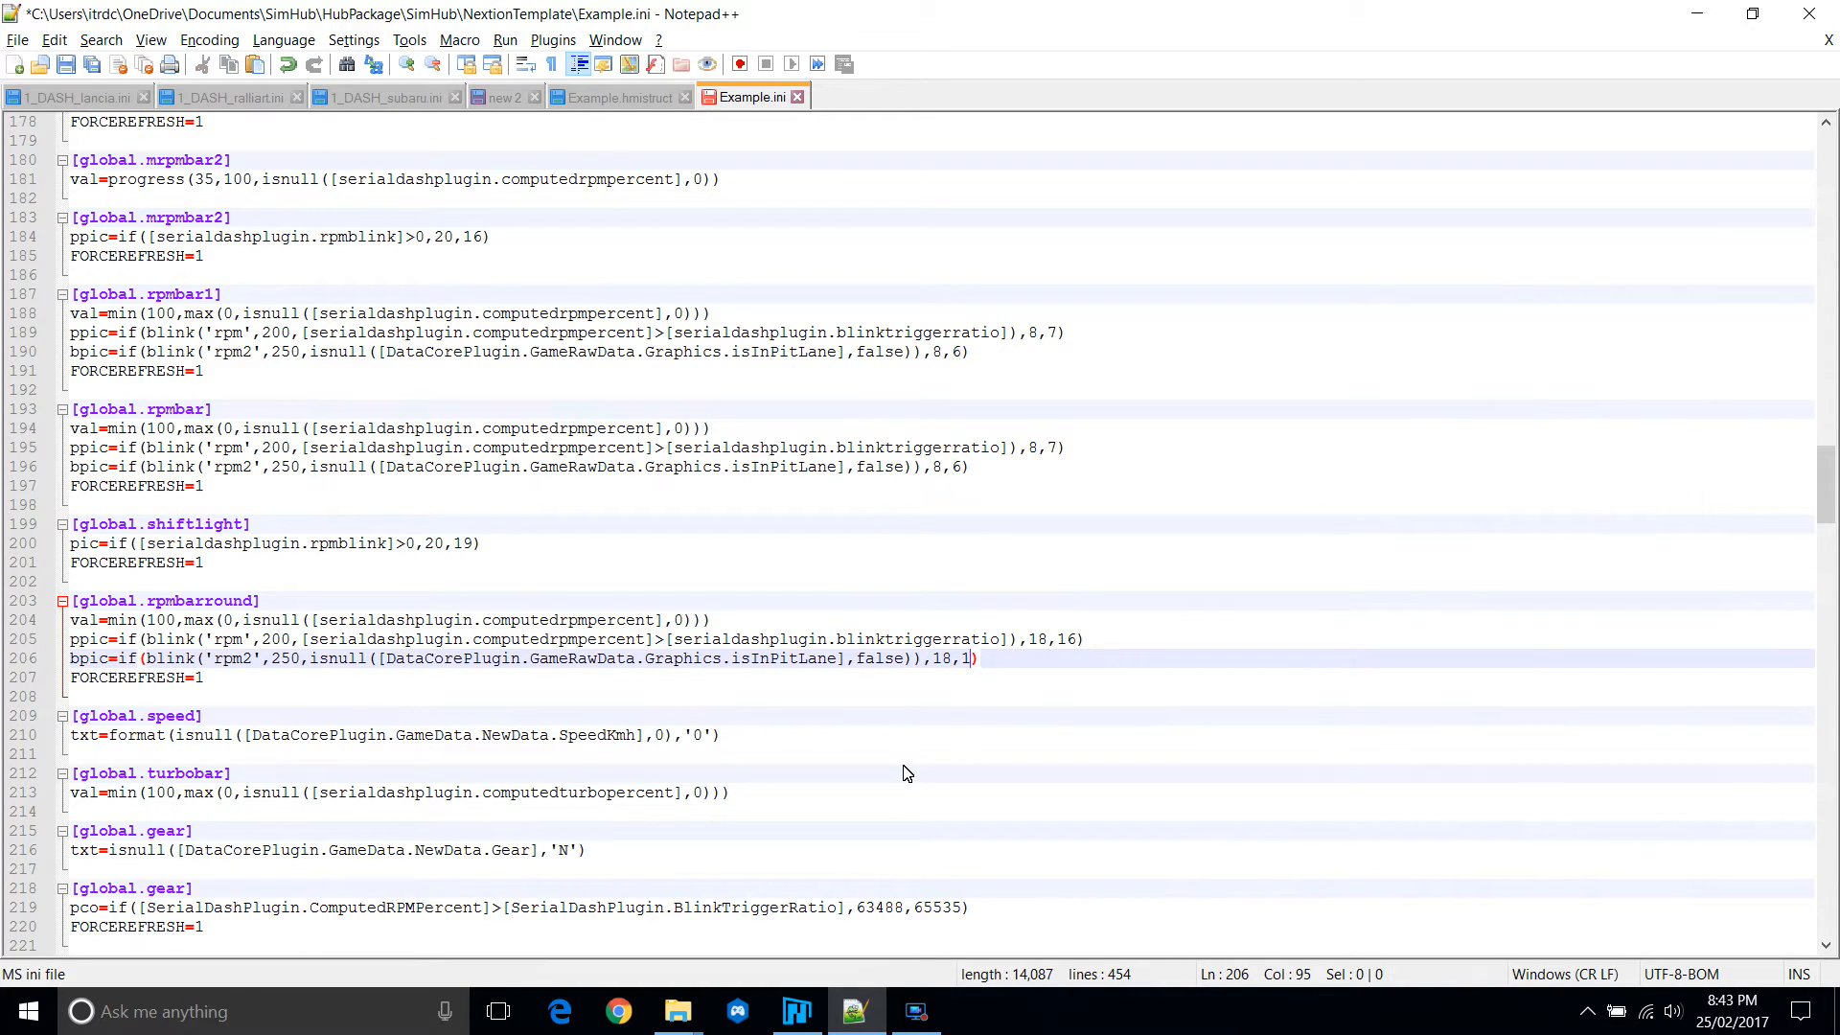
left_click(795, 1010)
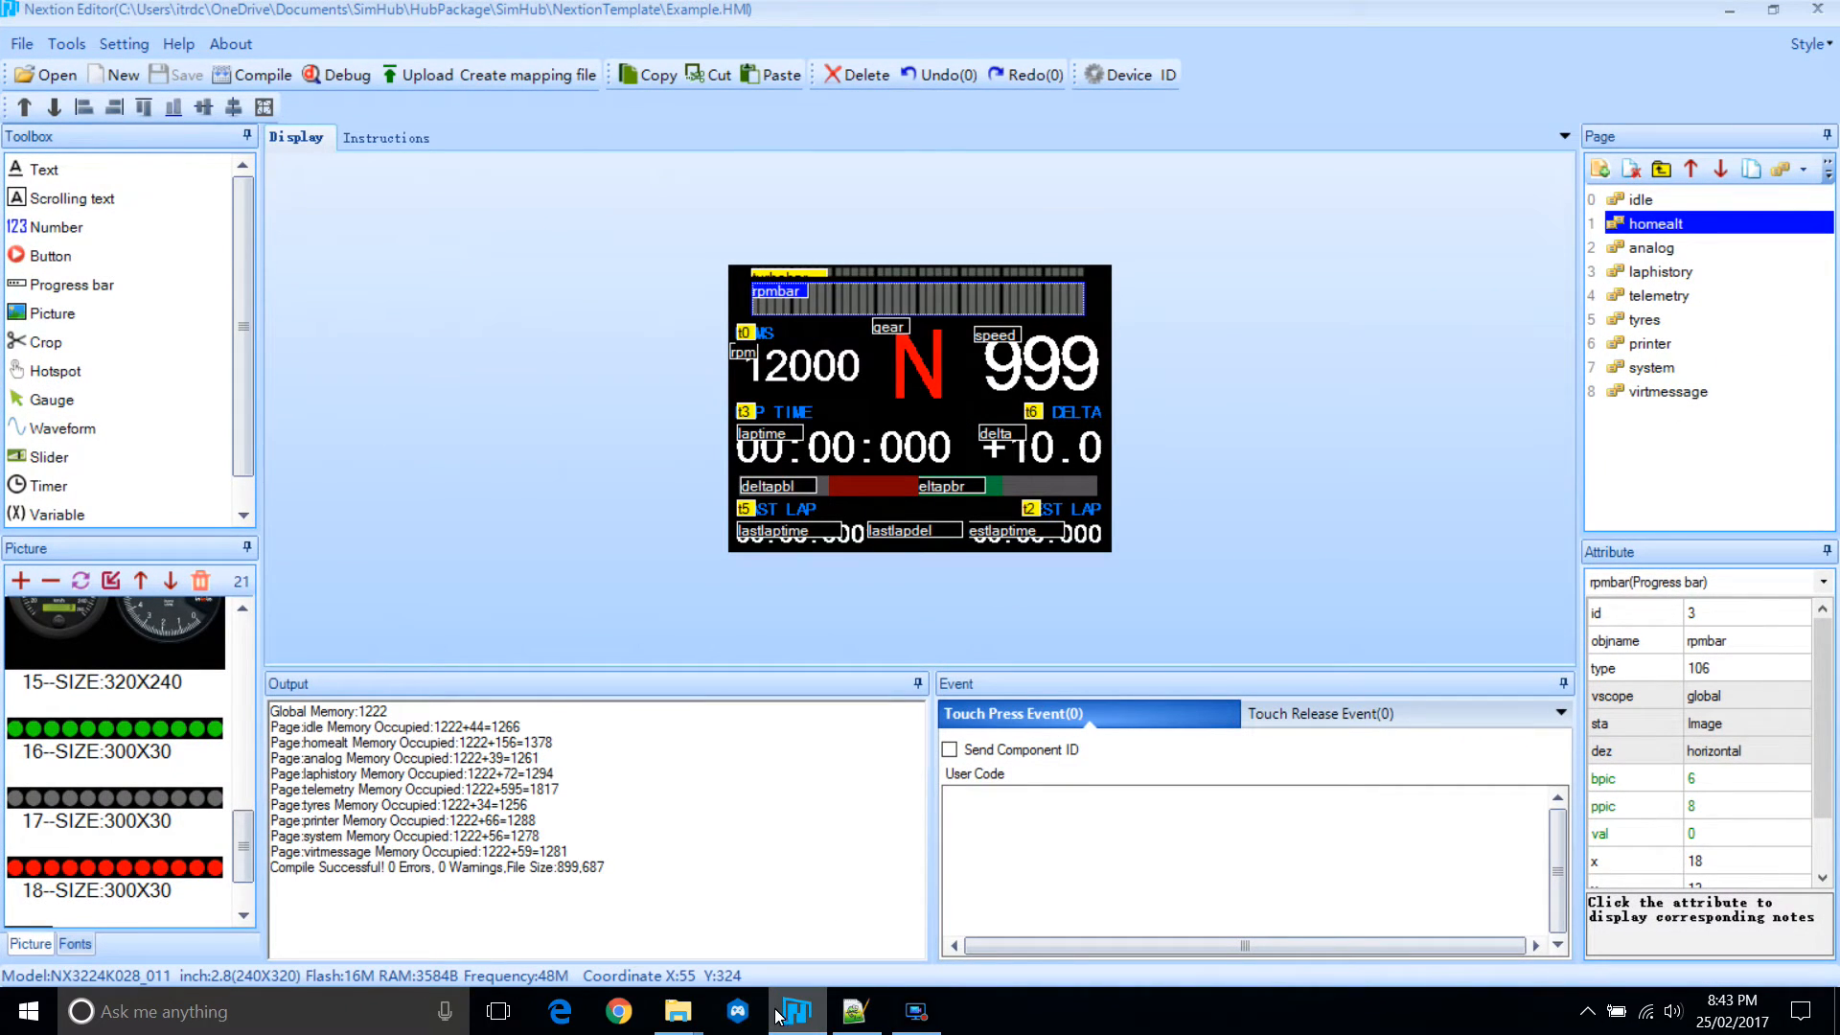
mouse_move(795, 1010)
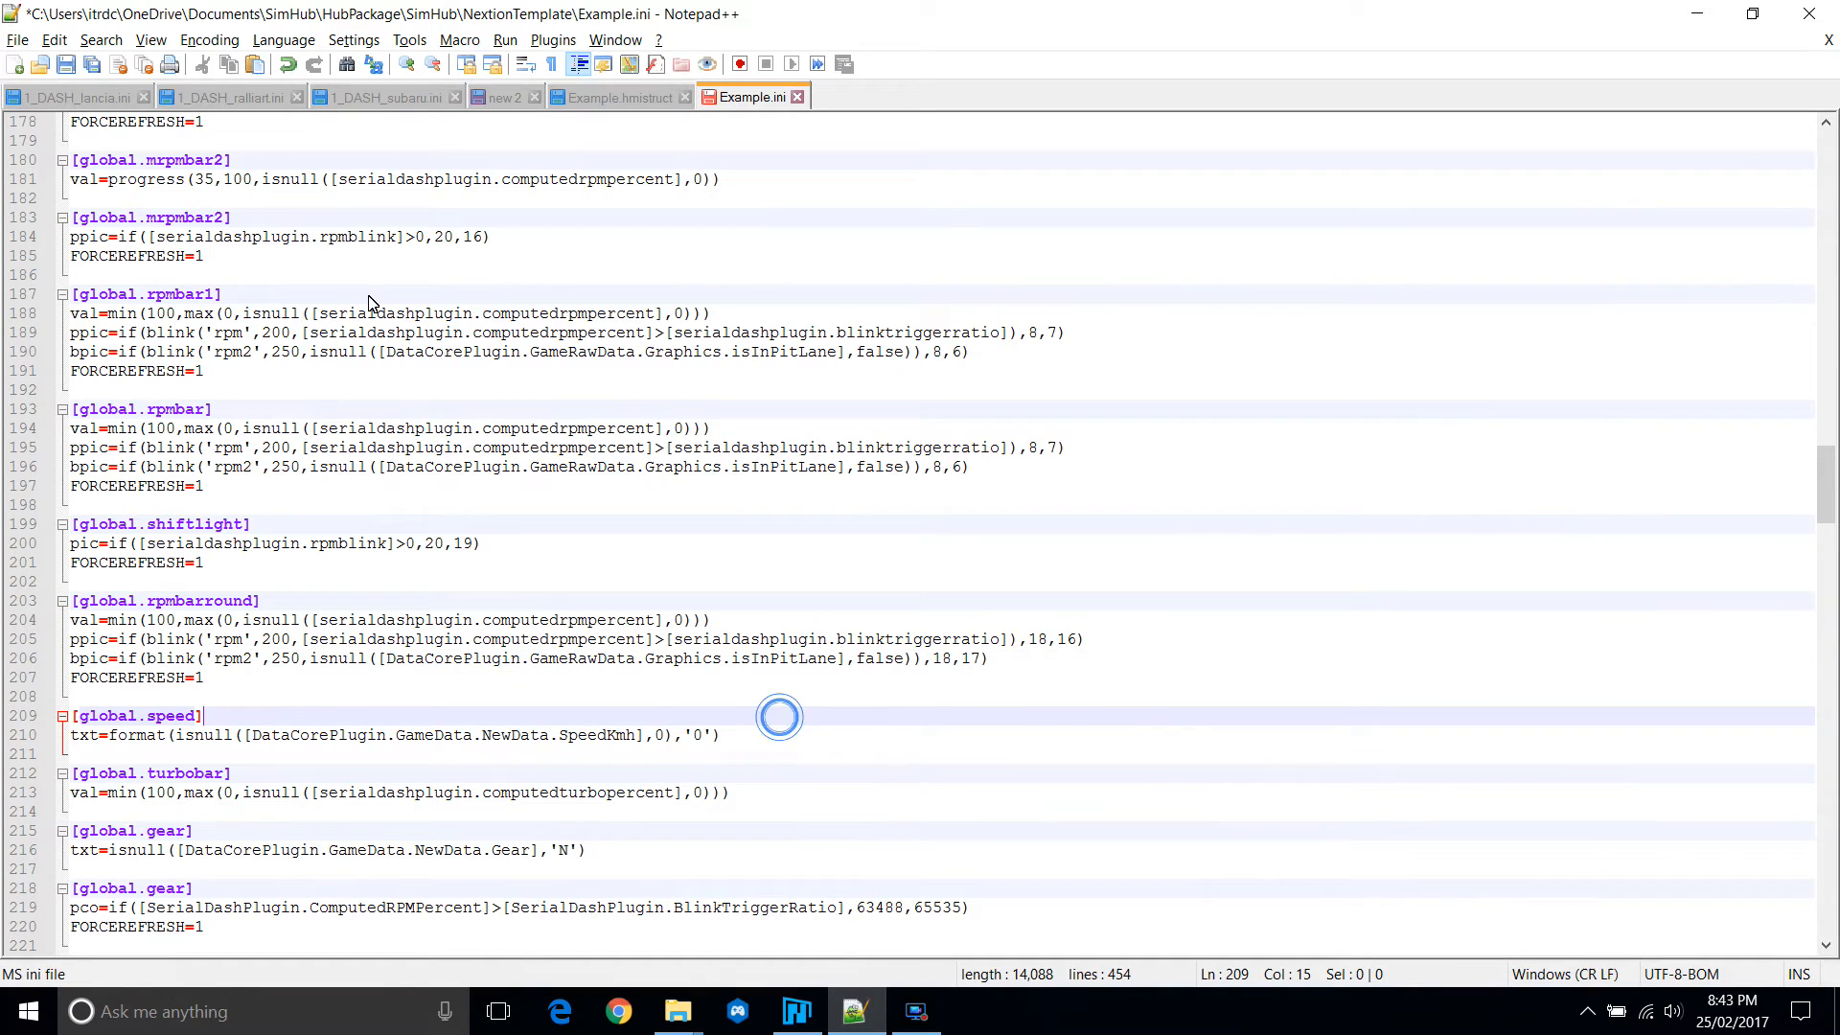
Check the rpmbarround and rpmgauge component names in Example.hmistruct and Nextion.
left_click(621, 96)
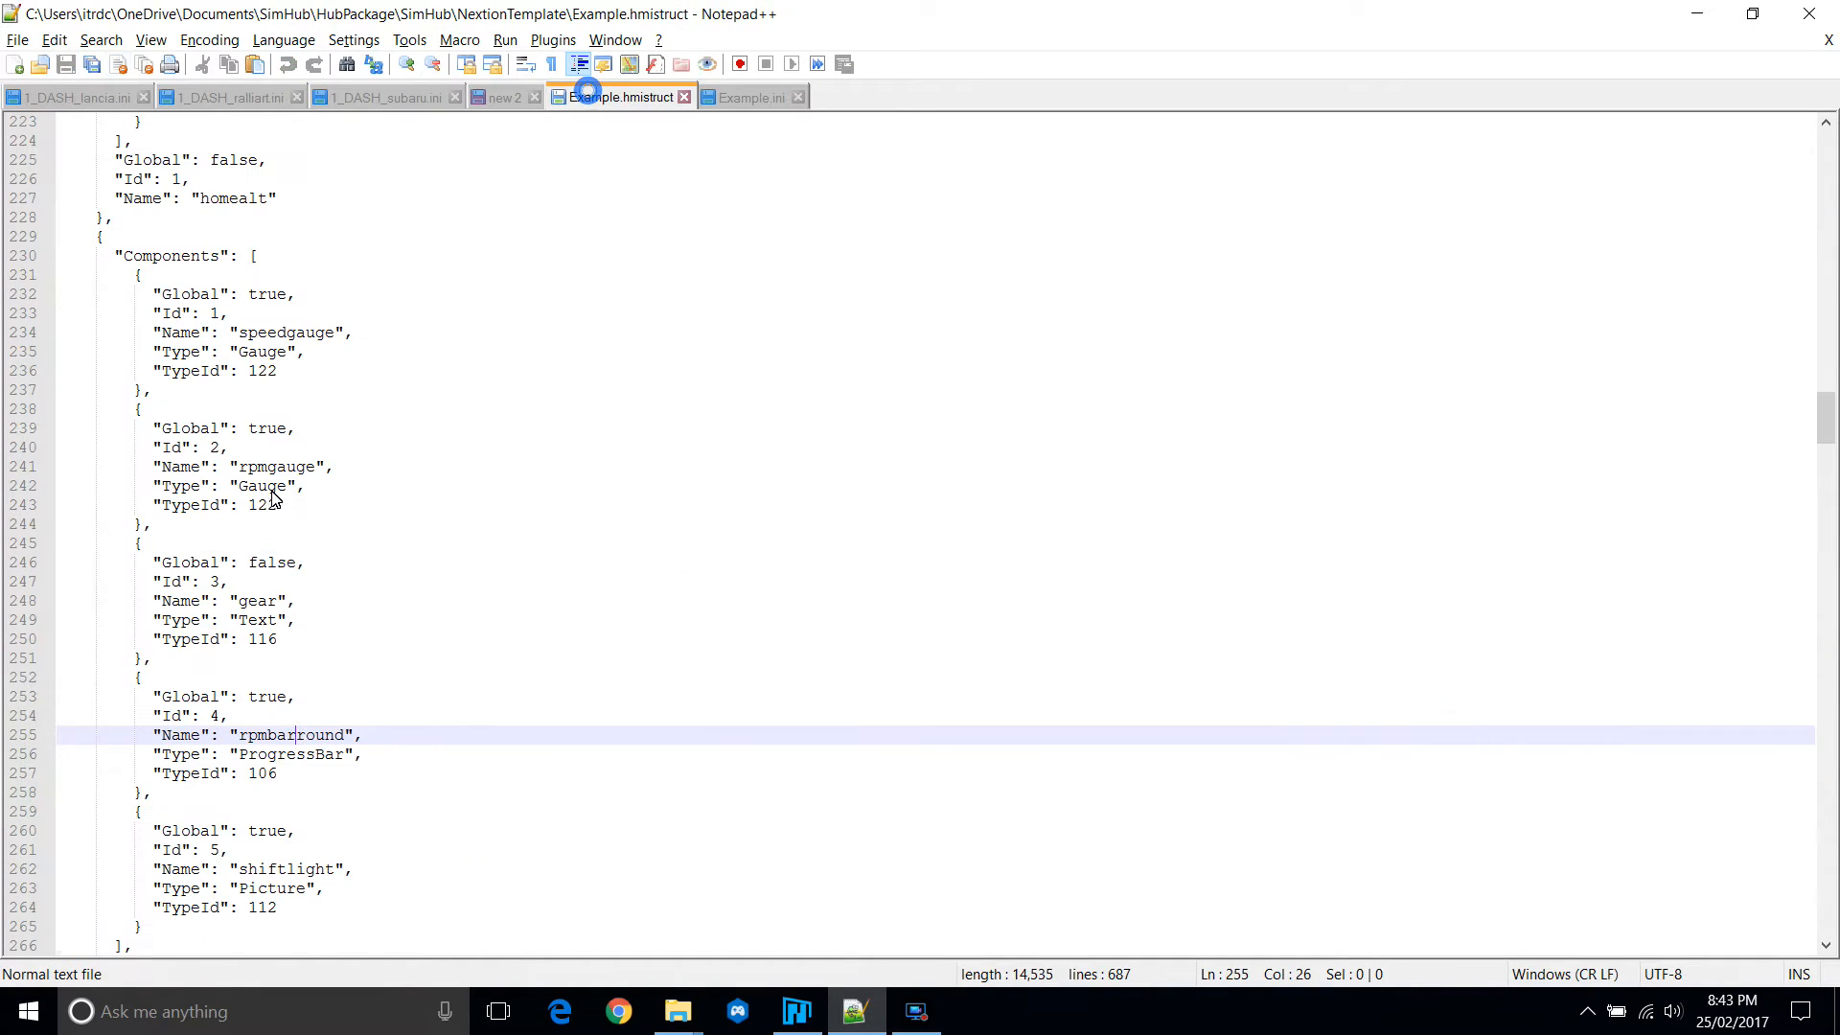
left_click(272, 754)
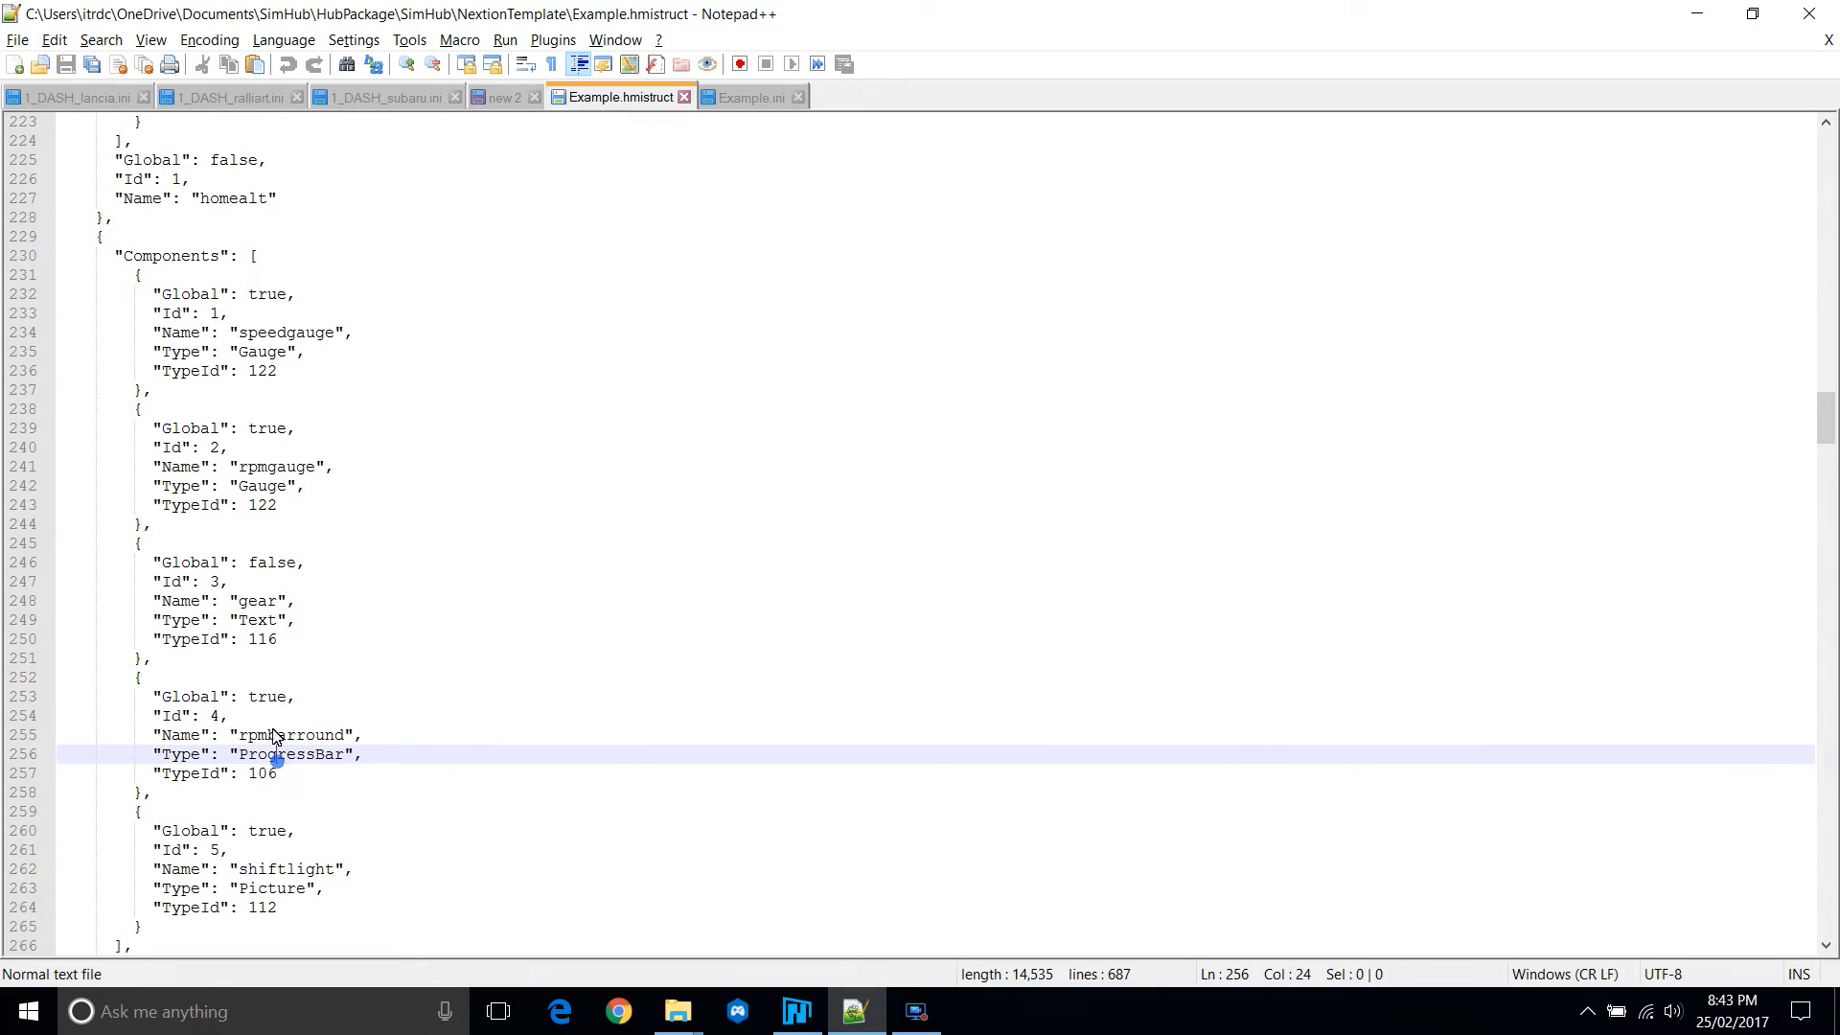
left_click(252, 638)
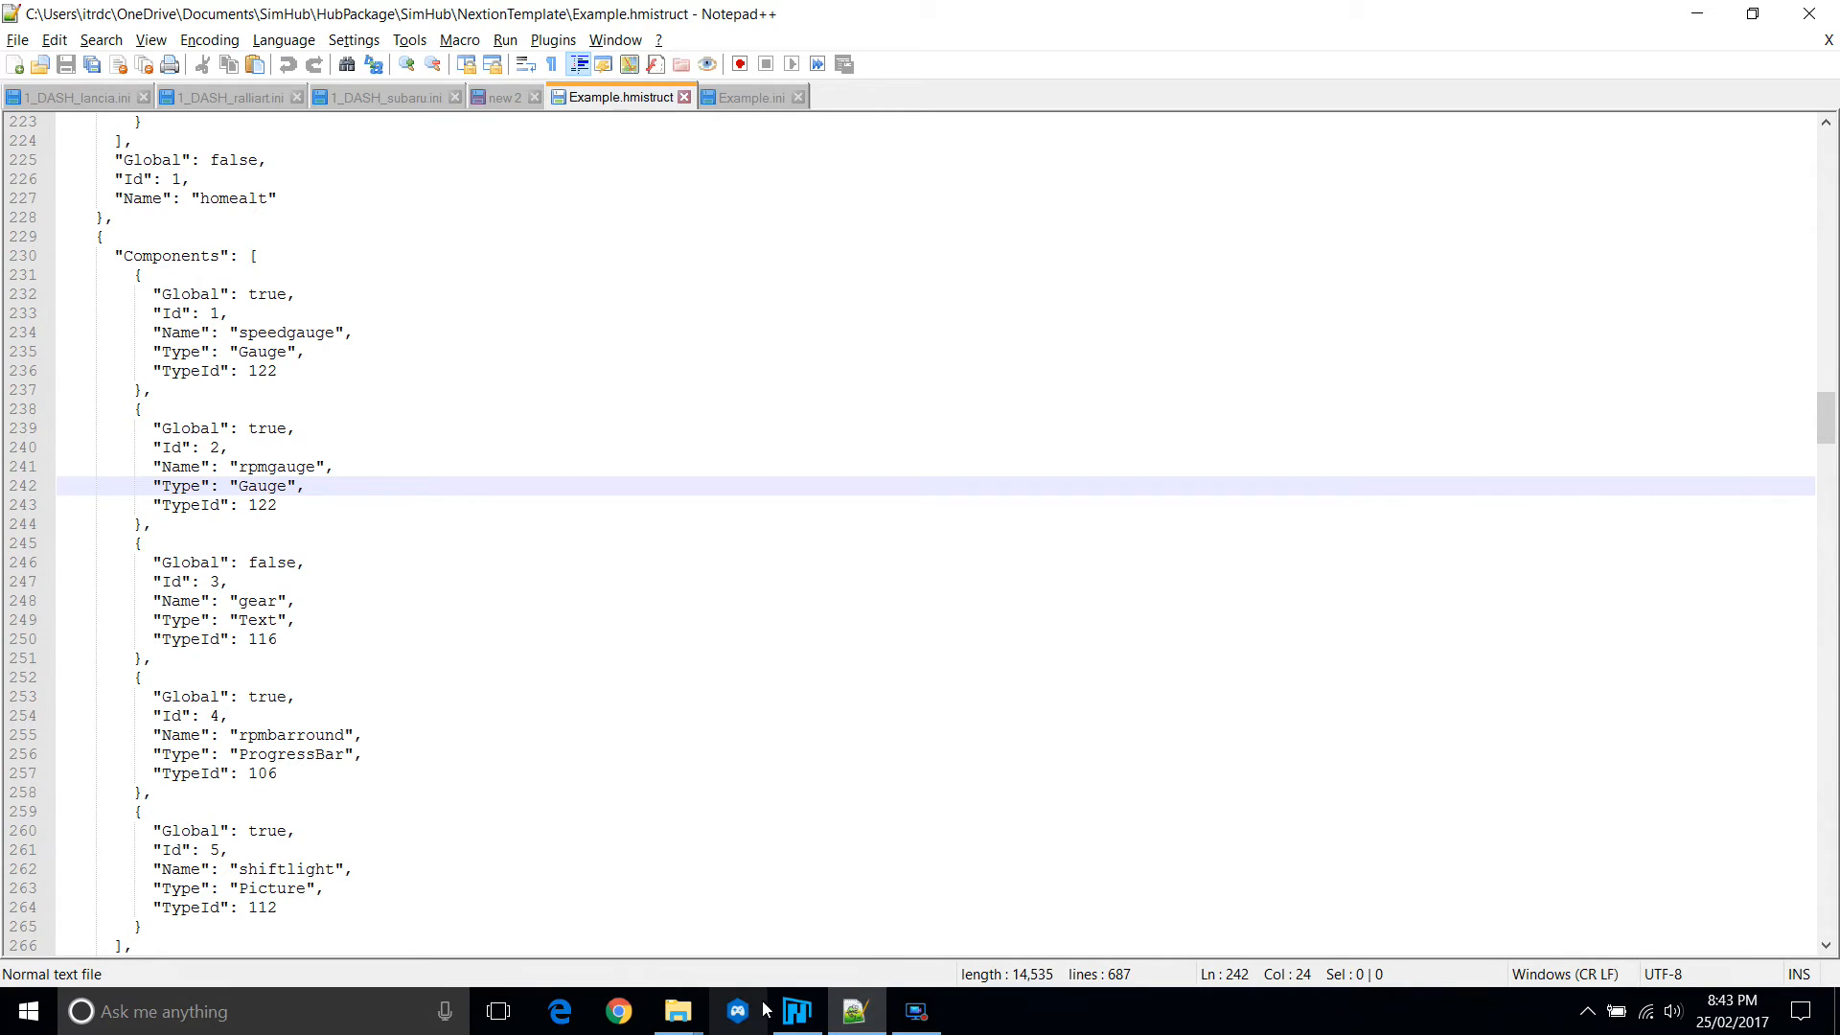
left_click(795, 1010)
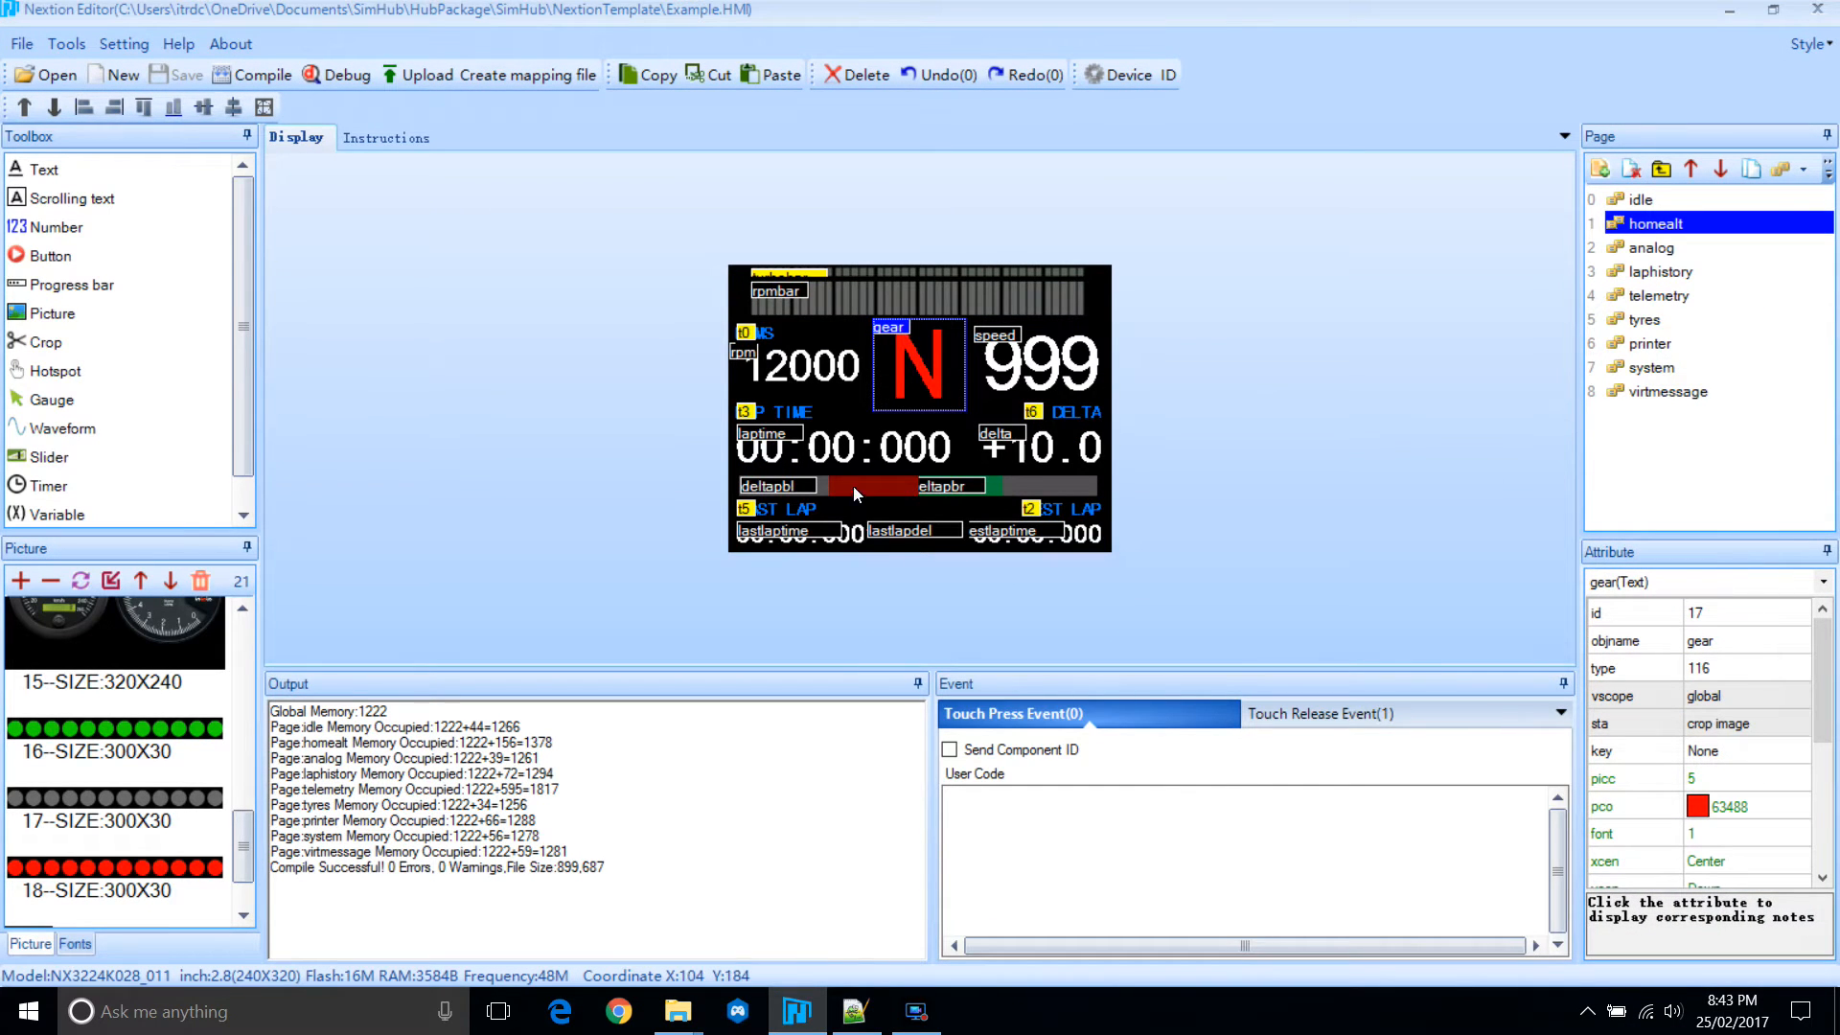
left_click(856, 1010)
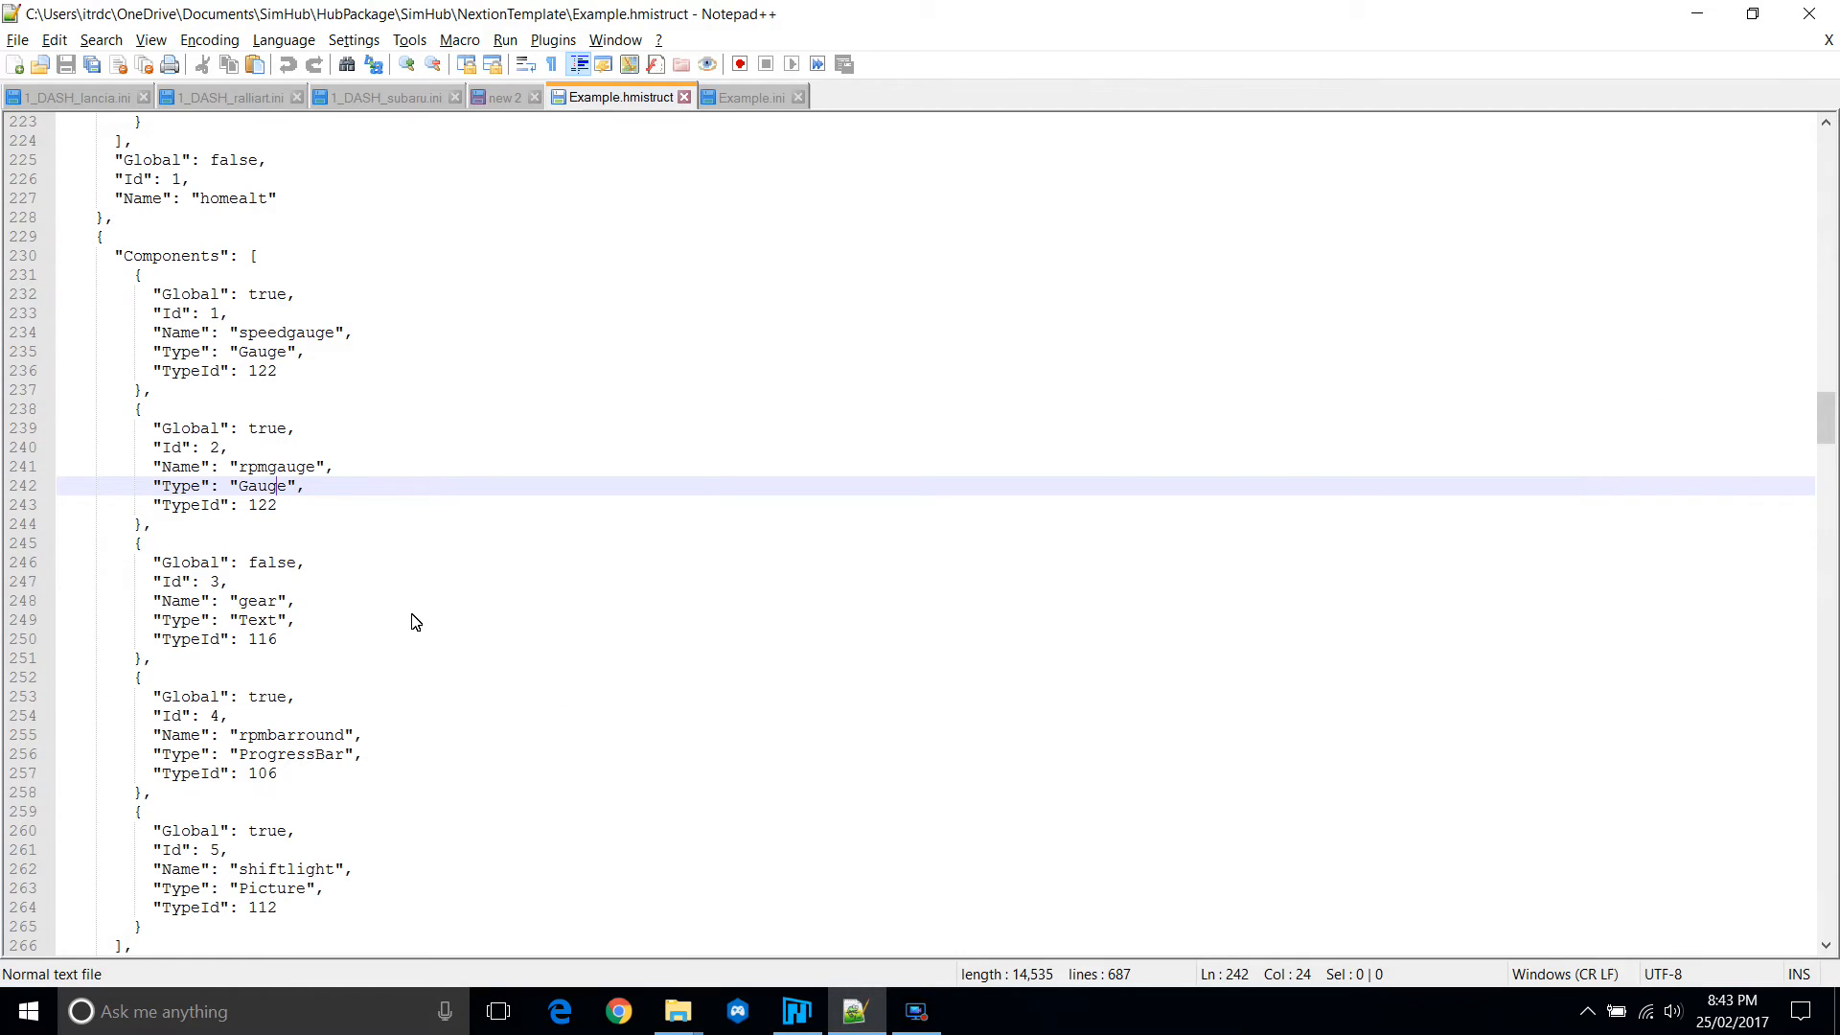
mouse_move(621, 236)
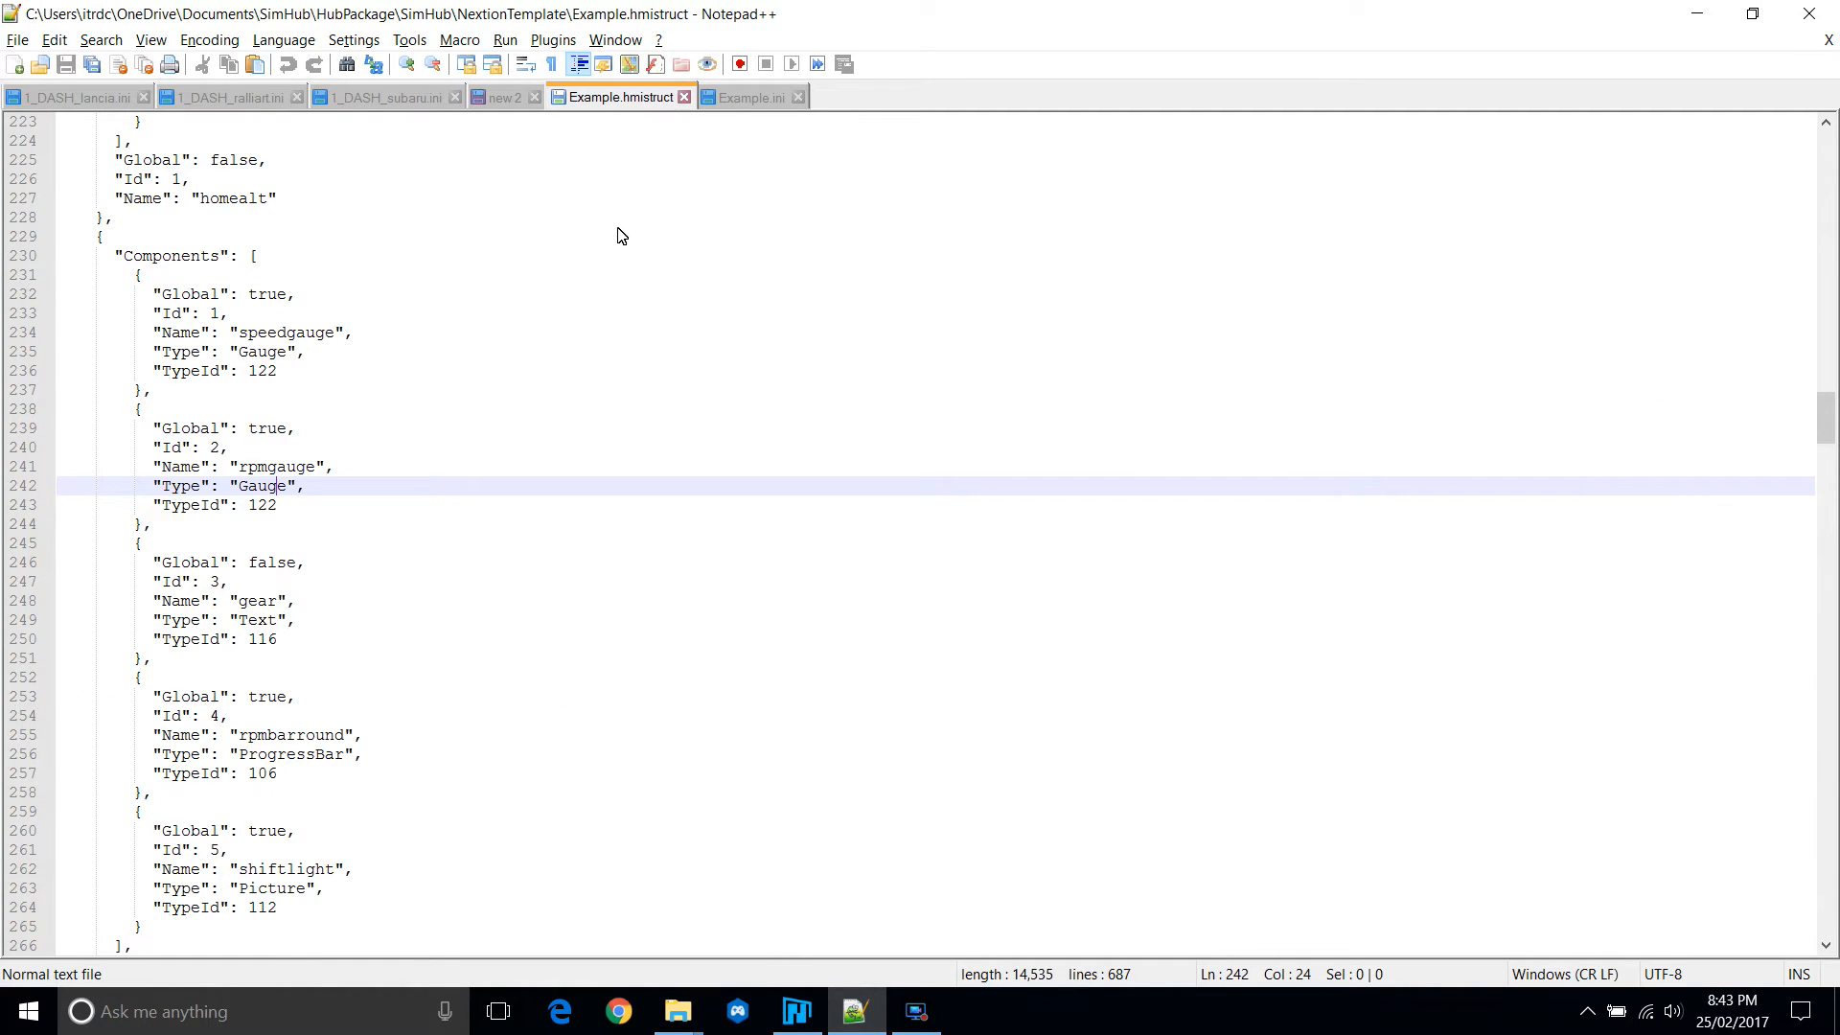
left_click(751, 97)
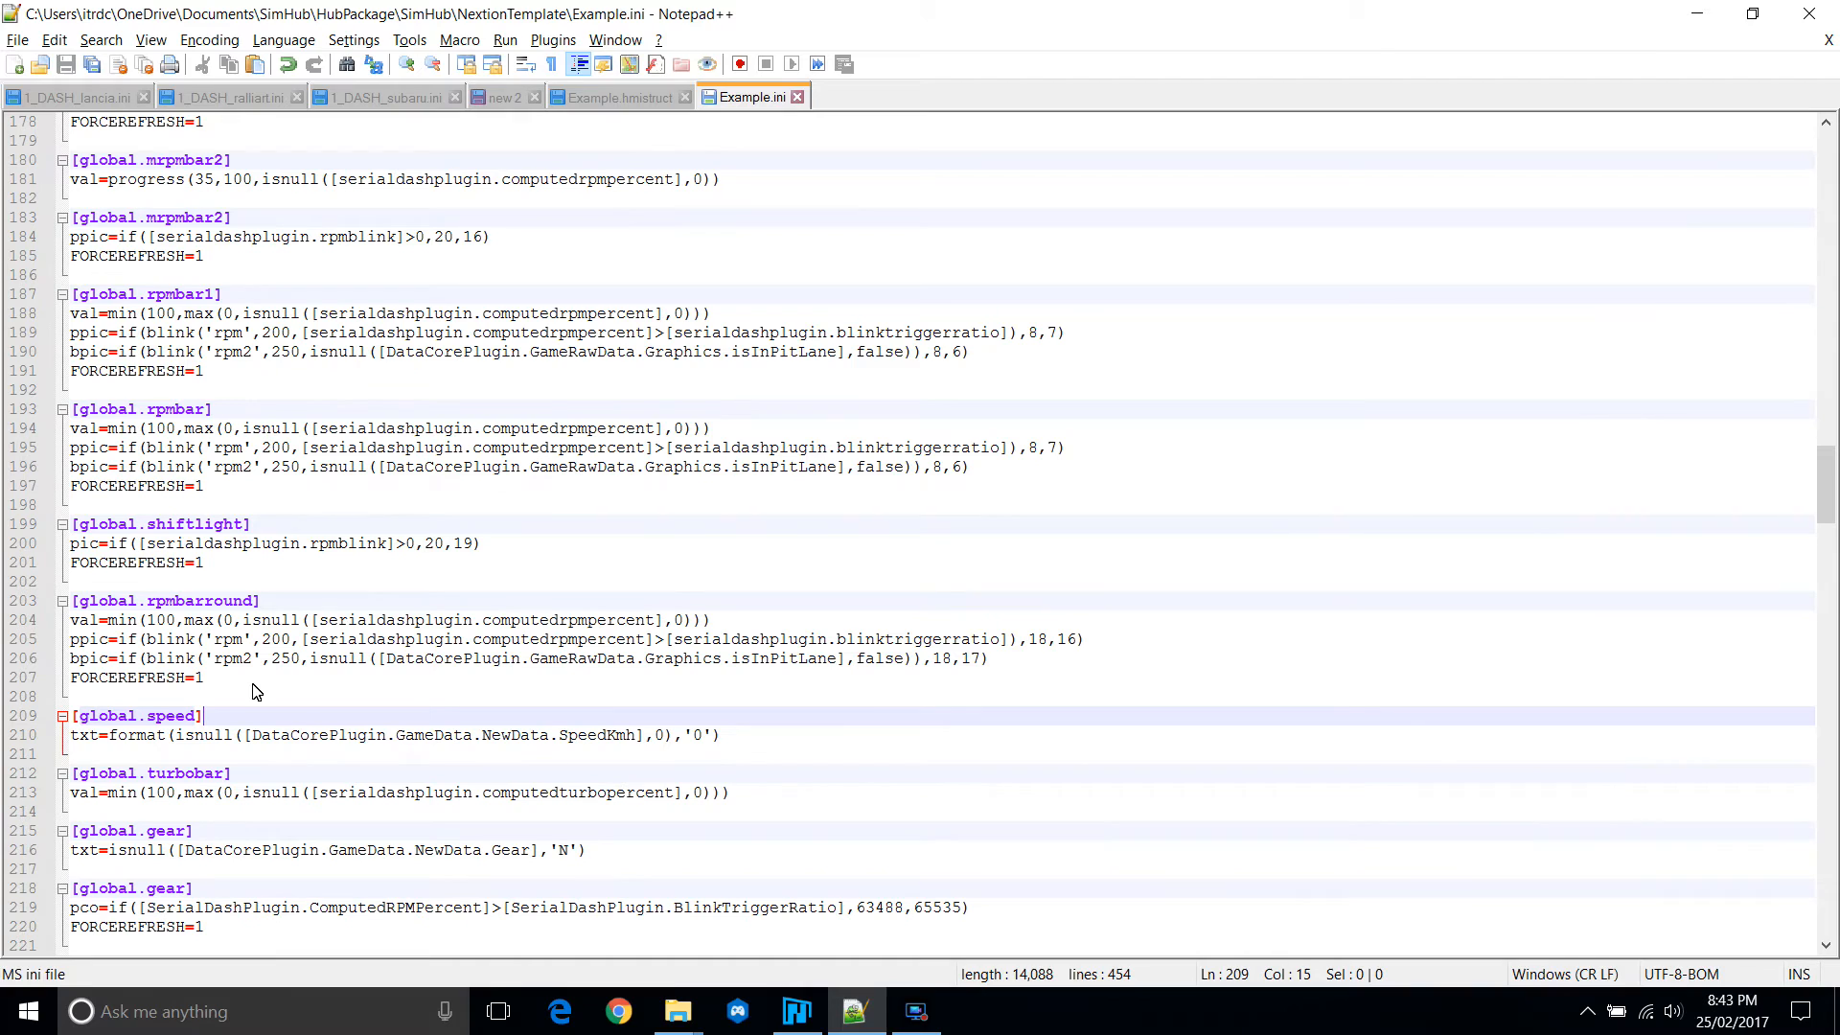
Add empty [global.speedgauge] and [global.rpmgauge] sections and save Example.ini.
left_click(199, 718)
type("[global.speed")
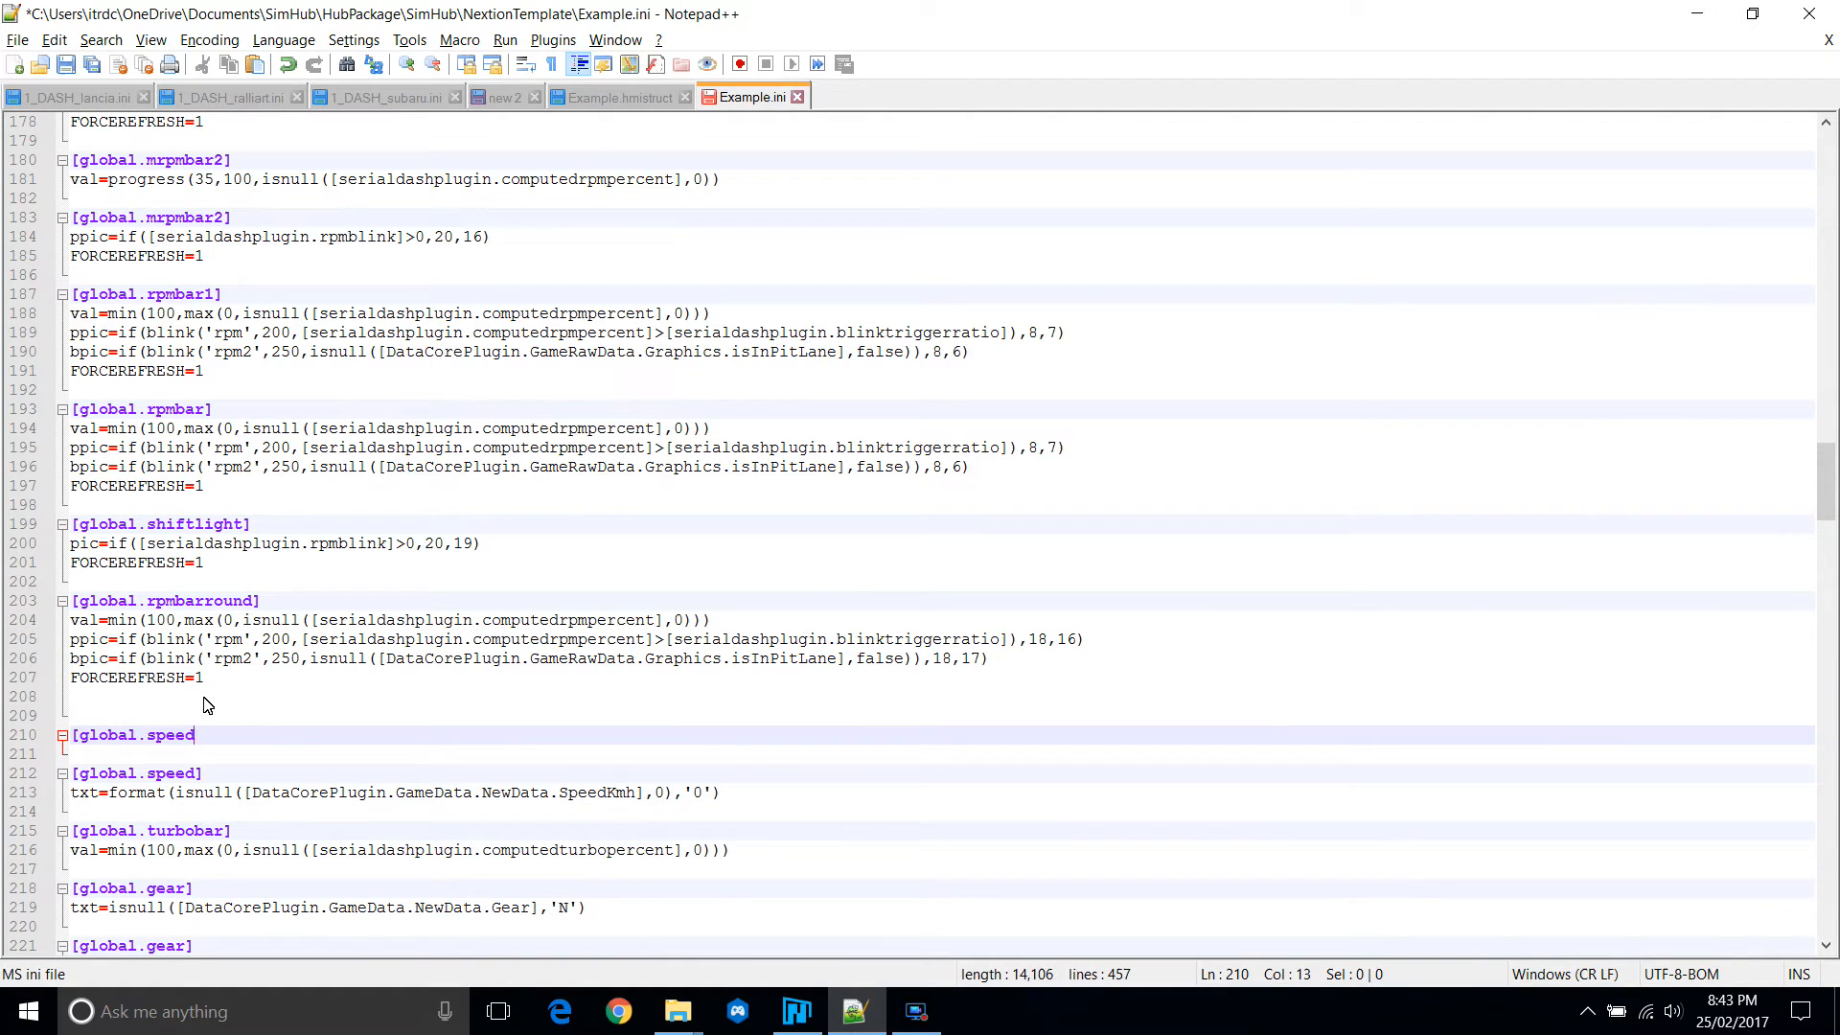
key("Backspace")
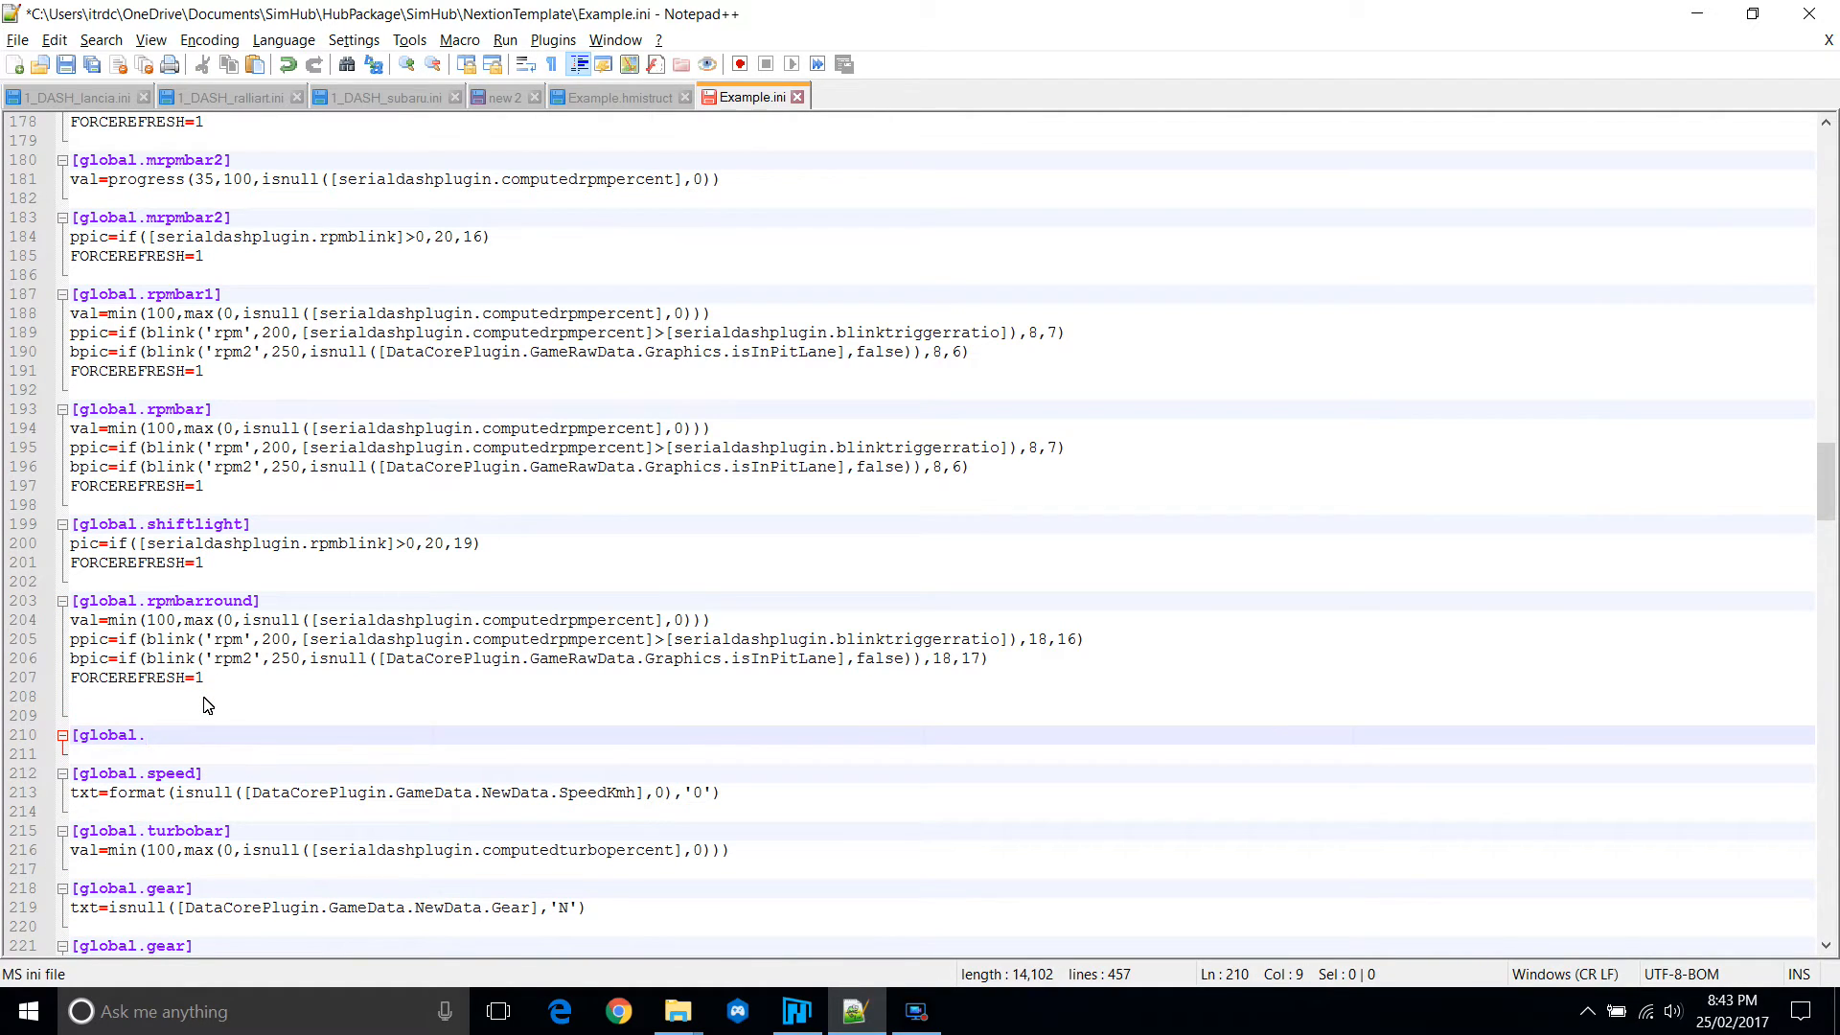
type("speedga")
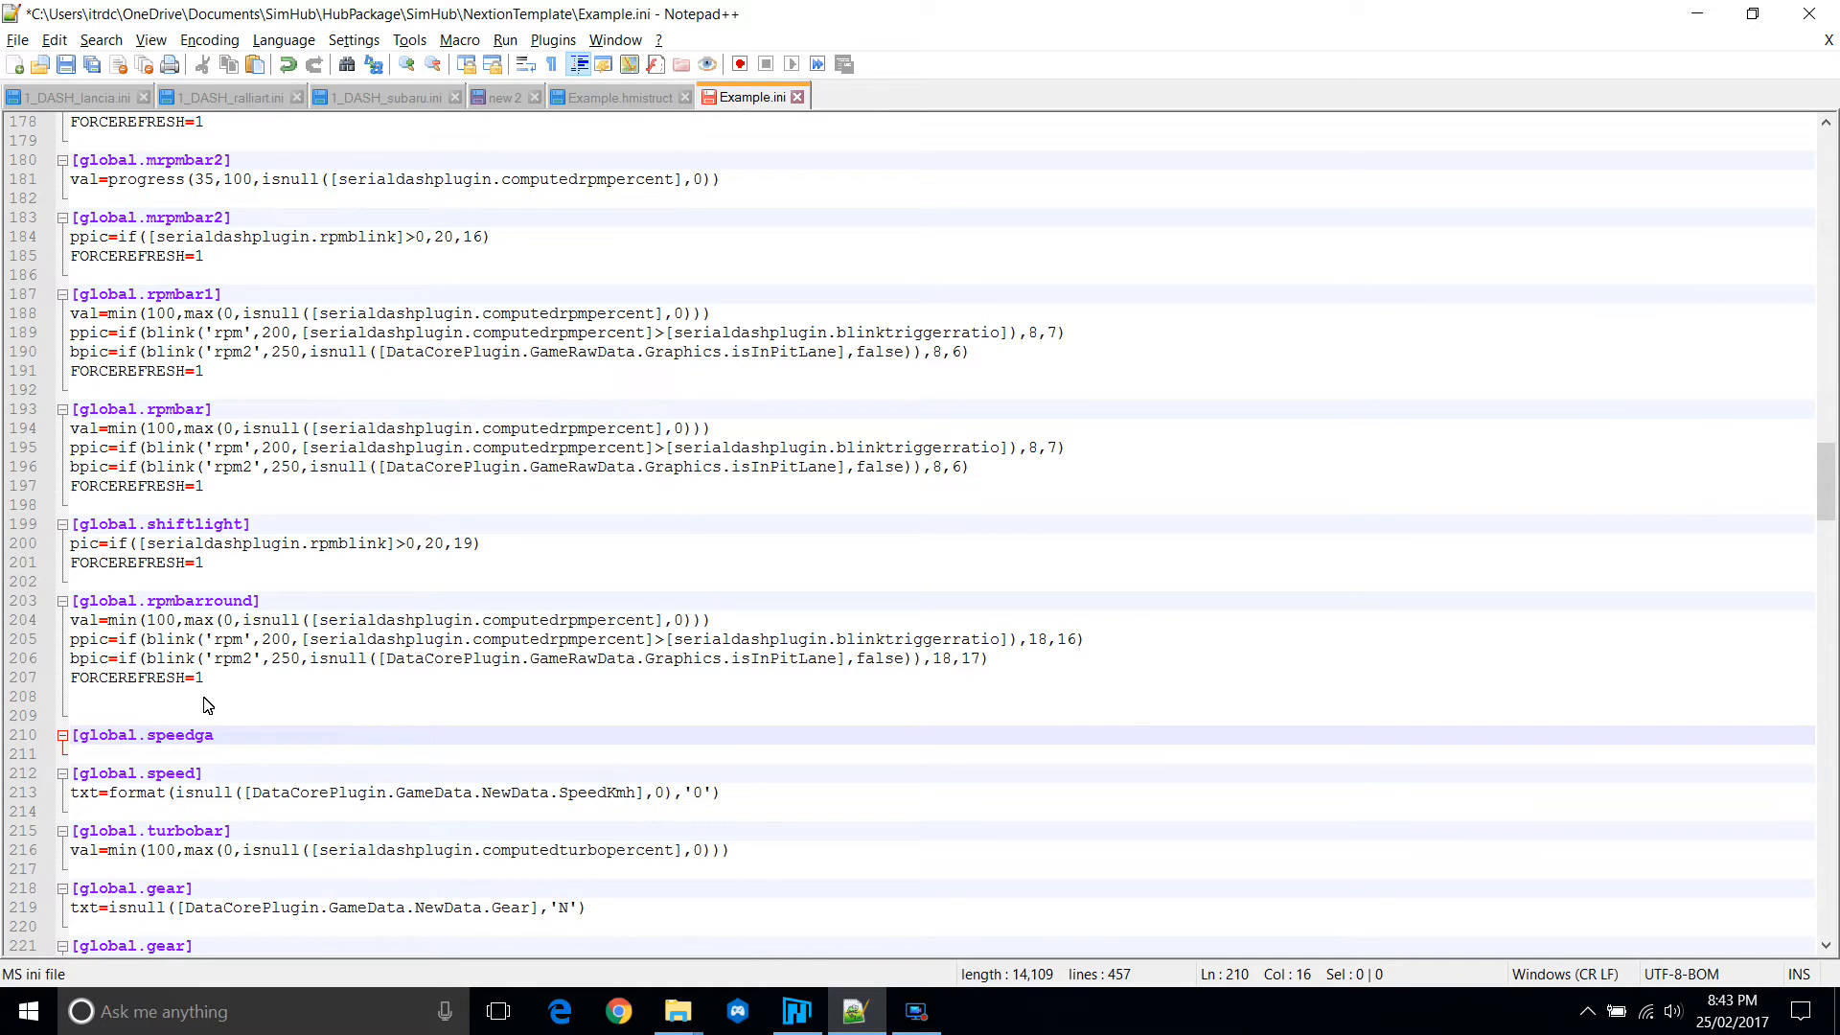
type("uge]")
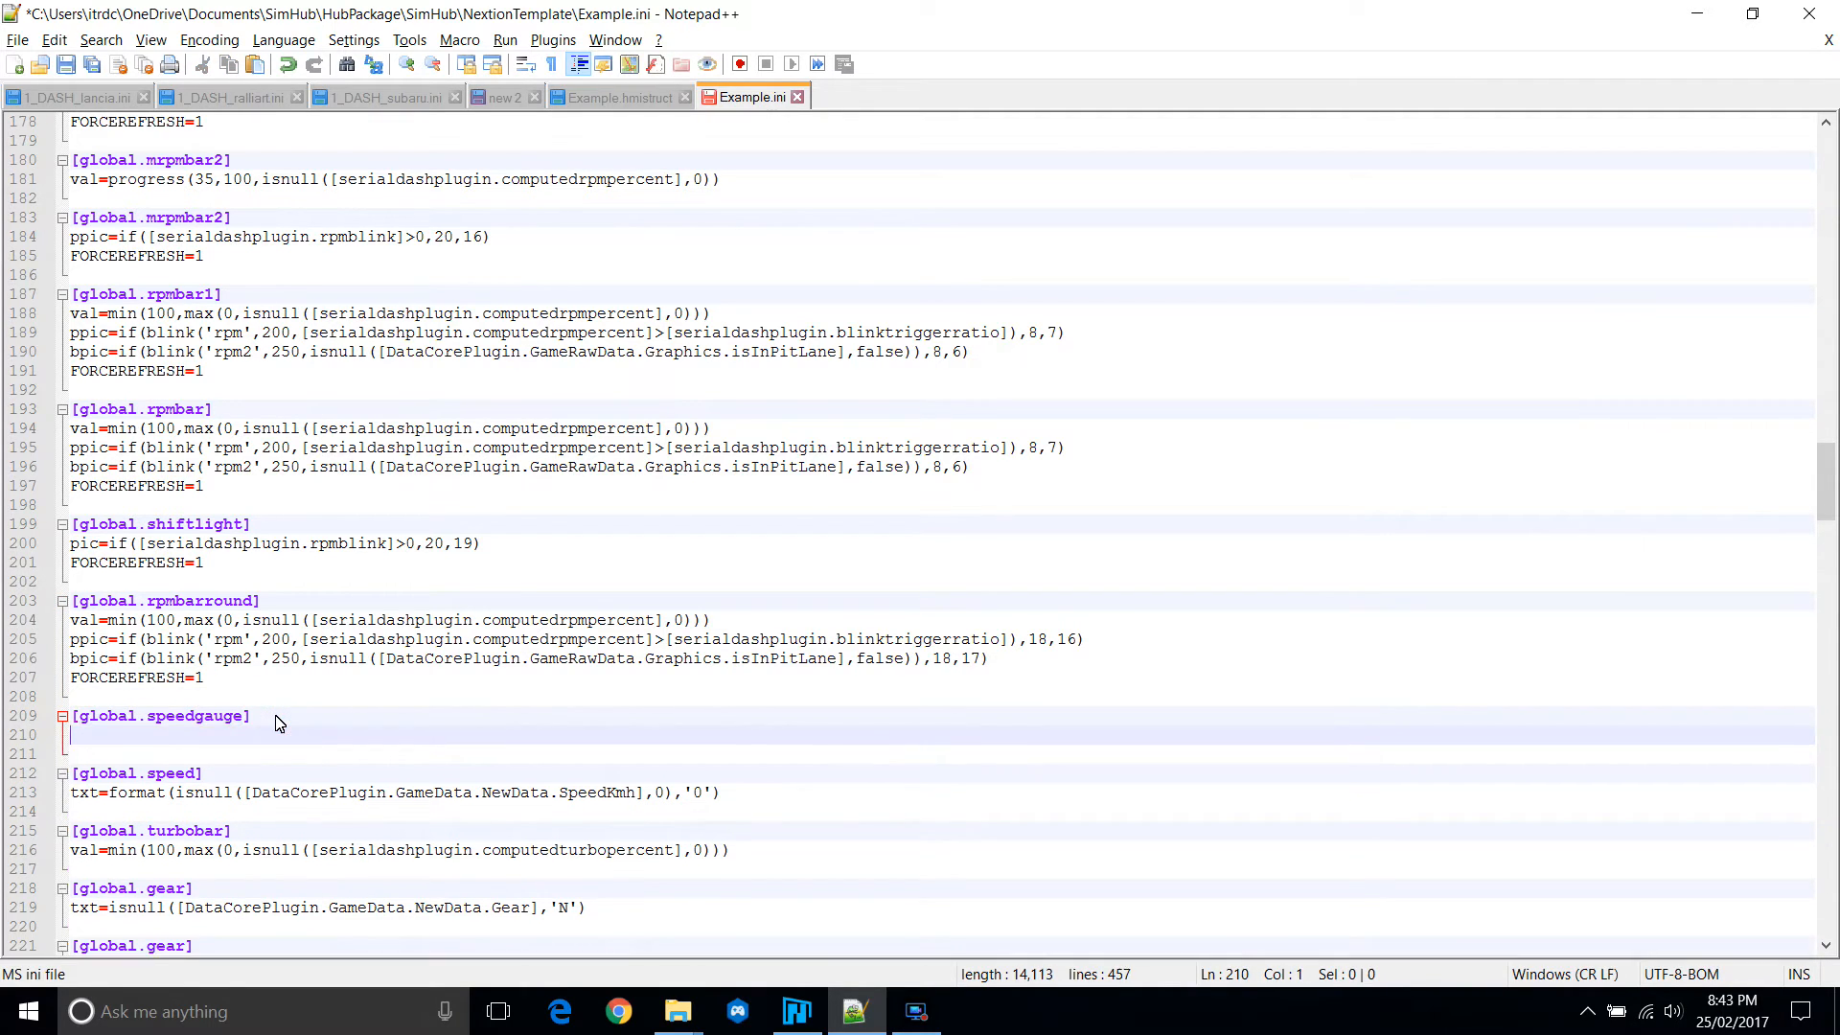
type("[global.speedgauge]")
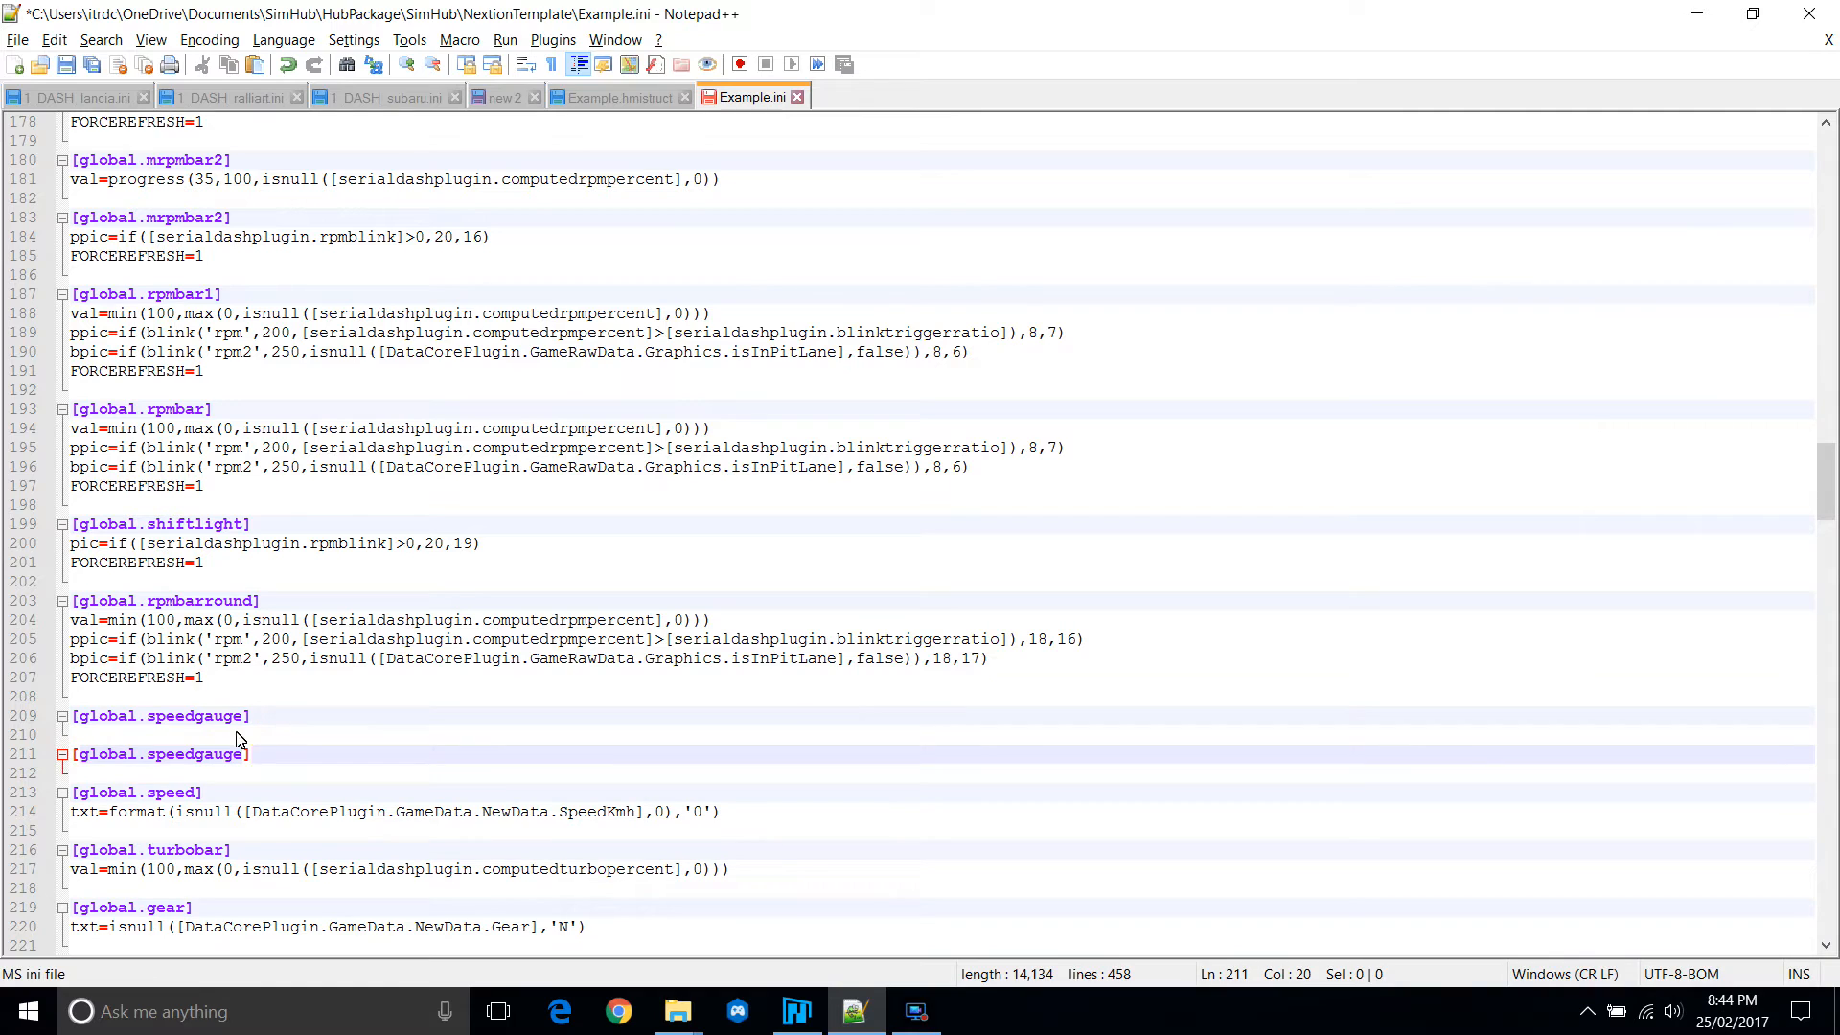
double_click(166, 754)
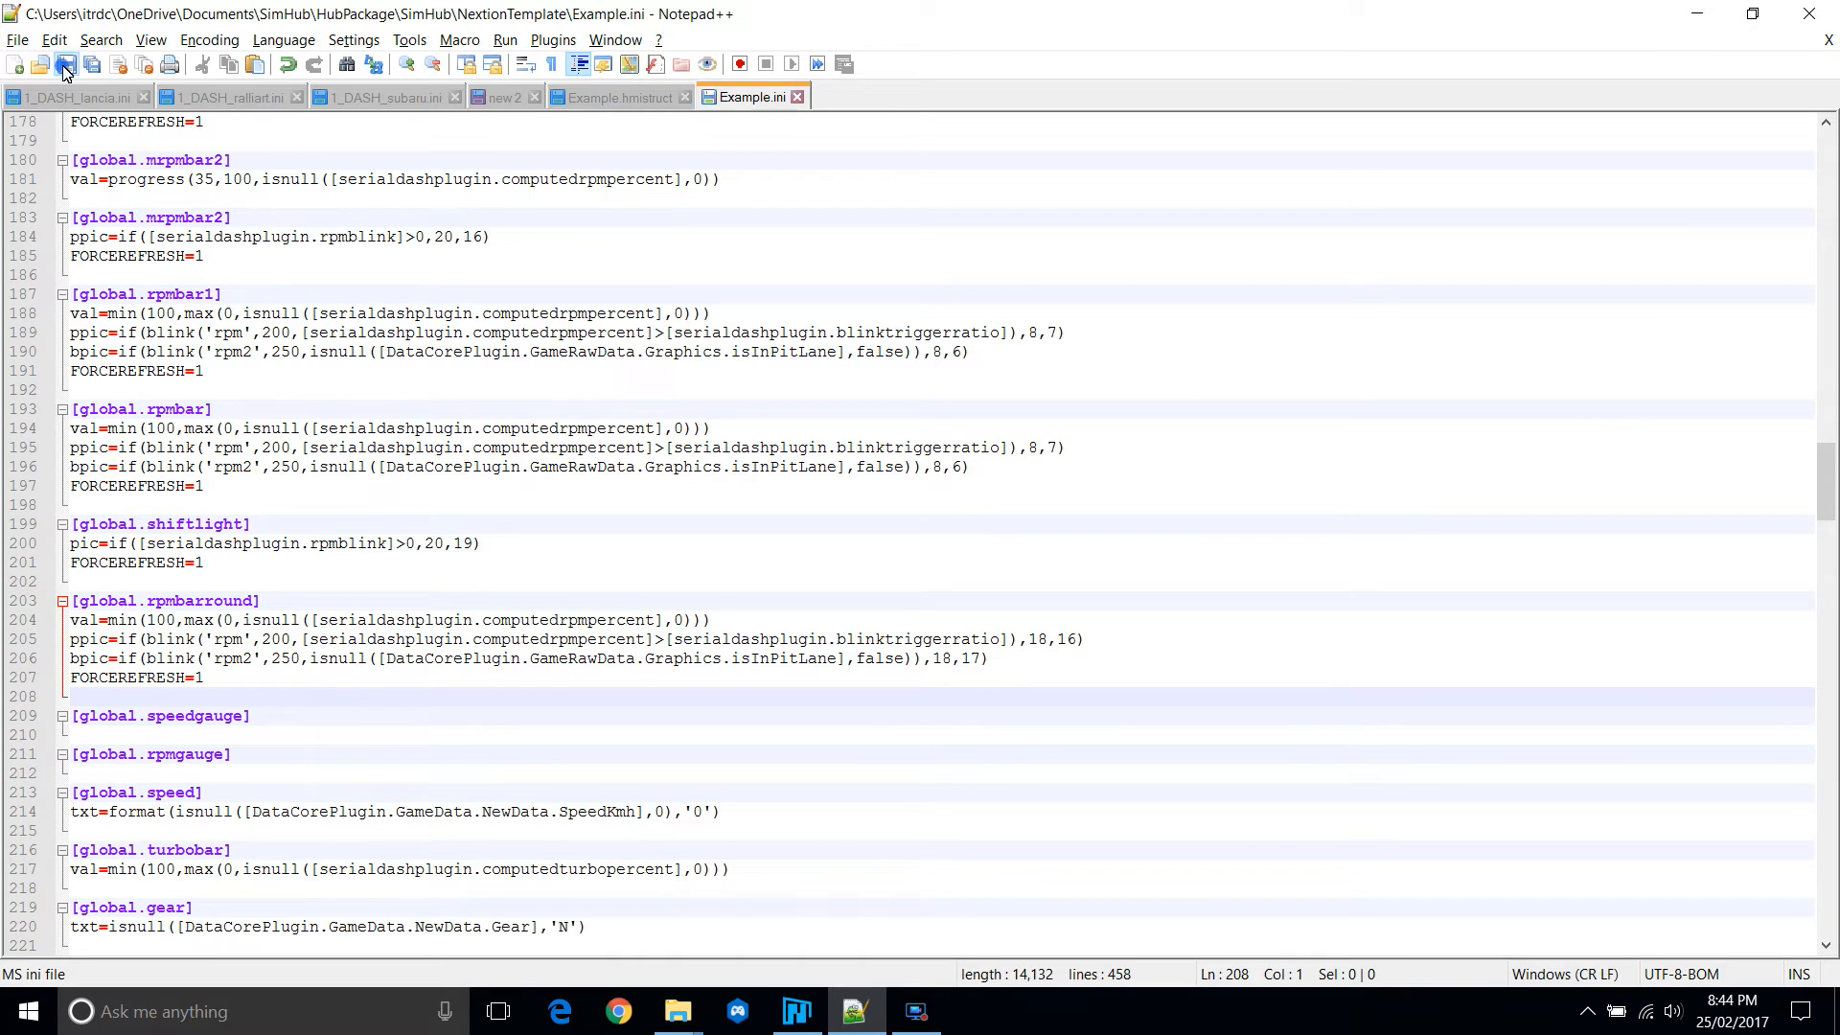
left_click(795, 1010)
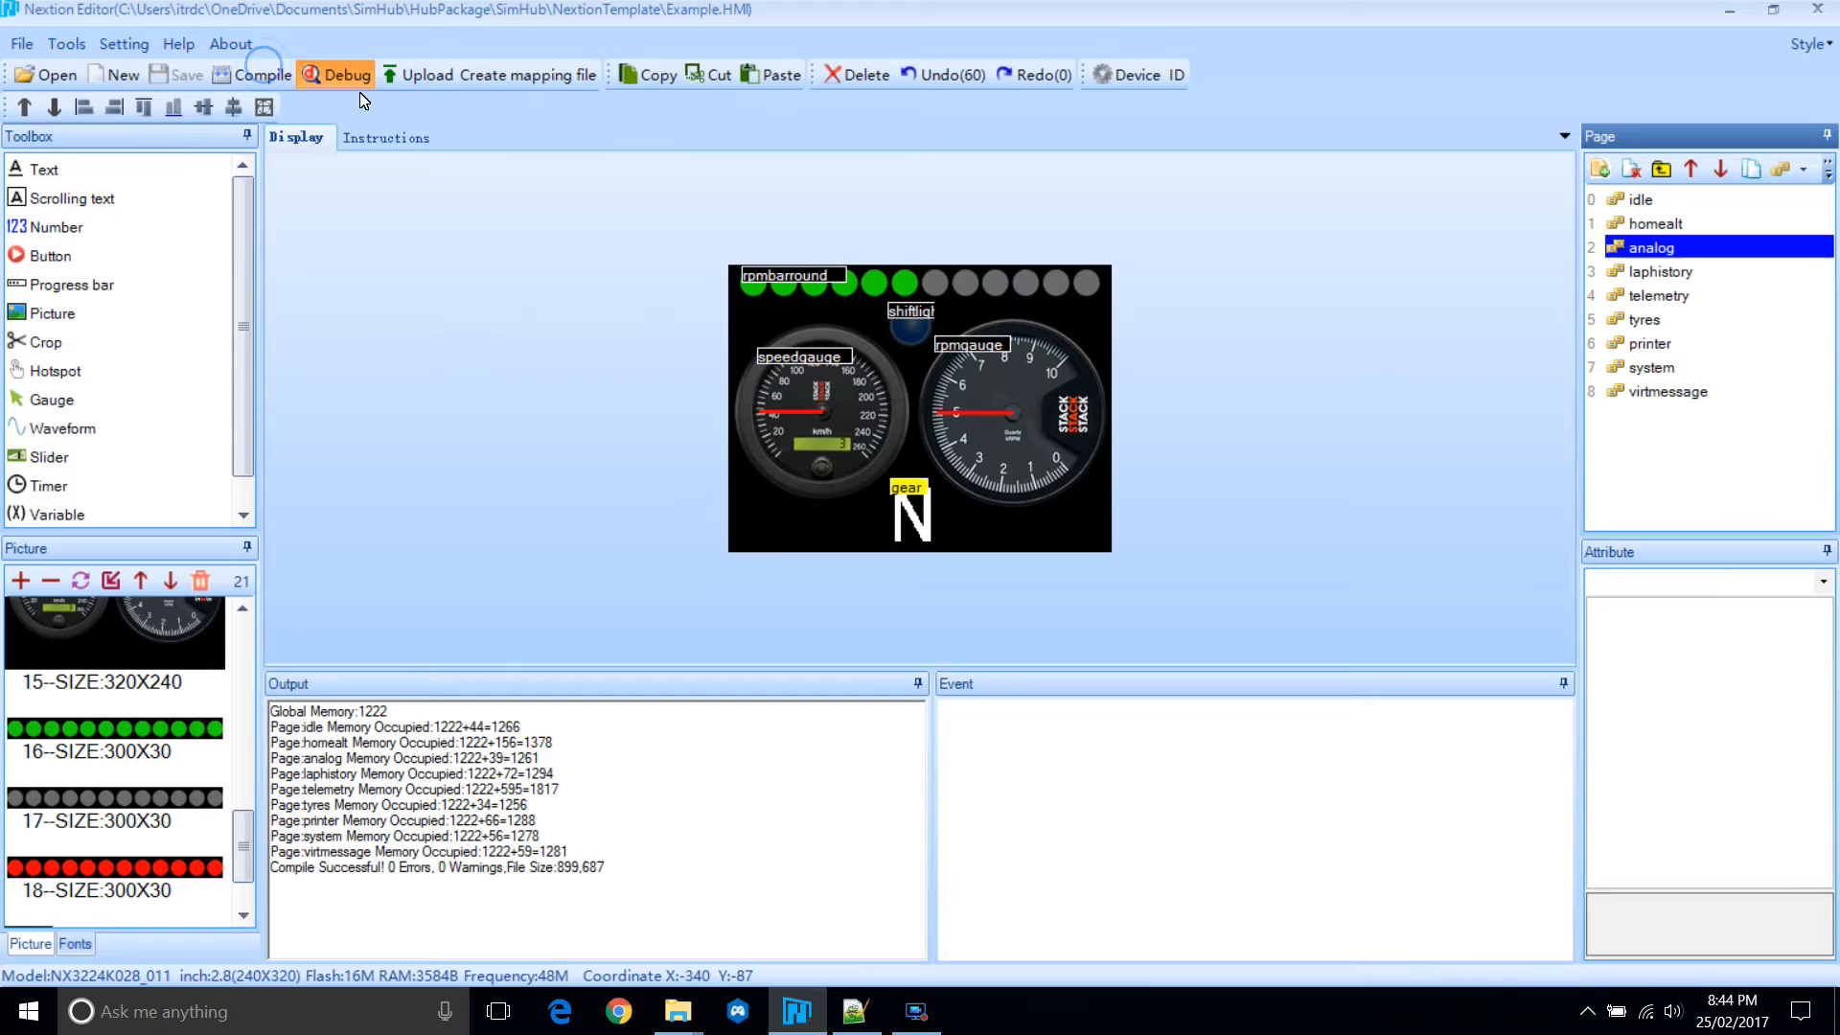
Run the simulator on page 2 and set speedgauge.val to 10, 22, 325 and 225.
left_click(345, 74)
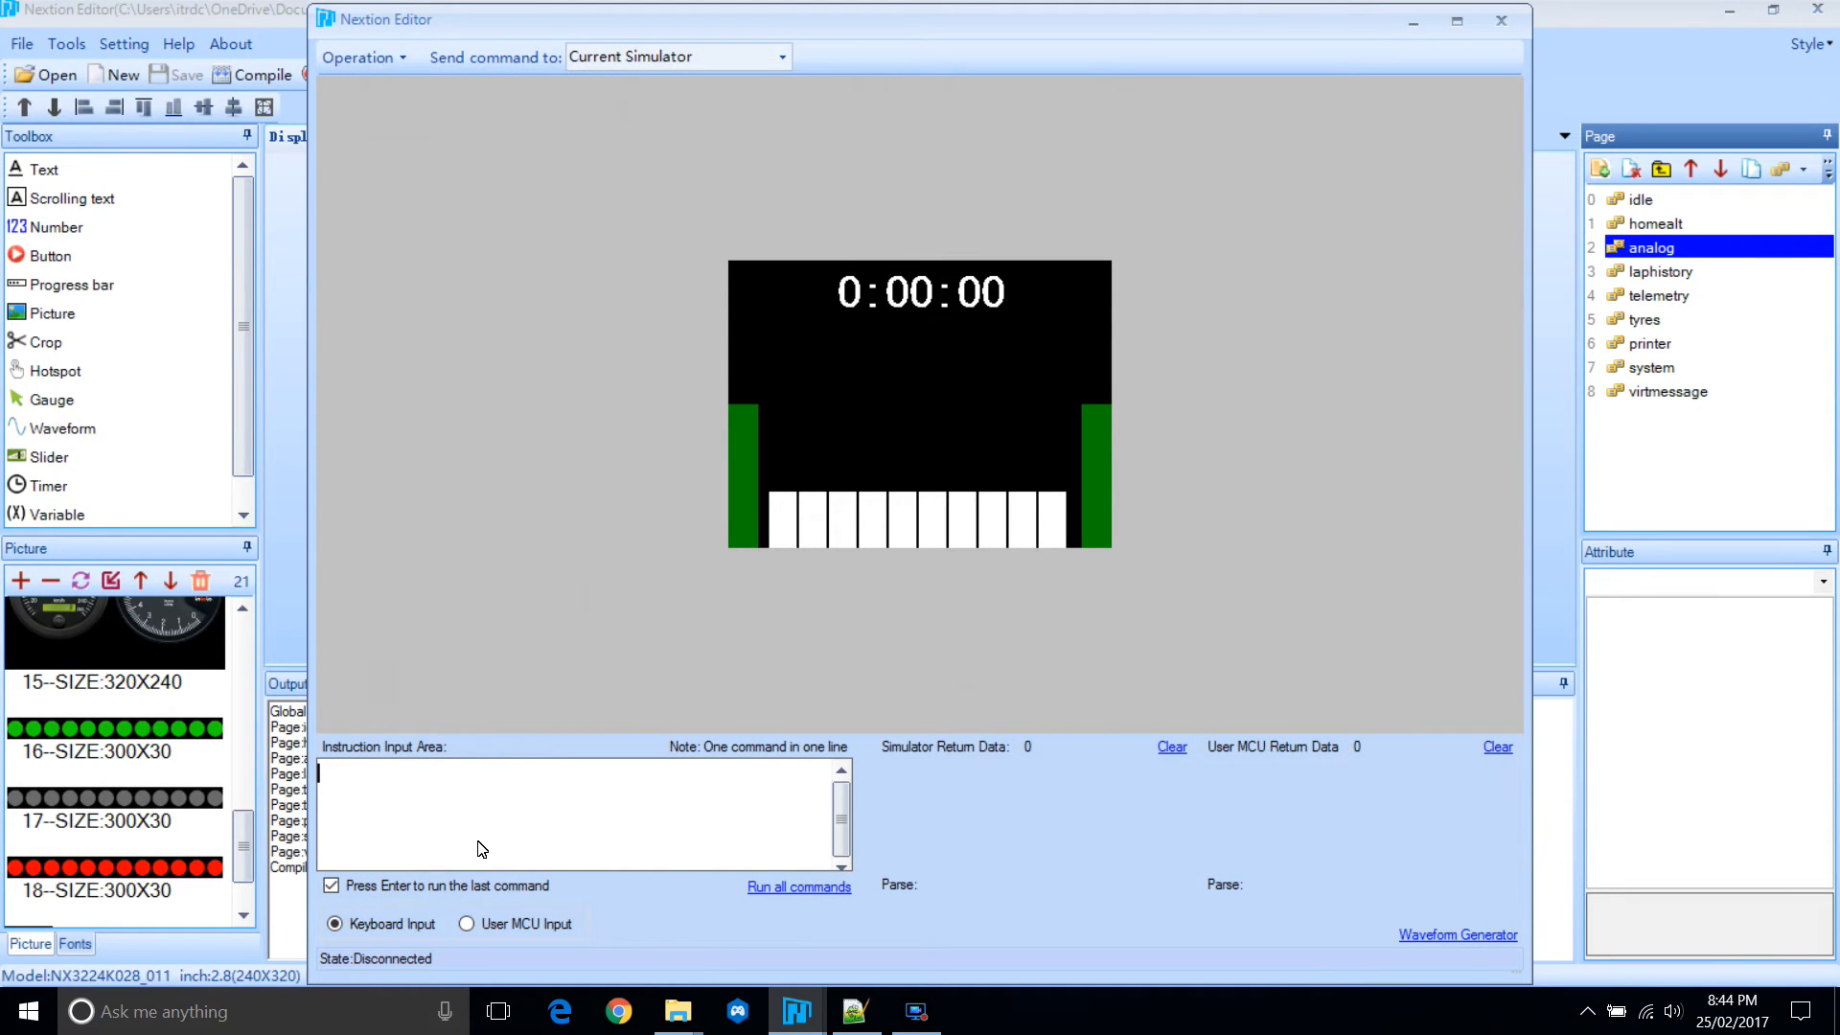
type("page 2")
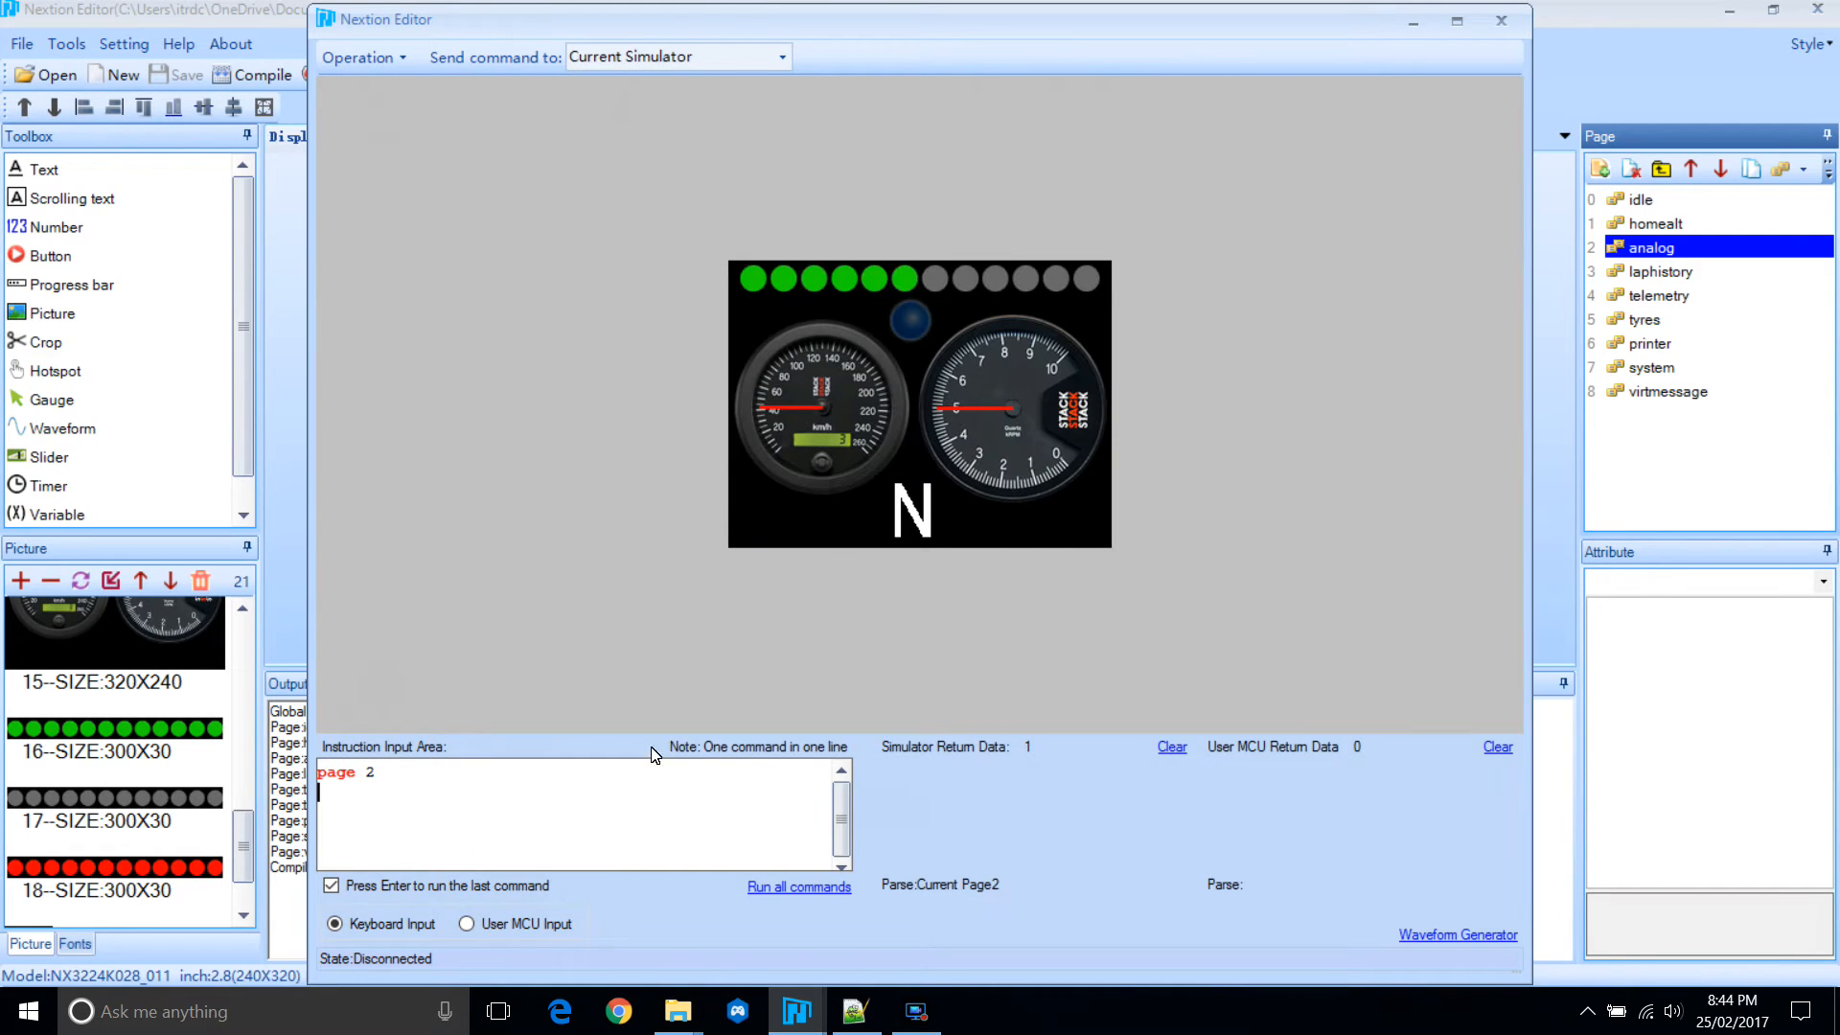
mouse_move(622, 367)
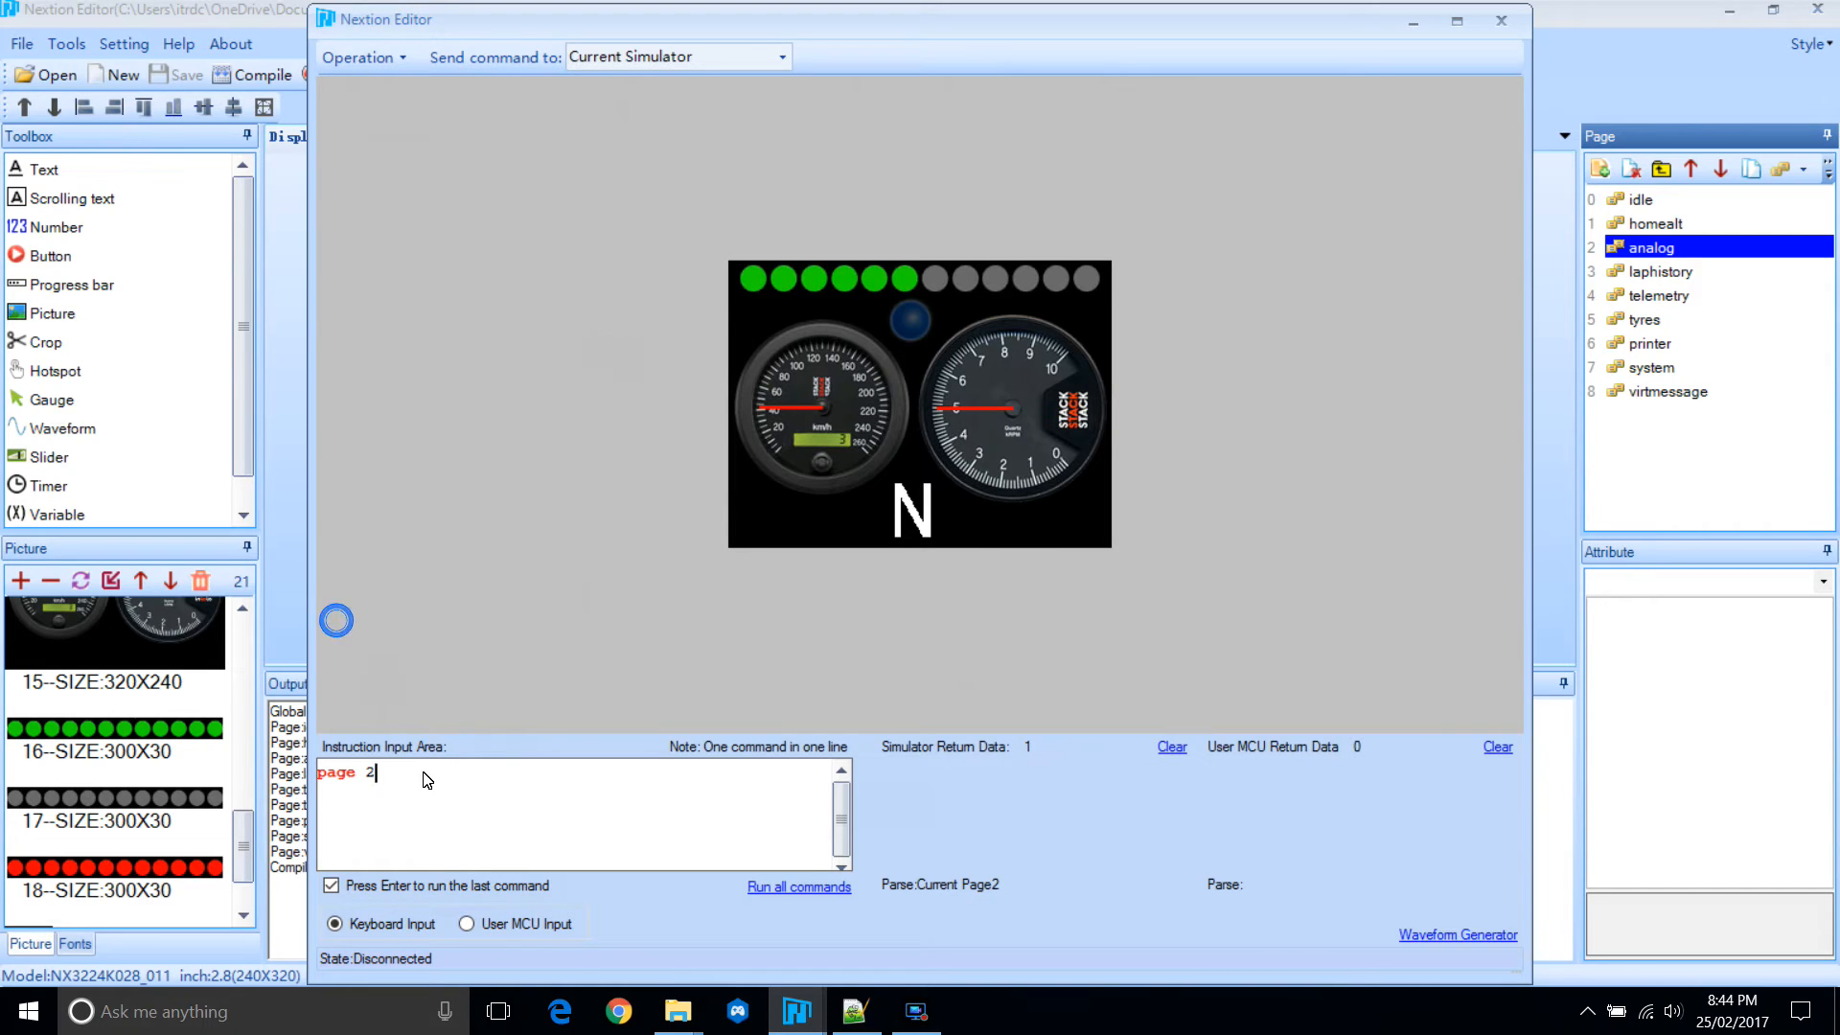
type("sp")
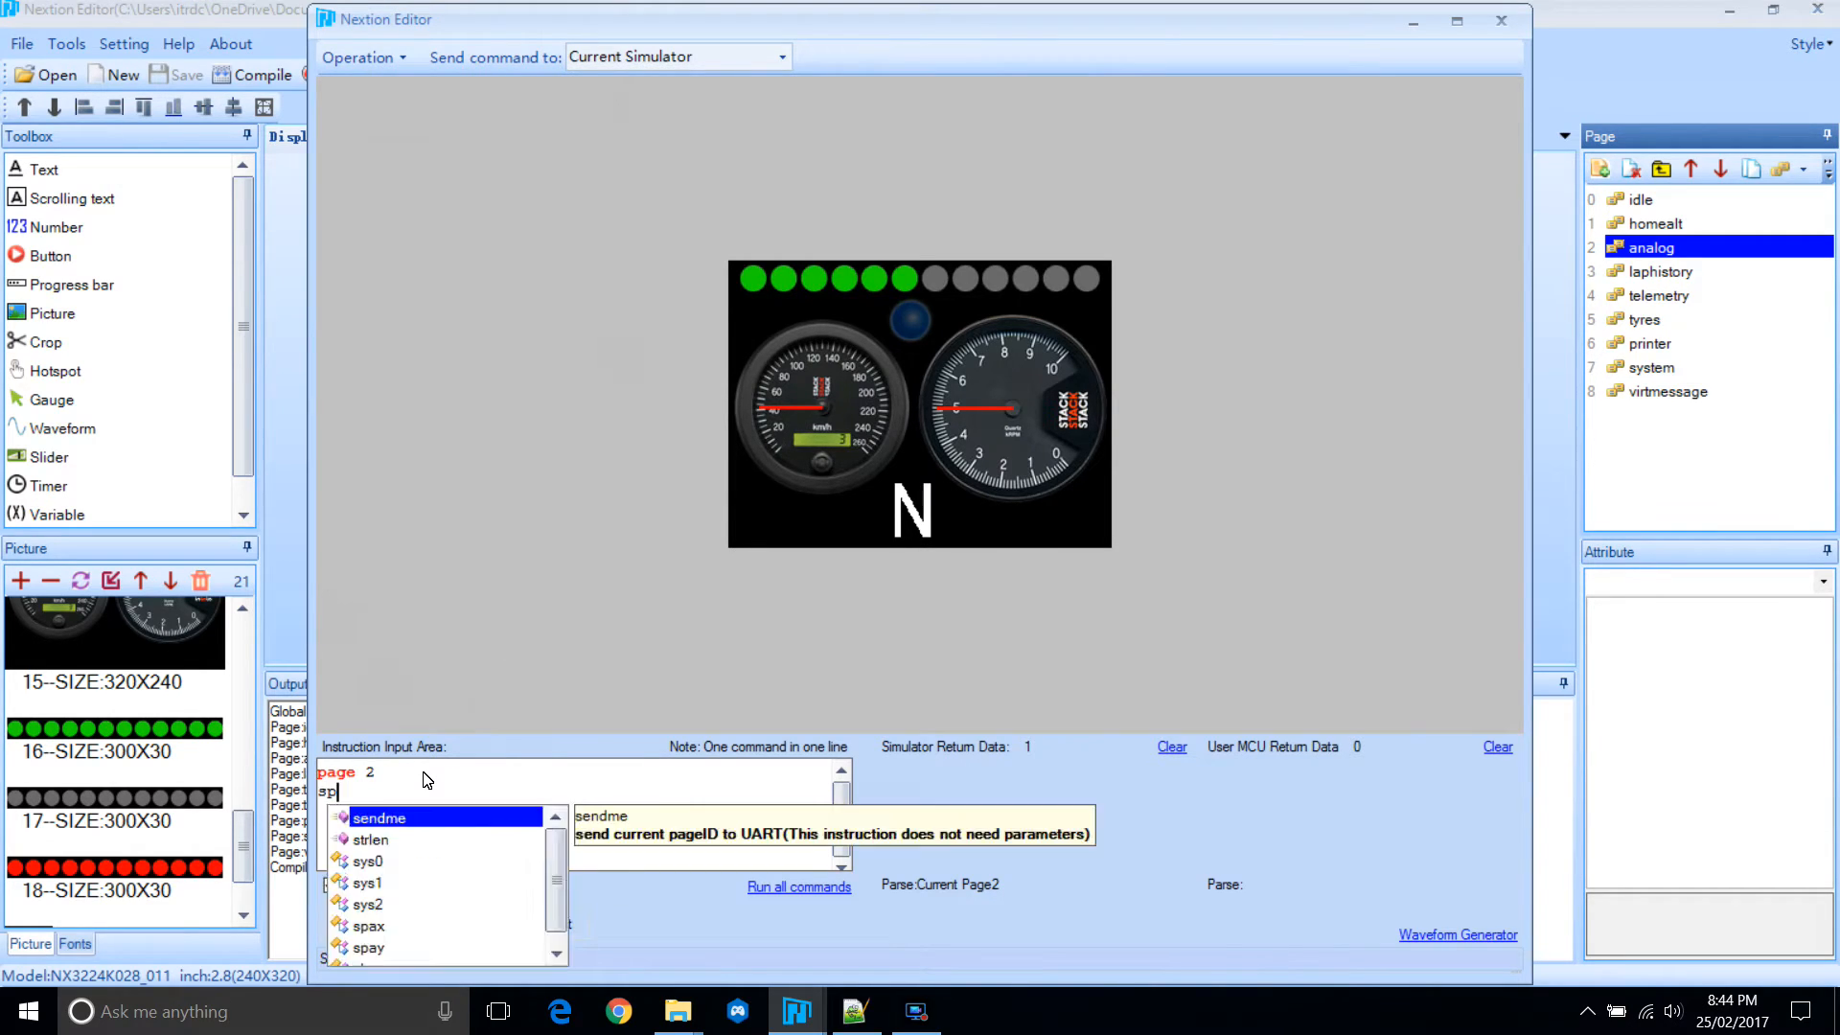
type("speedgauge.val=")
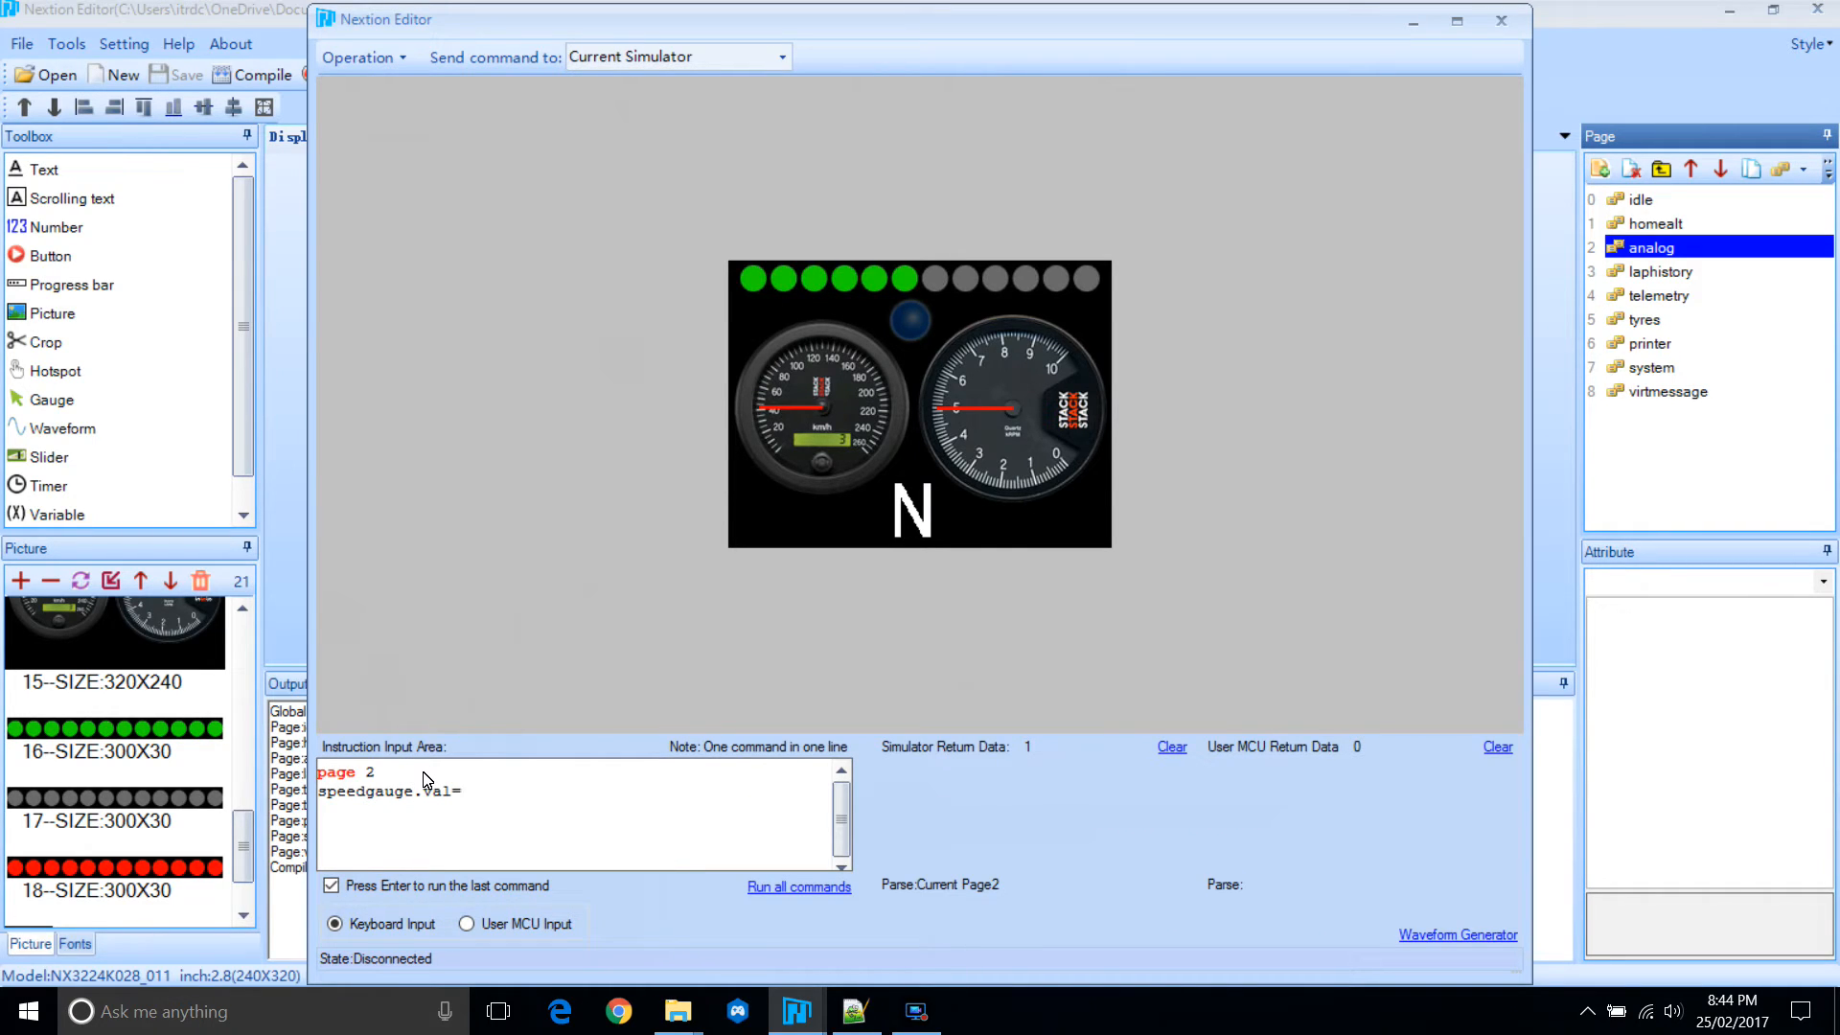
type("10")
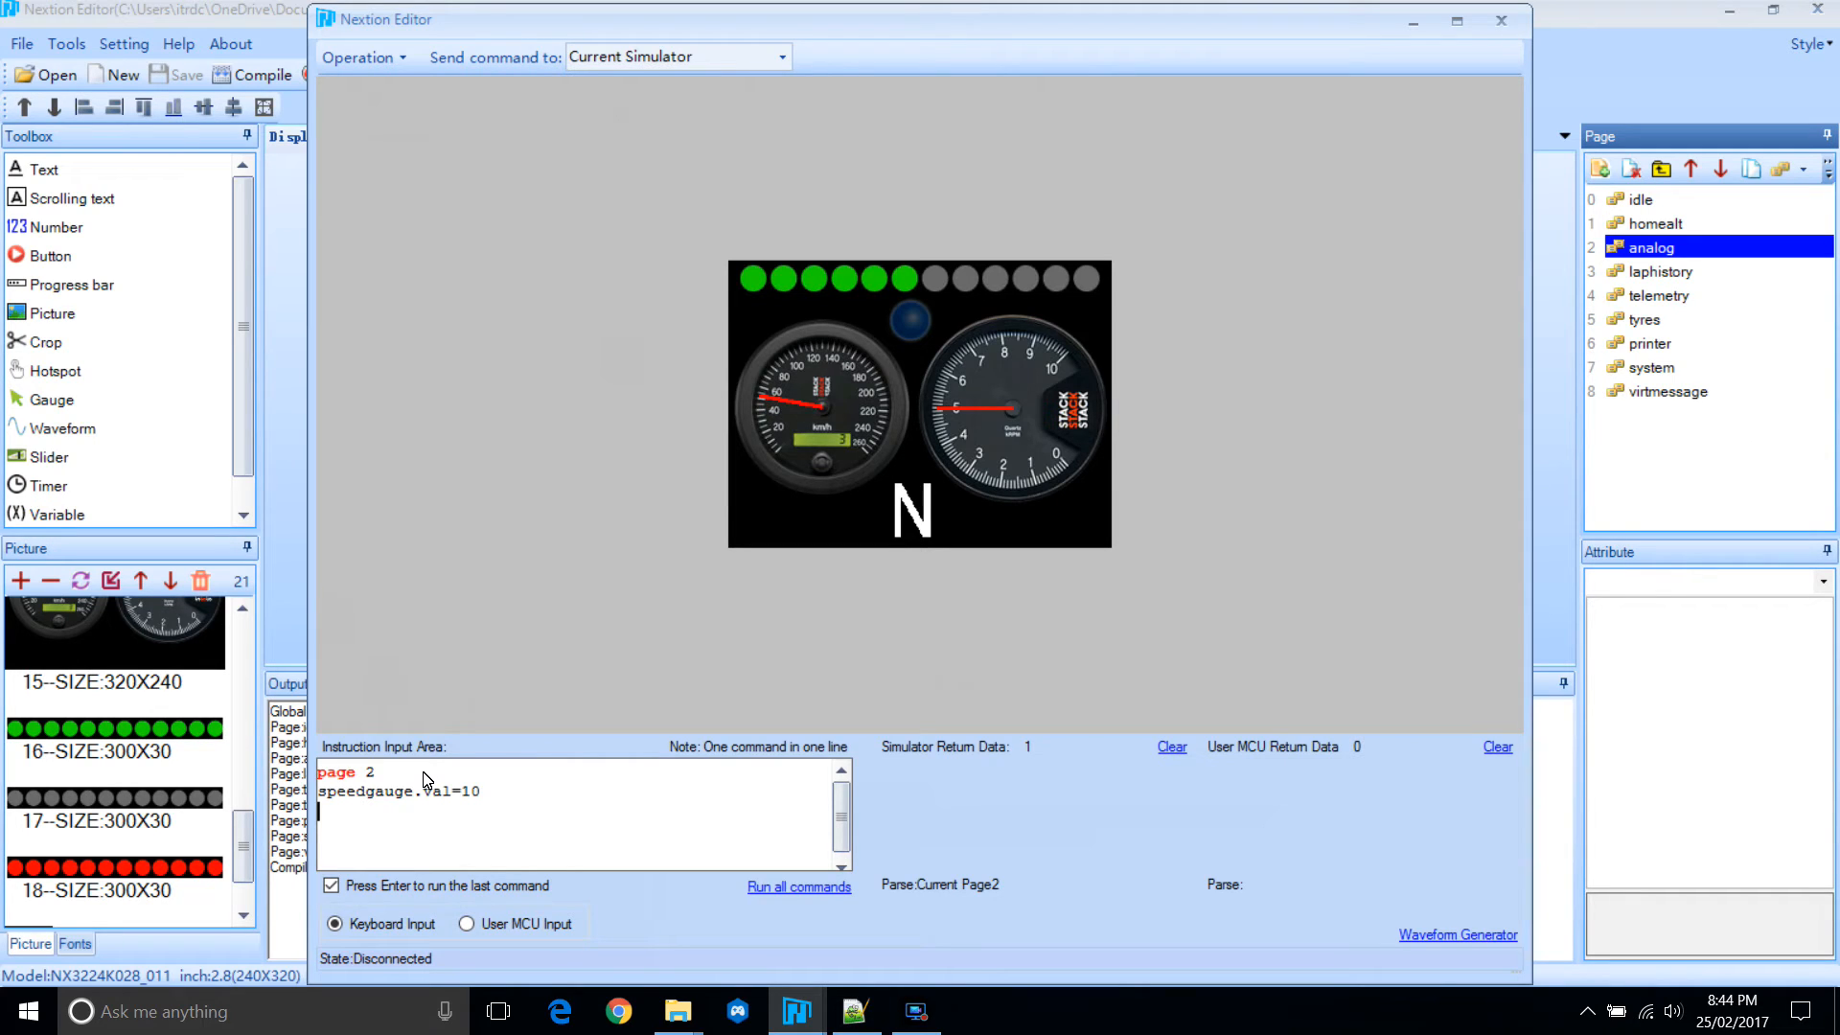
key("Backspace")
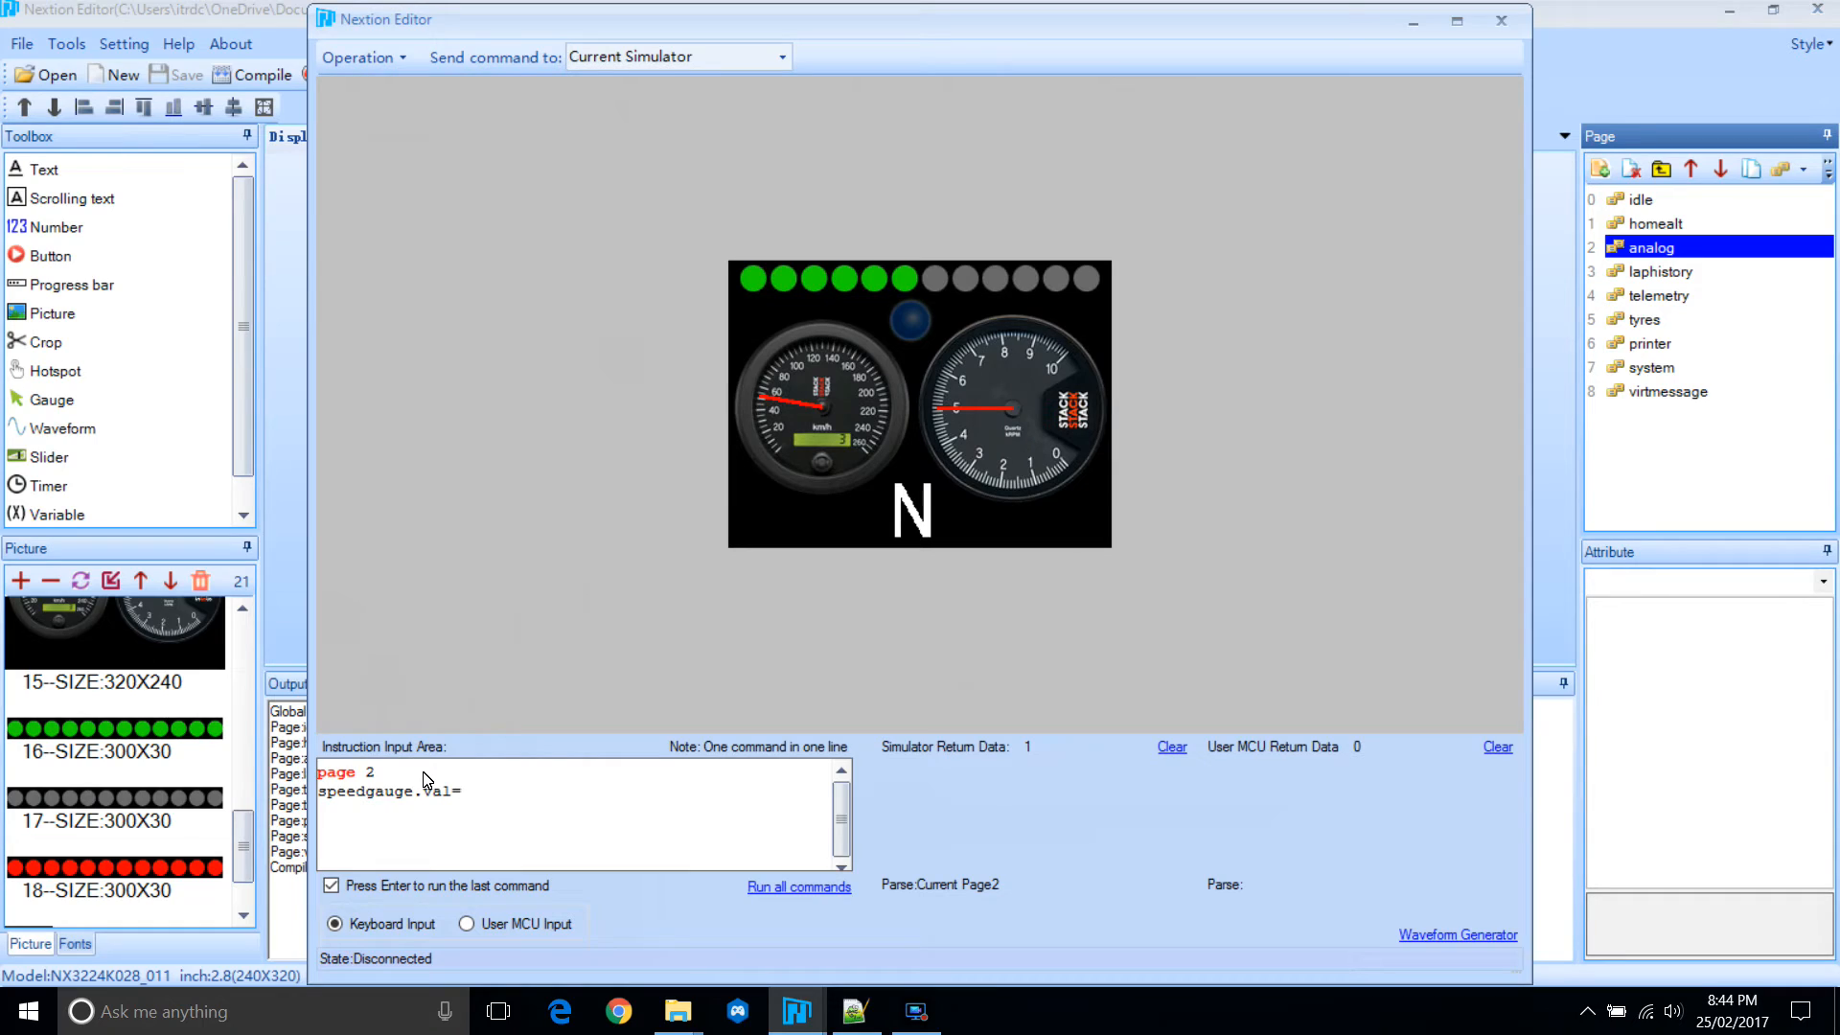
type("22")
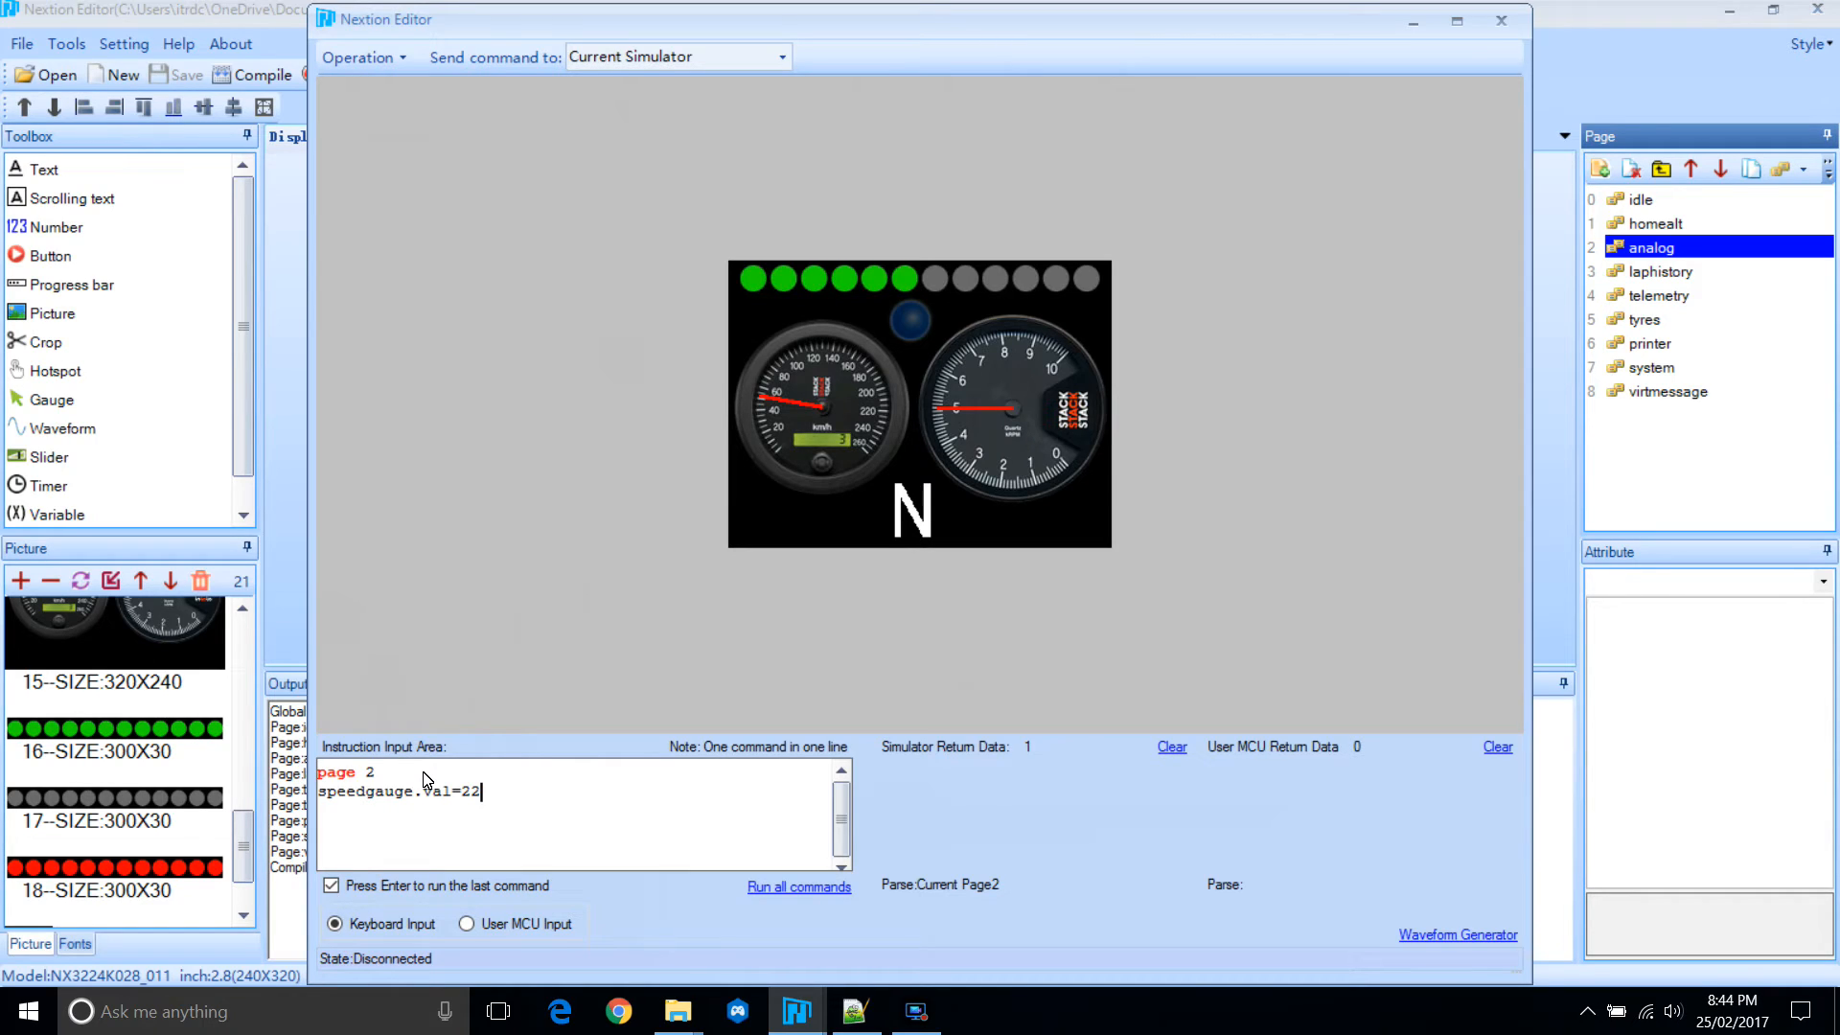
key("backspace")
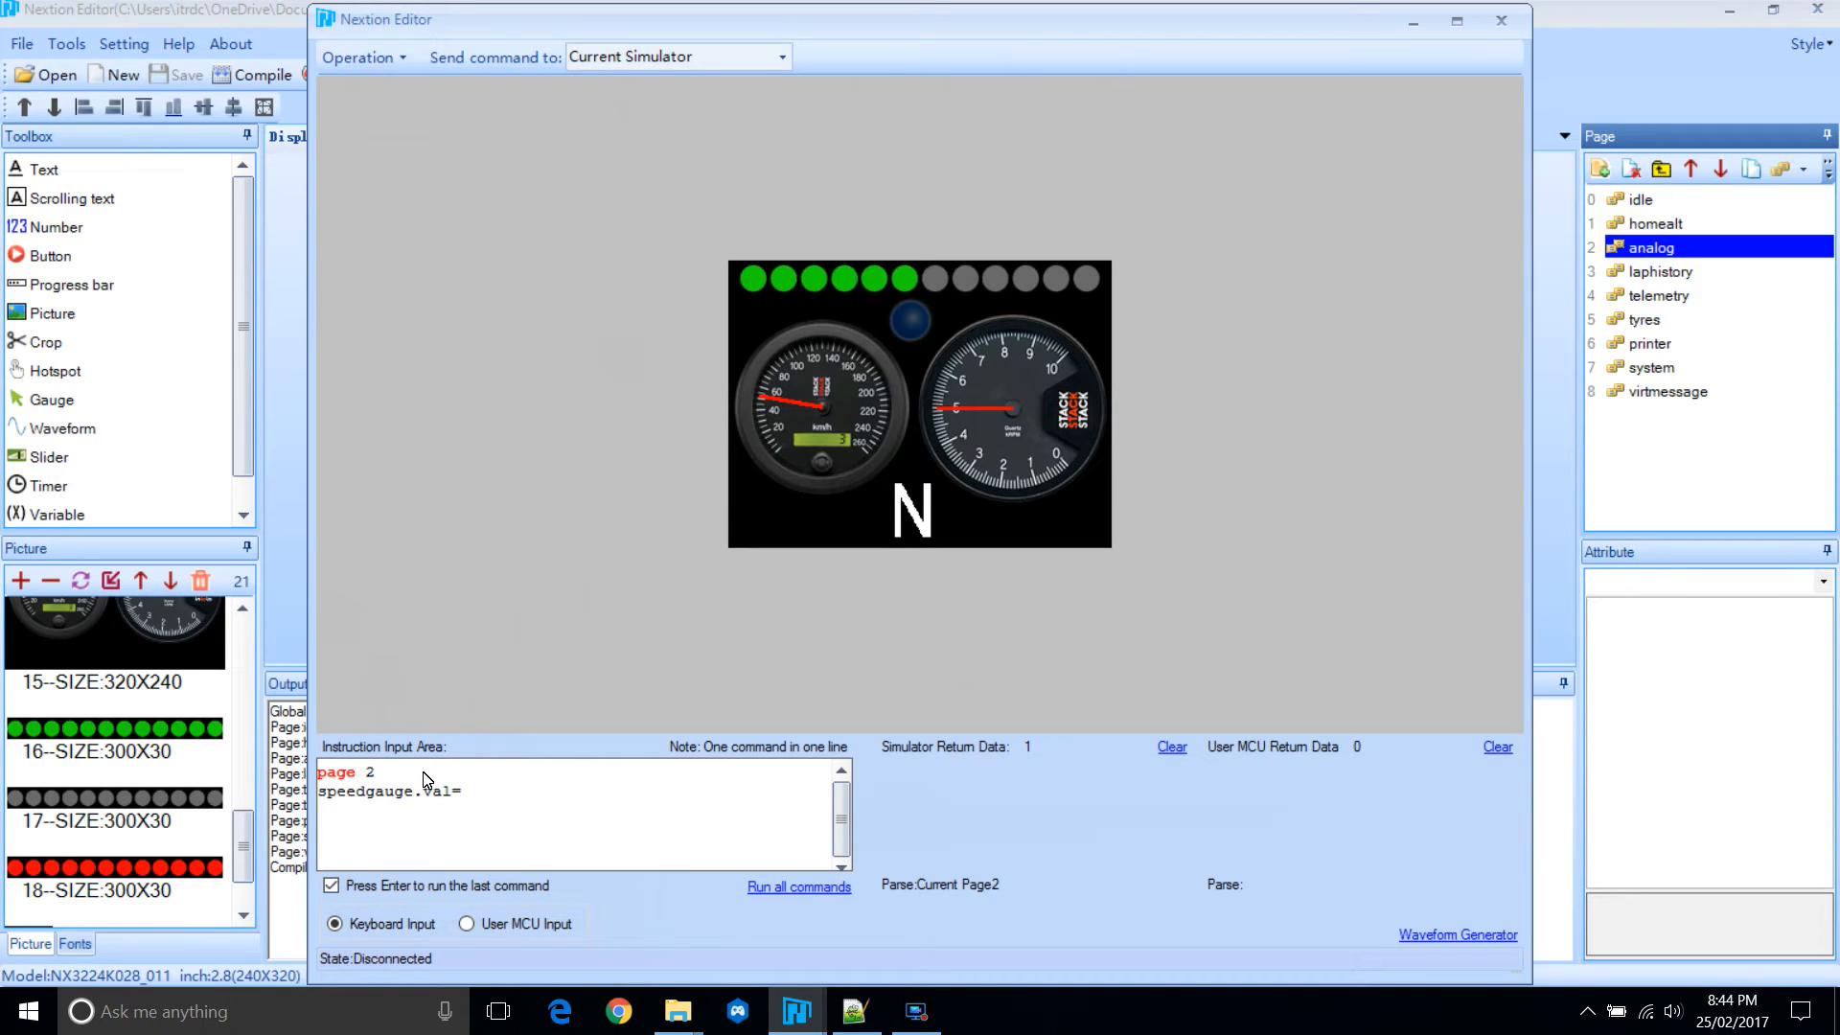
type("325")
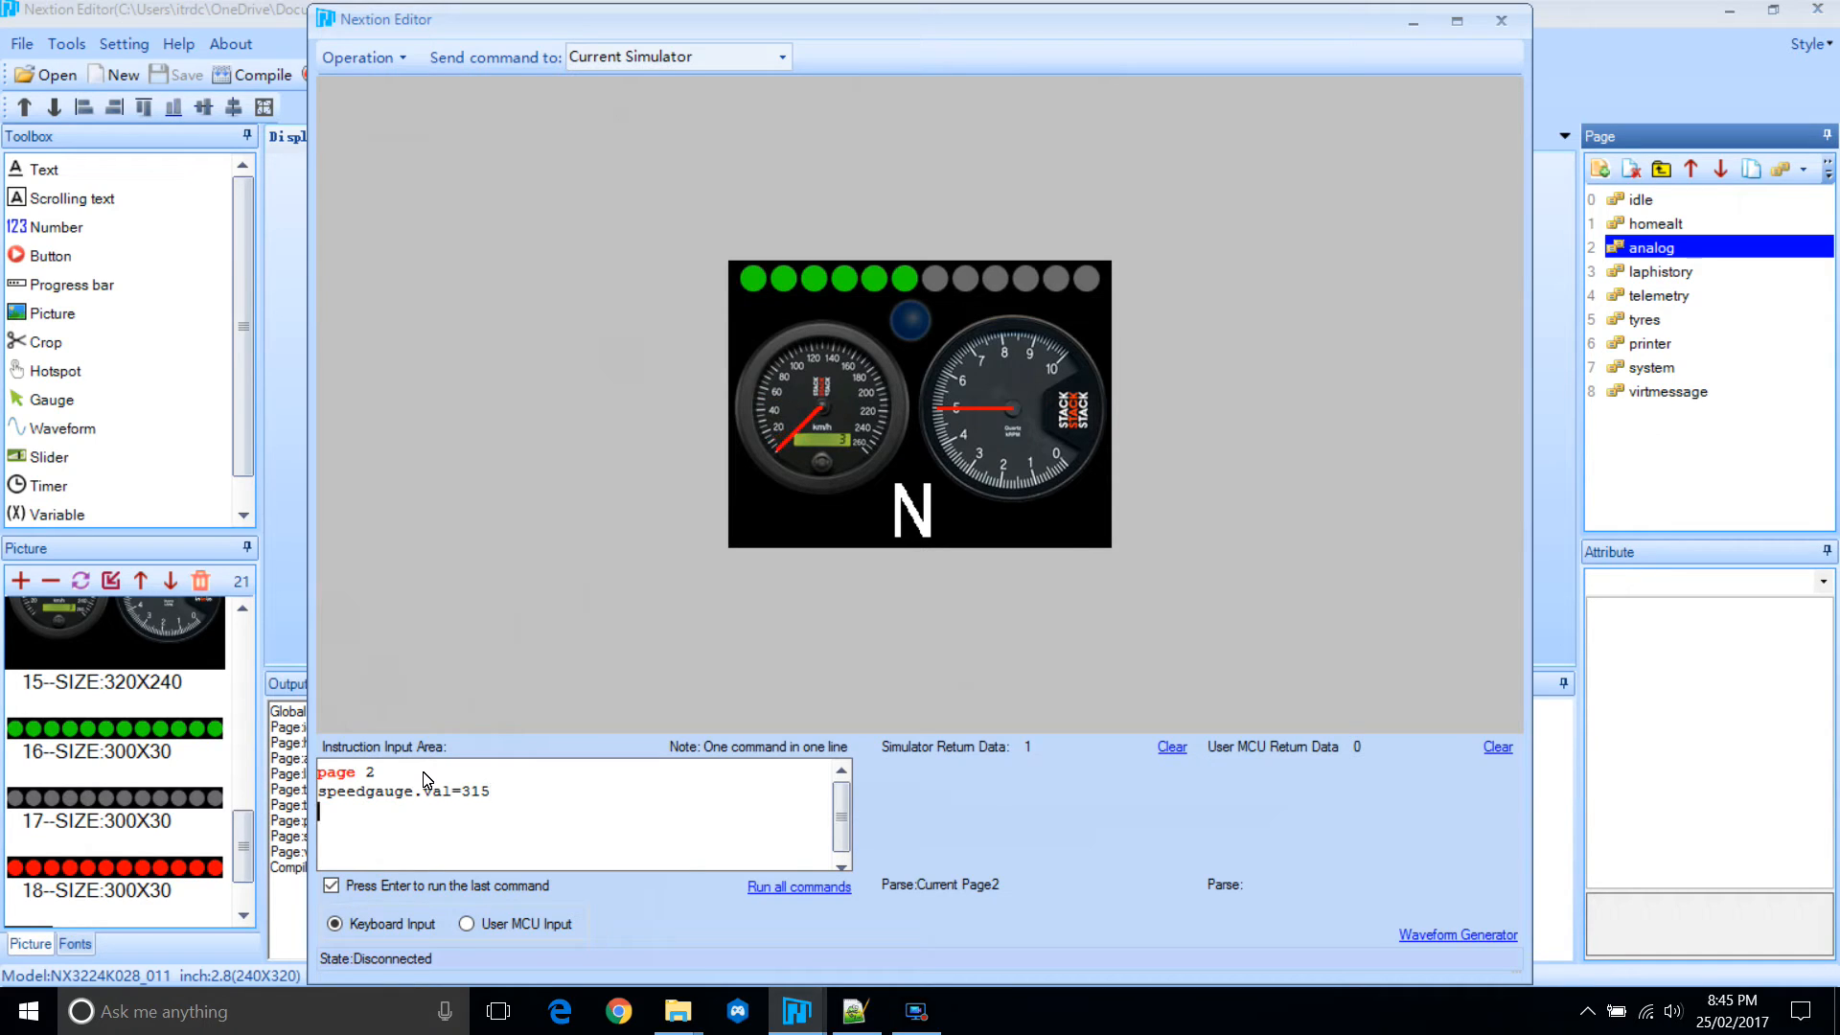
type("speedgauge.val=")
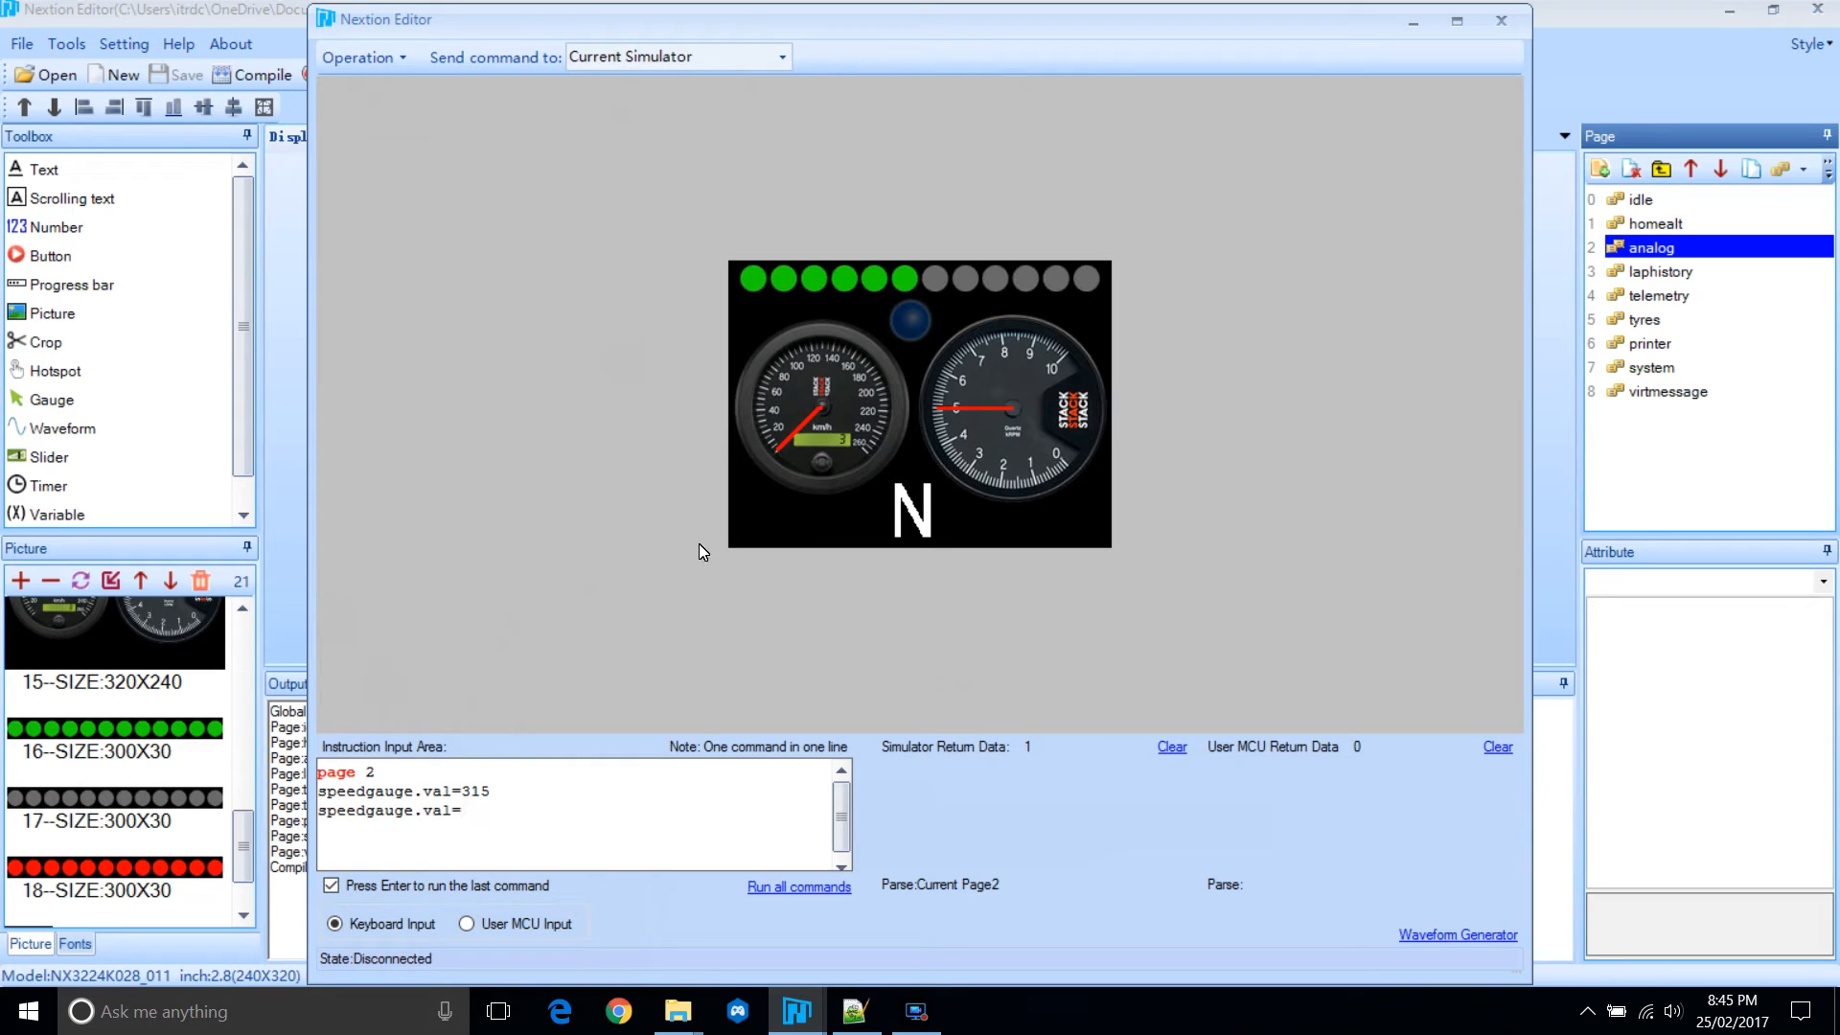
mouse_move(692, 365)
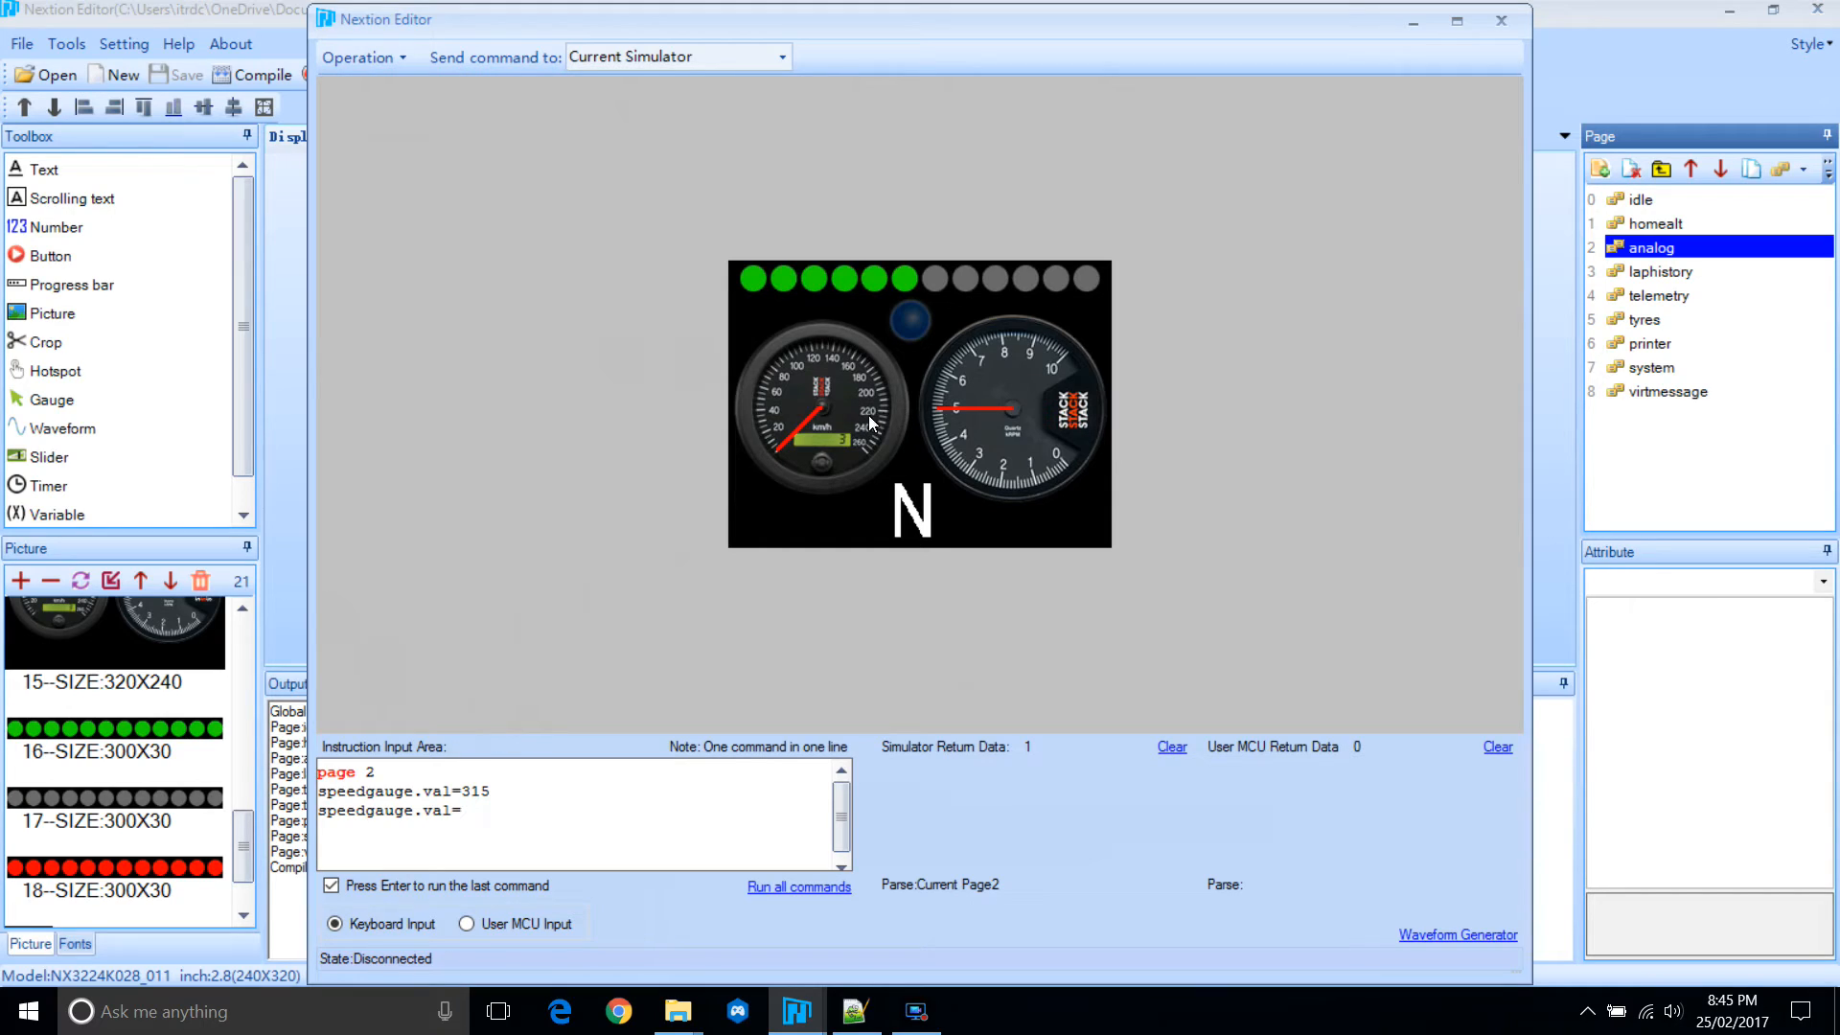
mouse_move(398, 652)
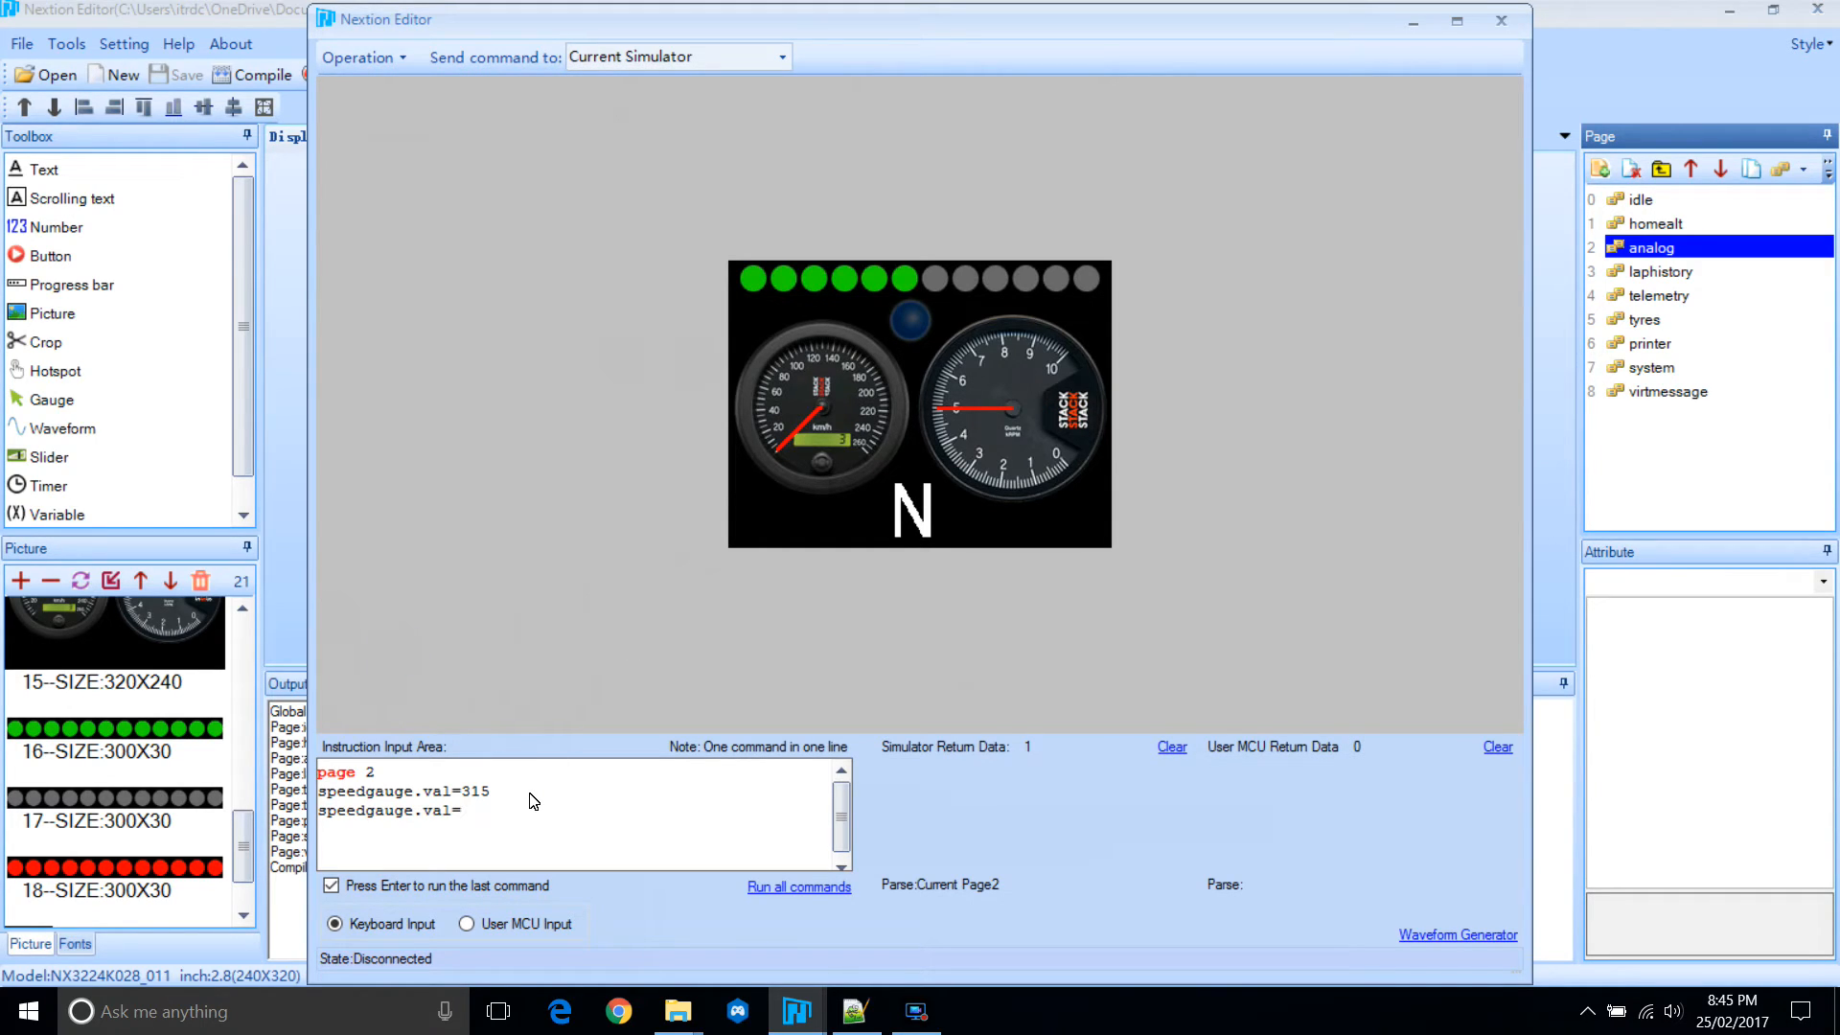
type("225")
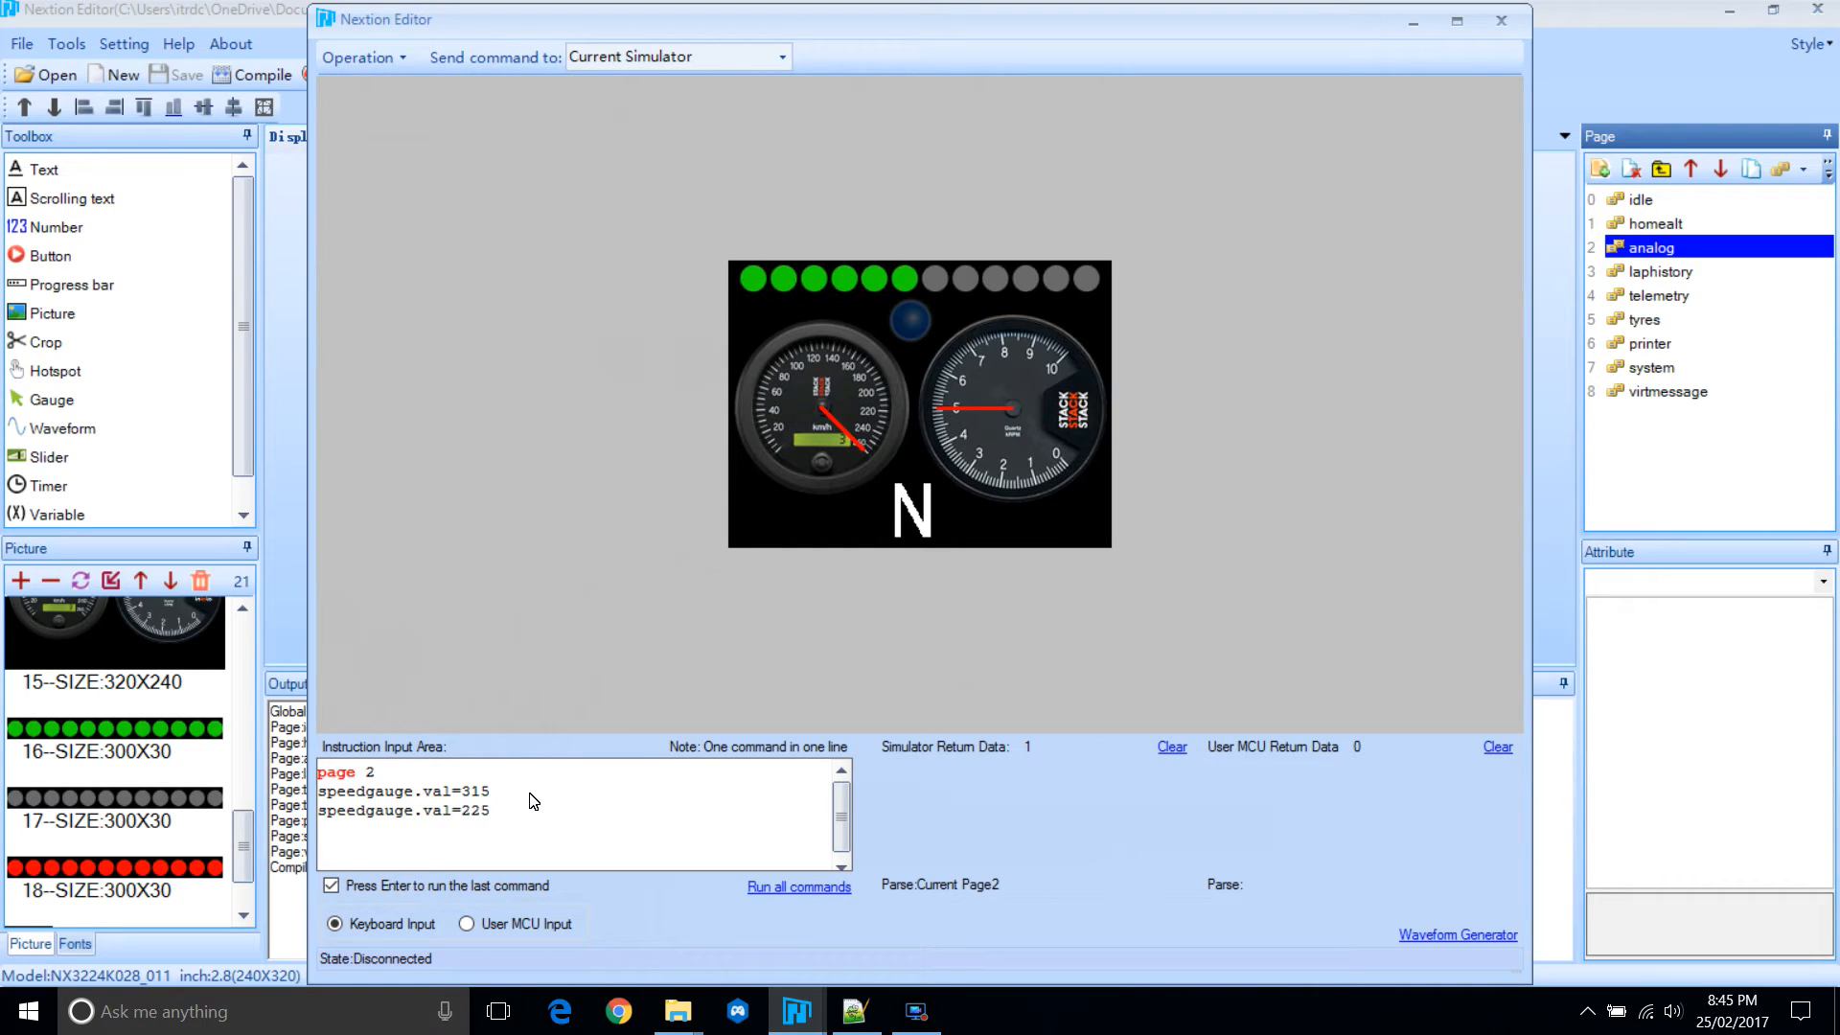
mouse_move(592, 754)
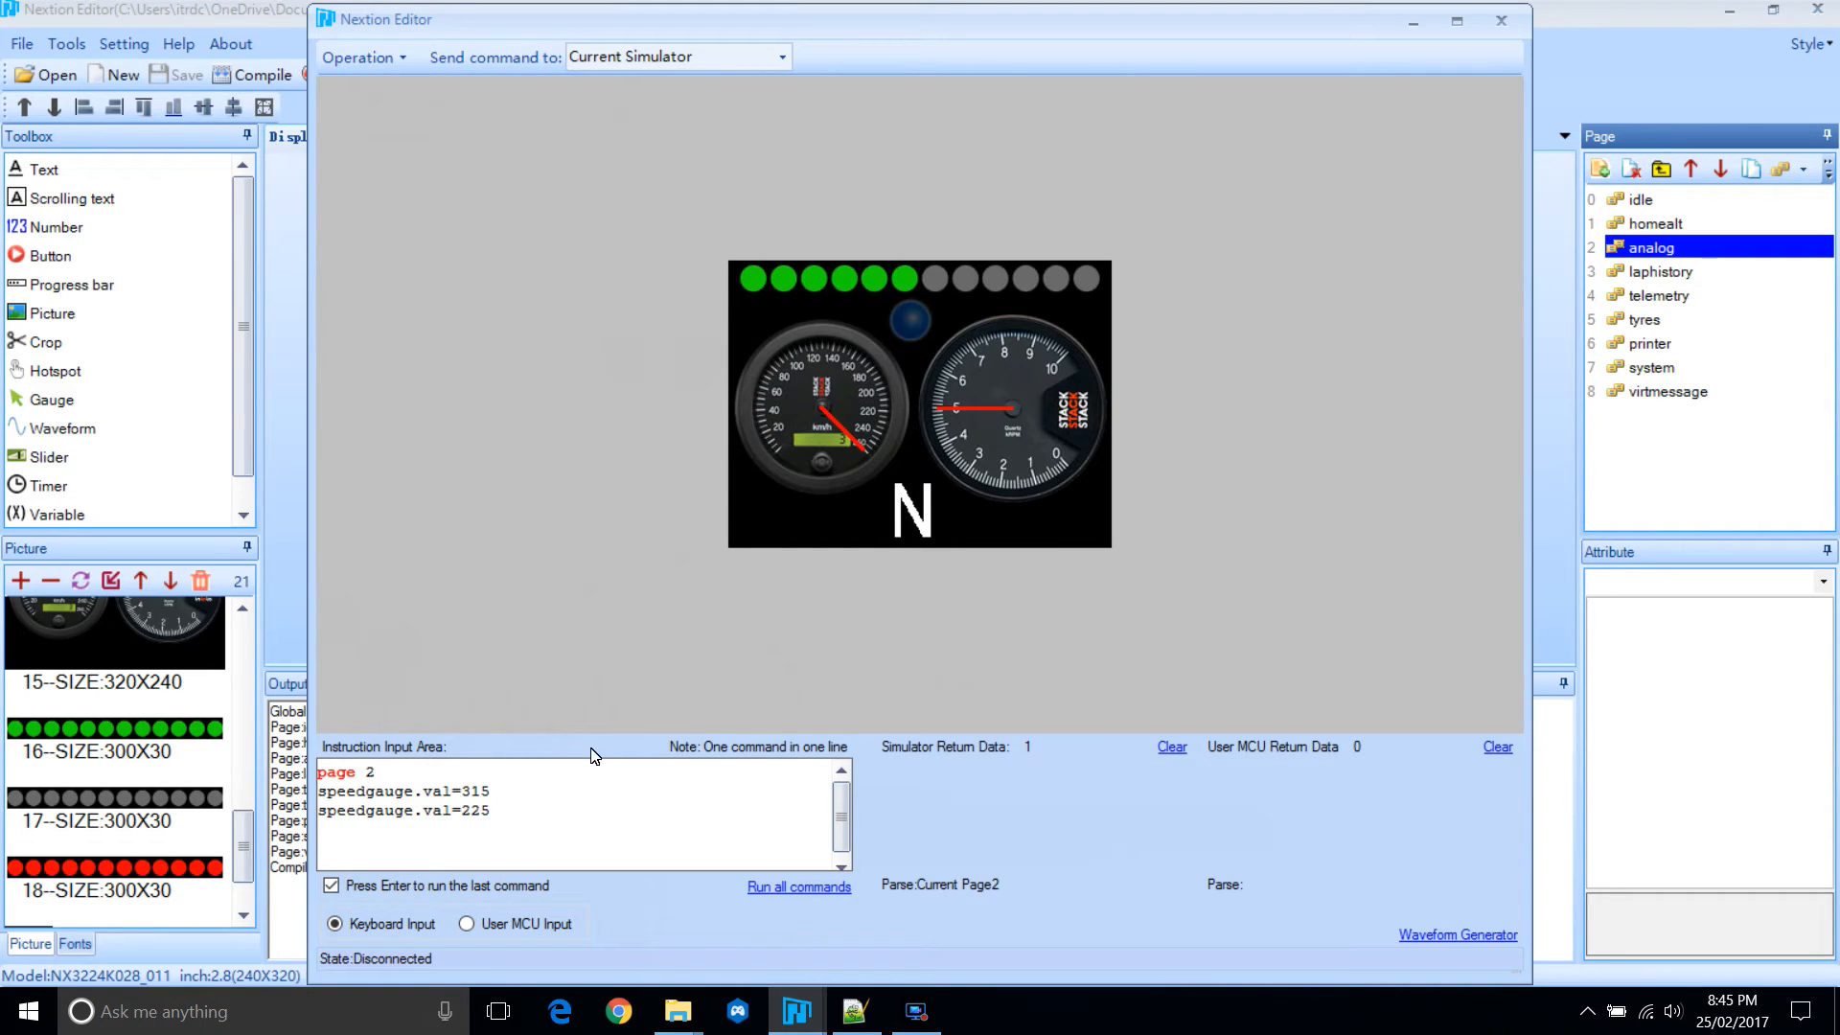
Send rpmgauge.val commands in the simulator to test the RPM needle.
type("rpmgauge")
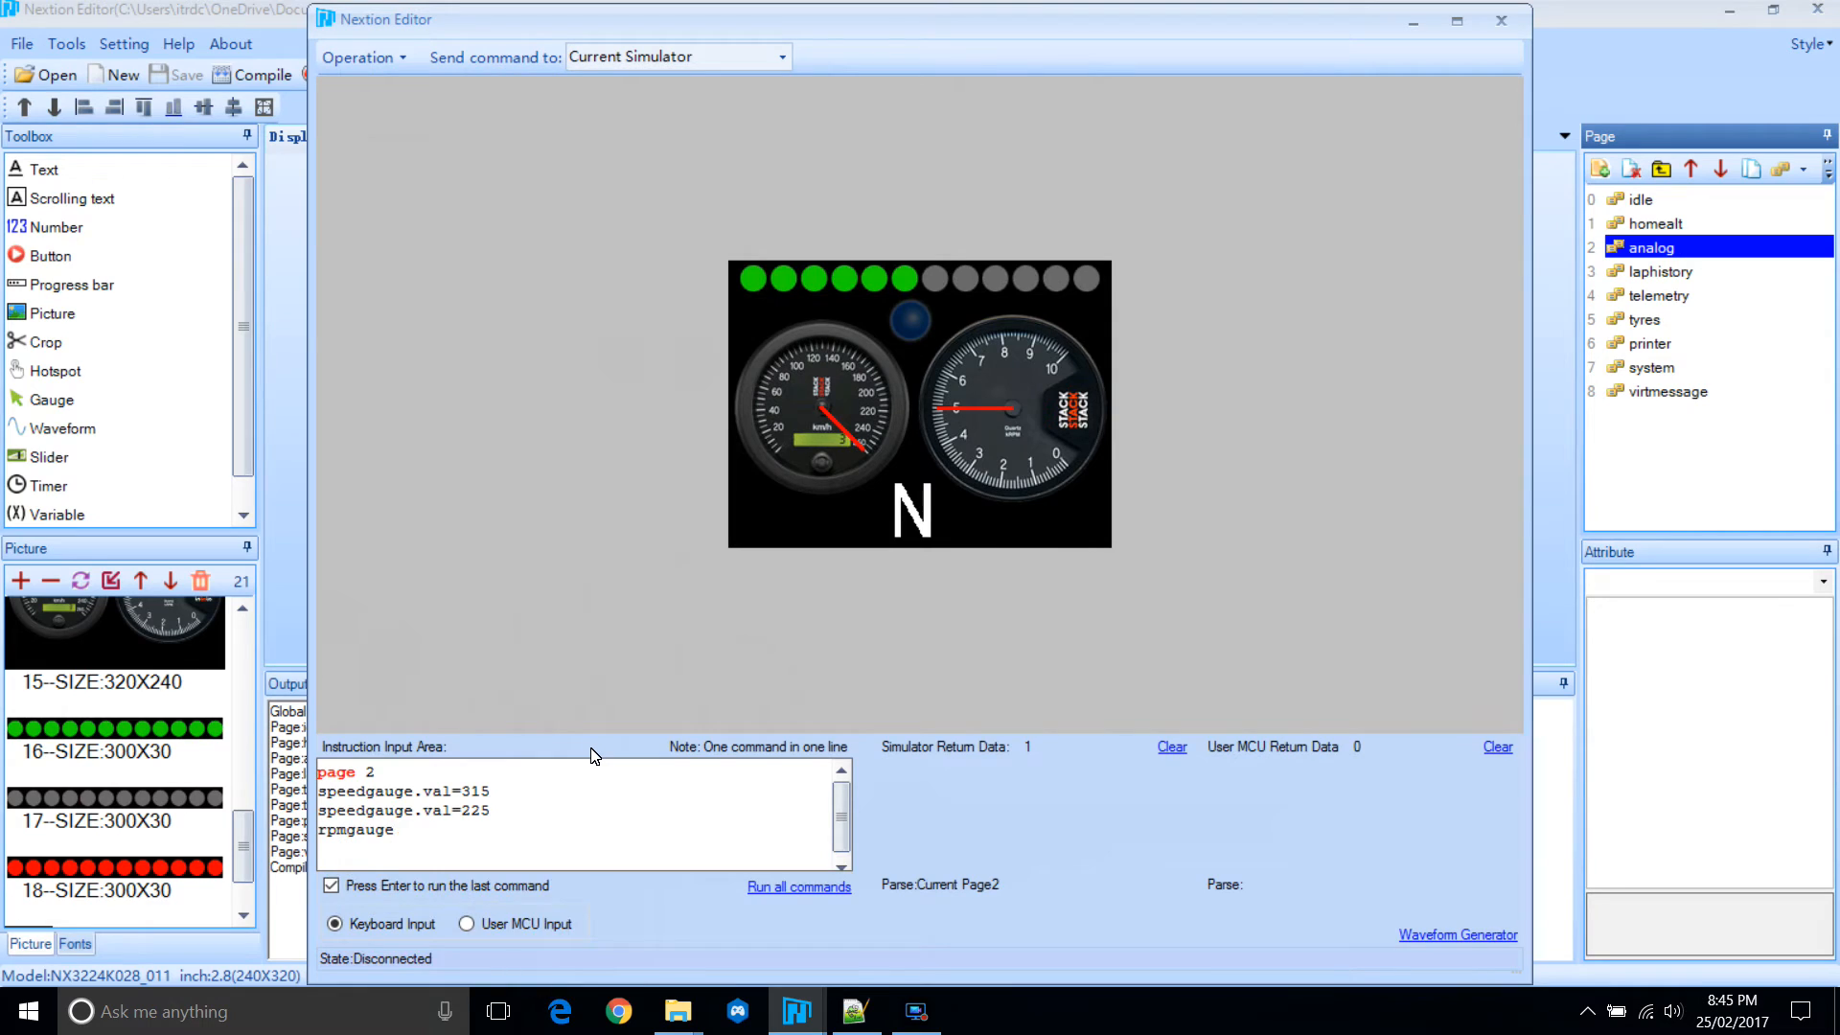
type(".val=")
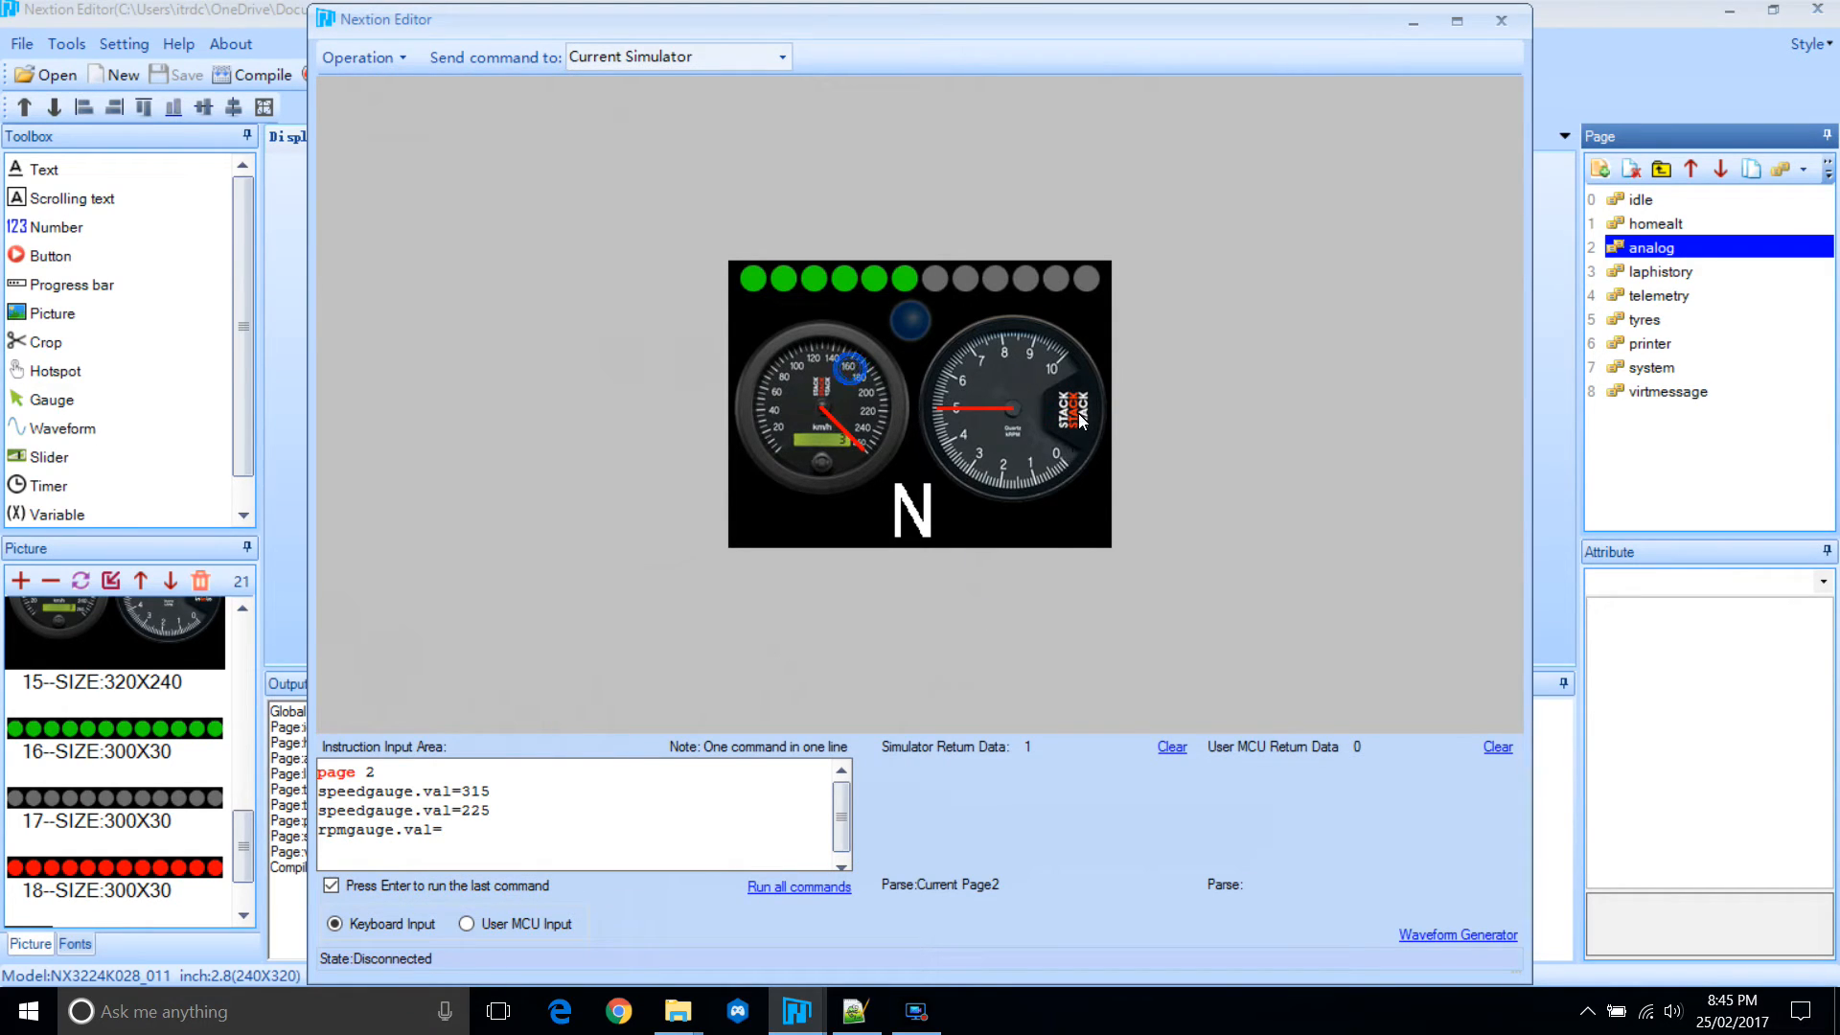
left_click(455, 670)
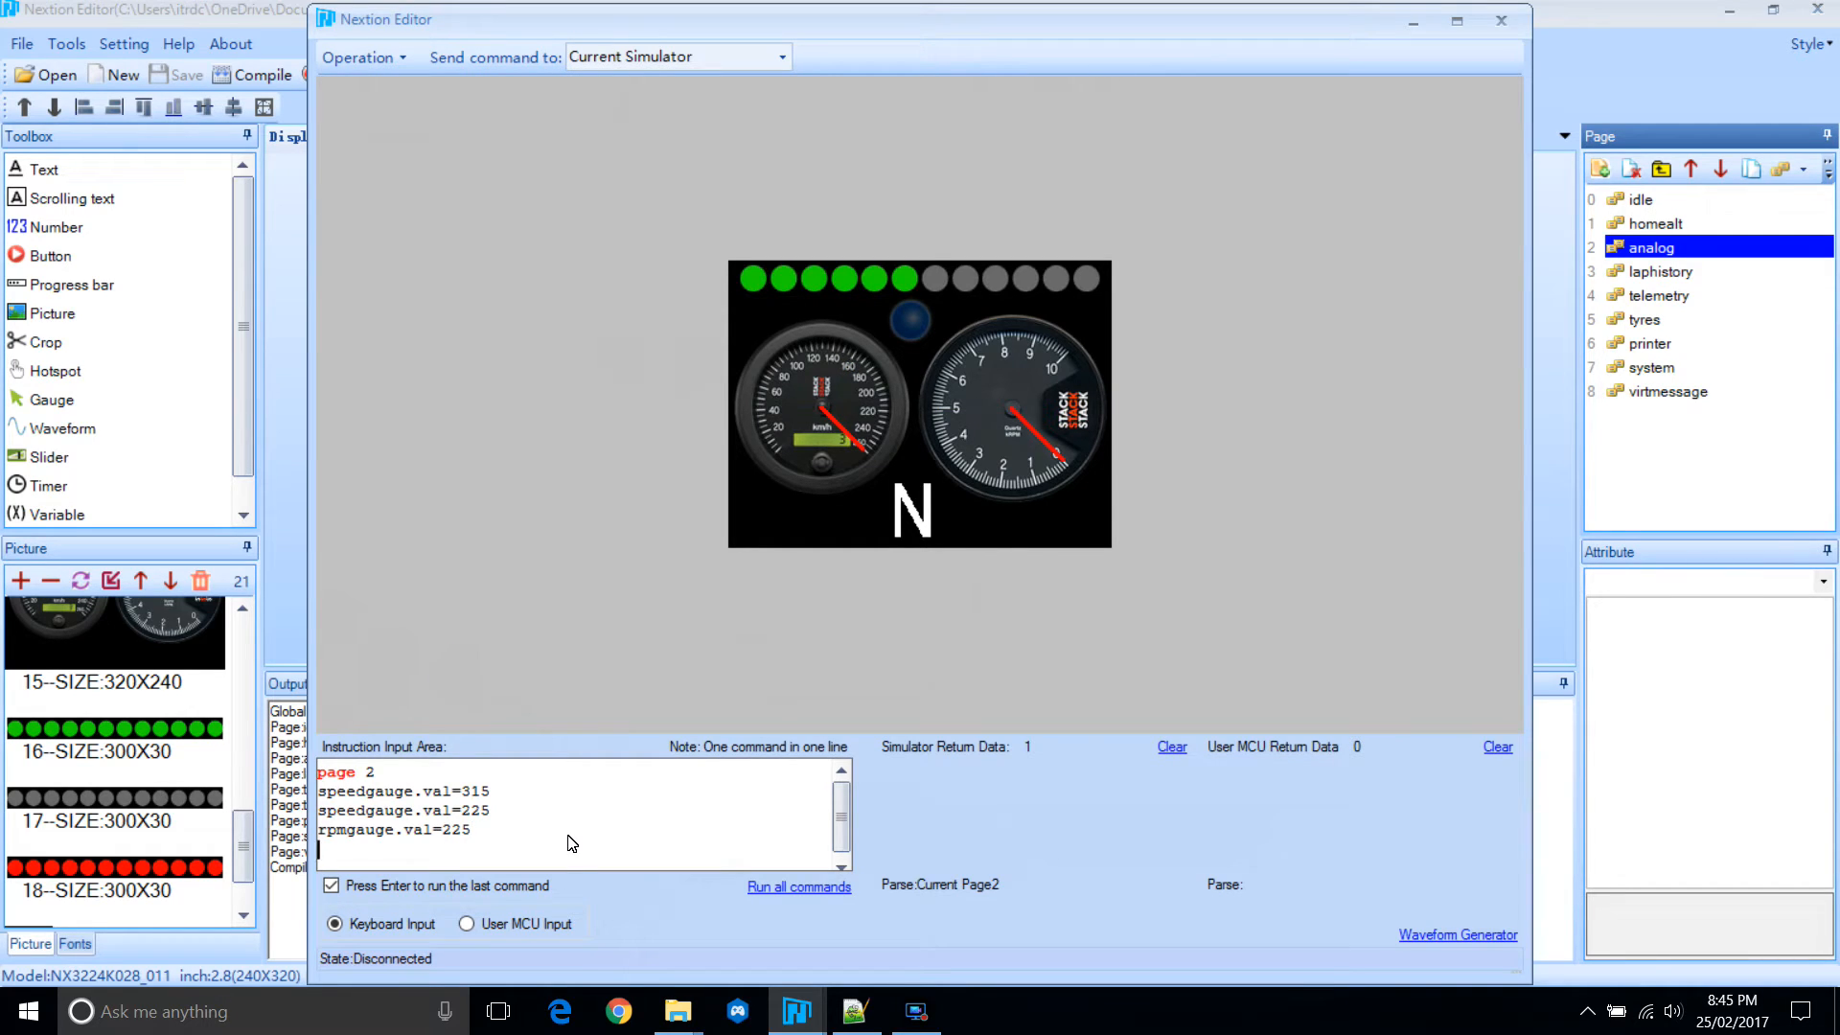
type("rpmgauge")
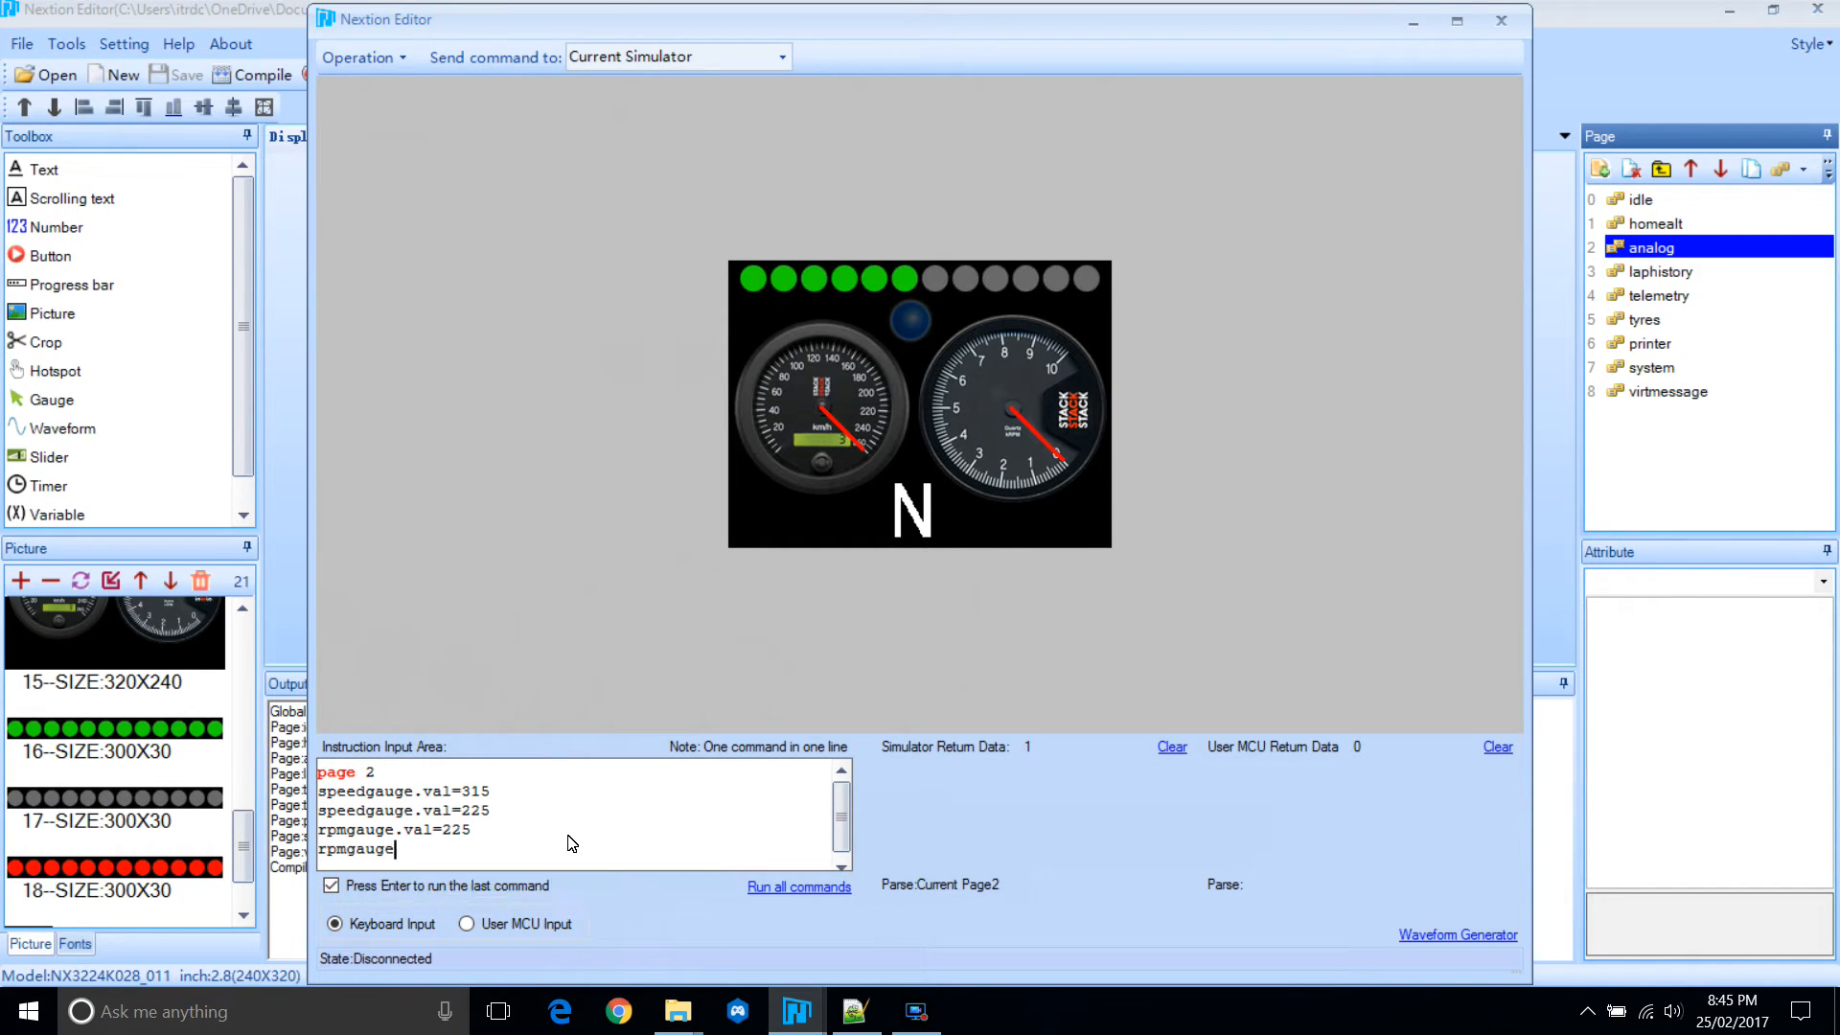
type(".val=")
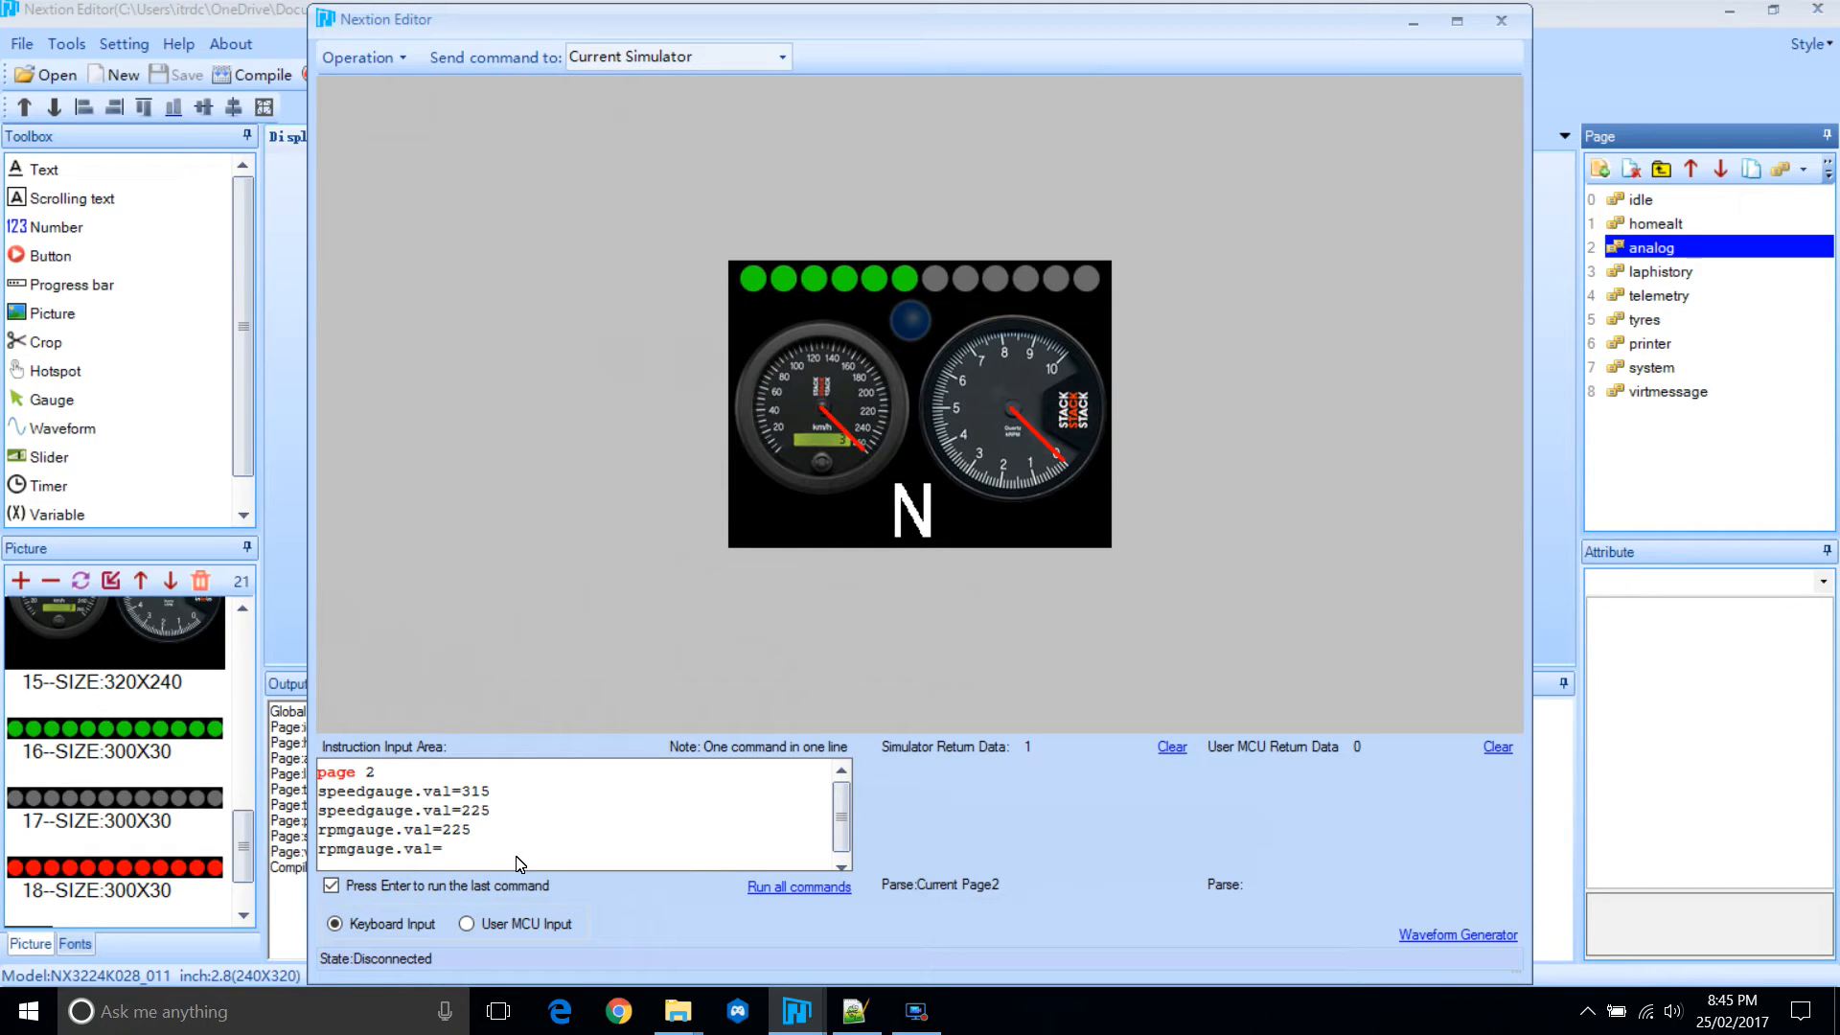
key("Return")
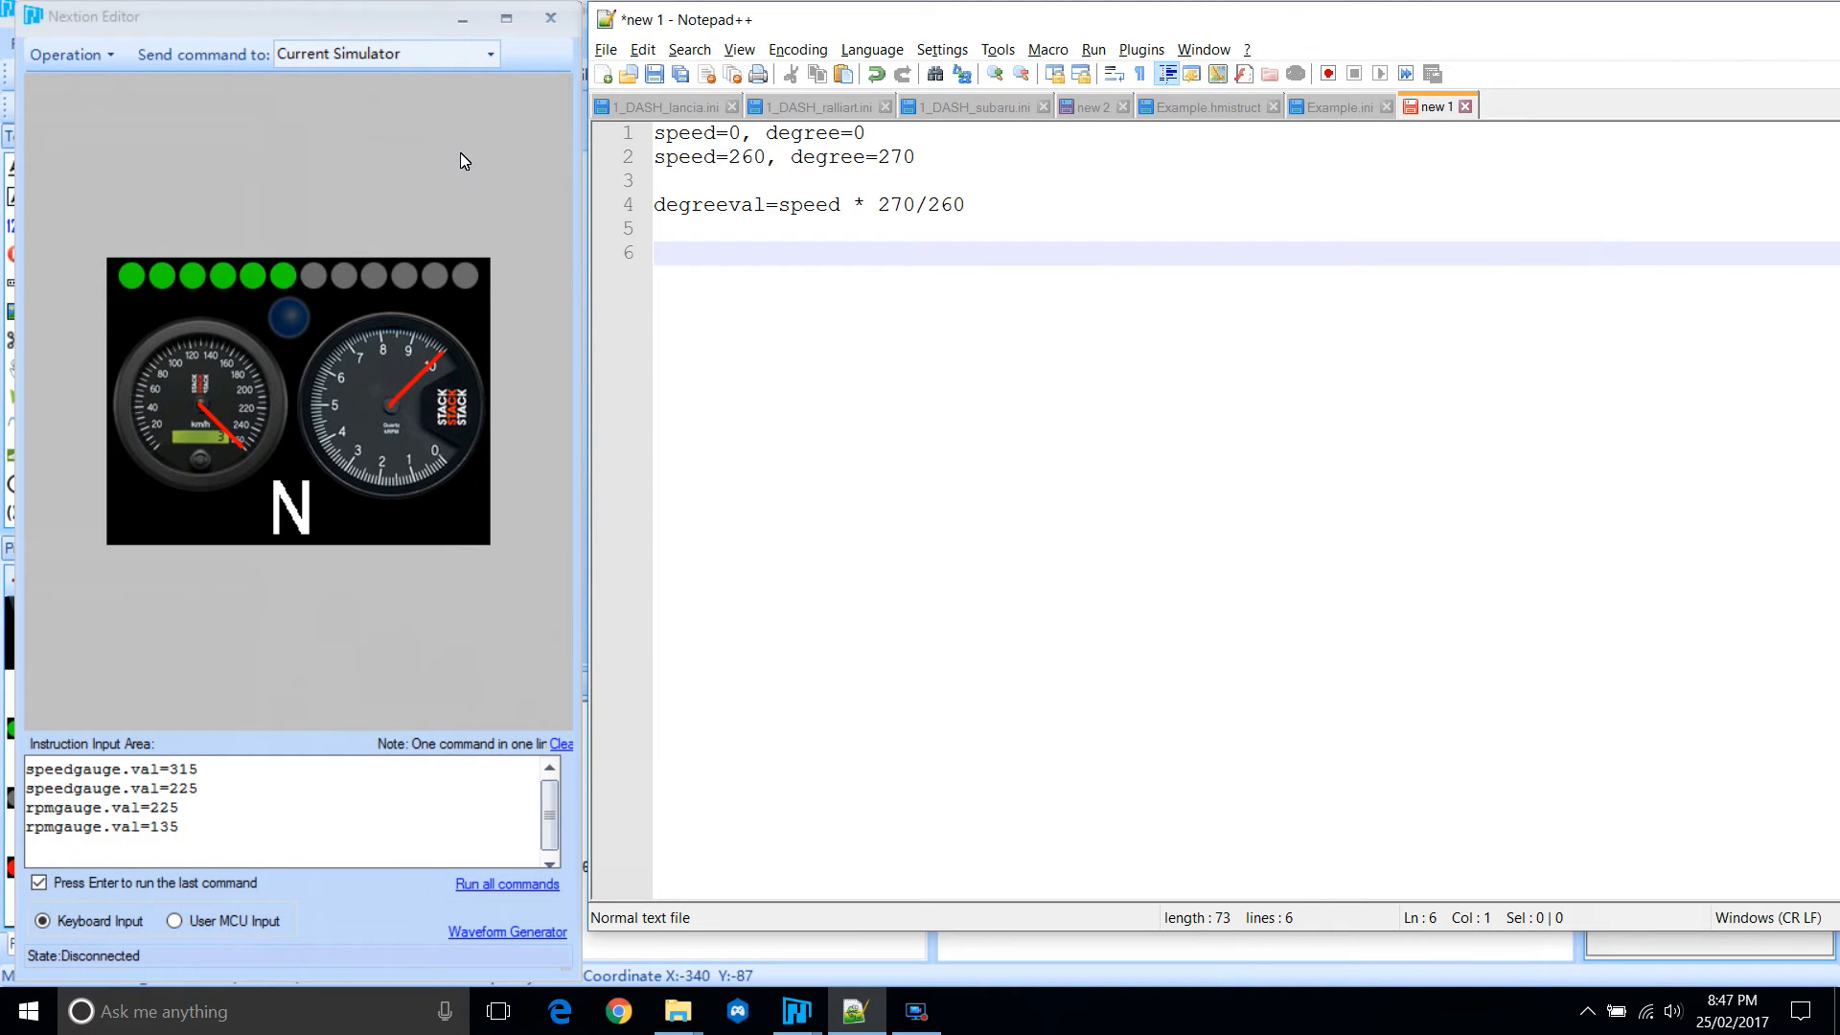
mouse_move(806, 279)
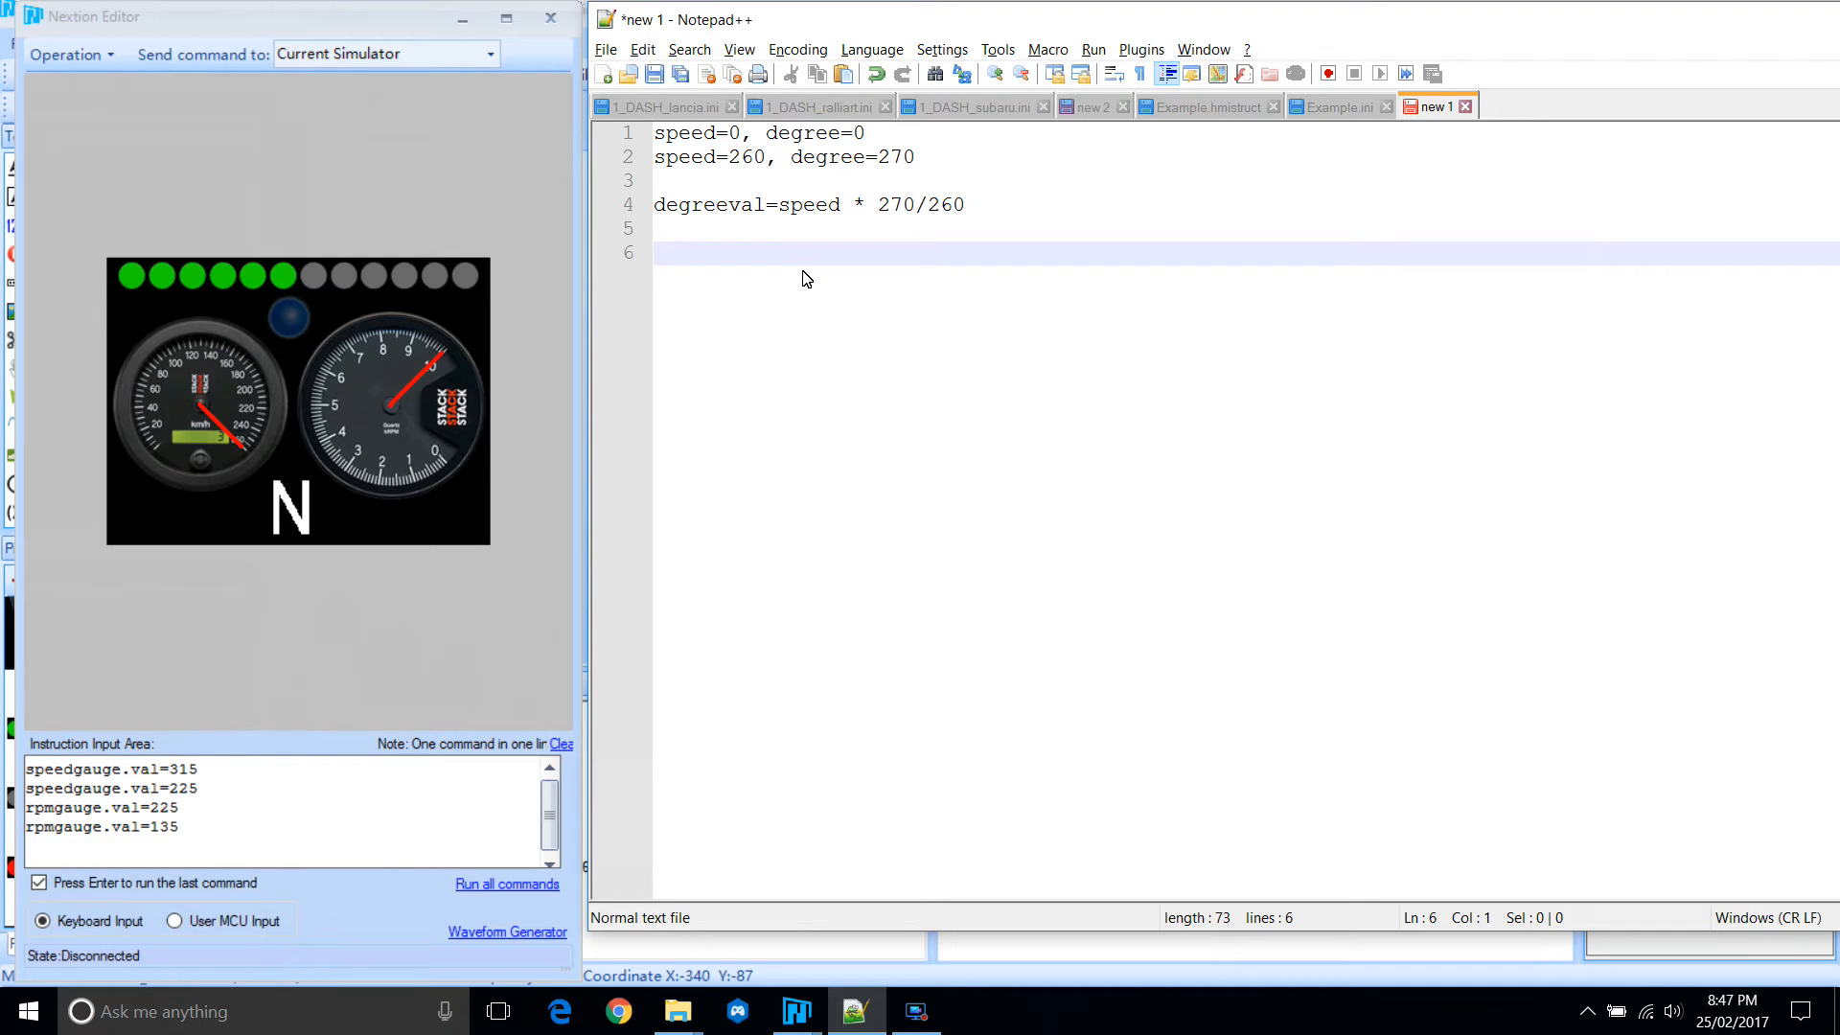
Begin the speed formula on line 6 with if(degreeval < 45, degreeval.
type("if")
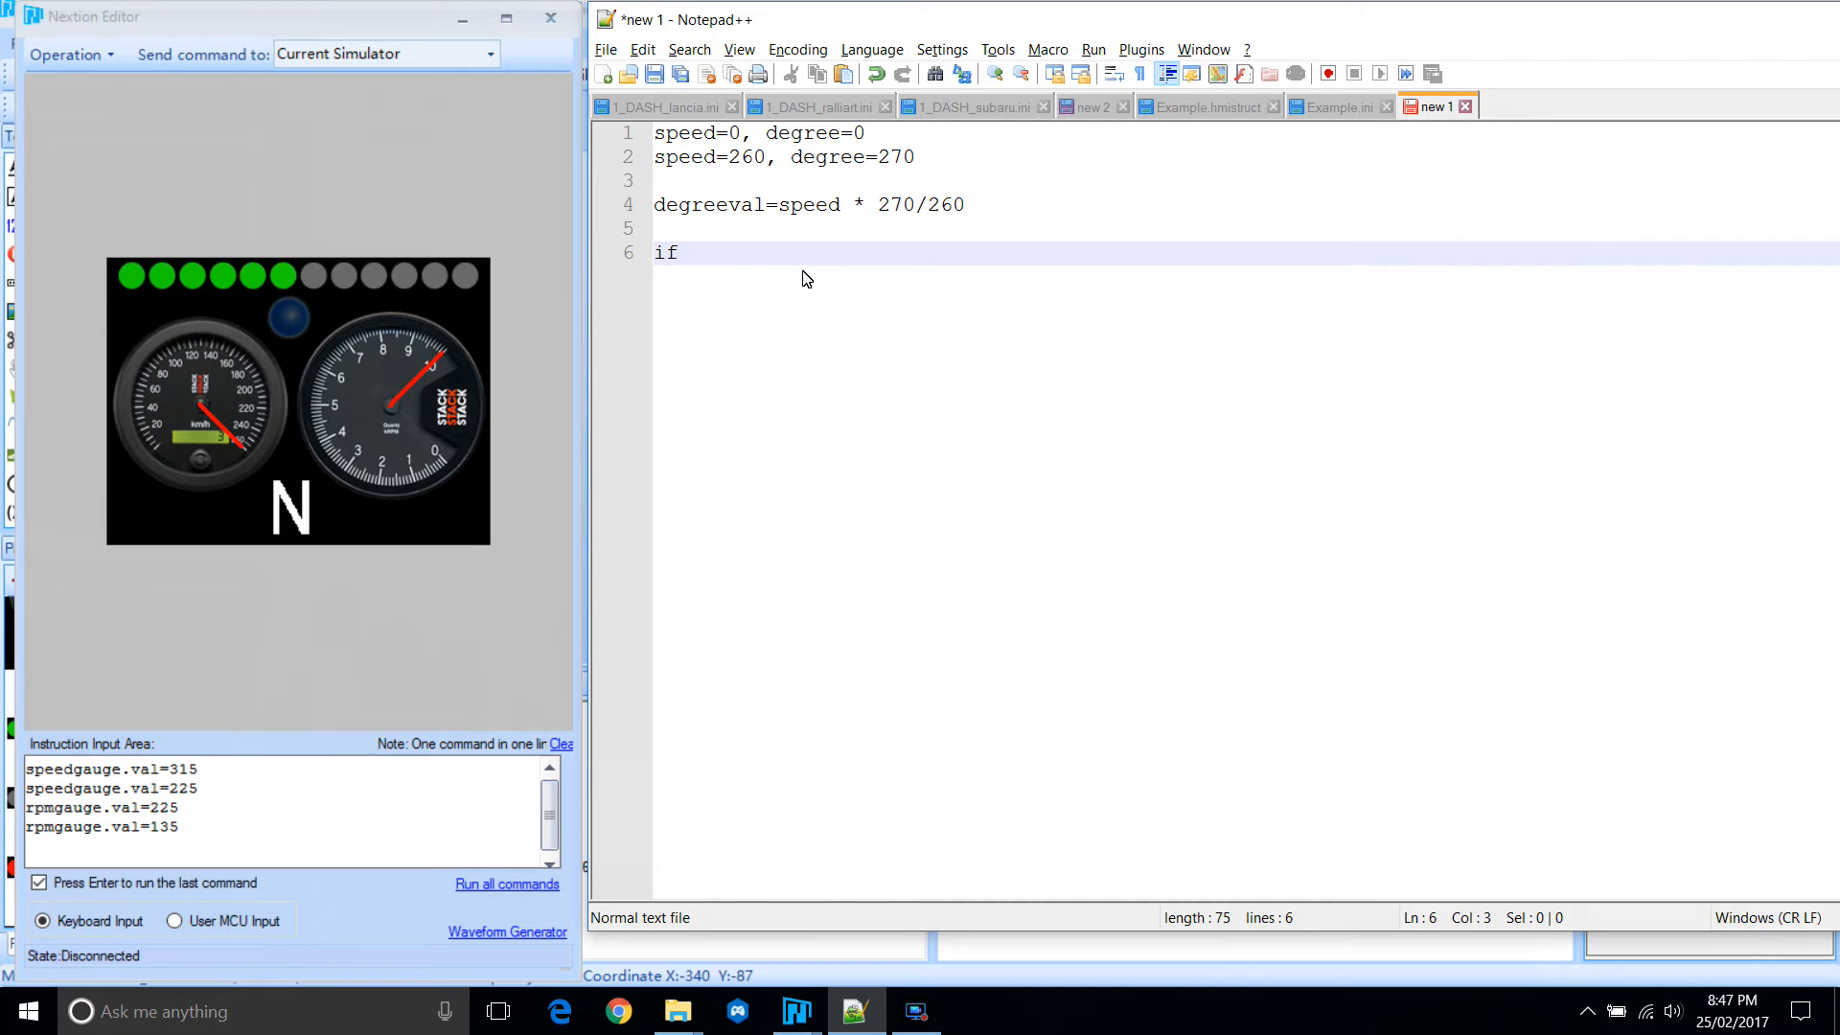
type("(degreeval")
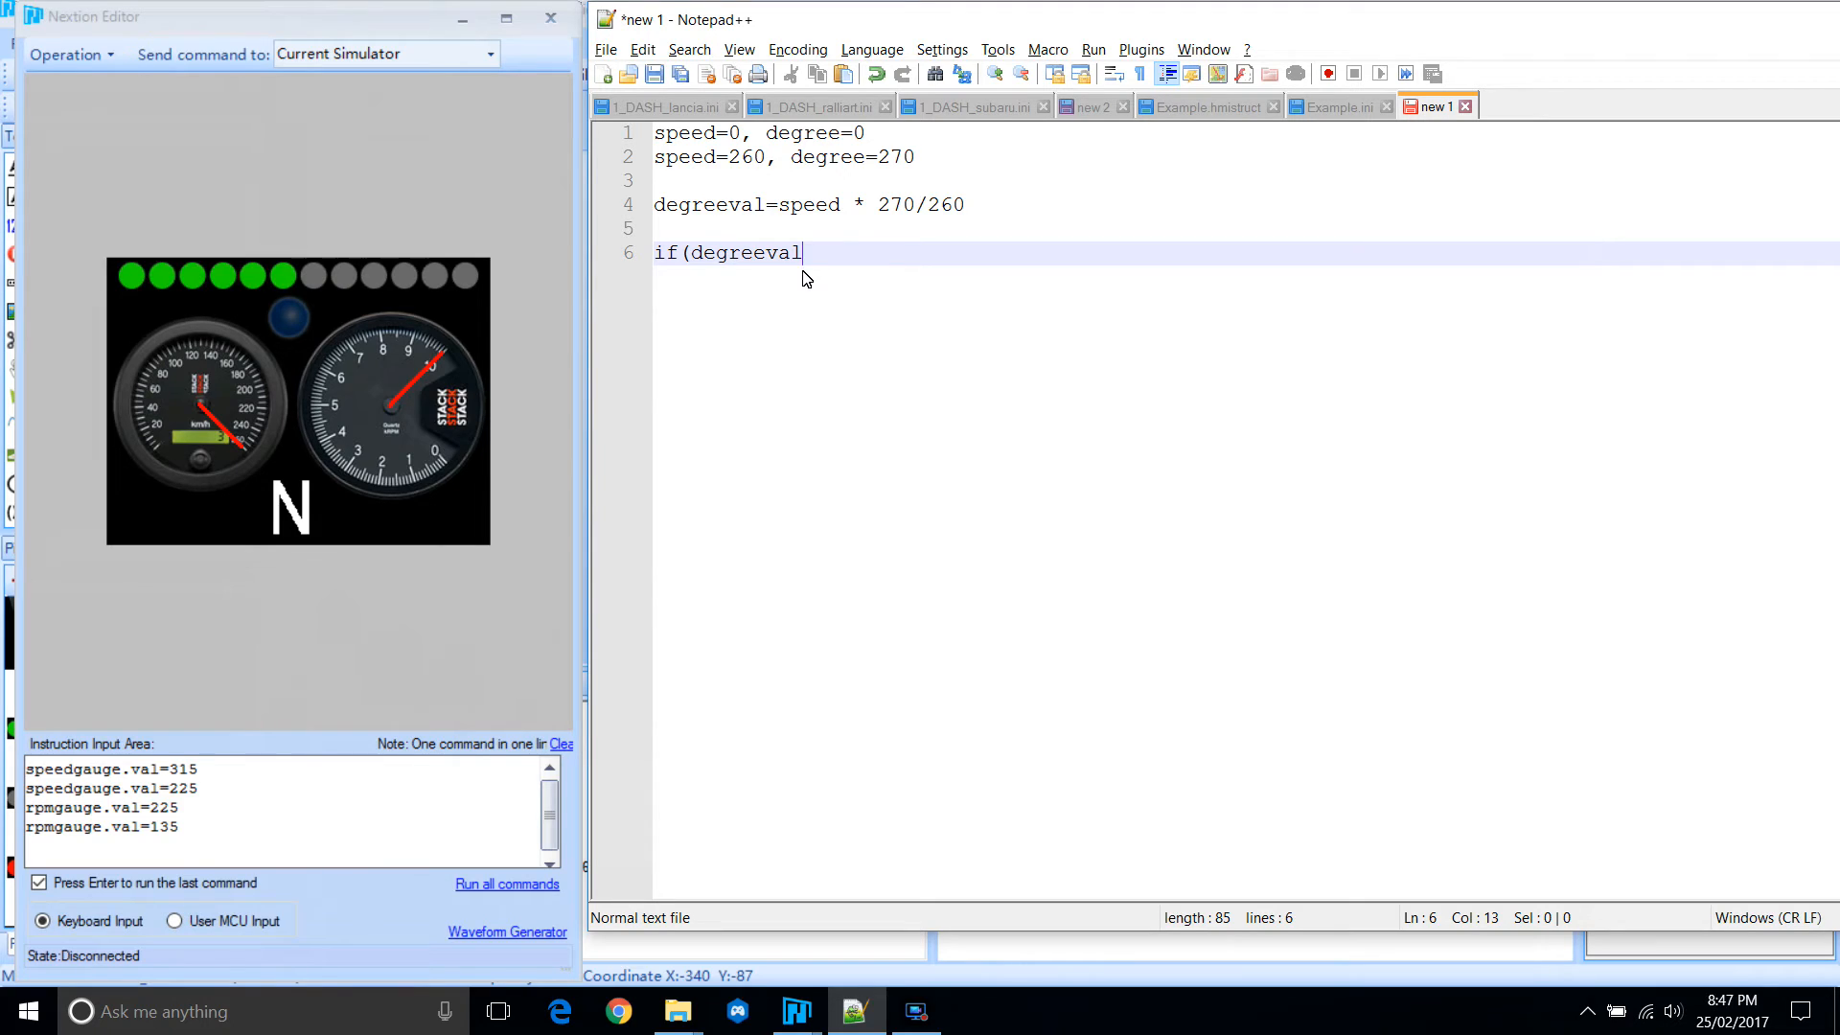
type("<")
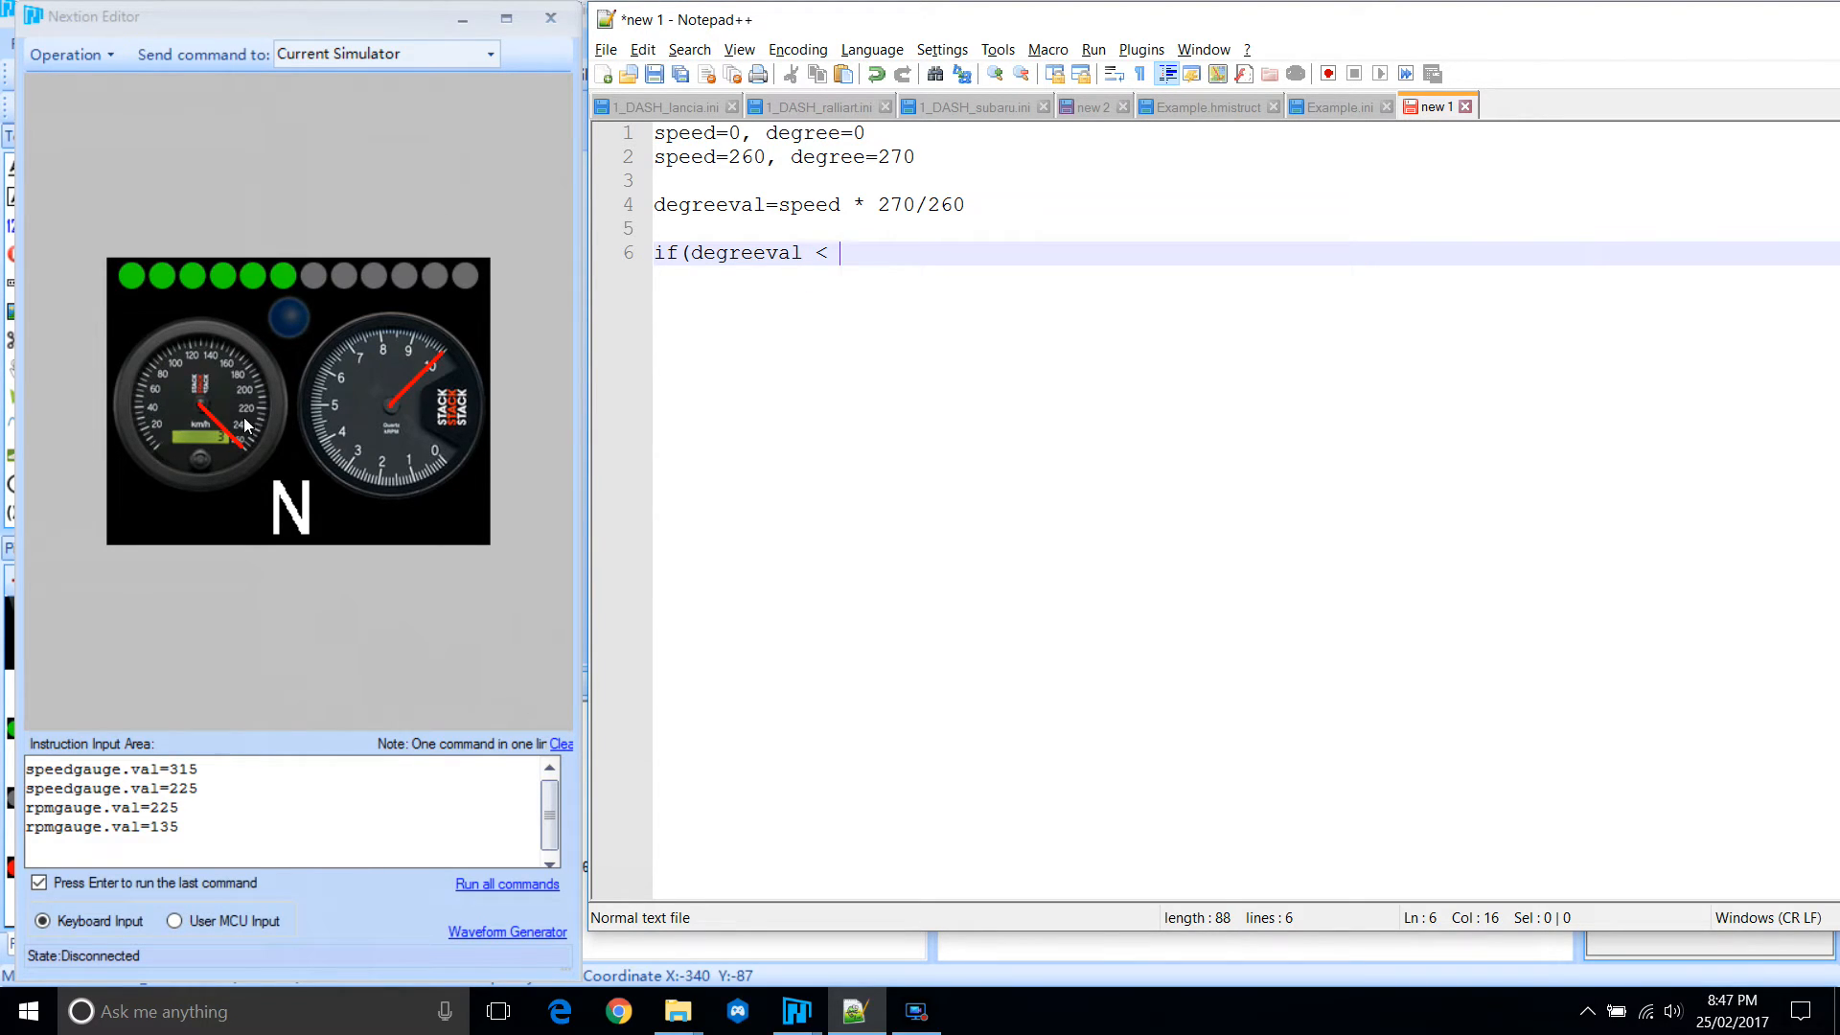
type("4")
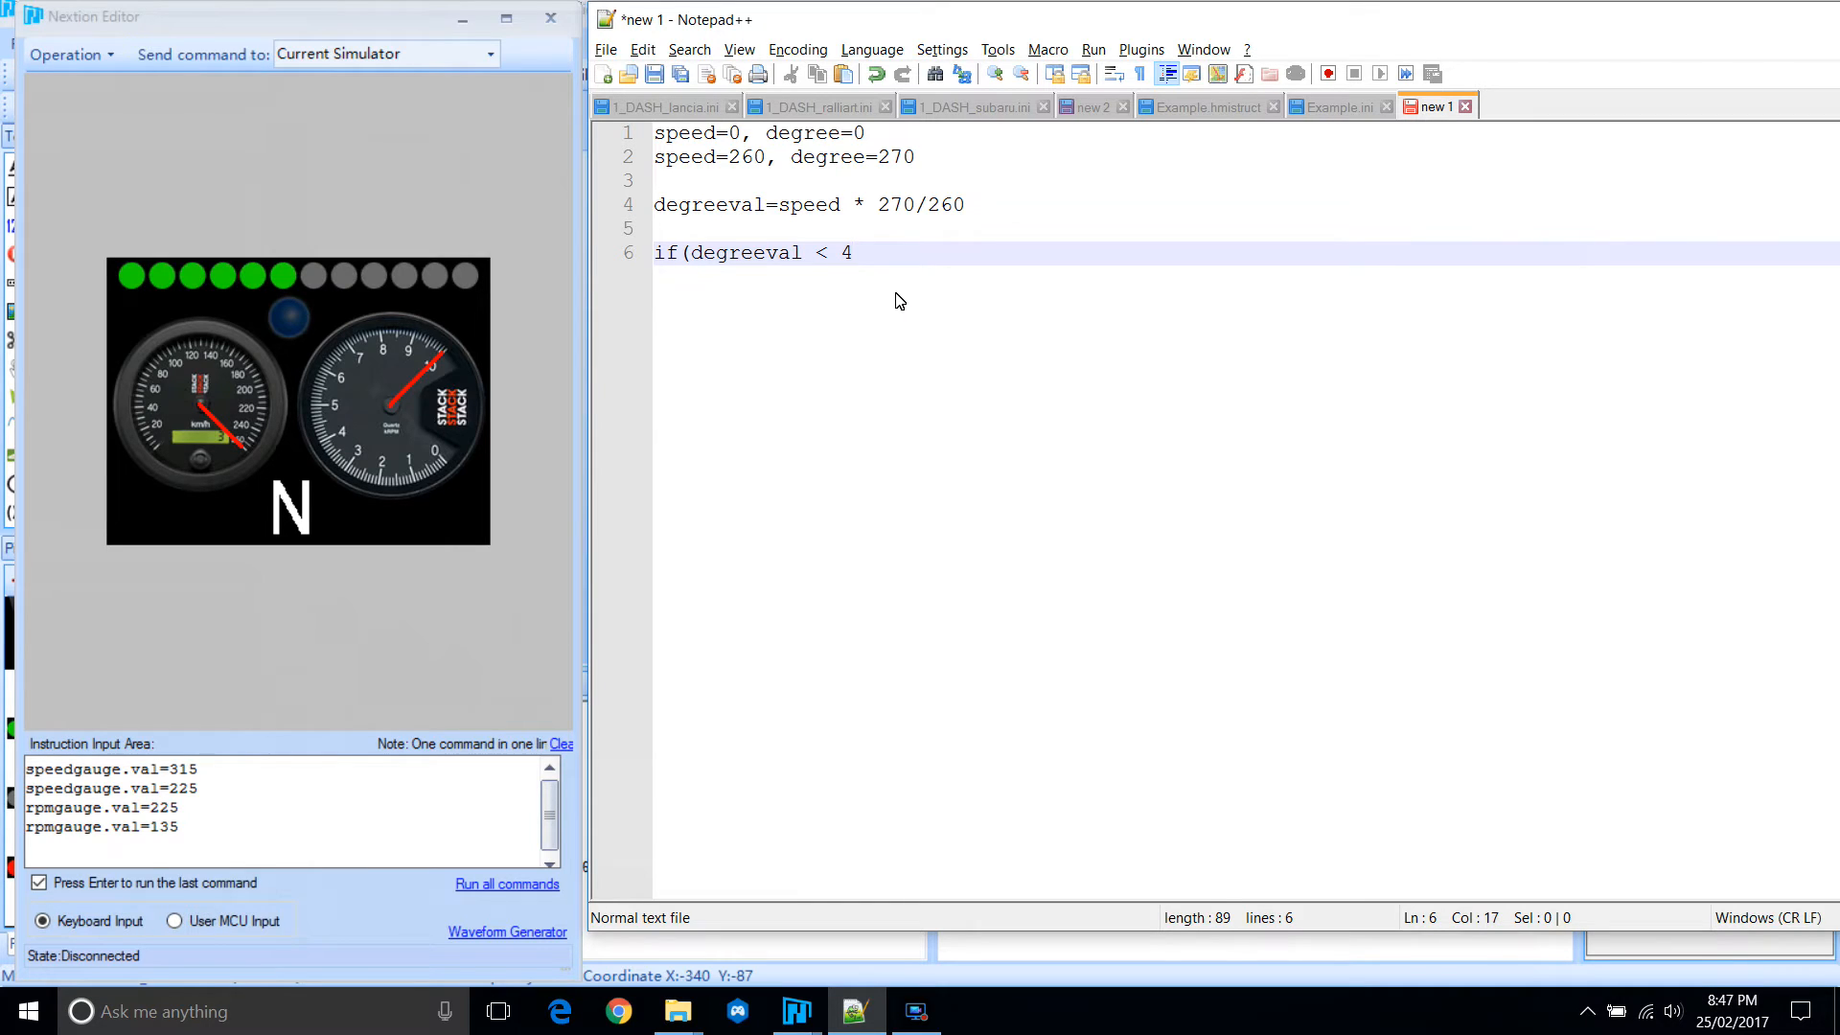
type("5,")
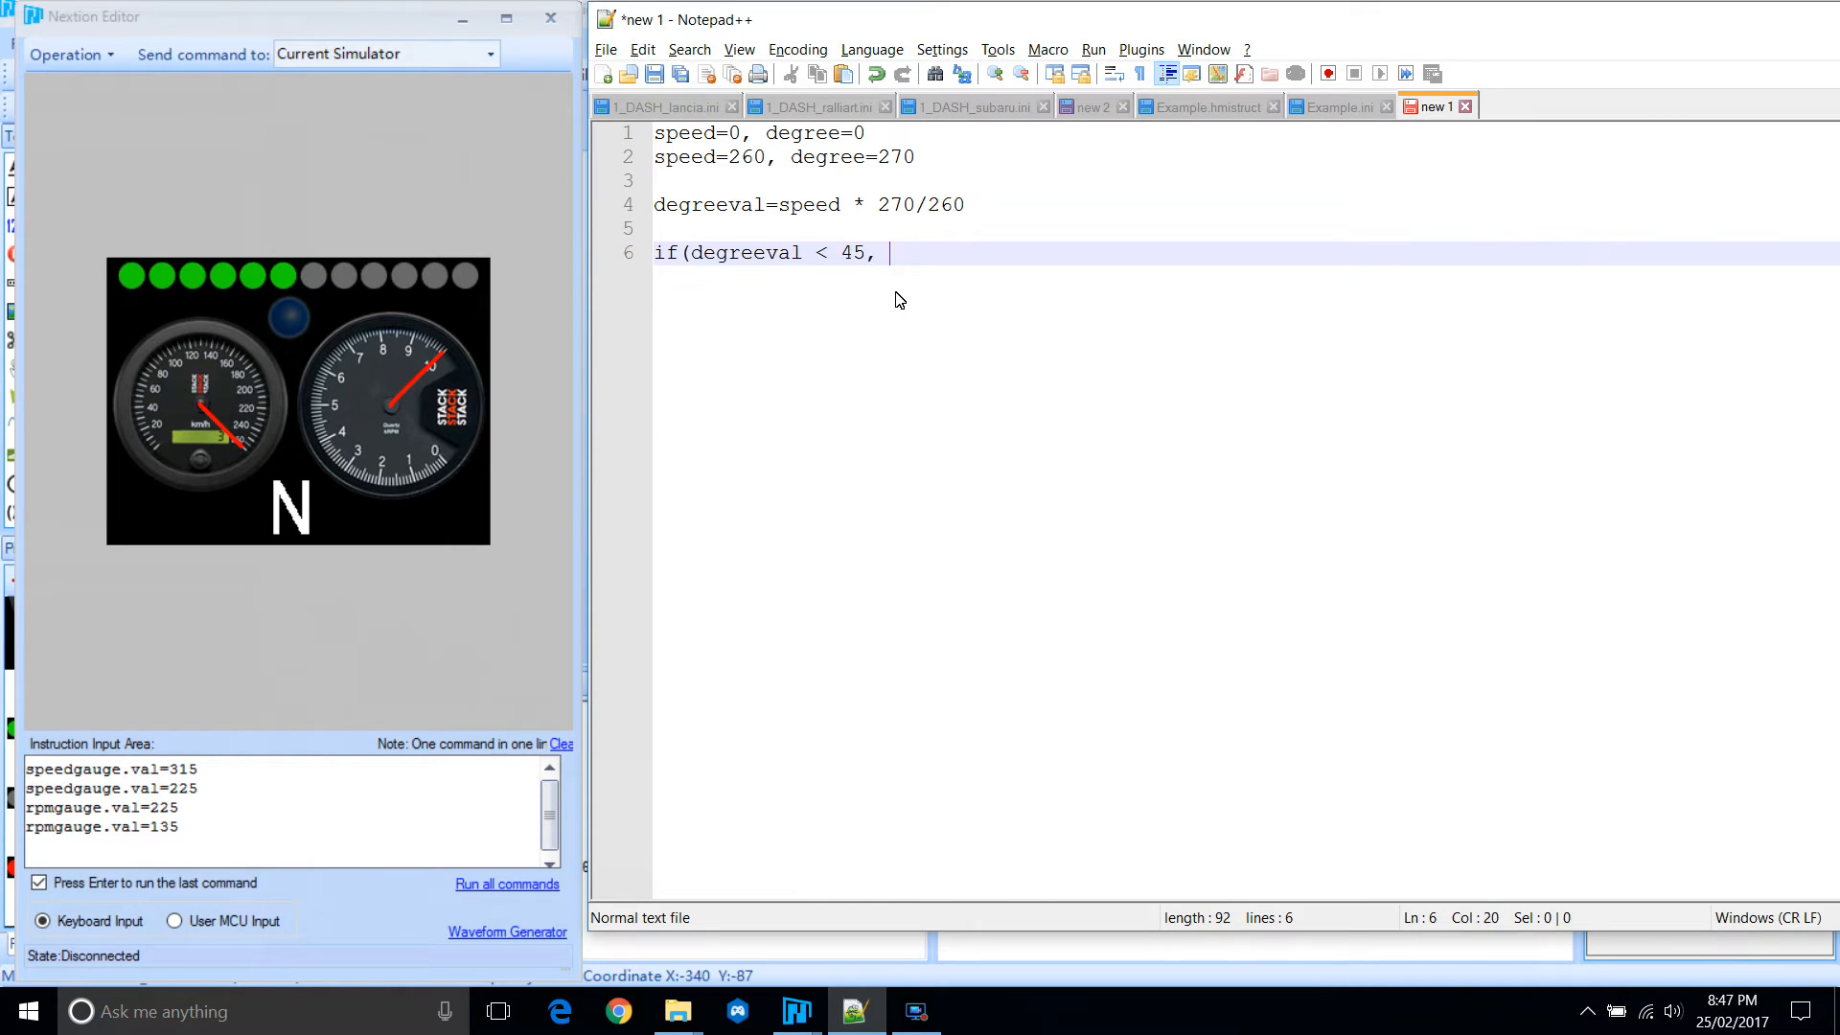
type("degreeval")
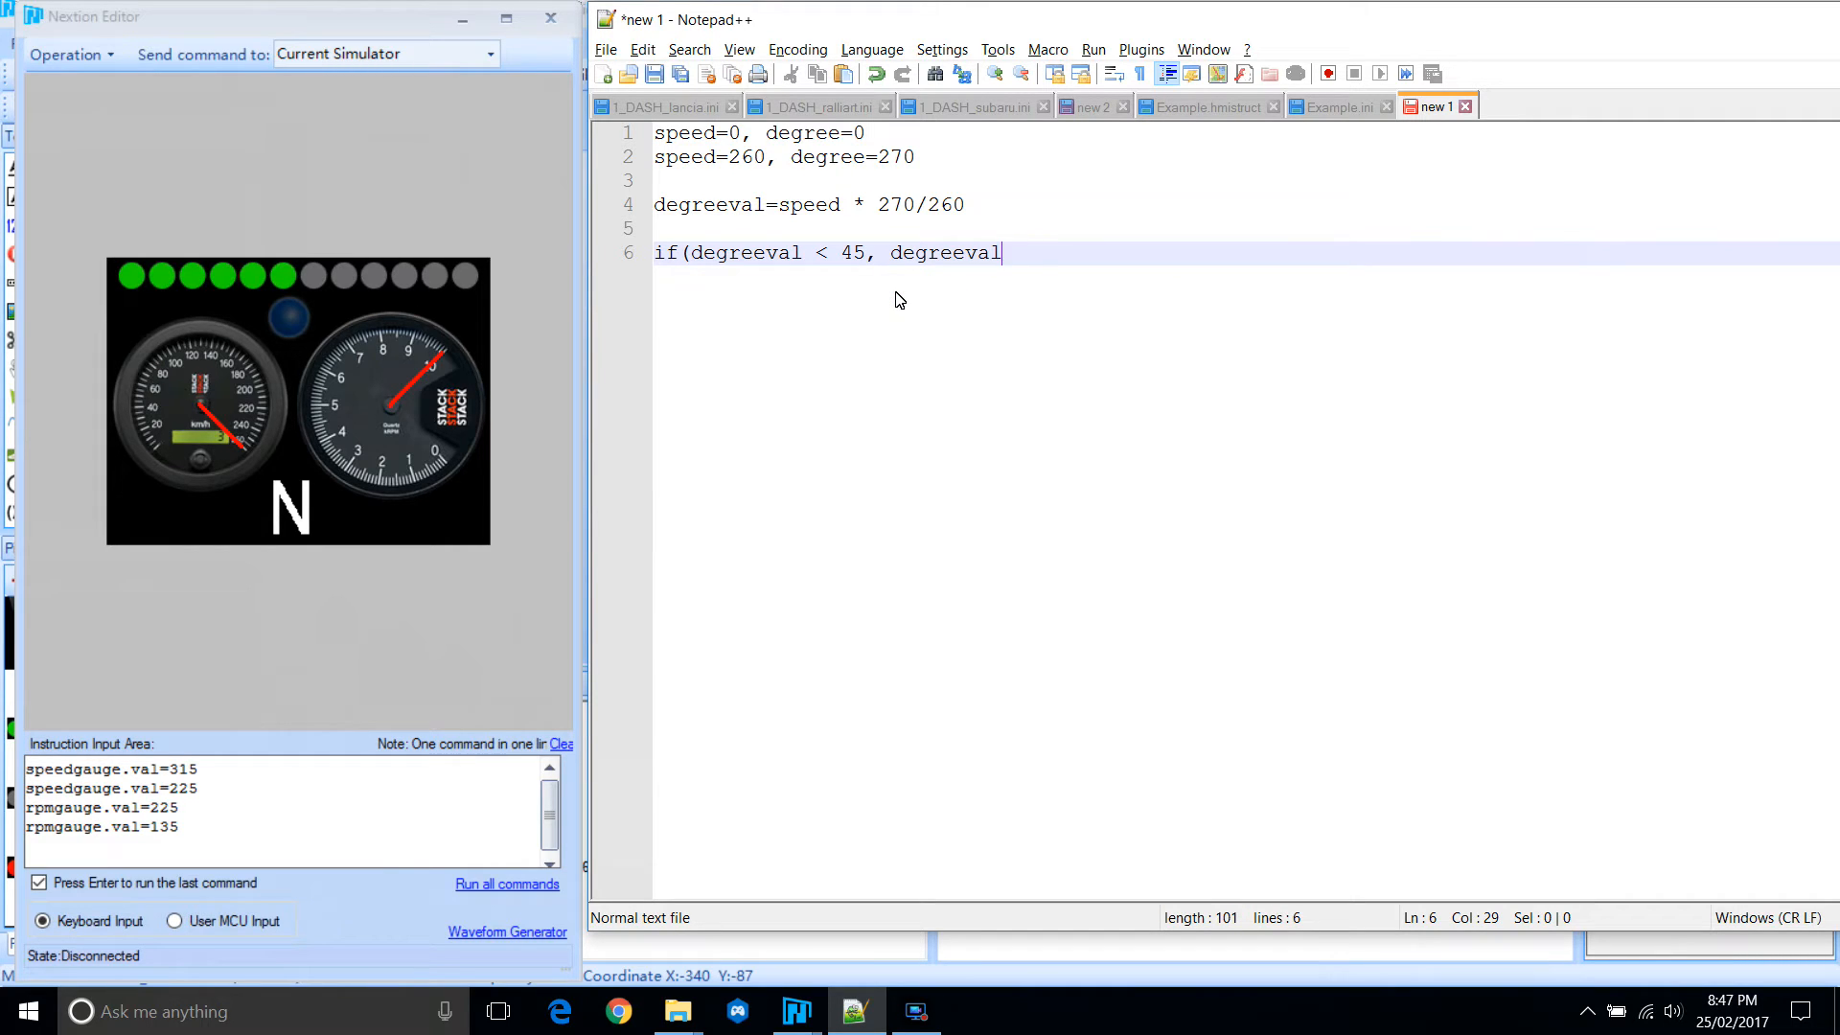
type(")")
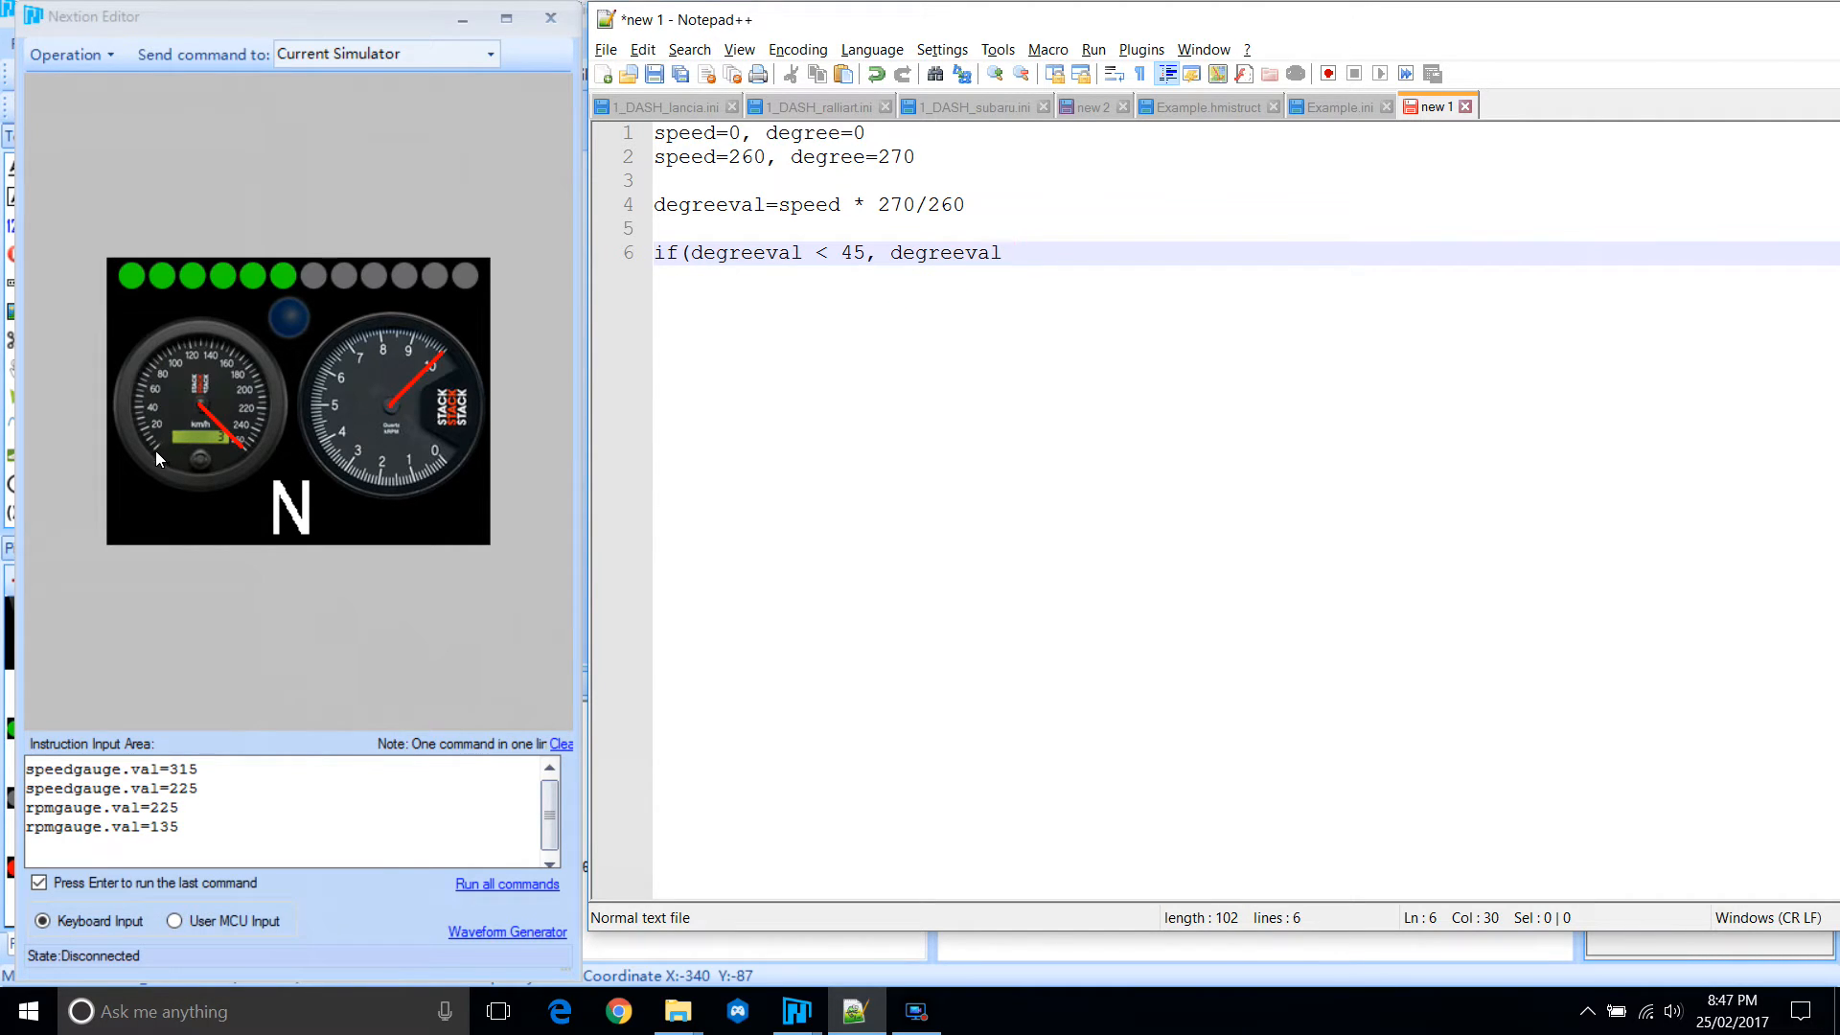
mouse_move(141, 430)
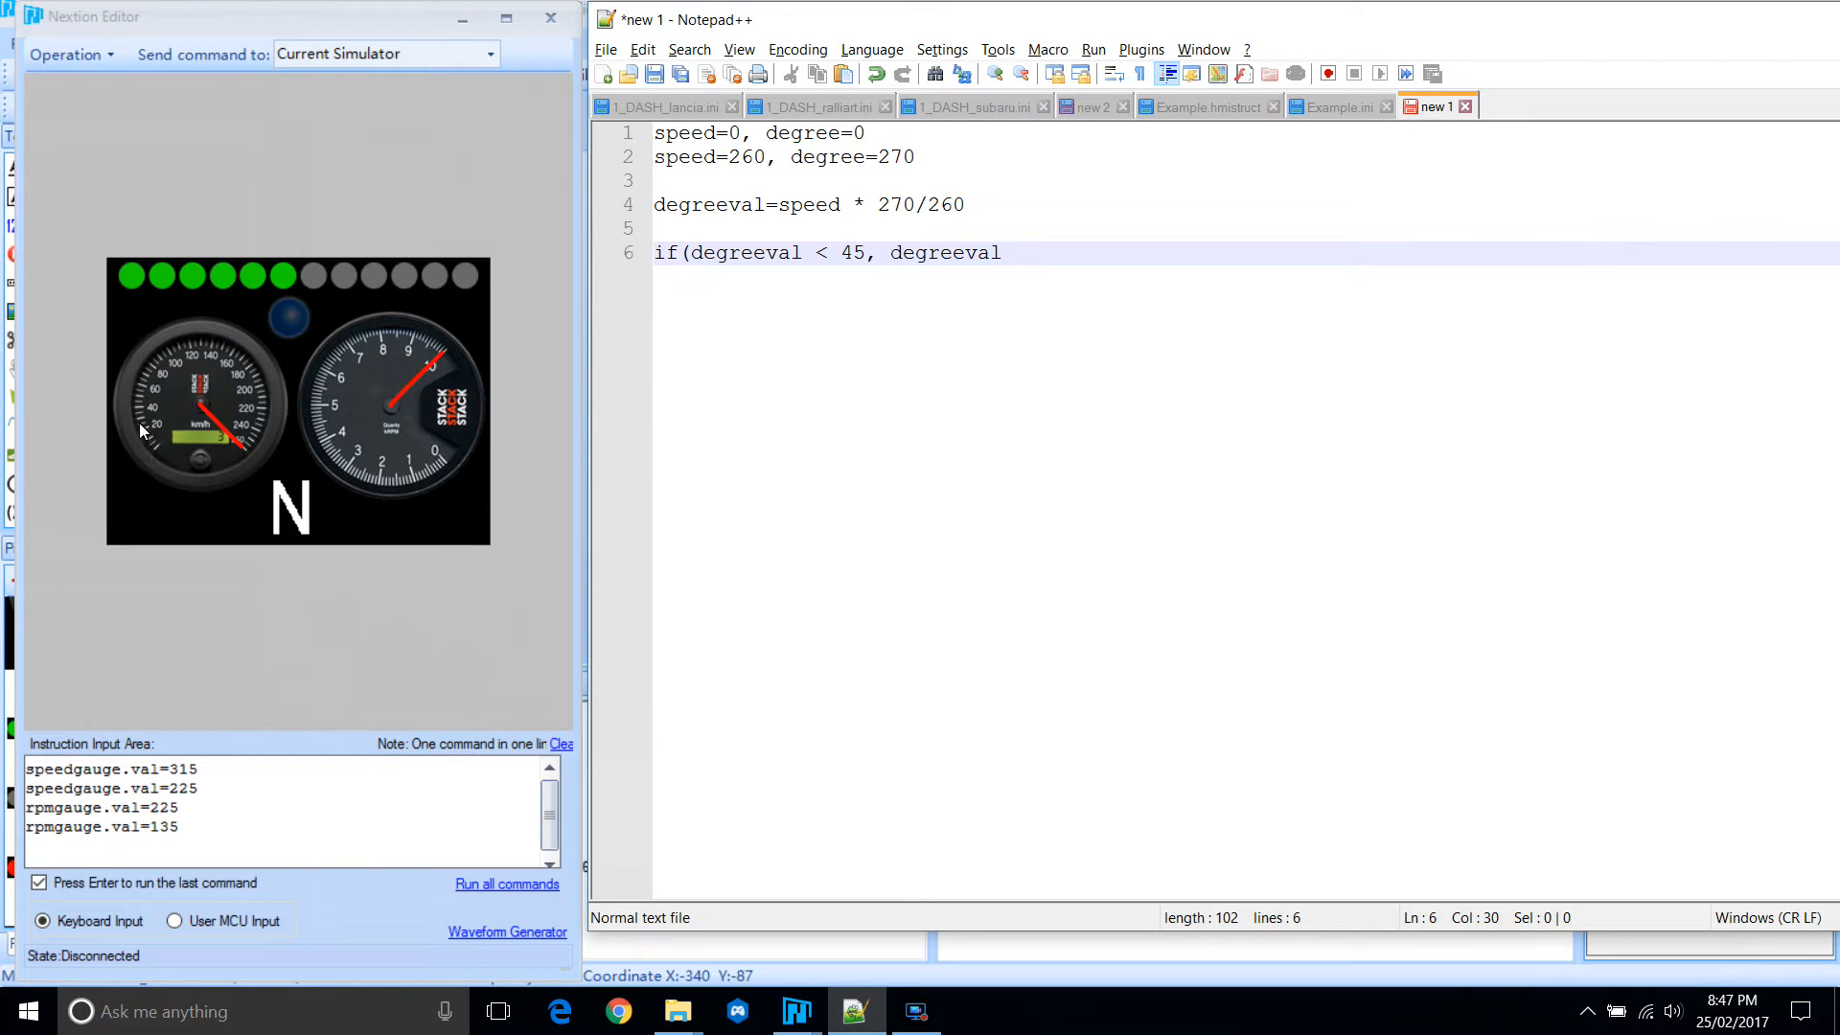
Complete the formula with degreeval + 315, degreeval - 45) and start a new line.
left_click(1013, 253)
type(" +")
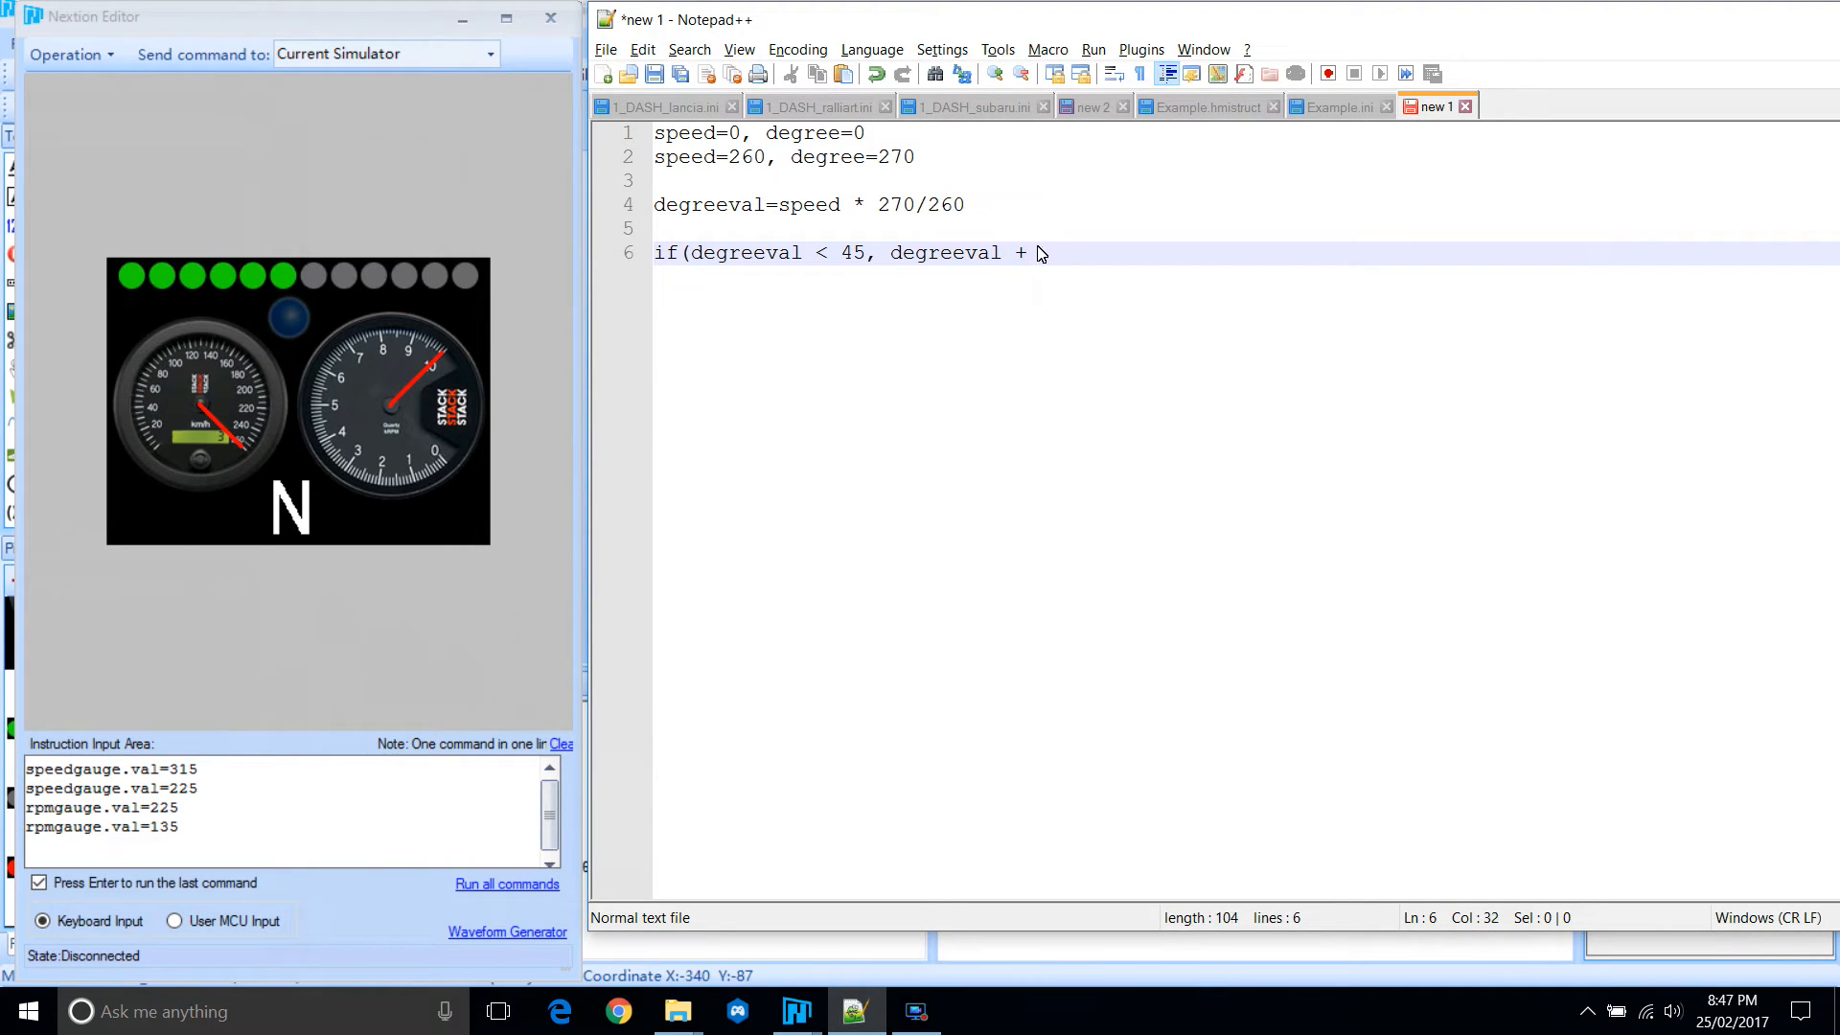
type("315,")
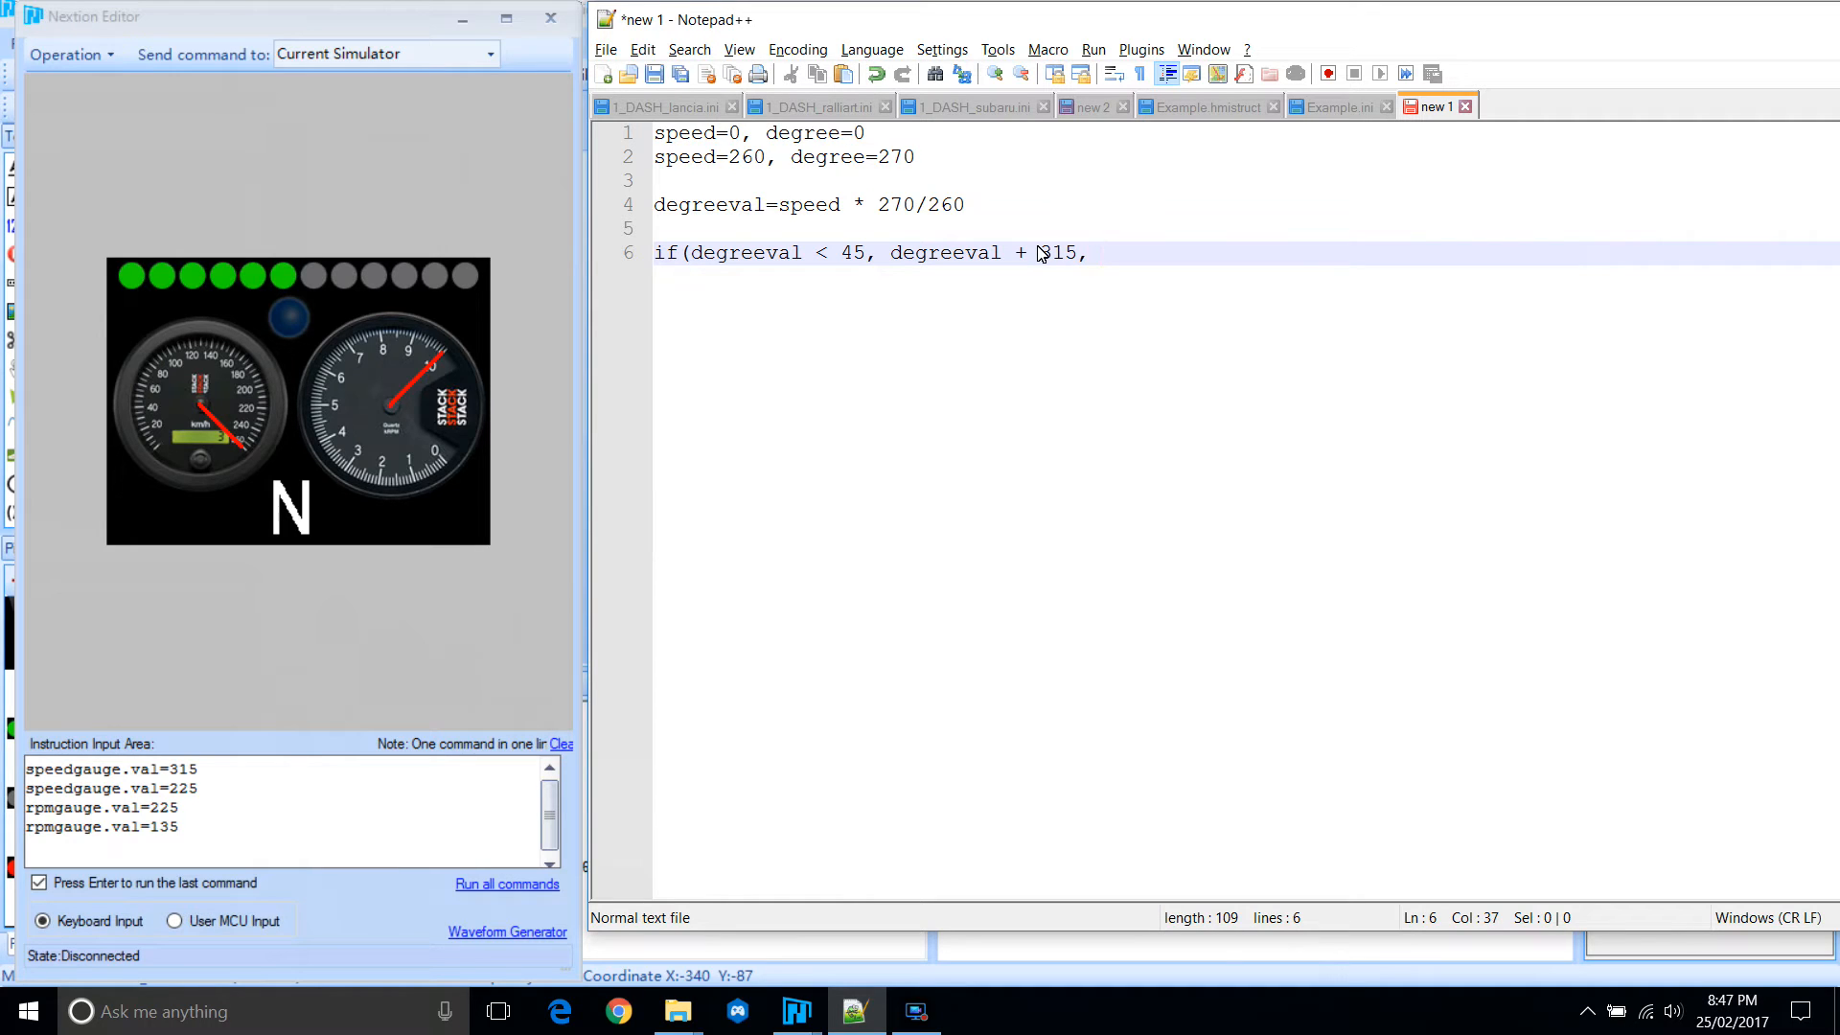
type("degr")
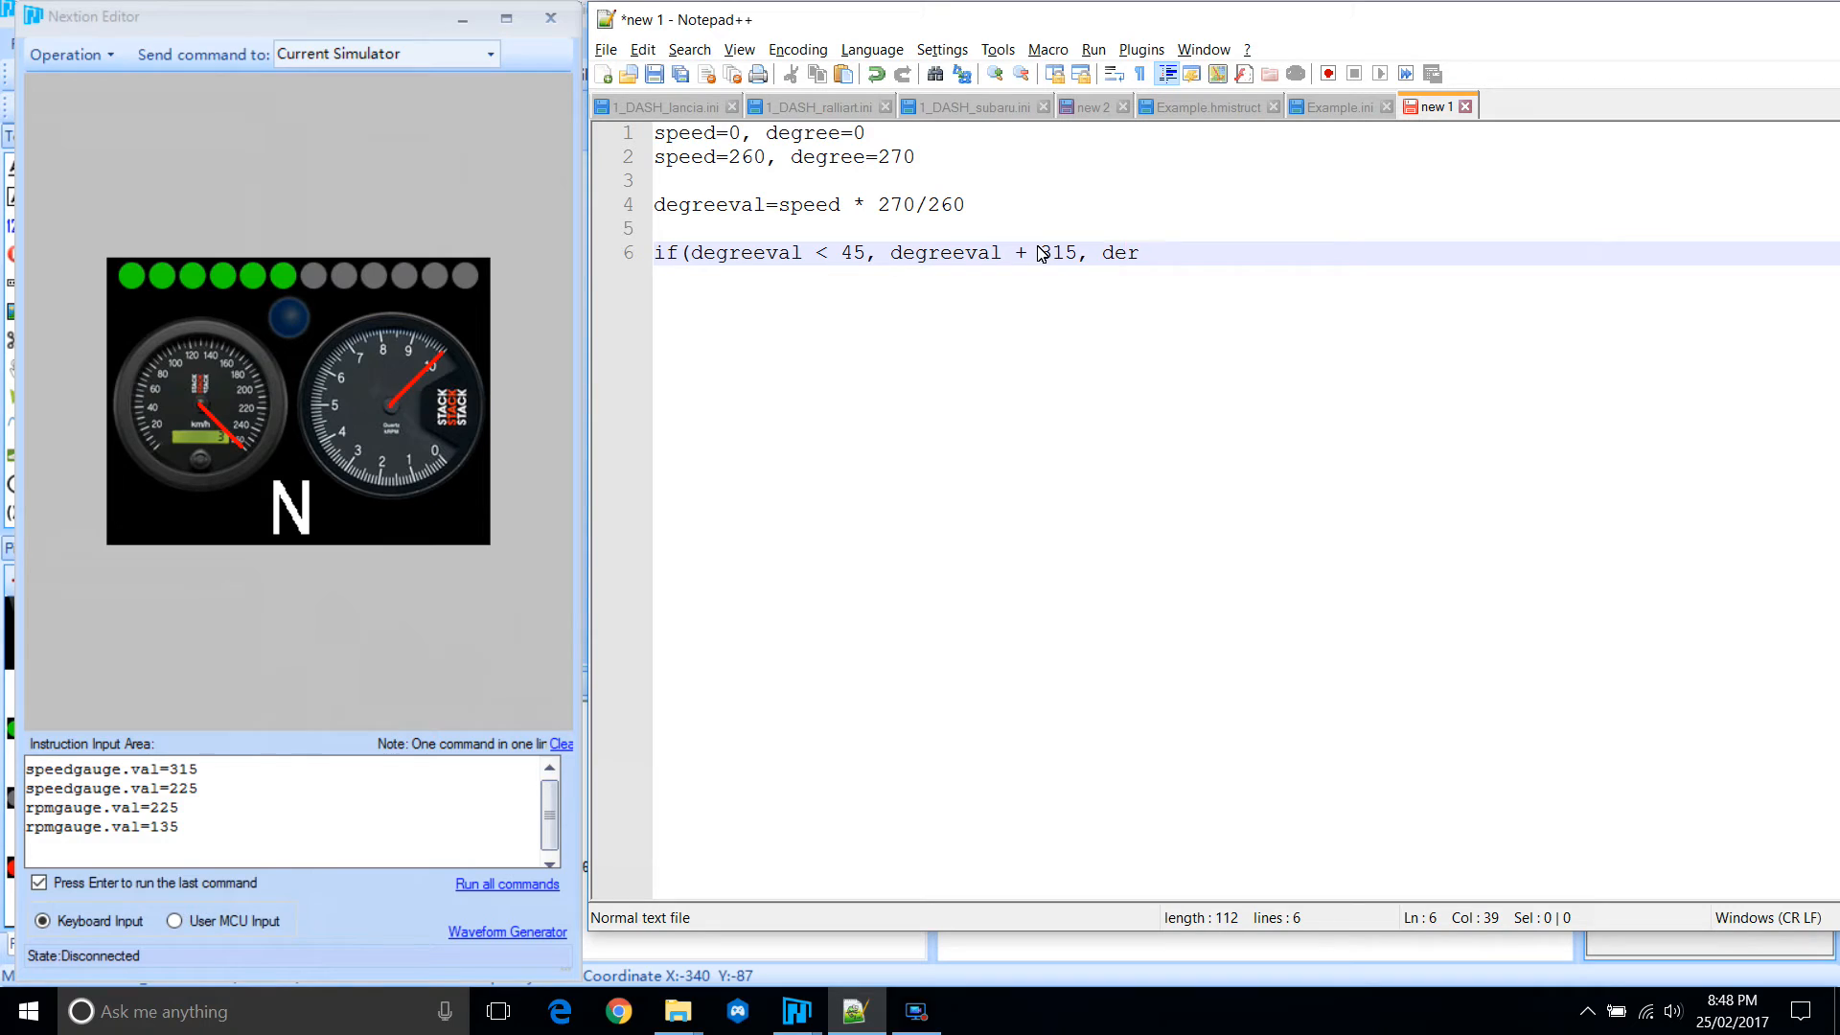
type("greeval")
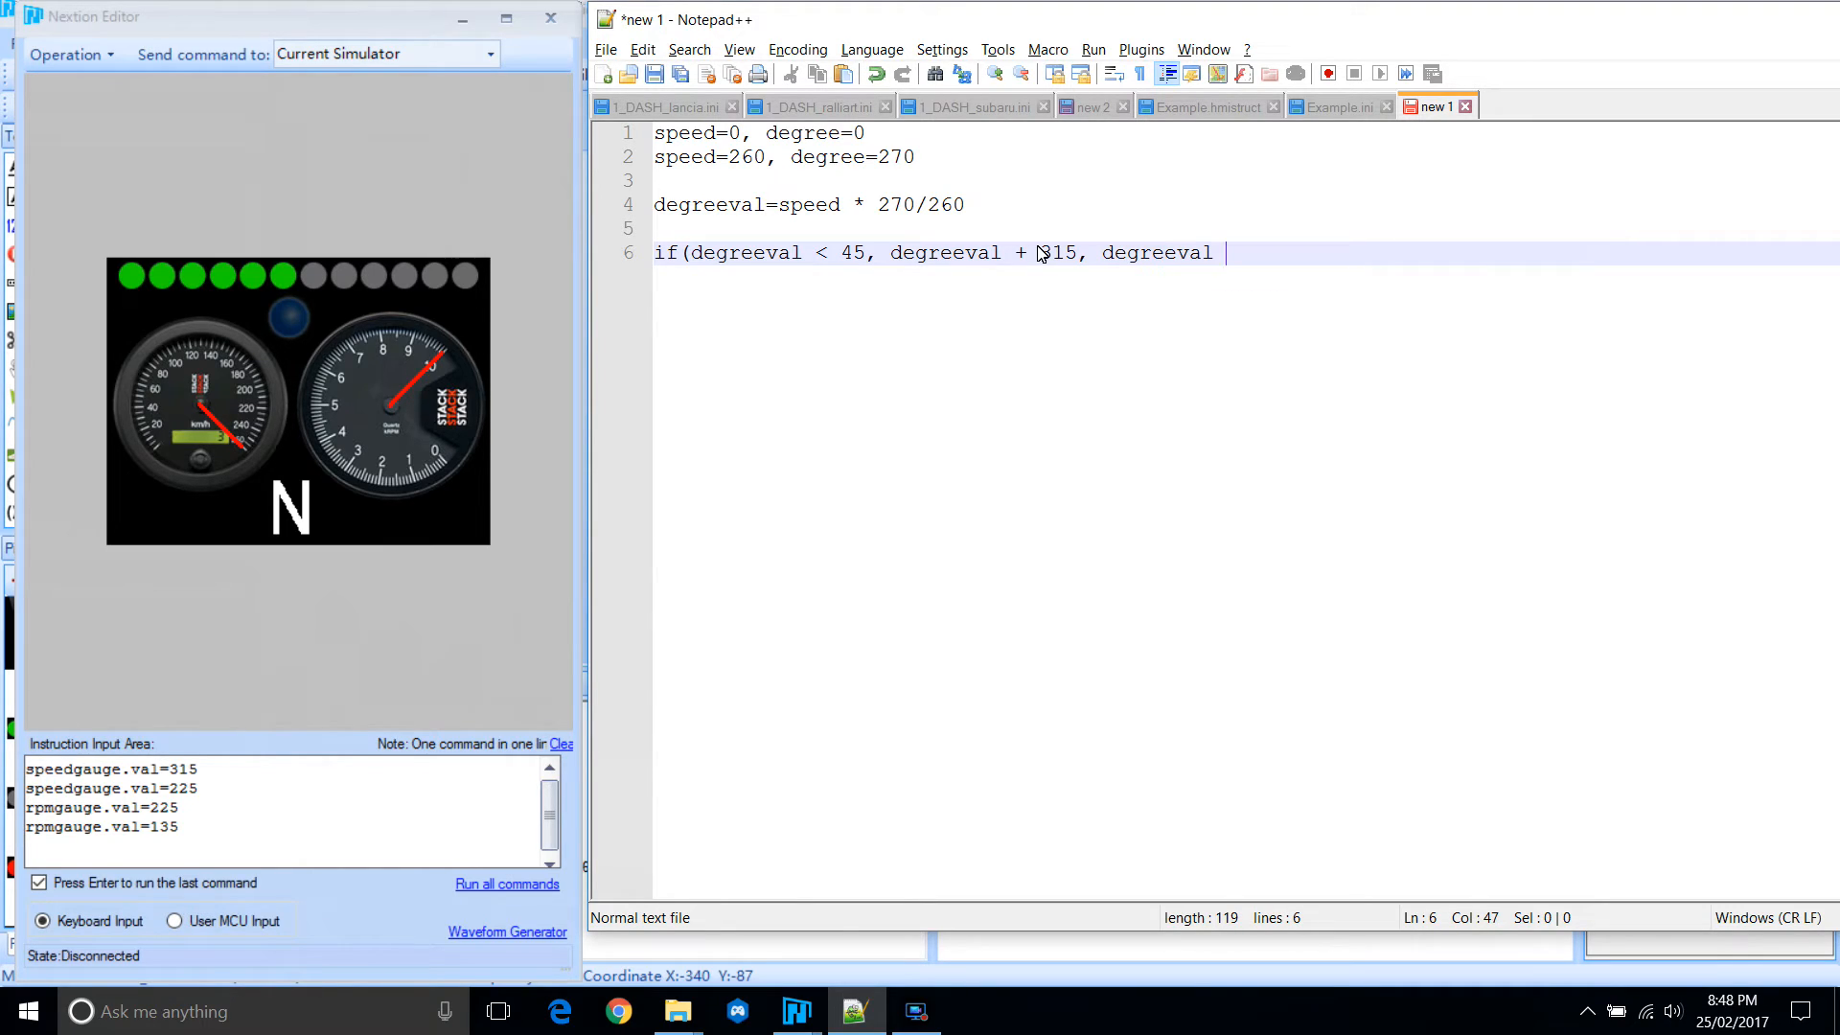
type("- 4")
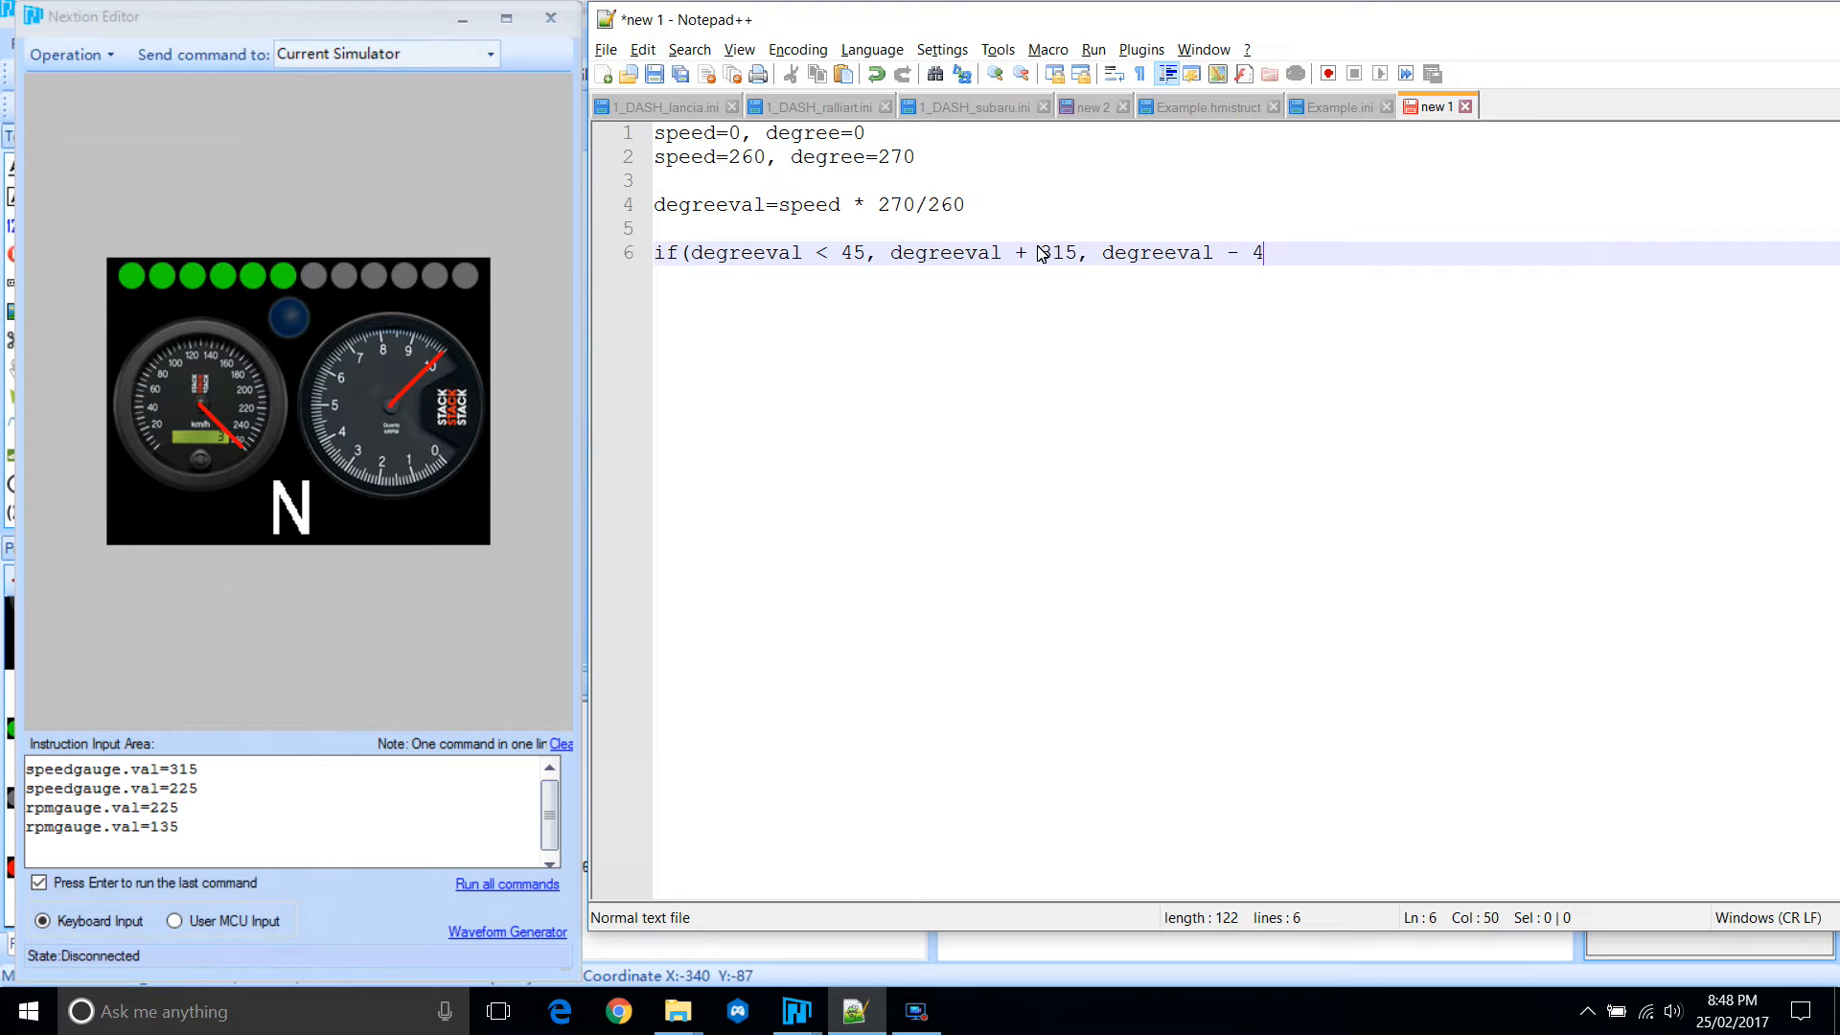
type("5)")
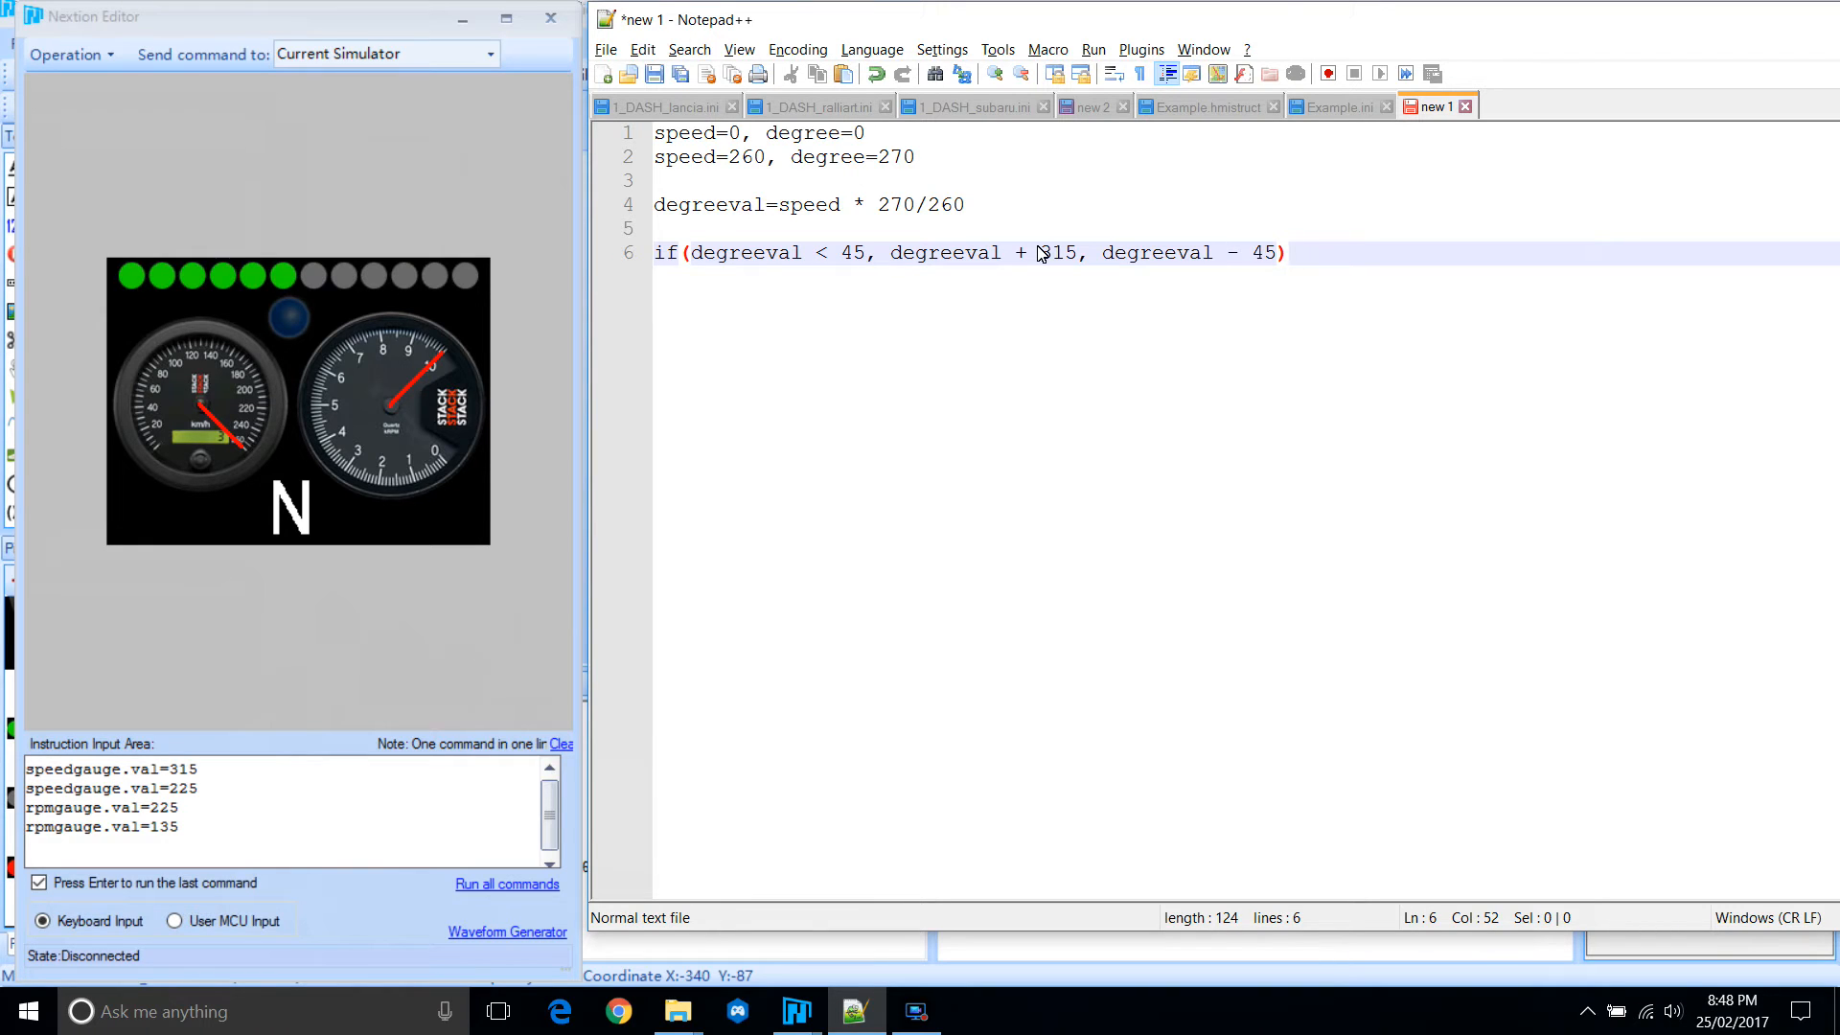
key("Enter")
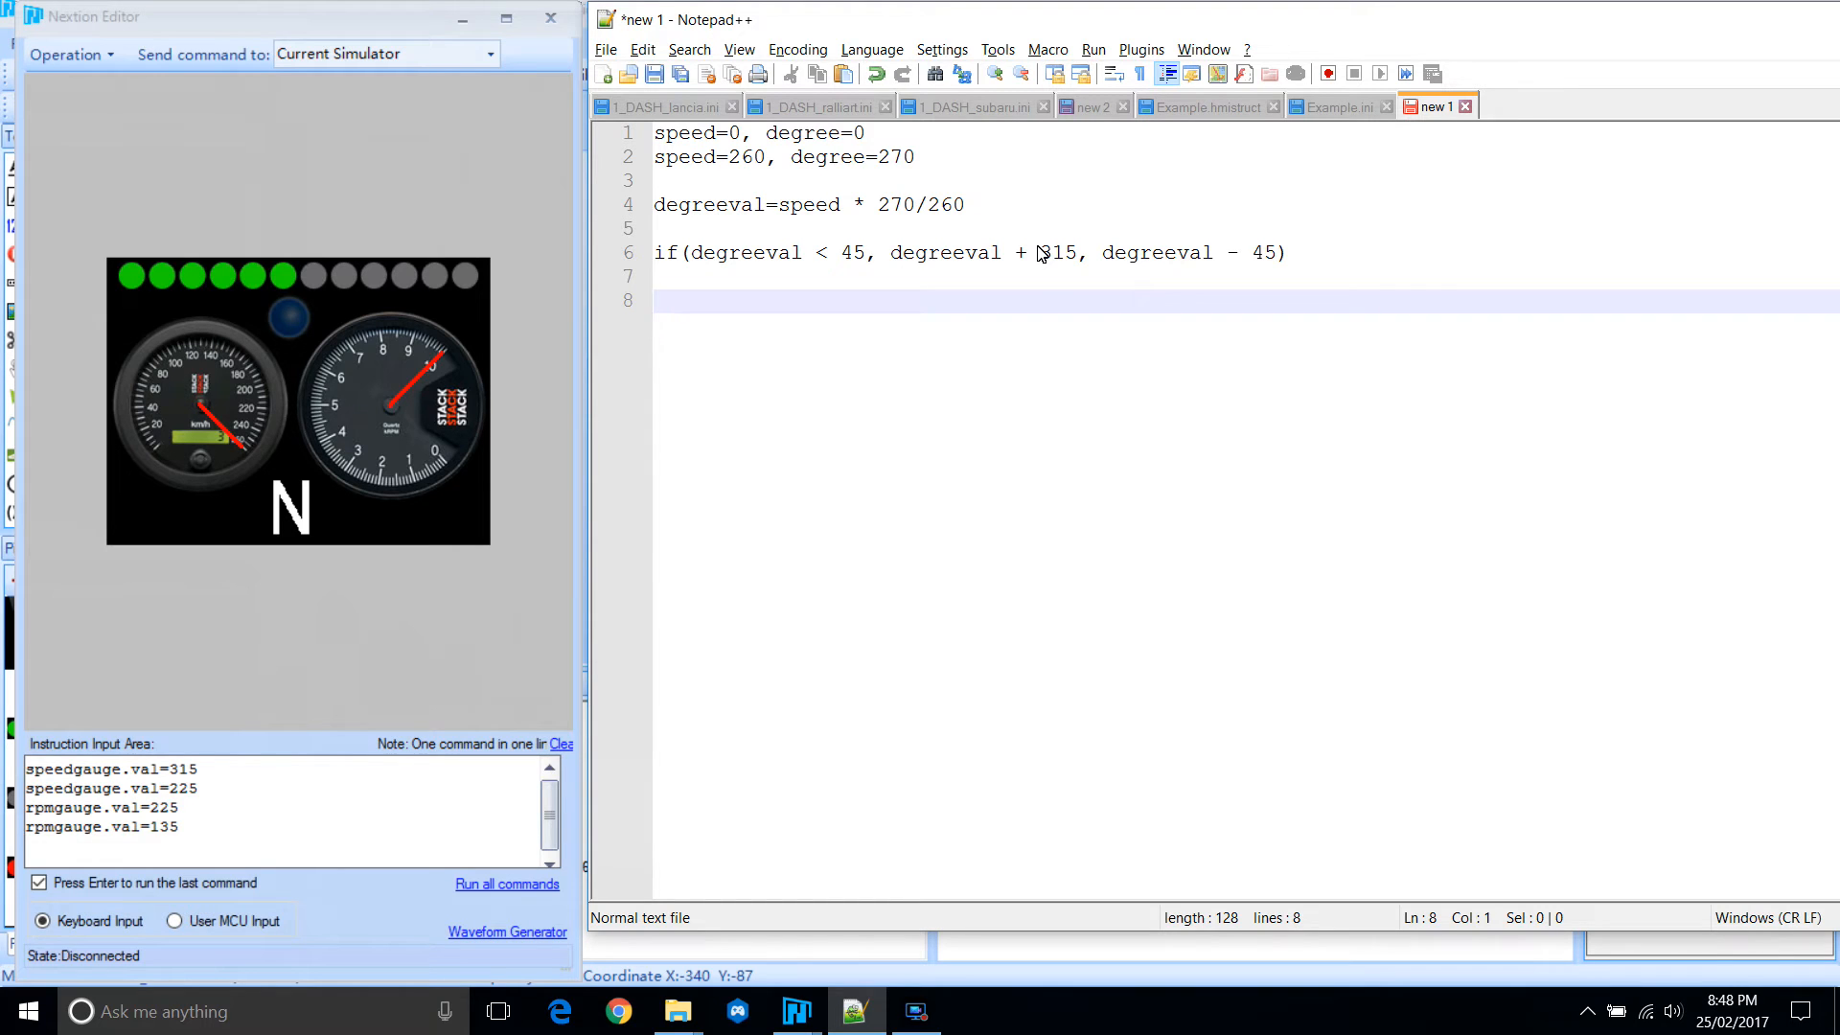
Note the RPM gauge values rpm=10000, degree=270 on line 9.
type("rpm")
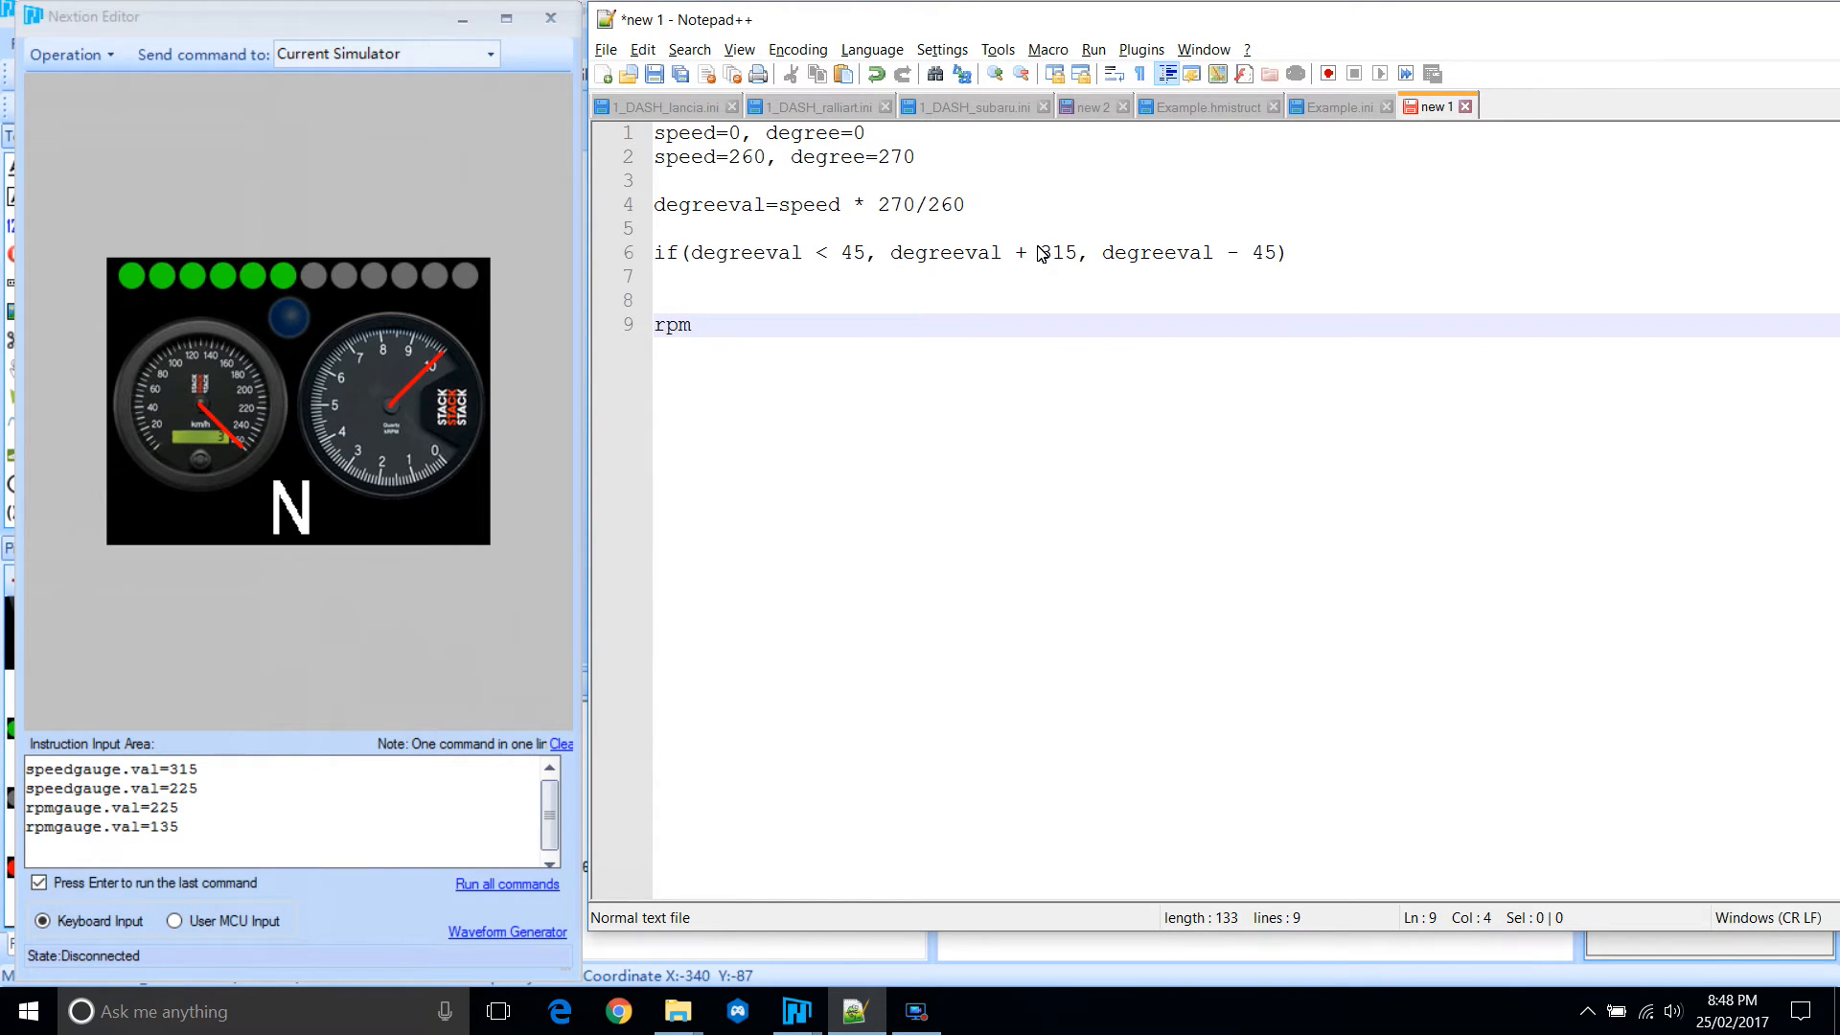
type("=10000")
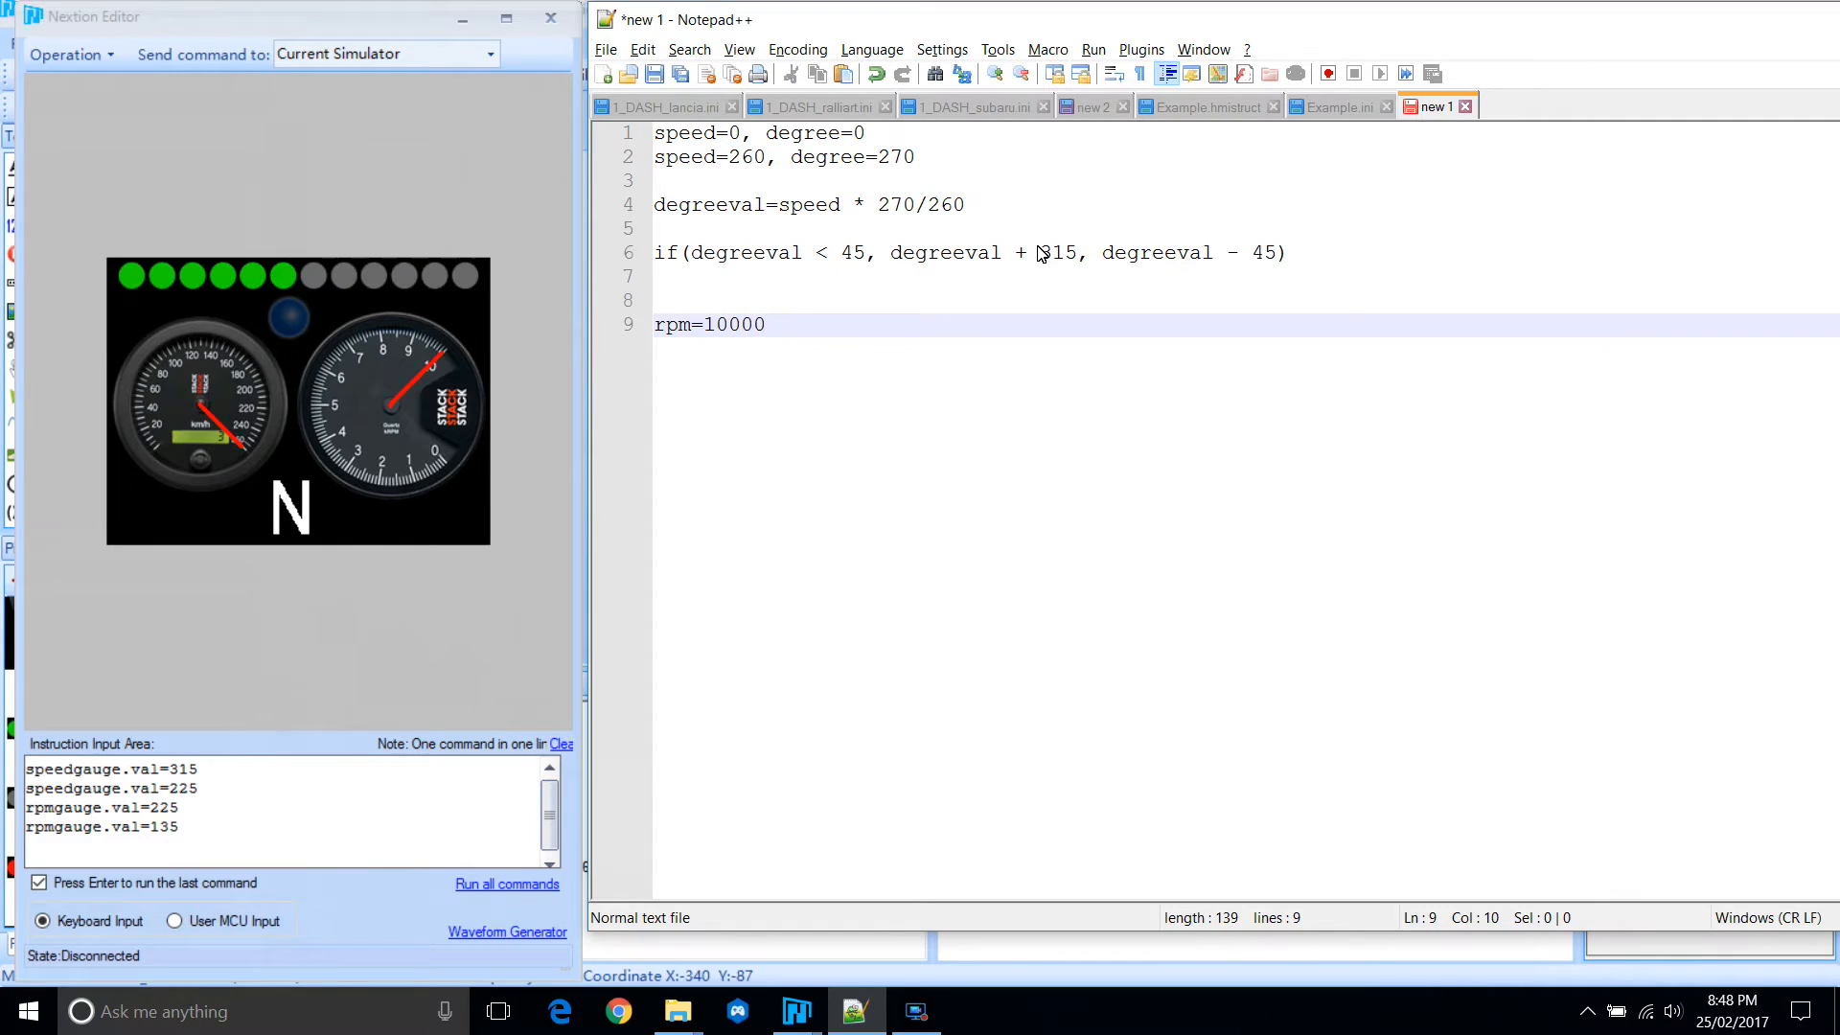
type(", degree")
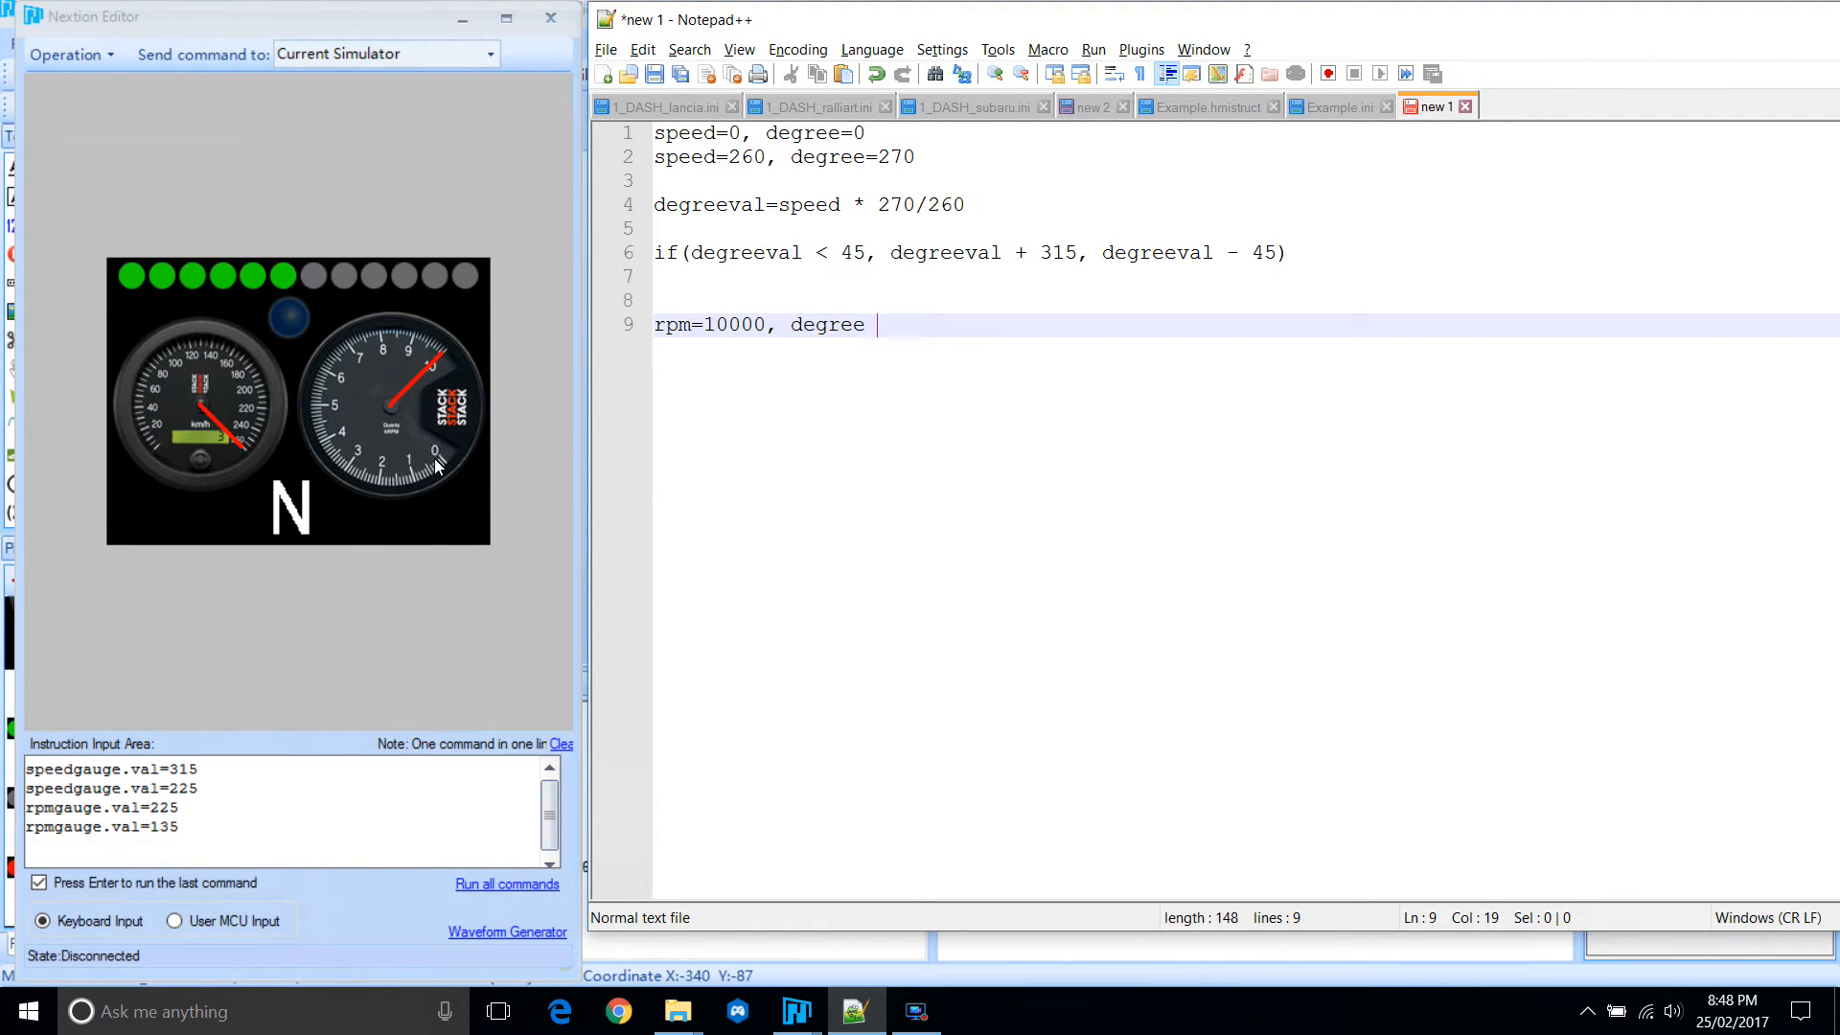
mouse_move(411, 339)
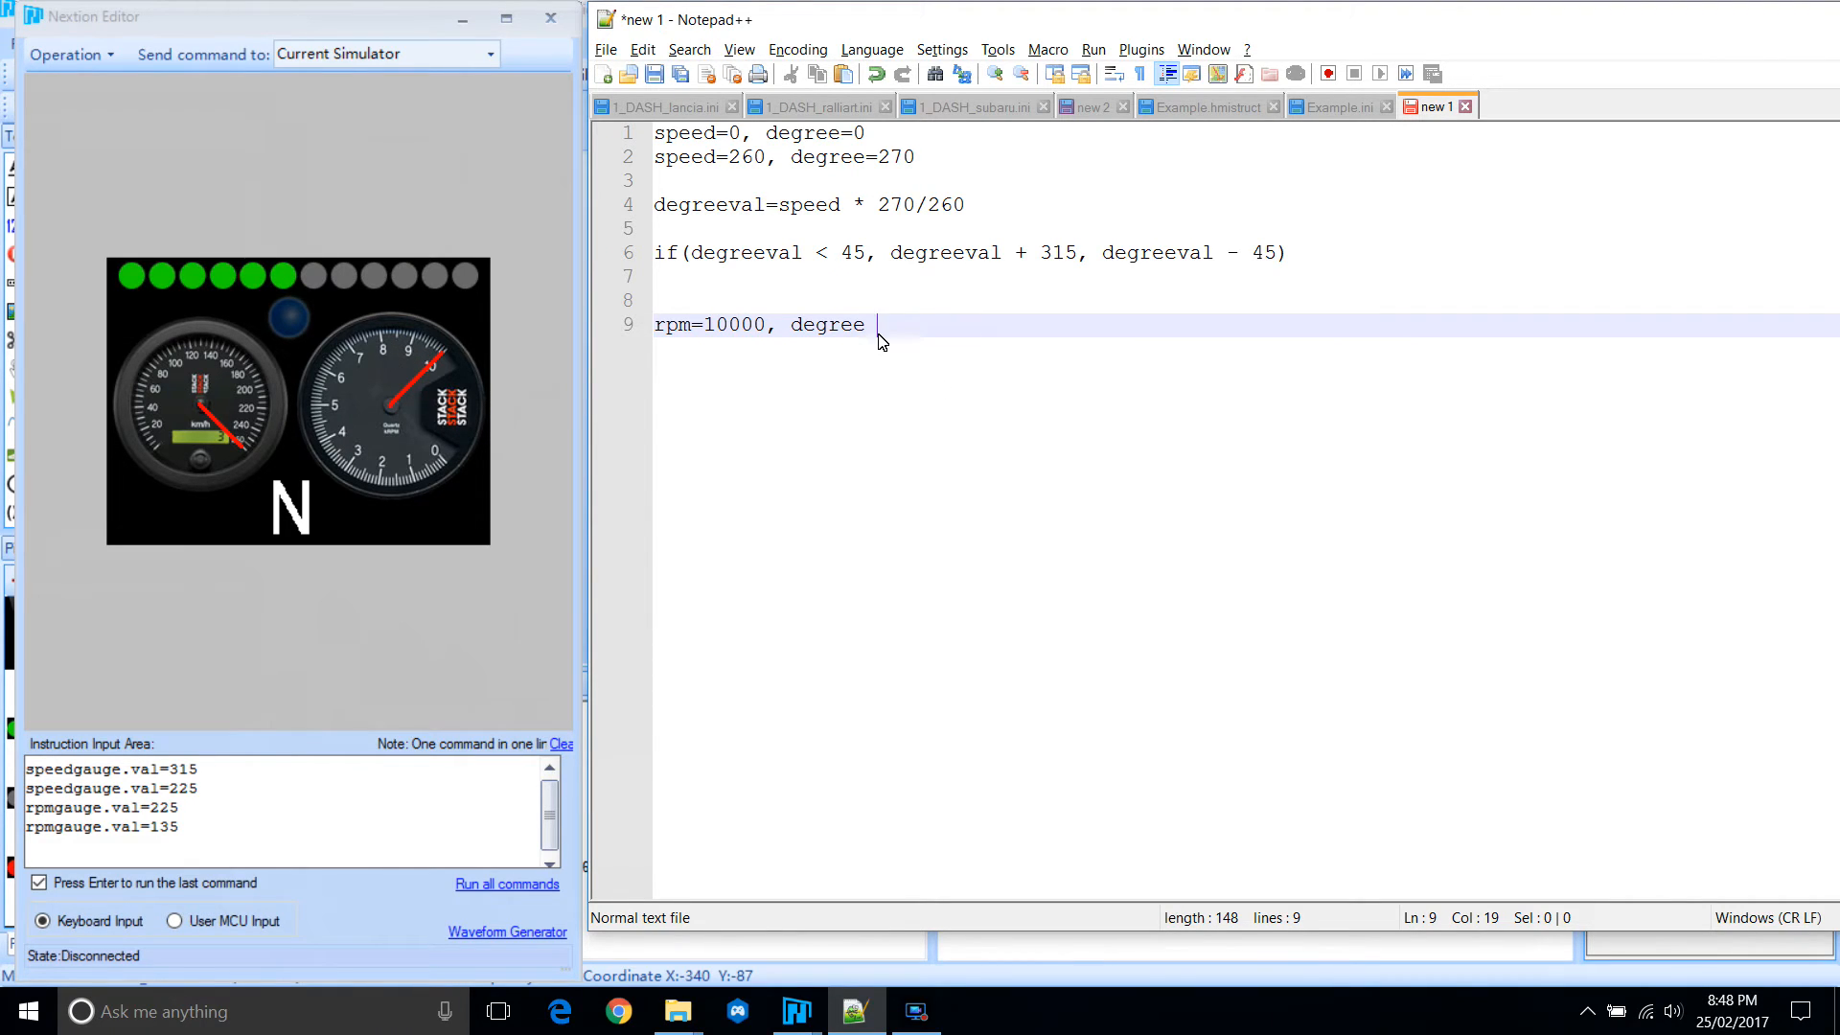
type("=")
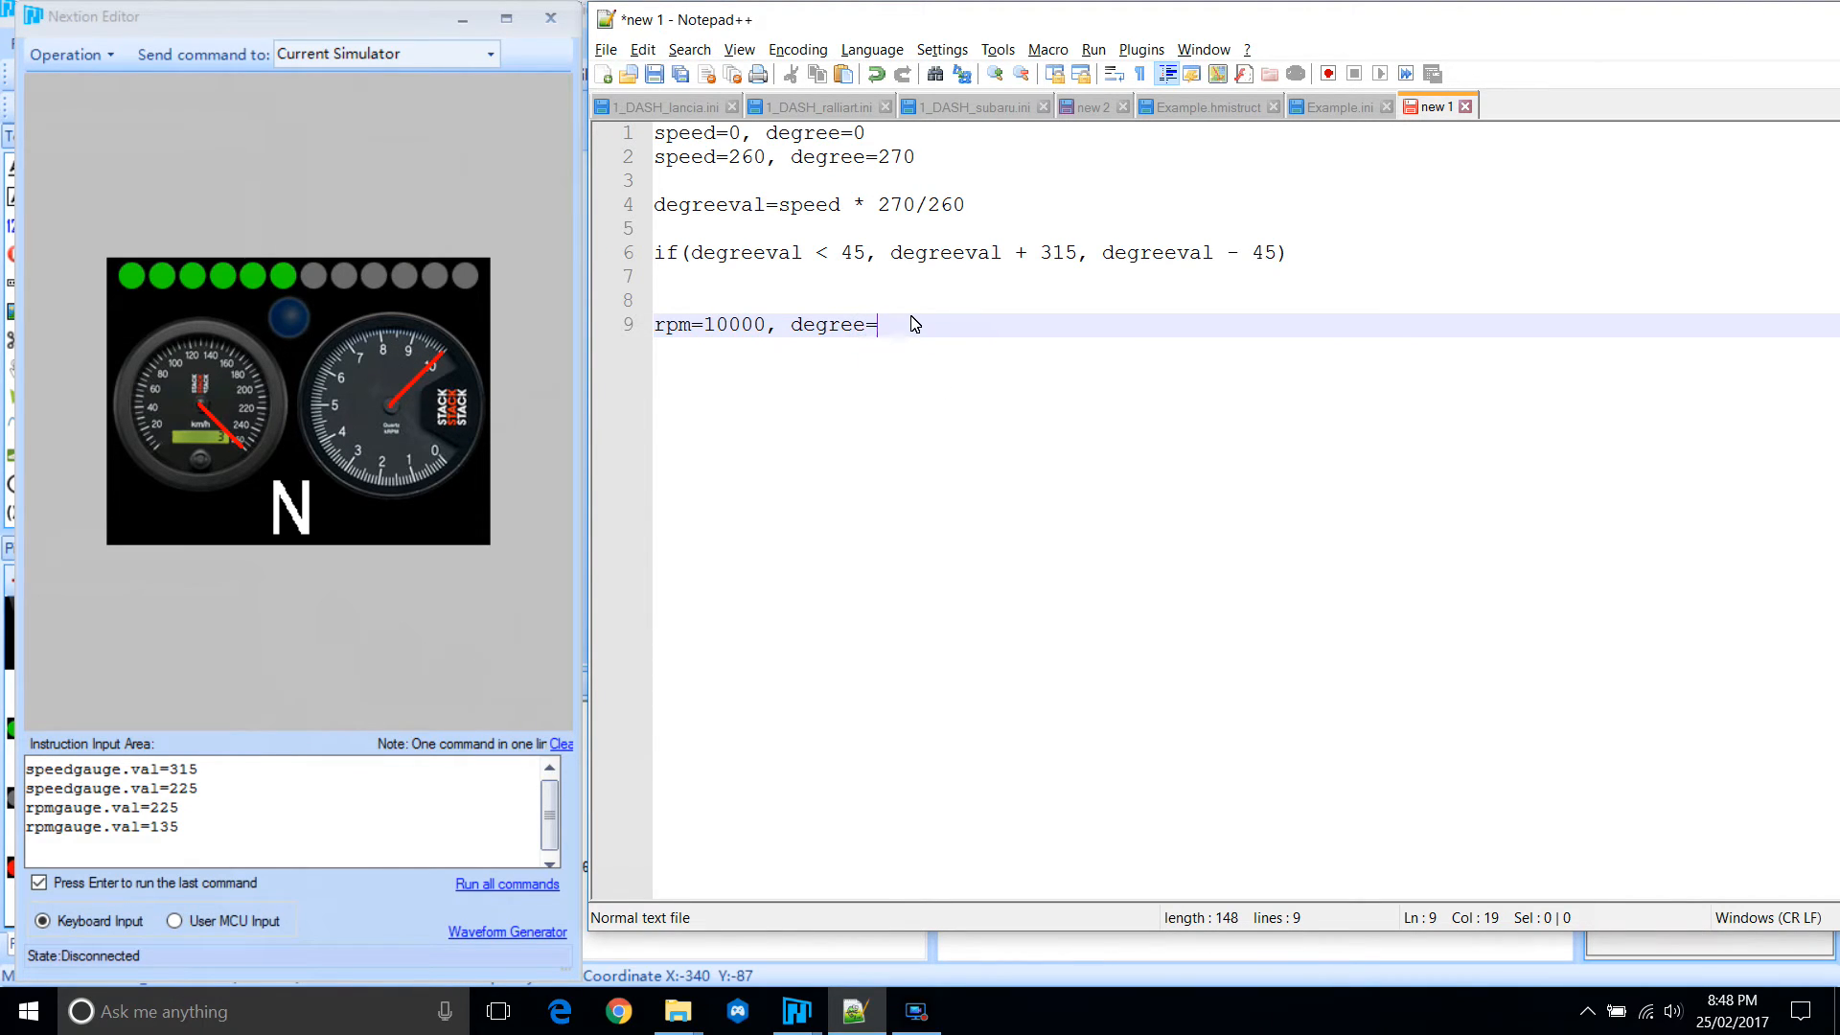
type("270")
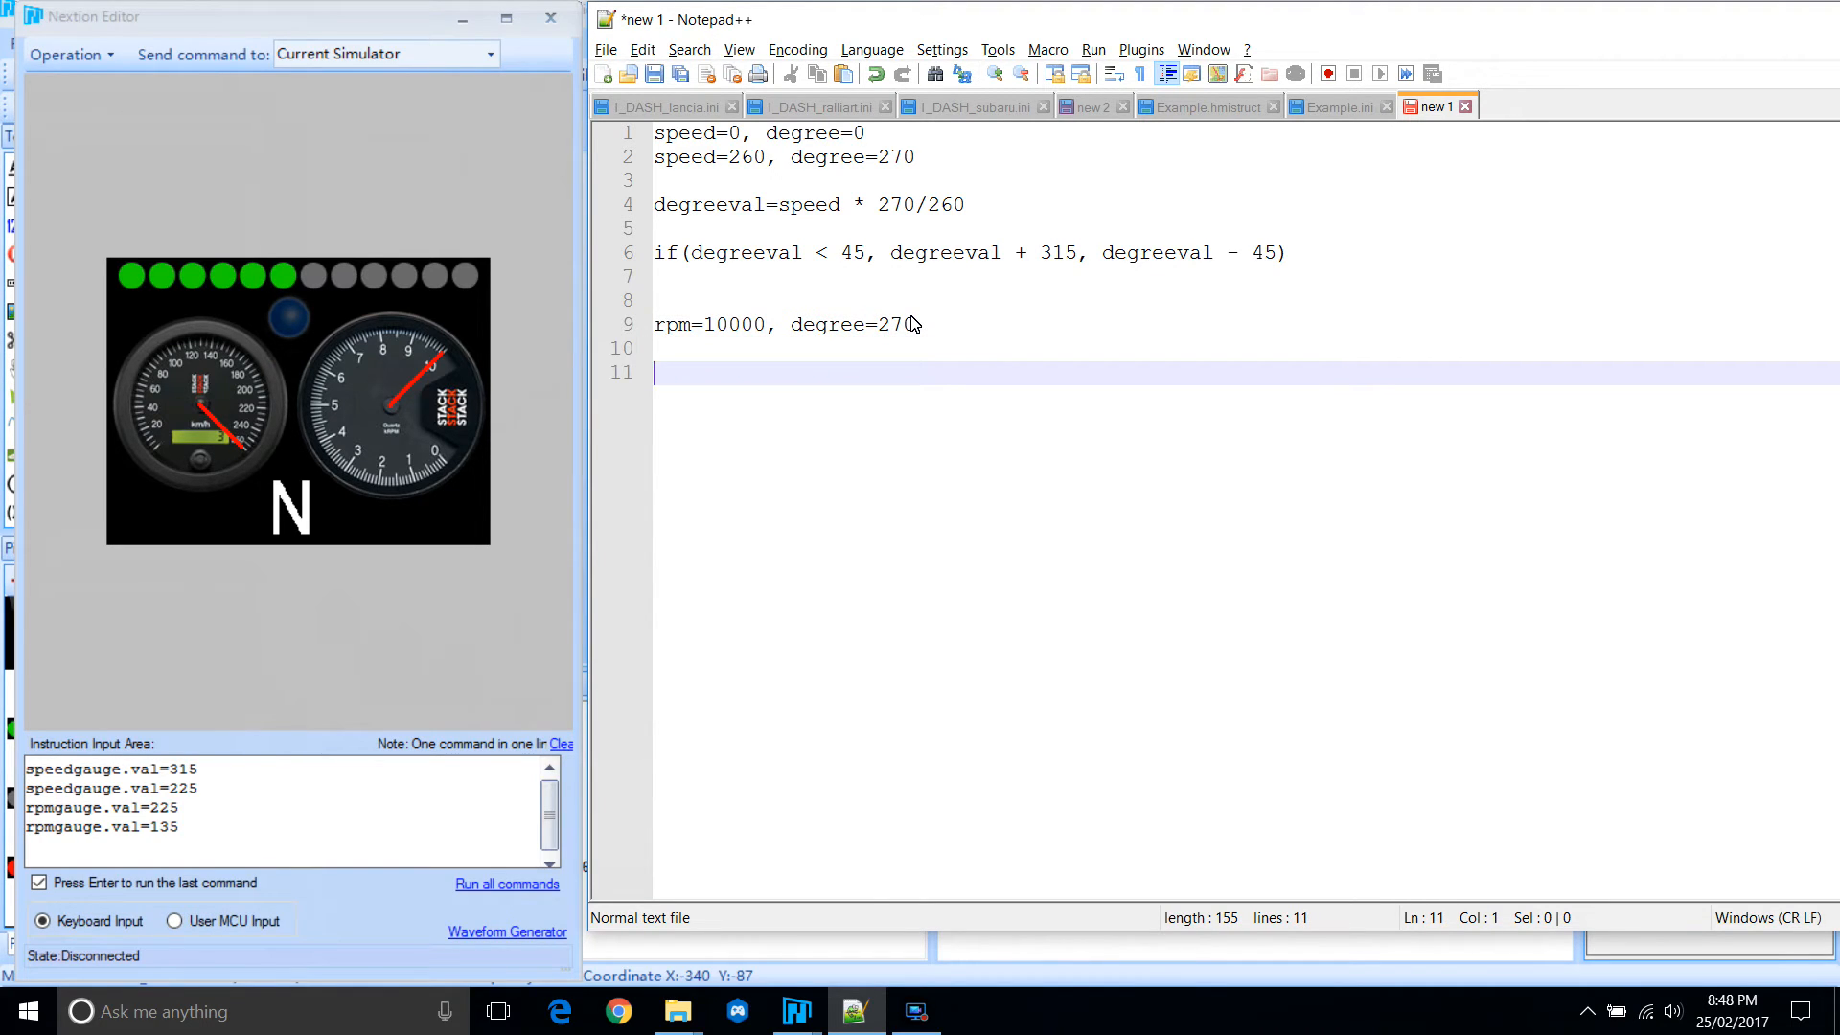
Write the RPM formula if(degreeval < 135, degreeval + 225, degreeval - 135).
type("if(")
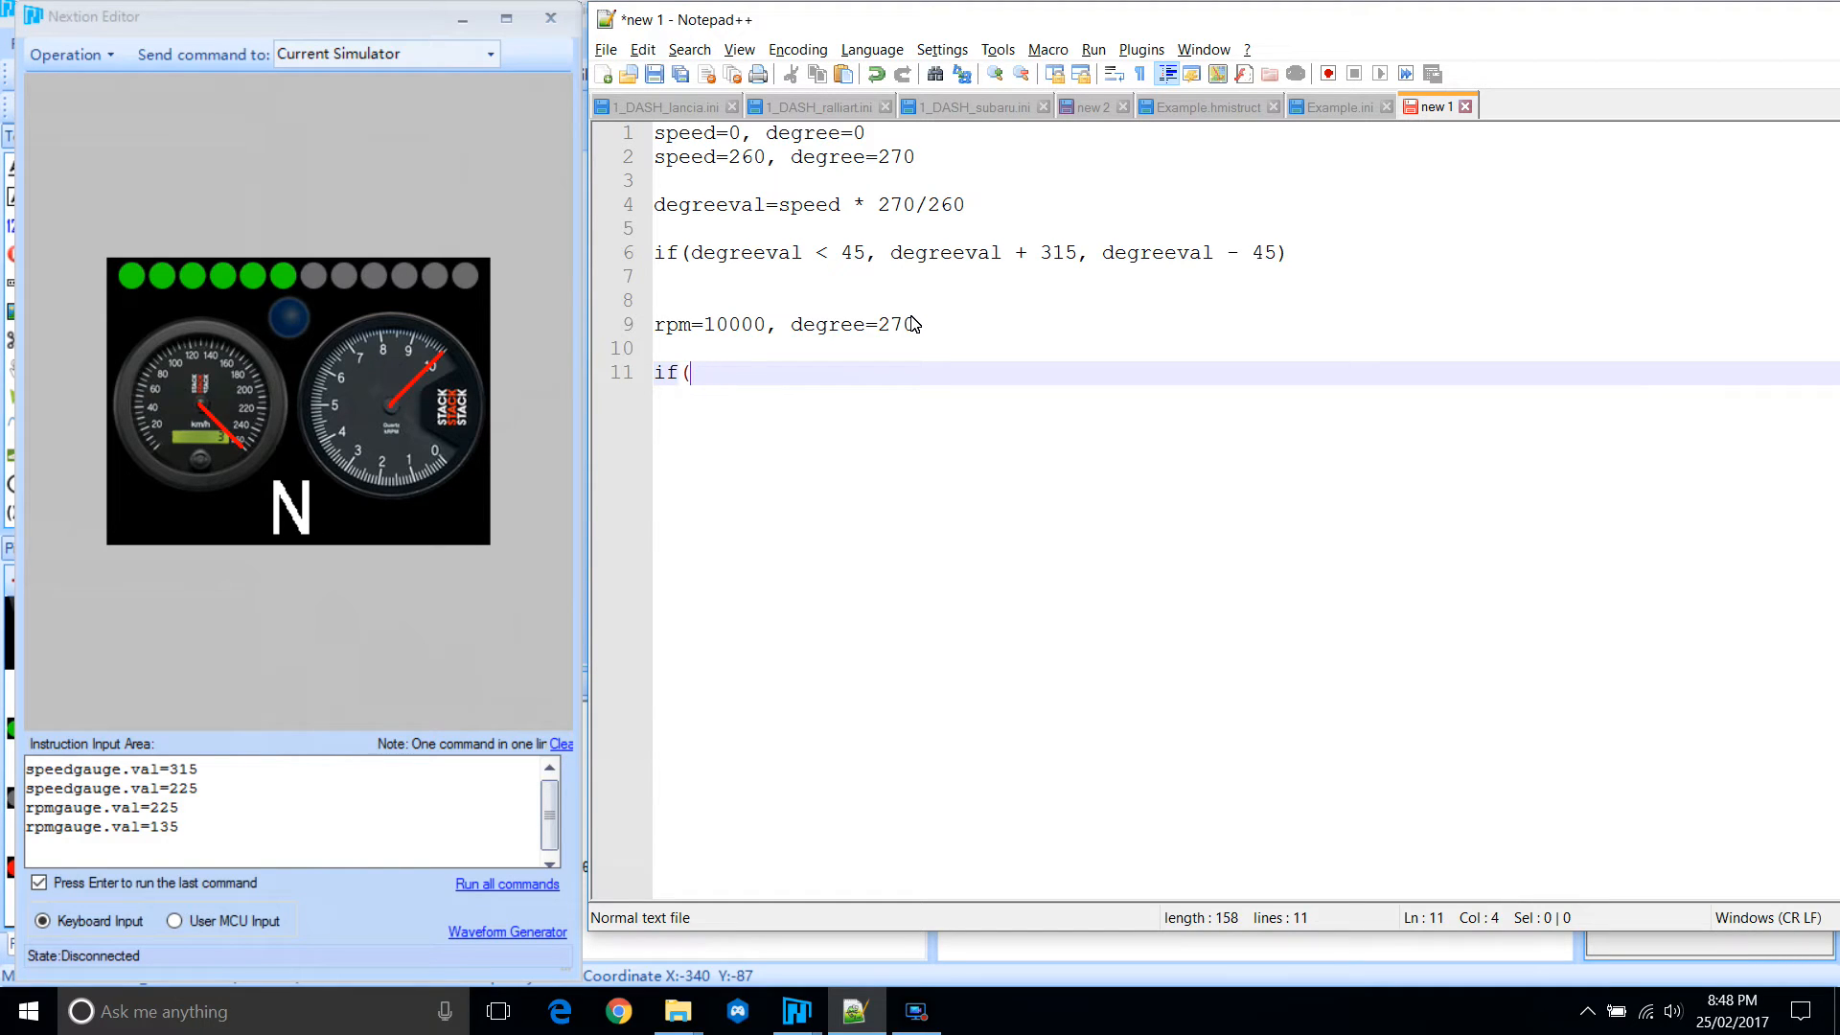
type("degr")
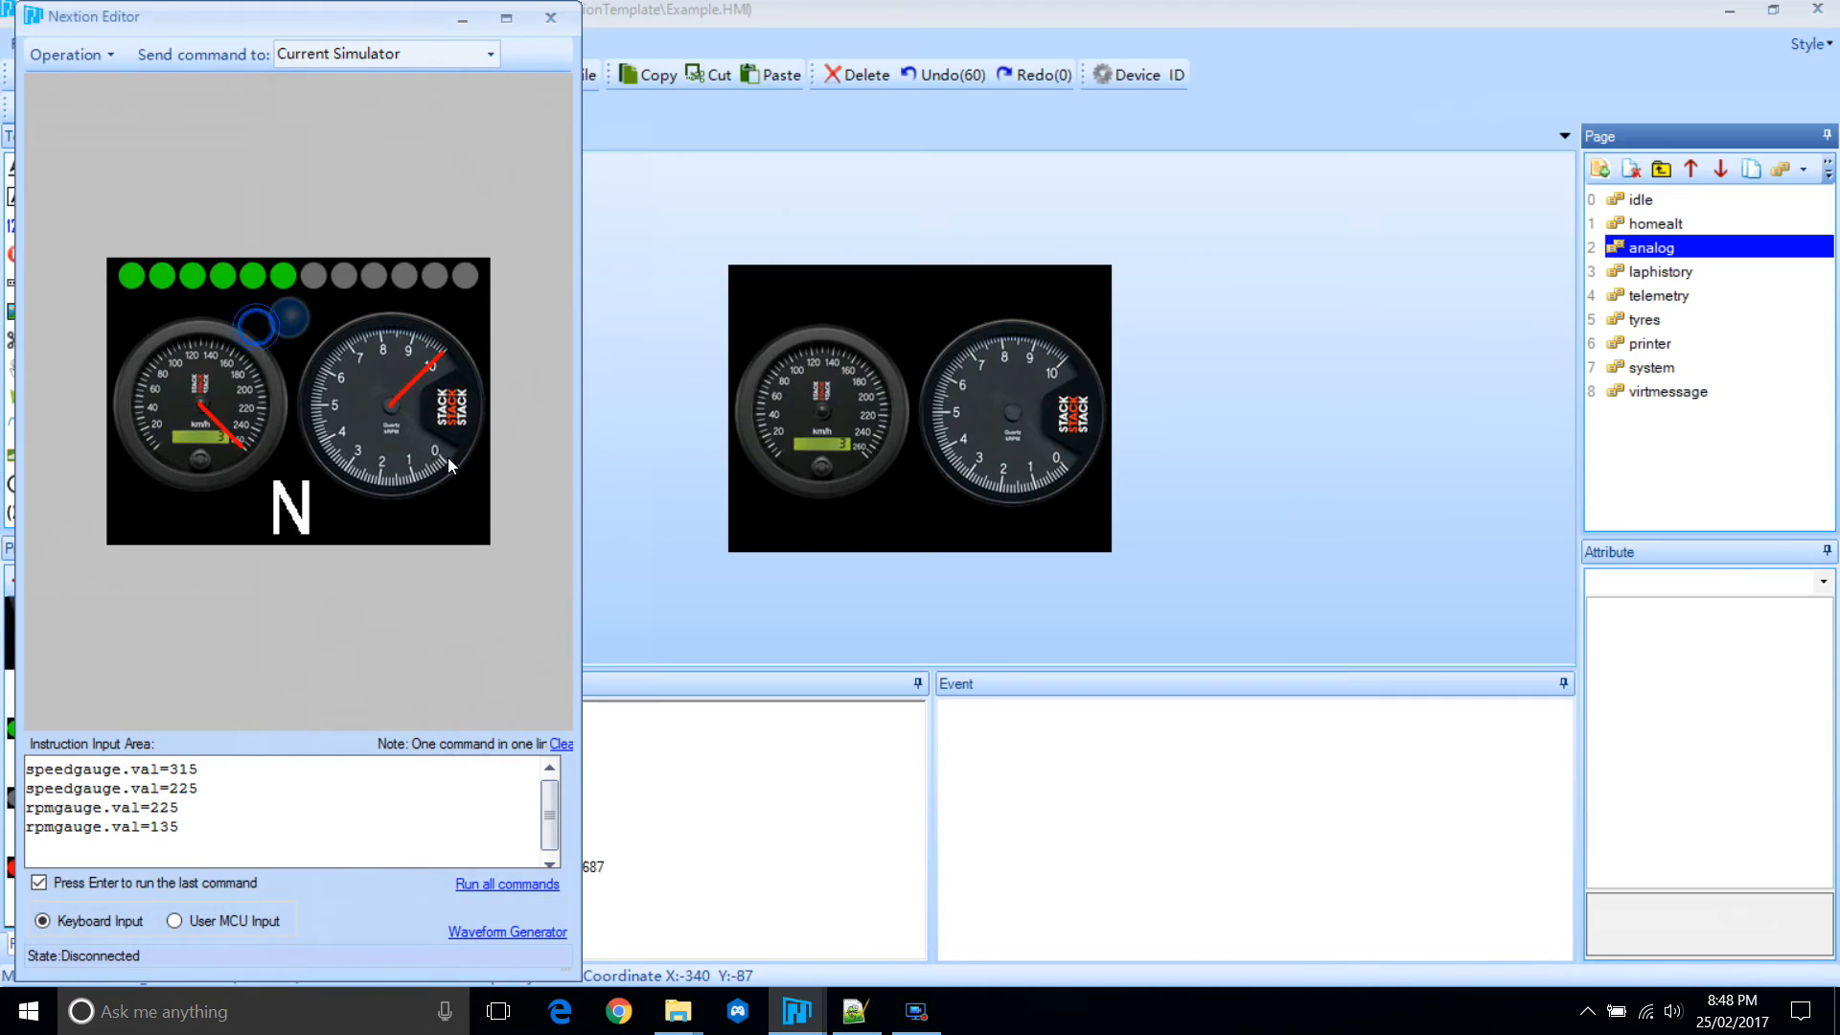
left_click(854, 1010)
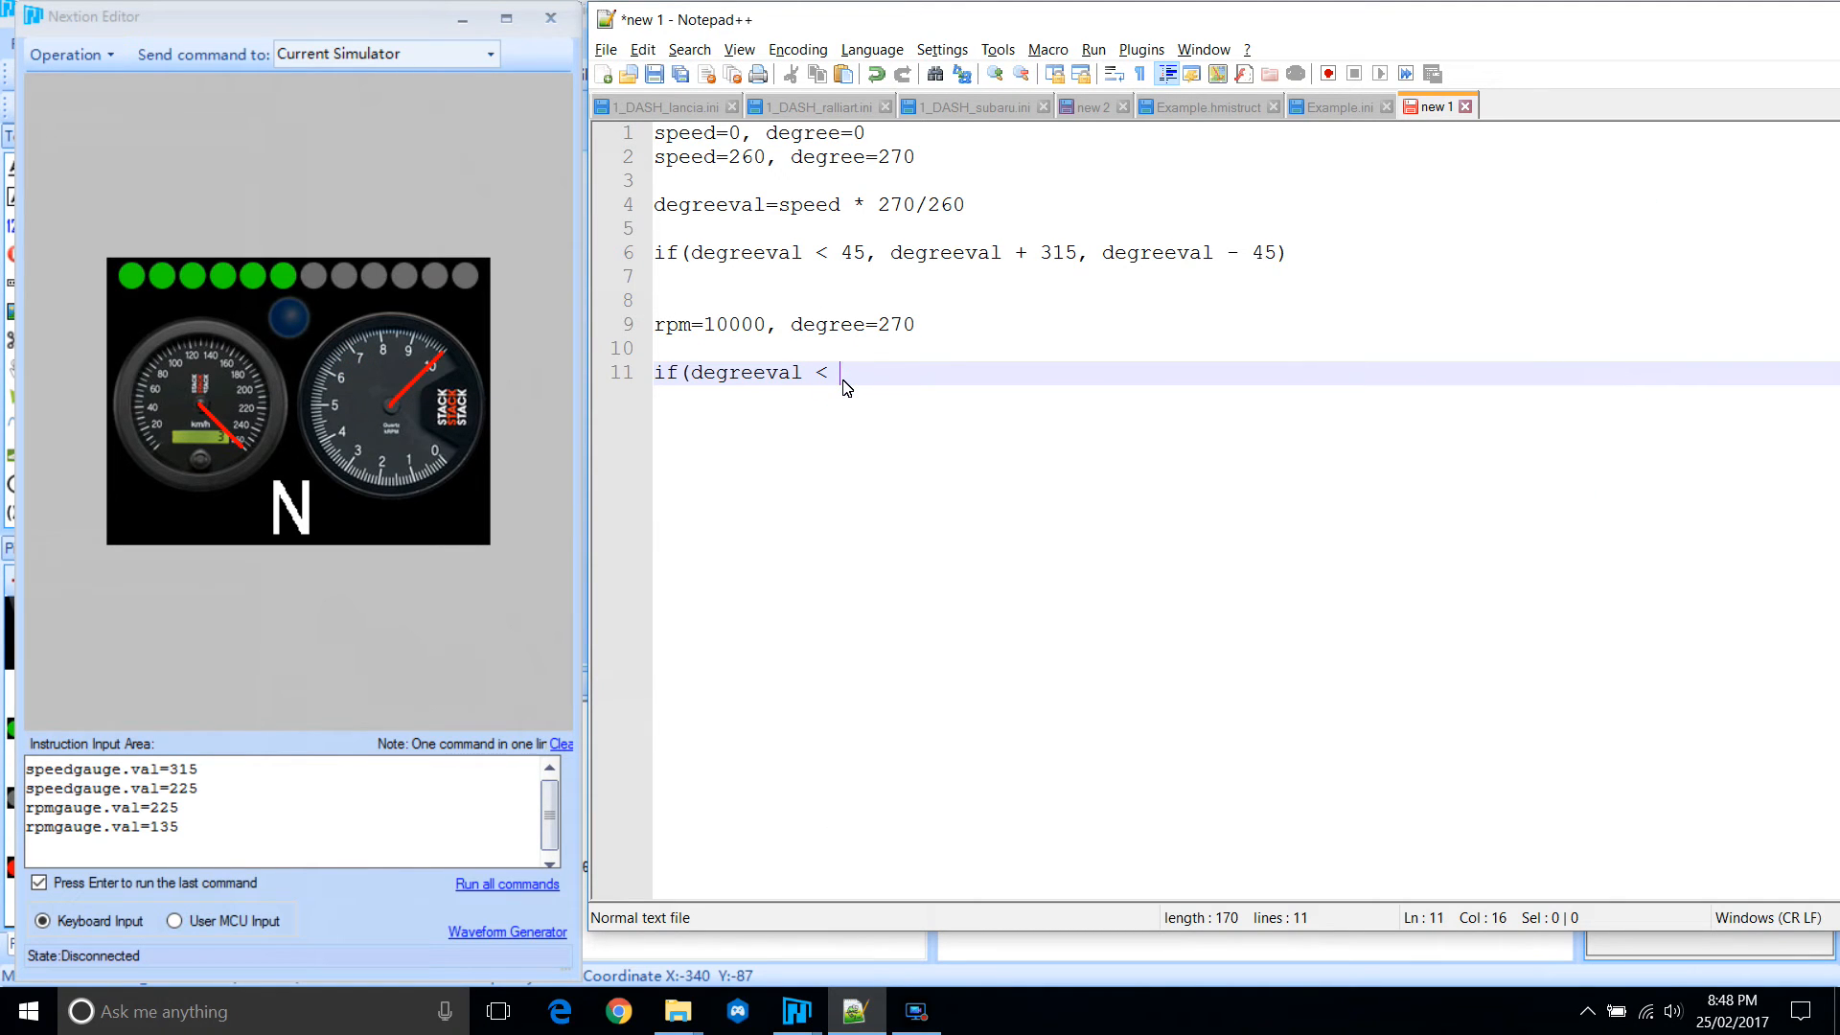
type("135")
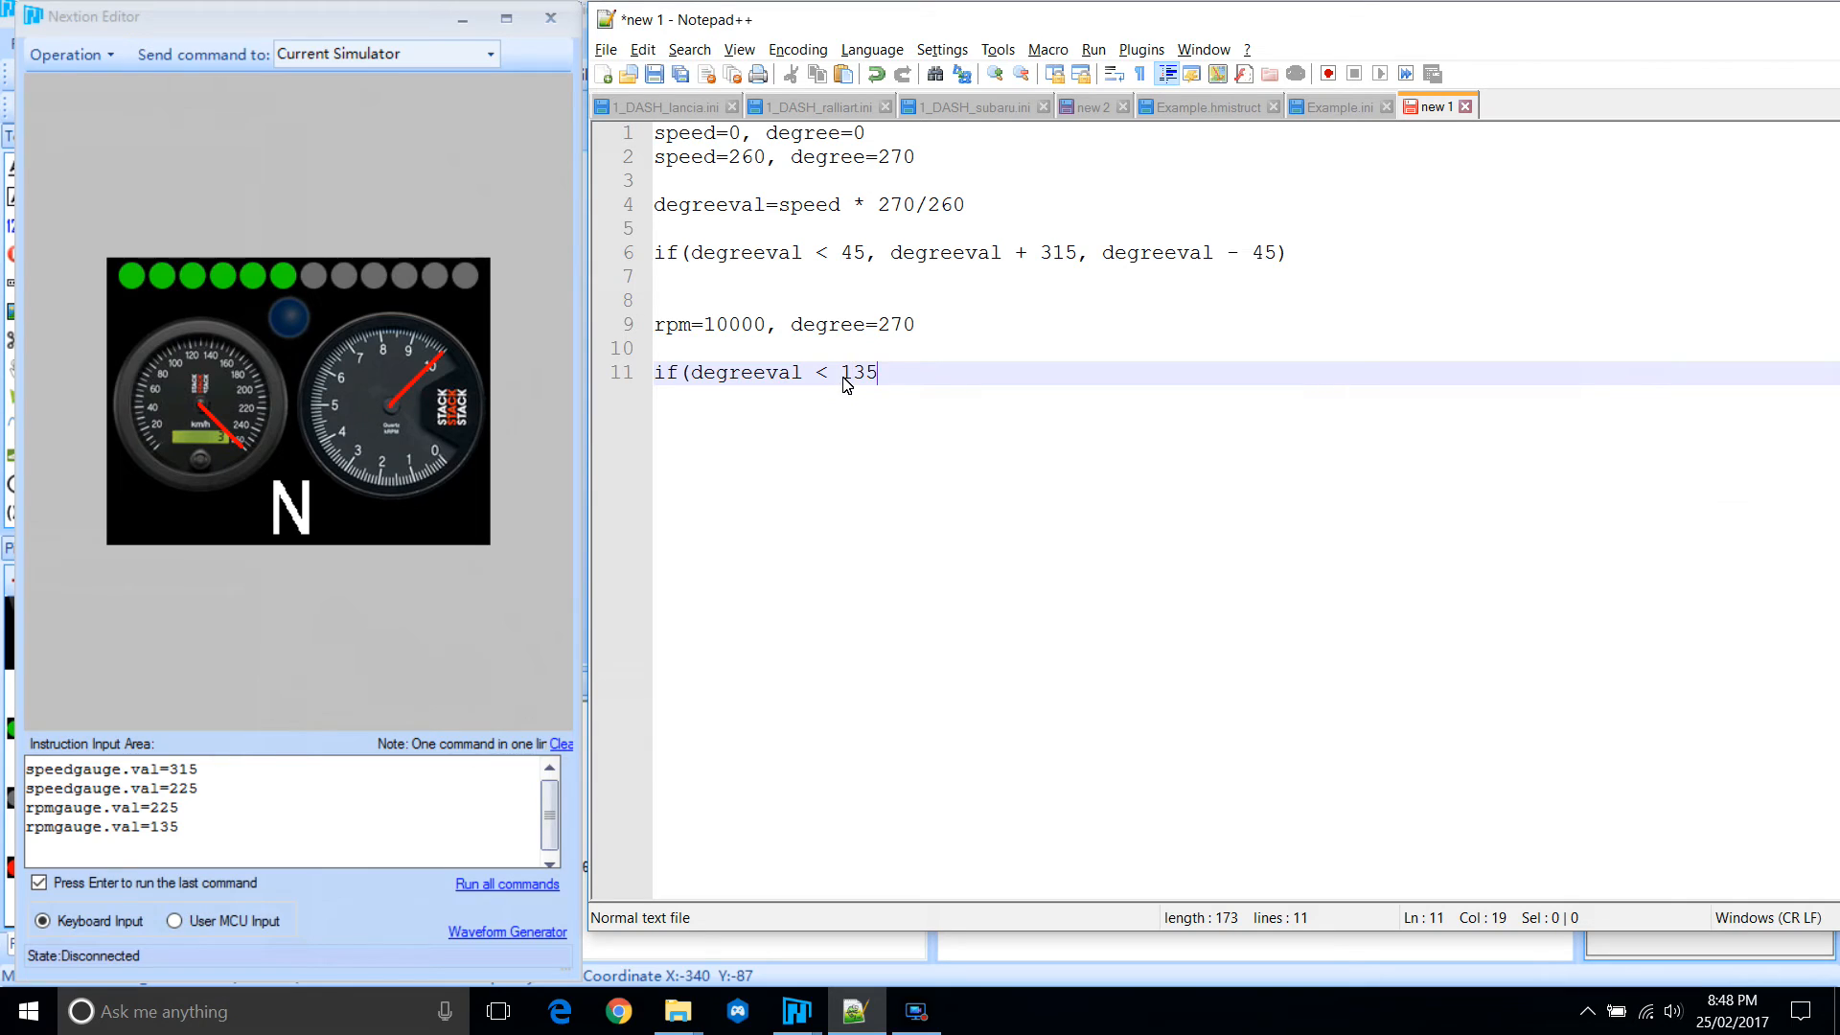
type(", degreeval")
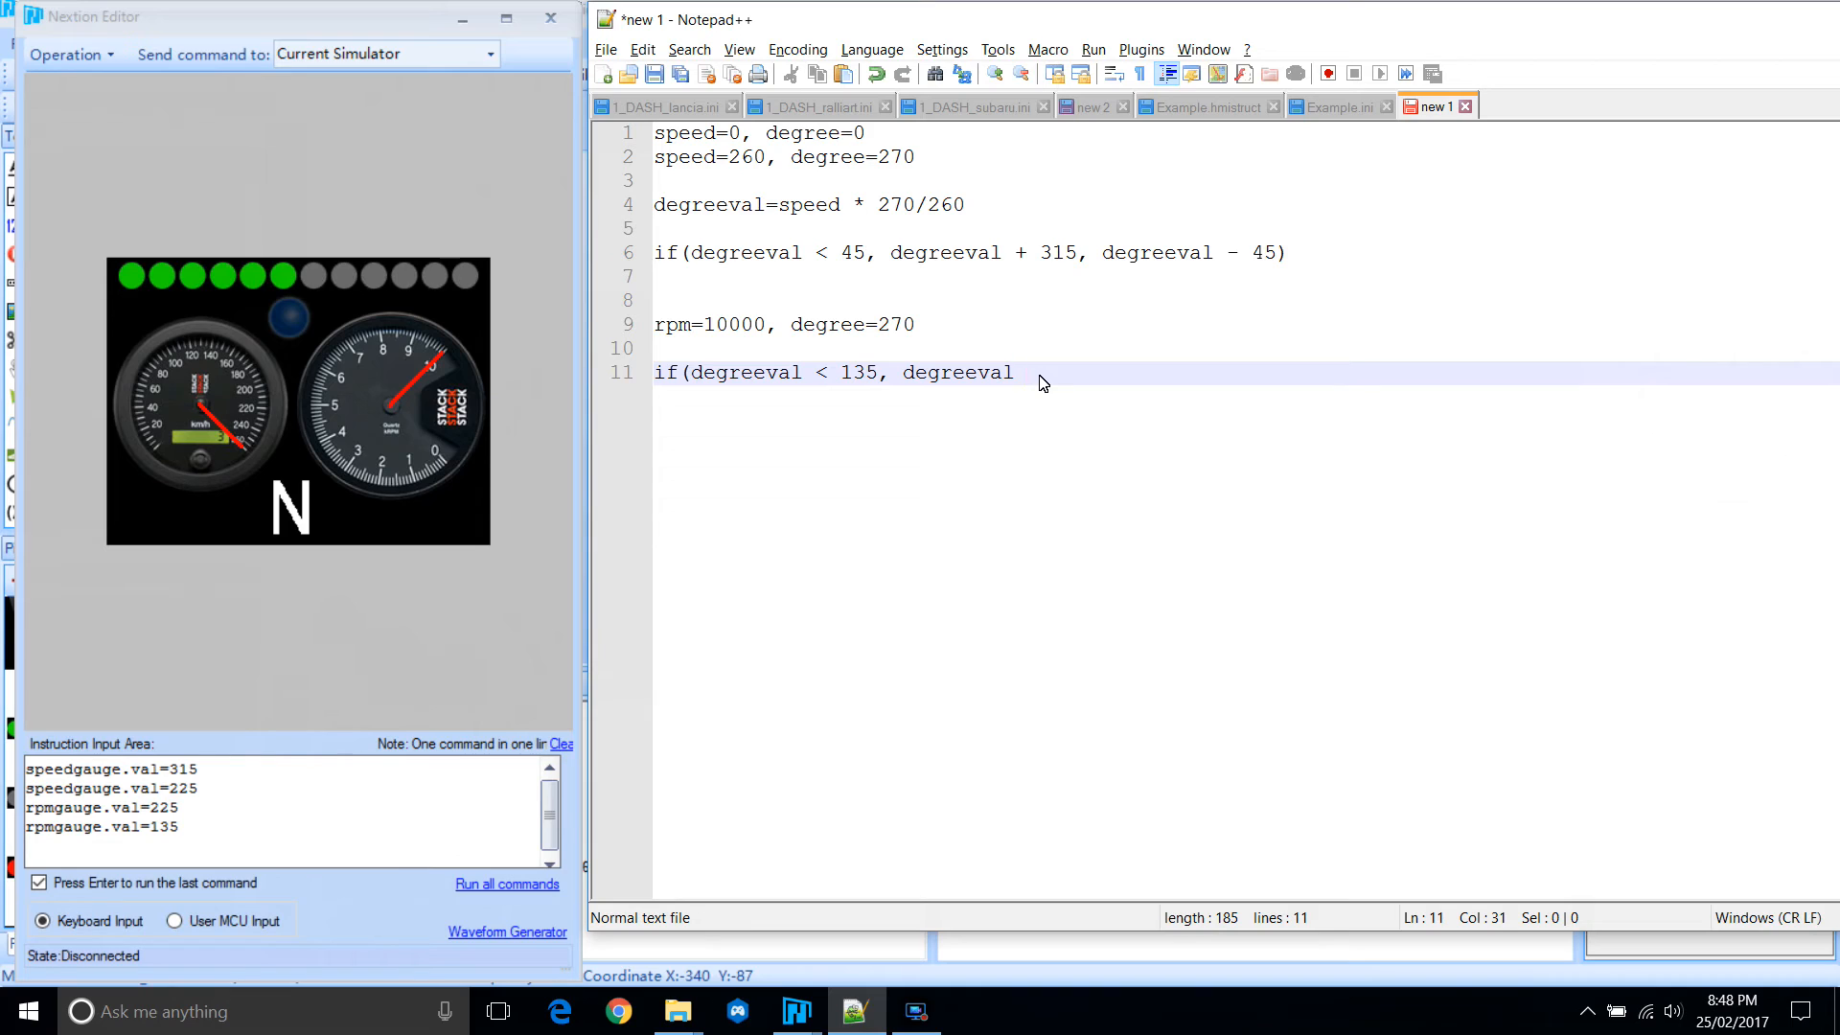
type("+")
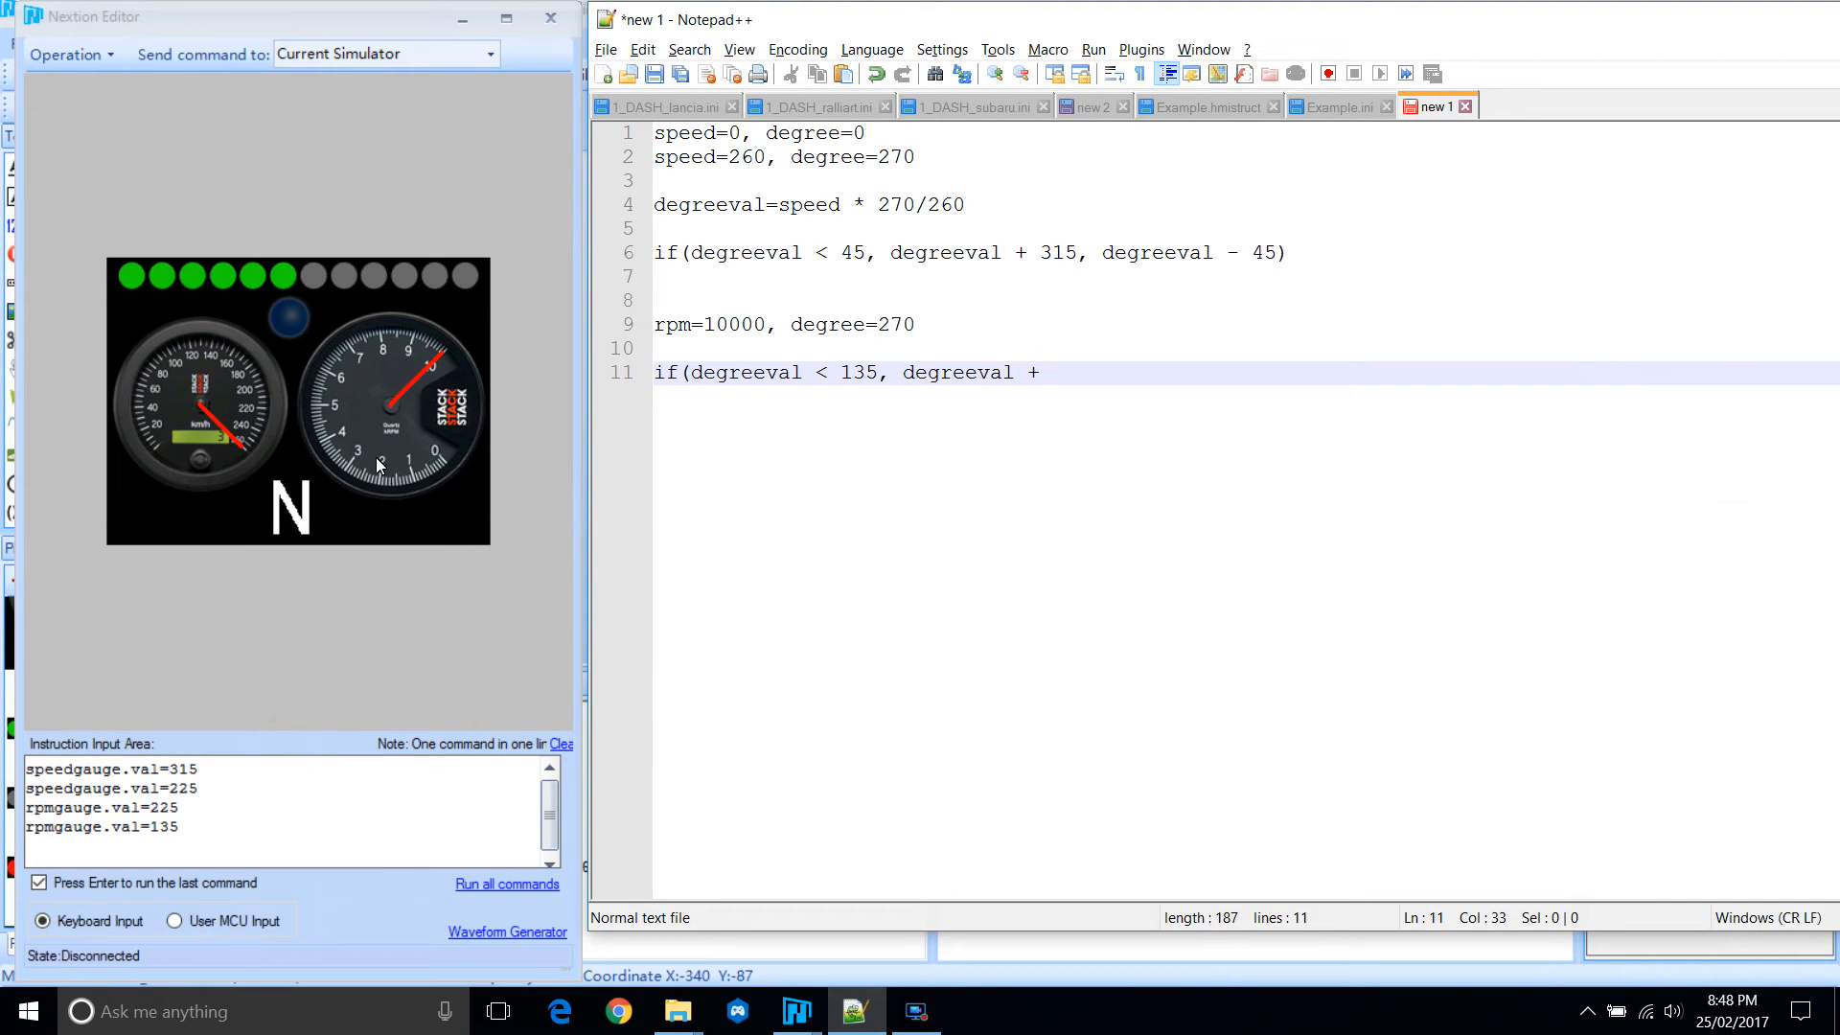
mouse_move(444, 461)
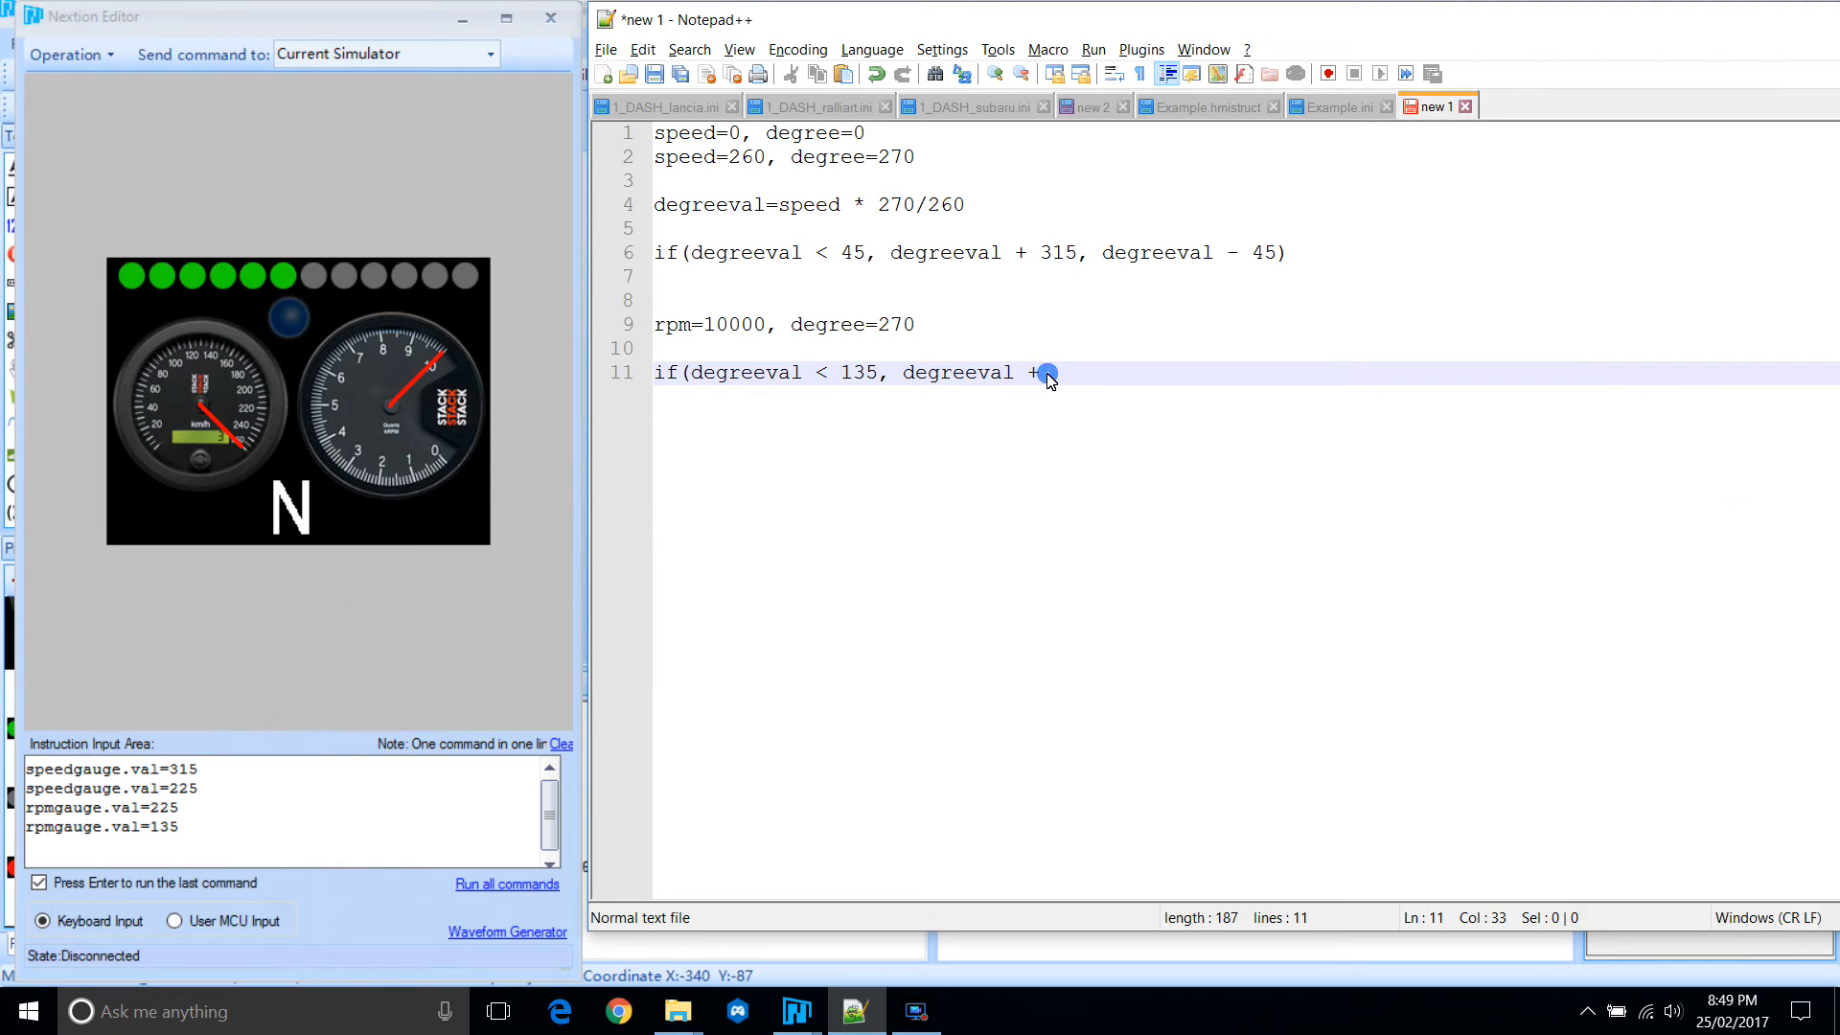
type("225,")
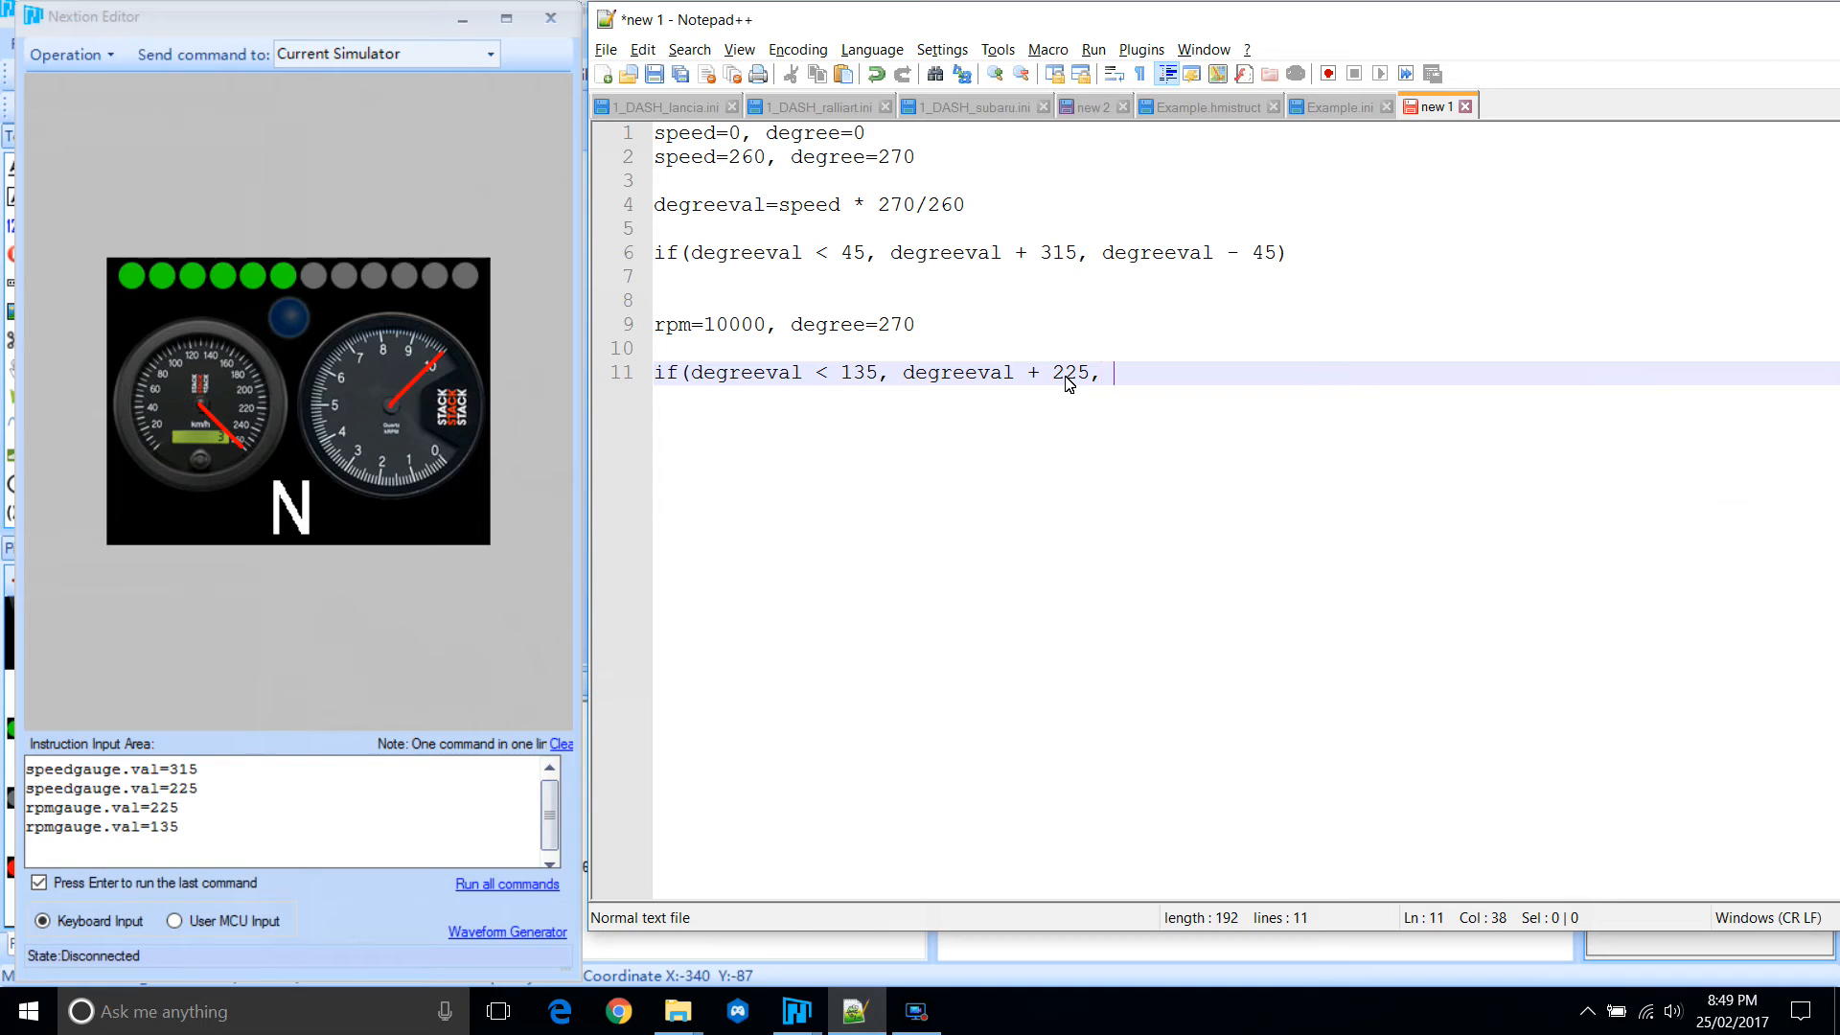
type("degreeval -")
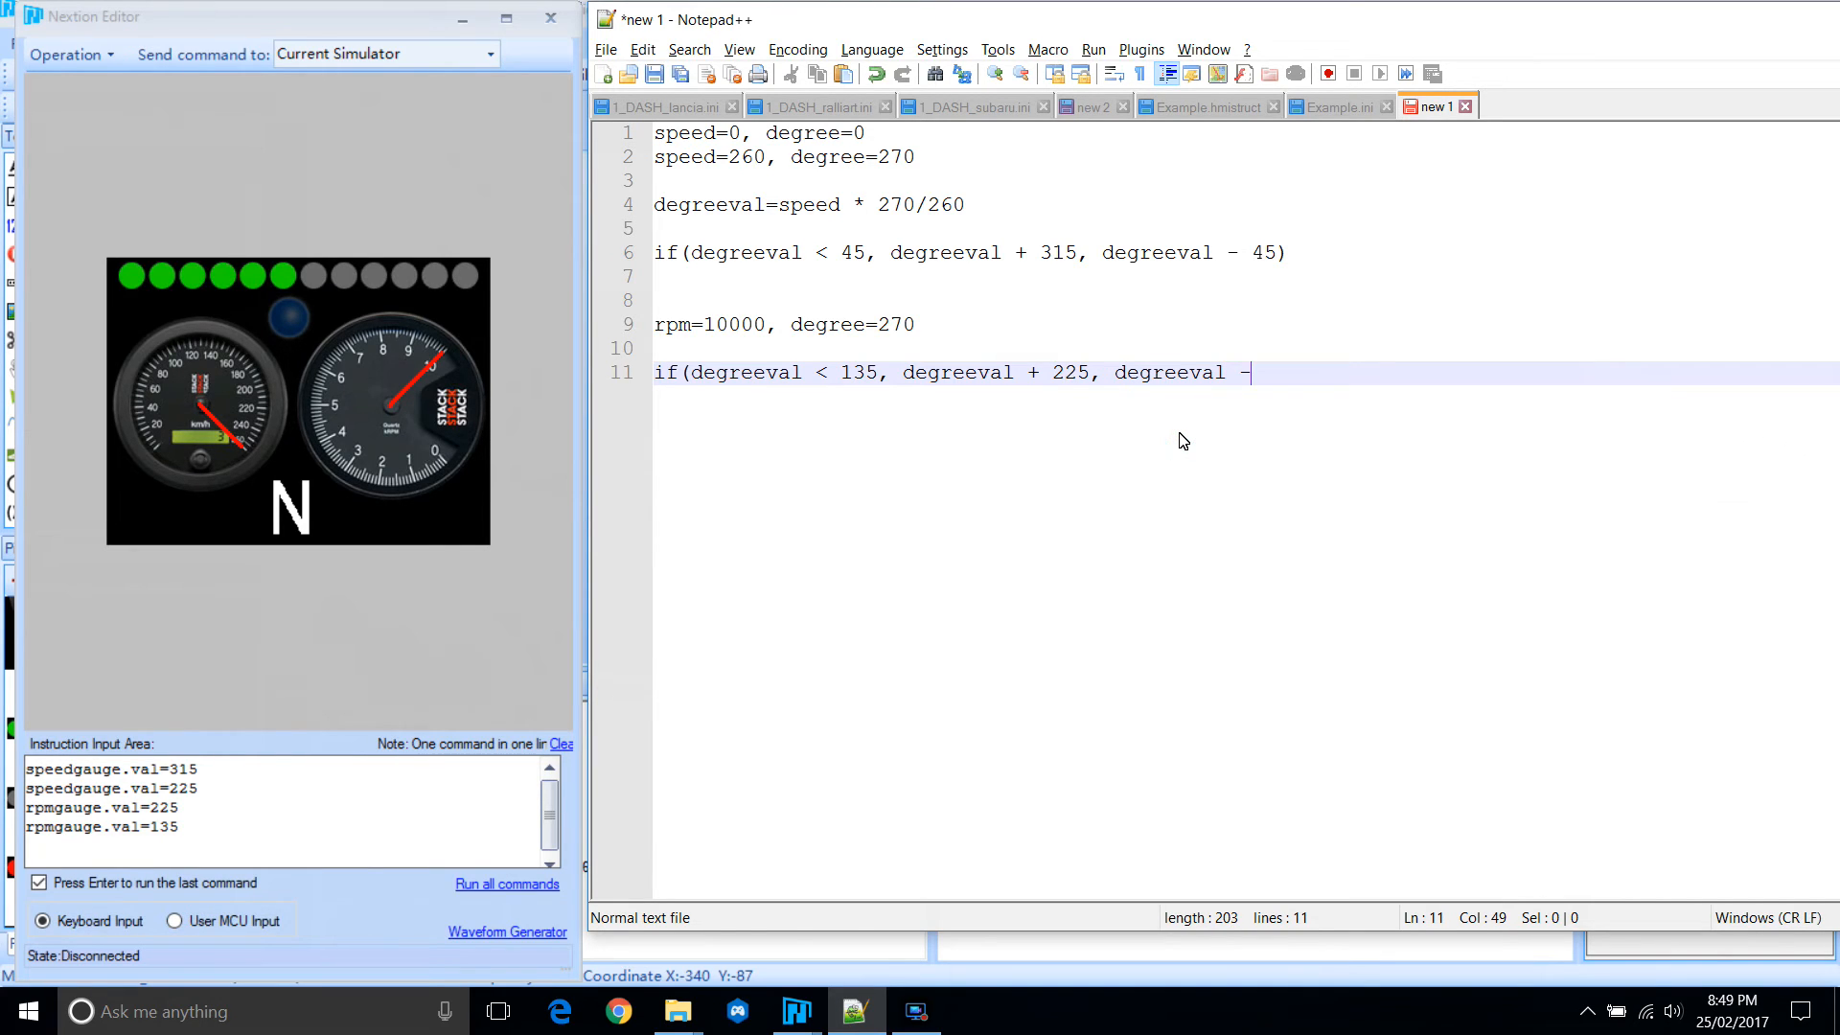
type("1")
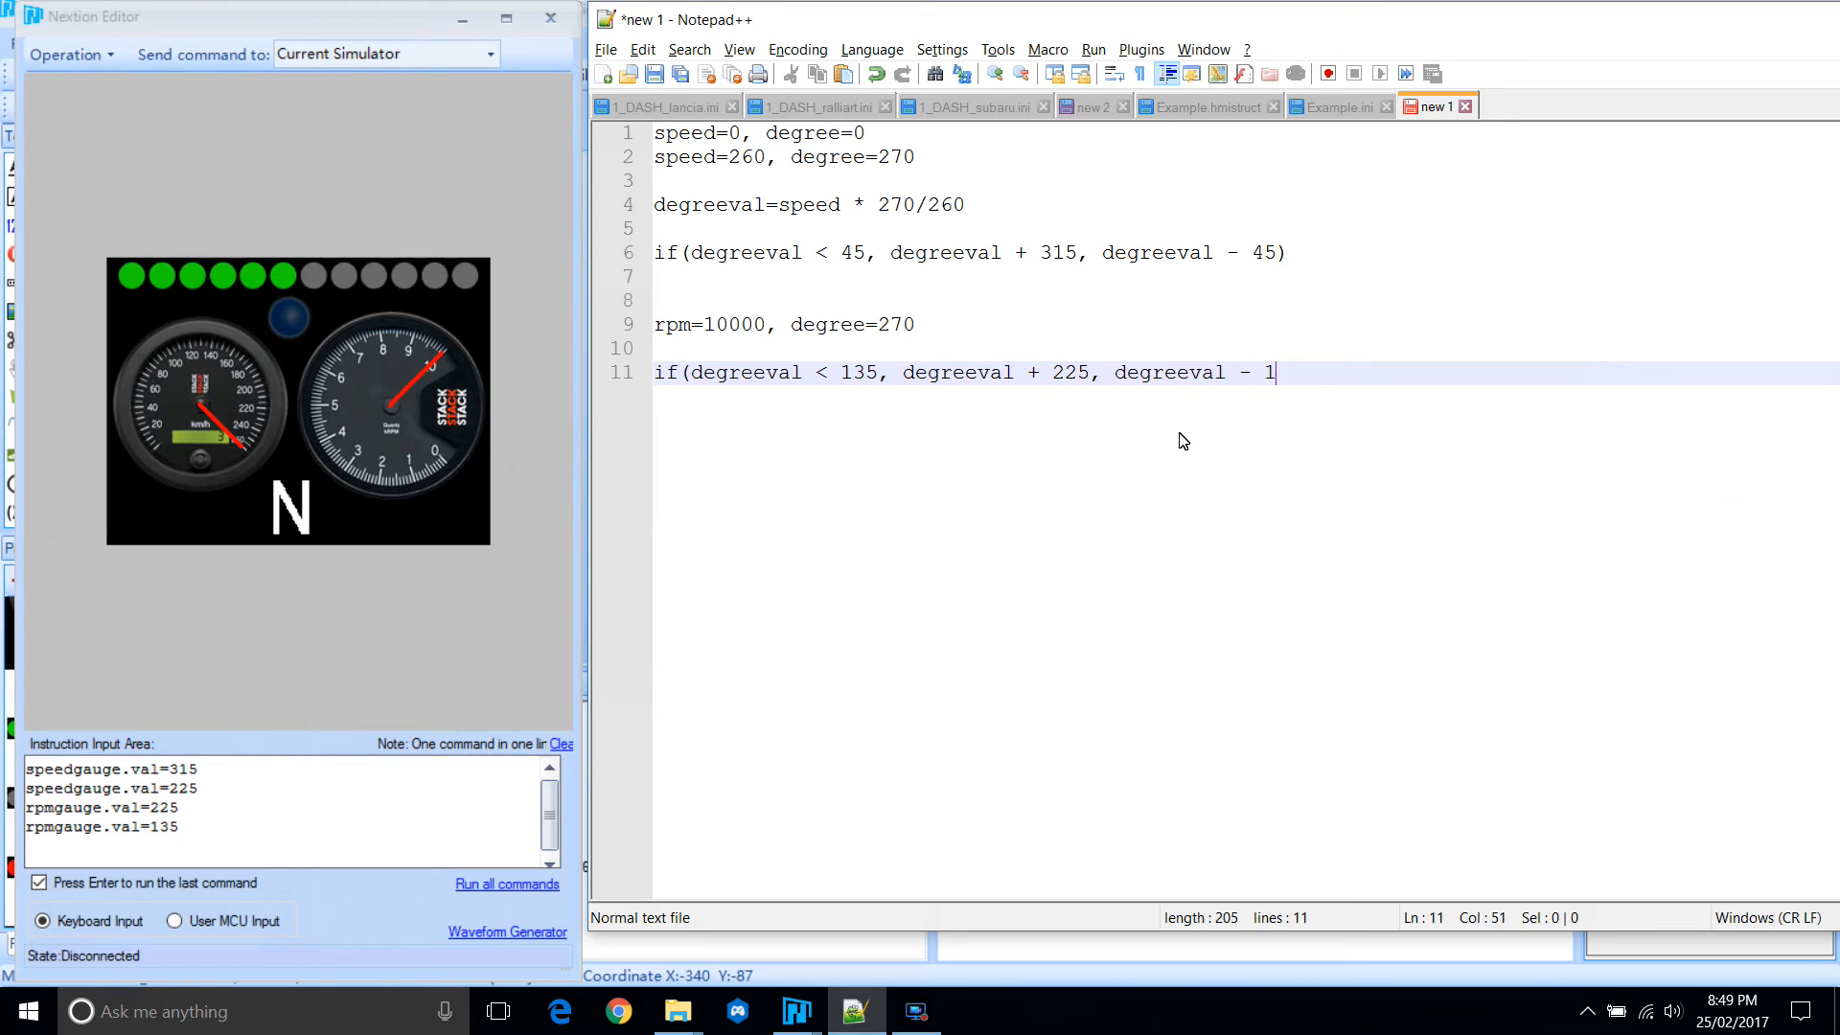
type("35)")
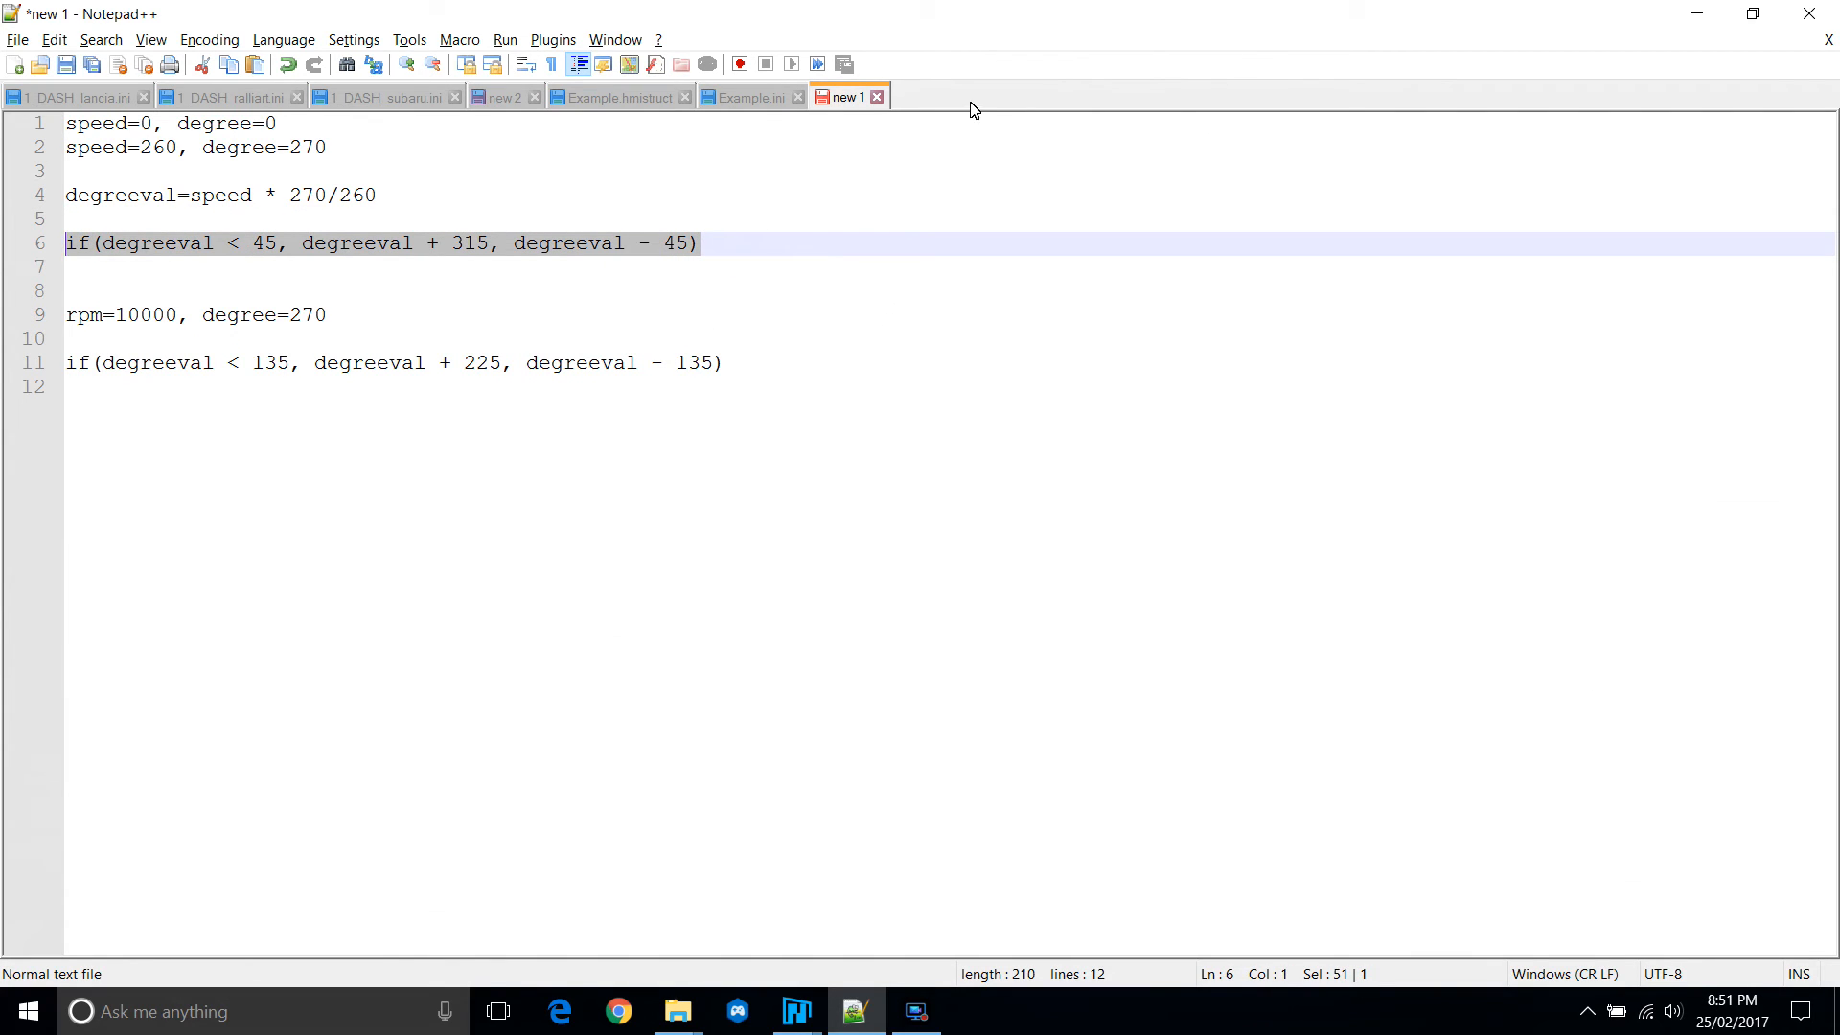
Add val=if(degreeval < 45, degreeval + 315, degreeval - 45) and a degreeval= line to speedgauge.
left_click(749, 96)
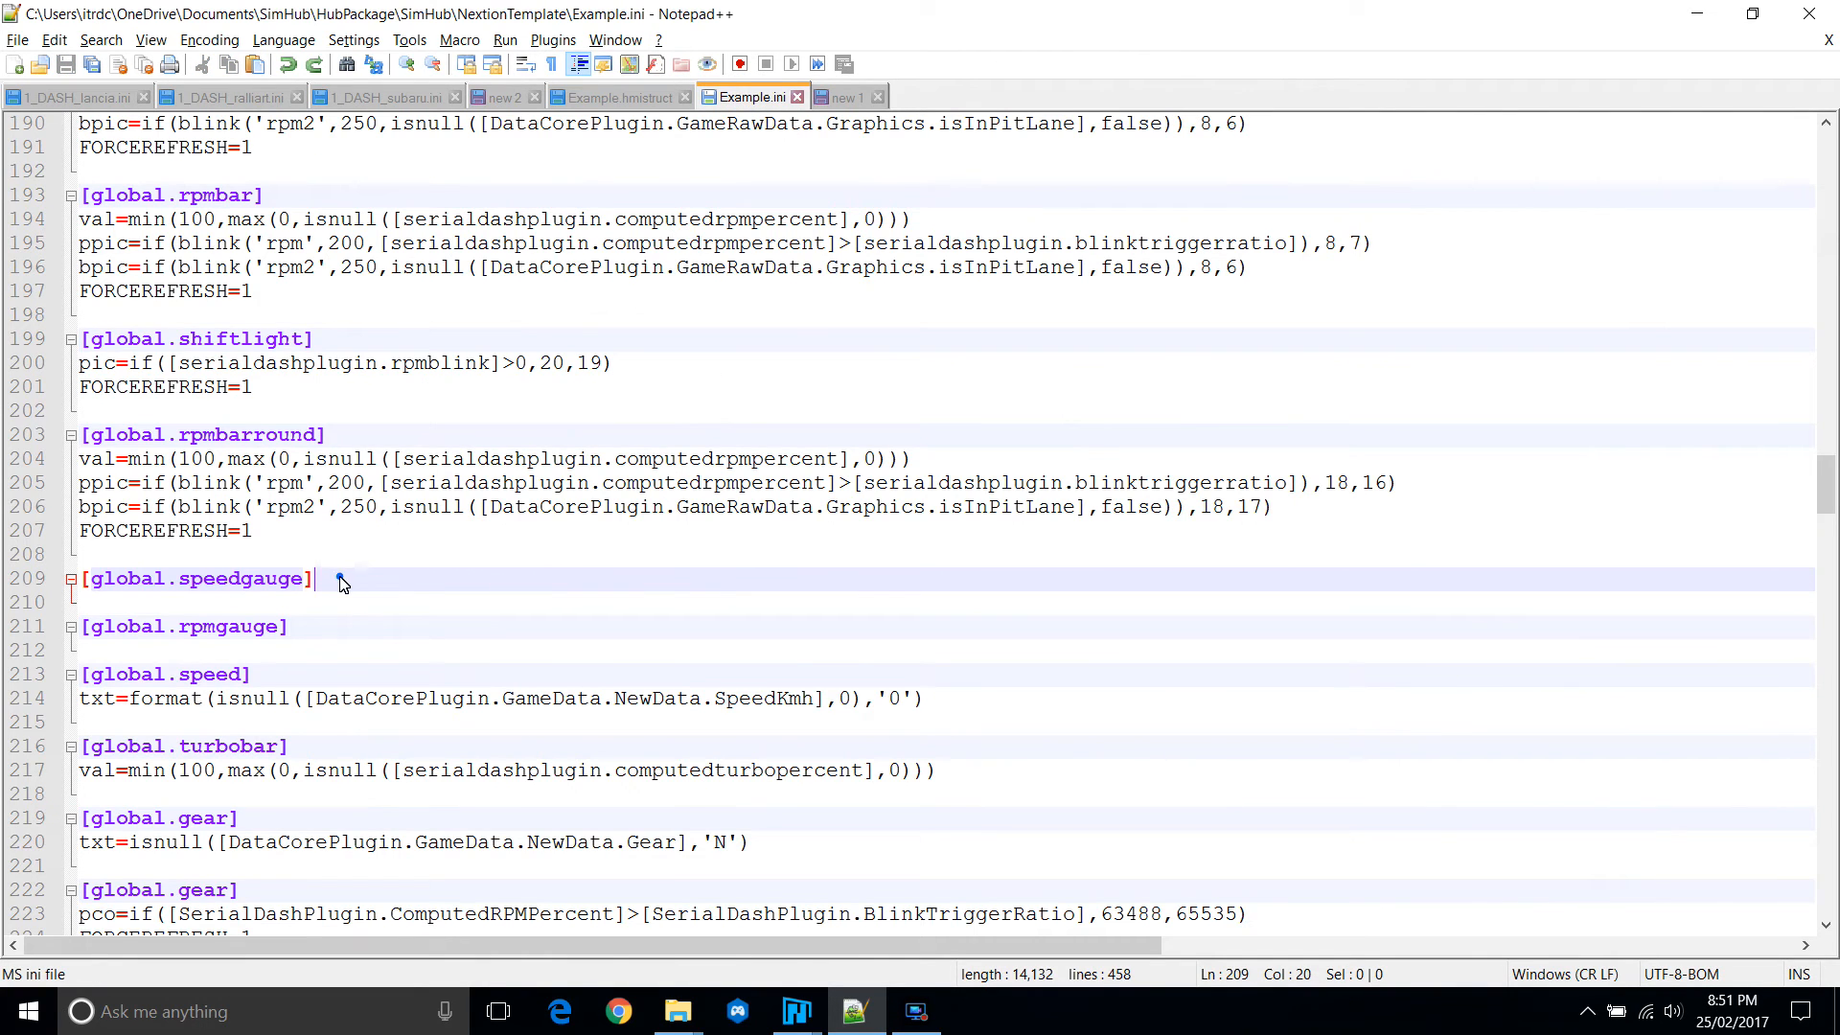
type("val")
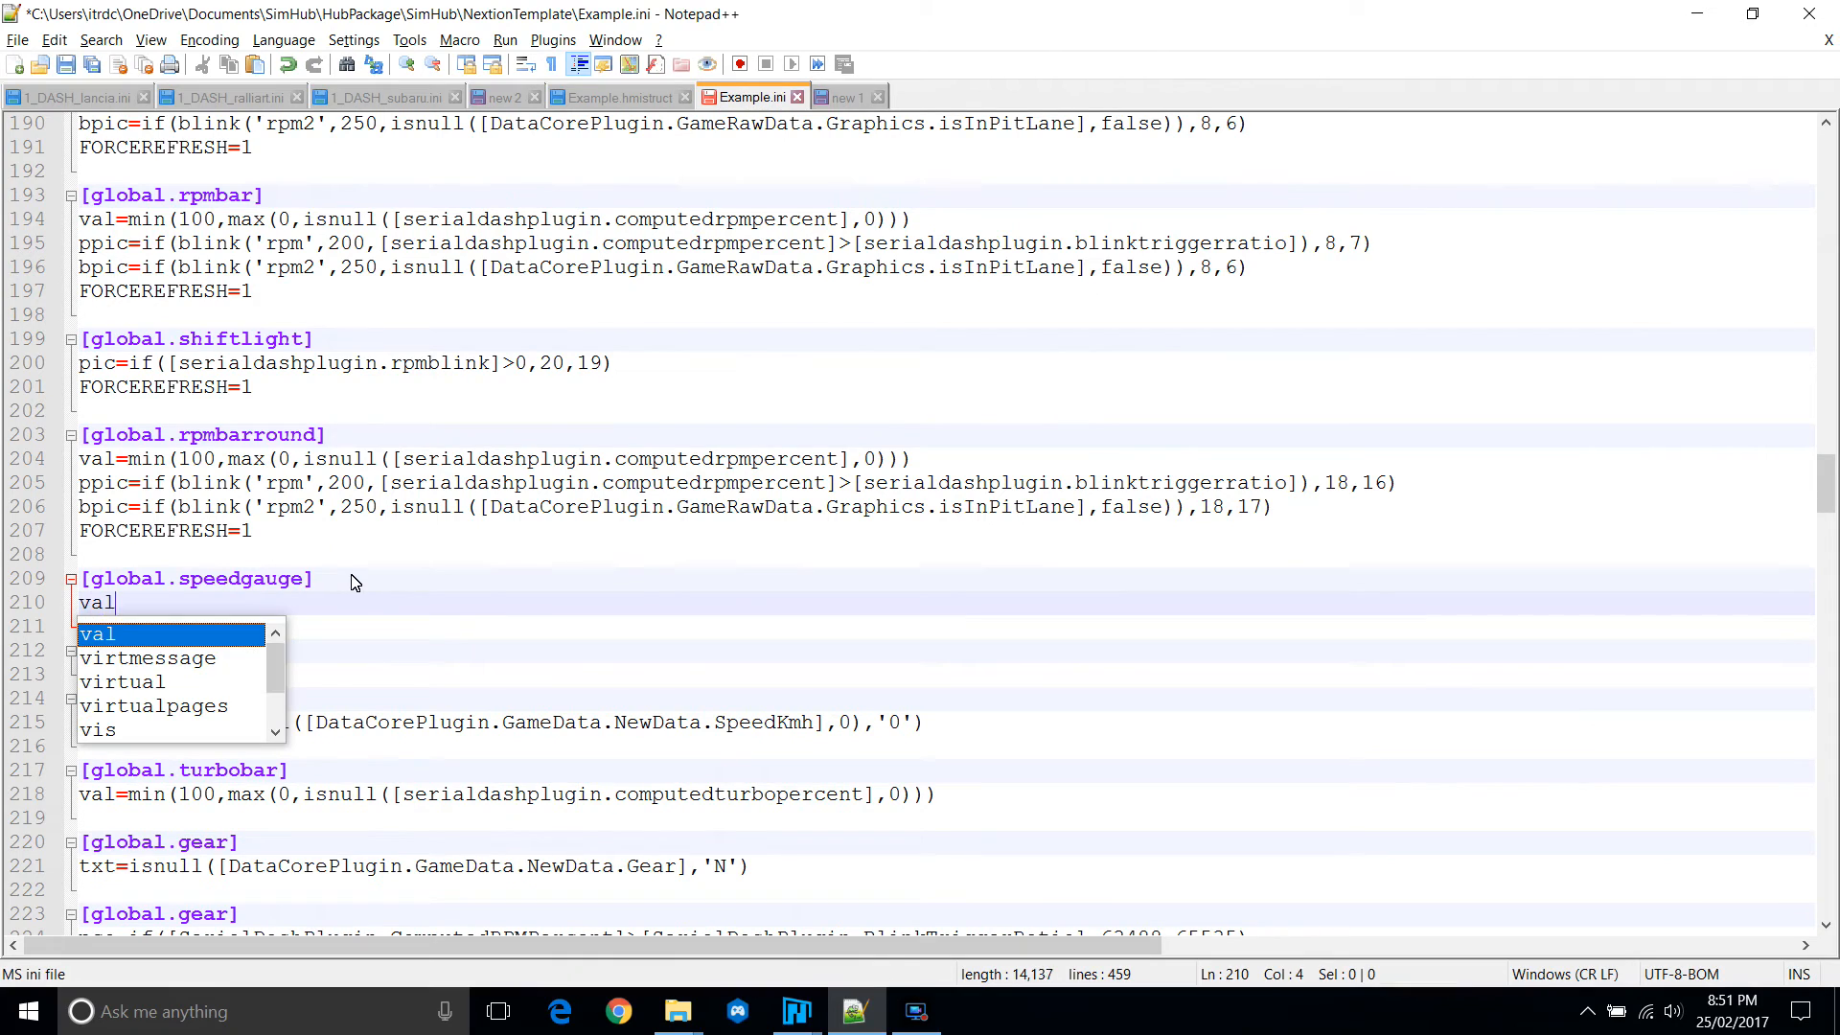
type("=if(degreeval < 45, degreeval + 315, degreeval - 45)")
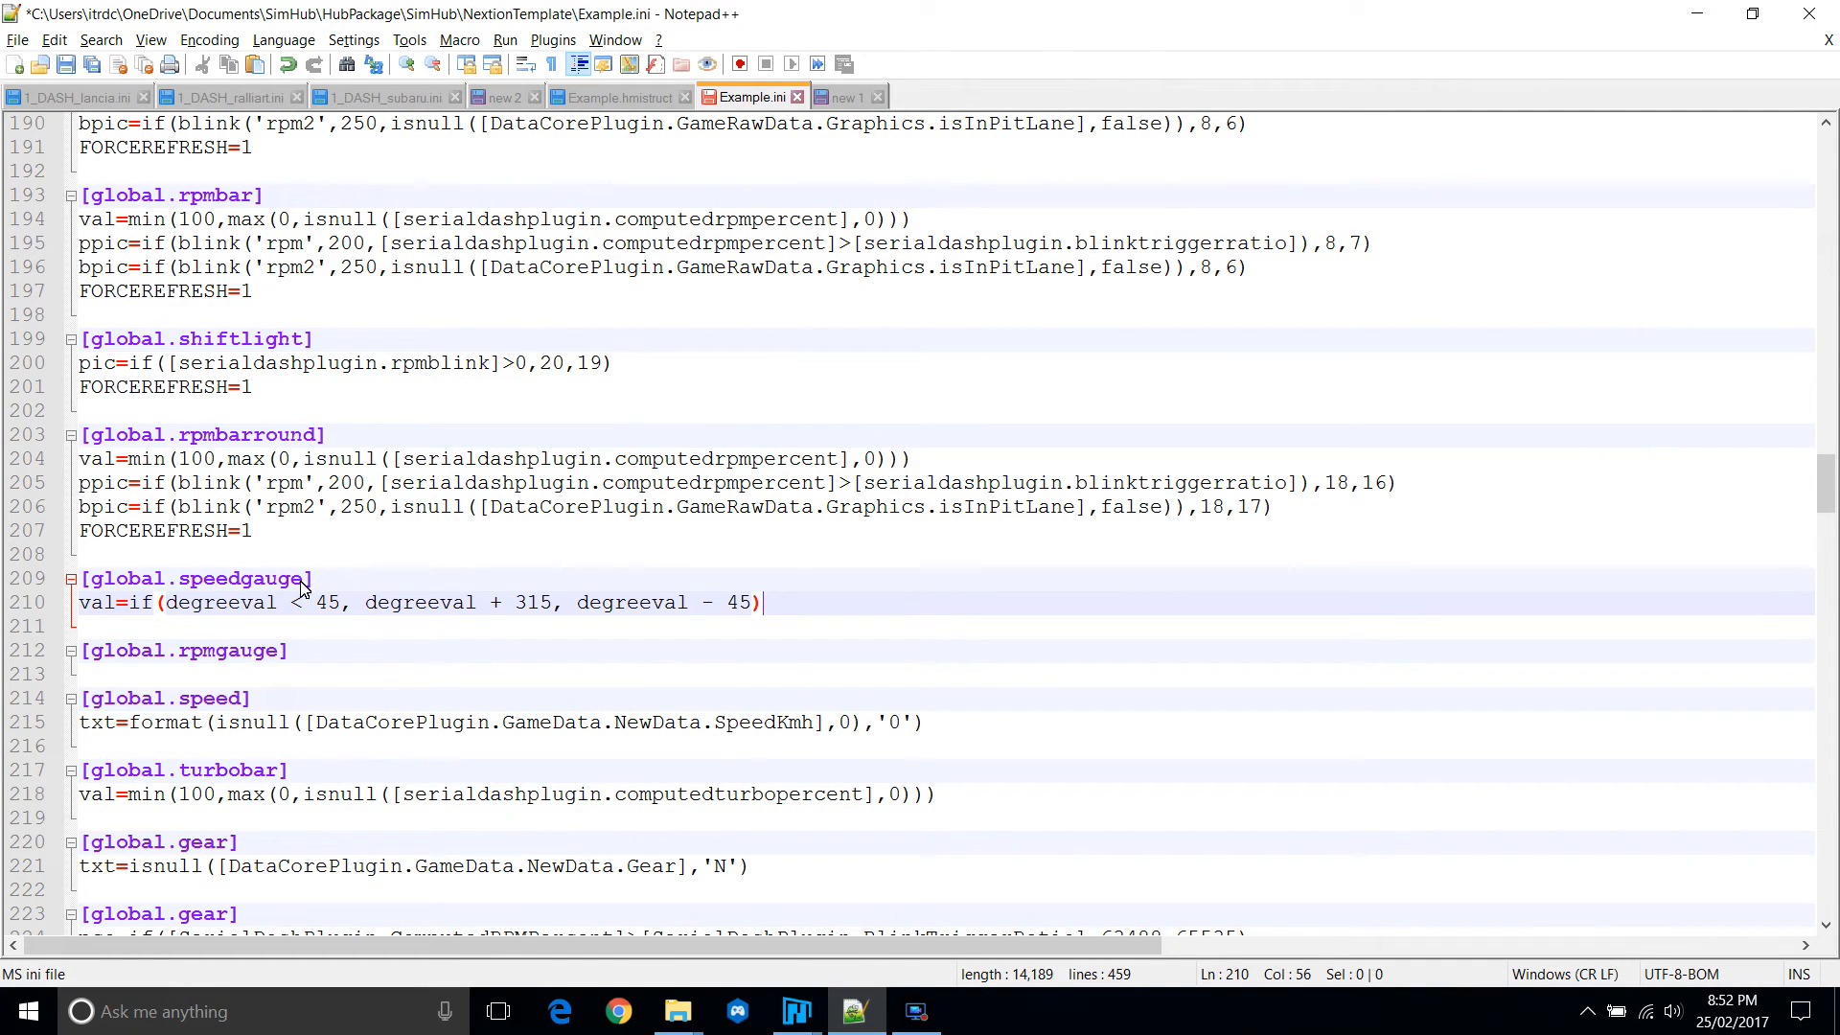
left_click(341, 577)
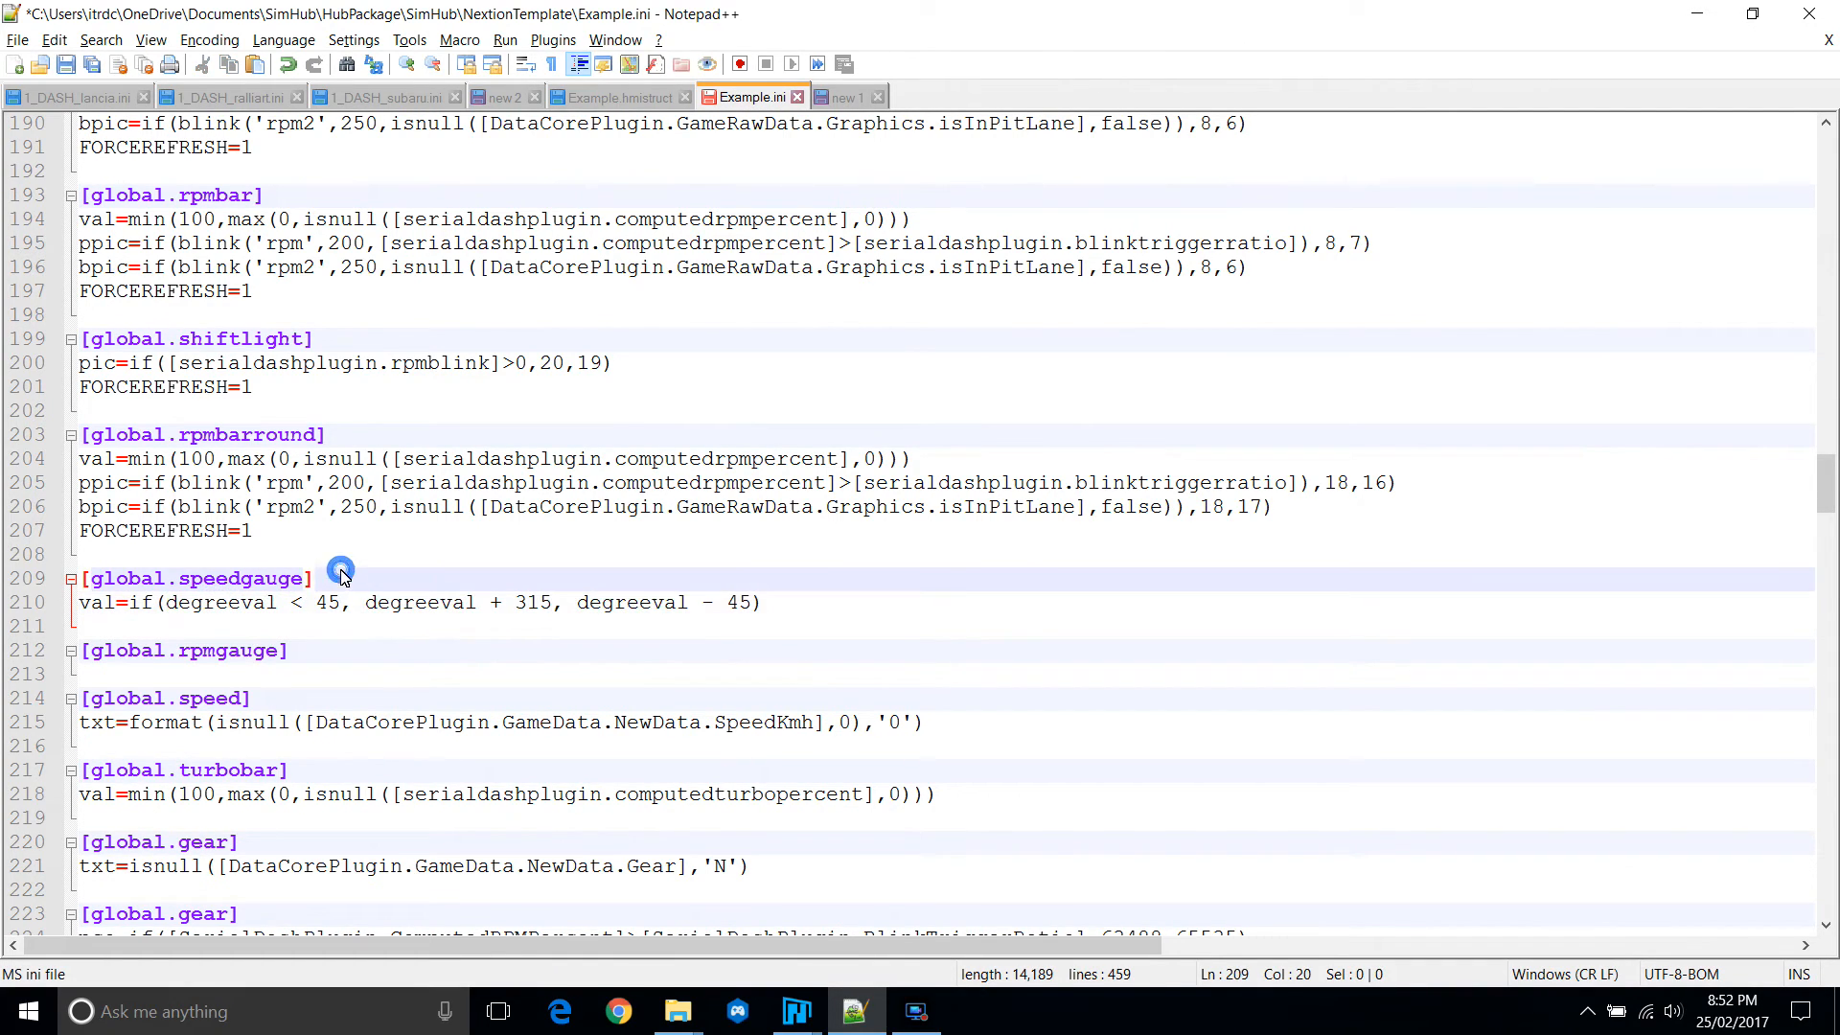
type("degreeval=")
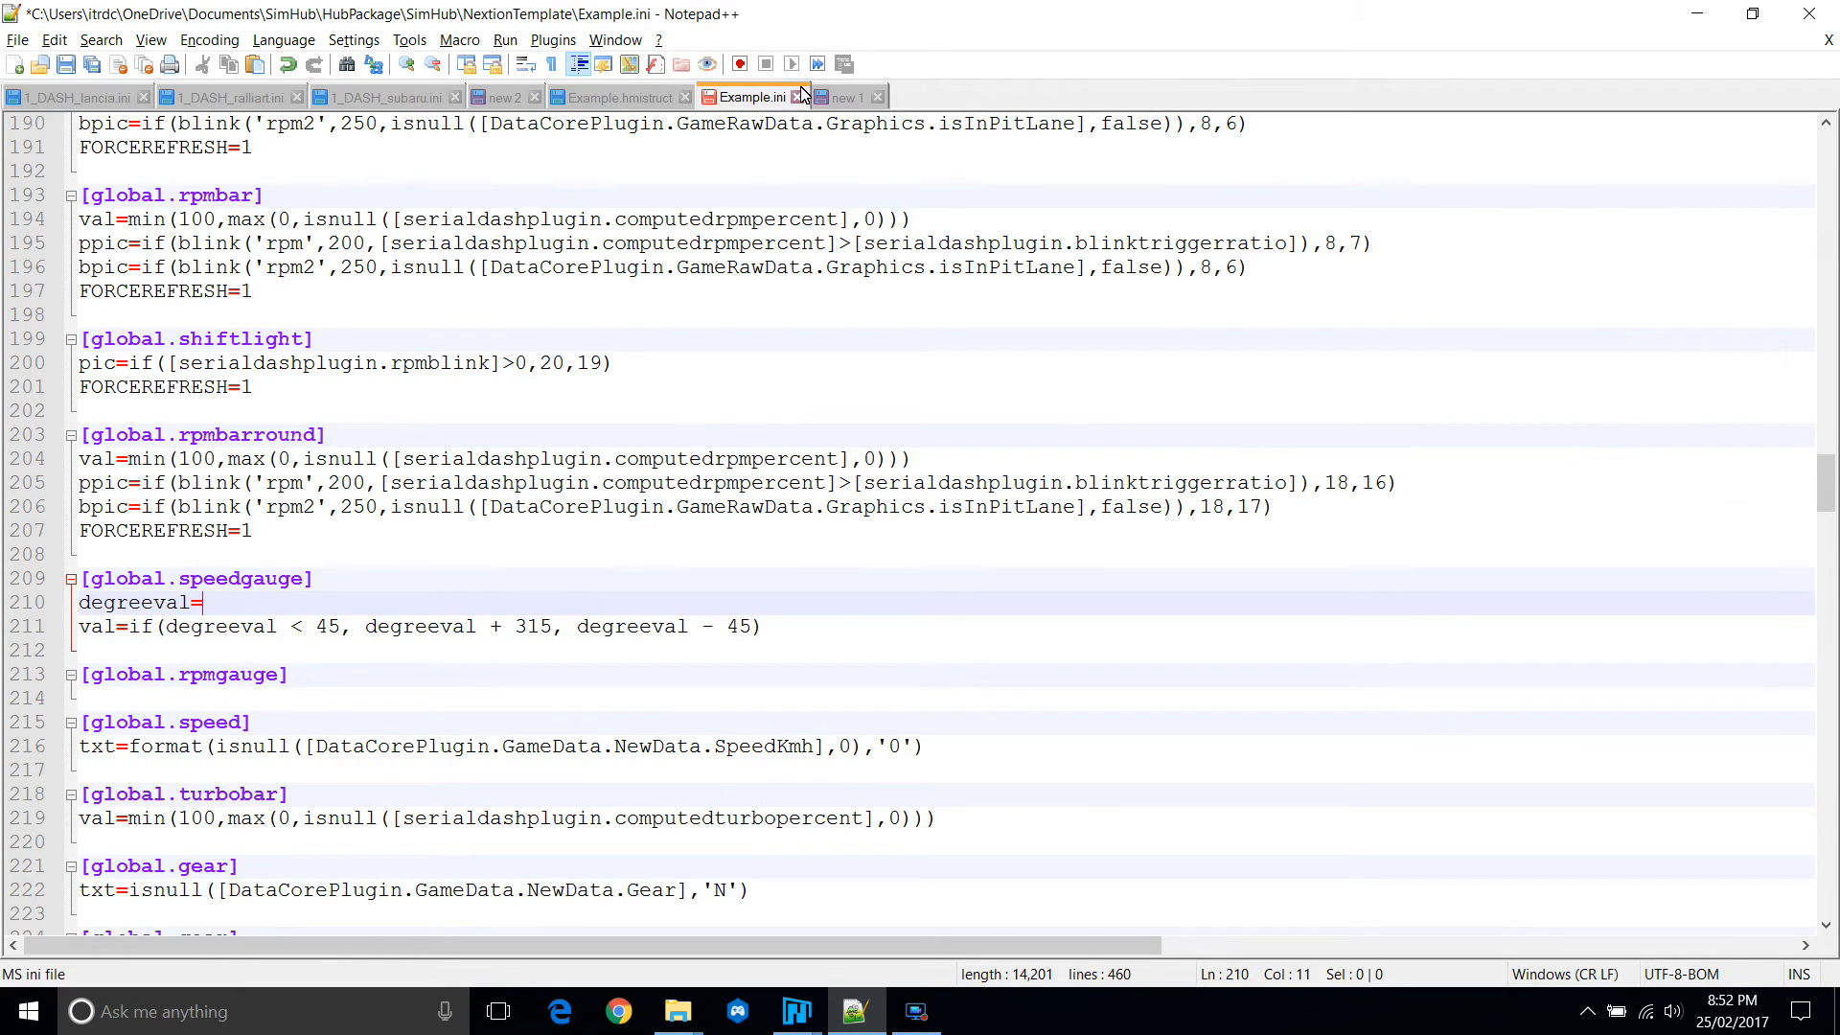
Build the degreeval formula from the isnull SpeedKmh game data expression.
left_click(845, 96)
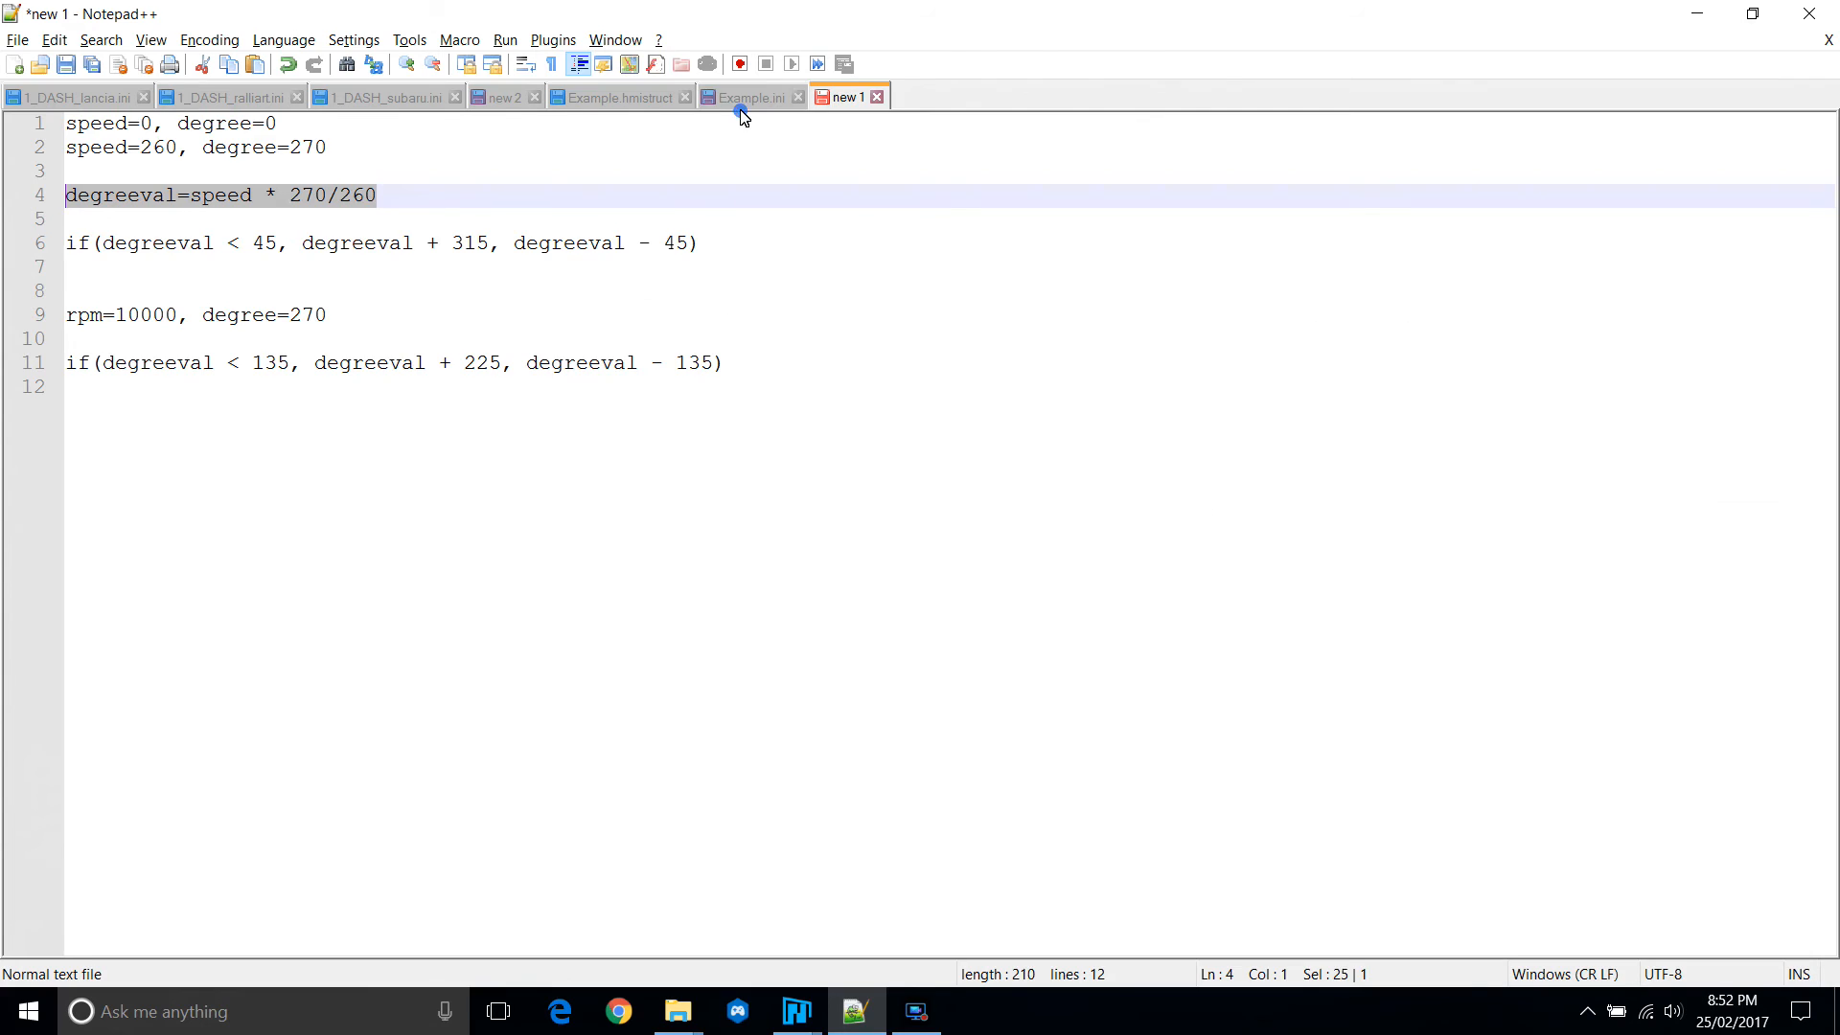
left_click(748, 96)
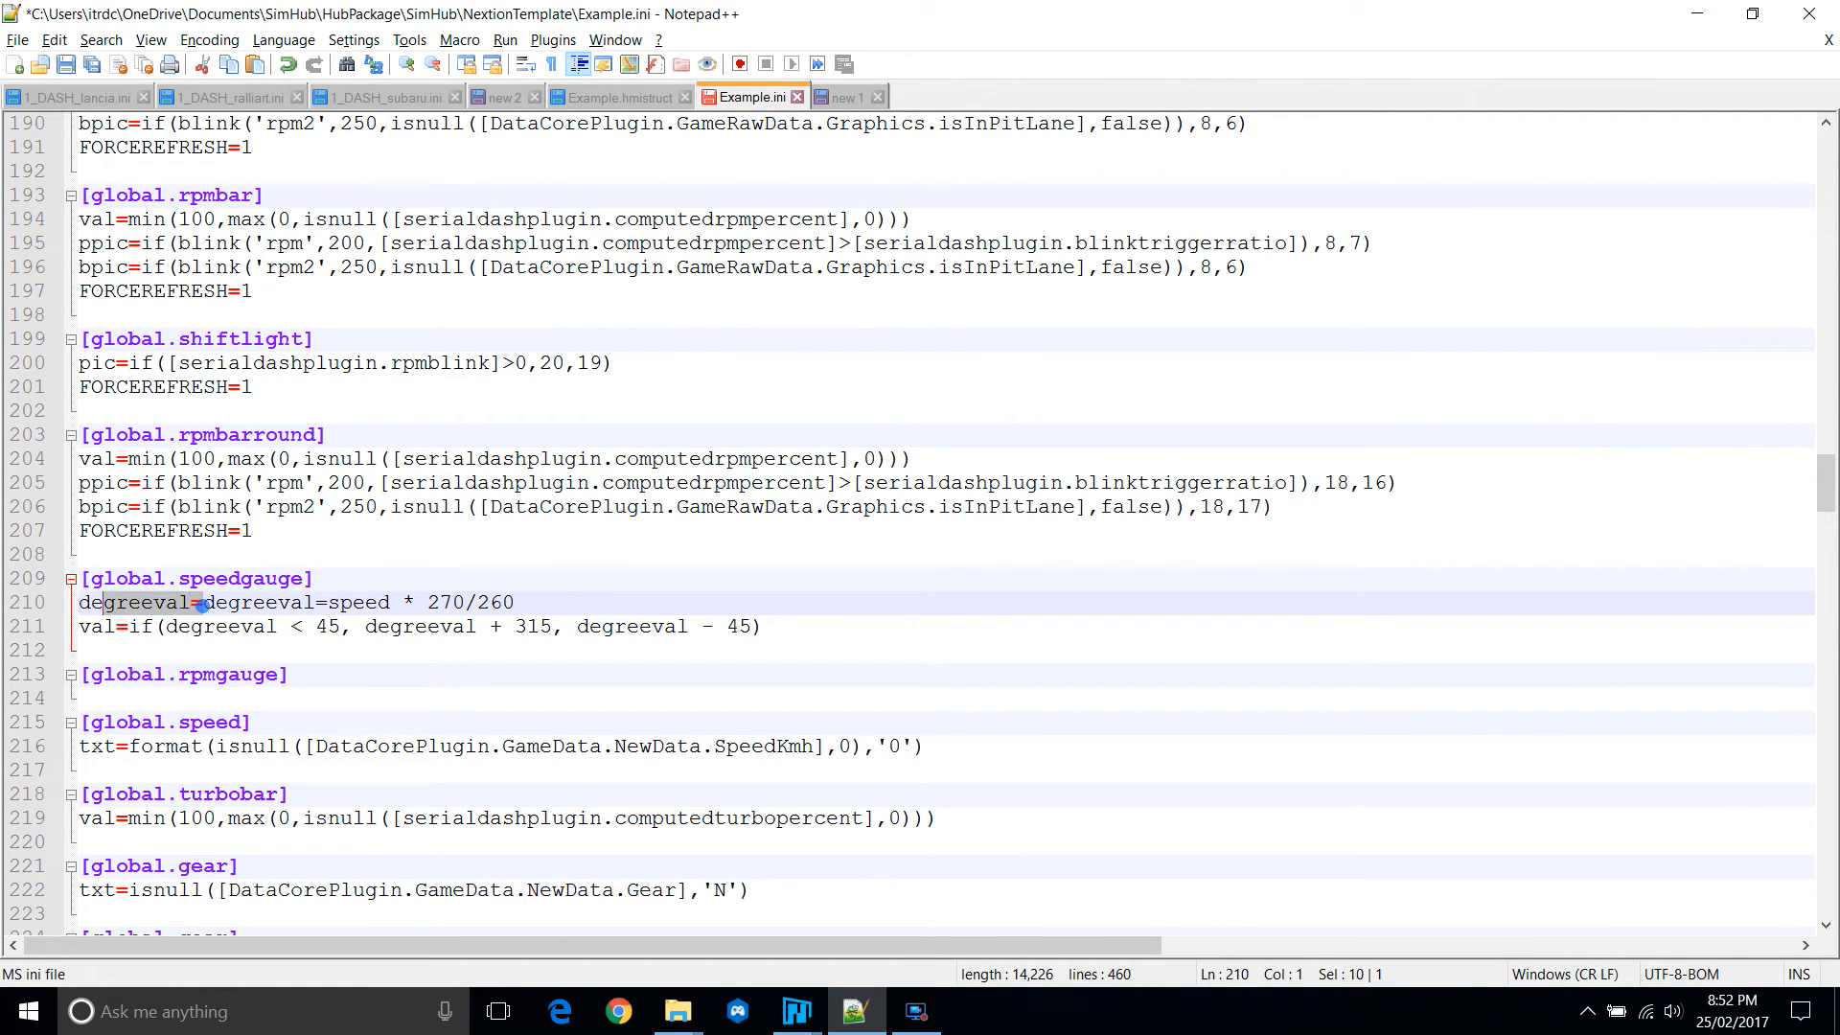
key("Delete")
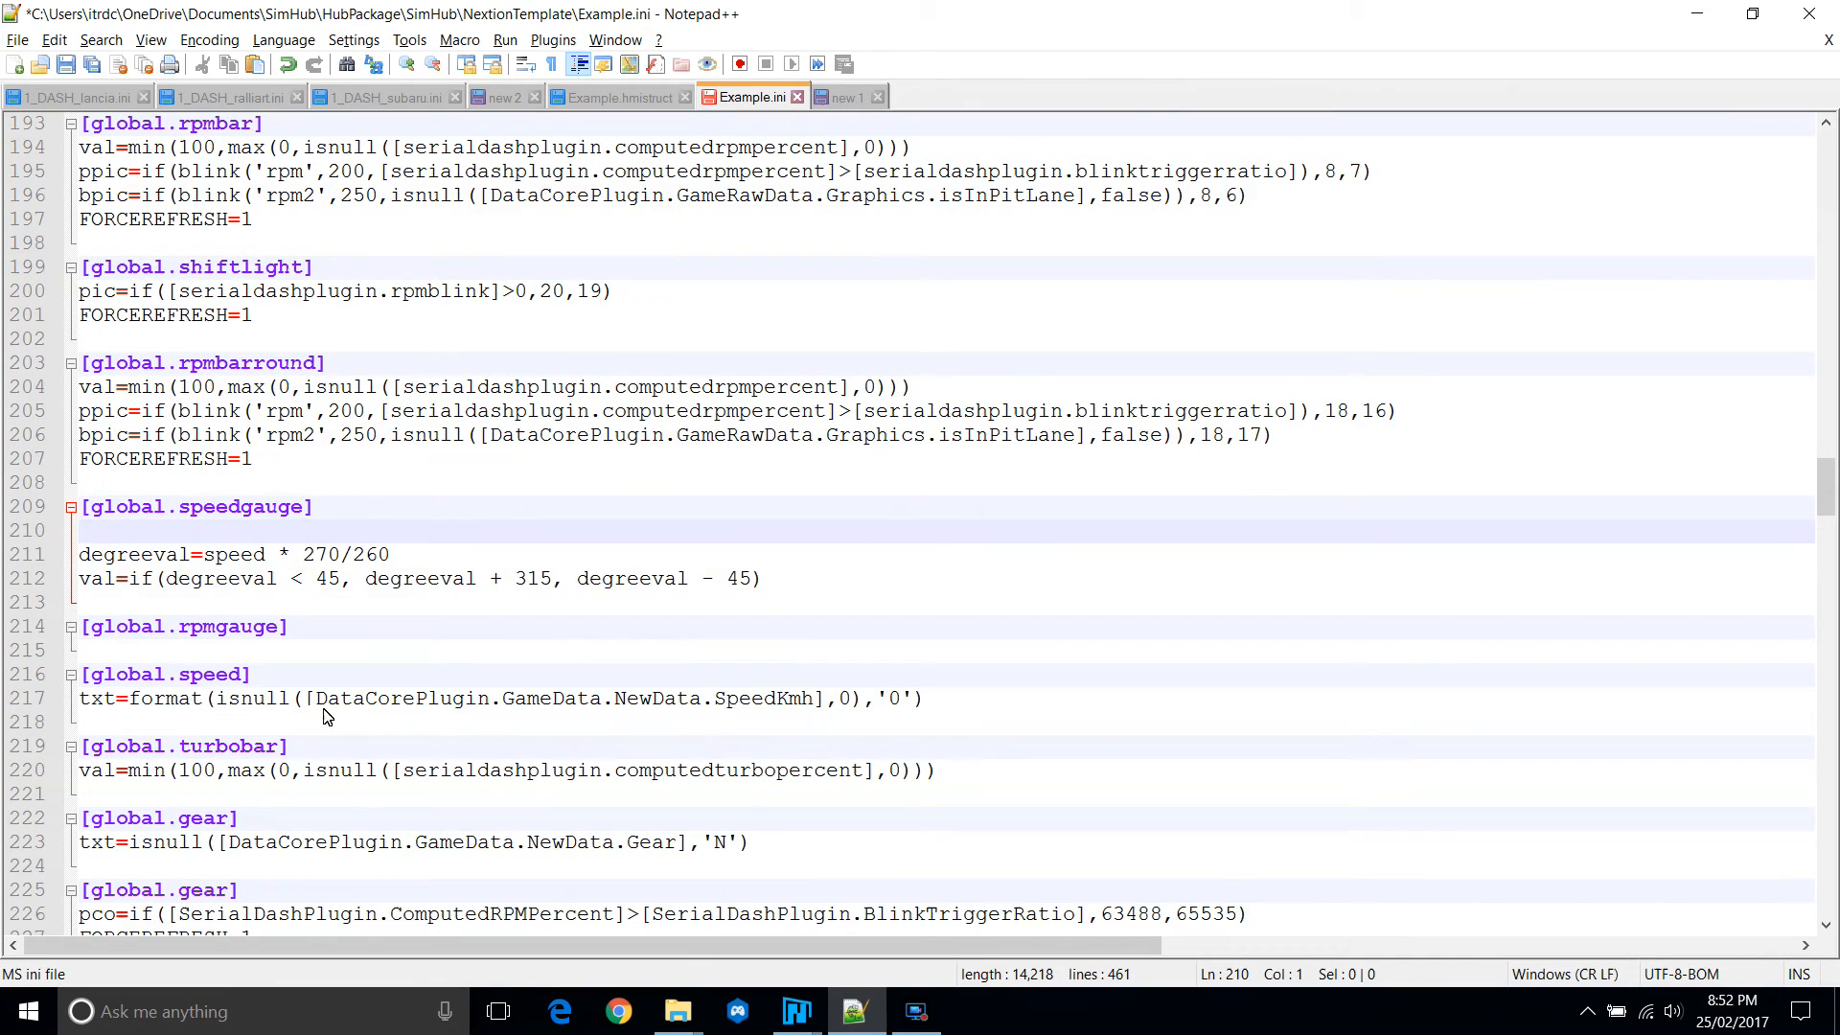
left_click(223, 698)
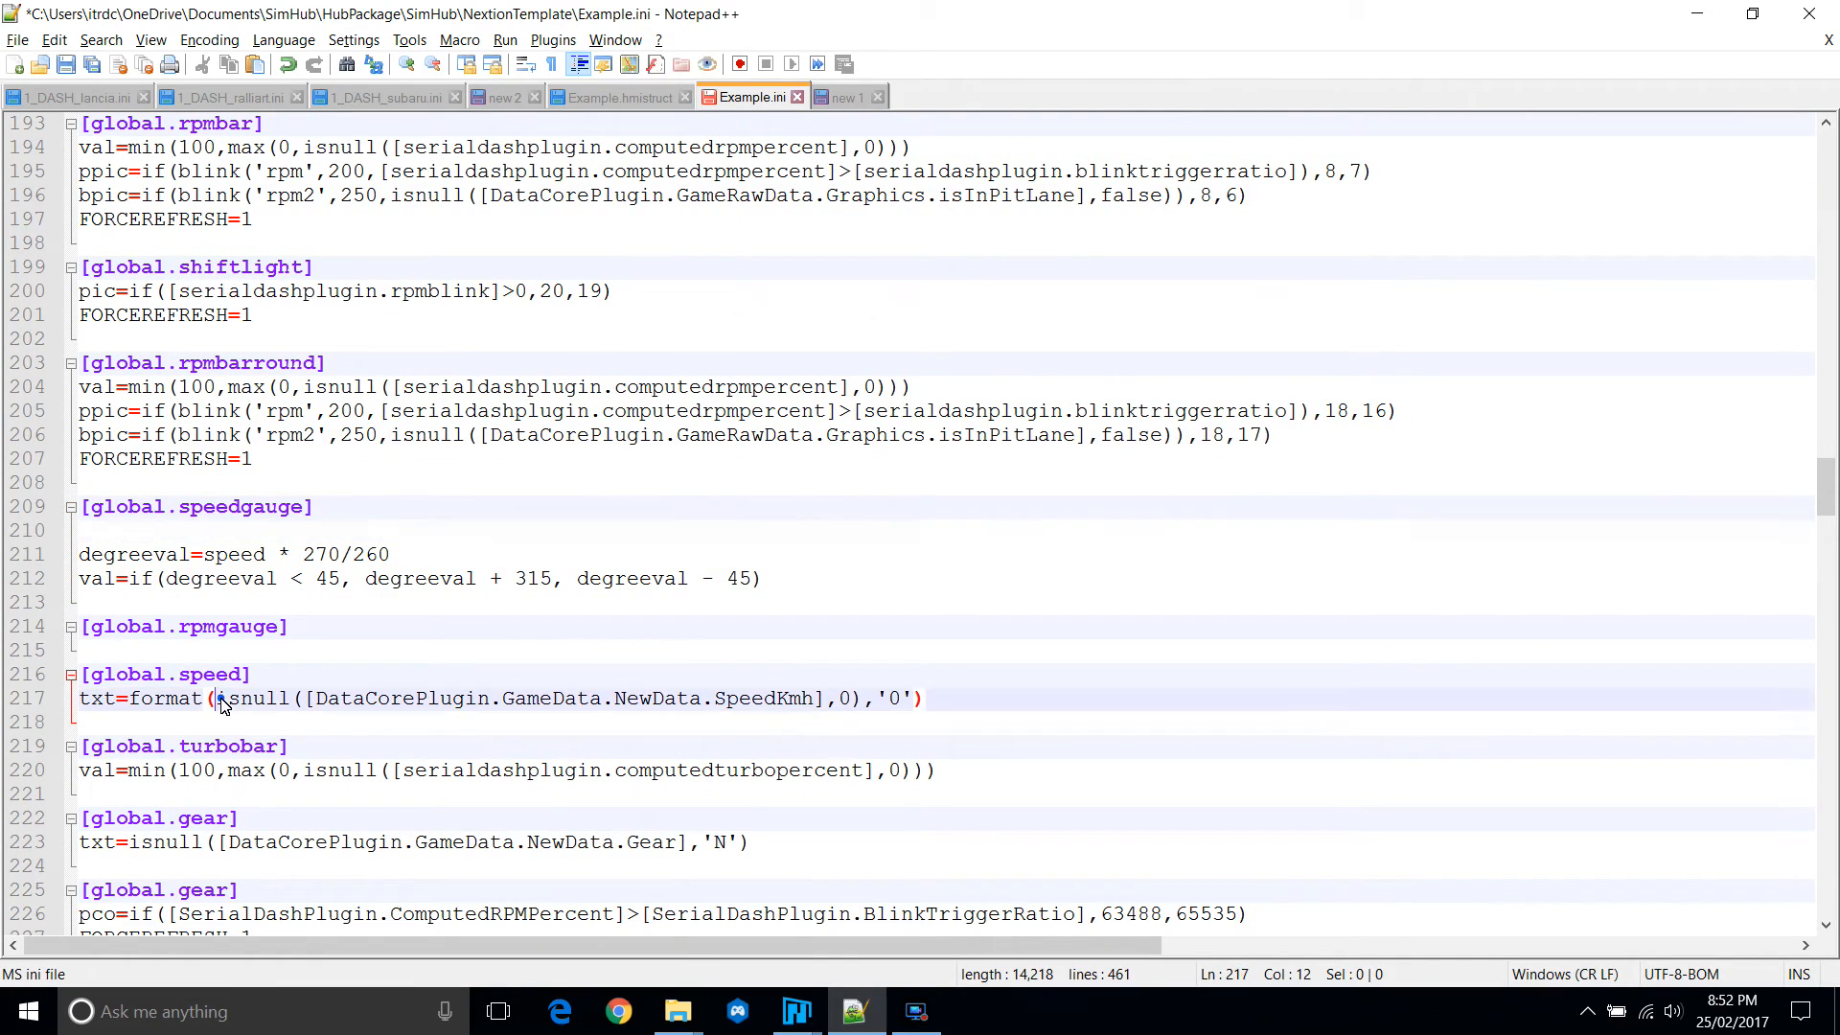
mouse_move(871, 705)
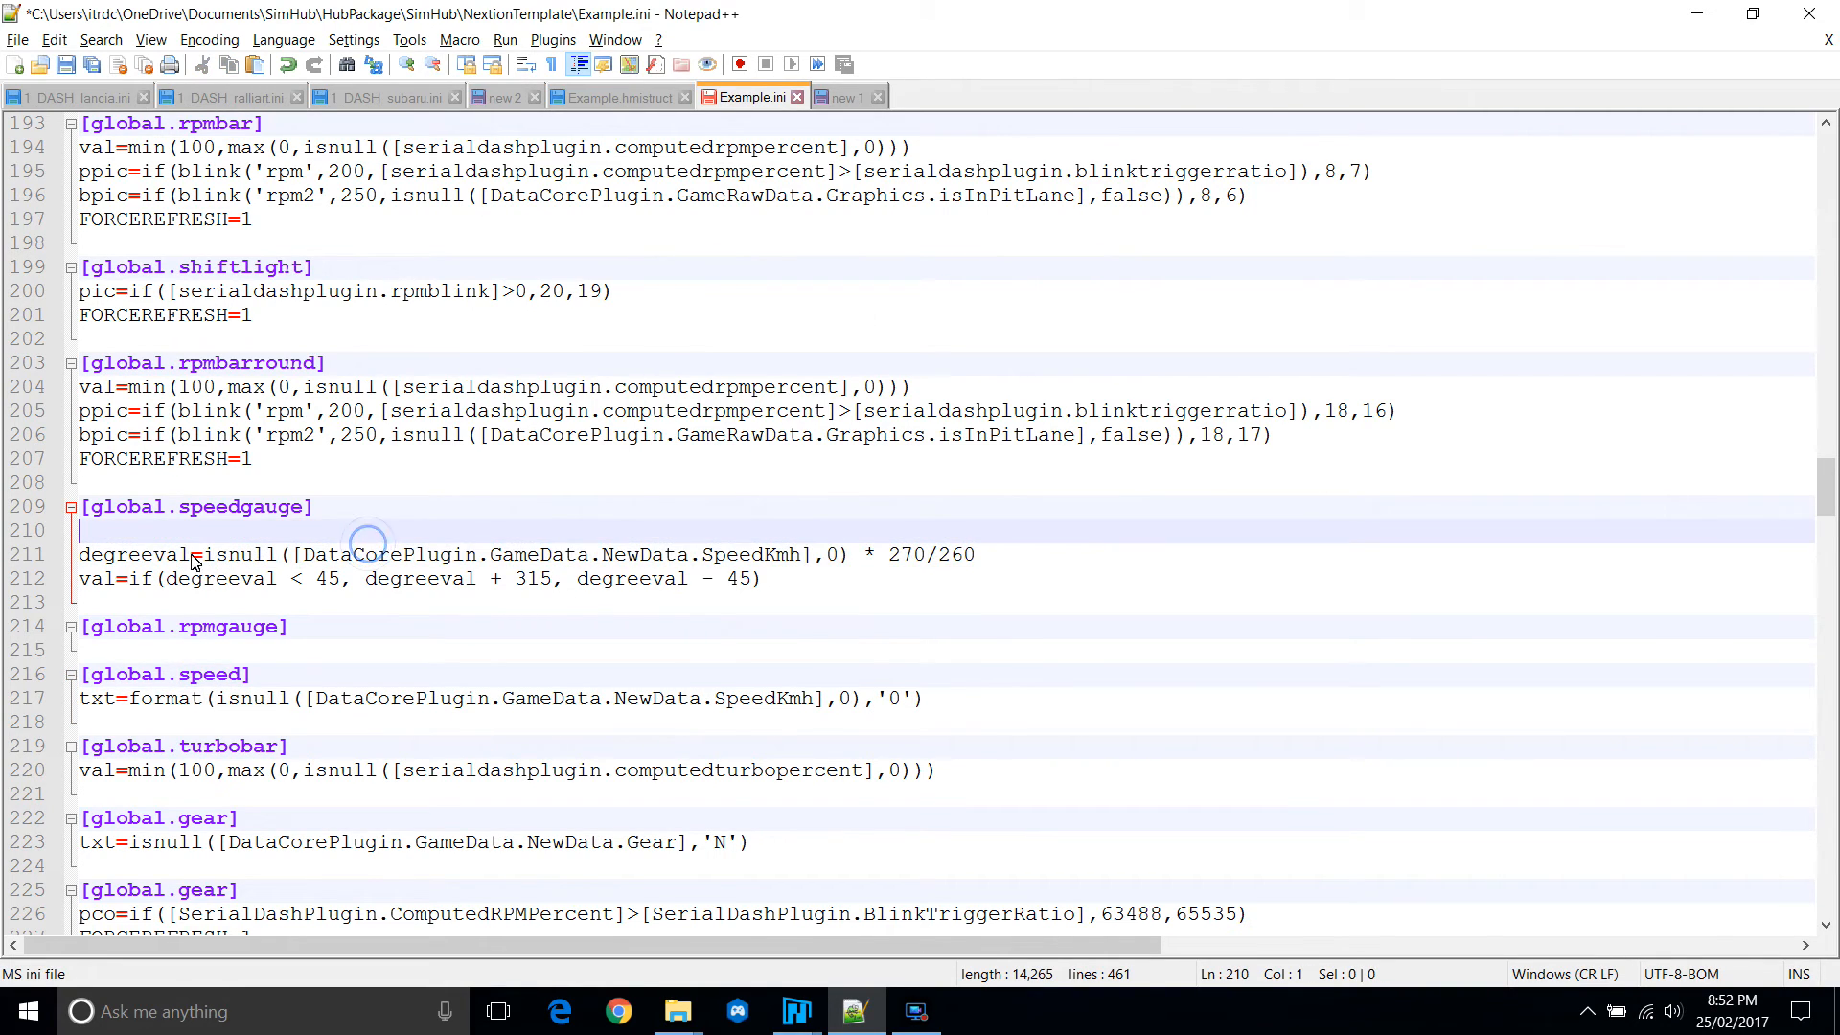
type(")")
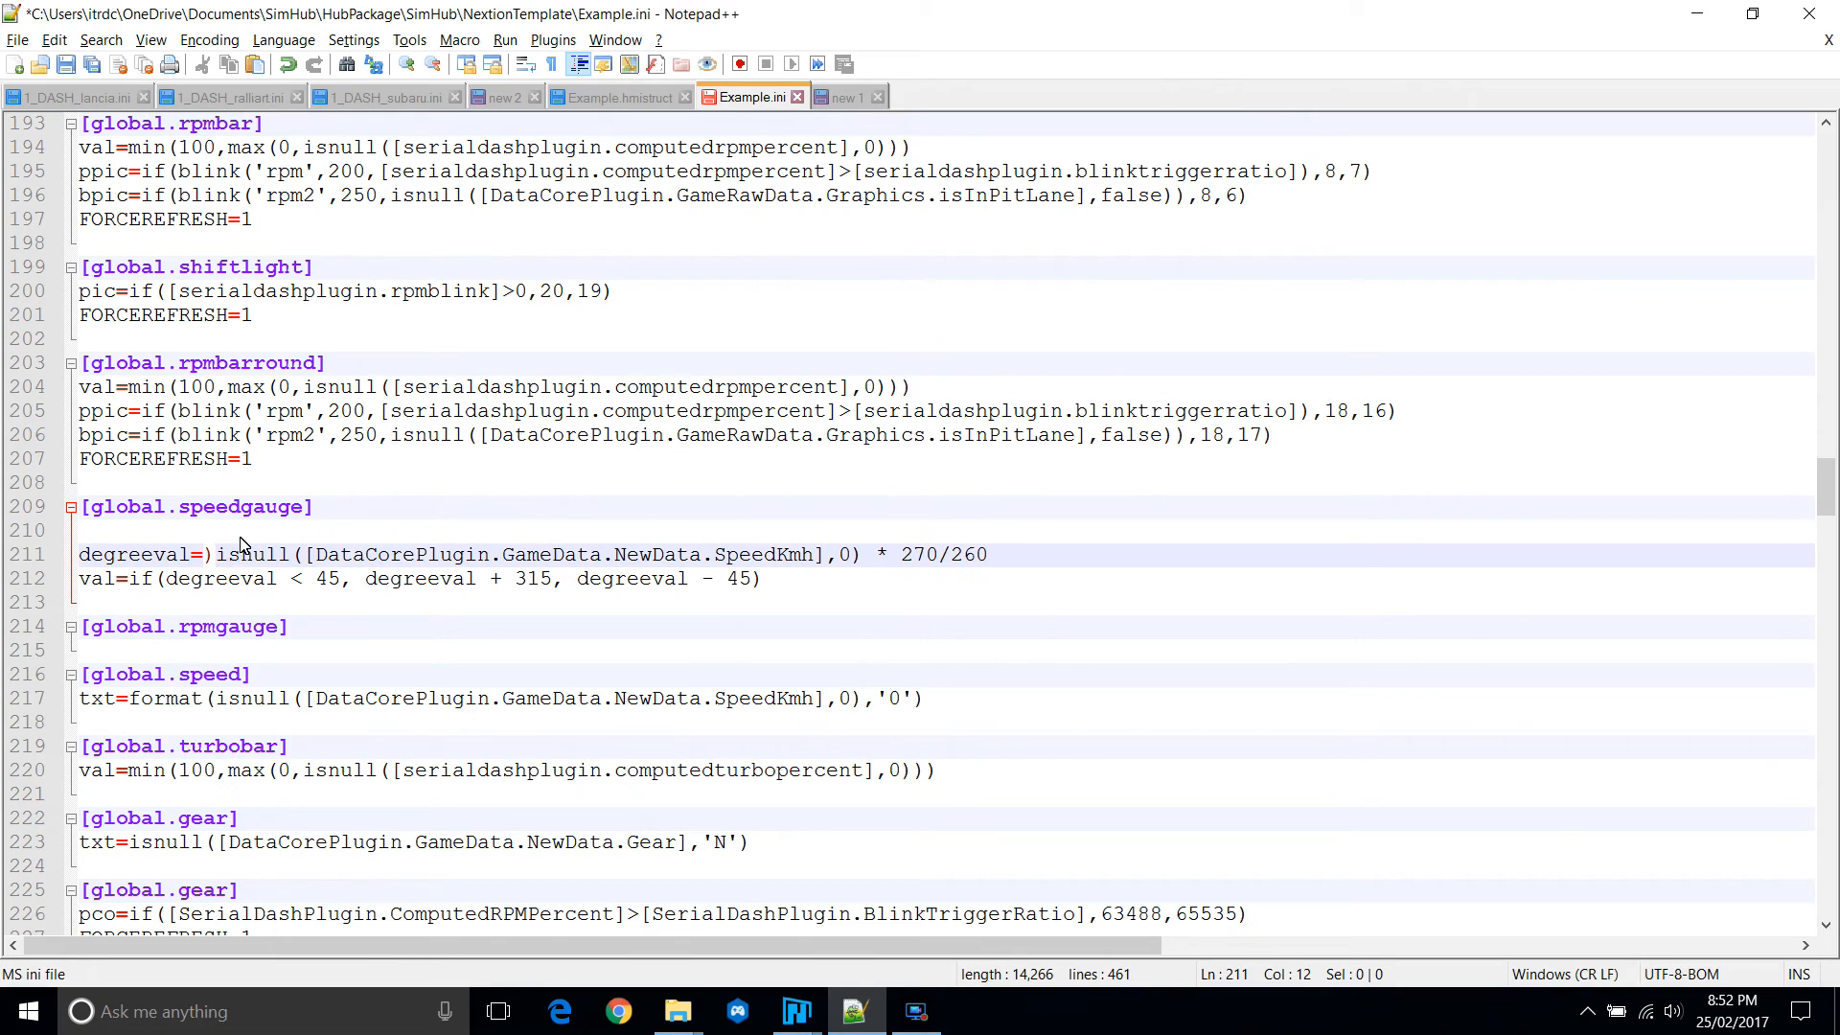
mouse_move(994, 564)
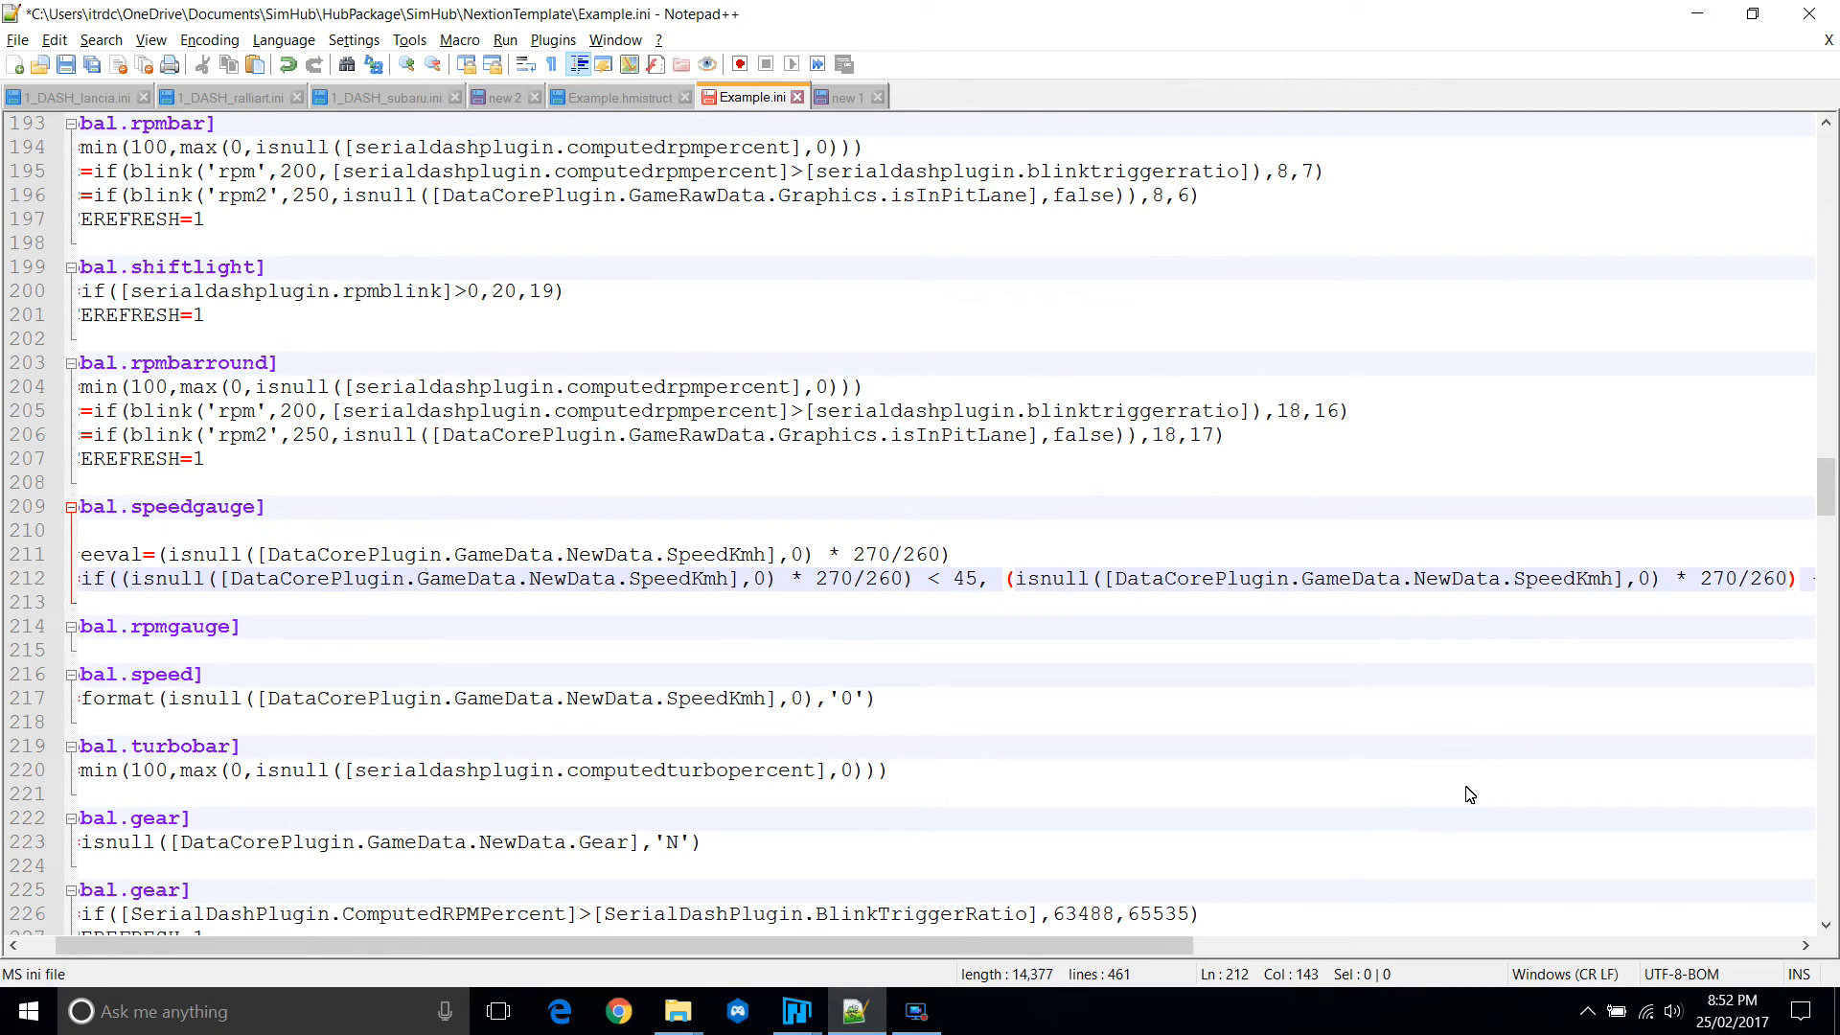
double_click(1035, 577)
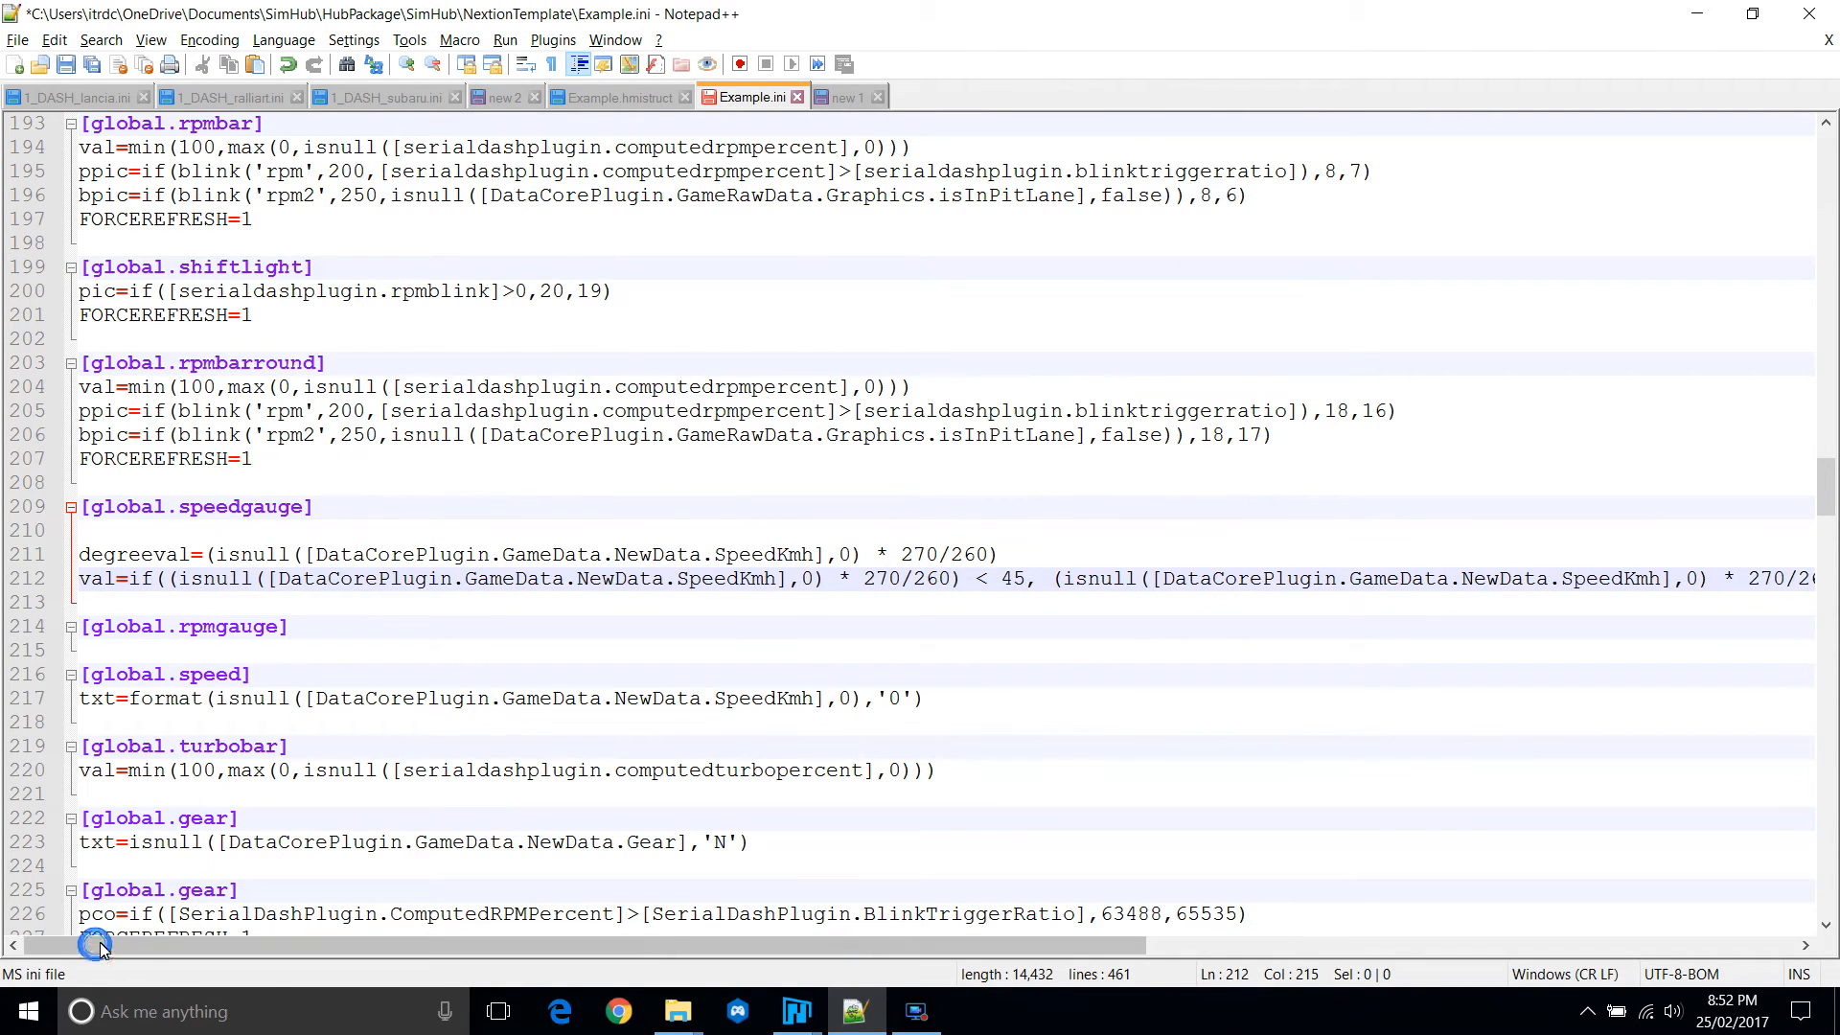
left_click(83, 579)
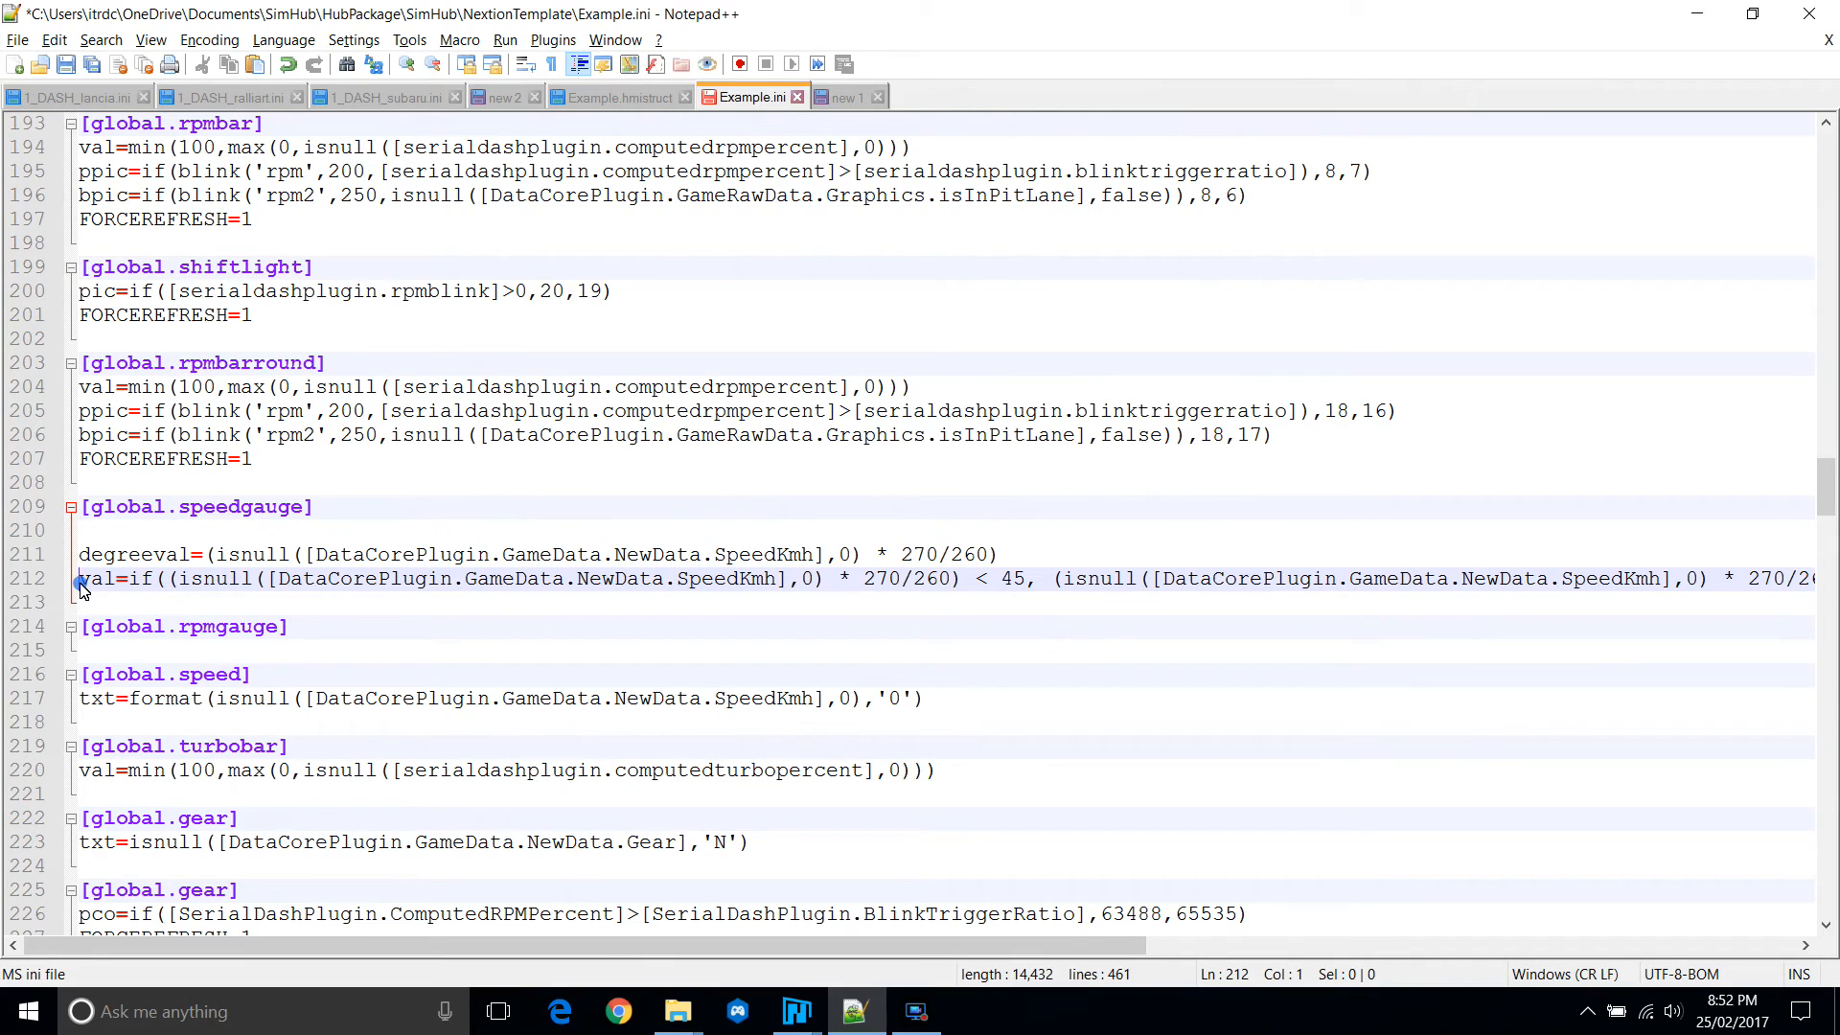
left_click(845, 96)
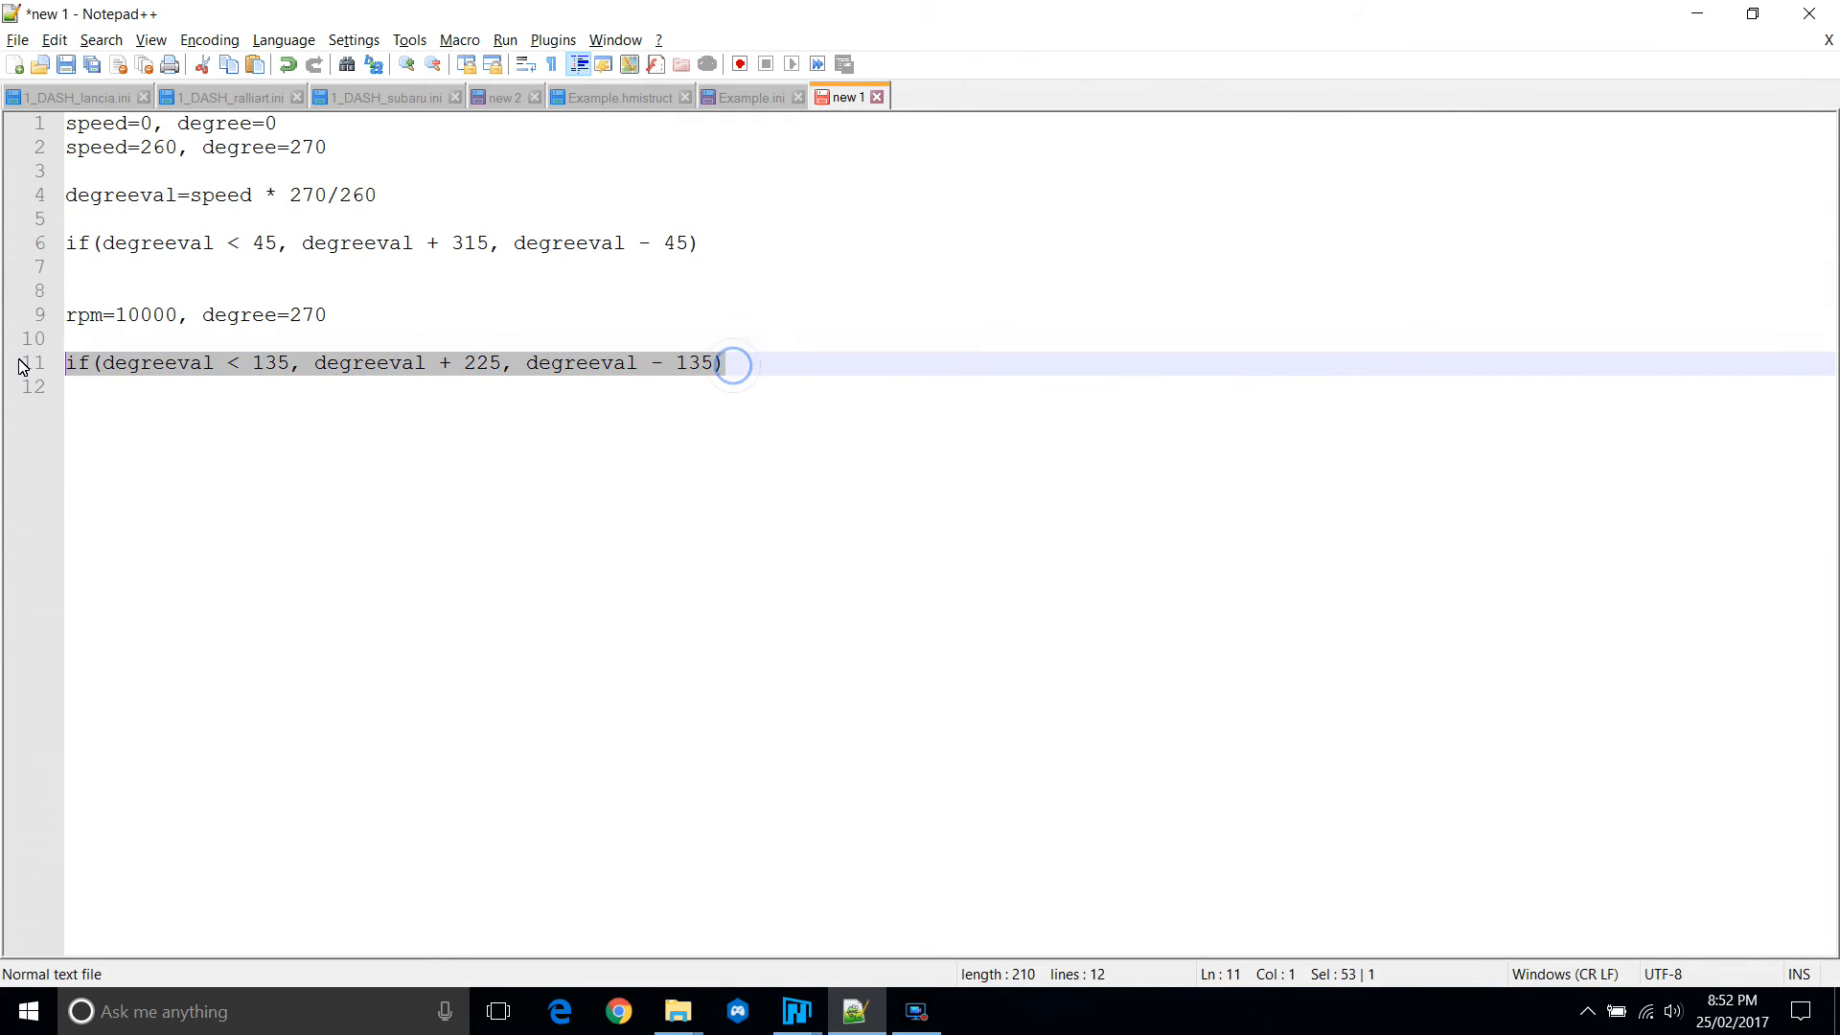
mouse_move(752, 98)
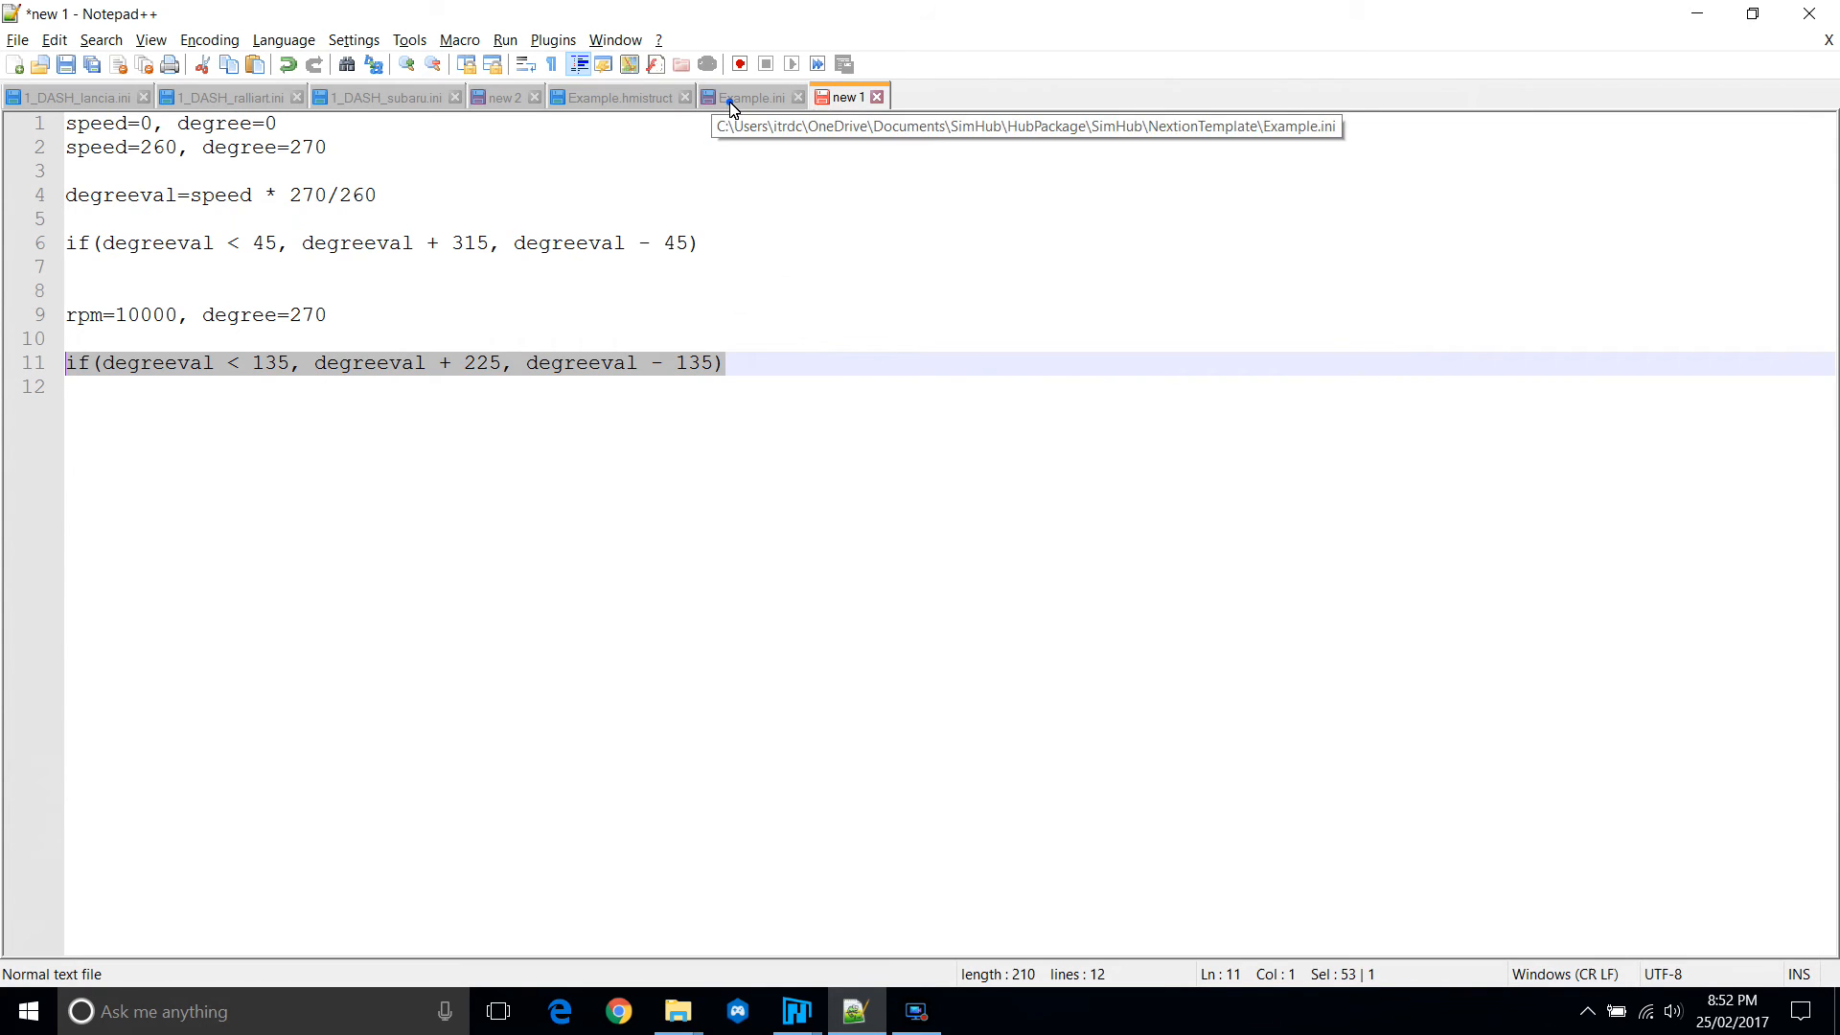
Prefix the rpmgauge formula with val= and change its 260 divisor to 10000.
left_click(752, 96)
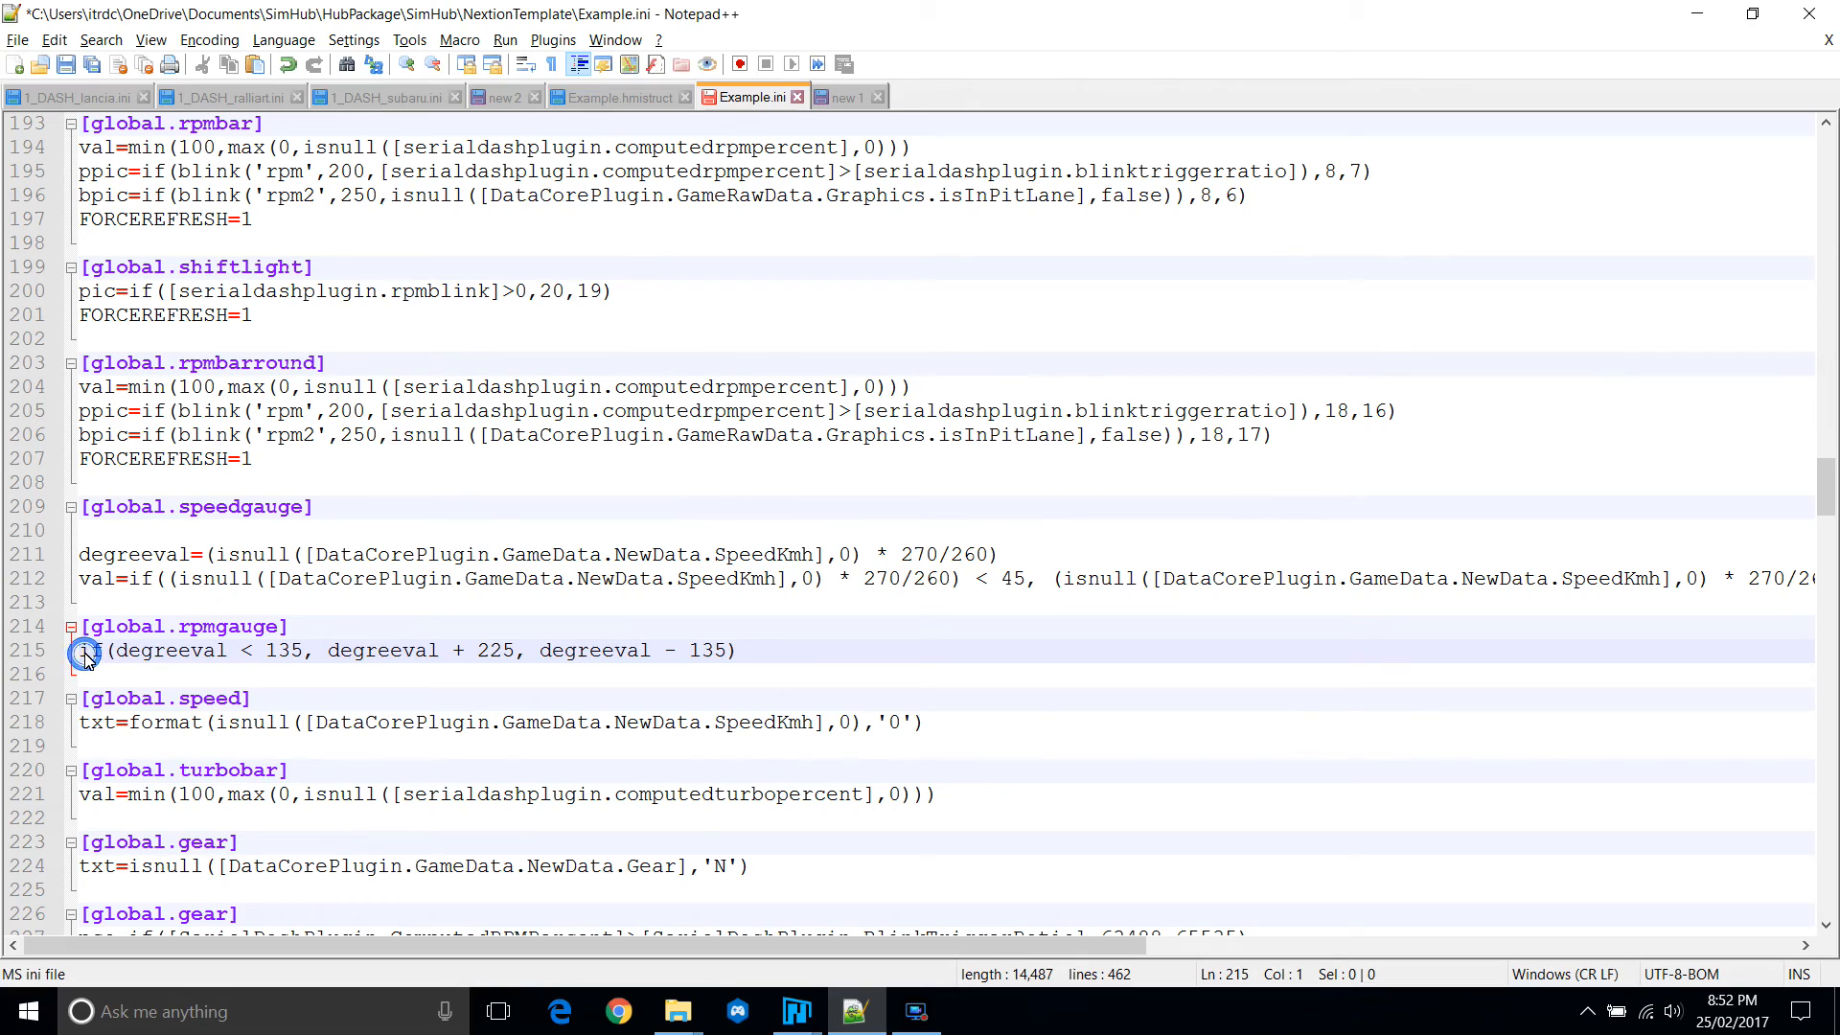
type("val=")
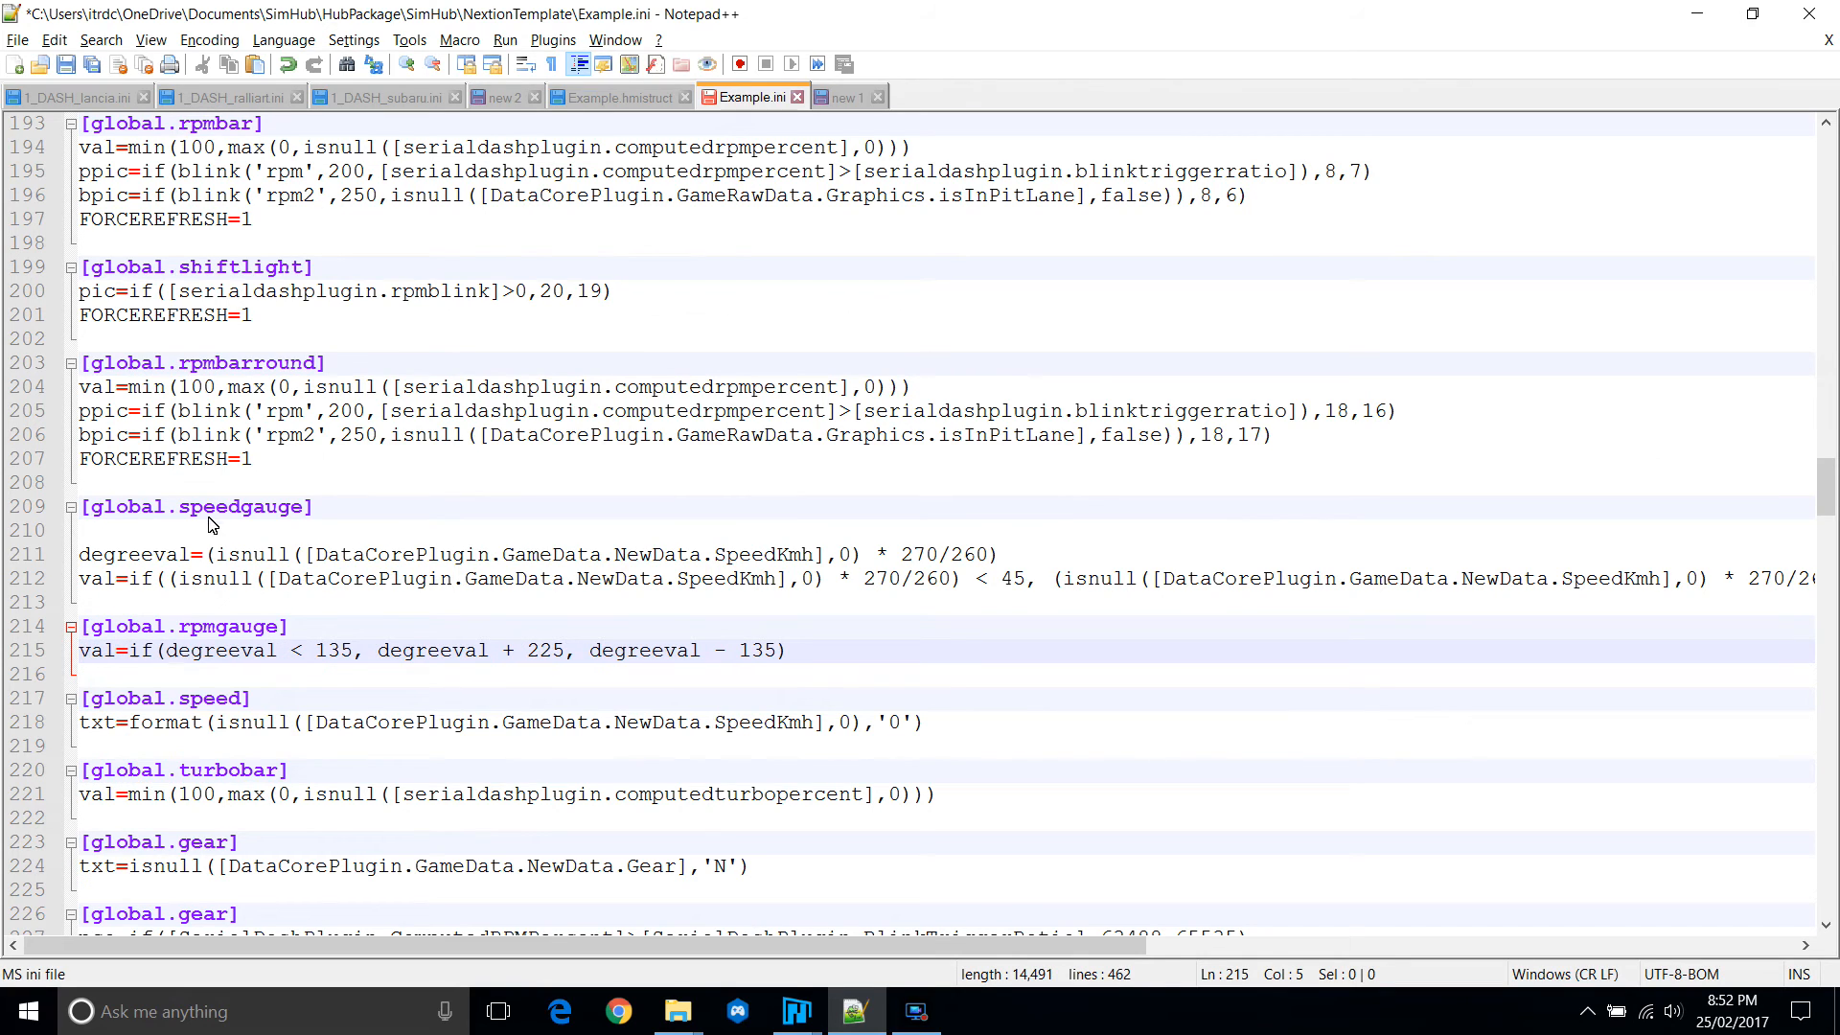
left_click(1004, 554)
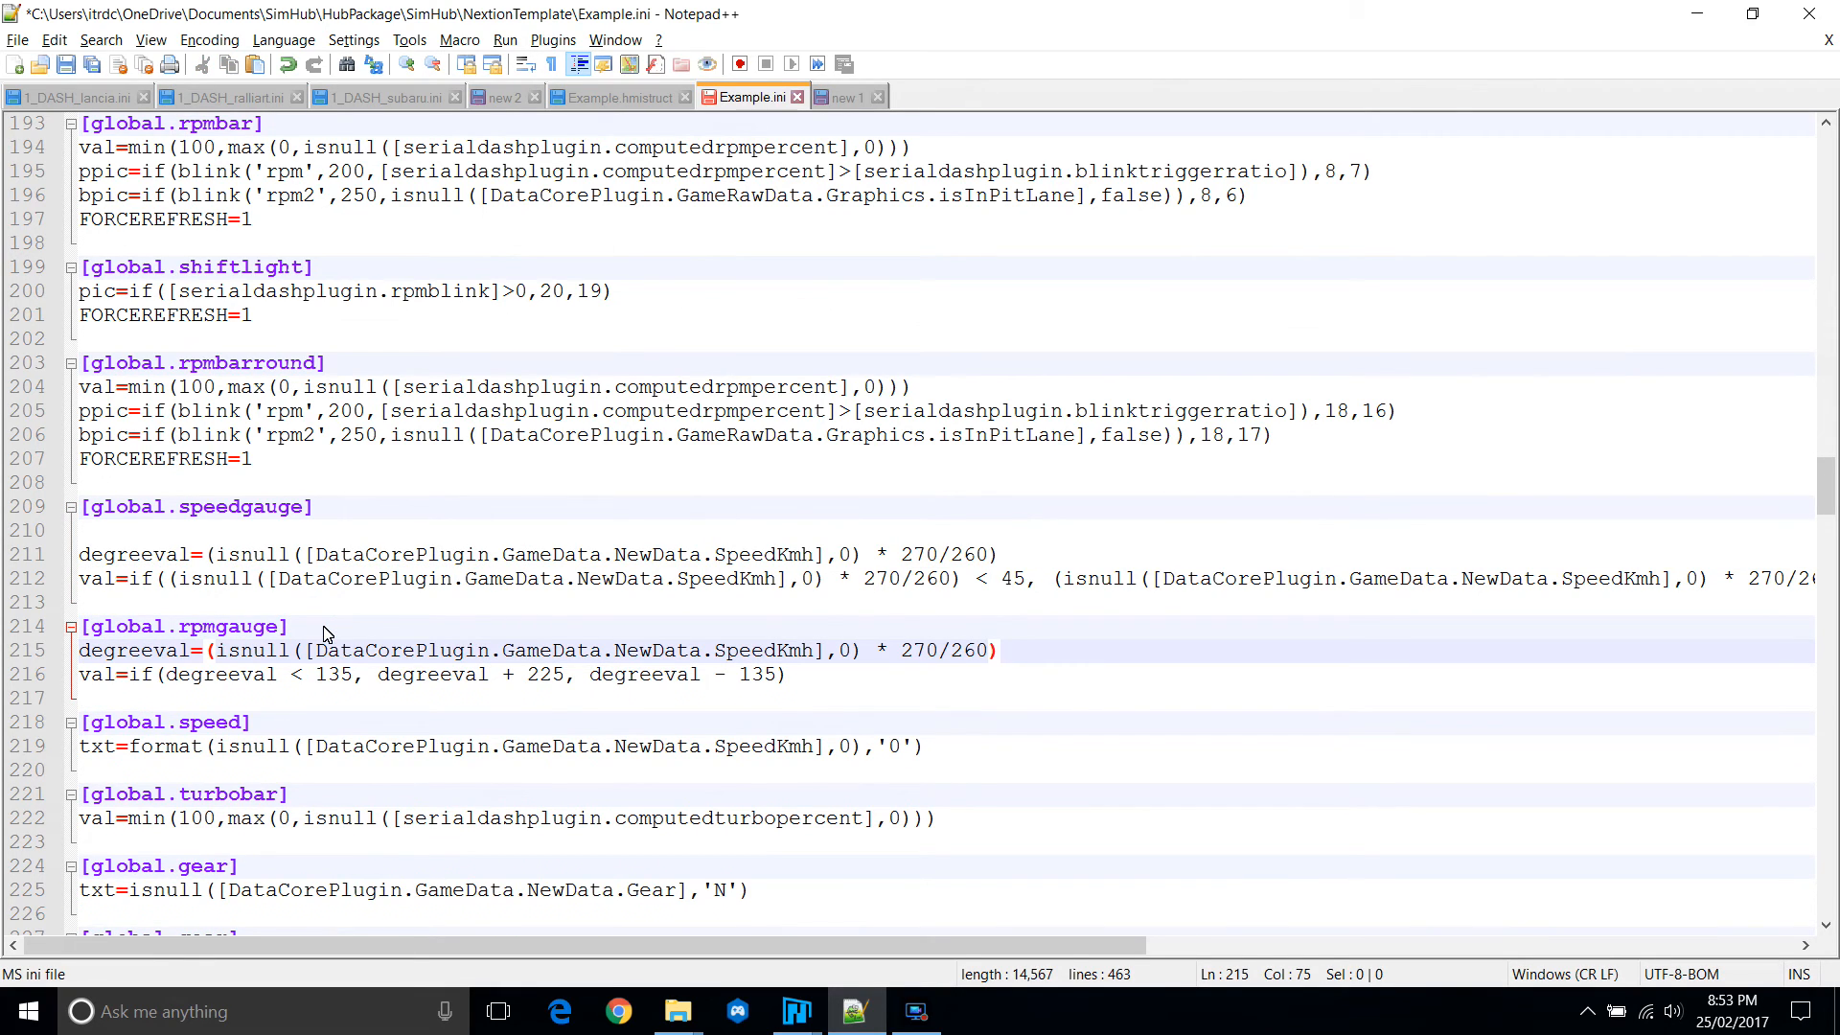
double_click(968, 649)
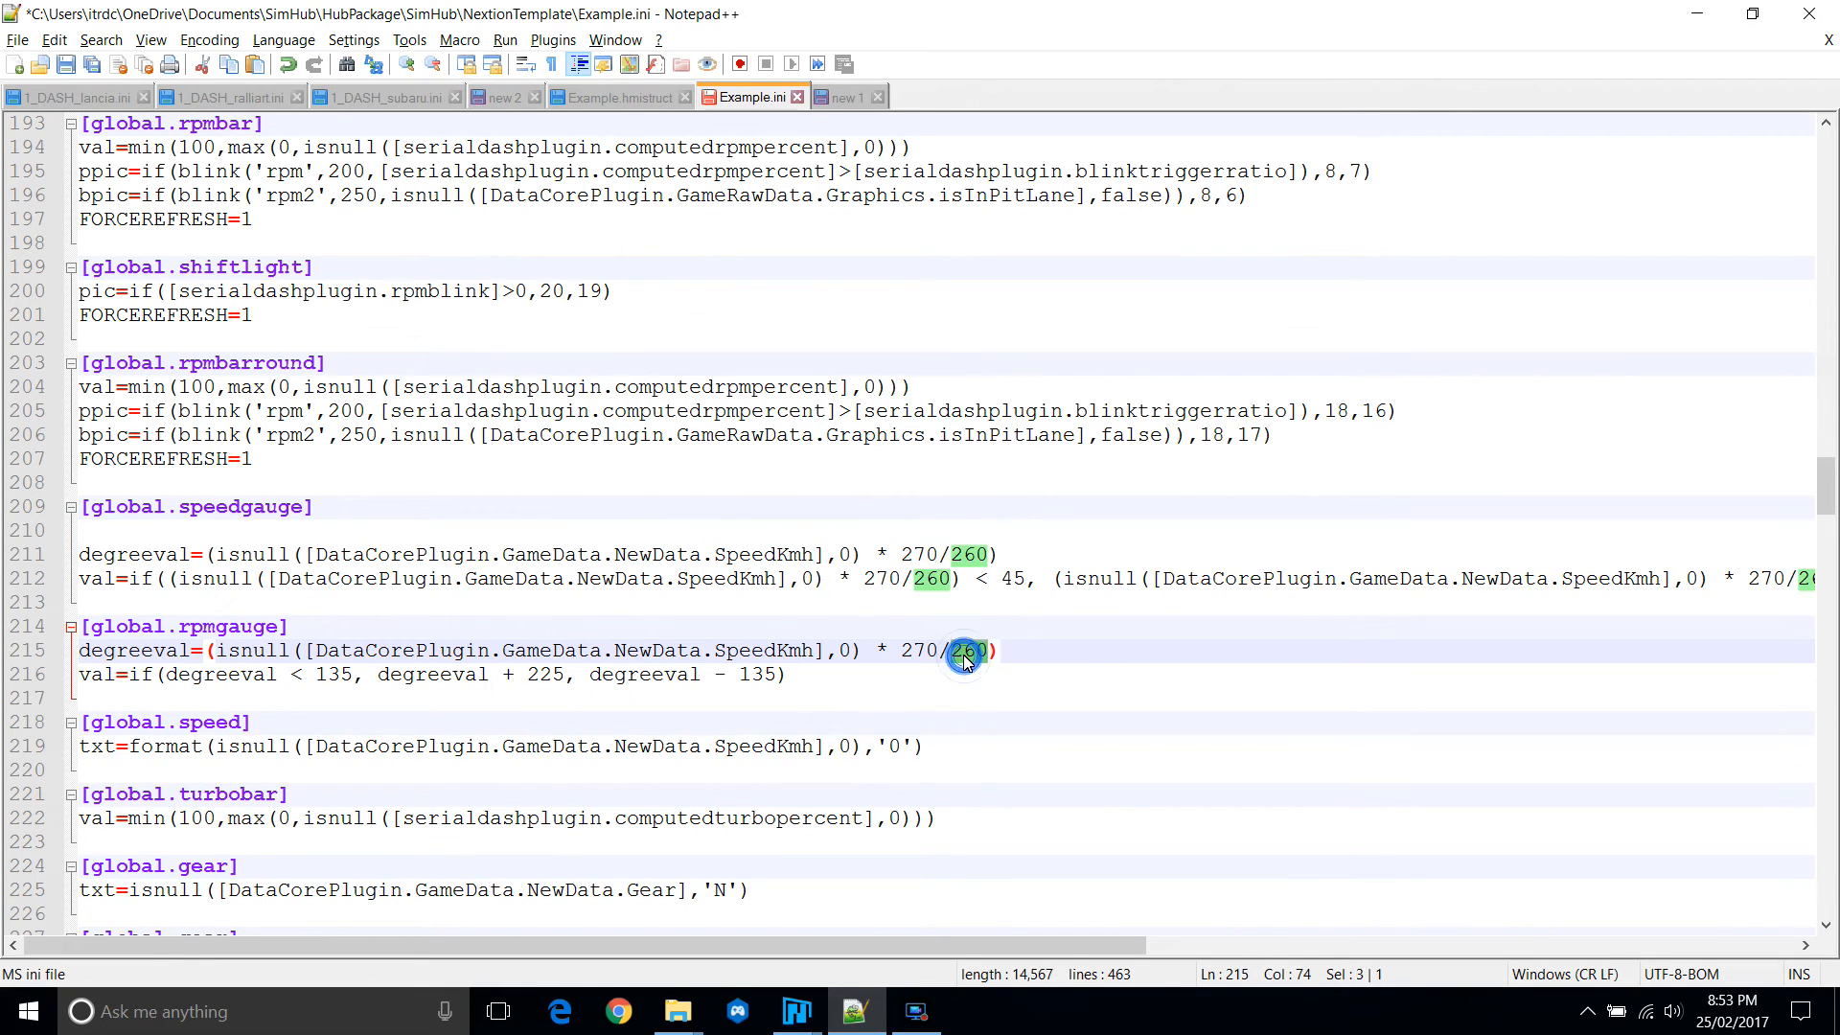
mouse_move(982, 626)
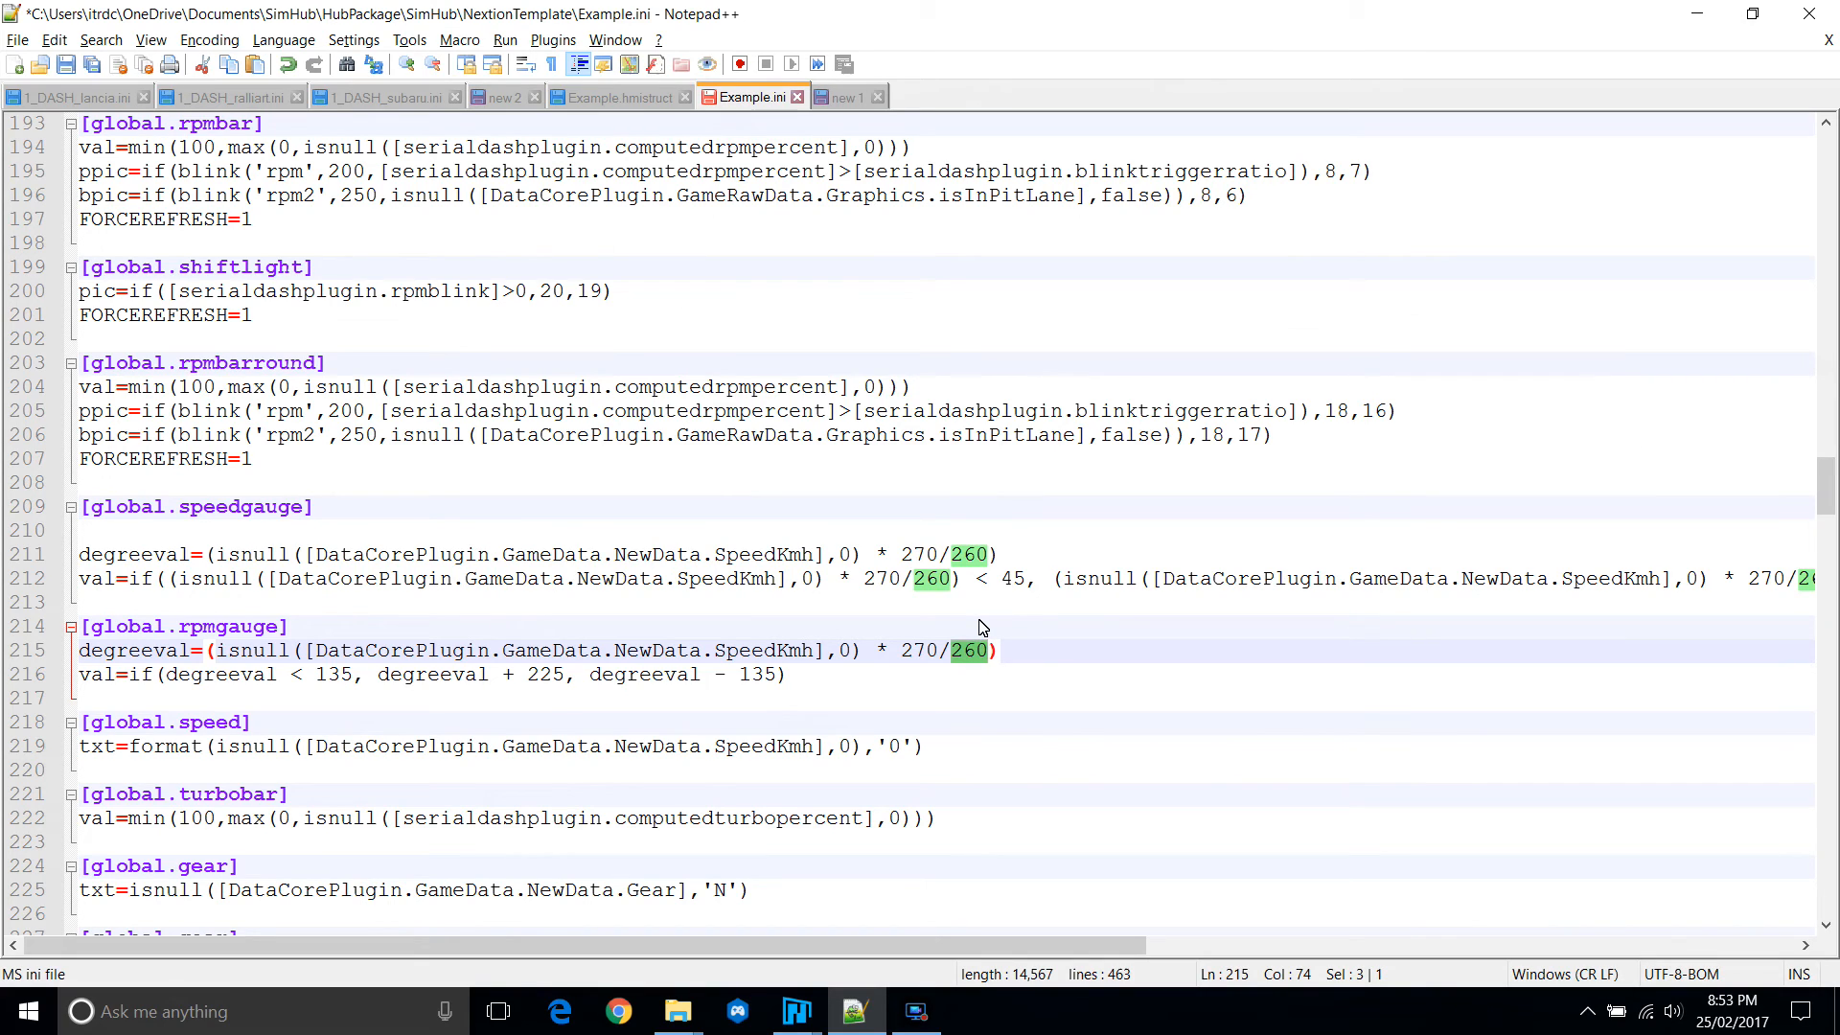
type("1000")
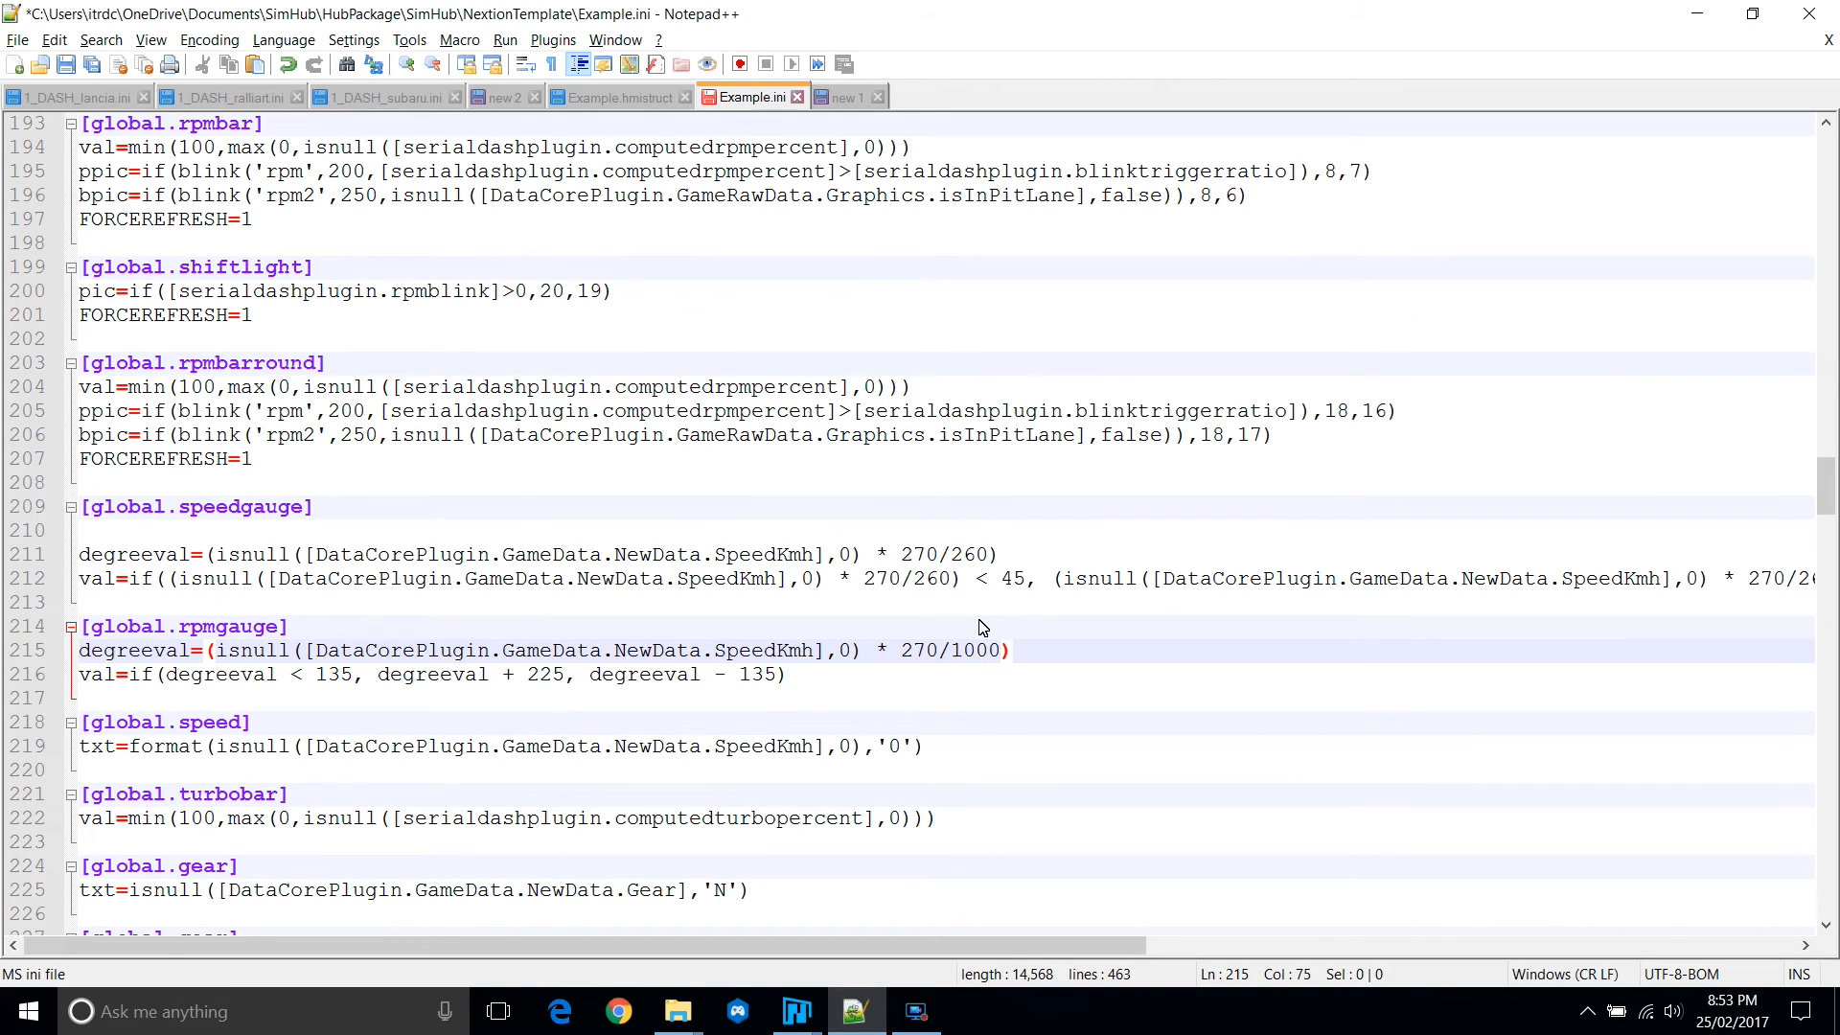
type("0")
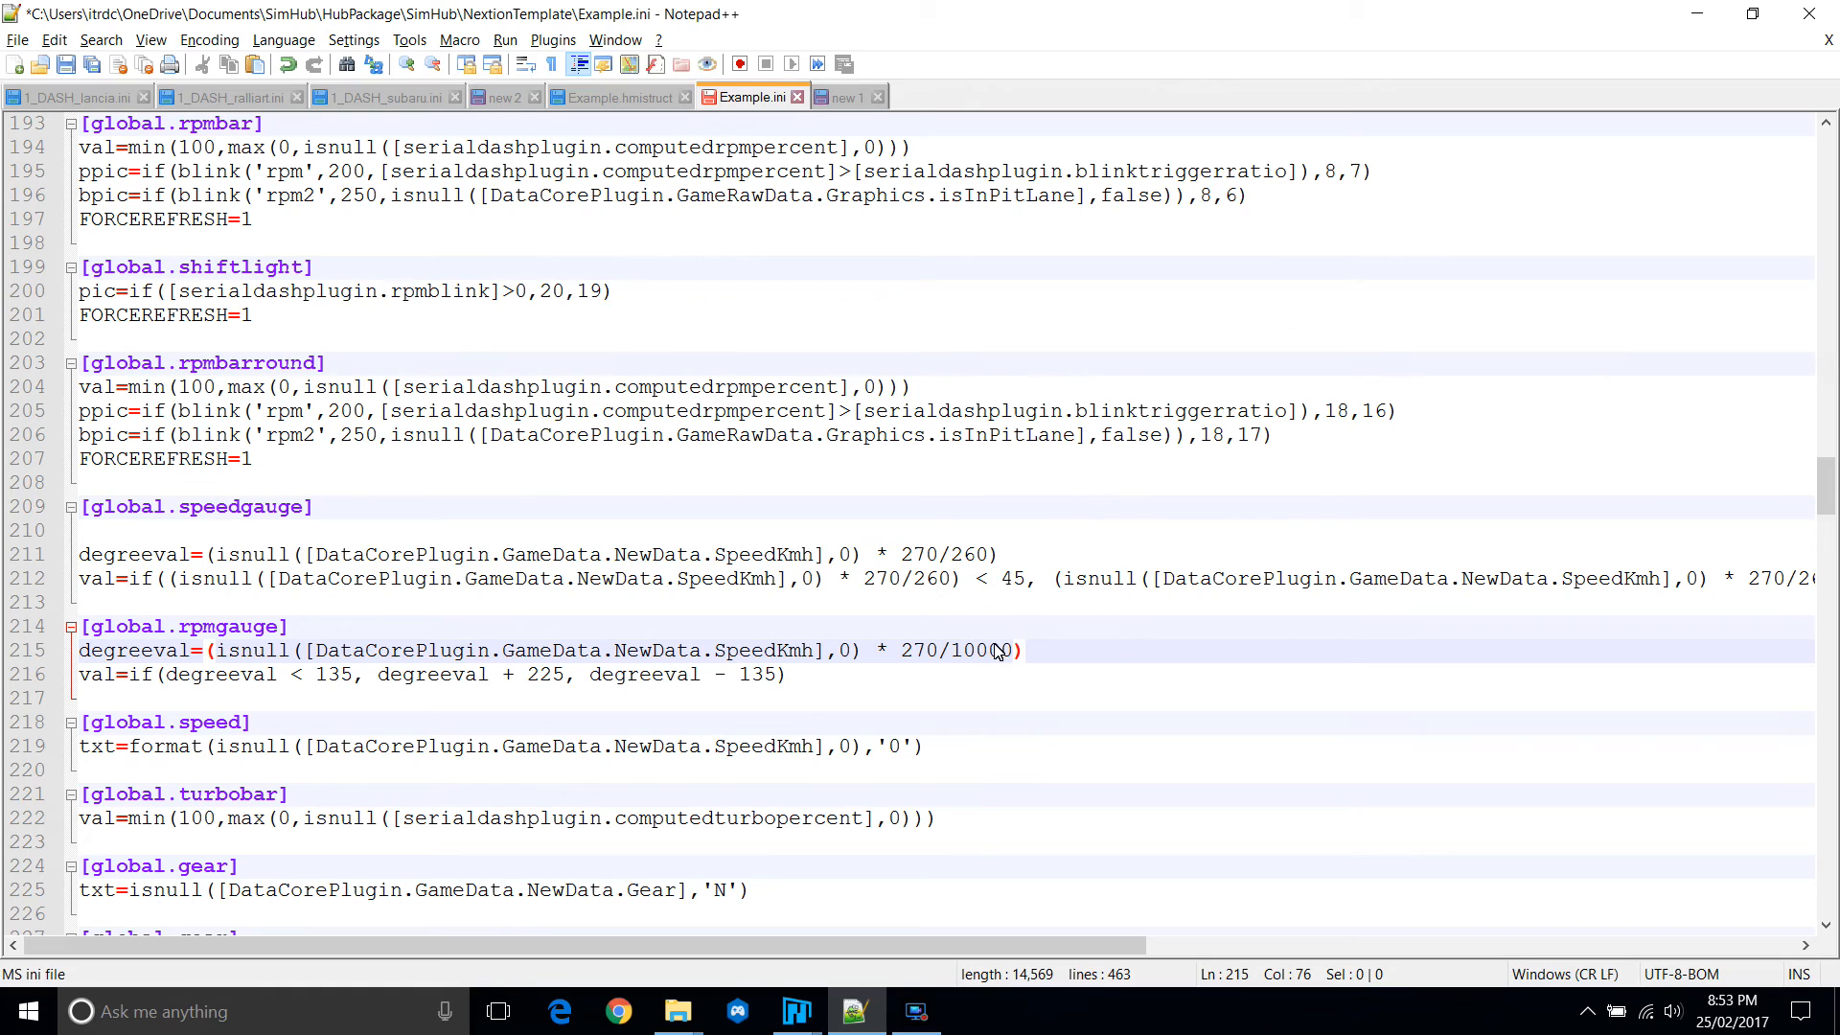
type("0")
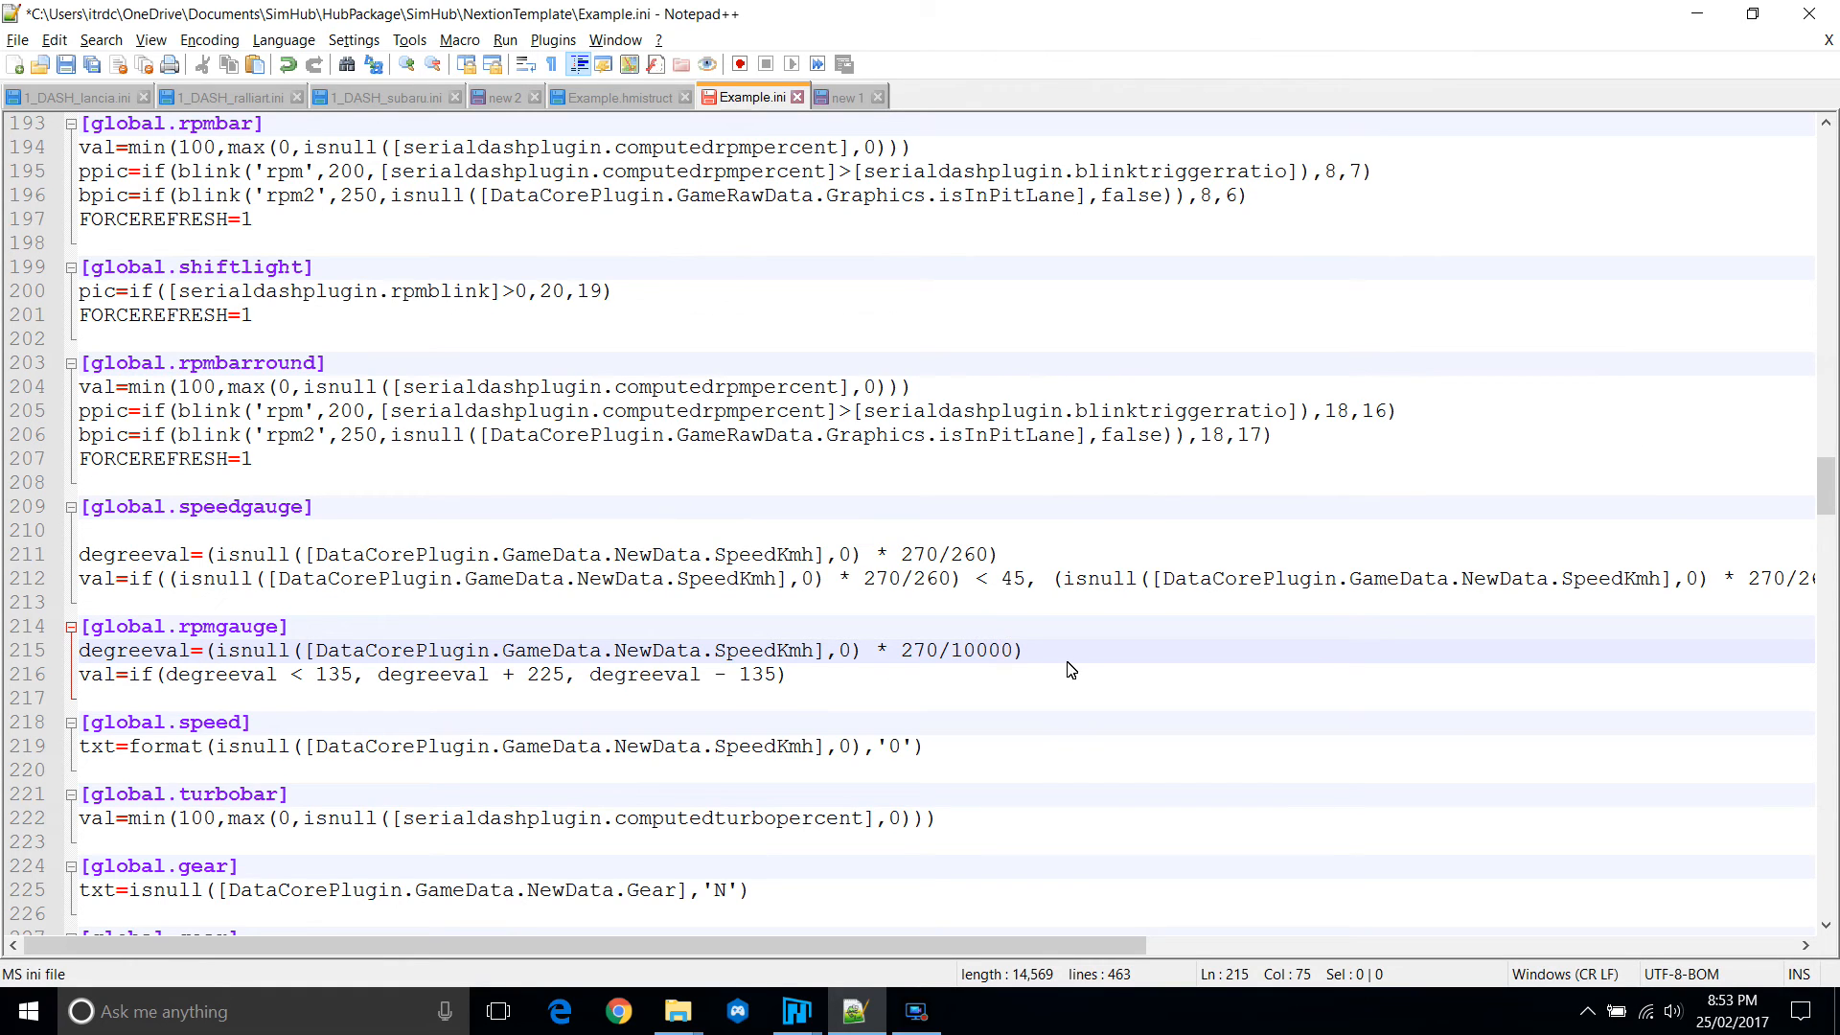
Swap the rpms isnull expression into the rpm formula and remove the helper degreeval lines.
scroll("down", 3)
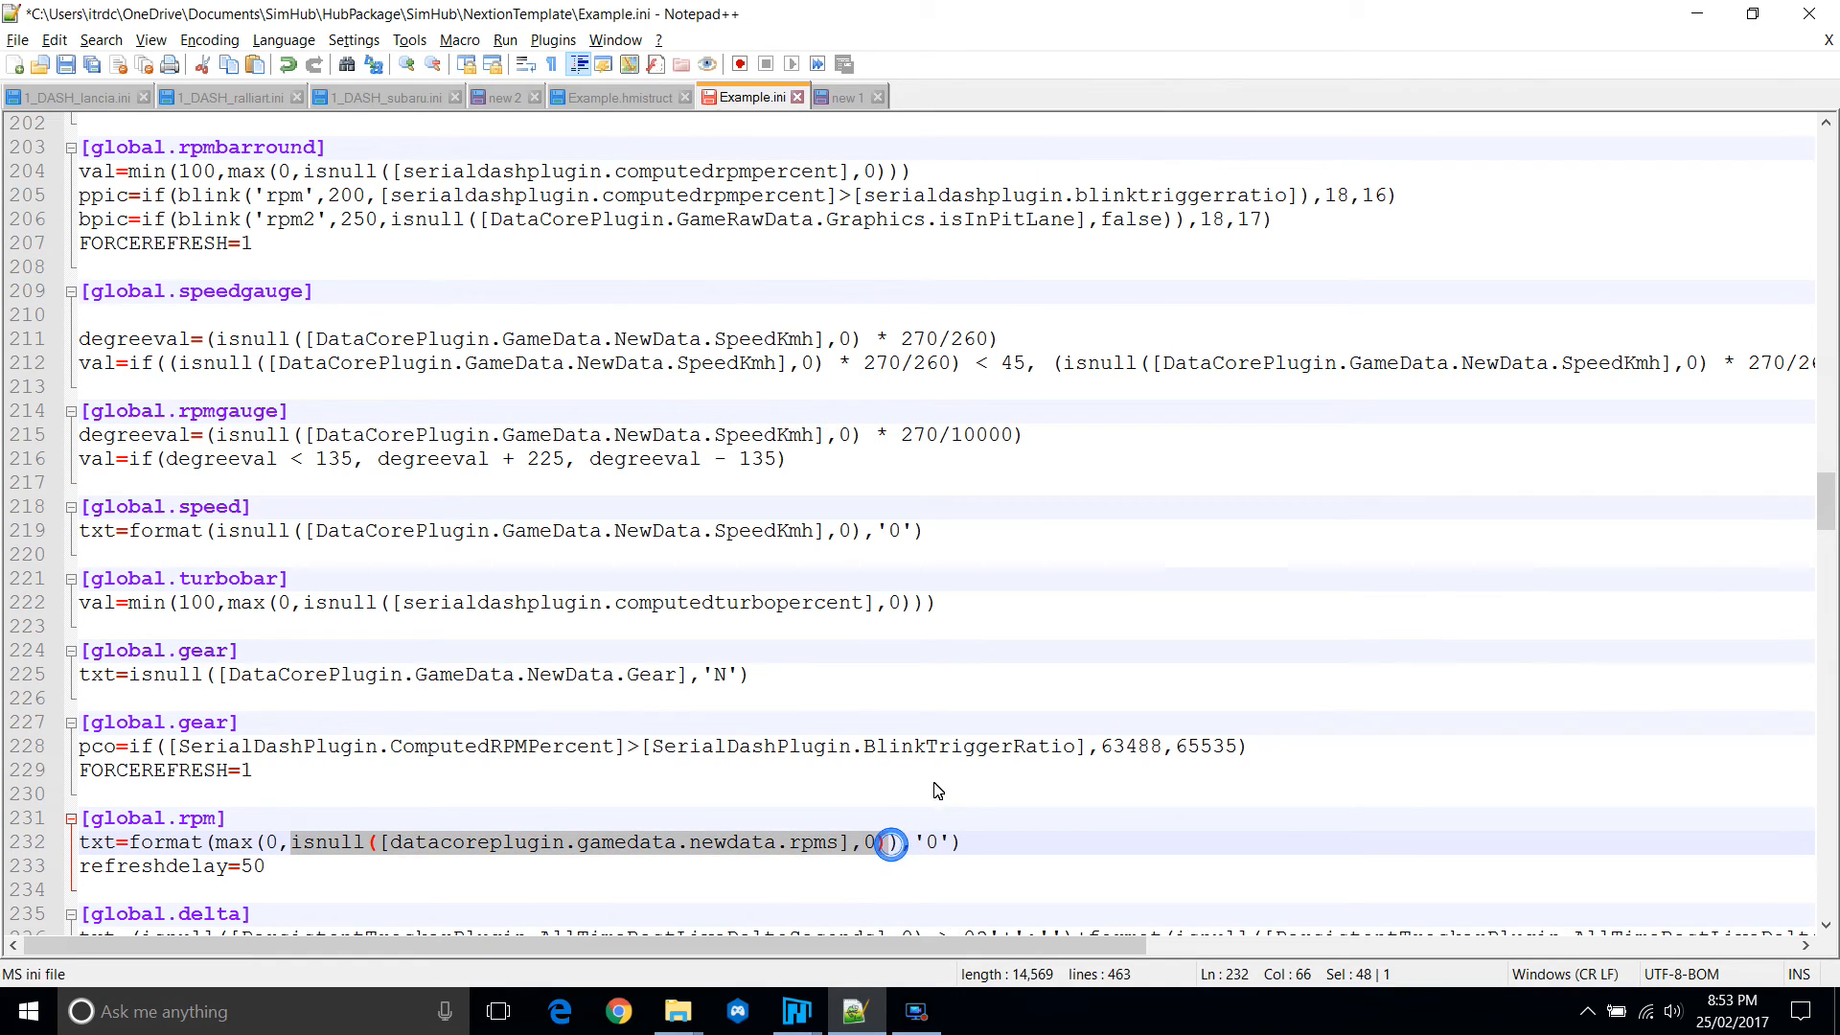
mouse_move(465, 539)
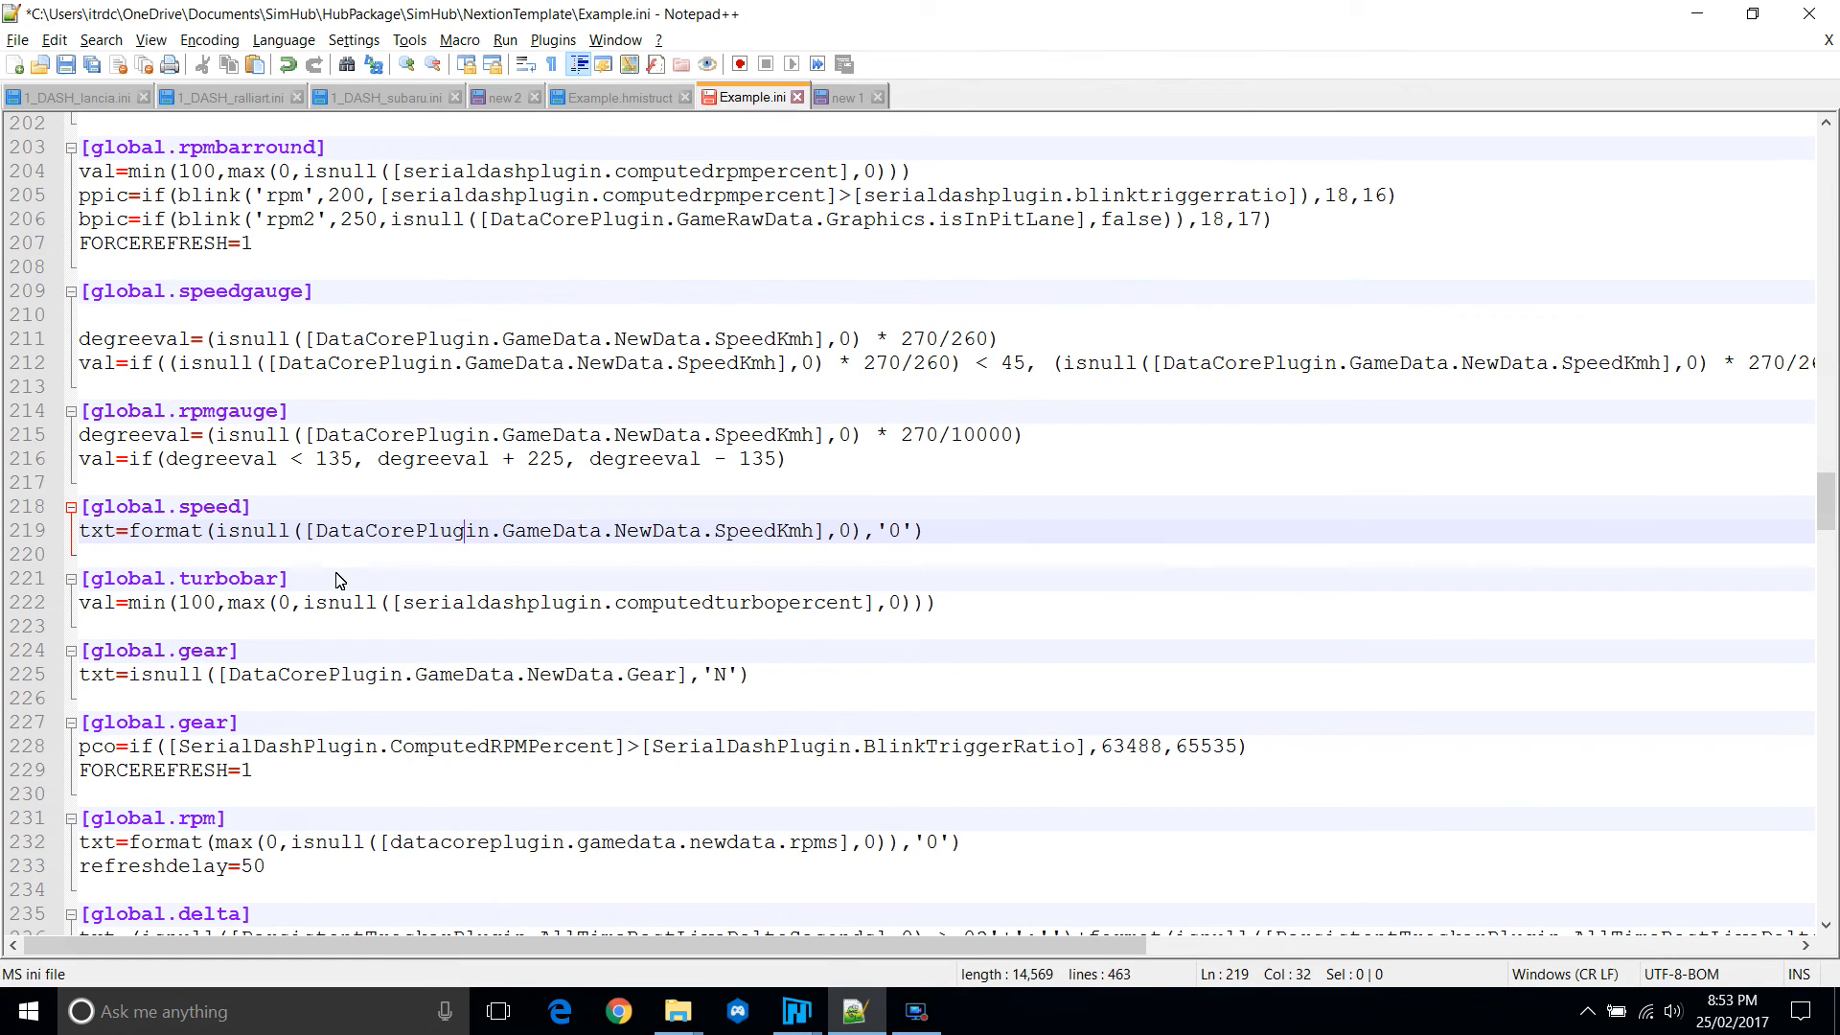
scroll("up", 3)
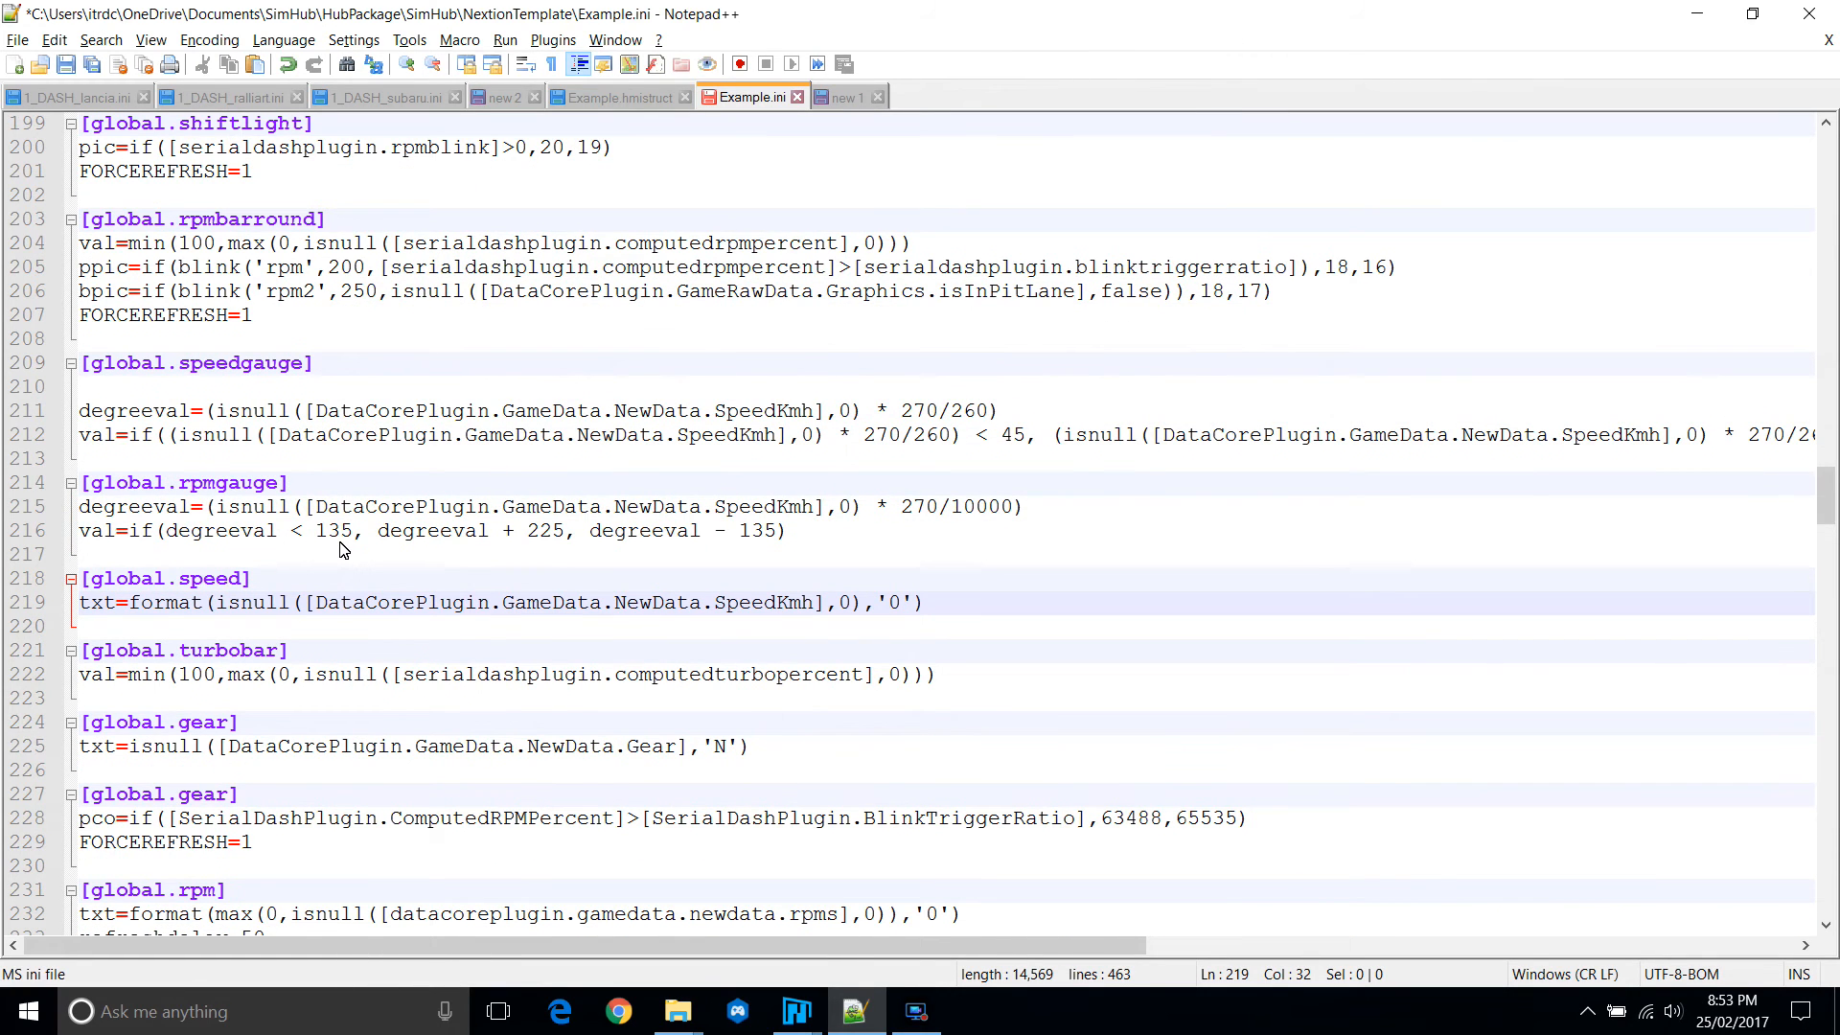
scroll("up", 3)
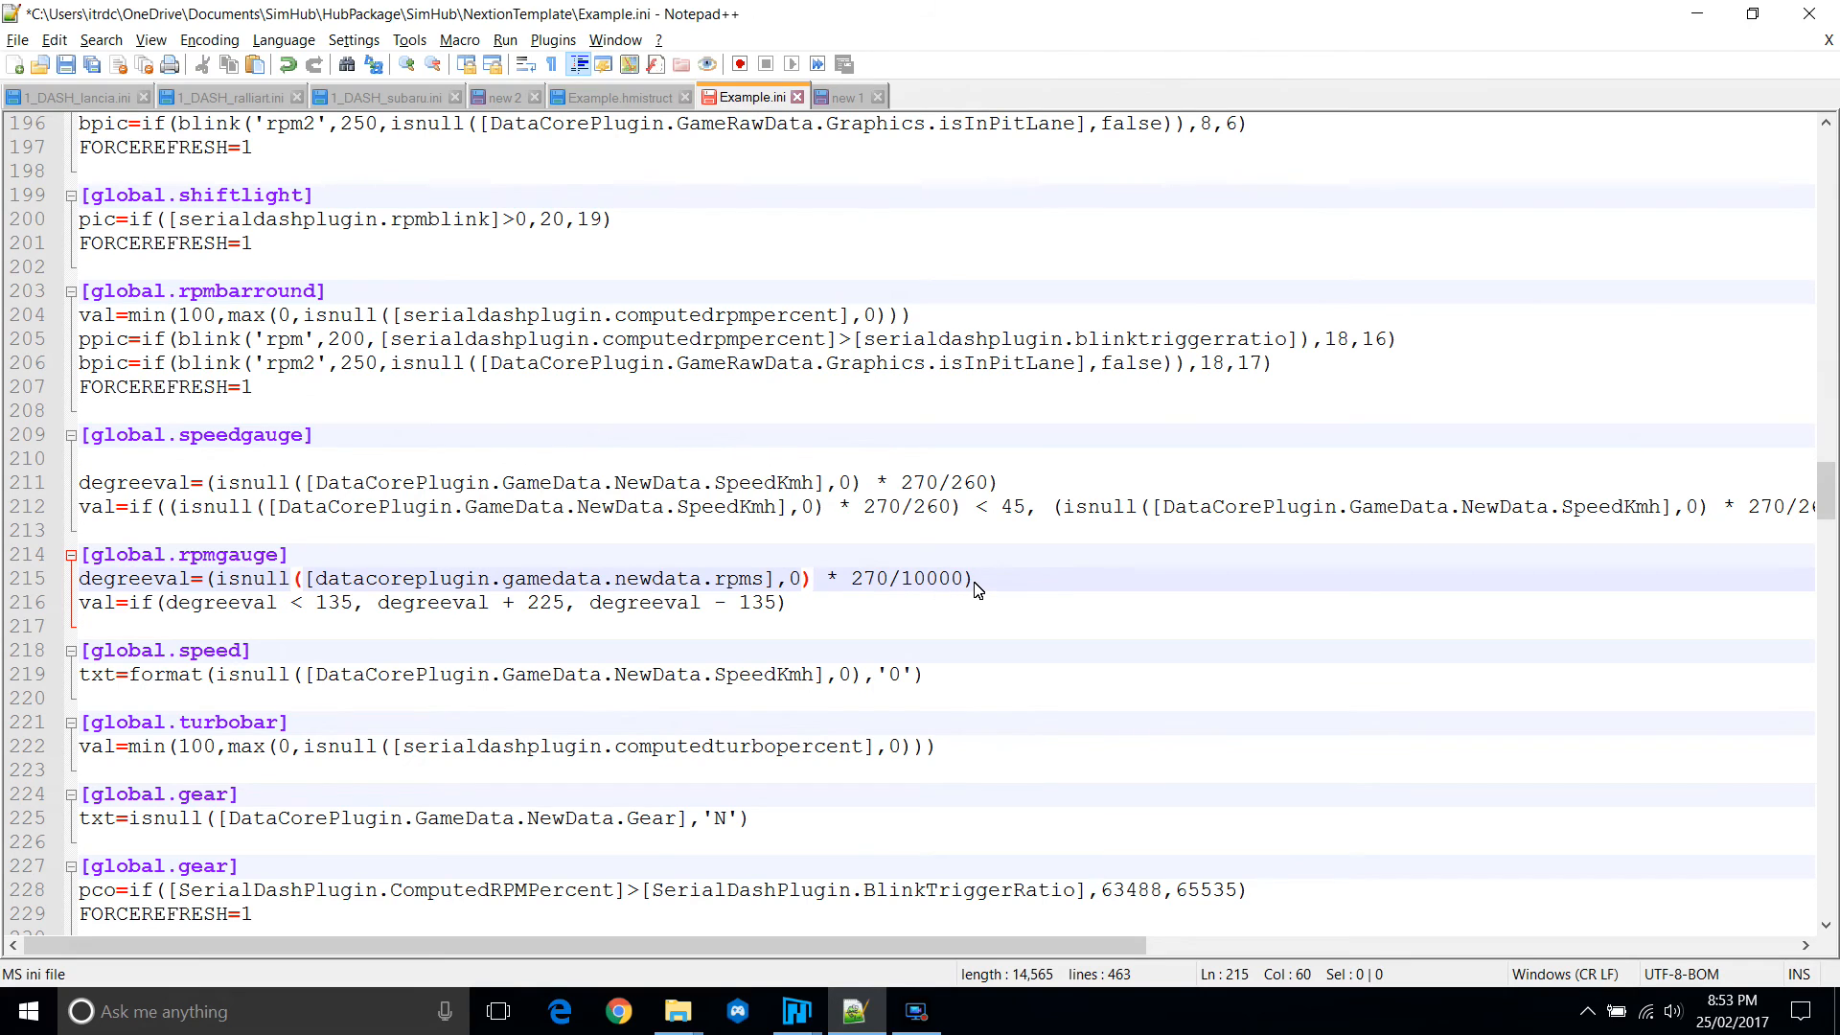
left_click(211, 579)
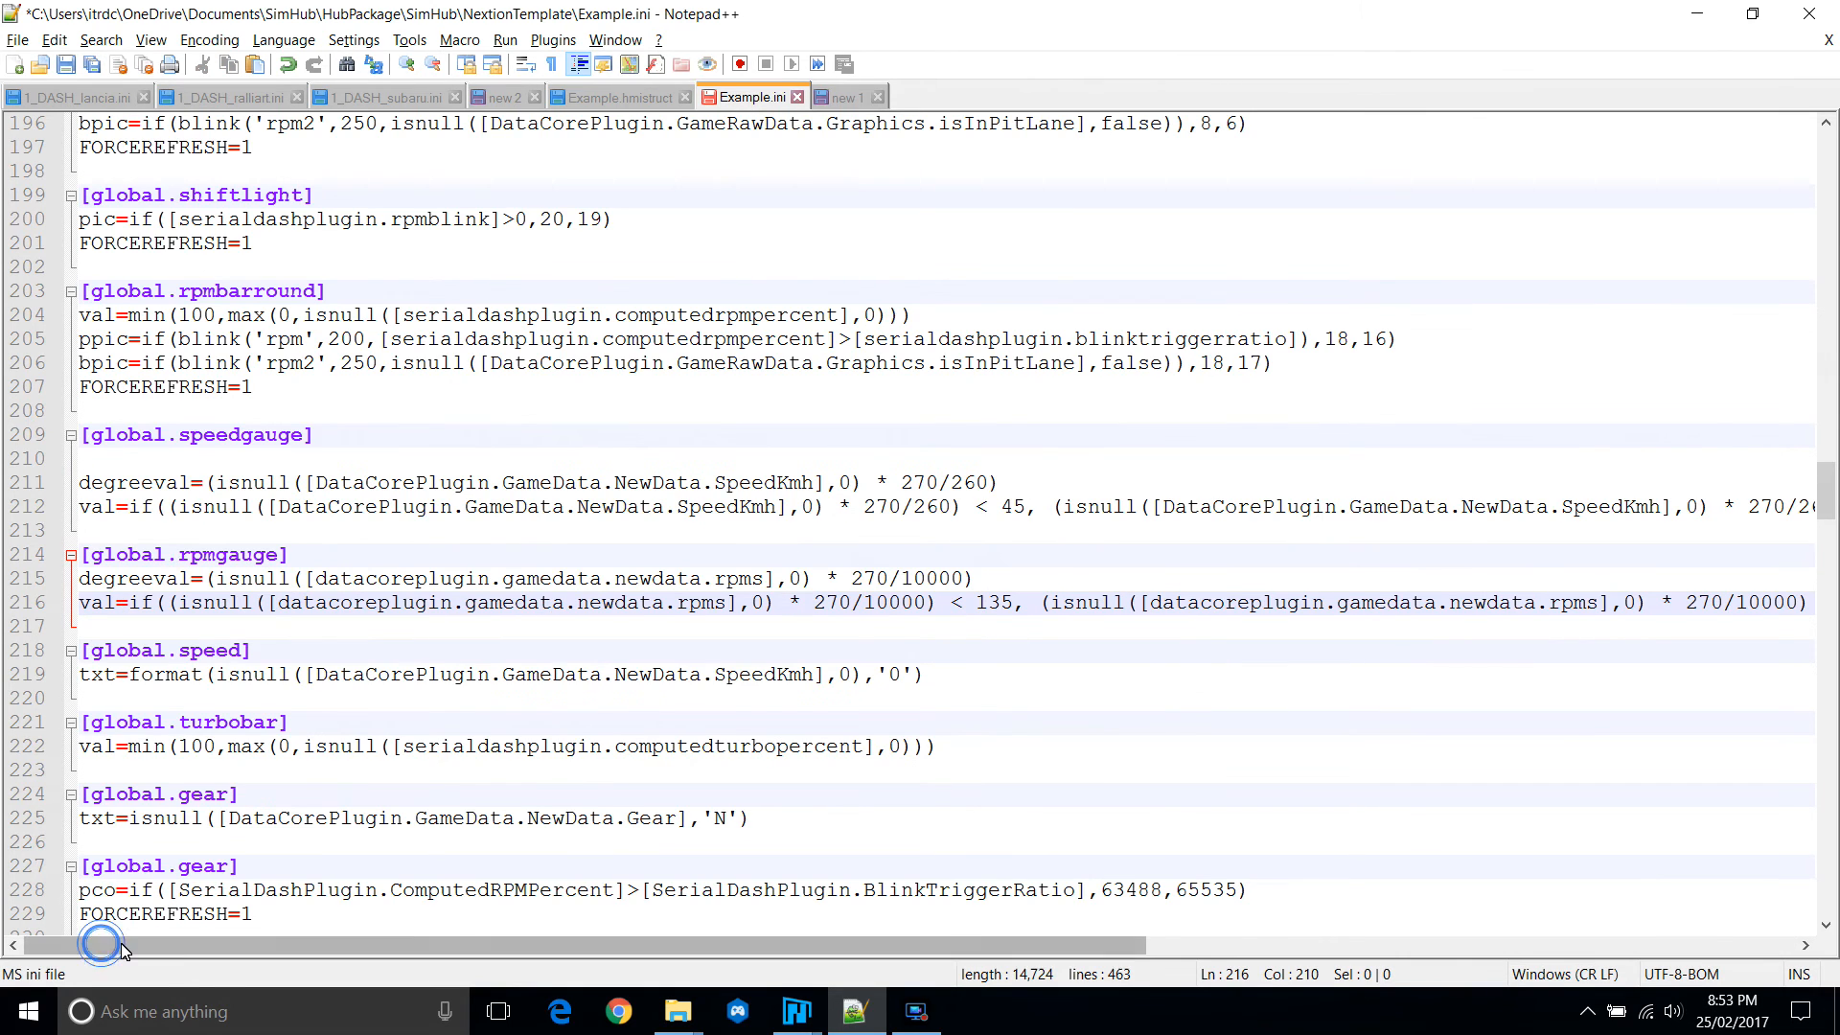
left_click(80, 577)
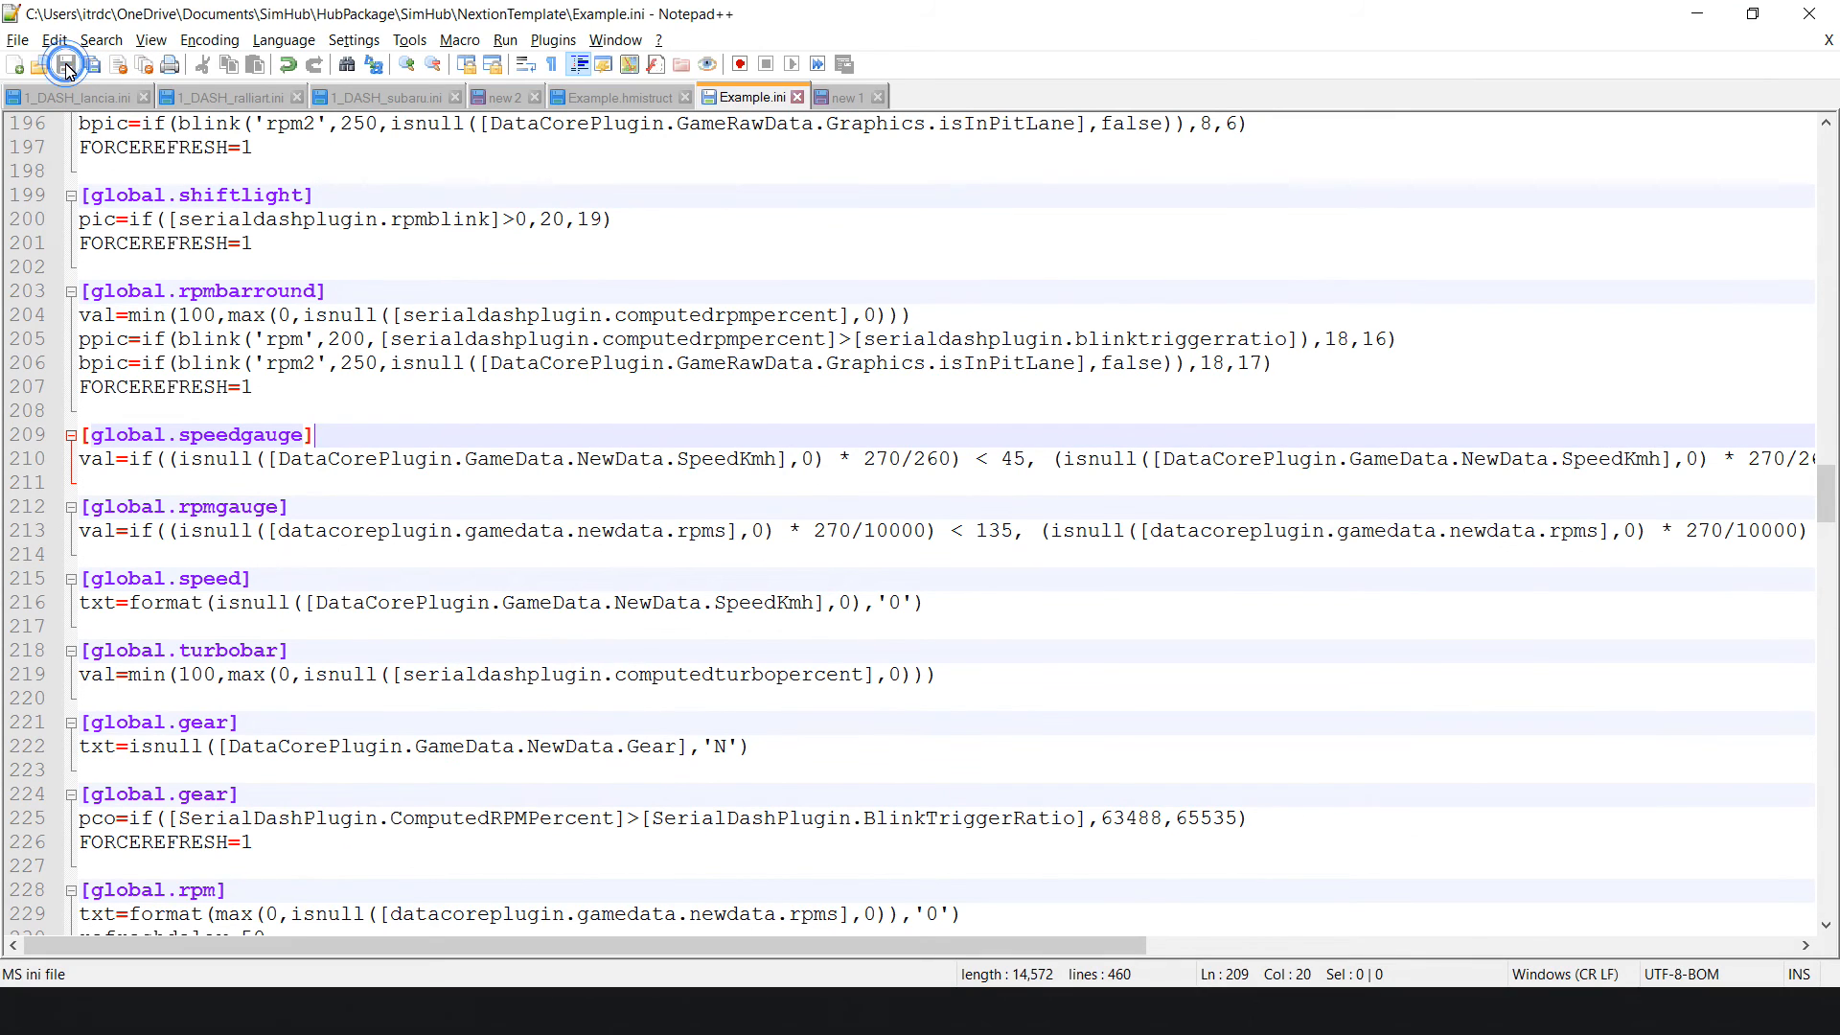
mouse_move(1267, 544)
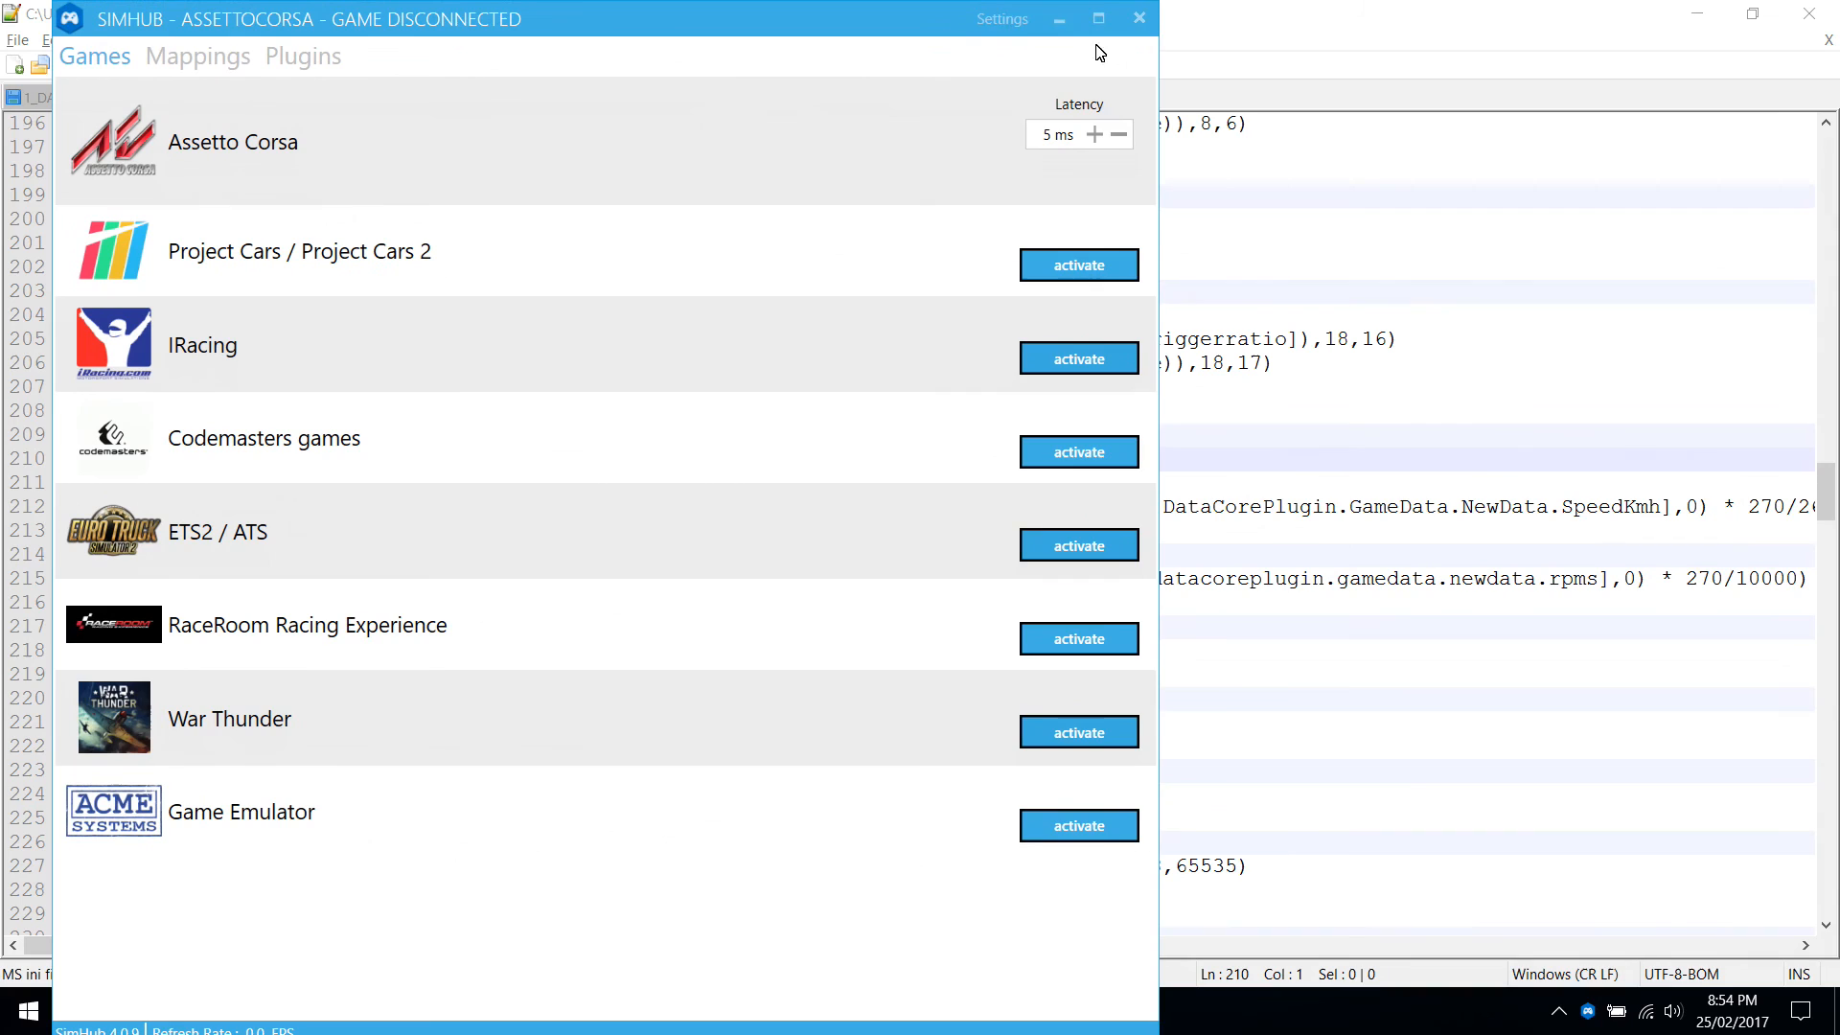
Confirm the Example template and mapping, then apply the first Nextion display on COM3.
left_click(1002, 18)
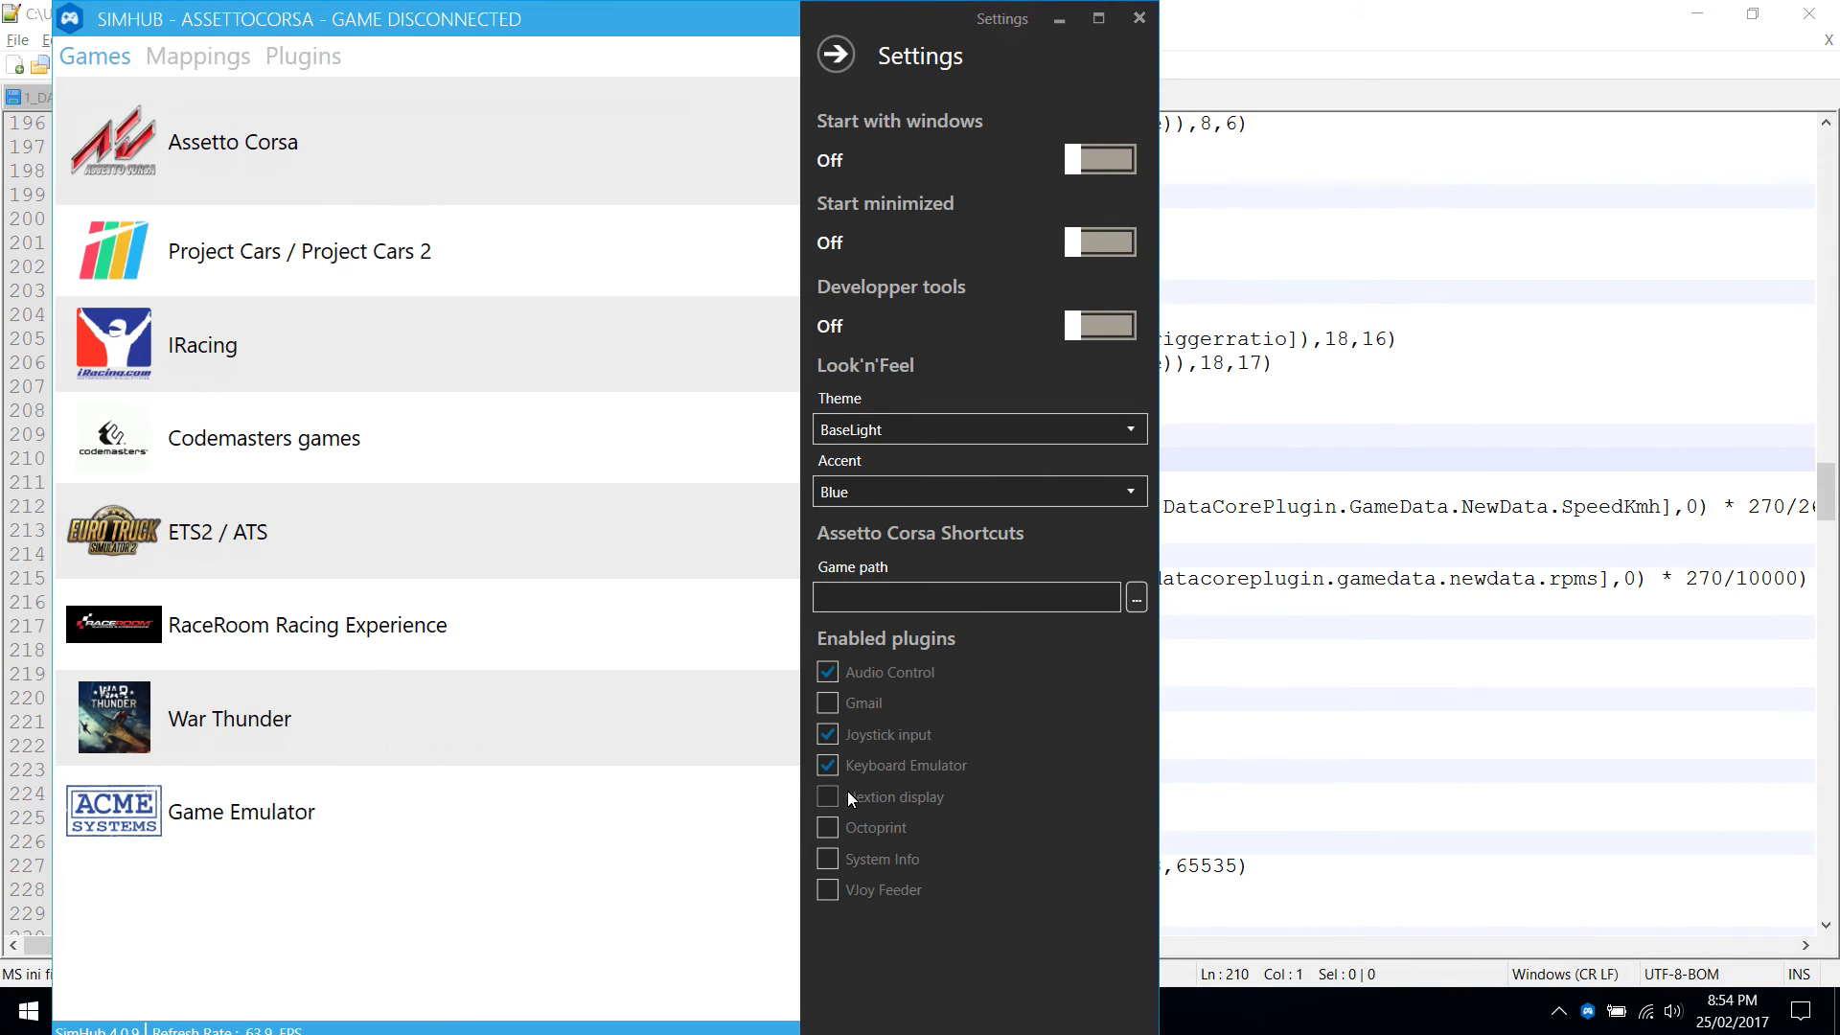
left_click(827, 797)
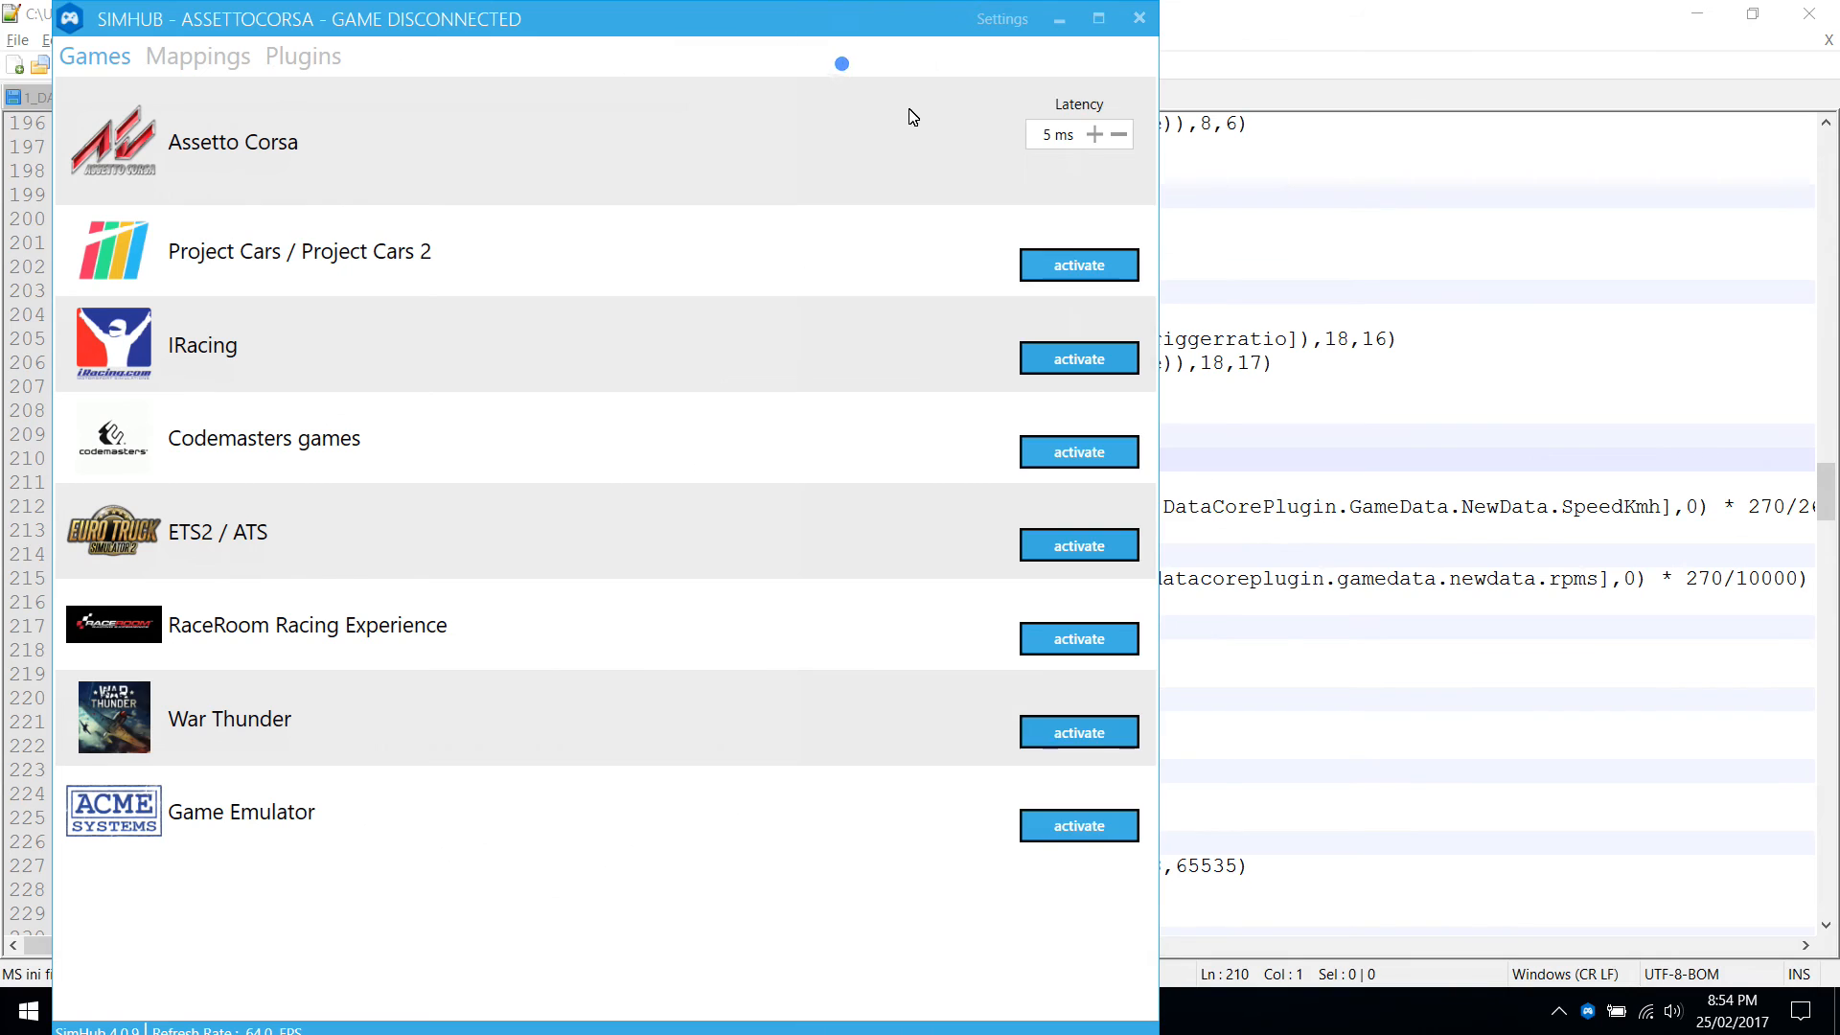
left_click(302, 56)
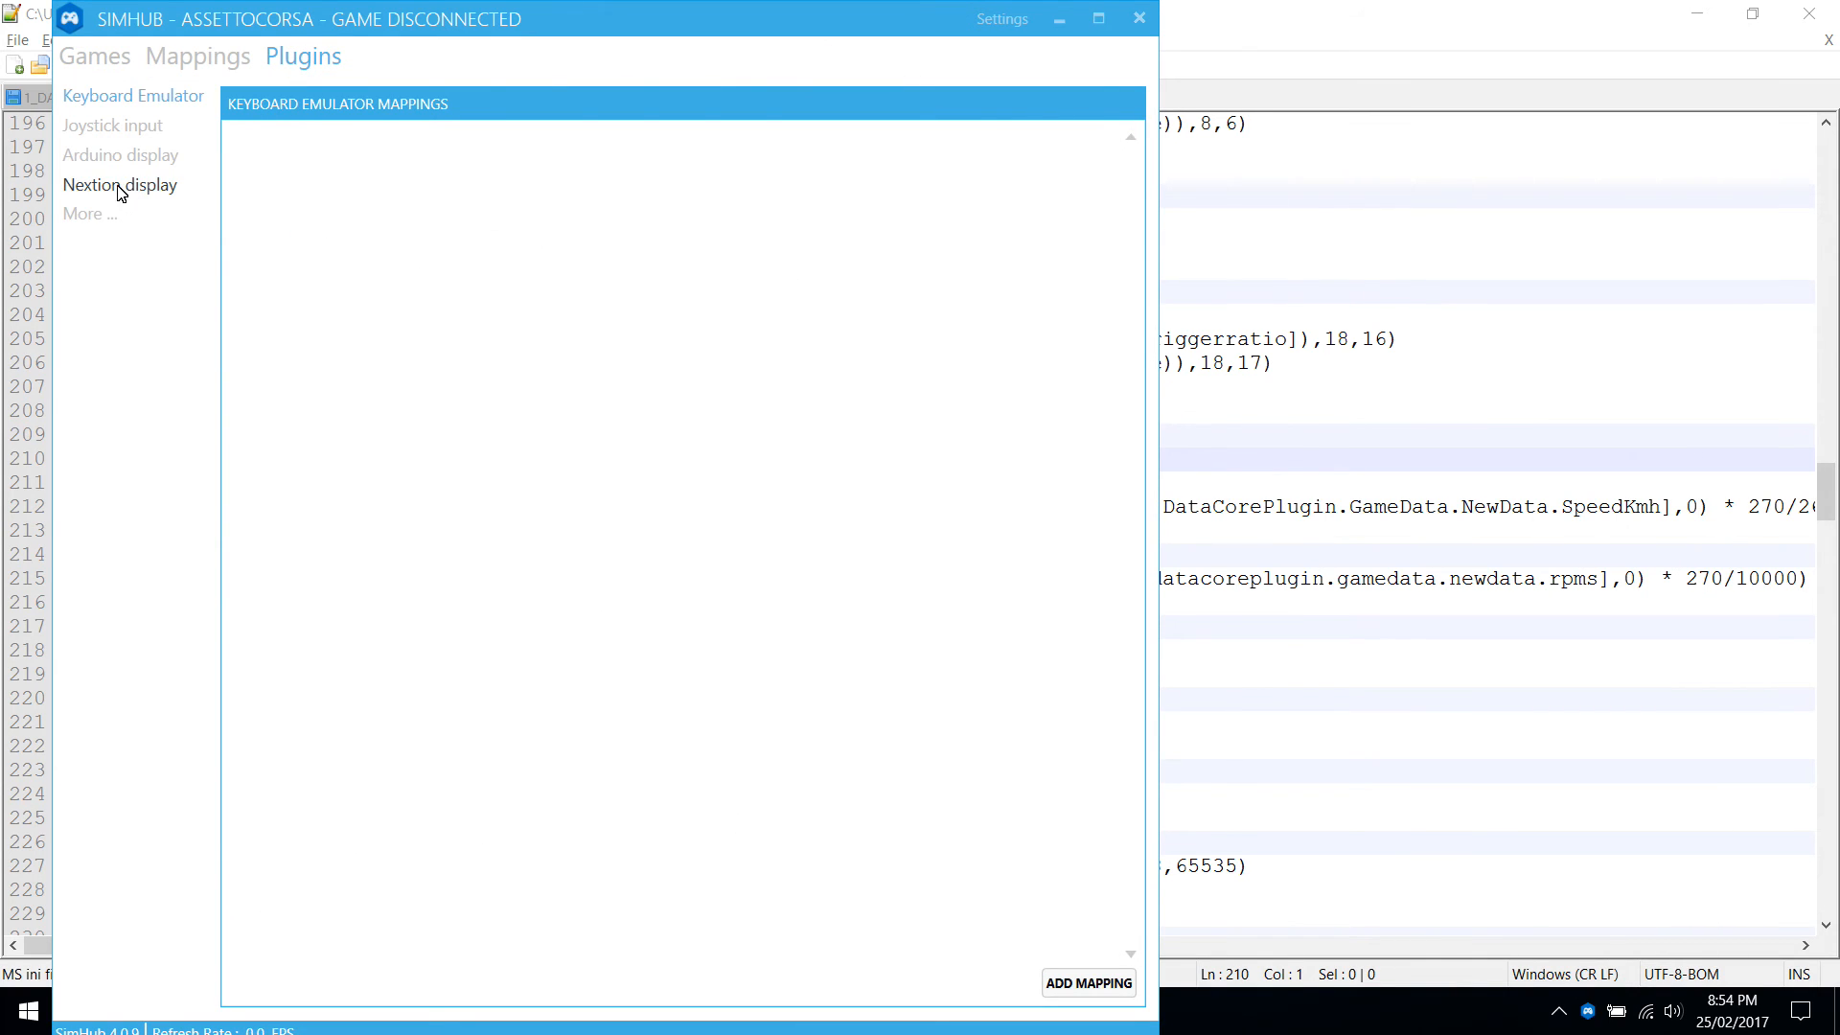
left_click(120, 184)
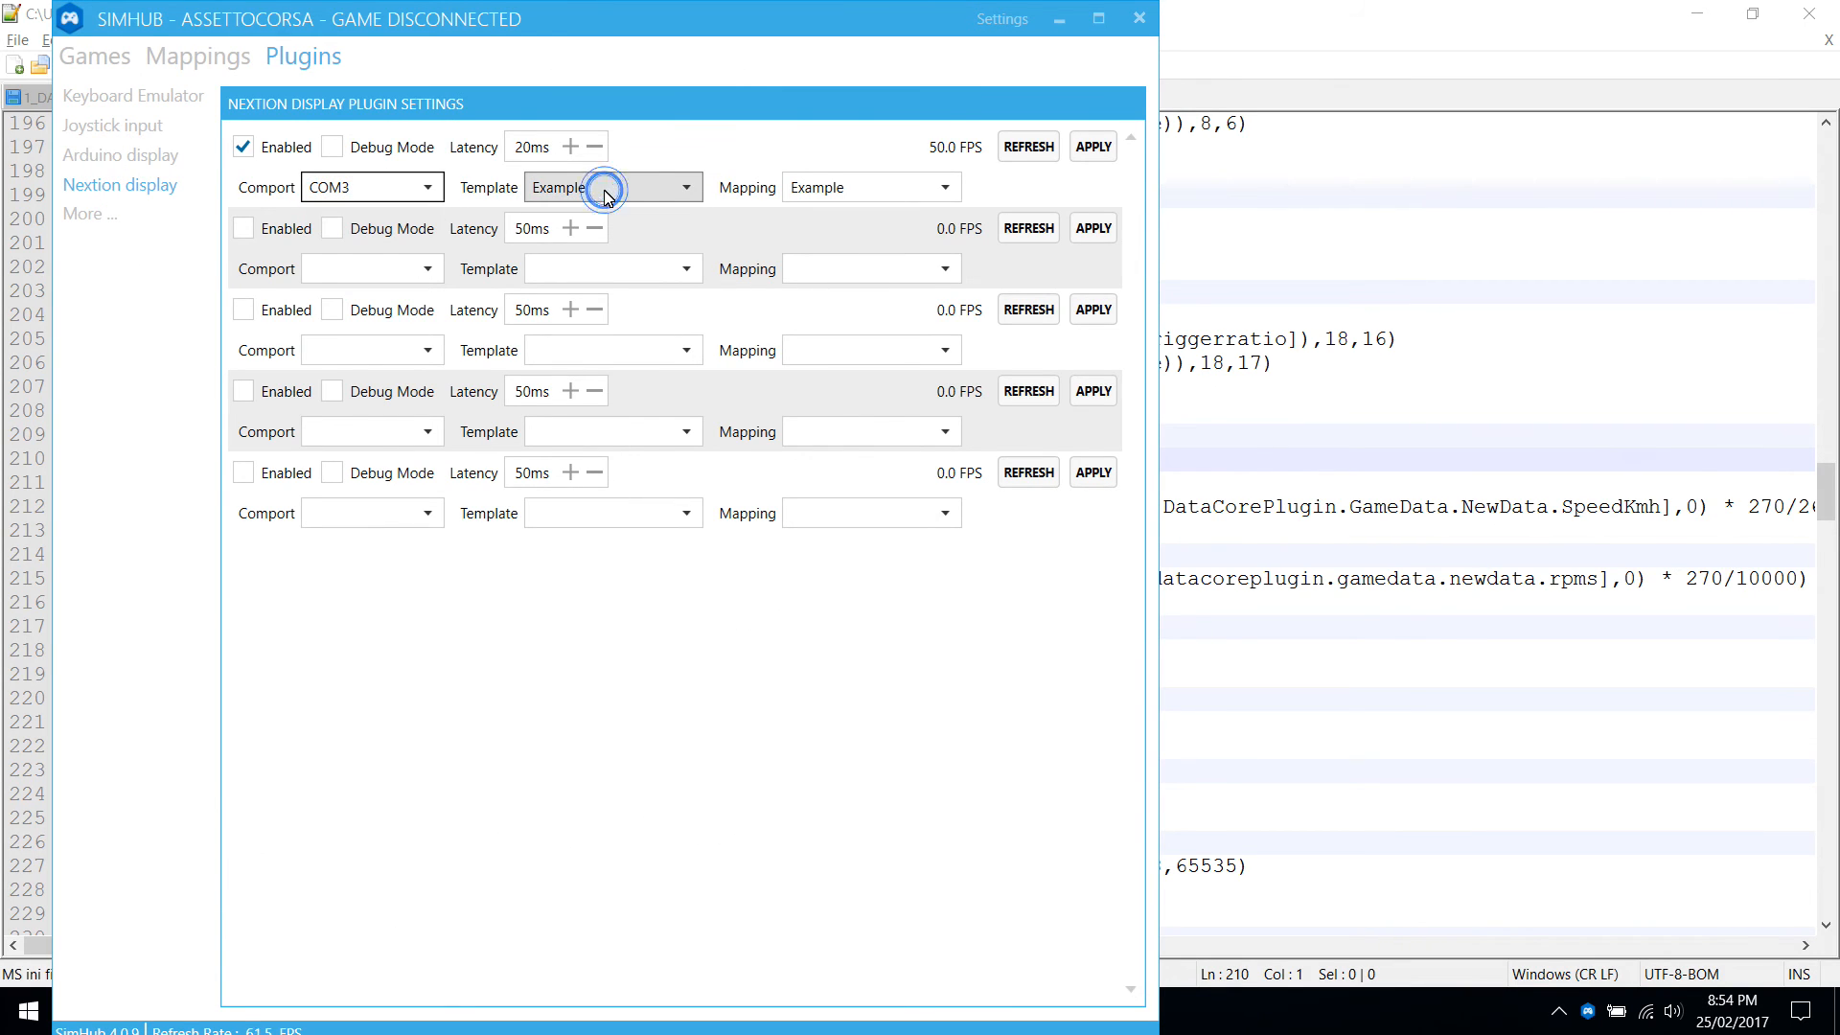
left_click(685, 187)
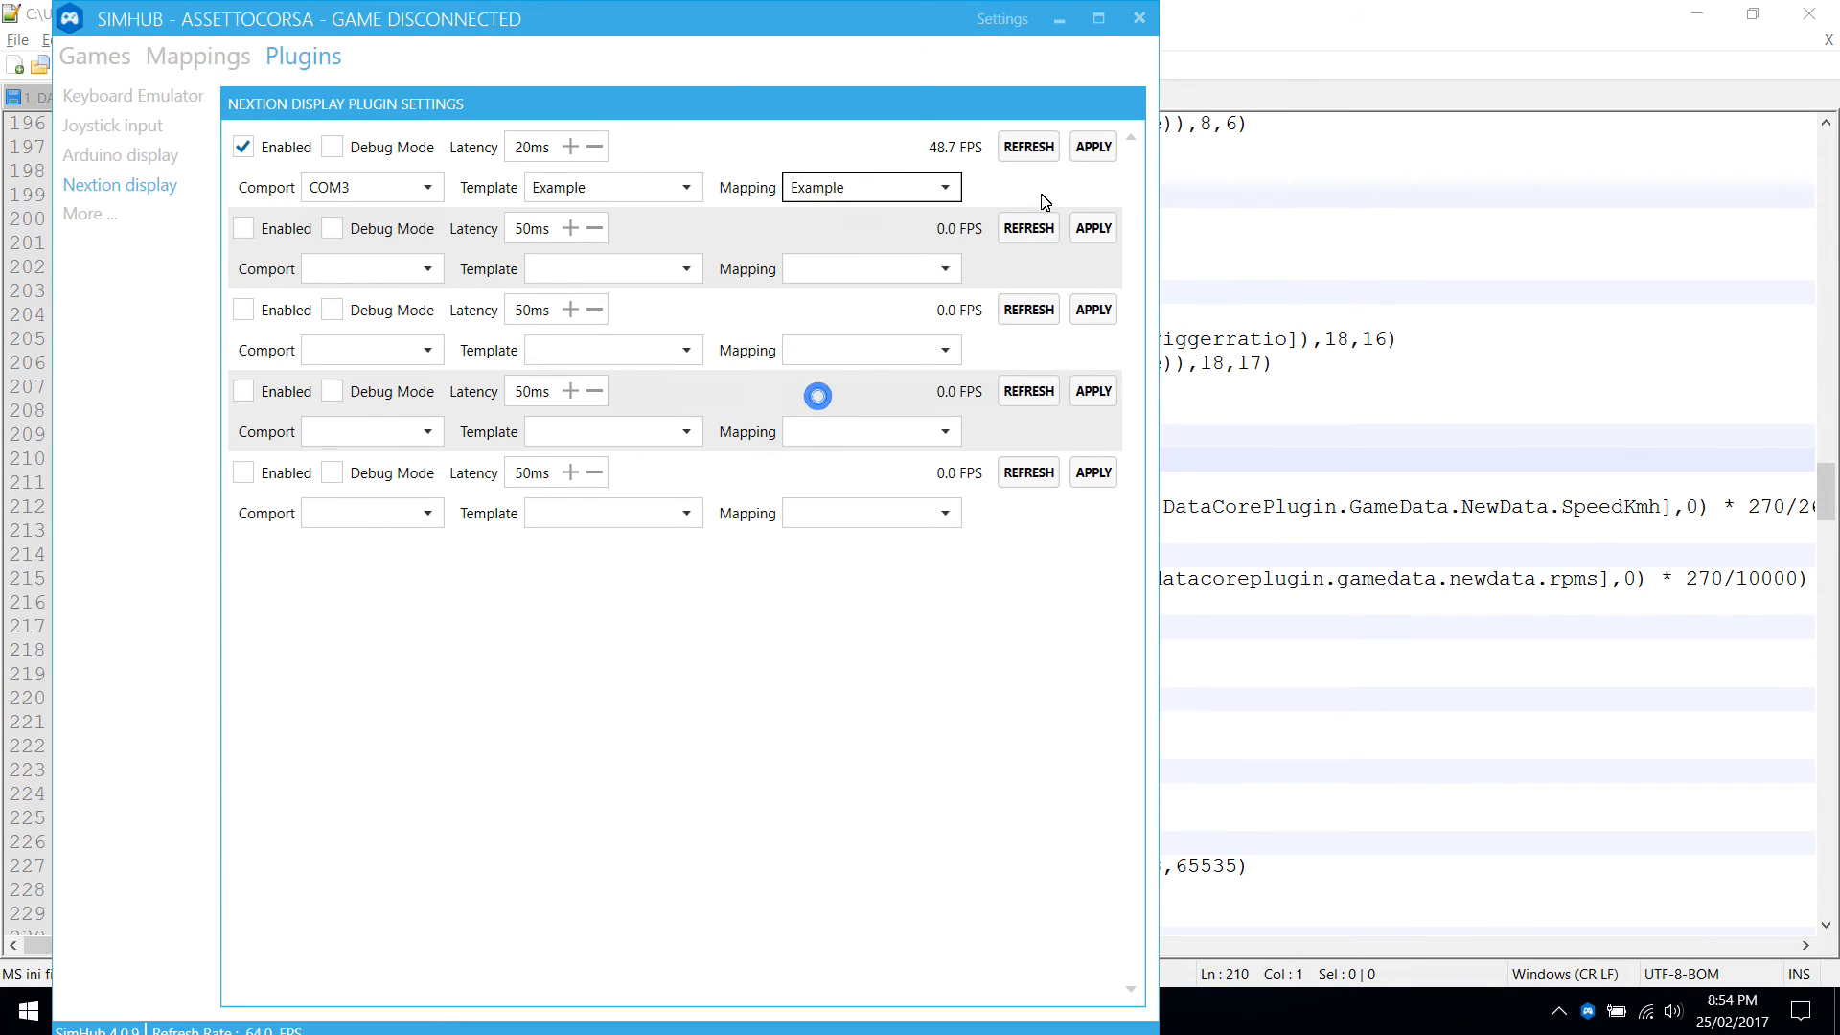
left_click(1090, 146)
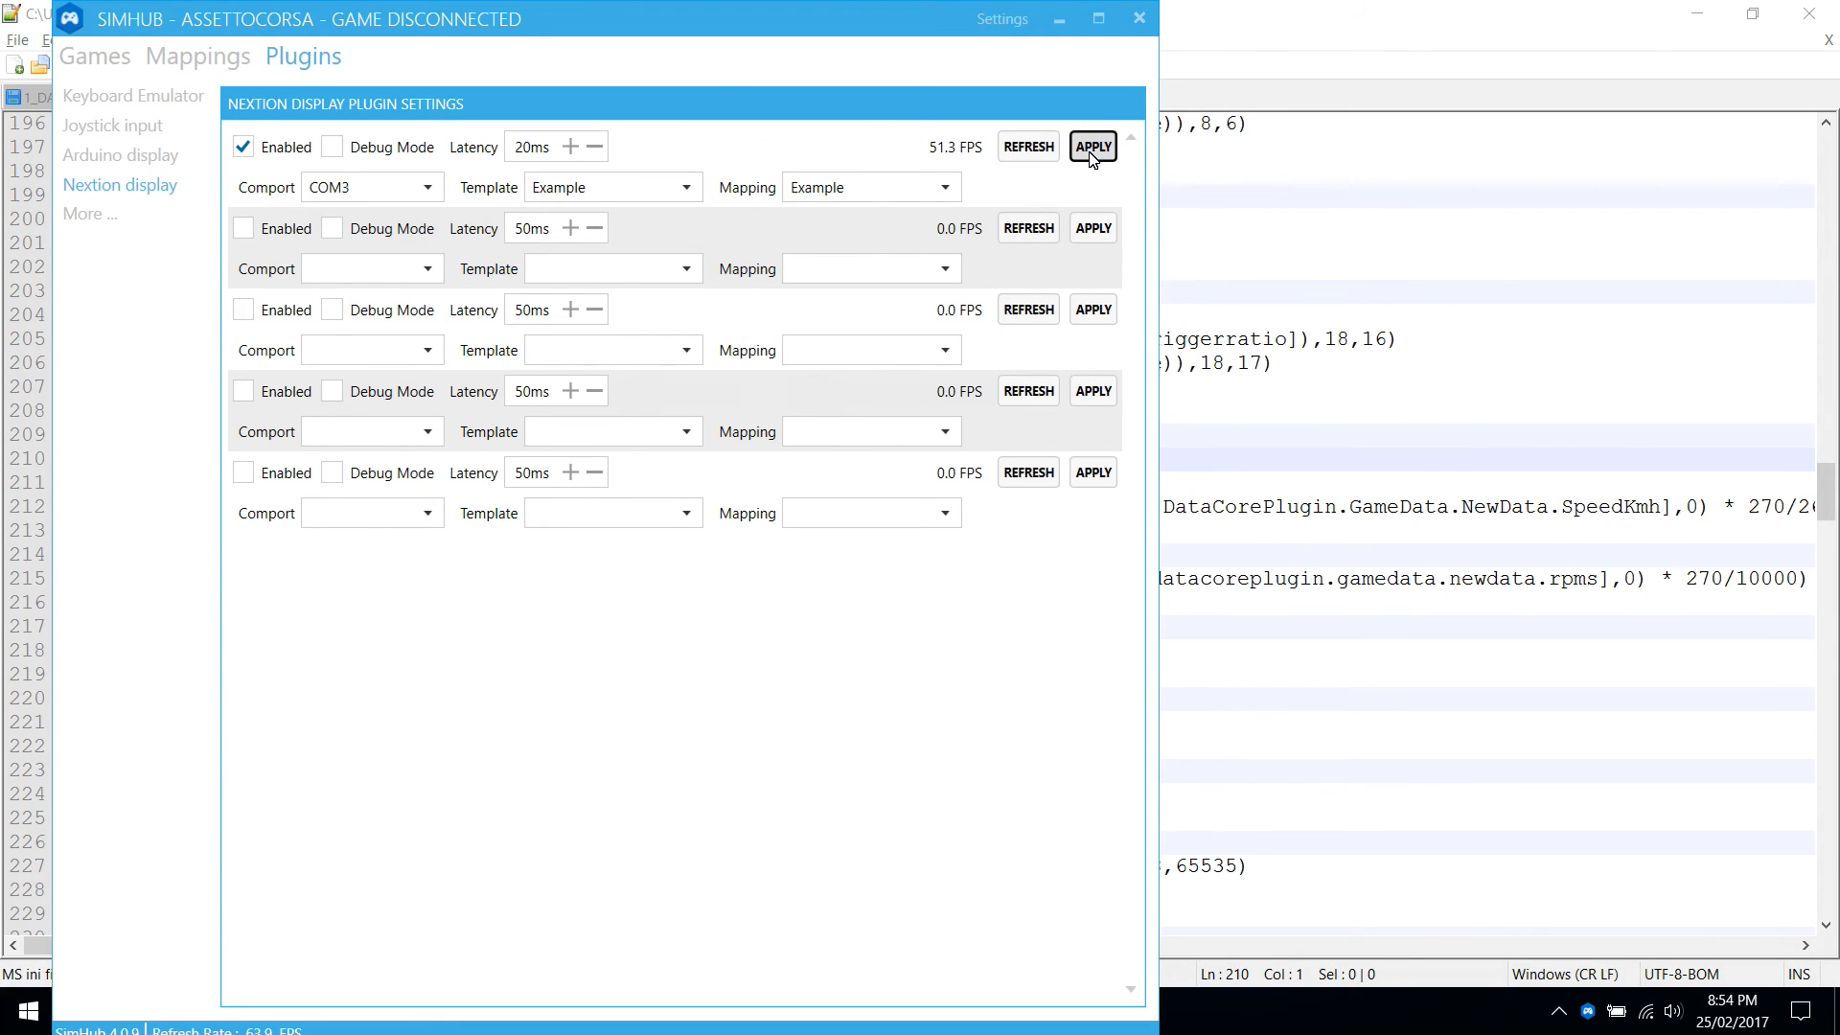